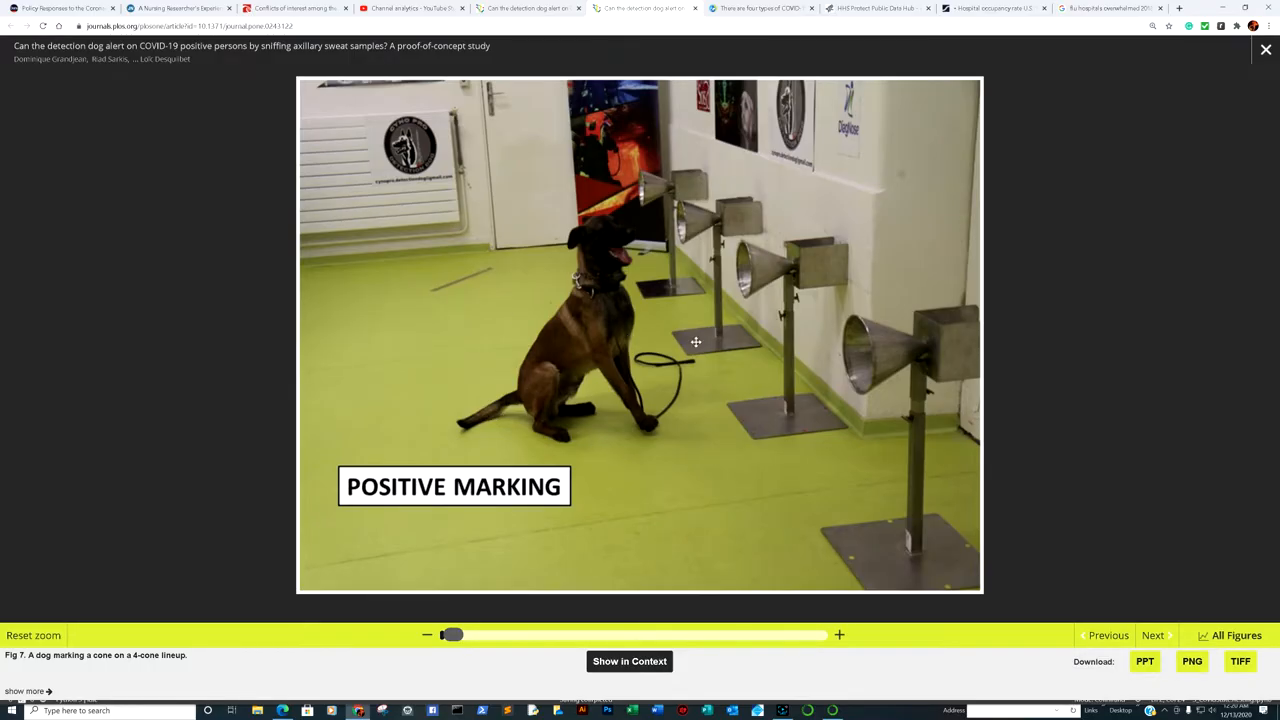
pyautogui.moveTo(690, 330)
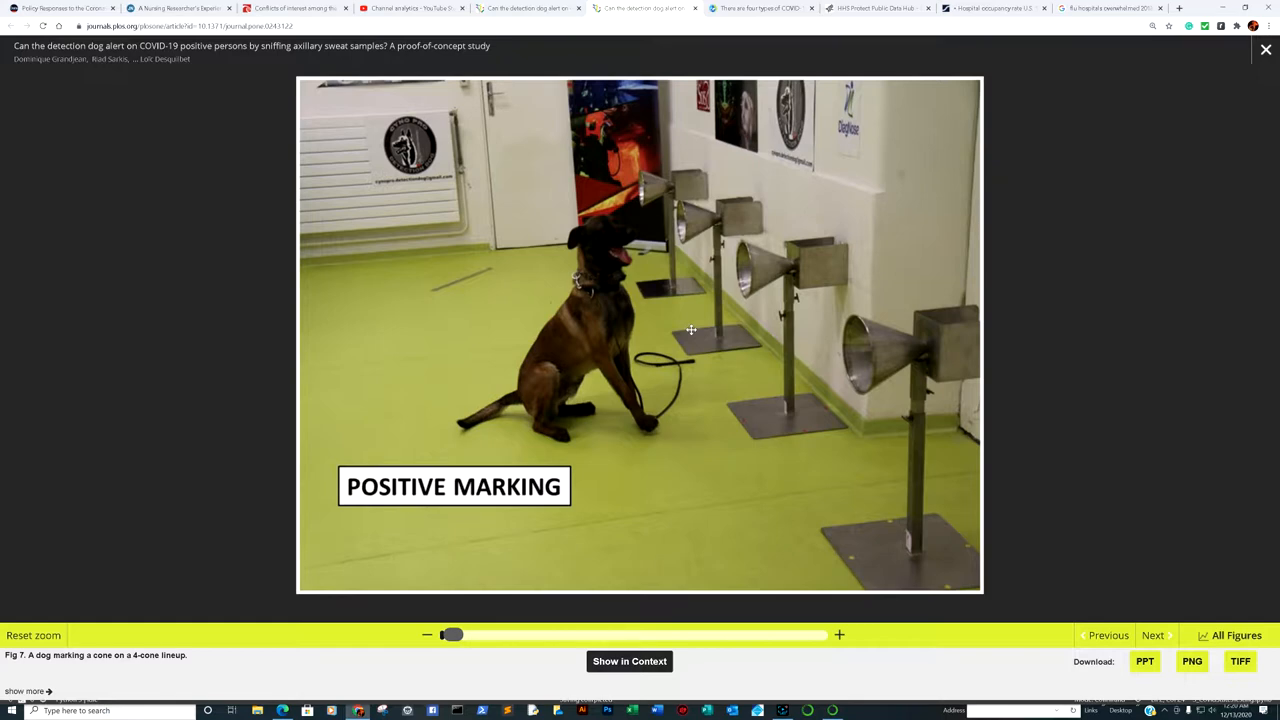
pyautogui.moveTo(465, 377)
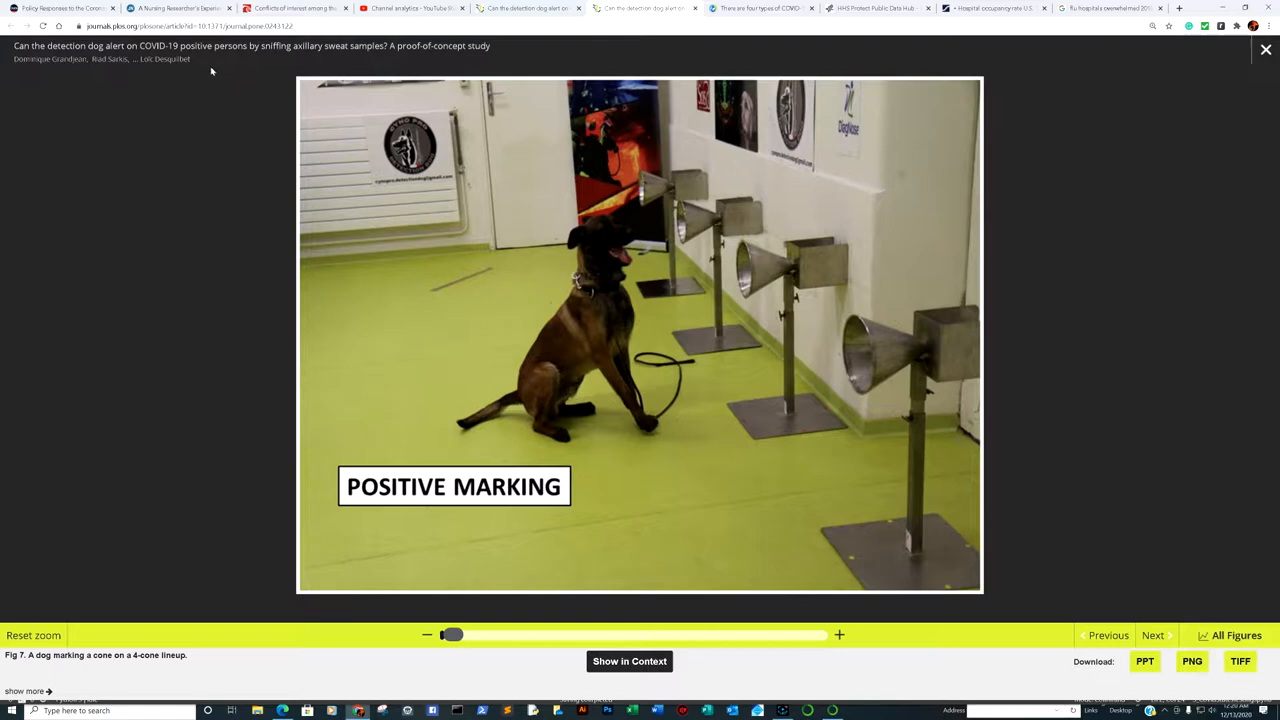
pyautogui.moveTo(283, 129)
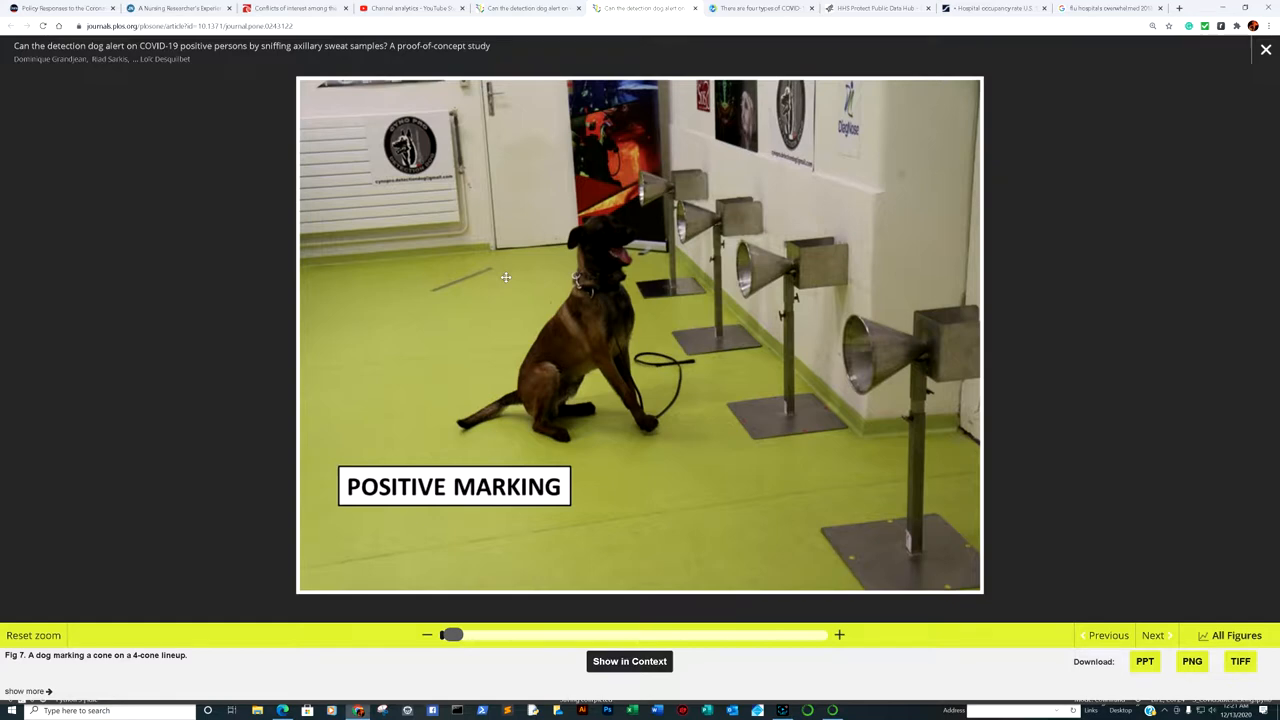
pyautogui.moveTo(490, 340)
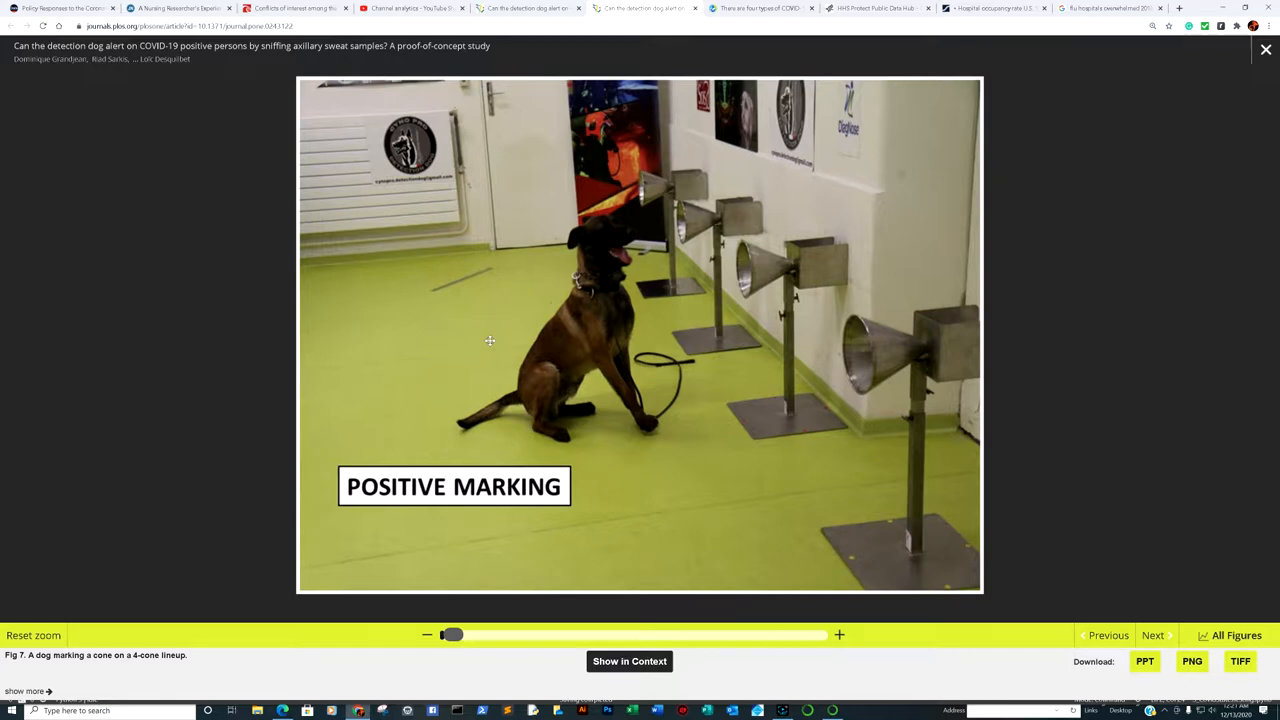
pyautogui.moveTo(588, 371)
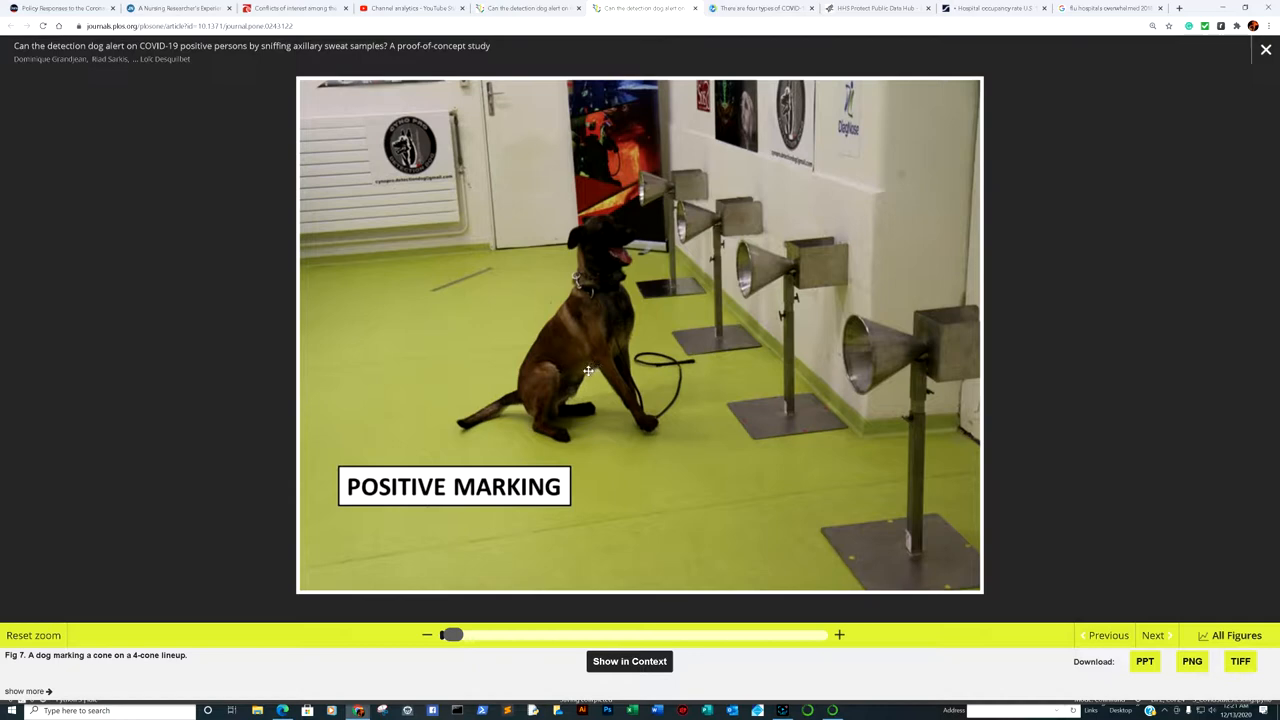
pyautogui.moveTo(543, 386)
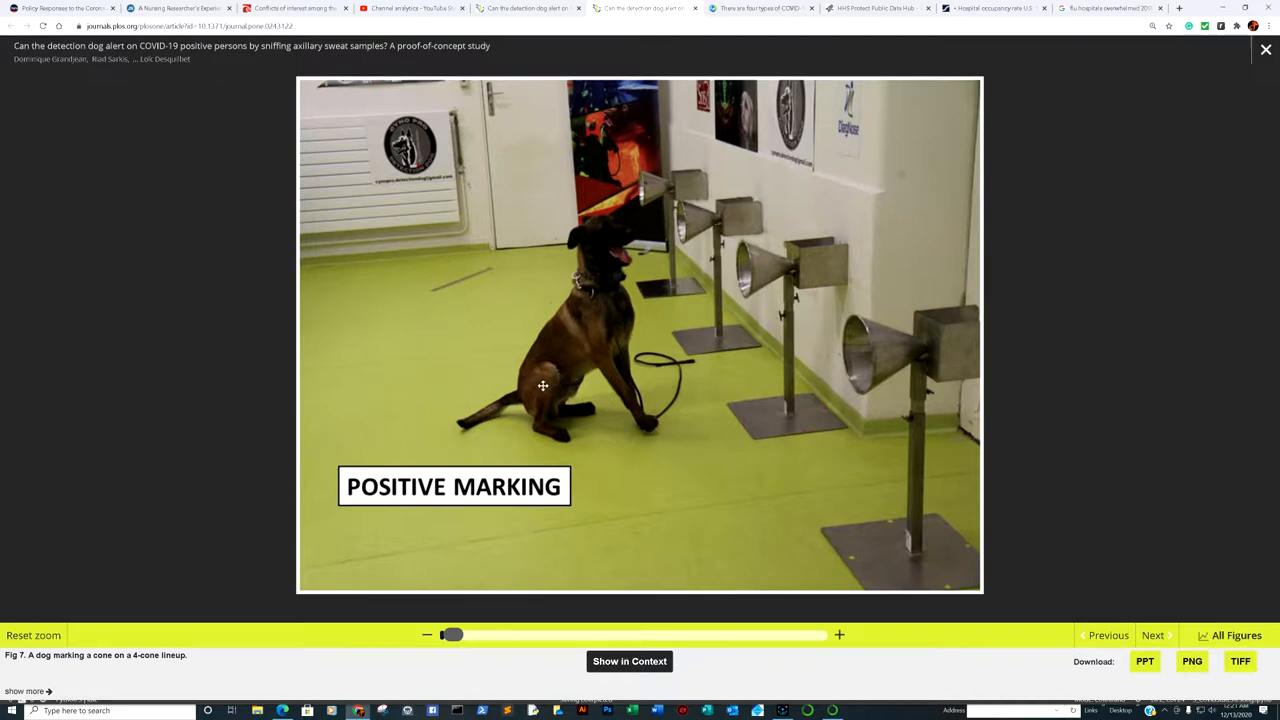
pyautogui.moveTo(531, 391)
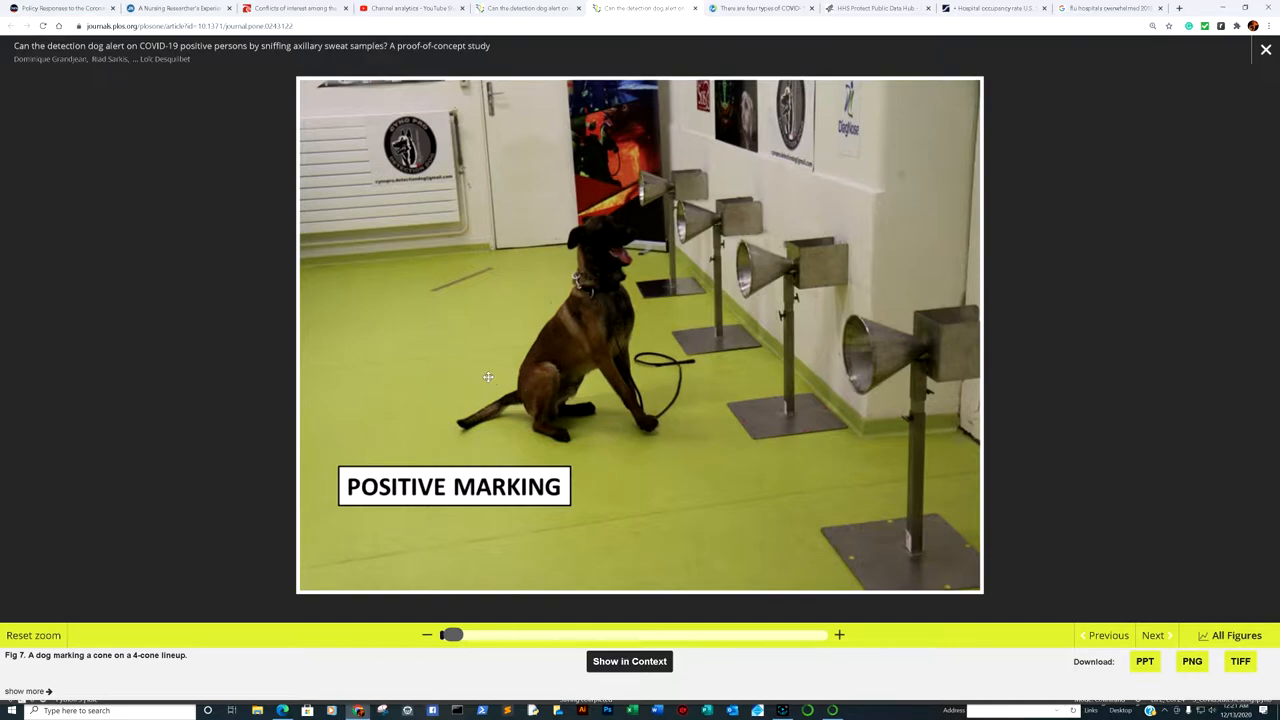
pyautogui.moveTo(473, 365)
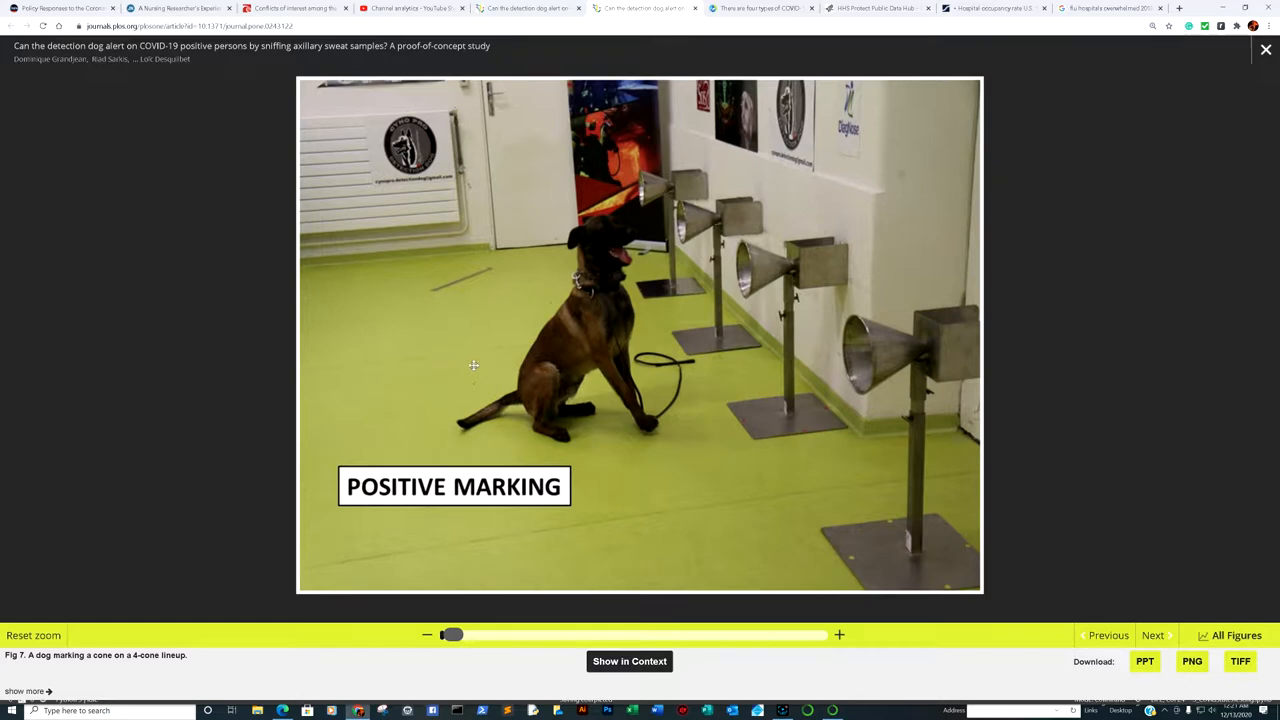
pyautogui.moveTo(483, 357)
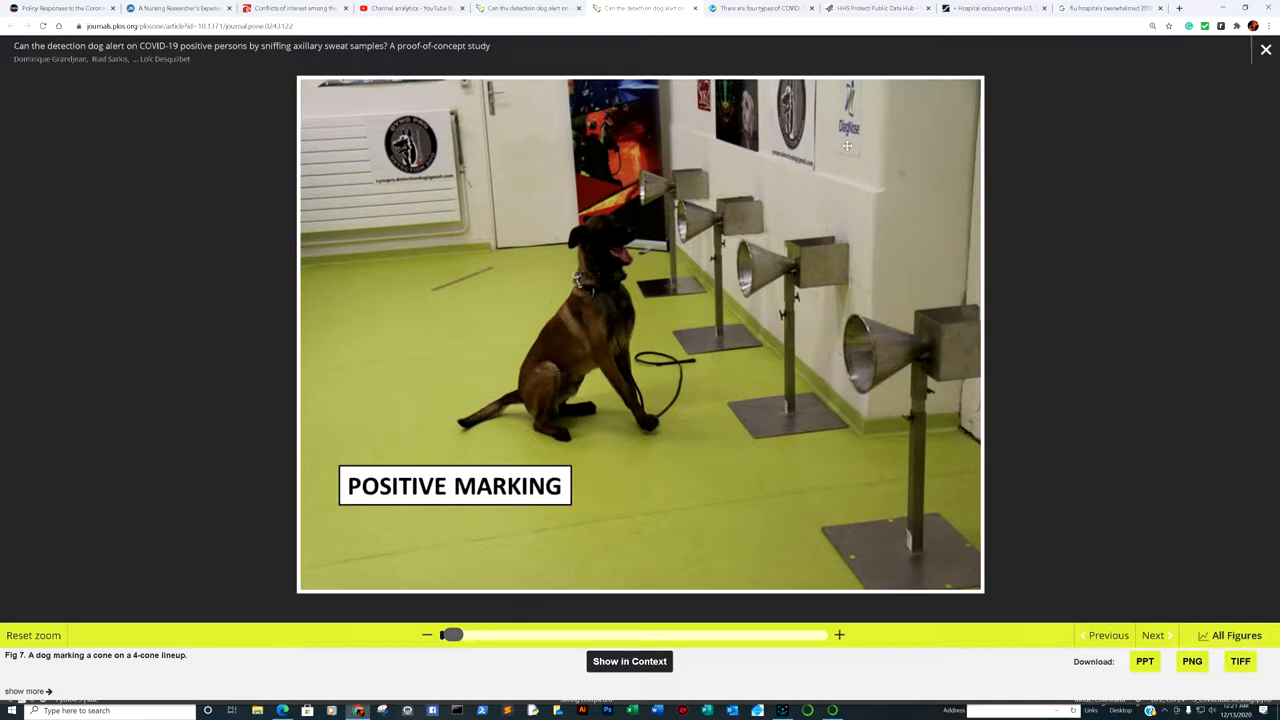
pyautogui.moveTo(824, 177)
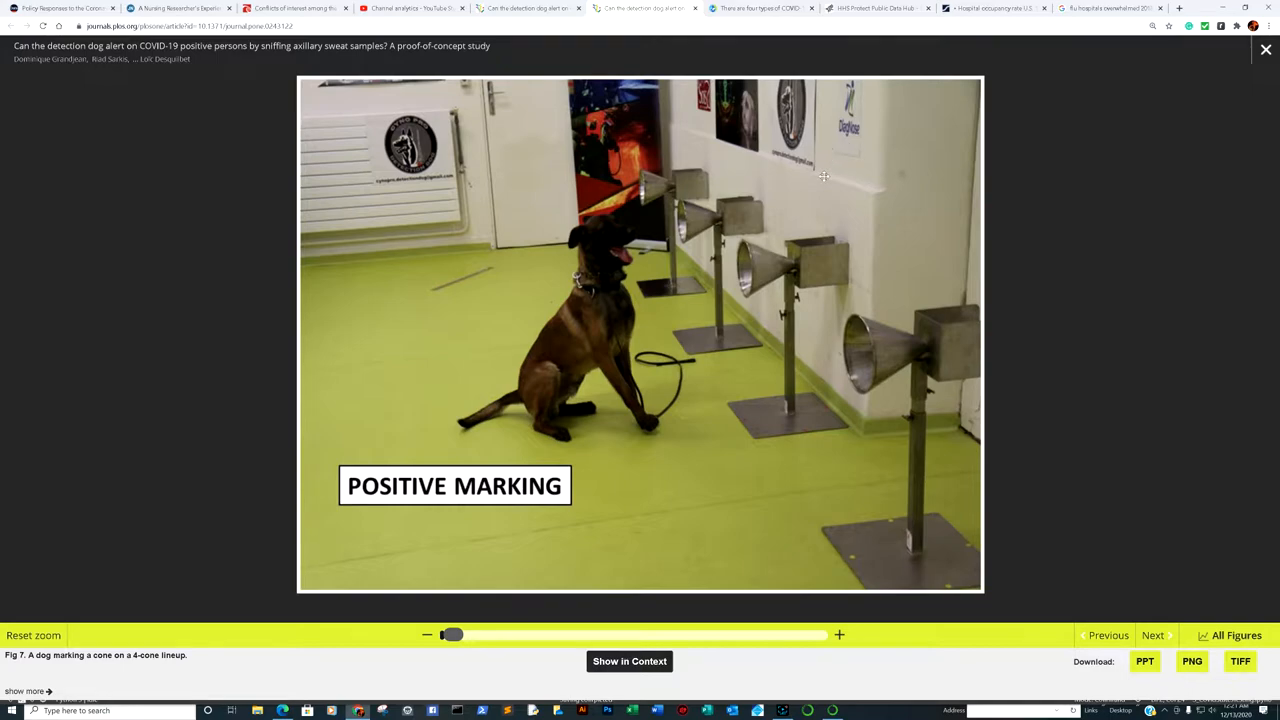
pyautogui.moveTo(518, 7)
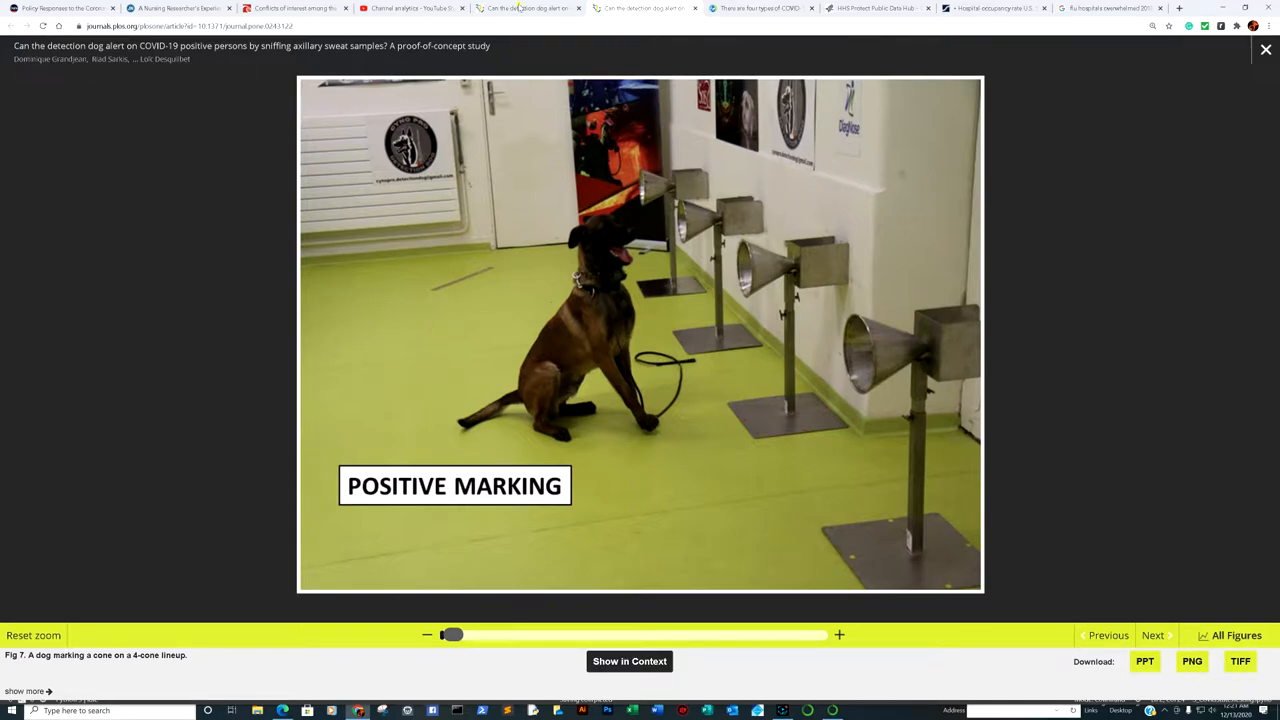
# Step: Close the dog figure viewer and select text in the detection-dog study's abstract
pyautogui.click(1266, 49)
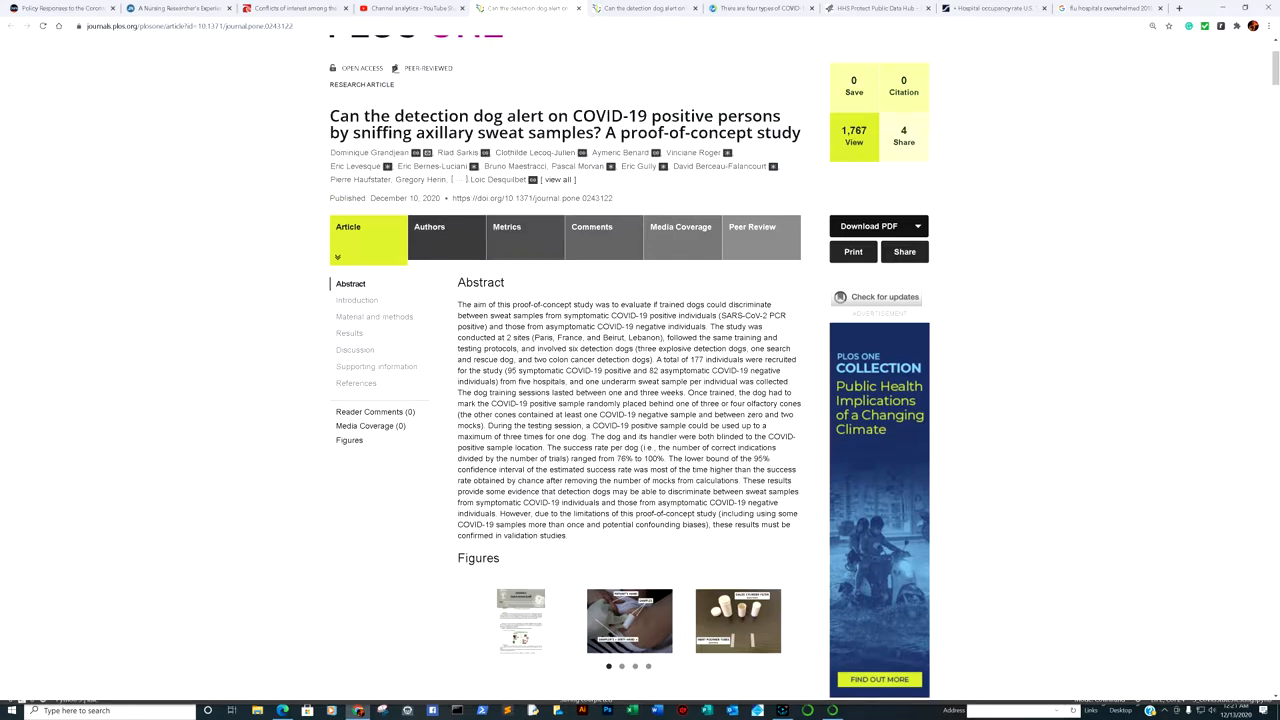
pyautogui.moveTo(518, 148)
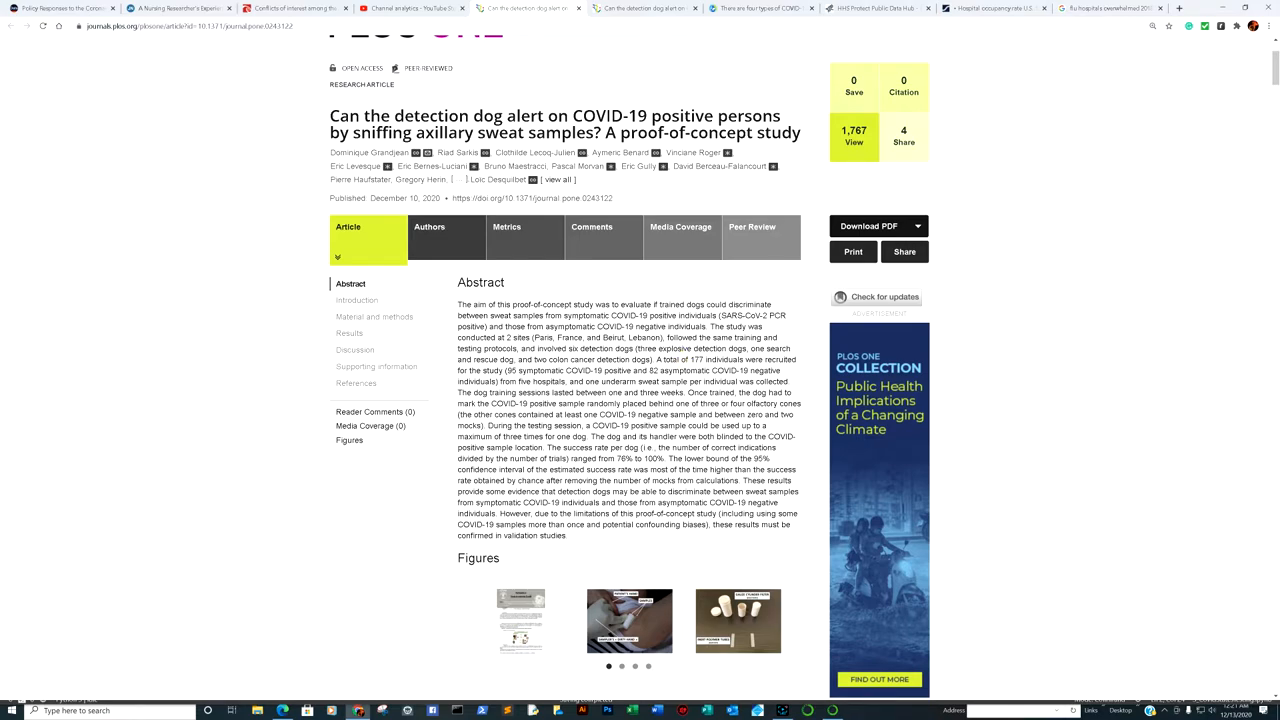
pyautogui.moveTo(590, 436); pyautogui.dragTo(730, 515)
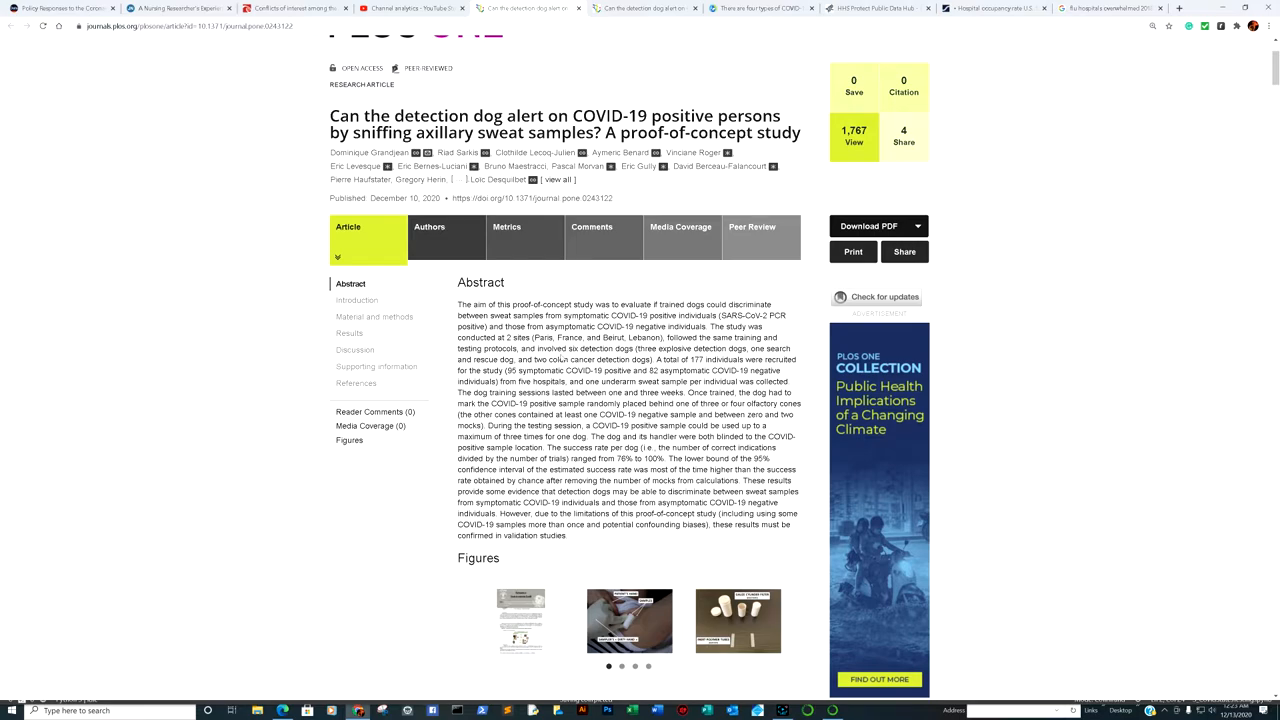
# Step: Read the EurekAlert! release on UK covid-19 advisers' conflicts, down to the SAGE shareholding paragraphs
pyautogui.click(290, 8)
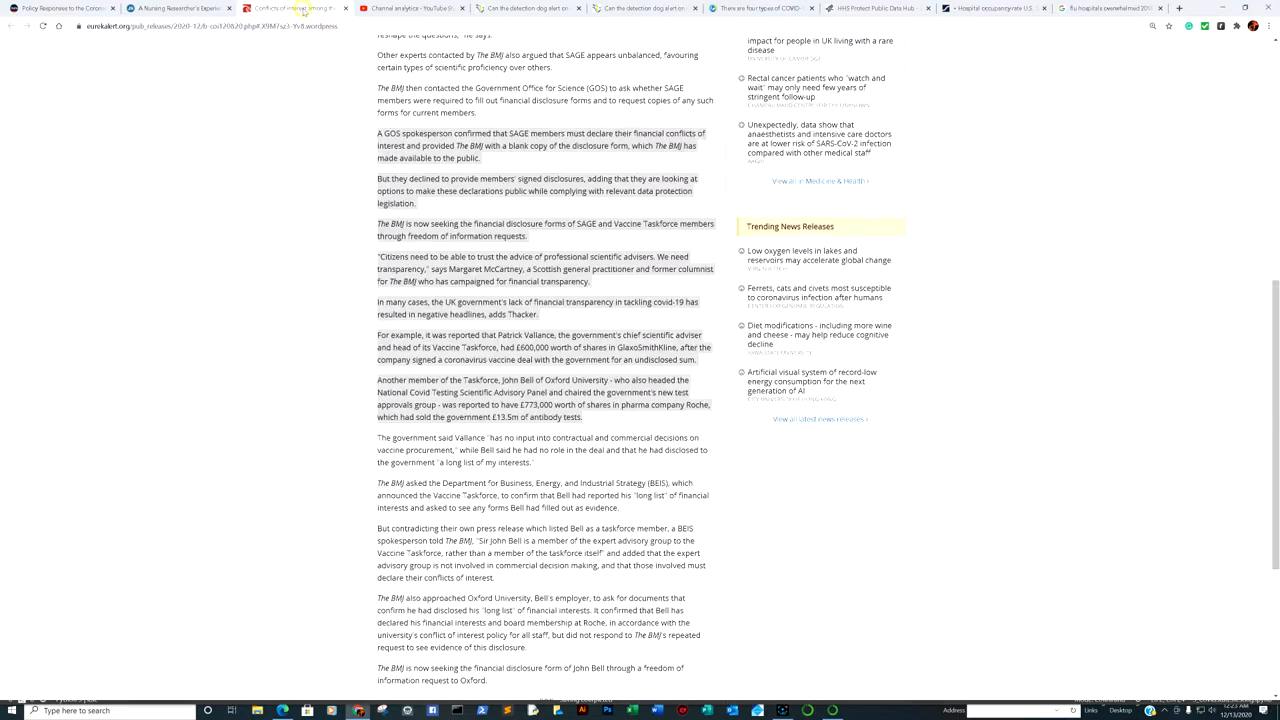
pyautogui.scroll(3)
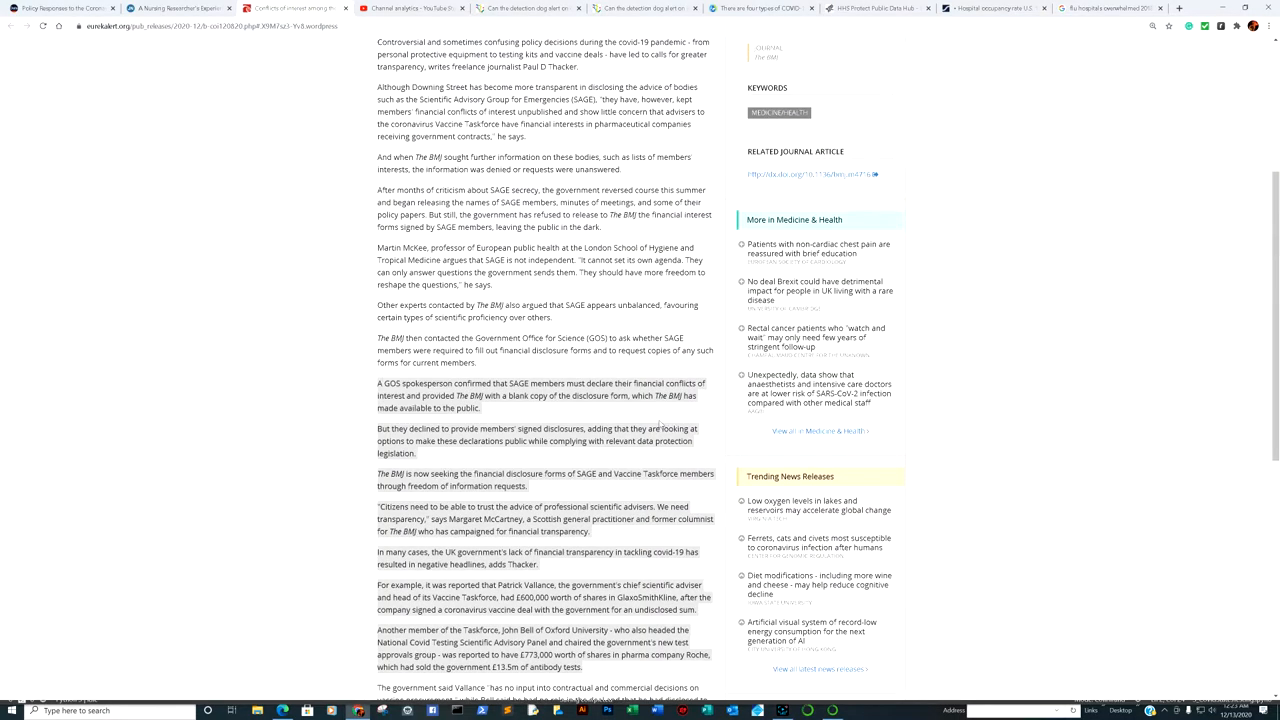
pyautogui.scroll(3)
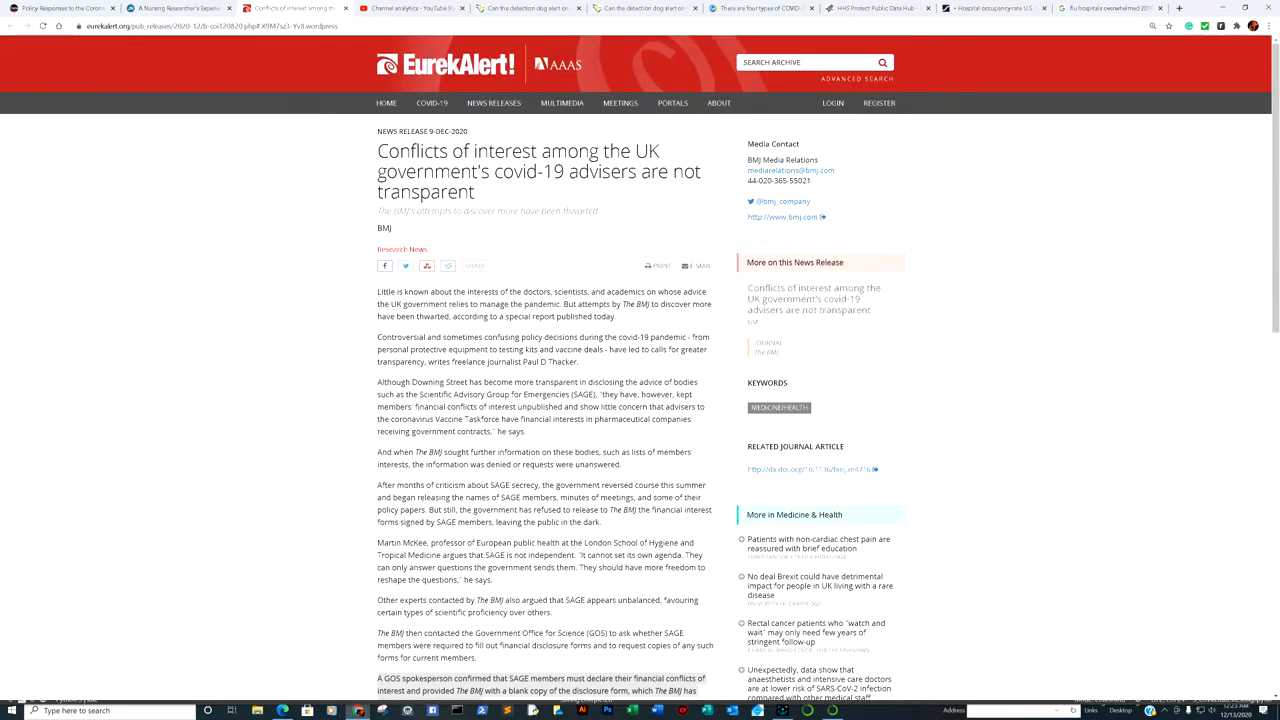
pyautogui.scroll(-3)
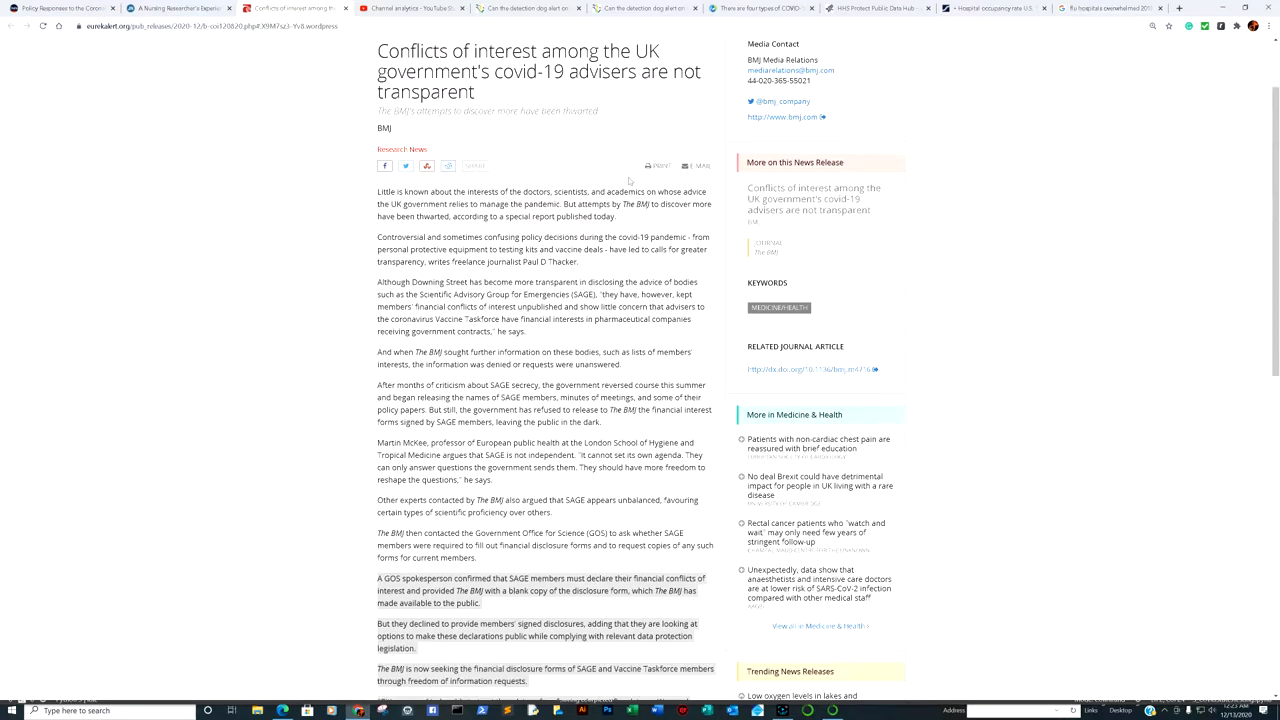
pyautogui.scroll(-3)
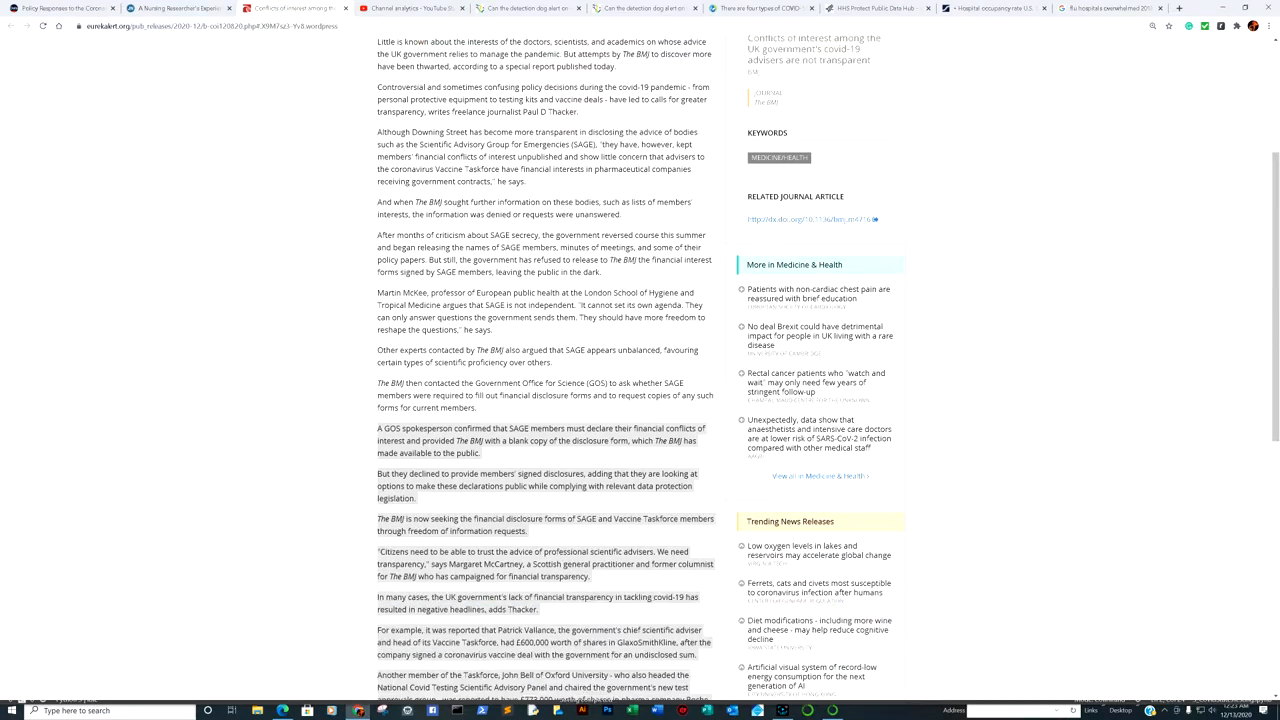
pyautogui.scroll(-3)
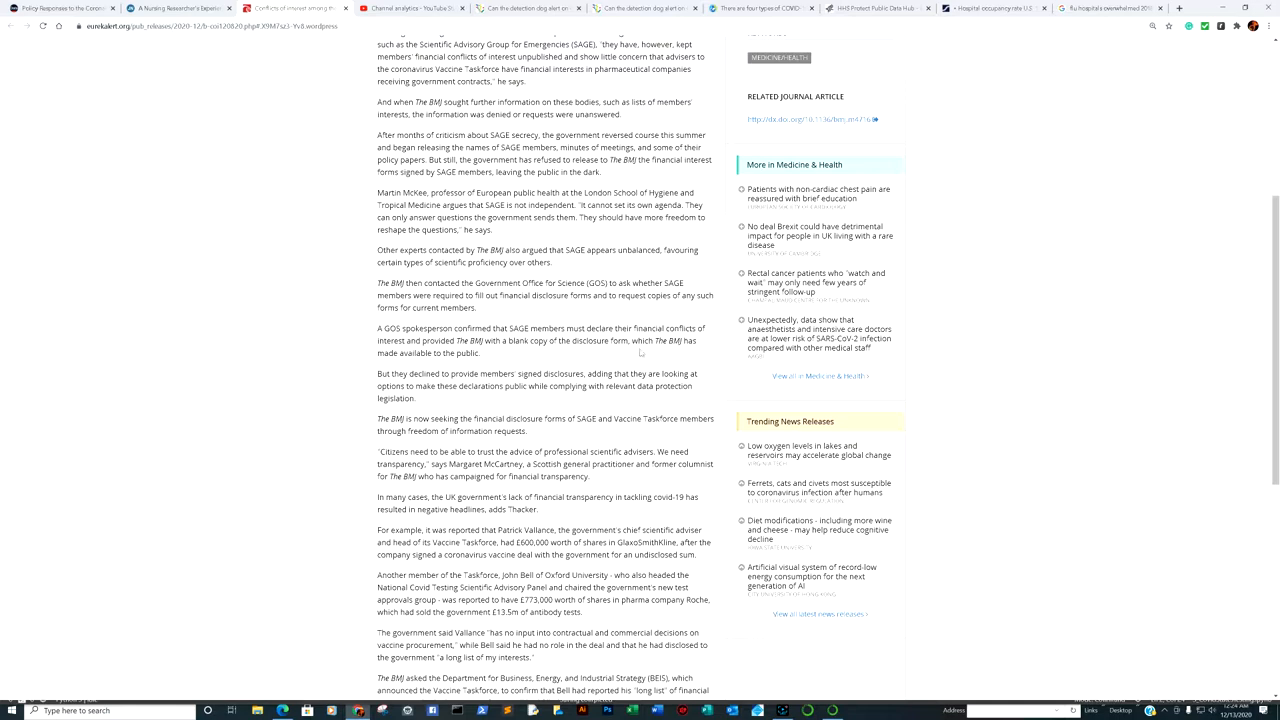
pyautogui.moveTo(511, 356)
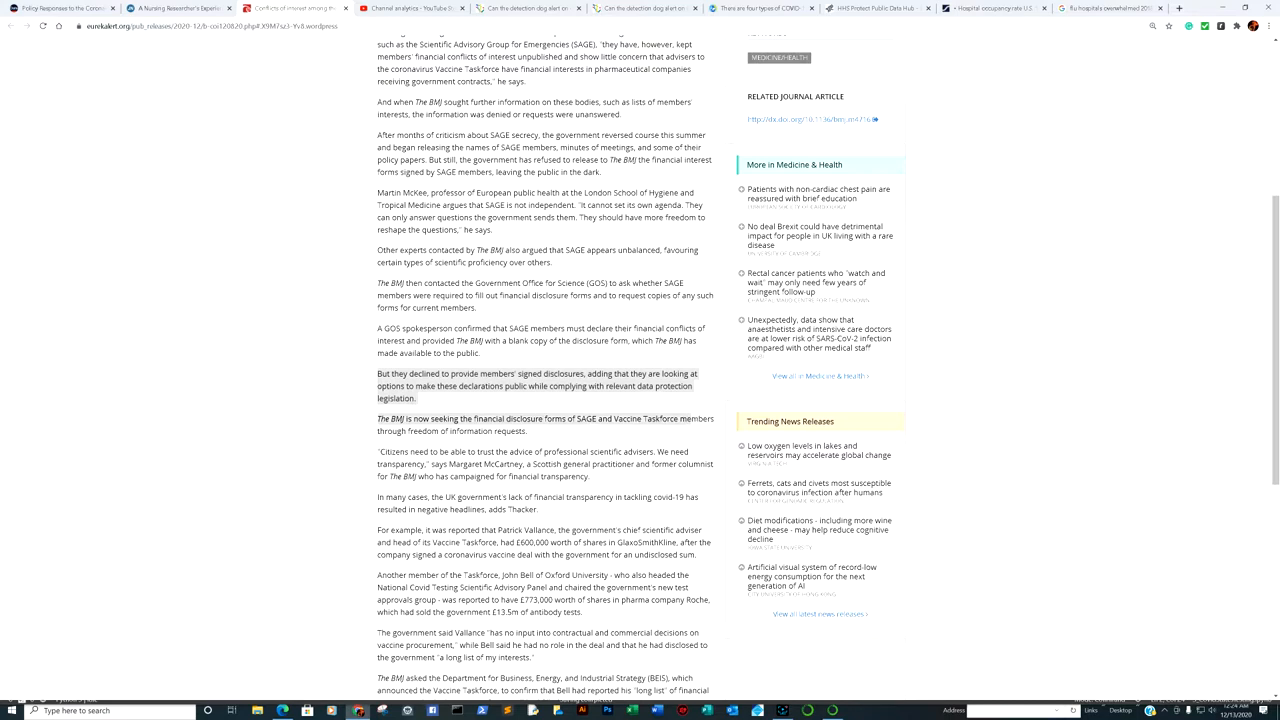
pyautogui.moveTo(701, 433)
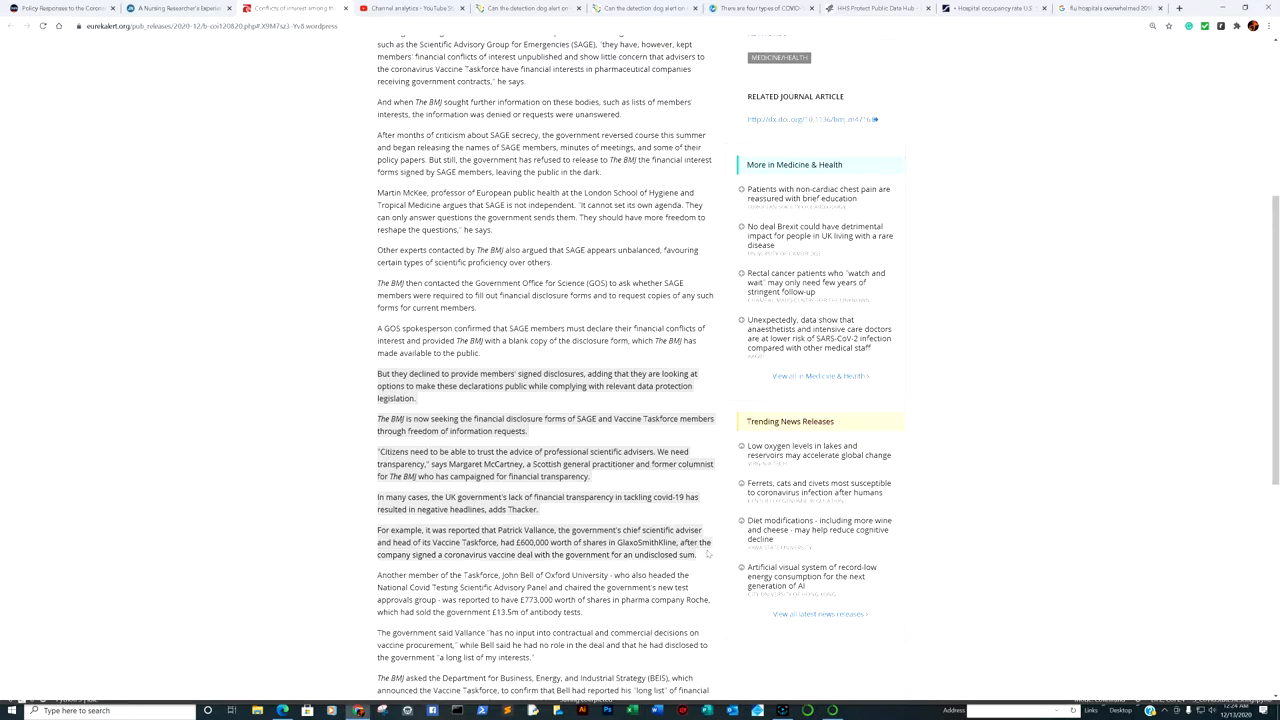
pyautogui.moveTo(701, 581)
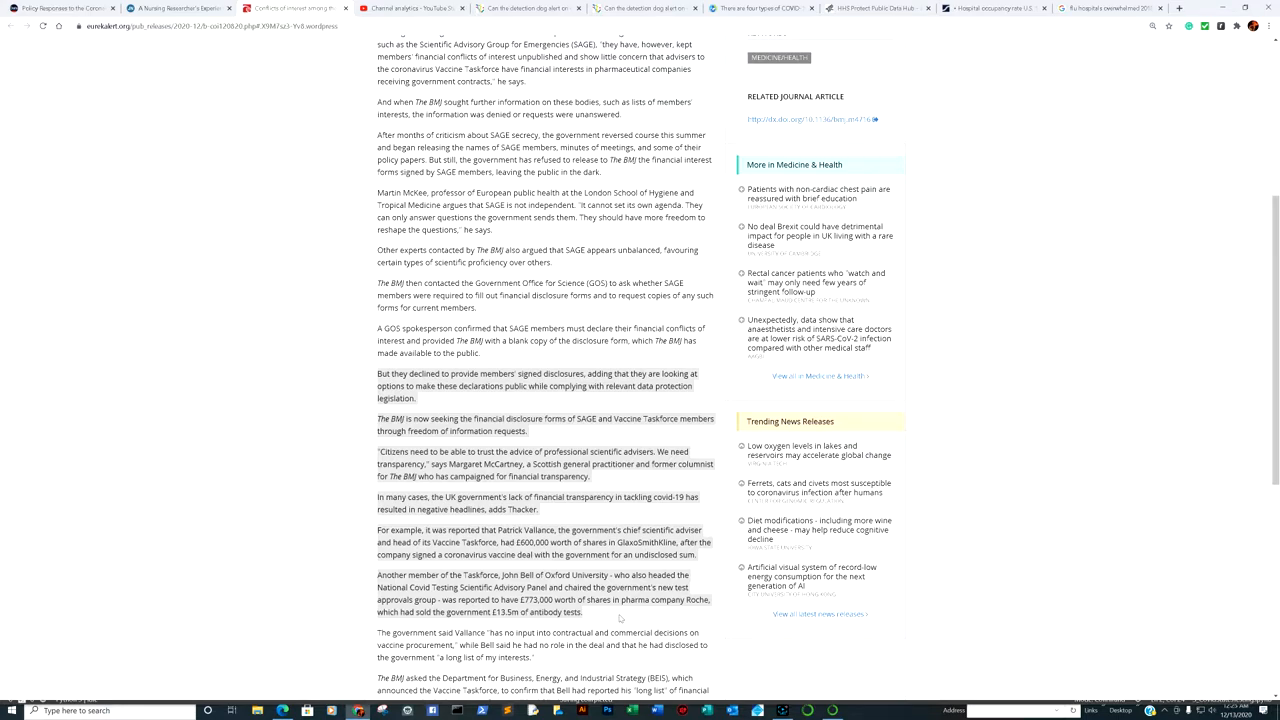
pyautogui.scroll(3)
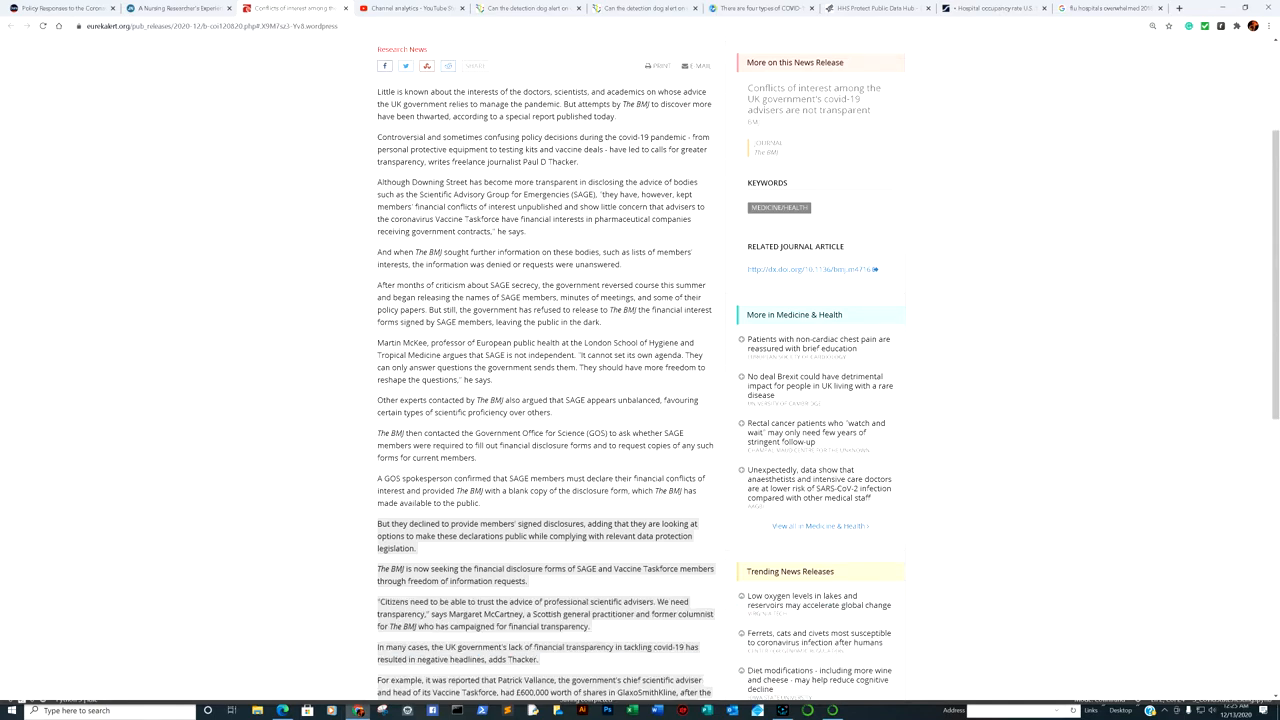
pyautogui.scroll(-3)
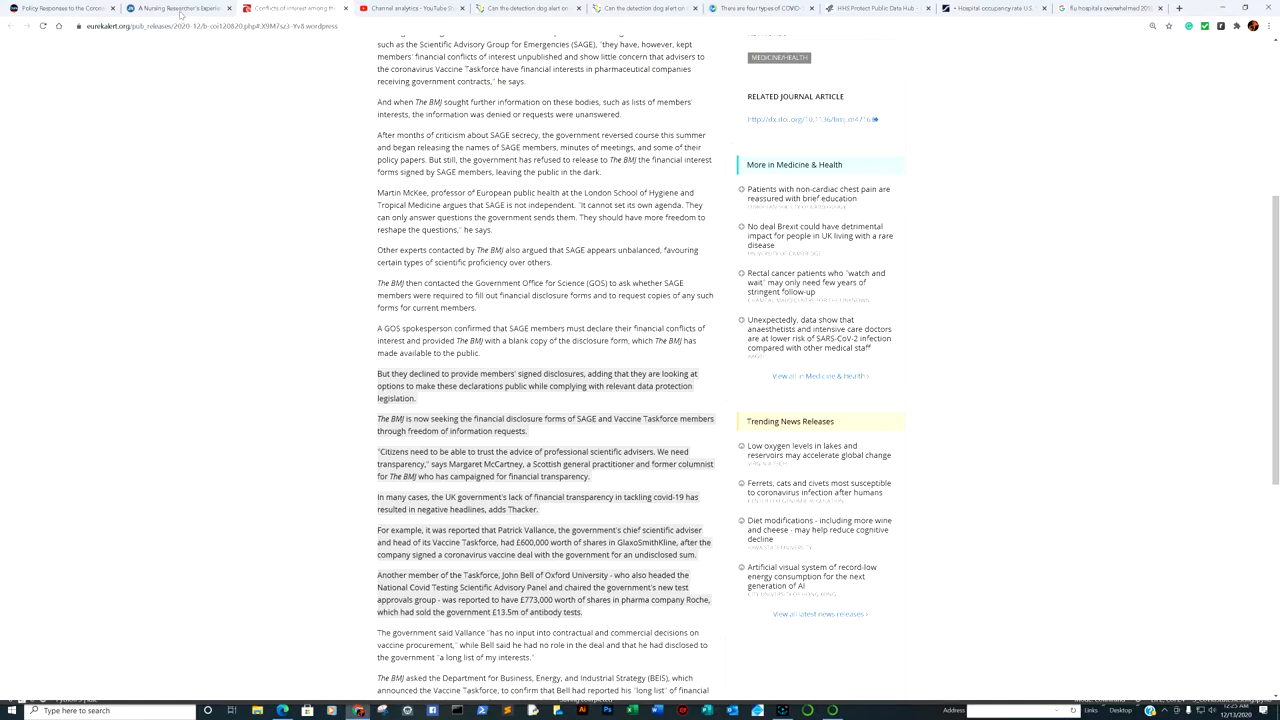
# Step: Read down the JAMA nursing researcher's vaccine trial perspective, then scroll back to its title
pyautogui.click(178, 8)
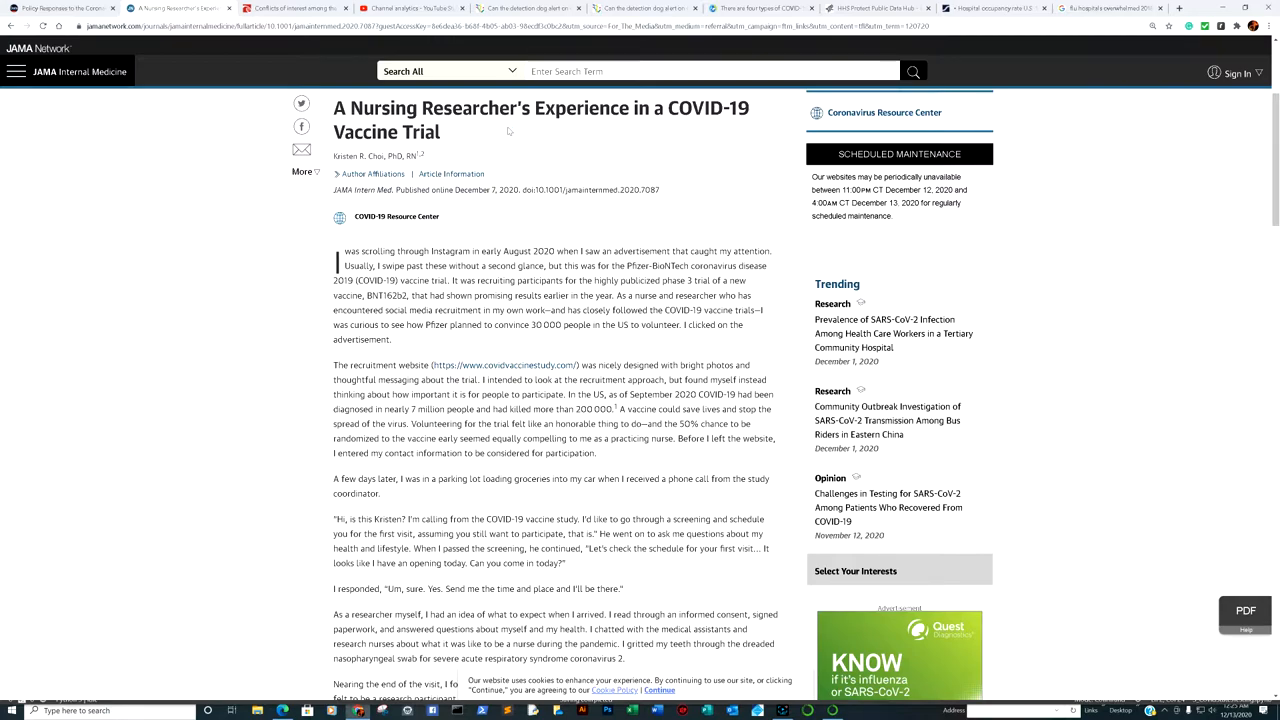
pyautogui.scroll(-3)
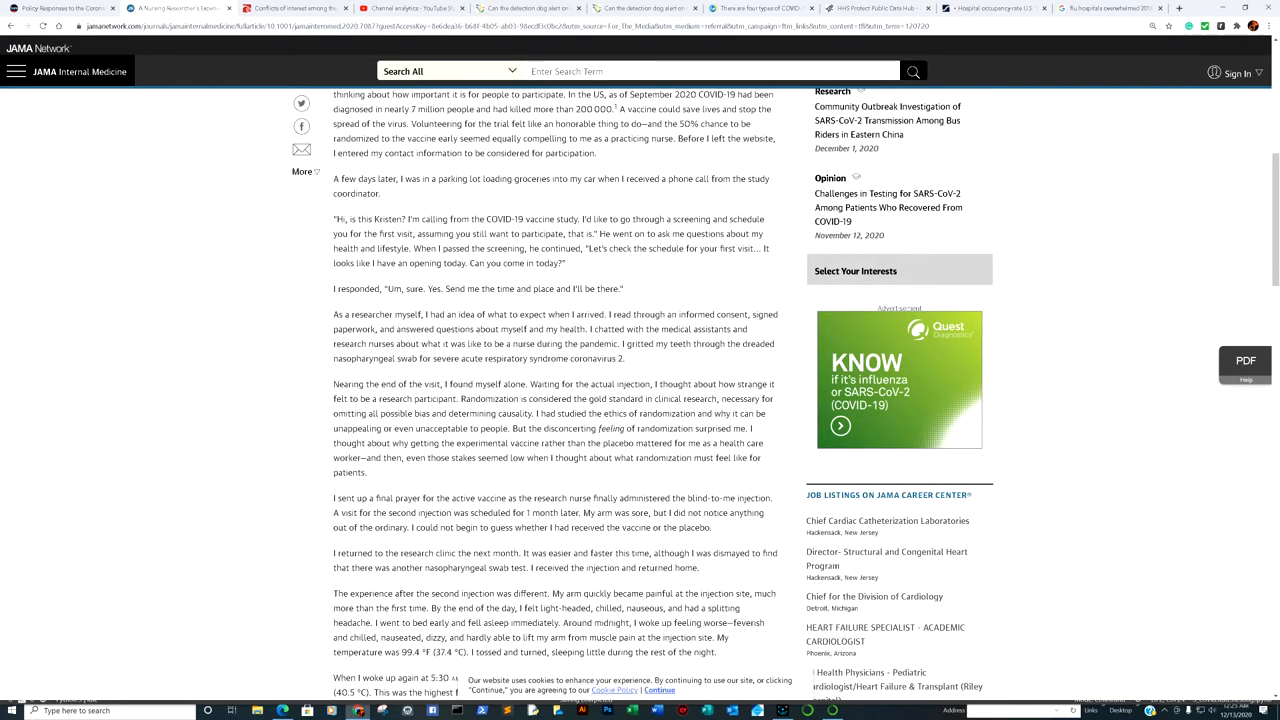
pyautogui.scroll(-3)
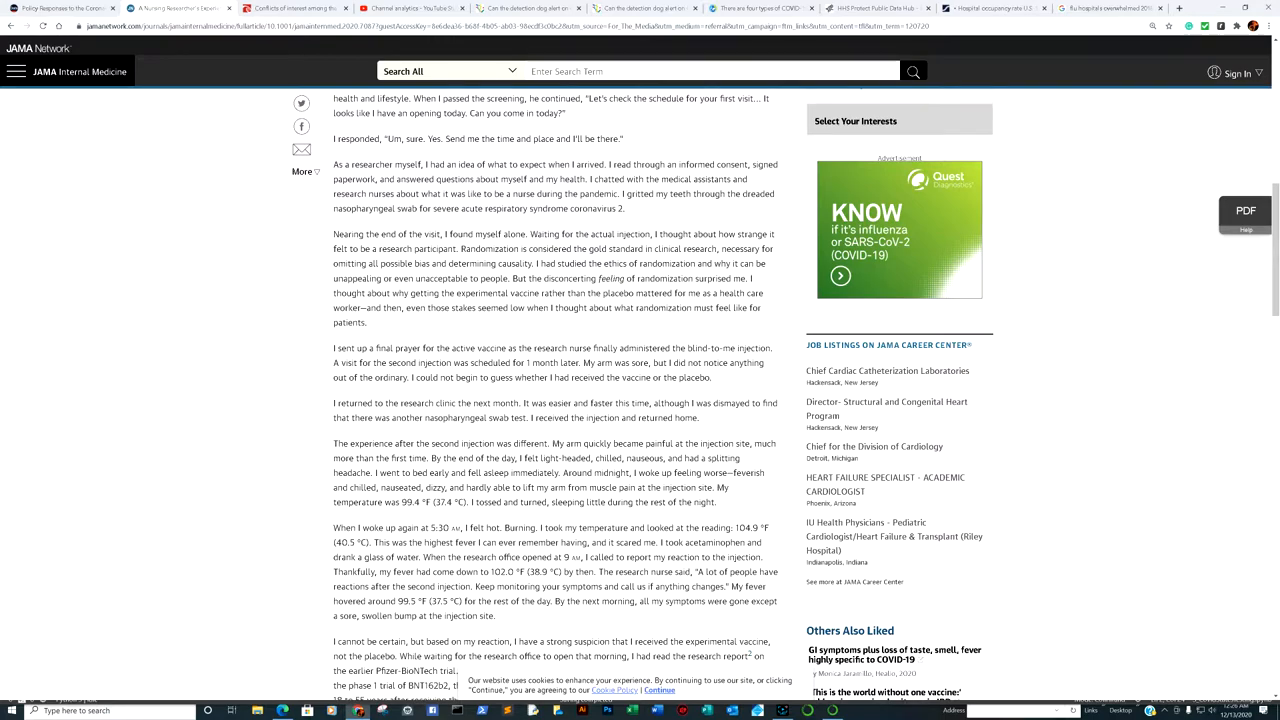
pyautogui.scroll(-3)
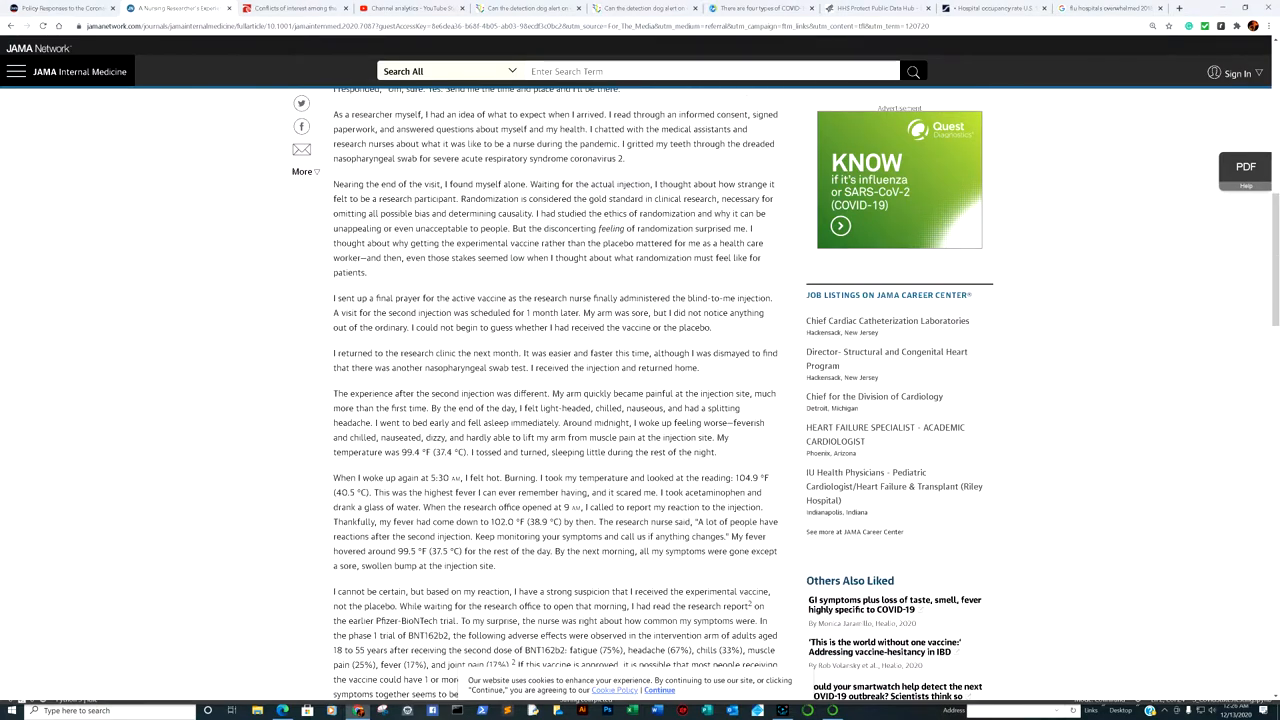
pyautogui.scroll(-3)
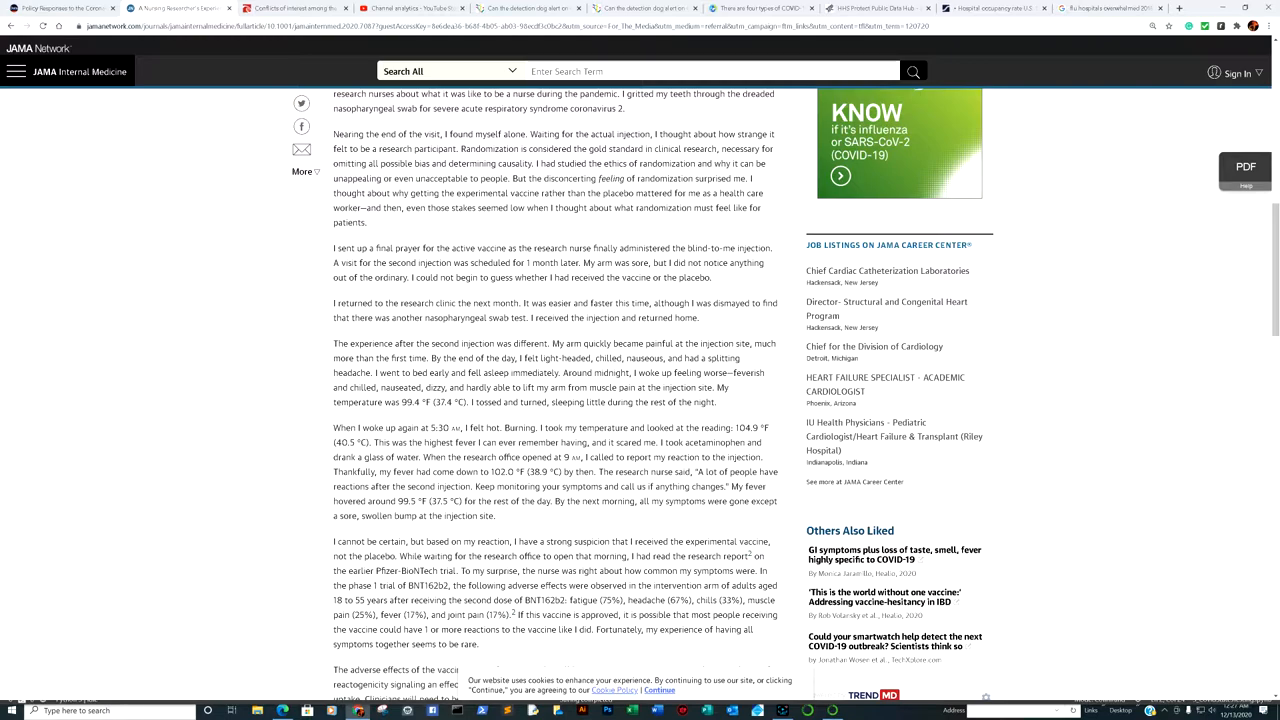
pyautogui.scroll(3)
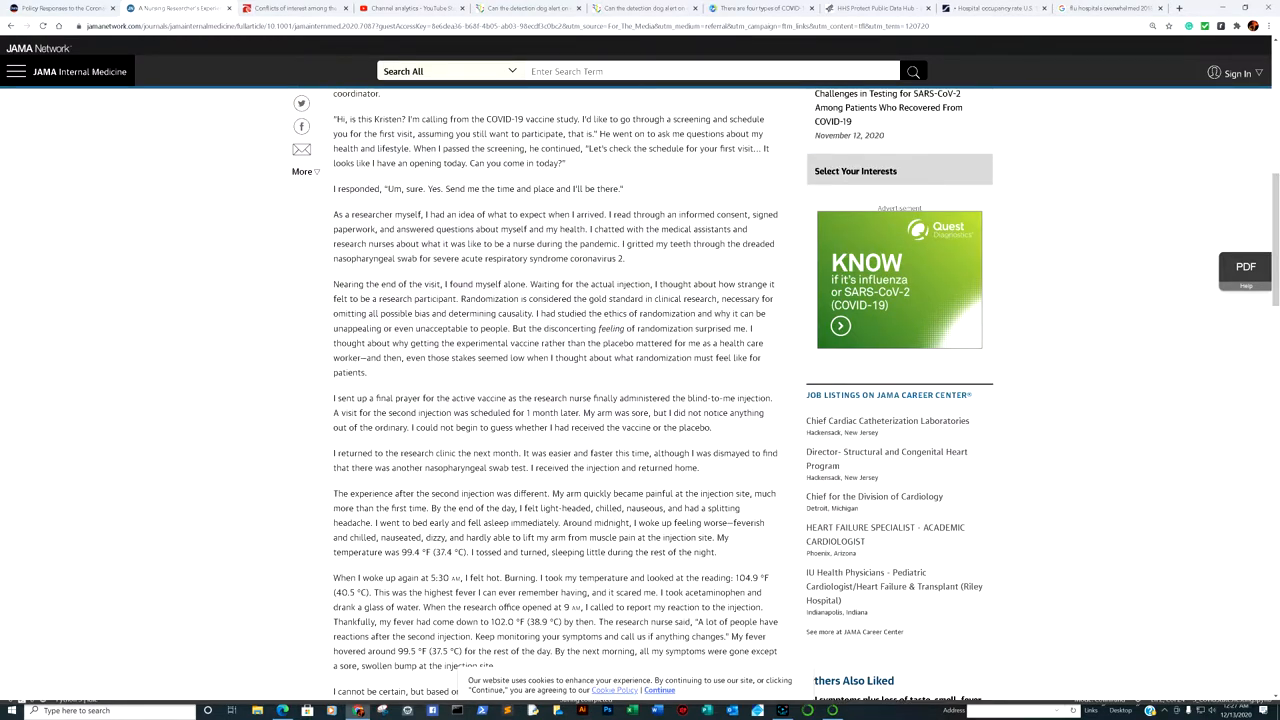
pyautogui.scroll(-3)
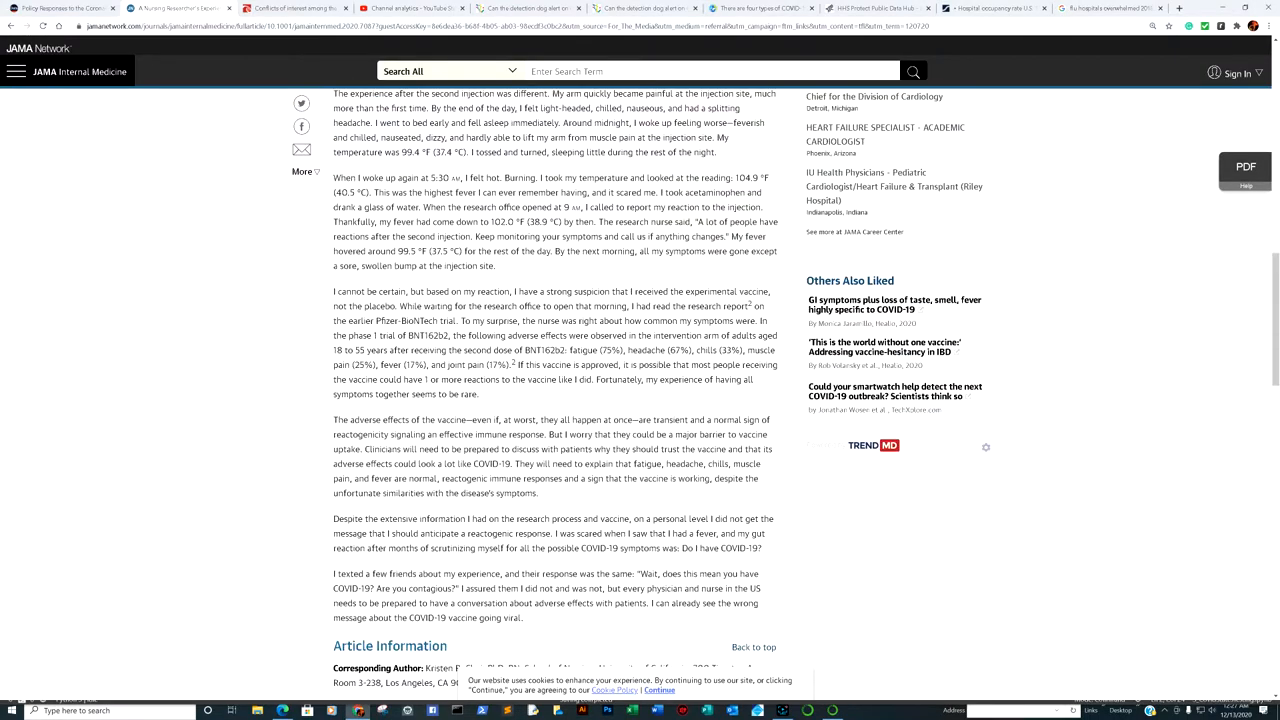
pyautogui.scroll(3)
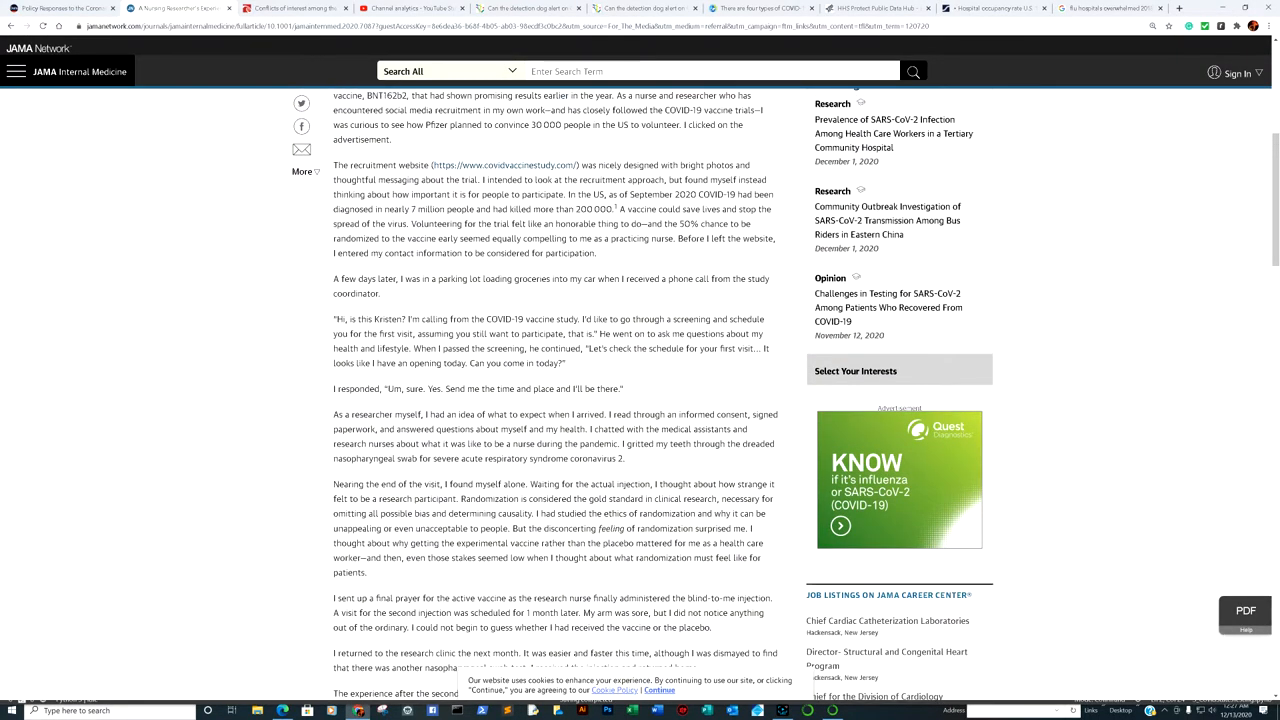
pyautogui.scroll(3)
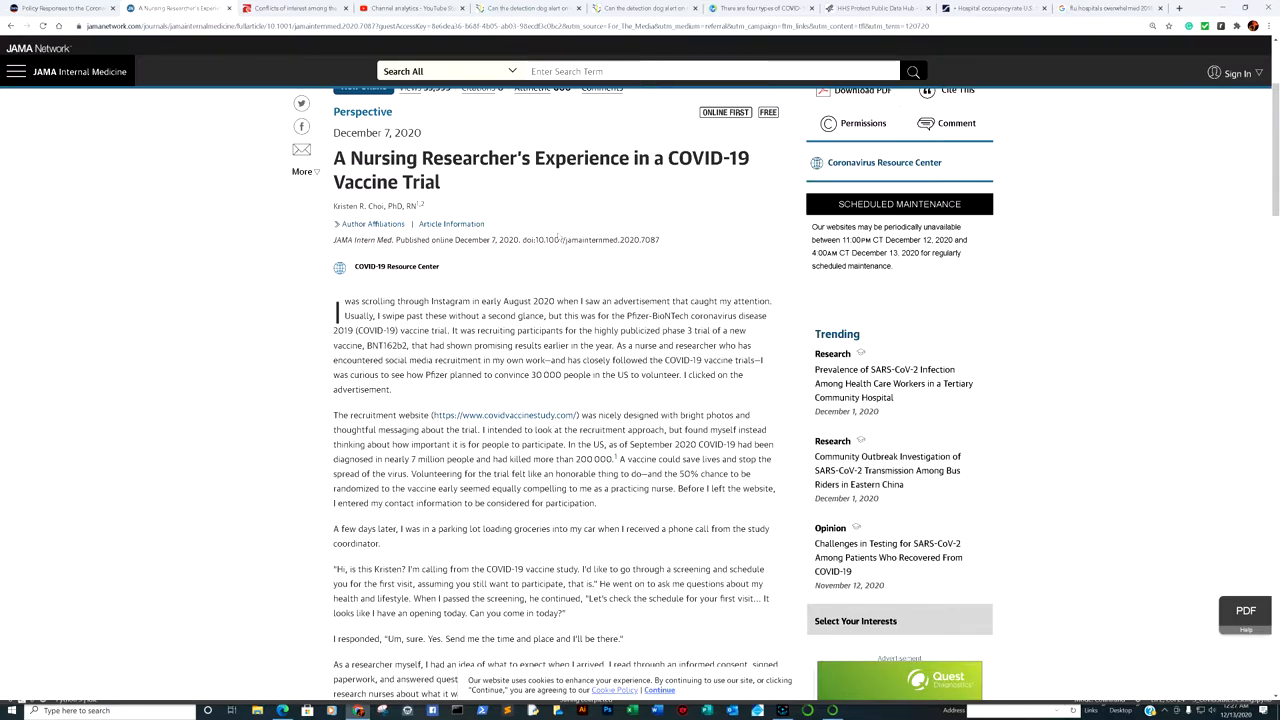
# Step: Scan Gavi's vaccine candidates chart and four vaccine types, then return to the JAMA article
pyautogui.click(758, 8)
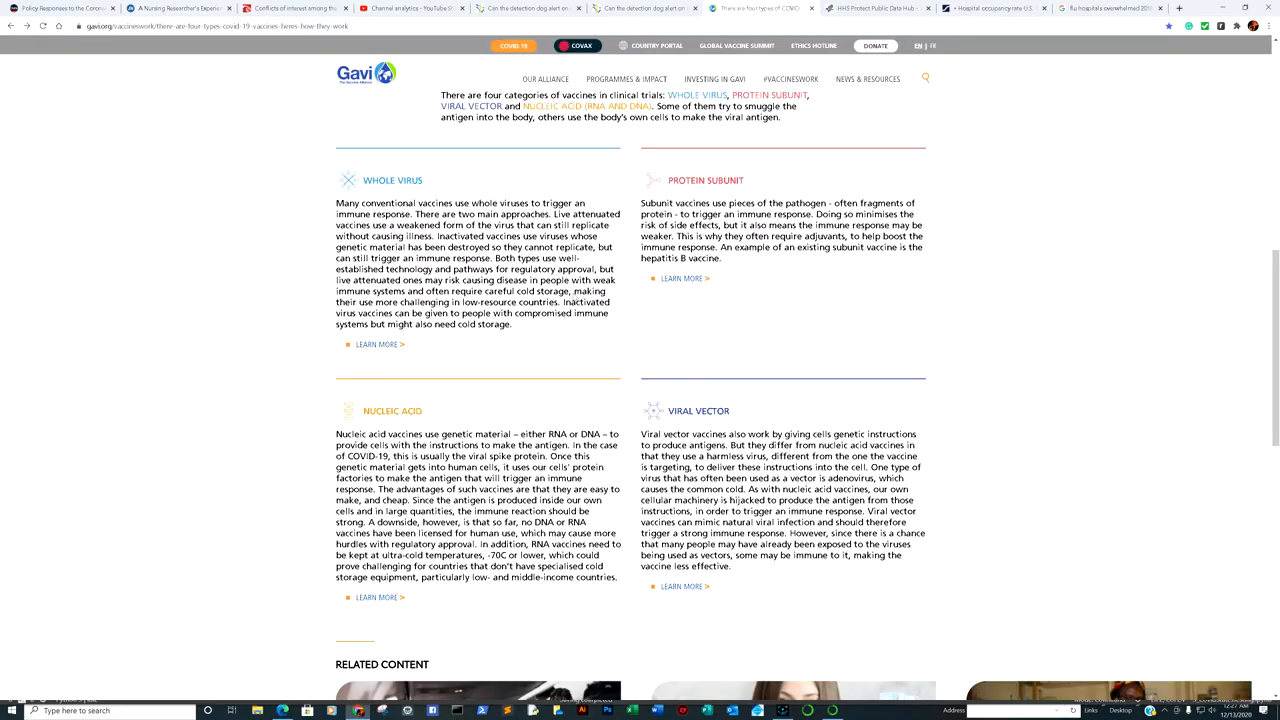
pyautogui.scroll(3)
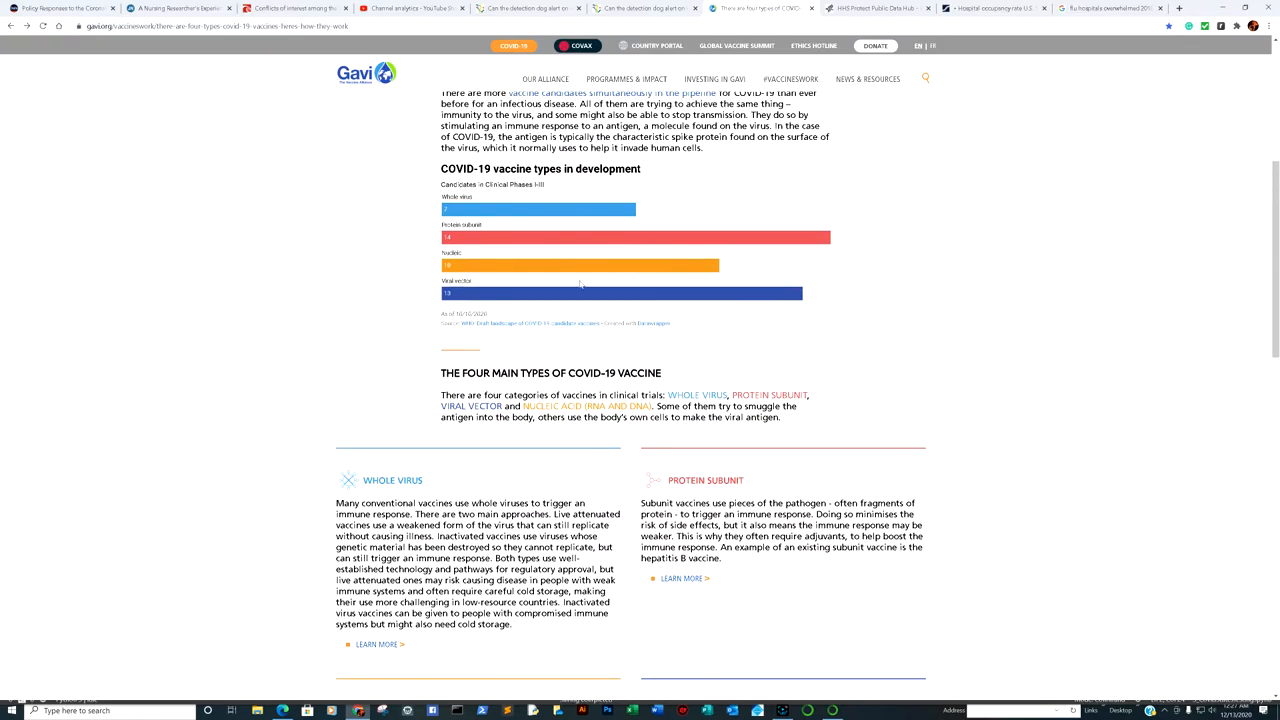
pyautogui.scroll(3)
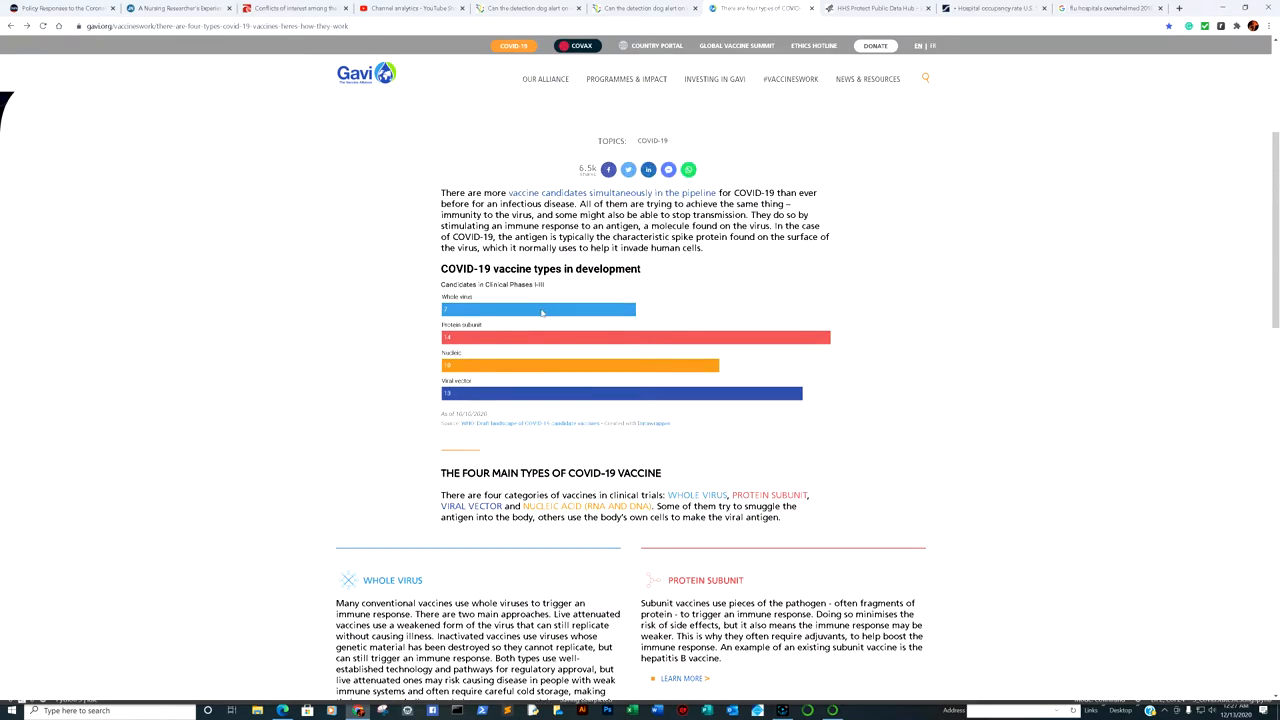
pyautogui.moveTo(497, 339)
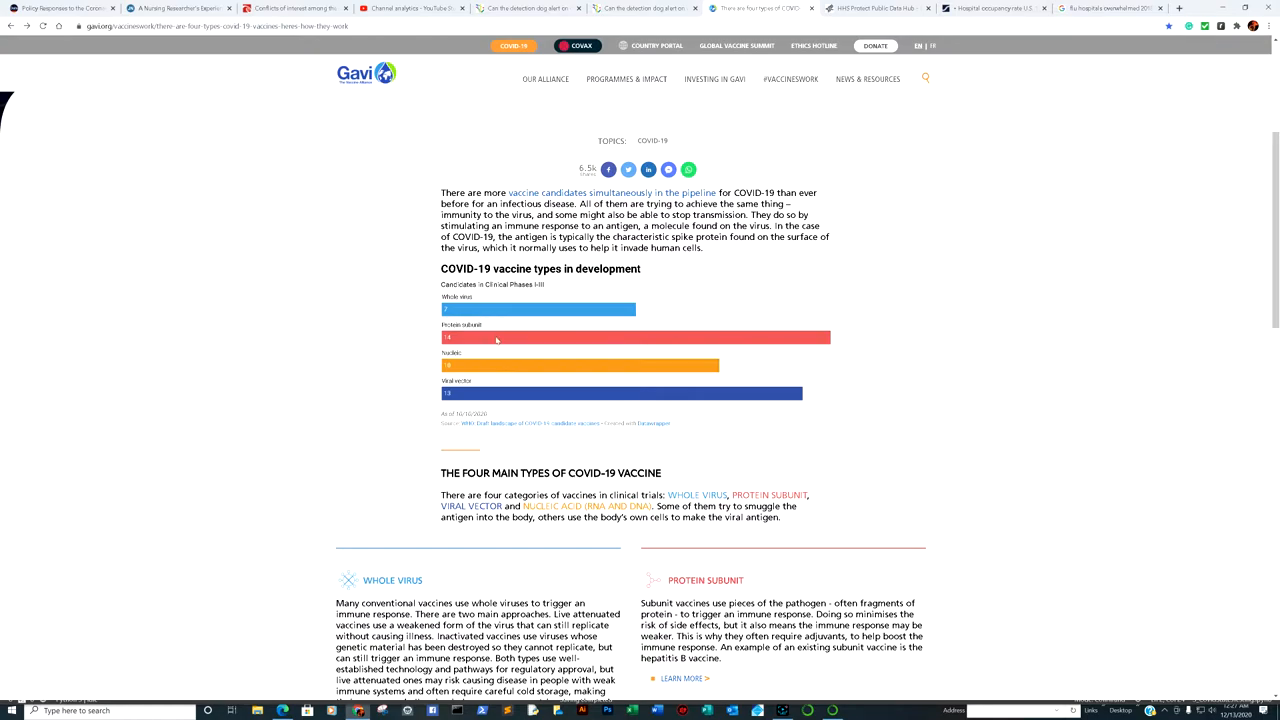
pyautogui.moveTo(489, 401)
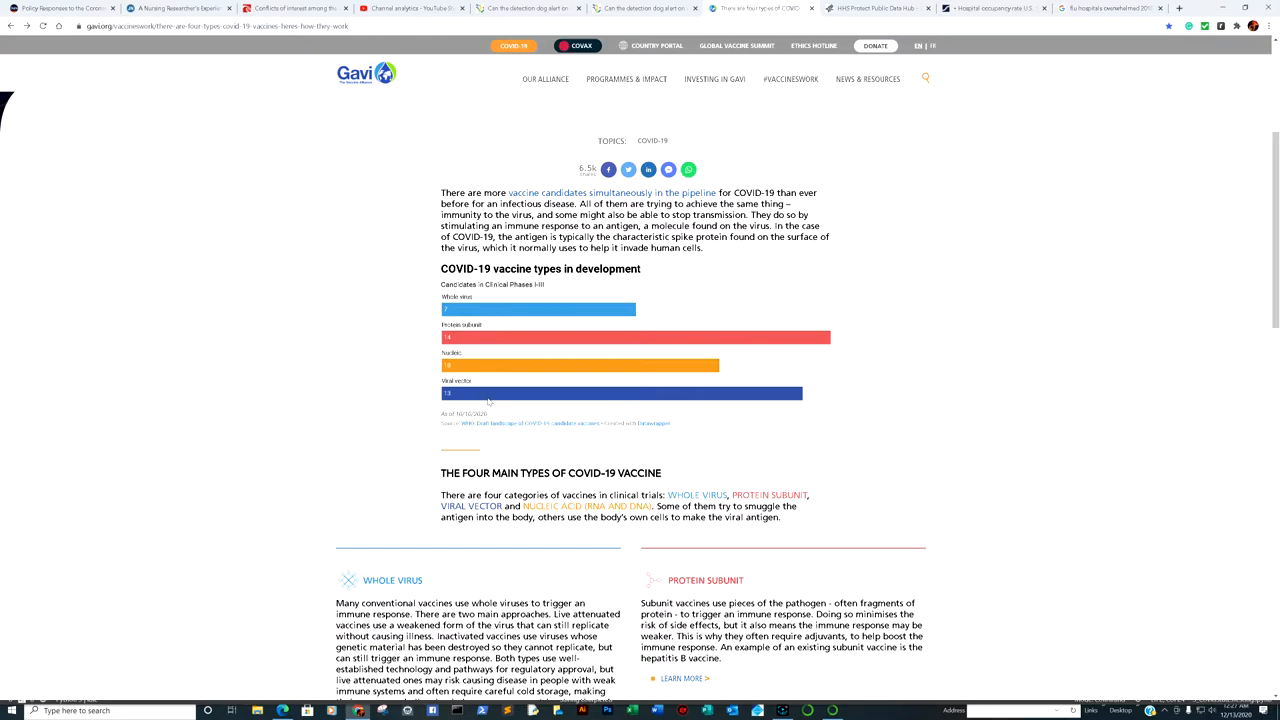
pyautogui.scroll(-3)
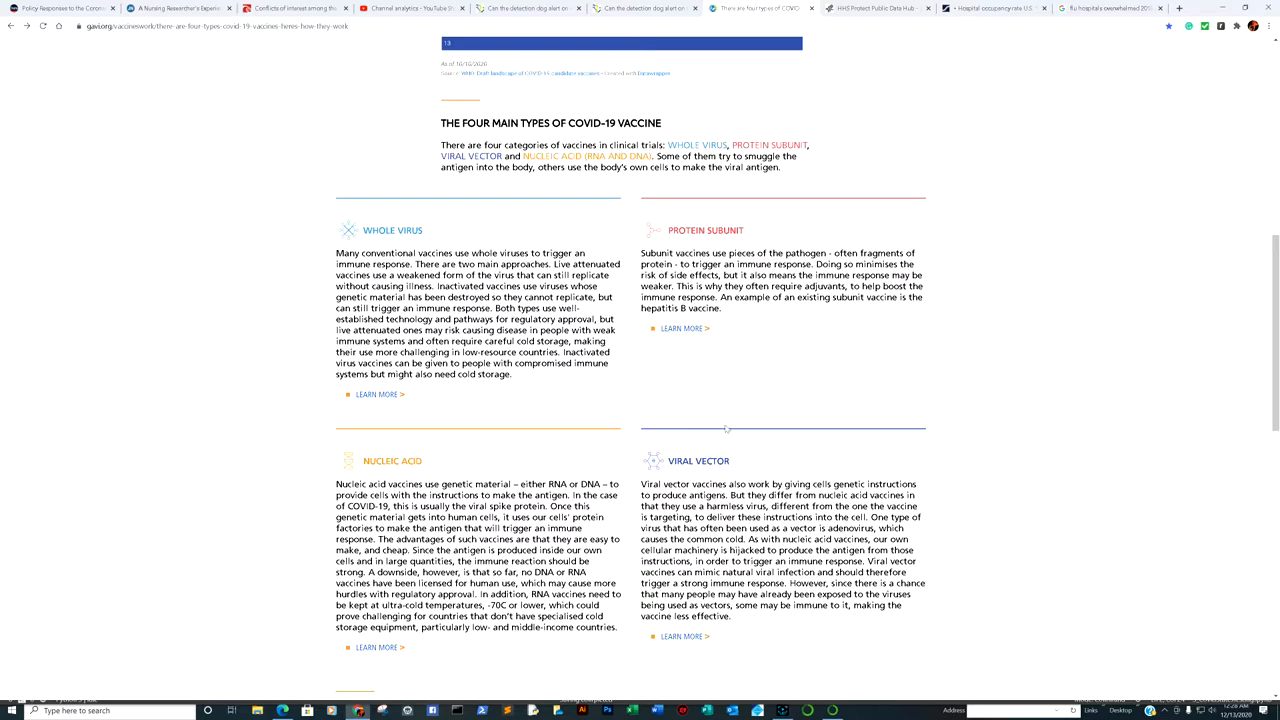
pyautogui.moveTo(758, 403)
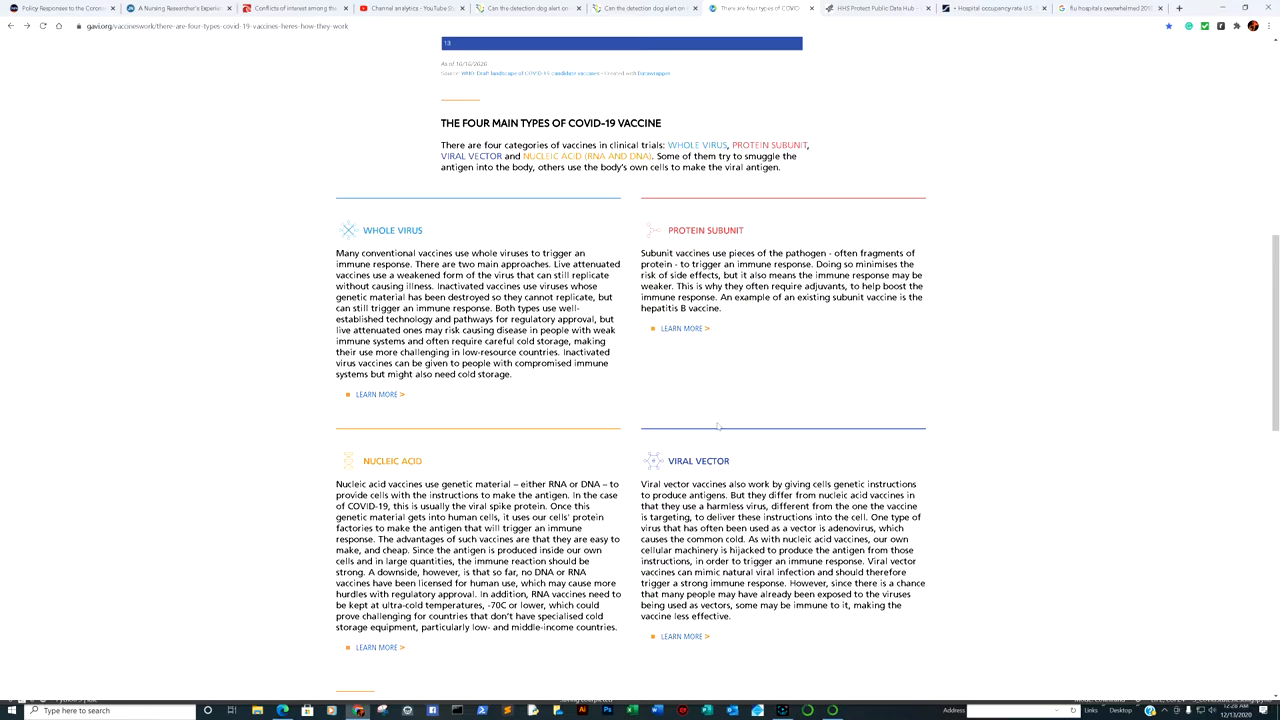
pyautogui.moveTo(706, 439)
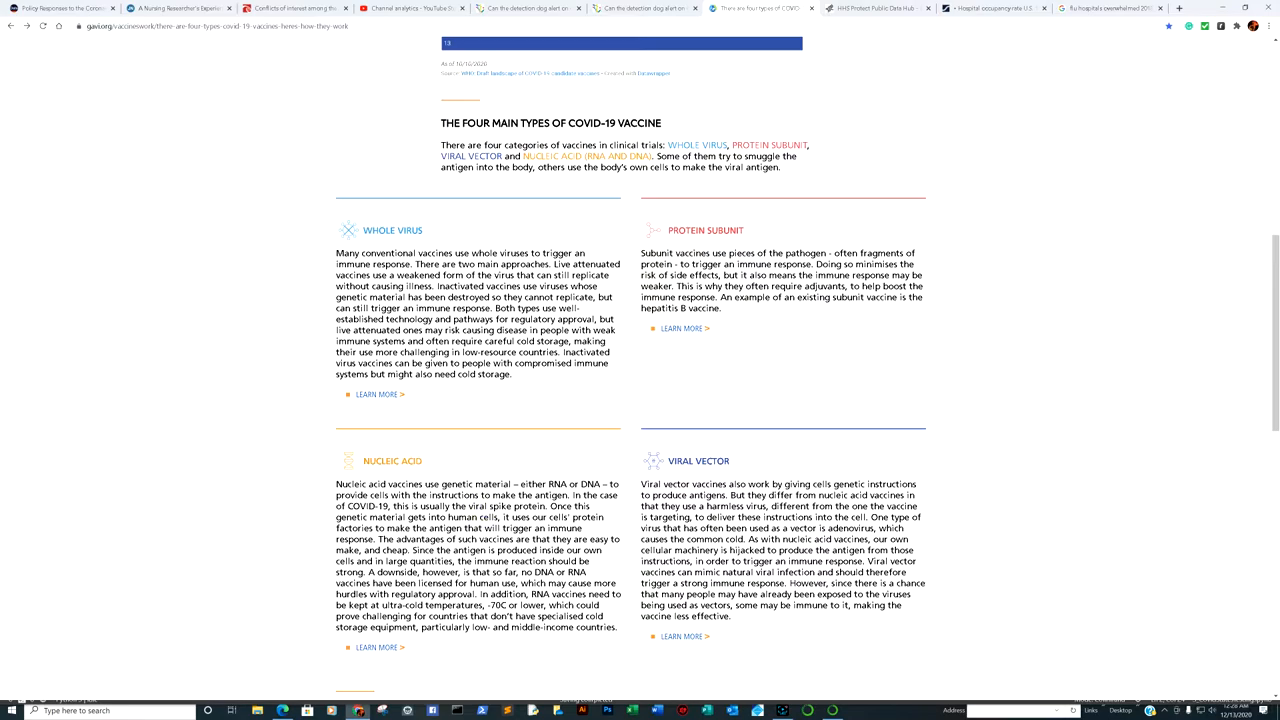
pyautogui.moveTo(406, 211)
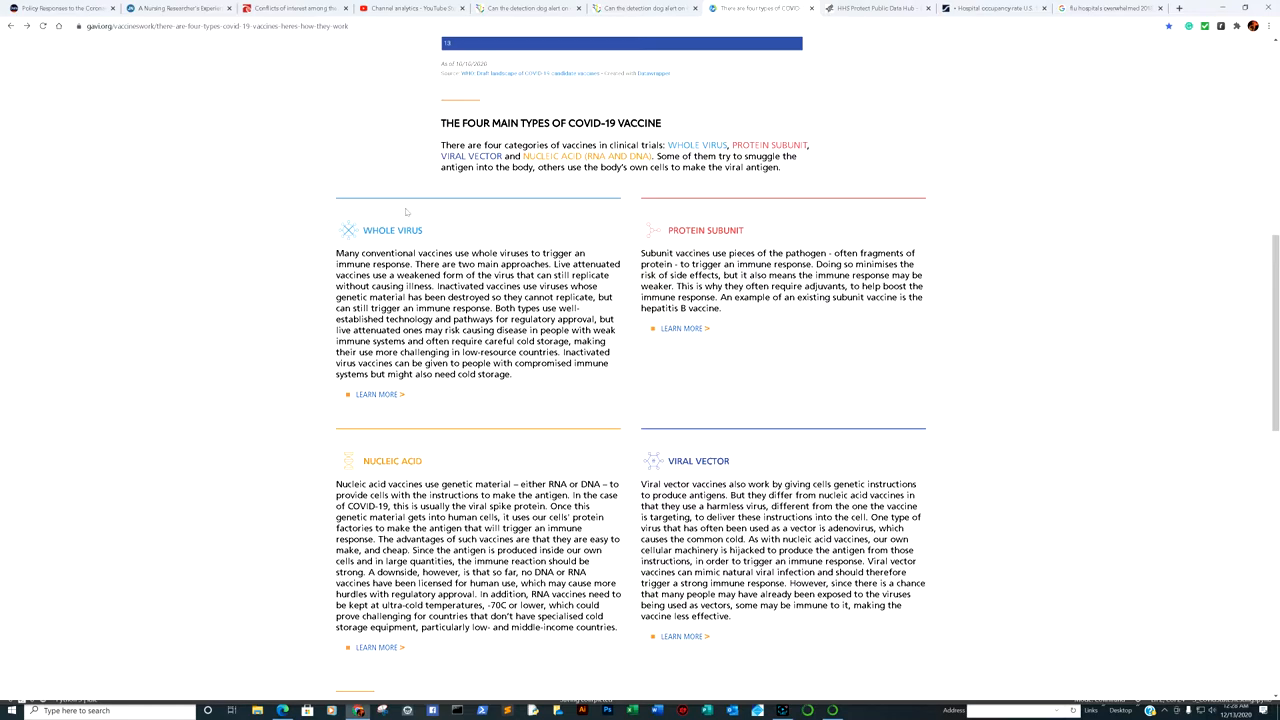
pyautogui.click(290, 8)
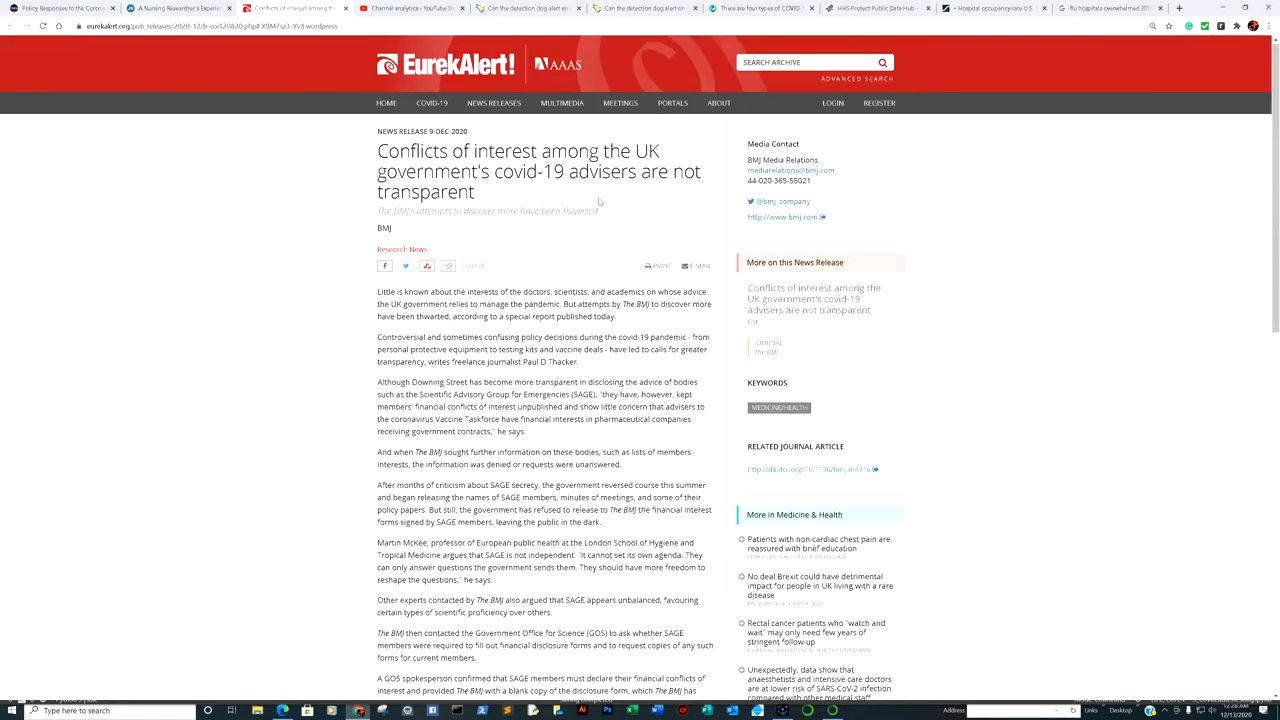
pyautogui.click(175, 8)
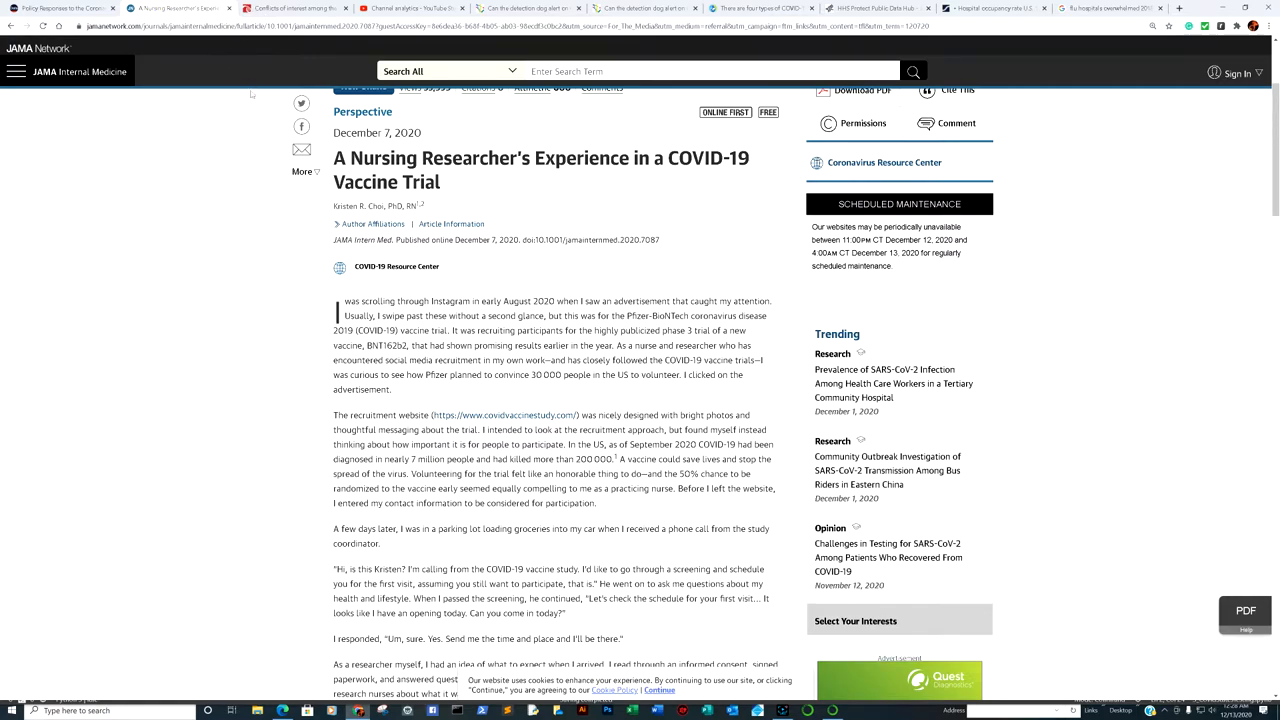
pyautogui.moveTo(760, 8)
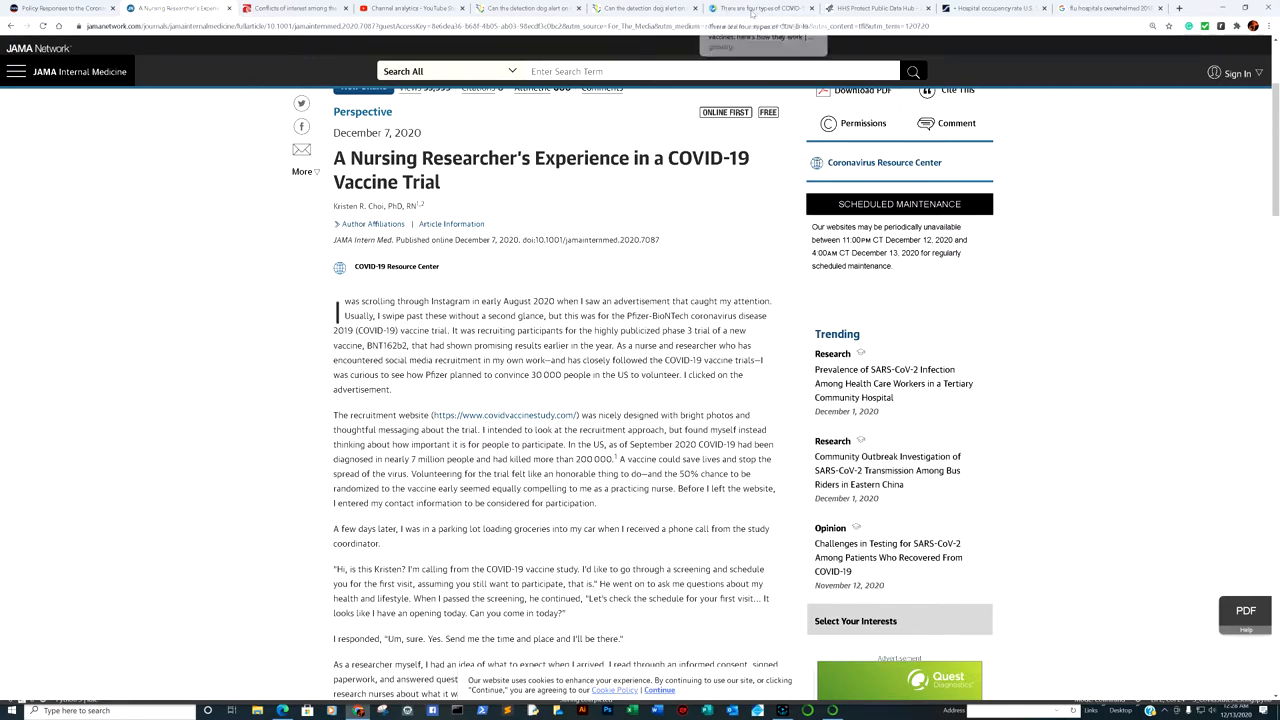
# Step: Highlight Gavi's nucleic acid sentence noting no DNA or RNA vaccines are licensed
pyautogui.click(760, 8)
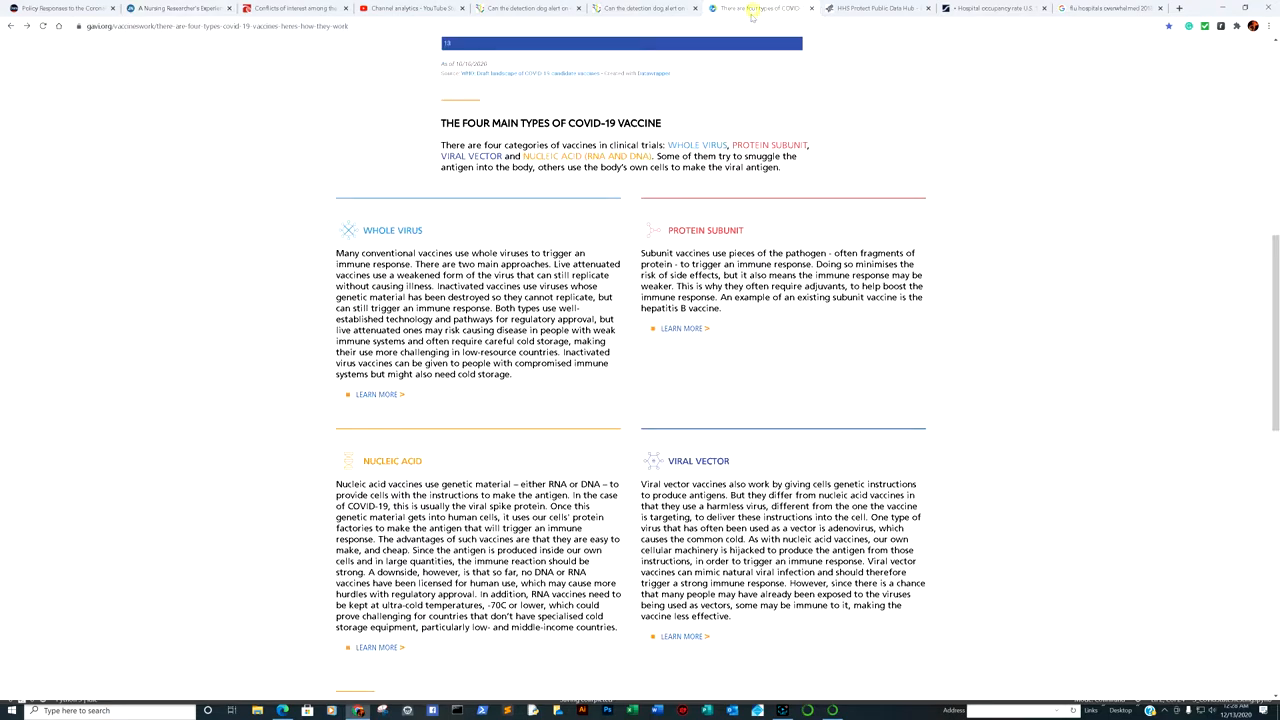
pyautogui.scroll(-3)
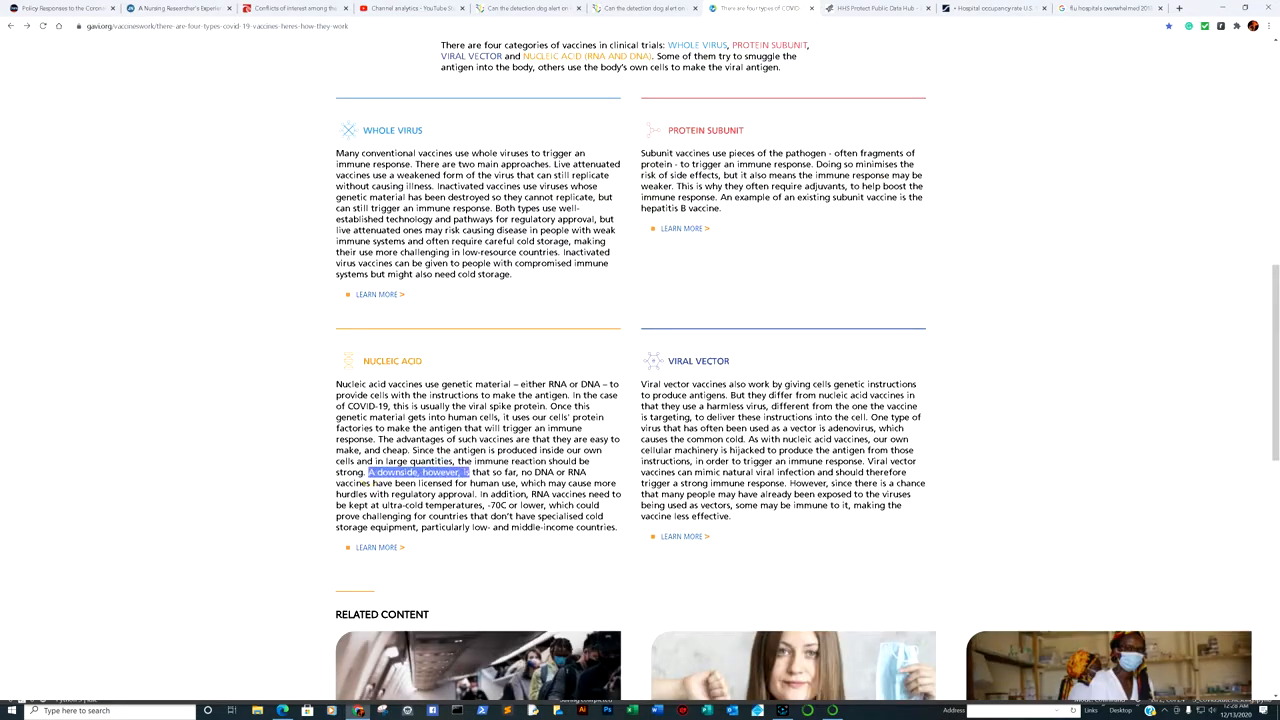
pyautogui.moveTo(467, 472); pyautogui.dragTo(589, 483)
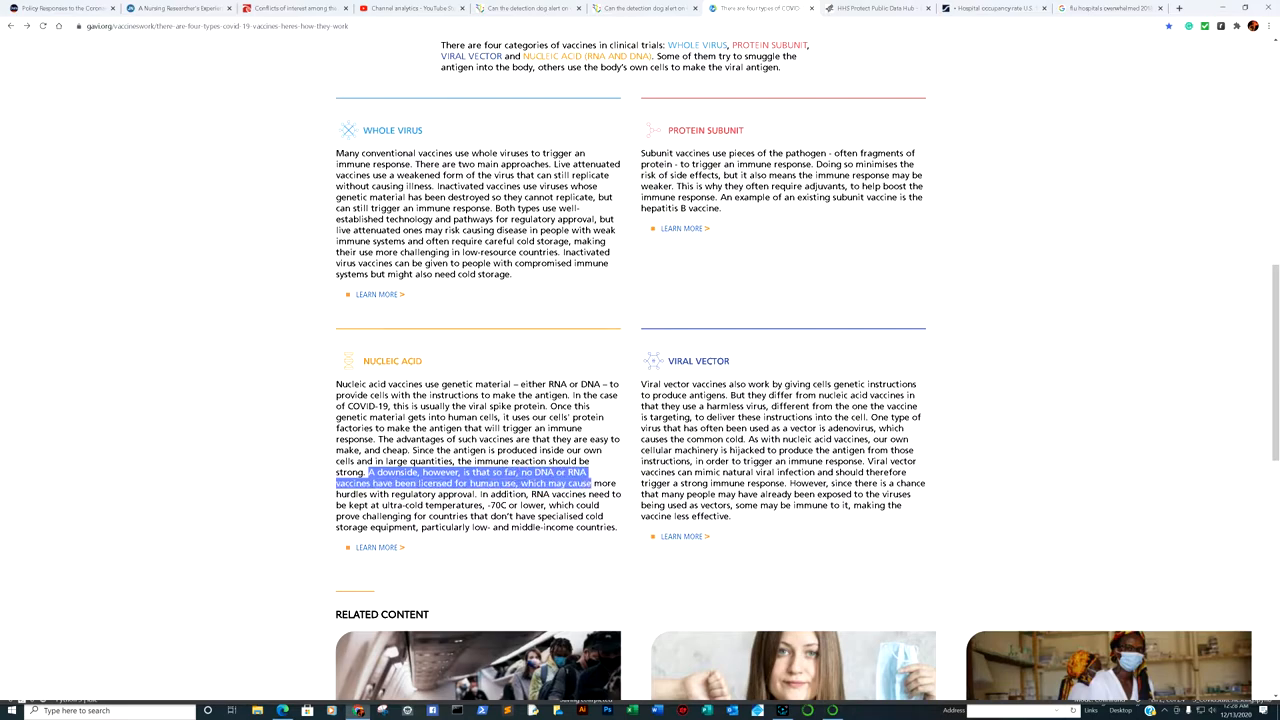
pyautogui.moveTo(592, 483); pyautogui.dragTo(481, 494)
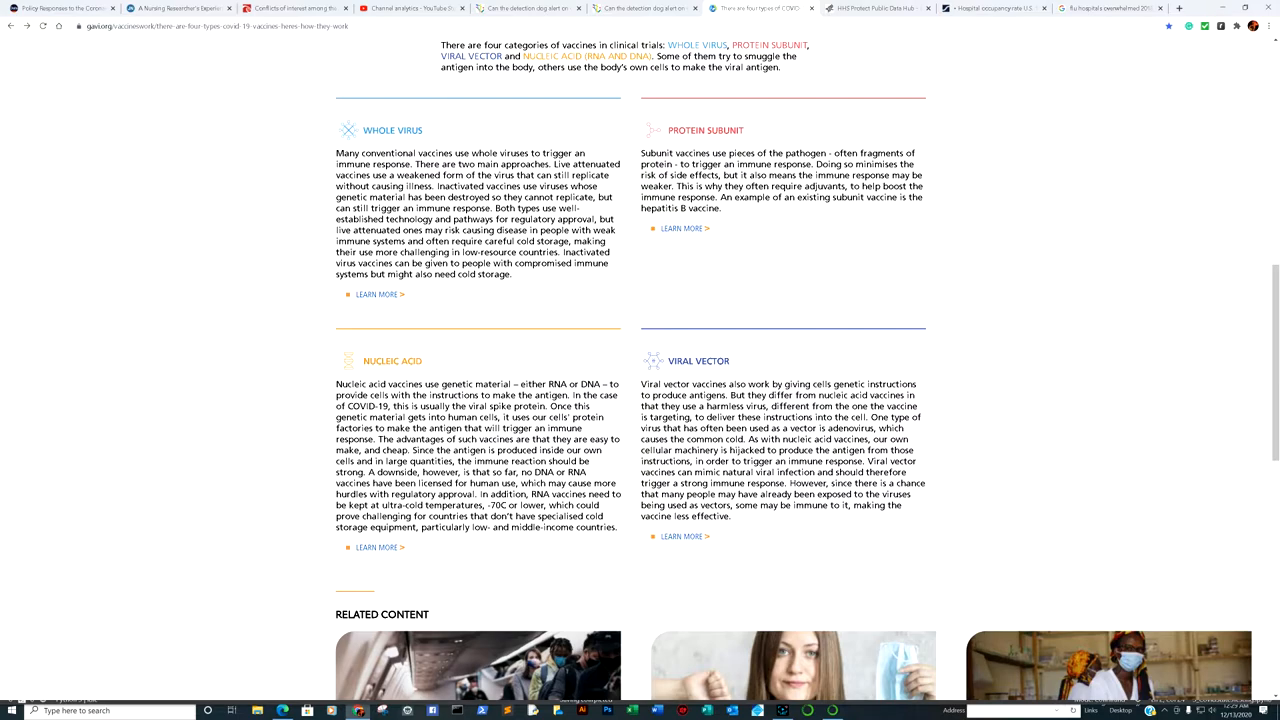
pyautogui.scroll(3)
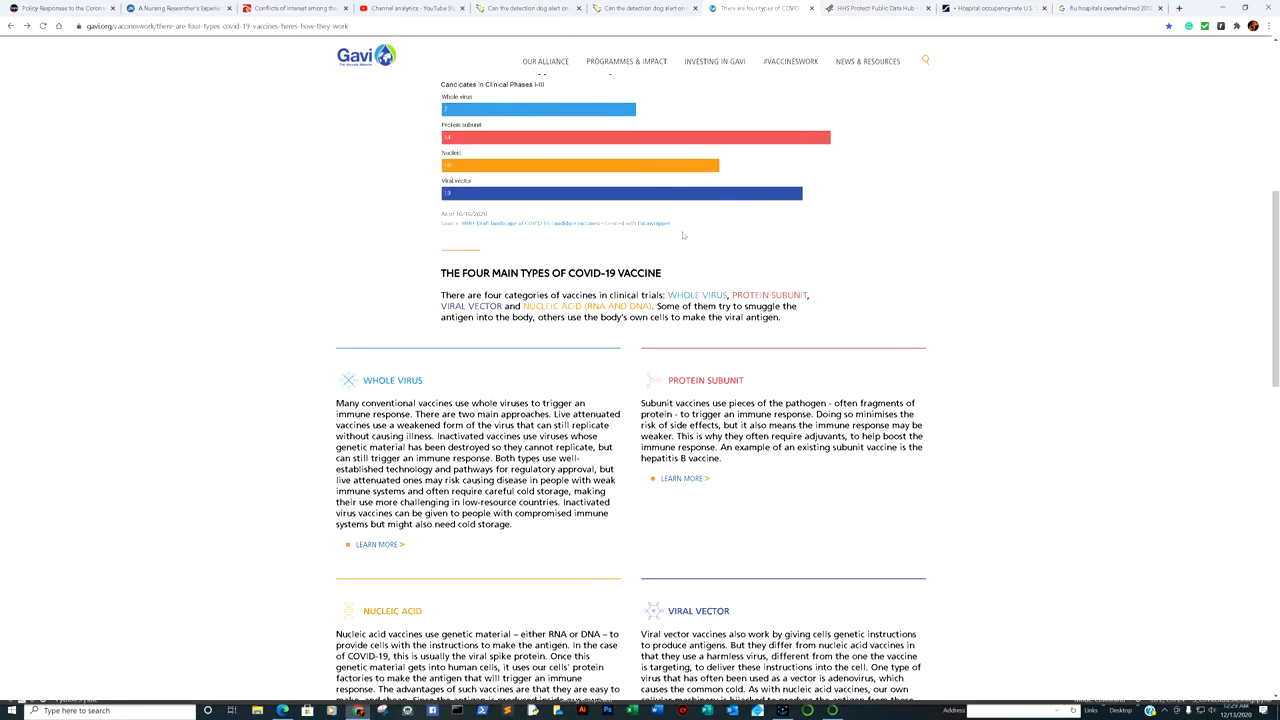
pyautogui.scroll(3)
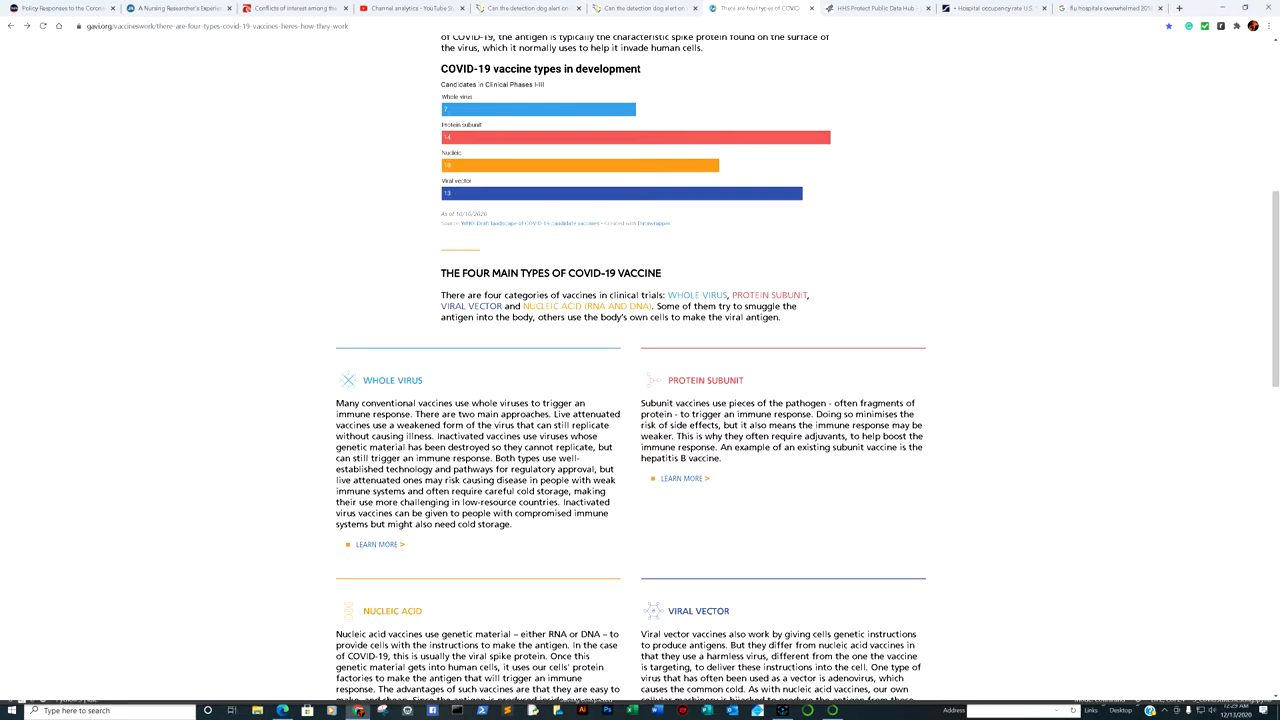
pyautogui.scroll(-3)
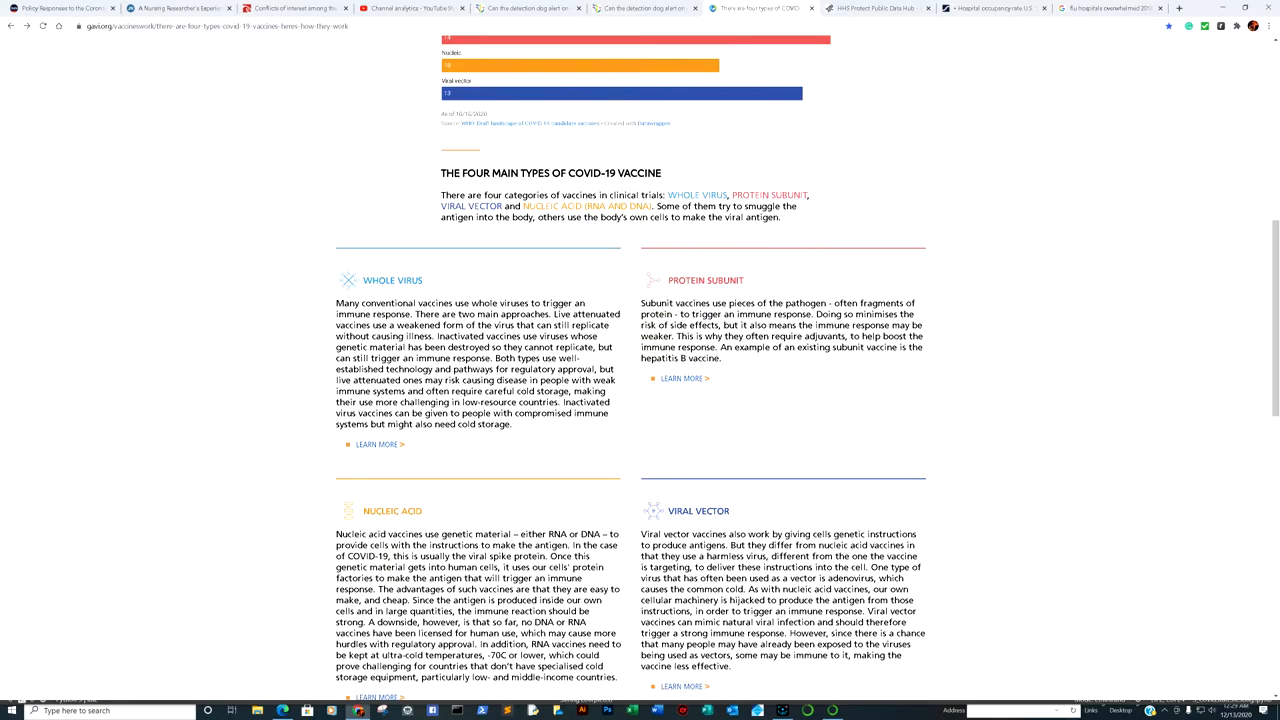
pyautogui.scroll(3)
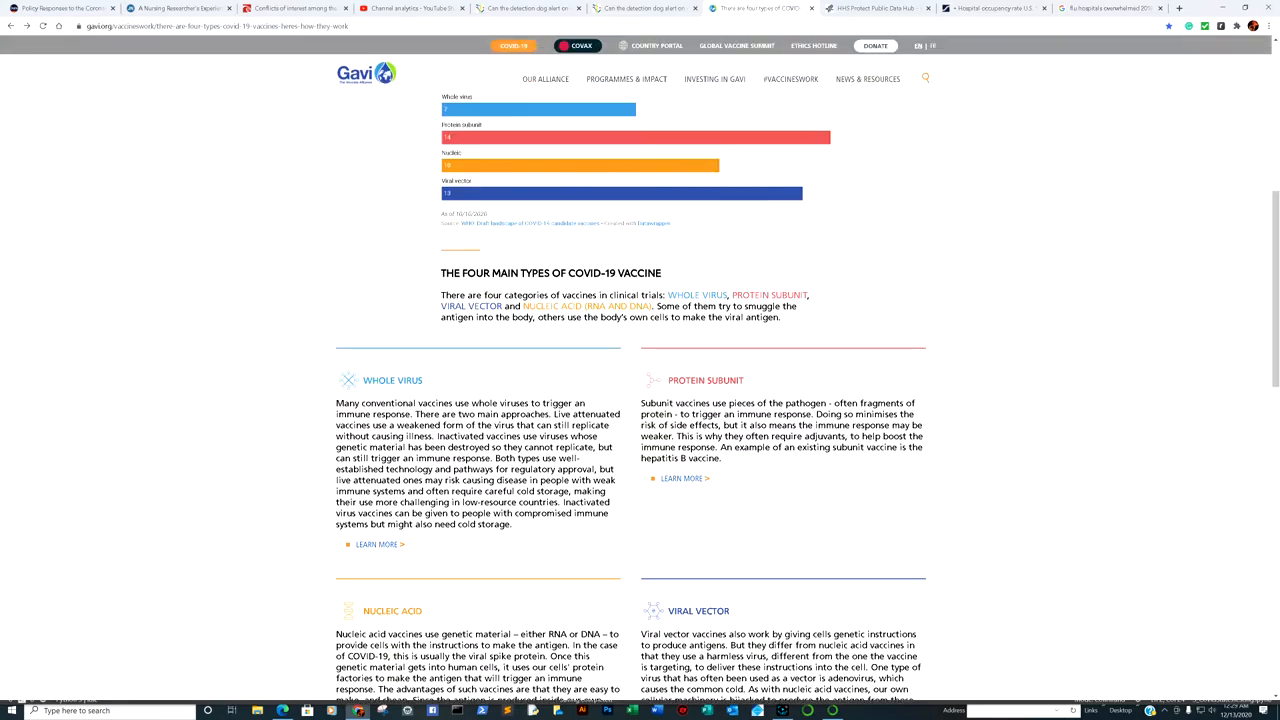
pyautogui.scroll(-3)
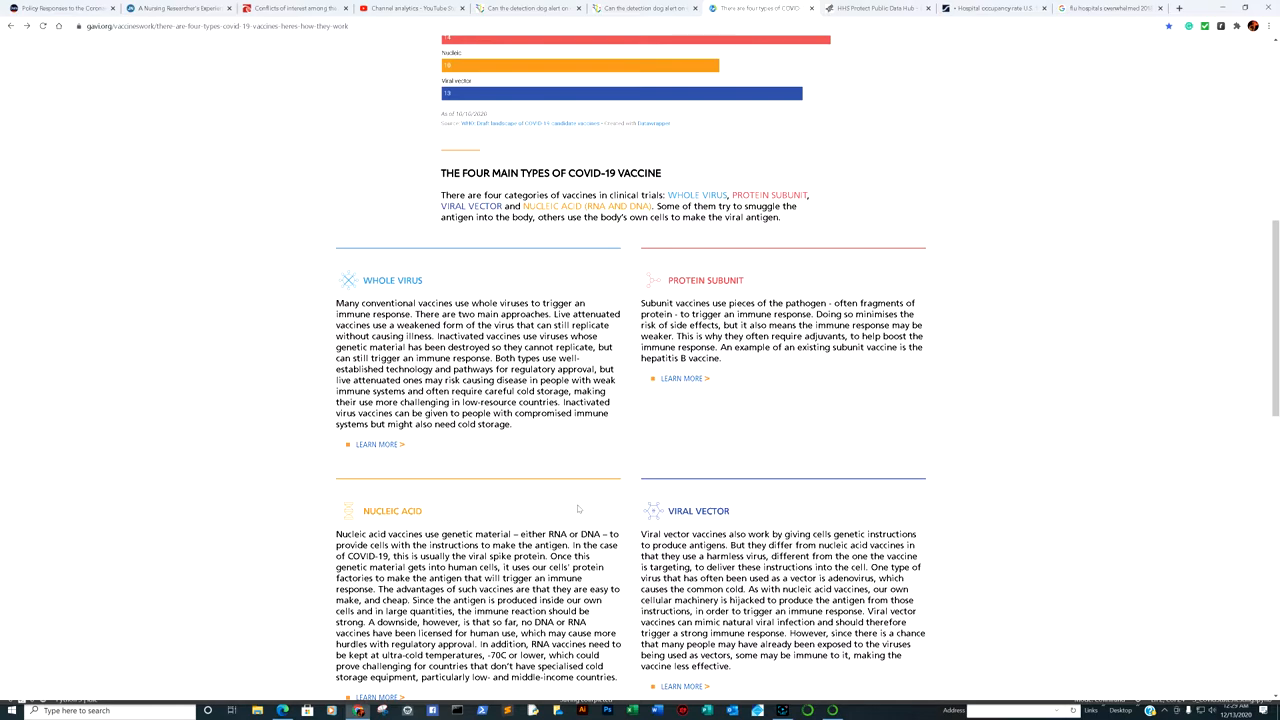
pyautogui.moveTo(945, 227)
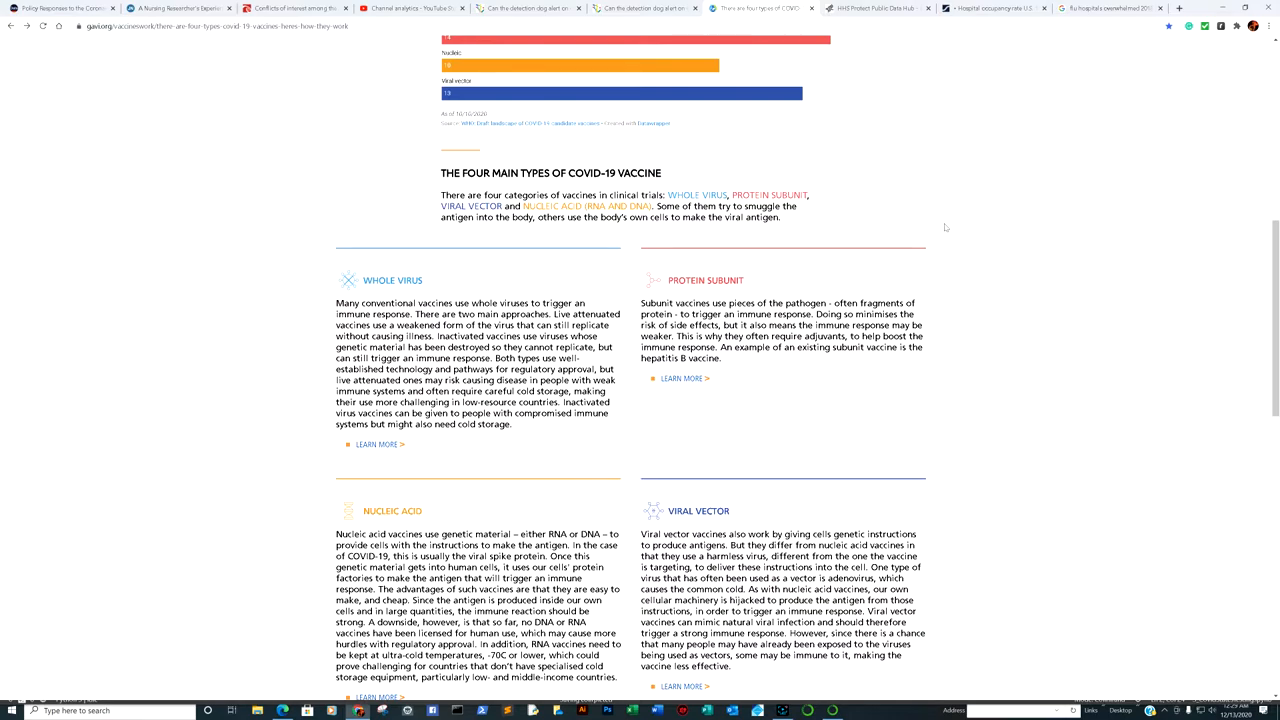
# Step: View HHS Protect's state bed occupancy map, then open Statista's 1975–2017 occupancy rate chart
pyautogui.click(875, 8)
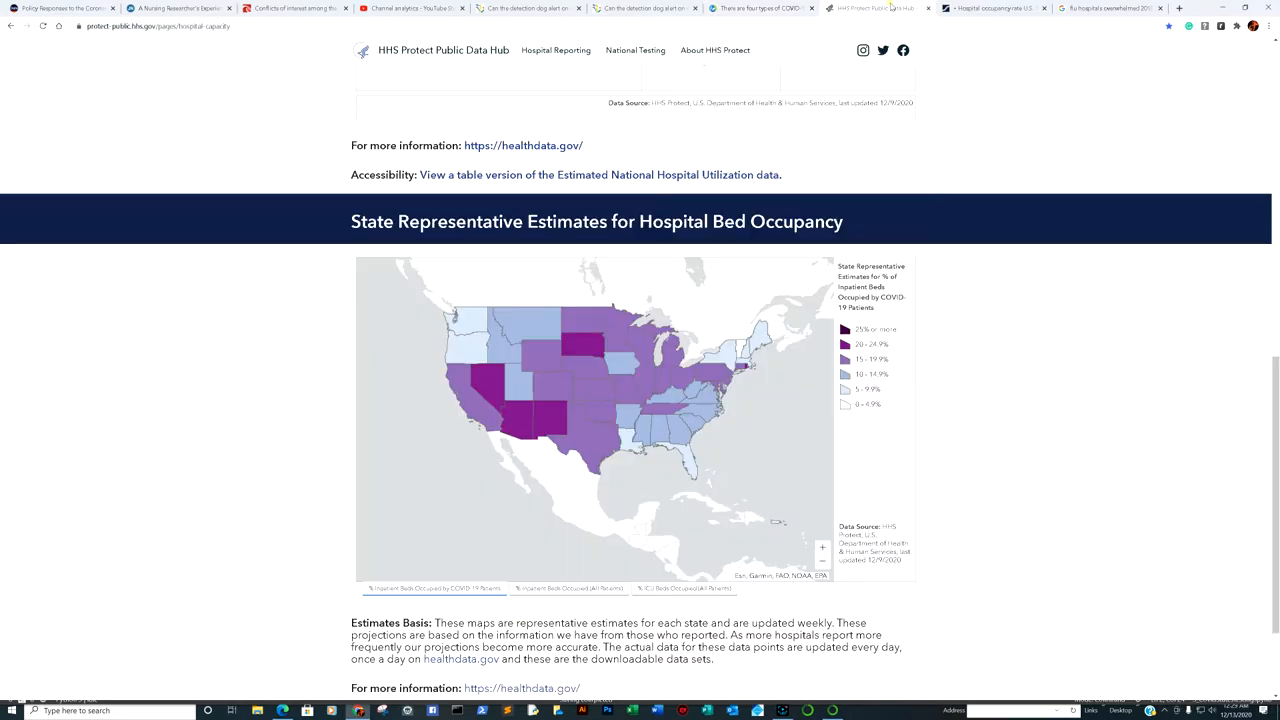
pyautogui.scroll(3)
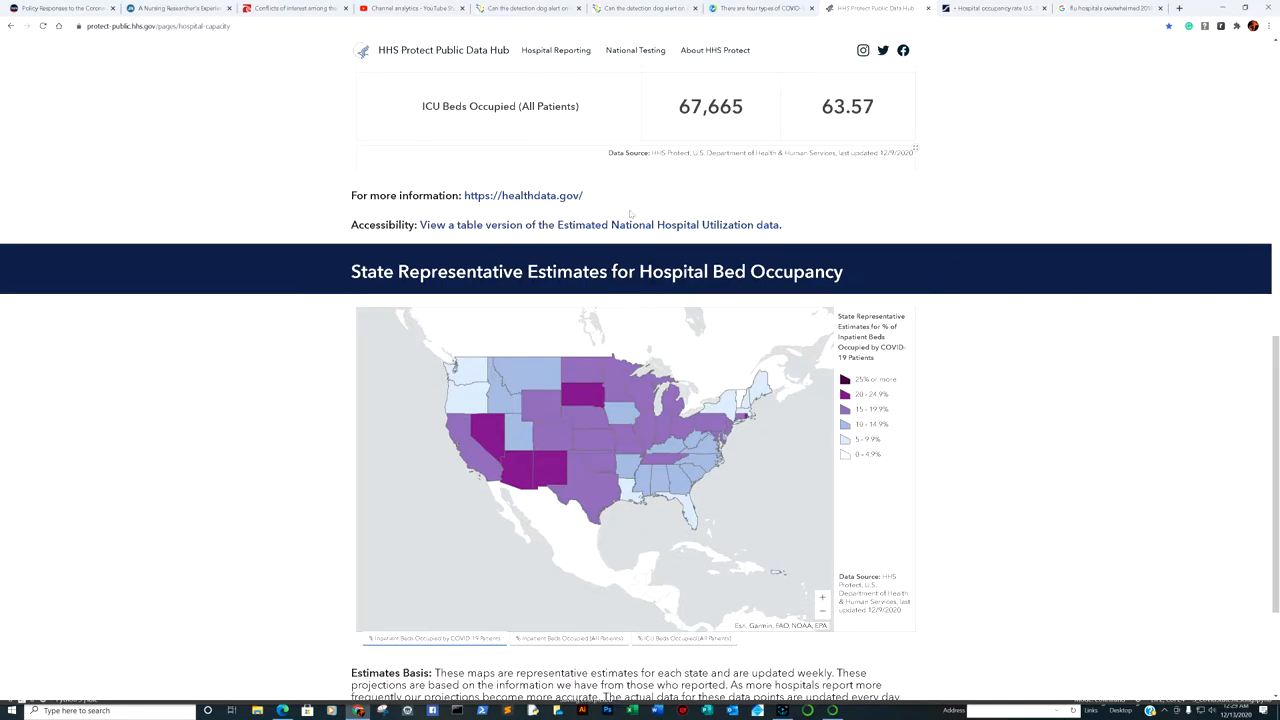
pyautogui.moveTo(888, 436)
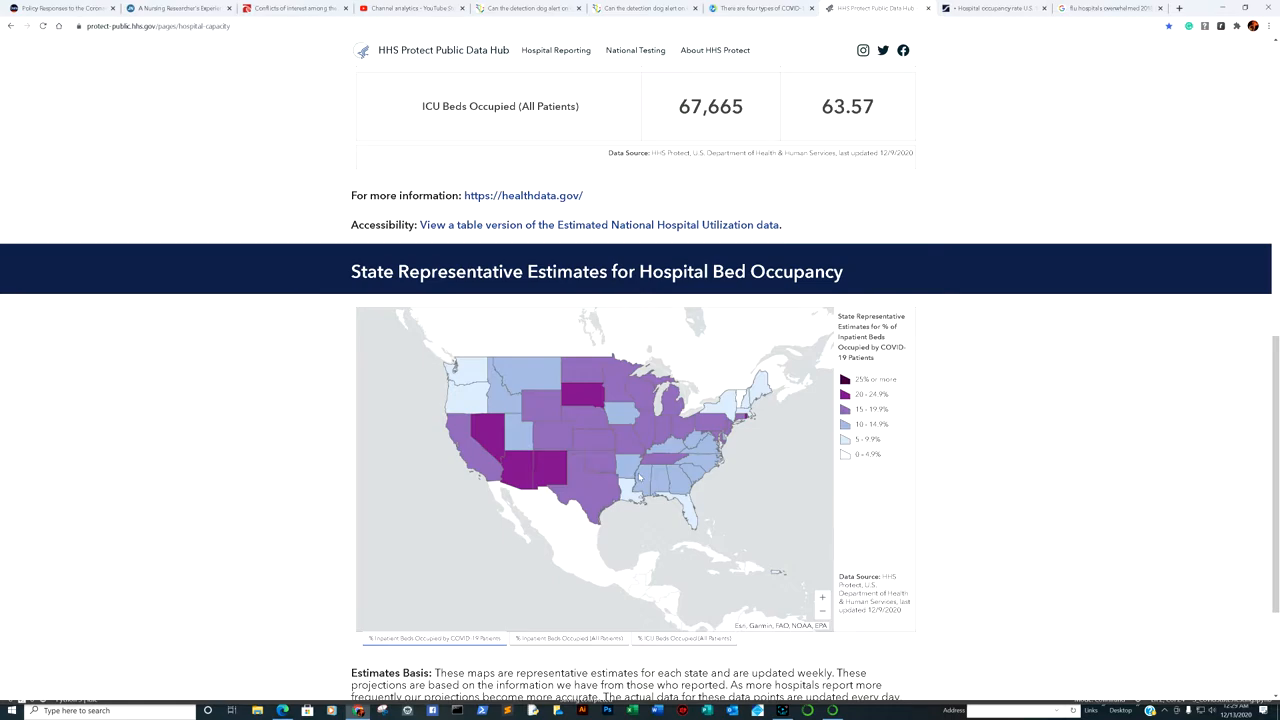
pyautogui.click(990, 8)
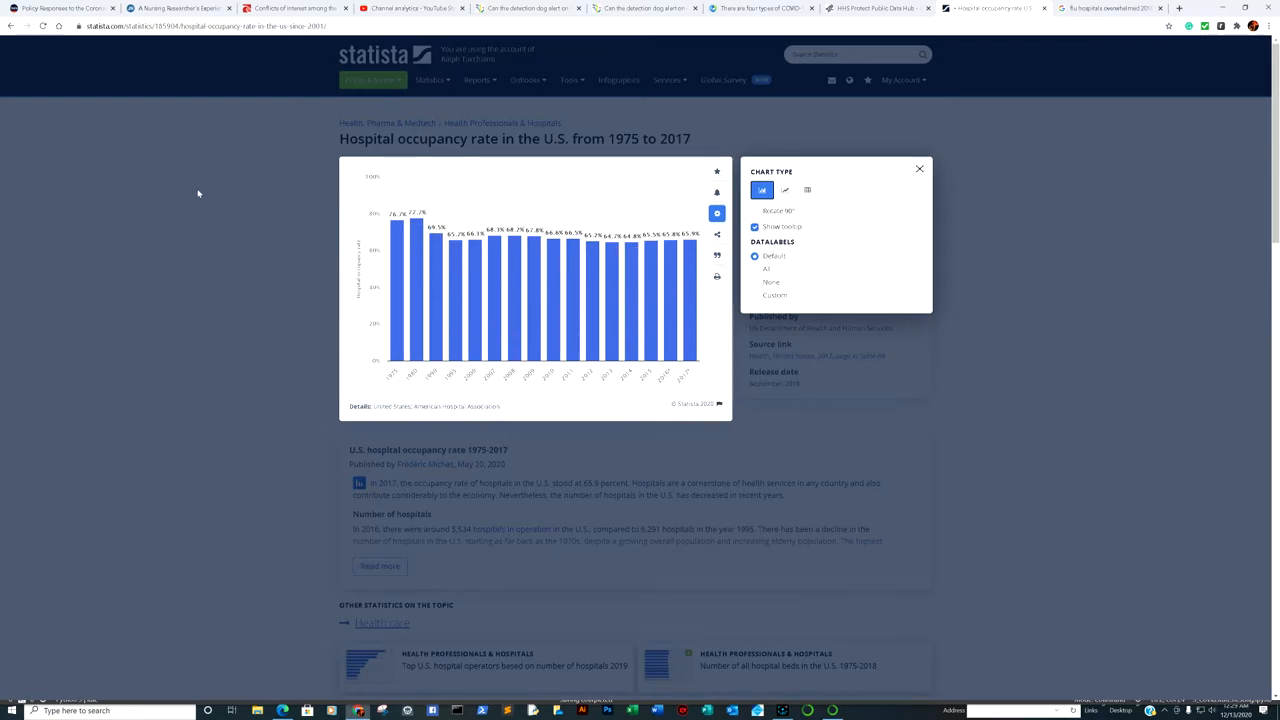
pyautogui.moveTo(395, 235)
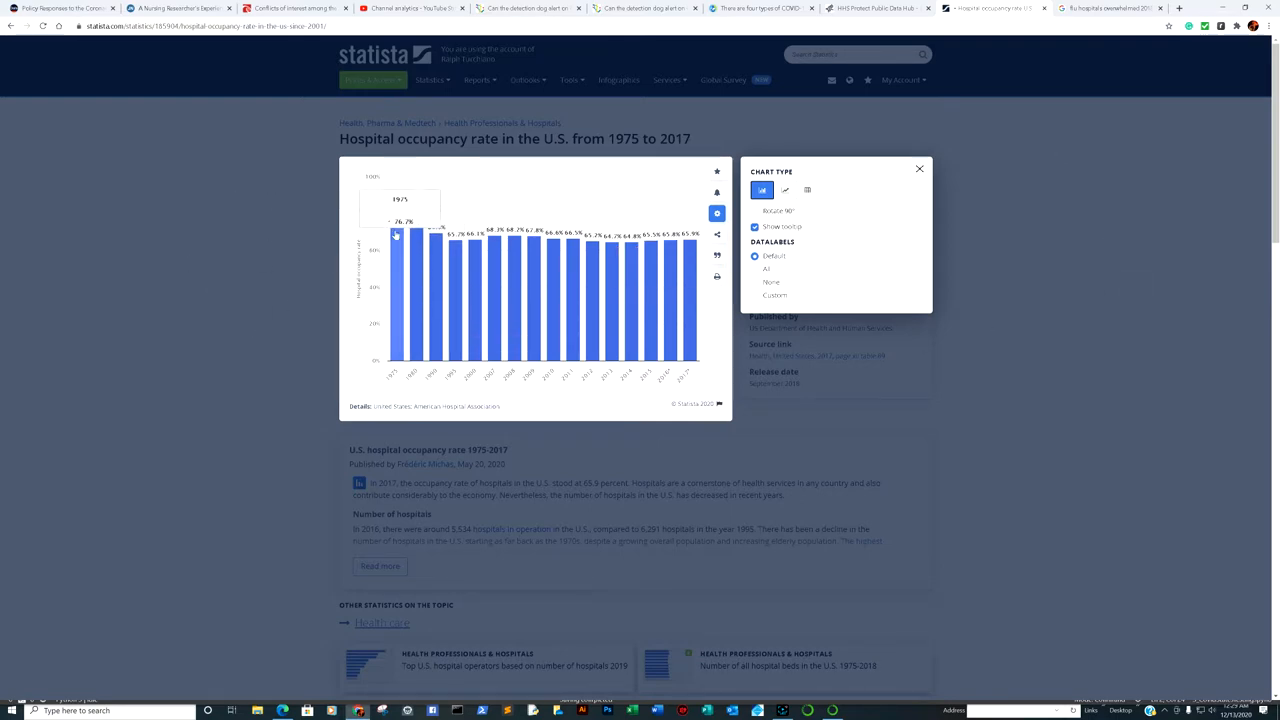
pyautogui.moveTo(691, 248)
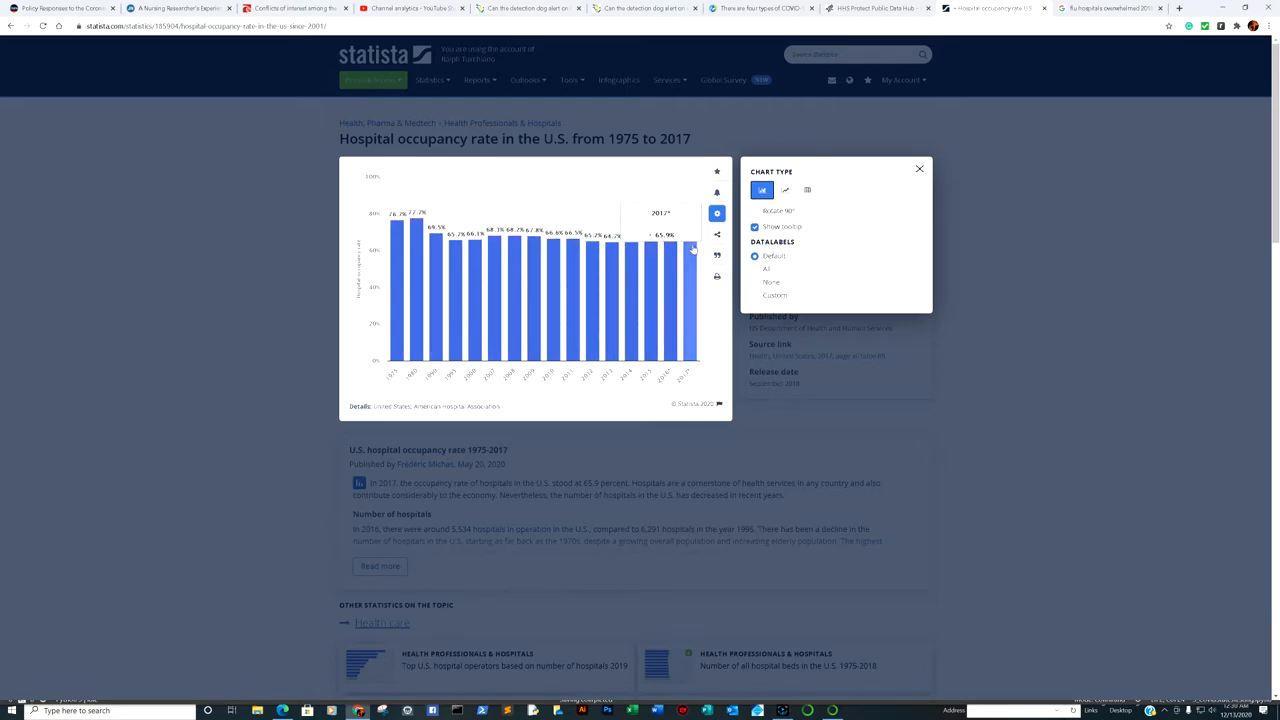
pyautogui.moveTo(428, 245)
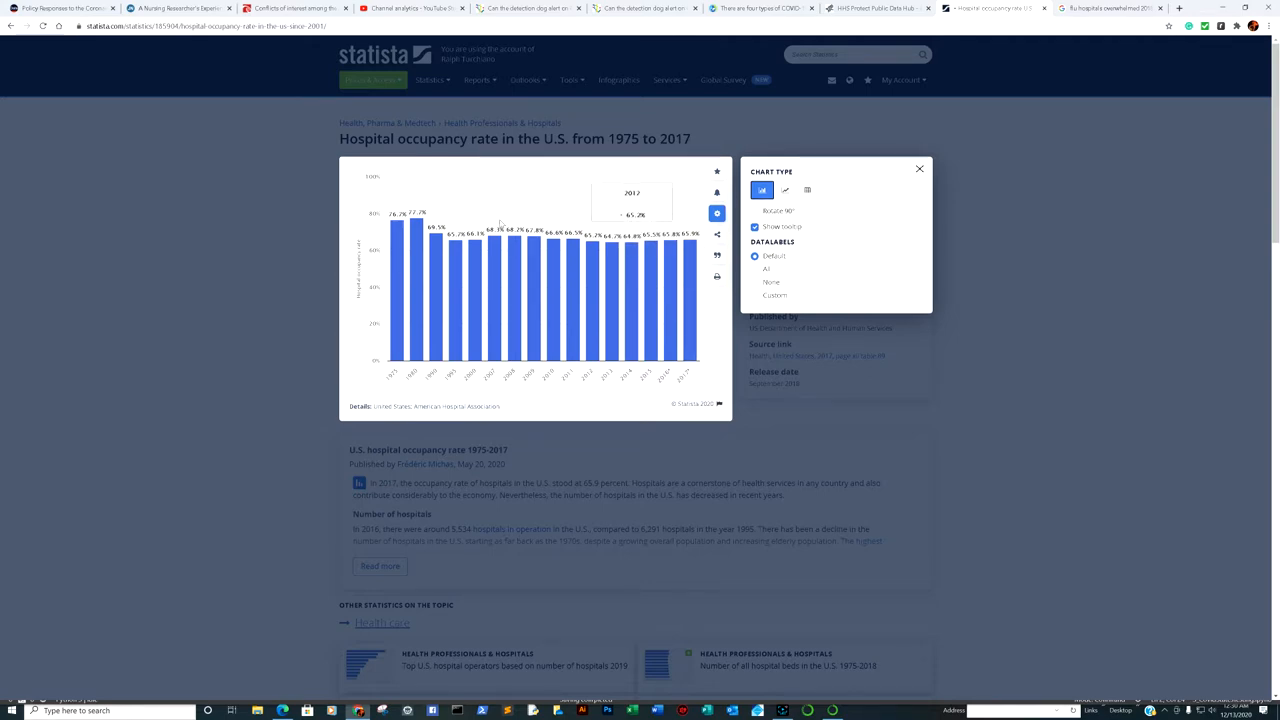
pyautogui.moveTo(860, 211)
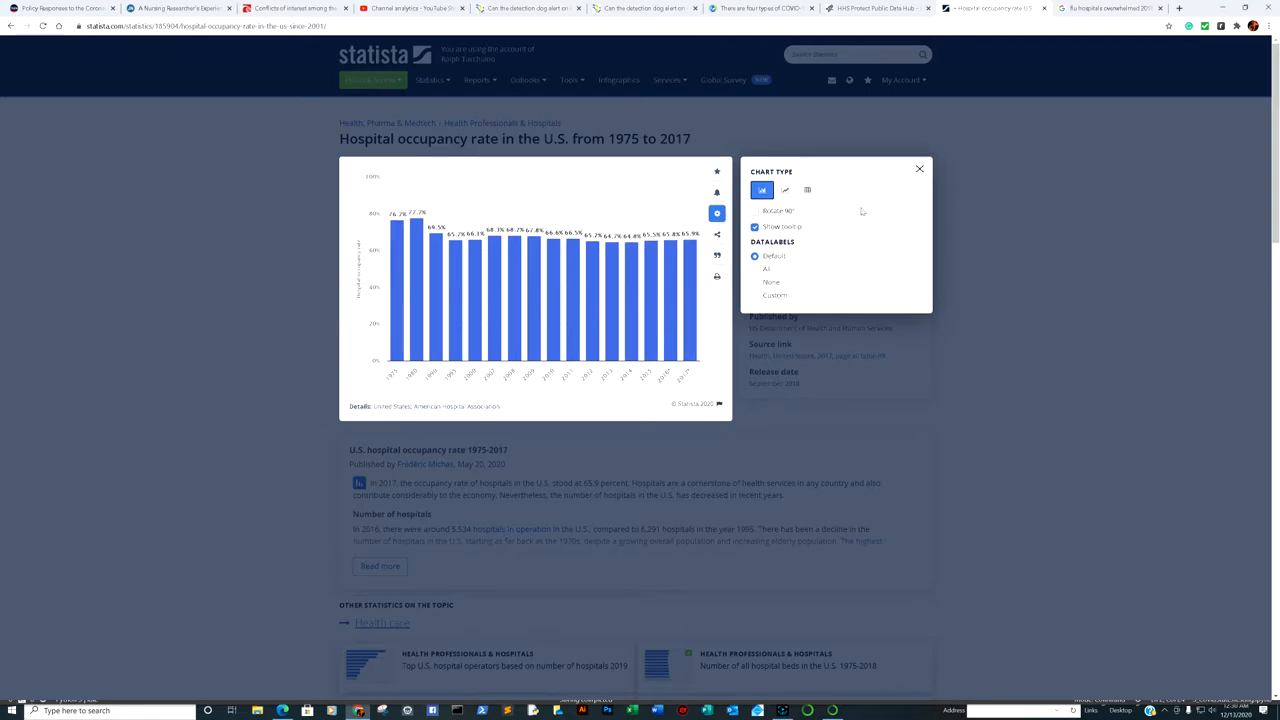
pyautogui.moveTo(836, 205)
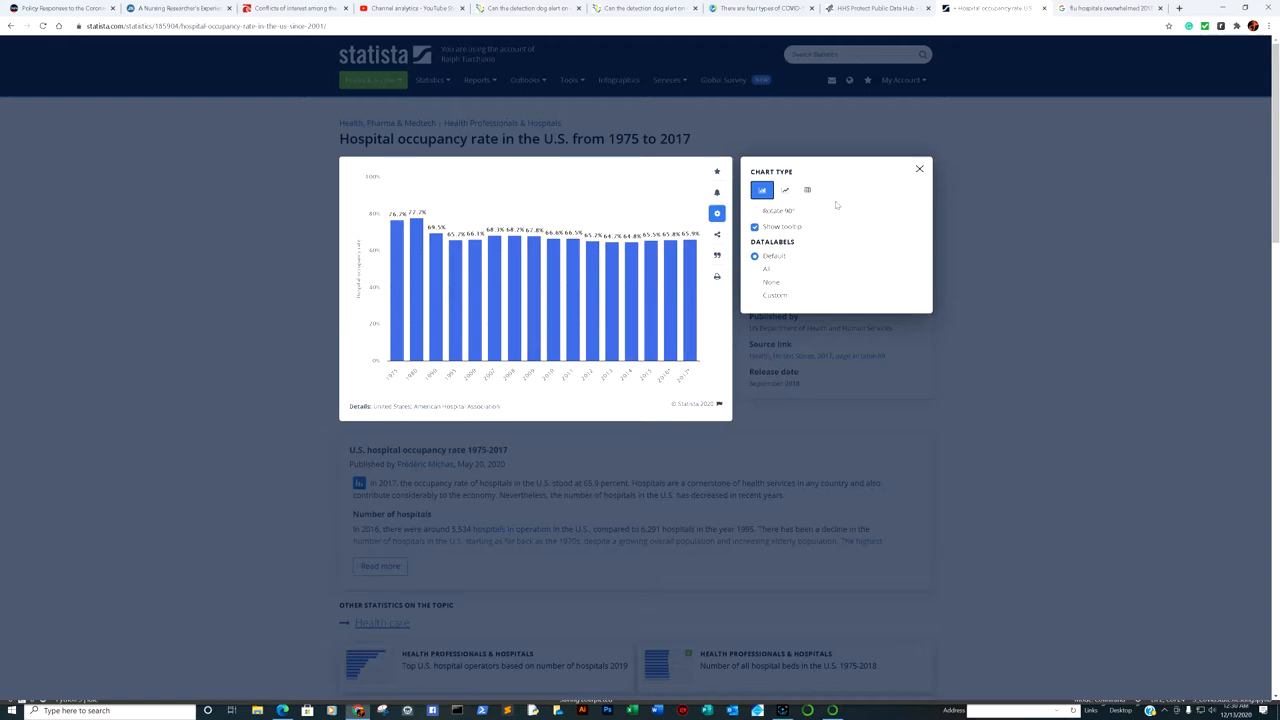
pyautogui.moveTo(786, 192)
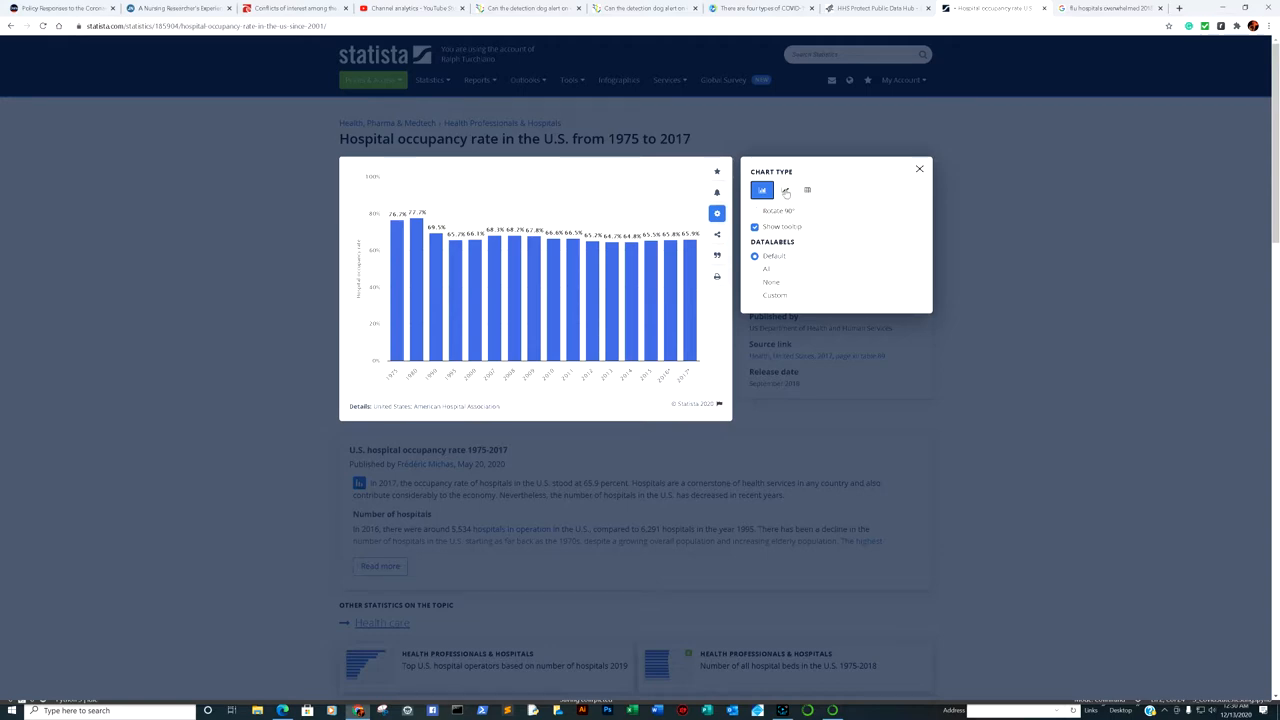
# Step: Toggle the Statista occupancy chart between line and bar views, then switch to the World_Mask notebook
pyautogui.click(786, 190)
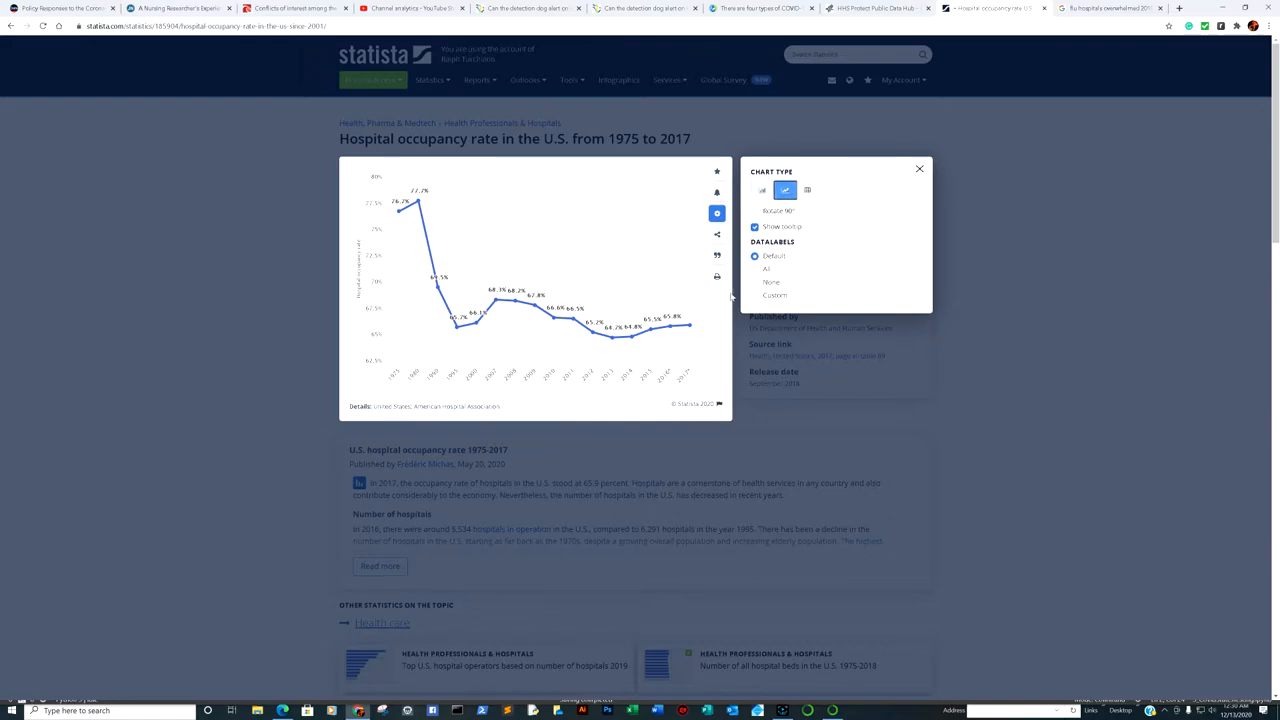
pyautogui.moveTo(660, 327)
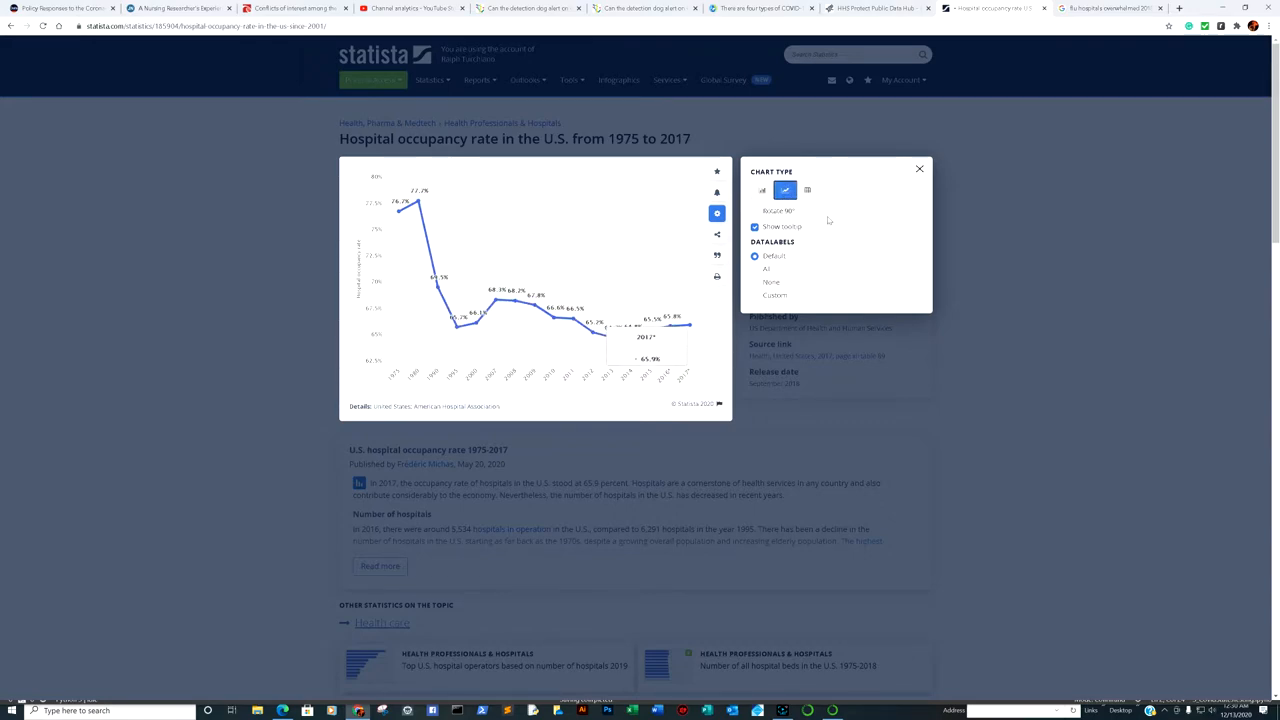
pyautogui.click(762, 190)
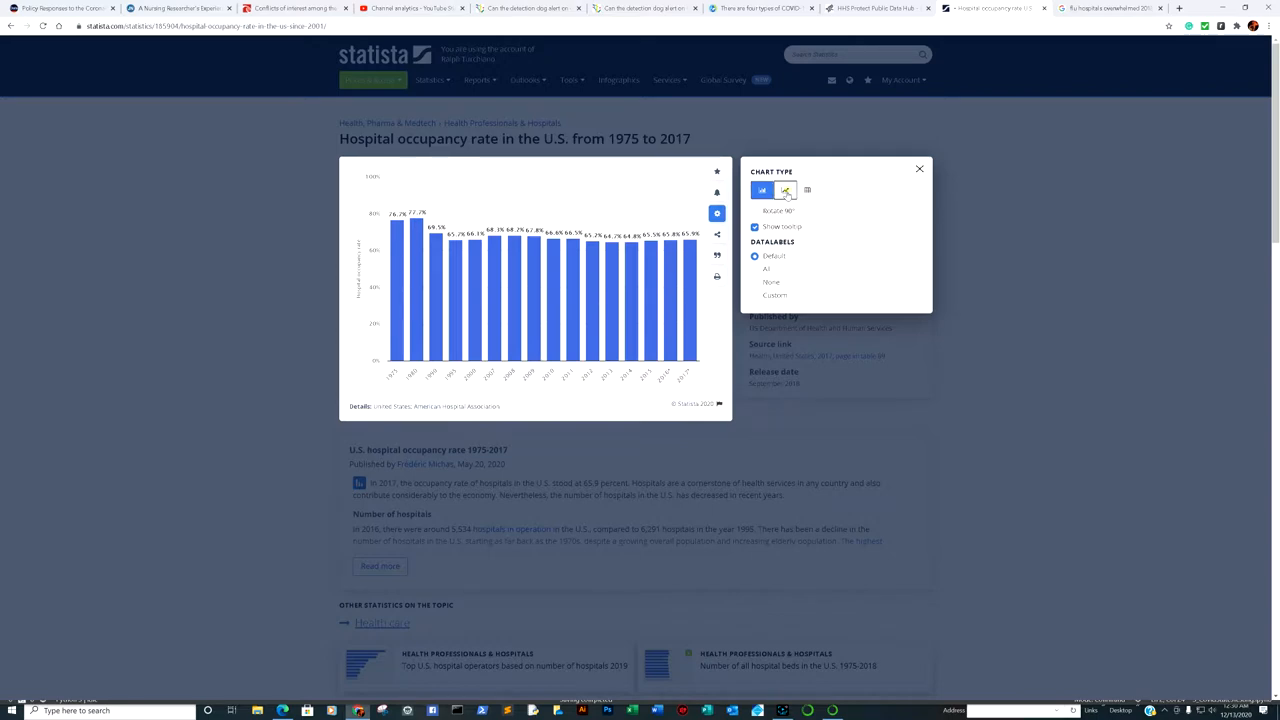
pyautogui.click(786, 190)
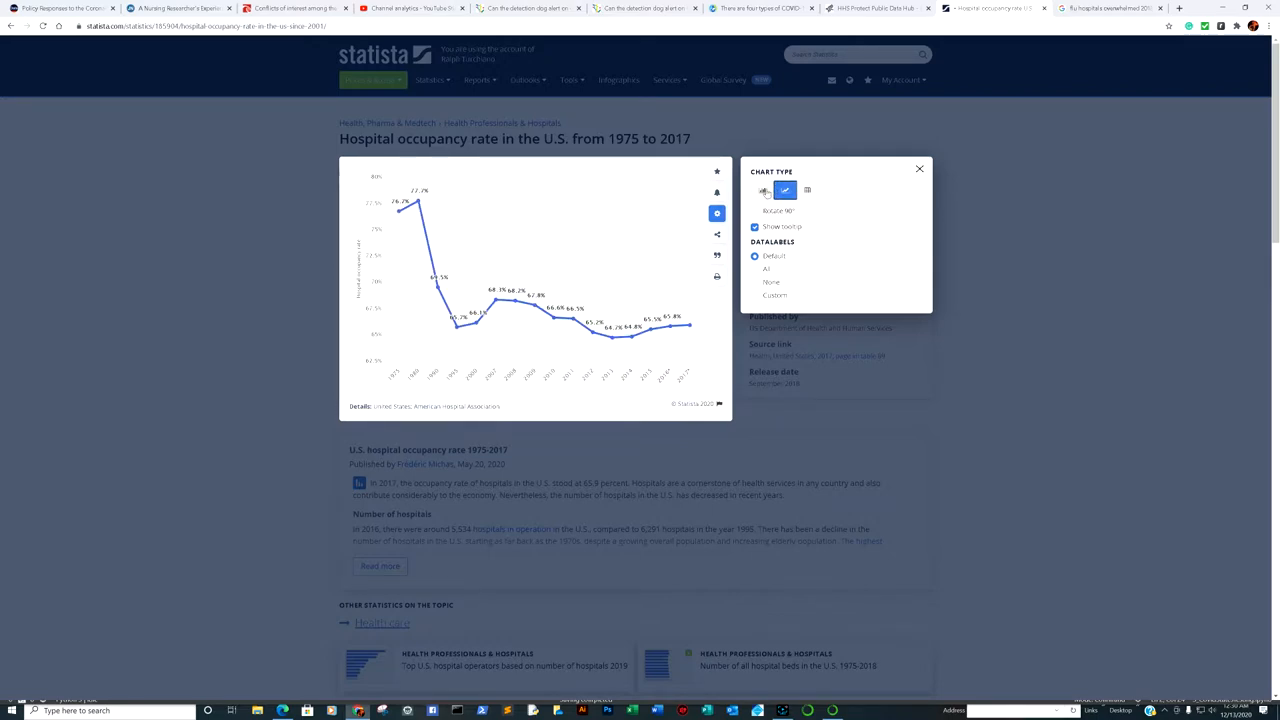
pyautogui.click(762, 190)
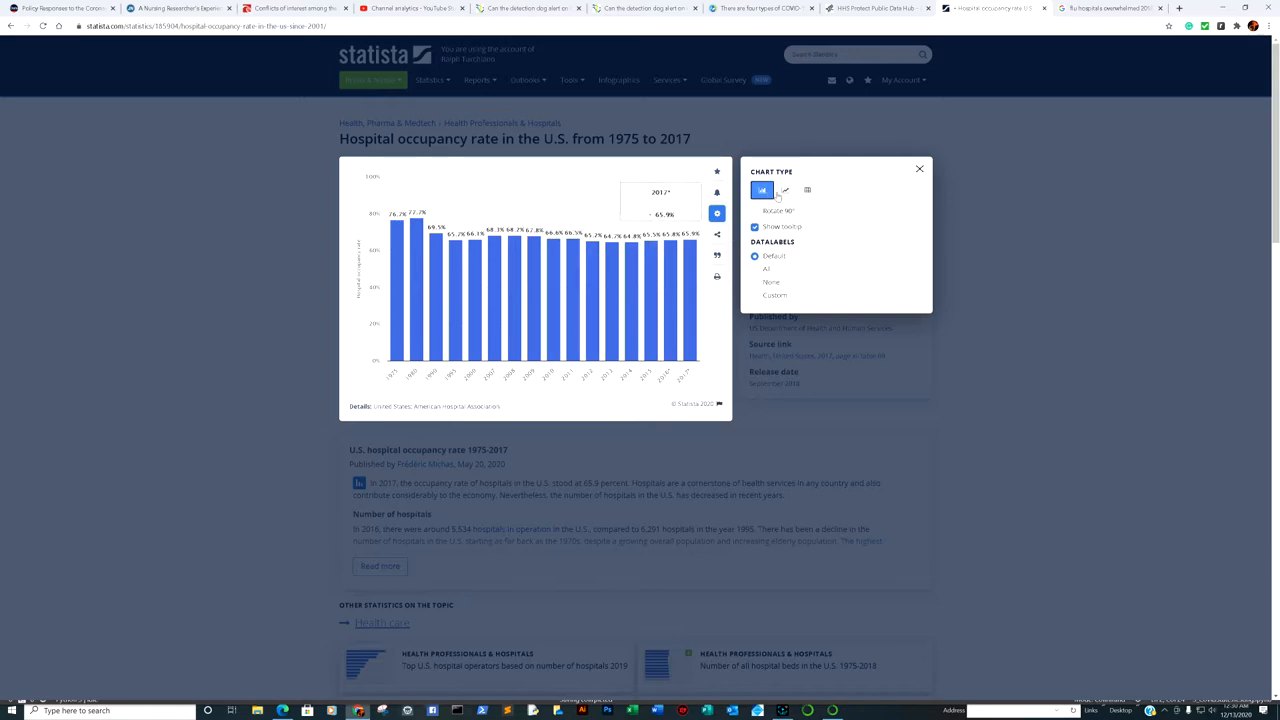
pyautogui.click(785, 190)
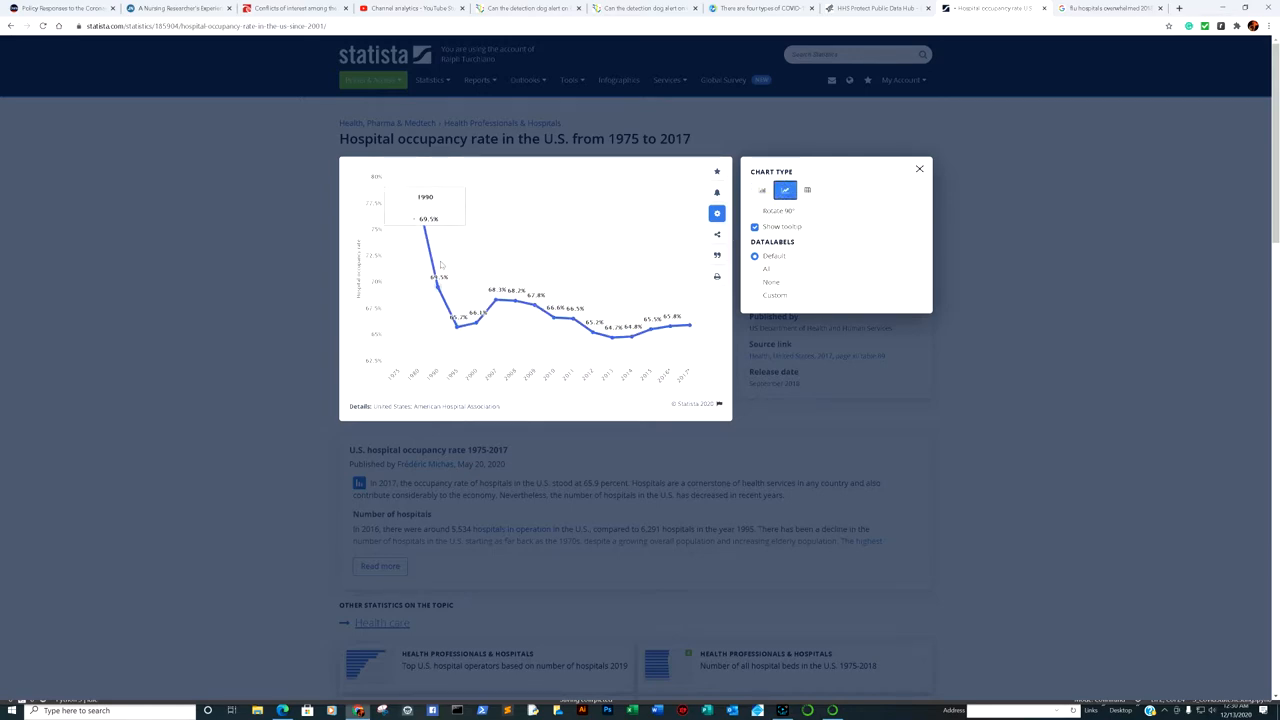
pyautogui.moveTo(688, 324)
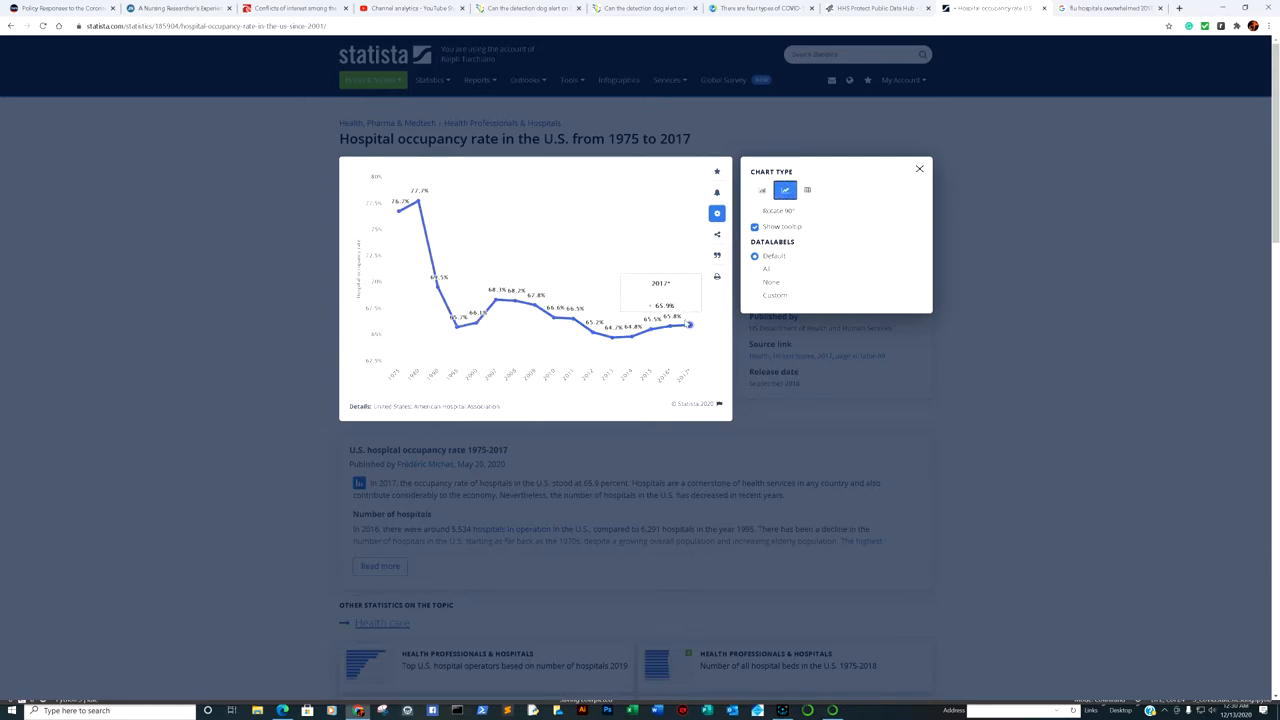
pyautogui.moveTo(450, 325)
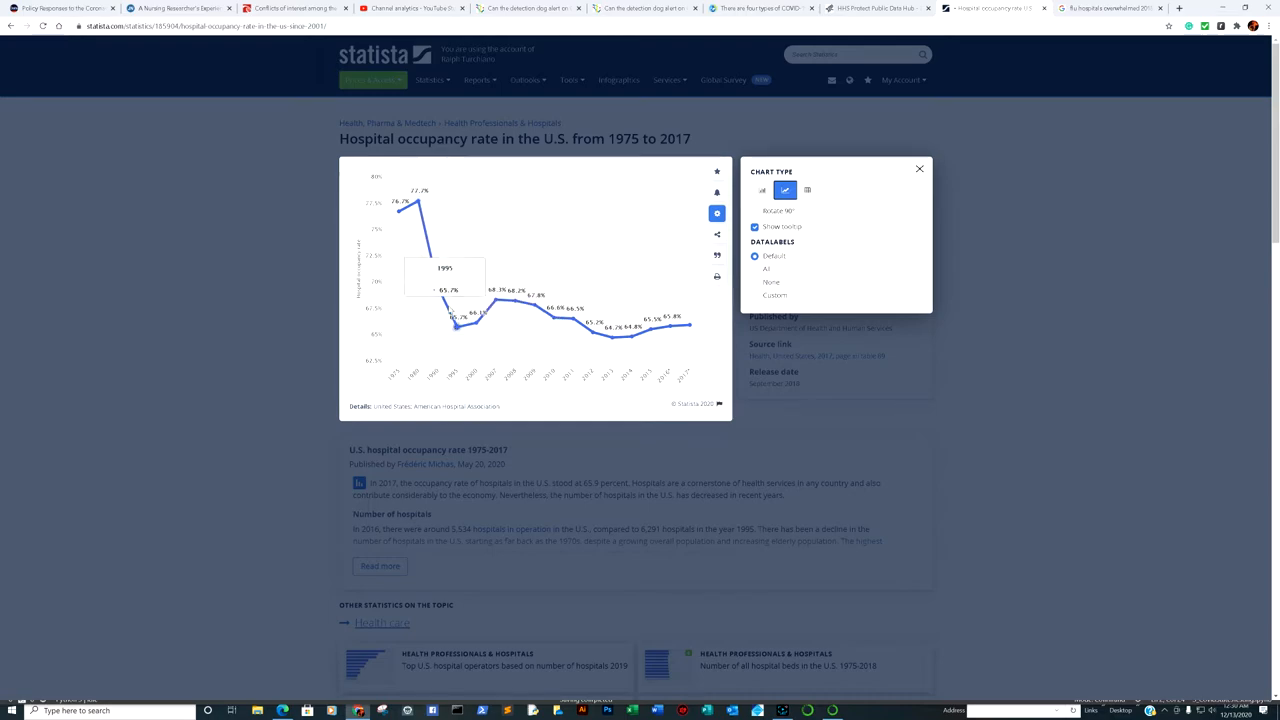
pyautogui.click(1100, 8)
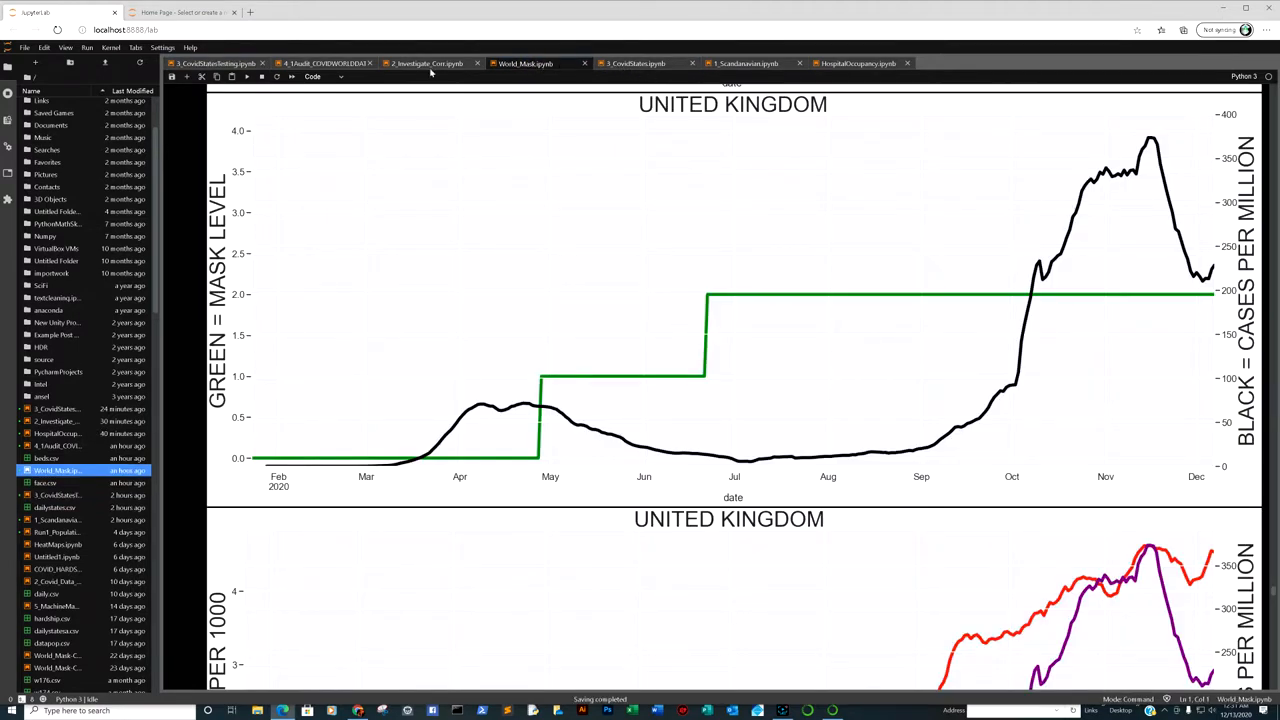
# Step: Switch to 2_Investigate_Corr.ipynb and collapse the file browser to widen the heatmap
pyautogui.click(425, 63)
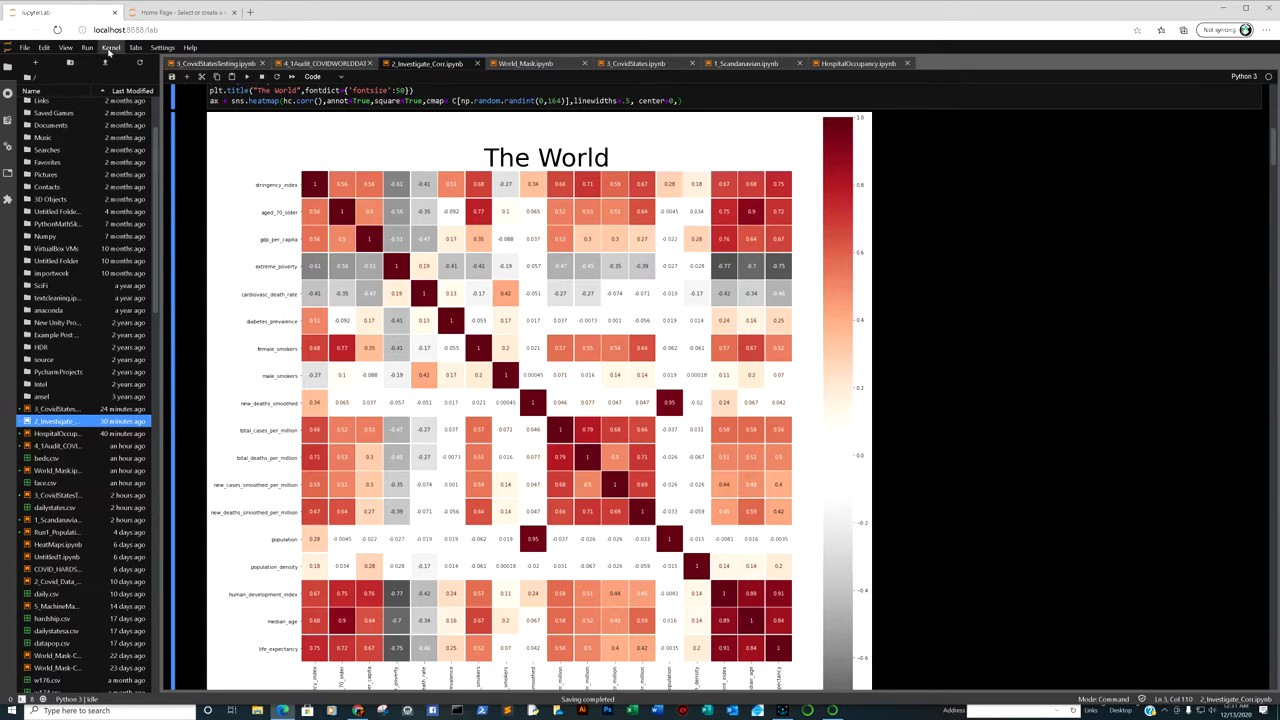
pyautogui.click(65, 47)
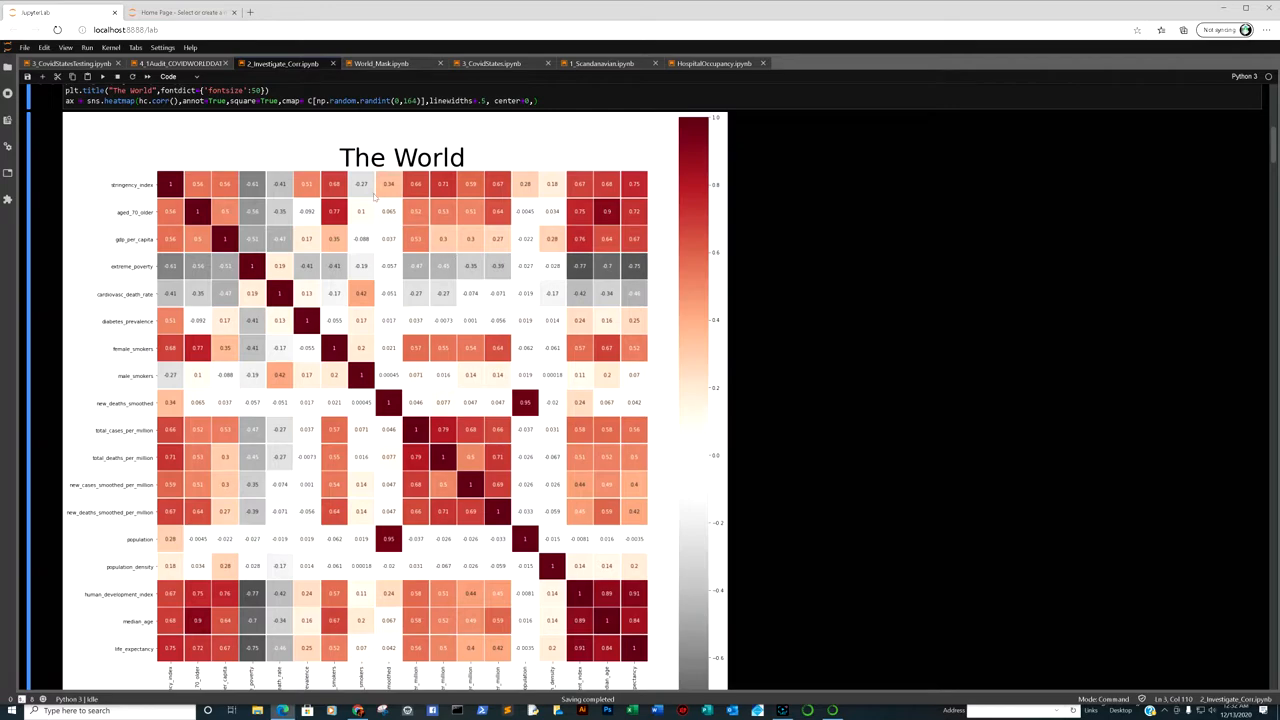
pyautogui.moveTo(416, 238)
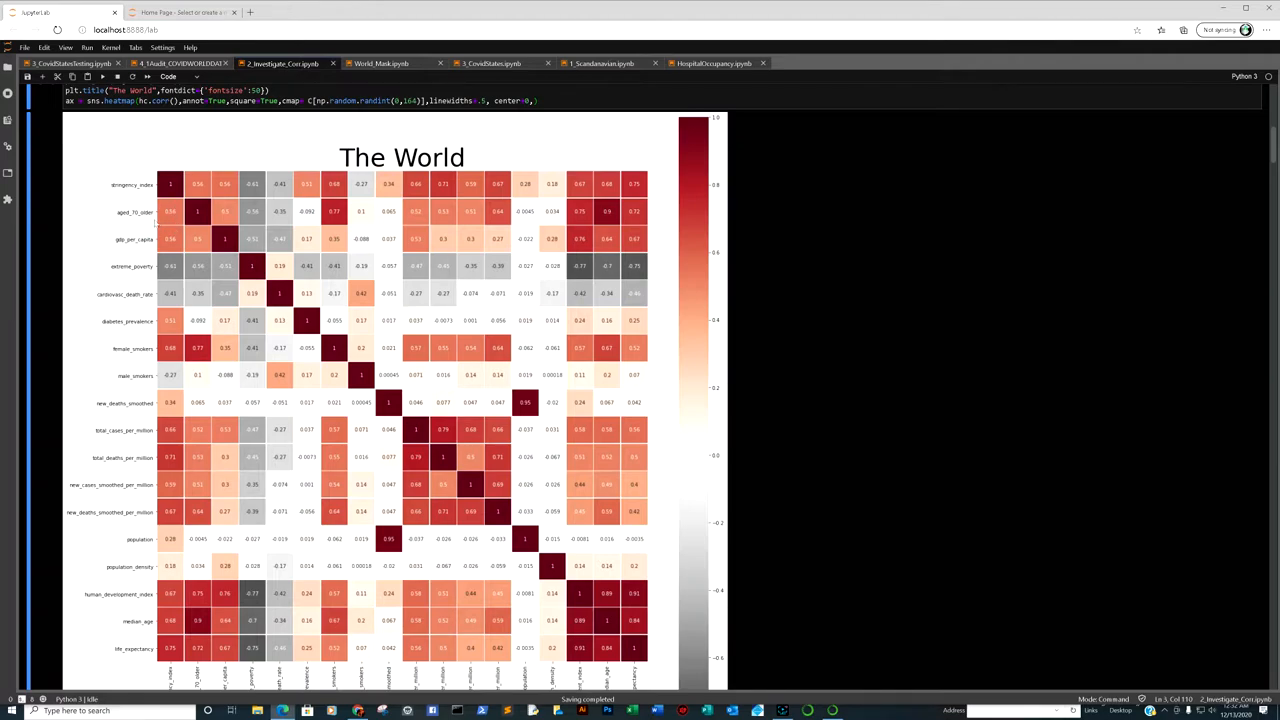
pyautogui.scroll(-3)
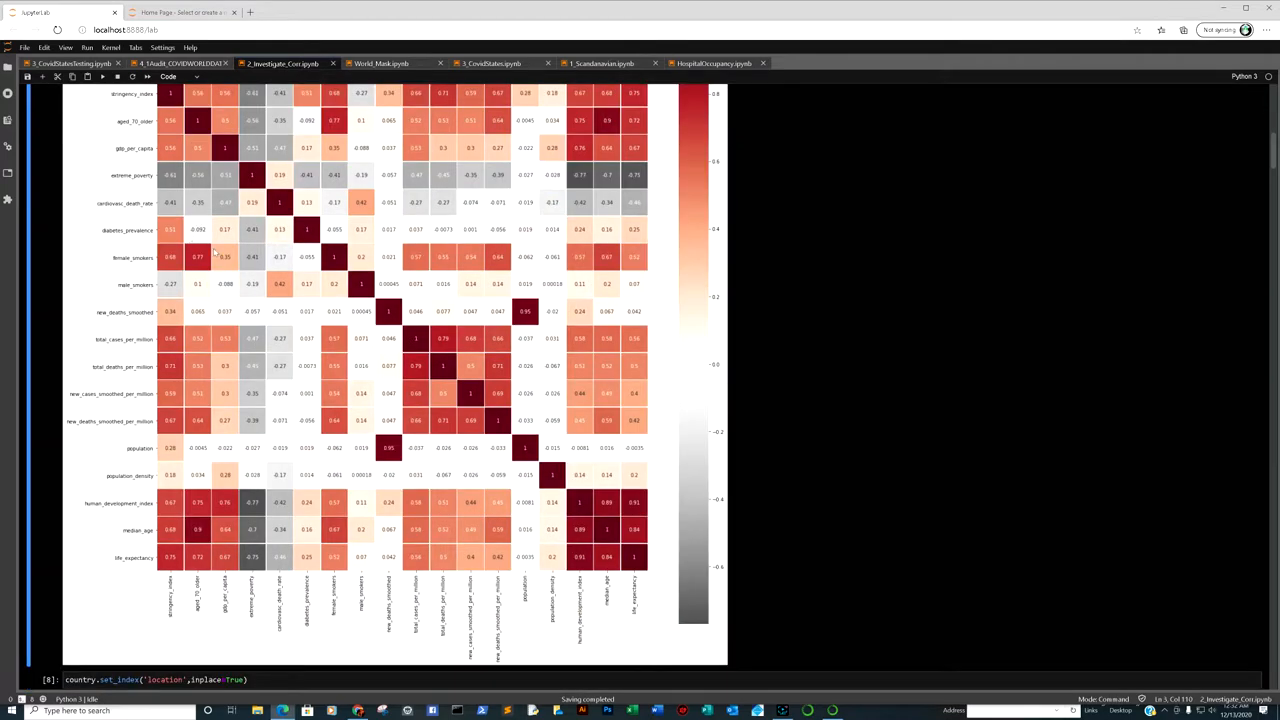
pyautogui.moveTo(245, 280)
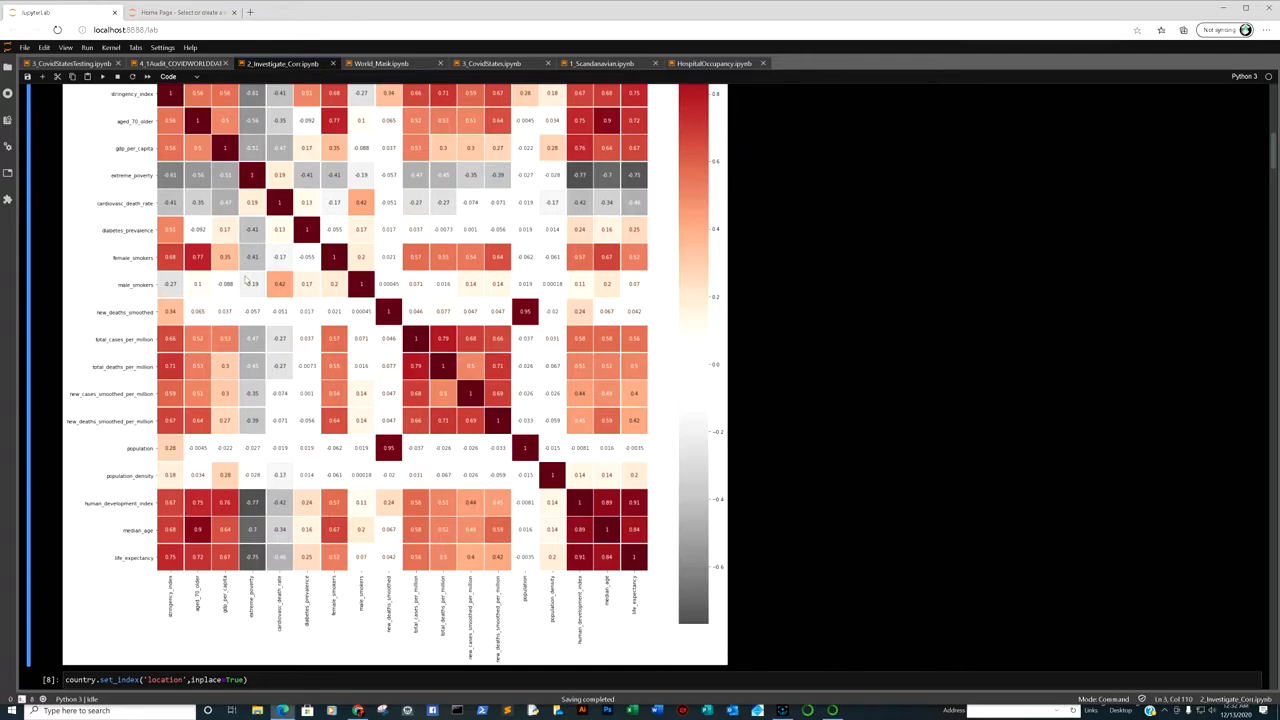
pyautogui.moveTo(280, 416)
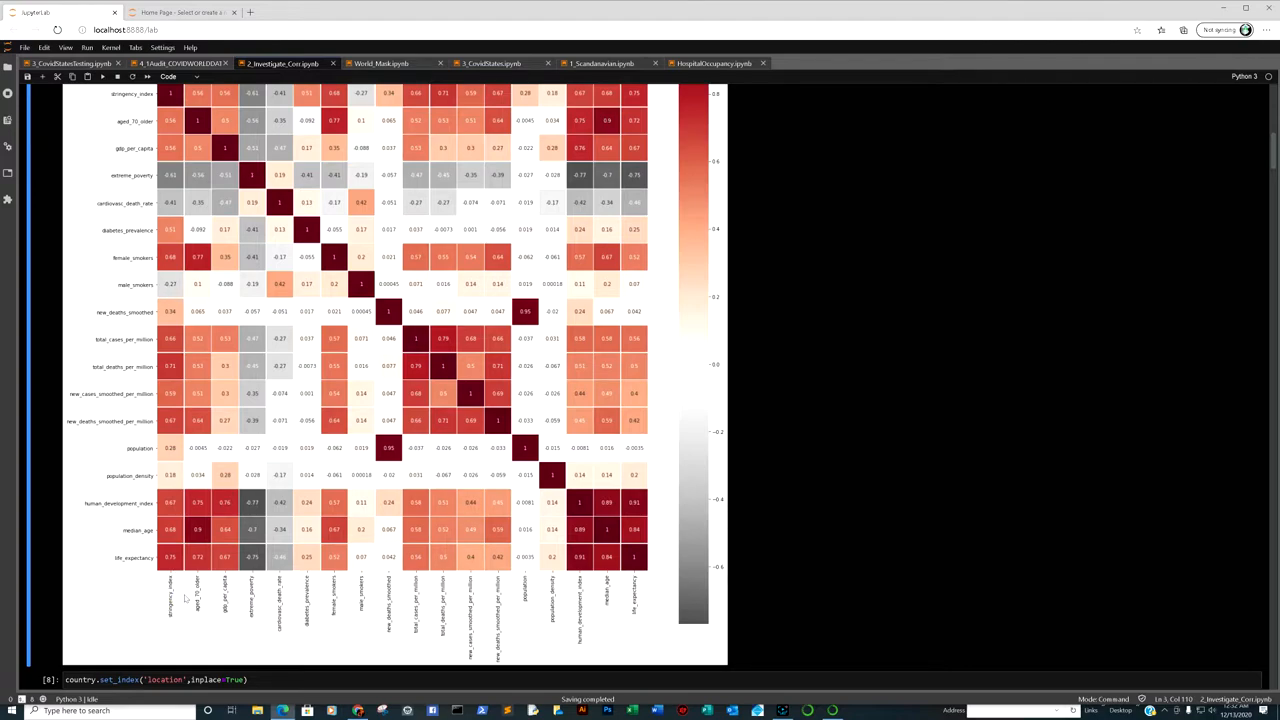
pyautogui.moveTo(180, 598)
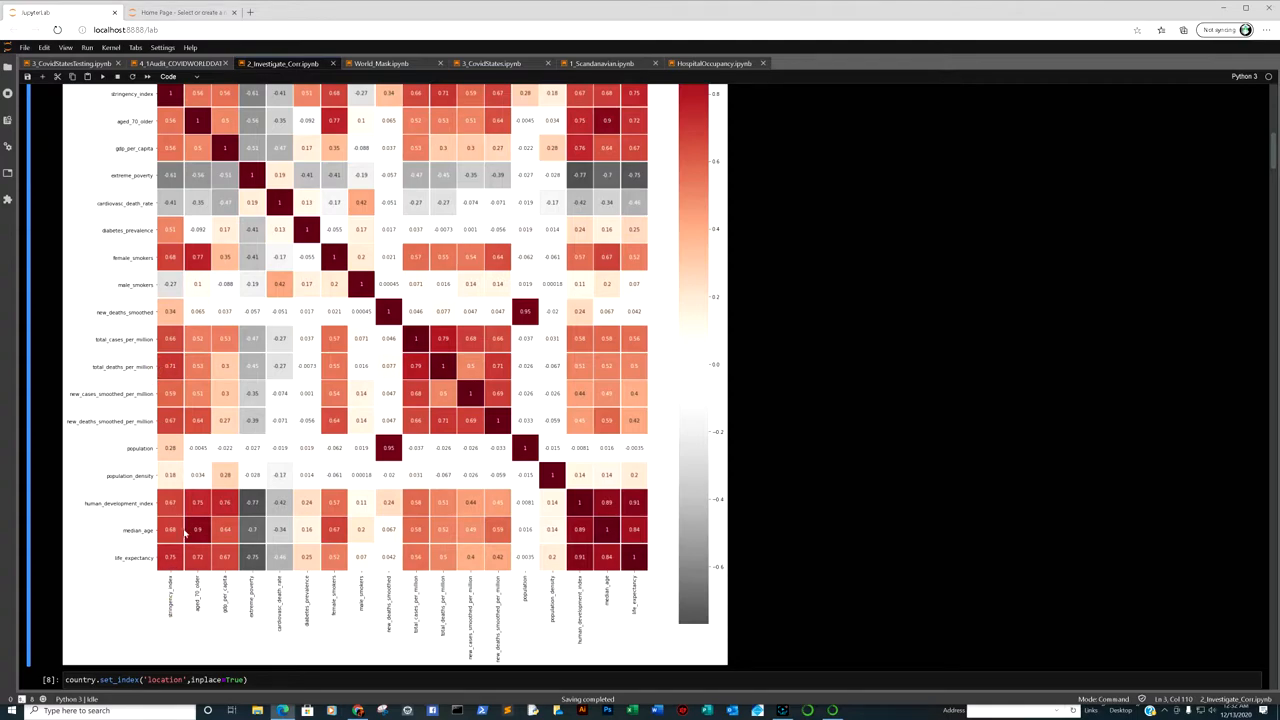
pyautogui.moveTo(165, 568)
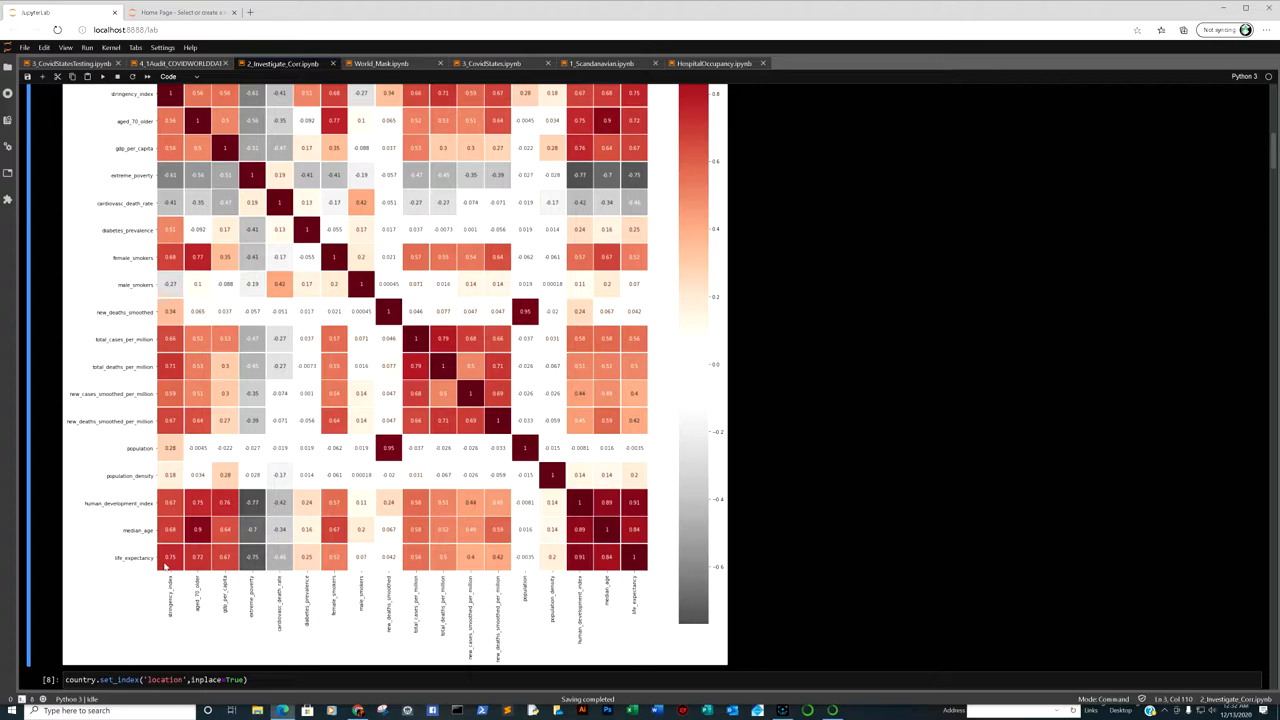
pyautogui.moveTo(172, 543)
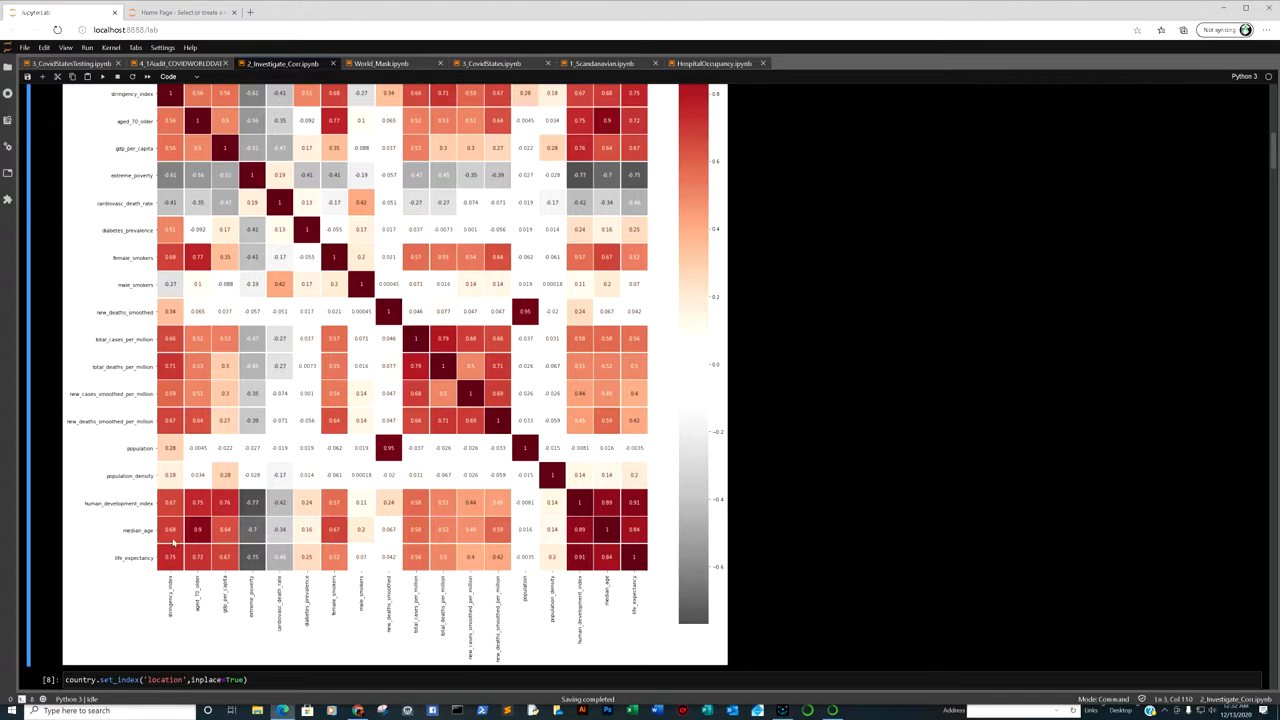
pyautogui.moveTo(171, 410)
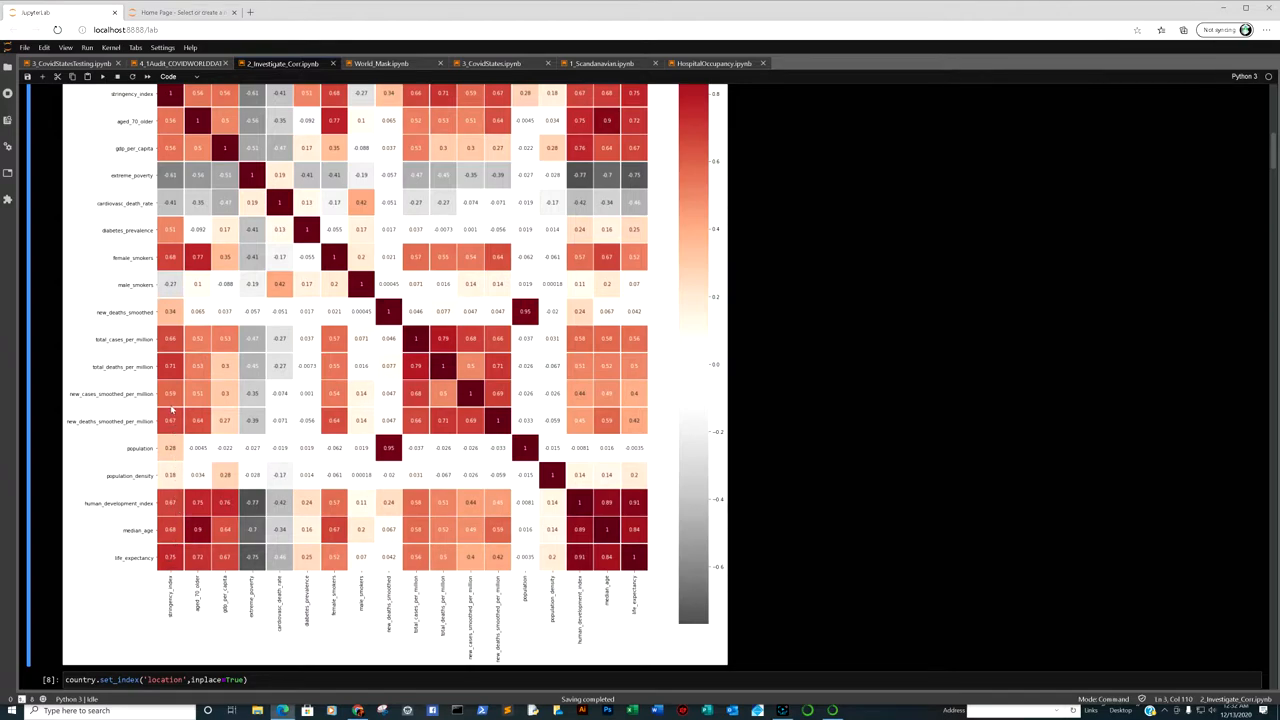
pyautogui.moveTo(170, 378)
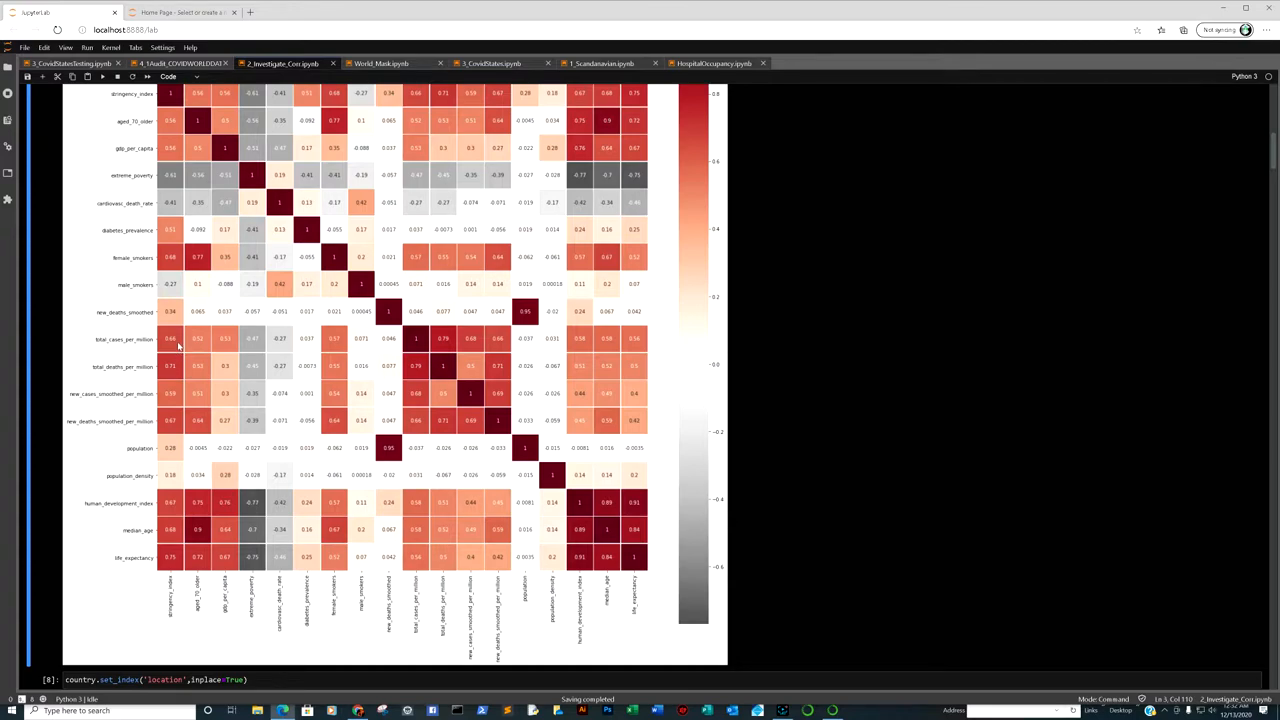
pyautogui.moveTo(172, 366)
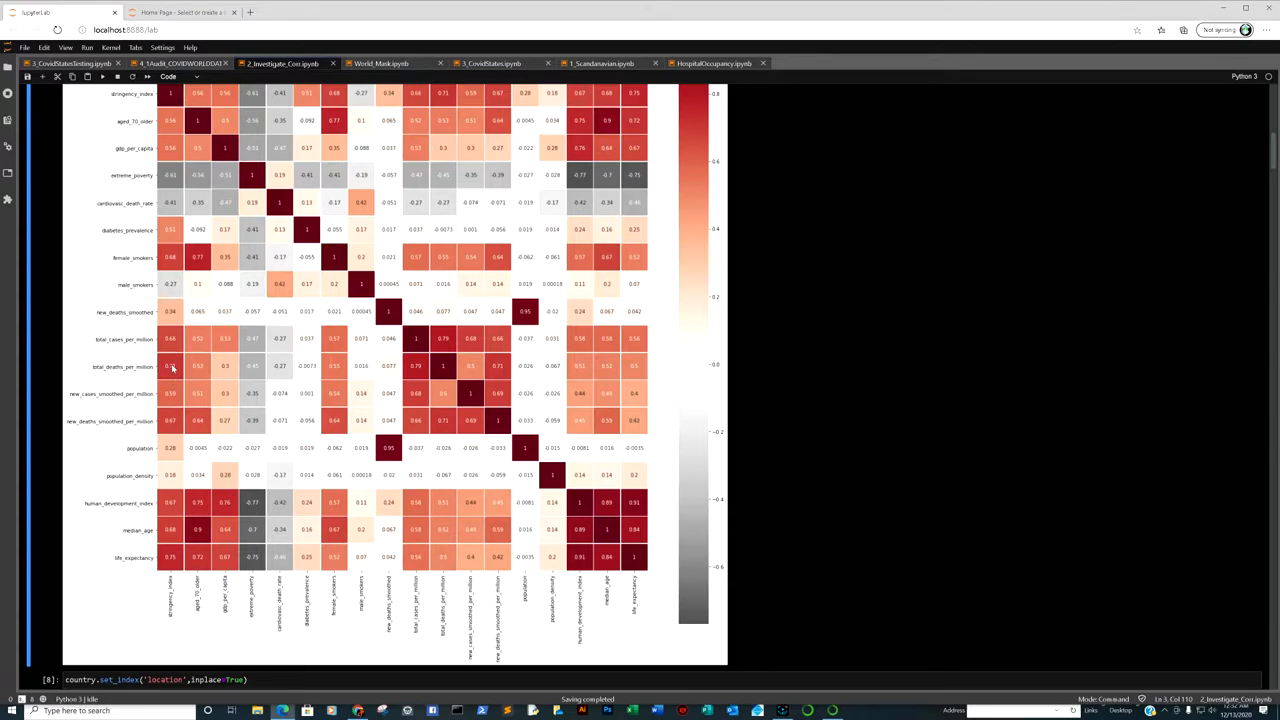
pyautogui.moveTo(172, 302)
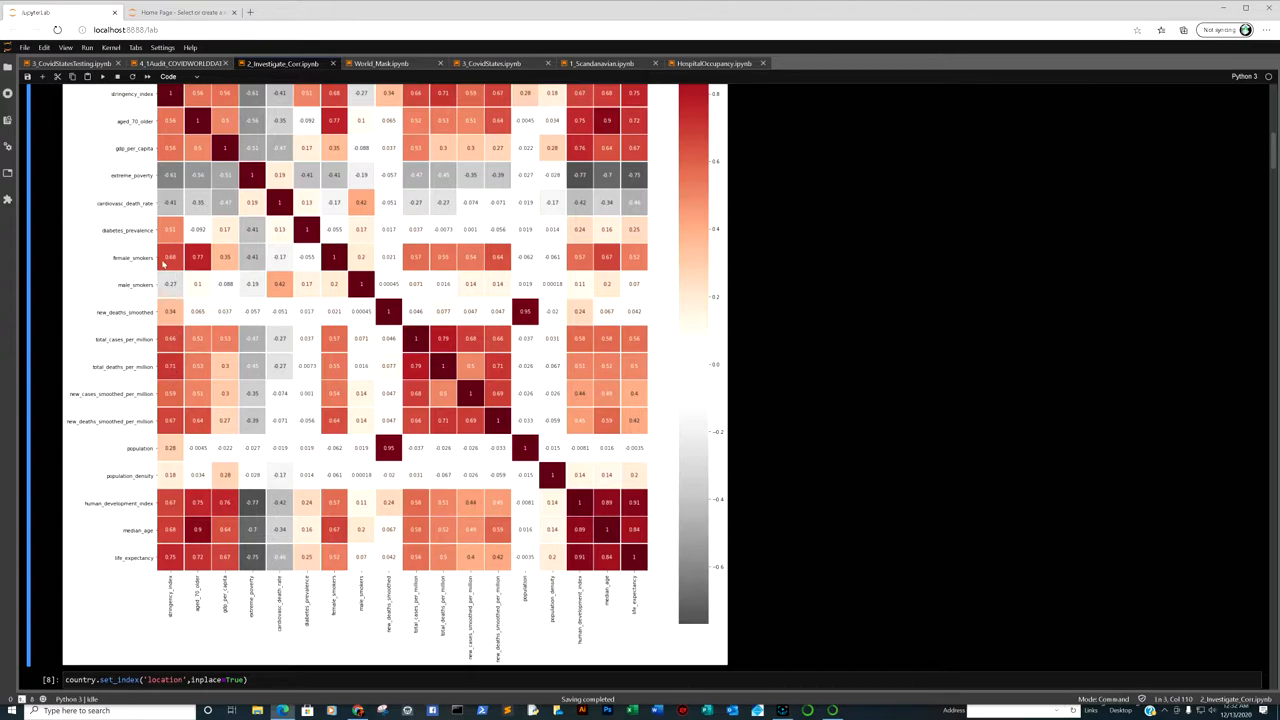
pyautogui.moveTo(213, 337)
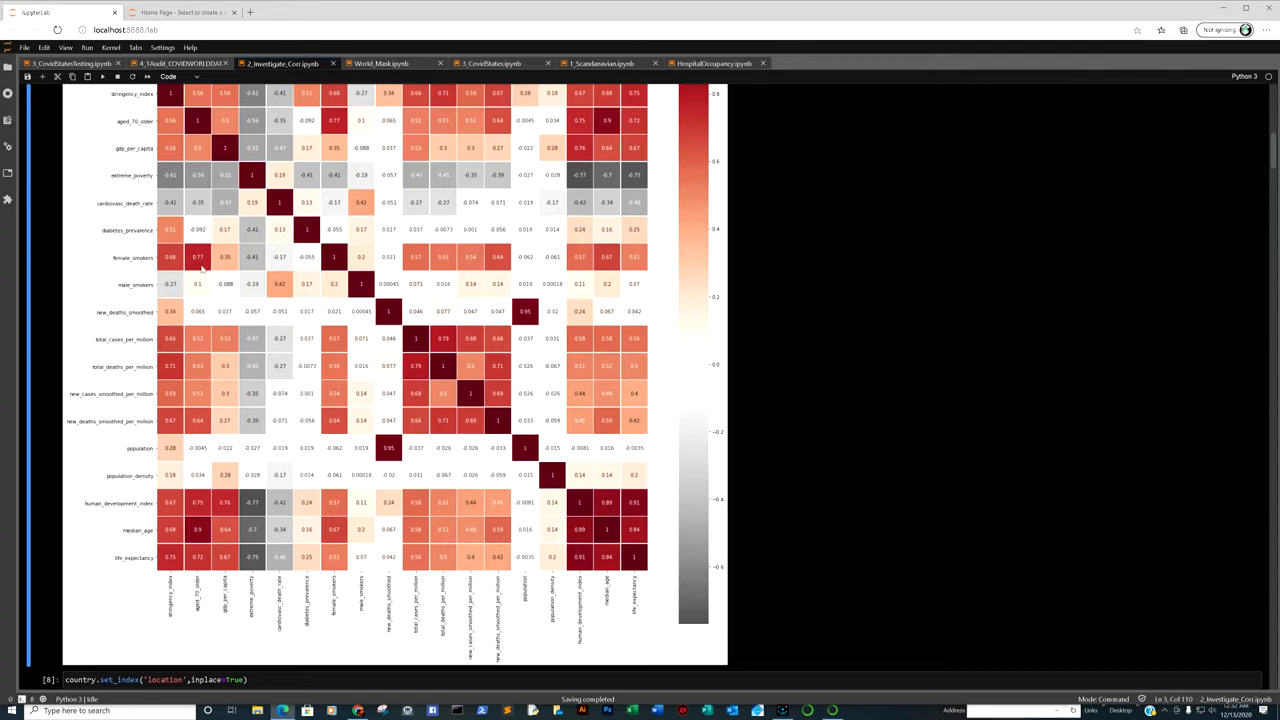
pyautogui.moveTo(198, 262)
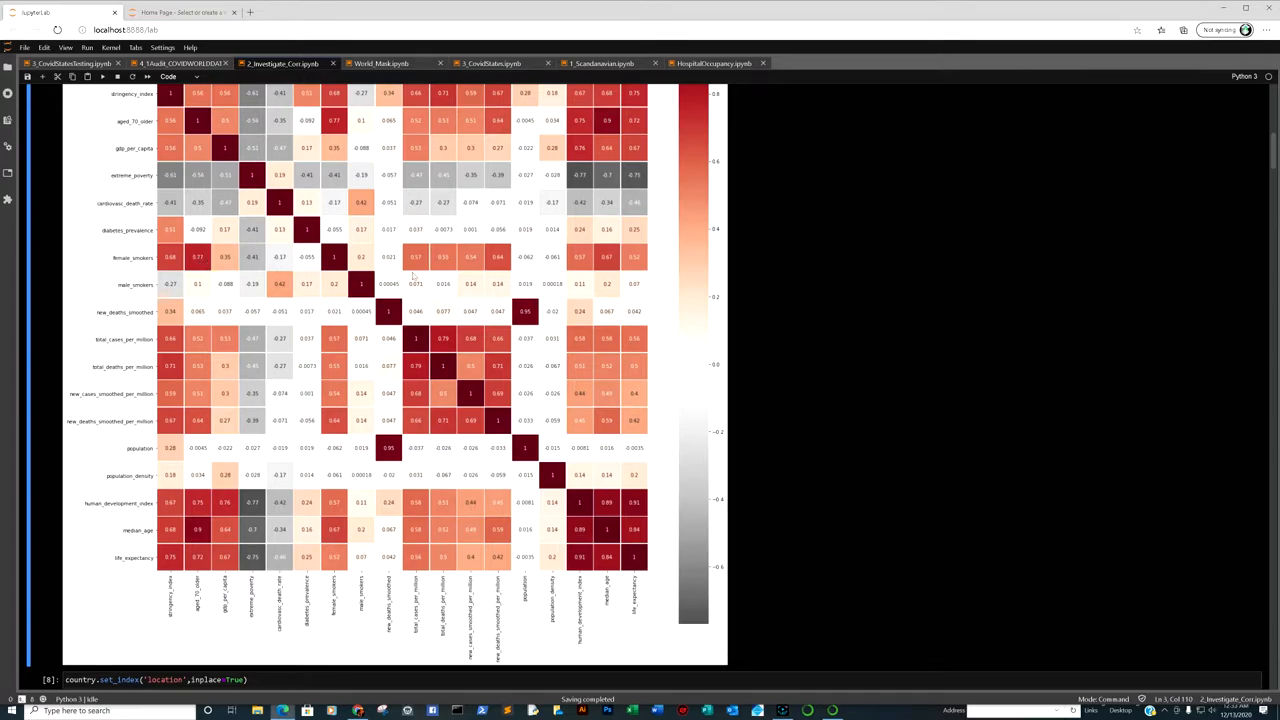
pyautogui.scroll(3)
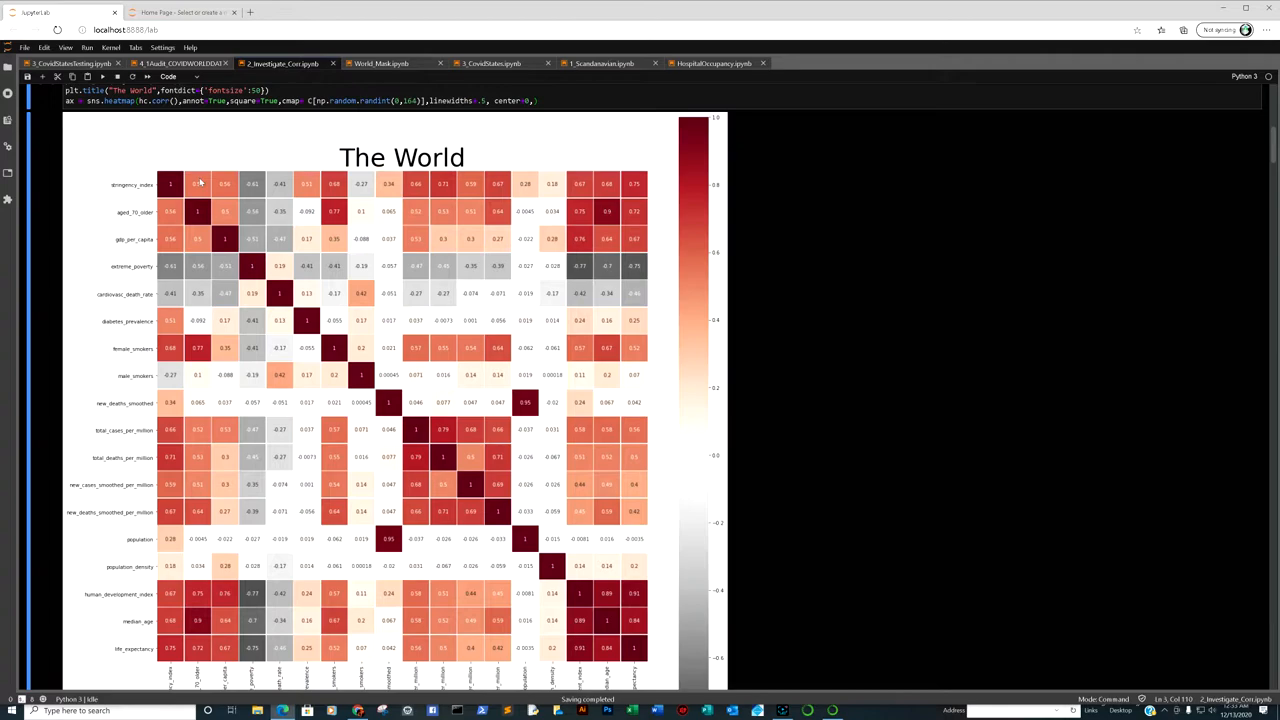
pyautogui.moveTo(443, 183)
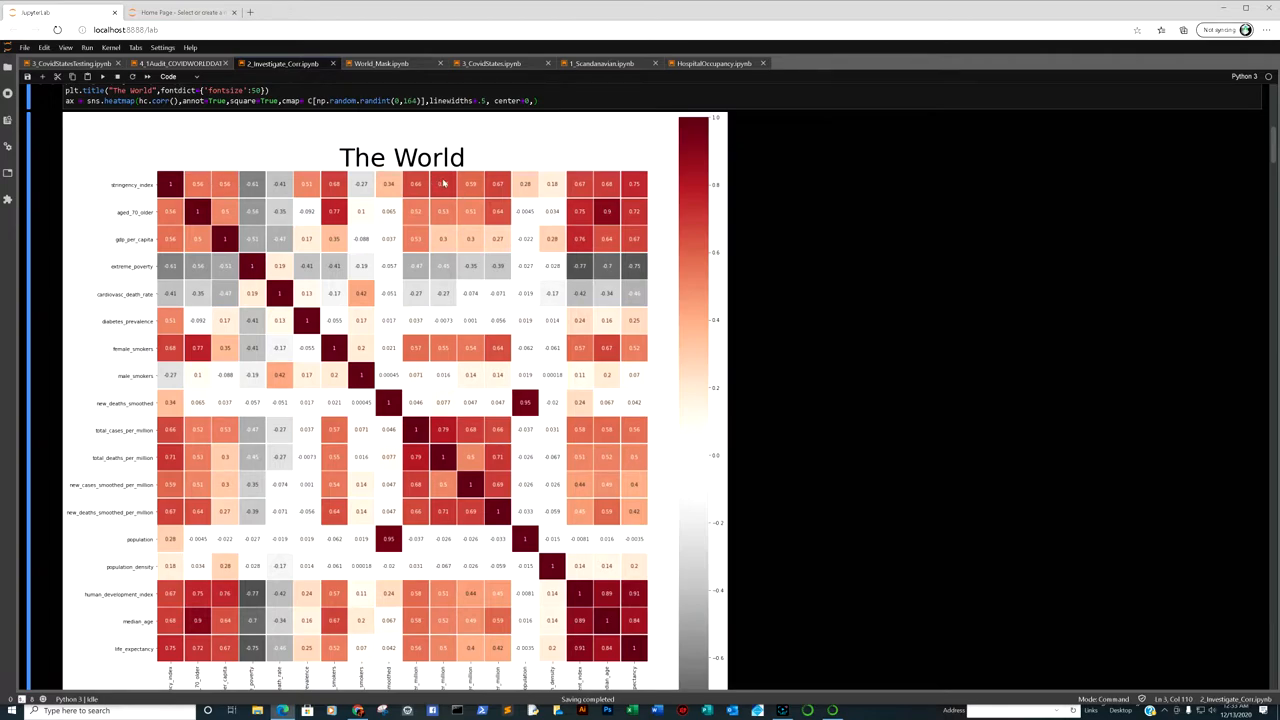
pyautogui.moveTo(446, 187)
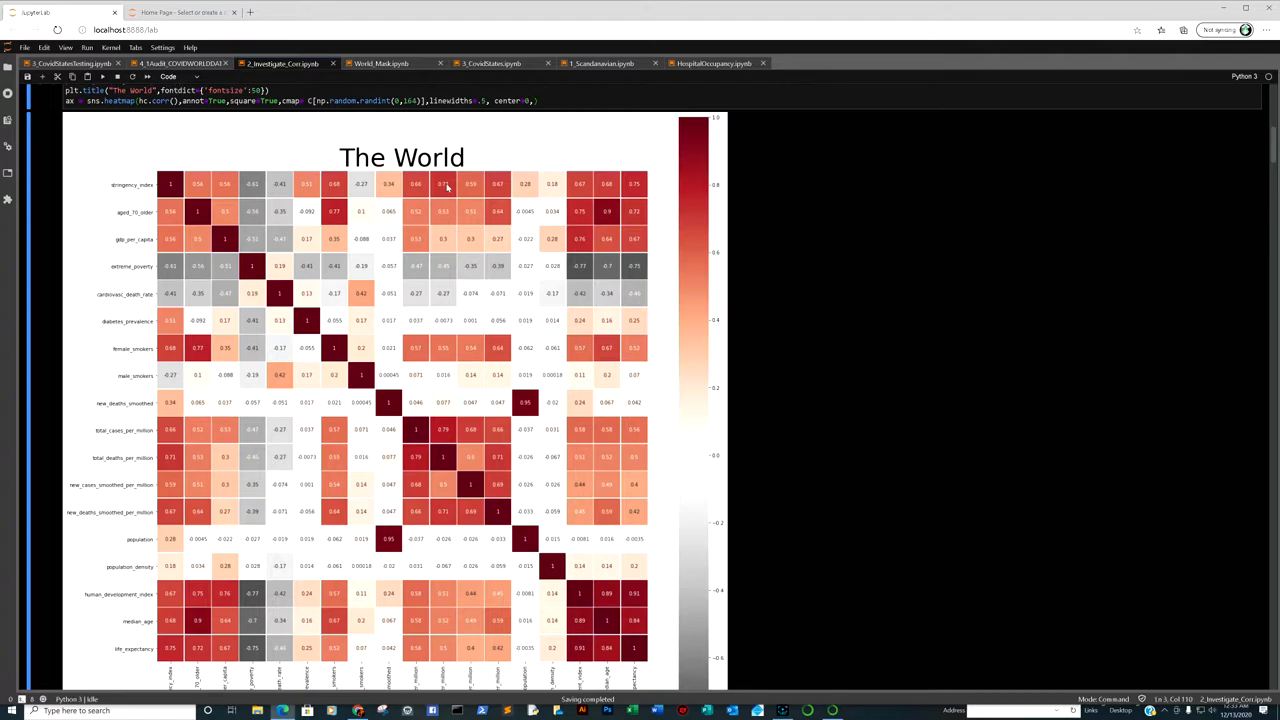
pyautogui.moveTo(444, 185)
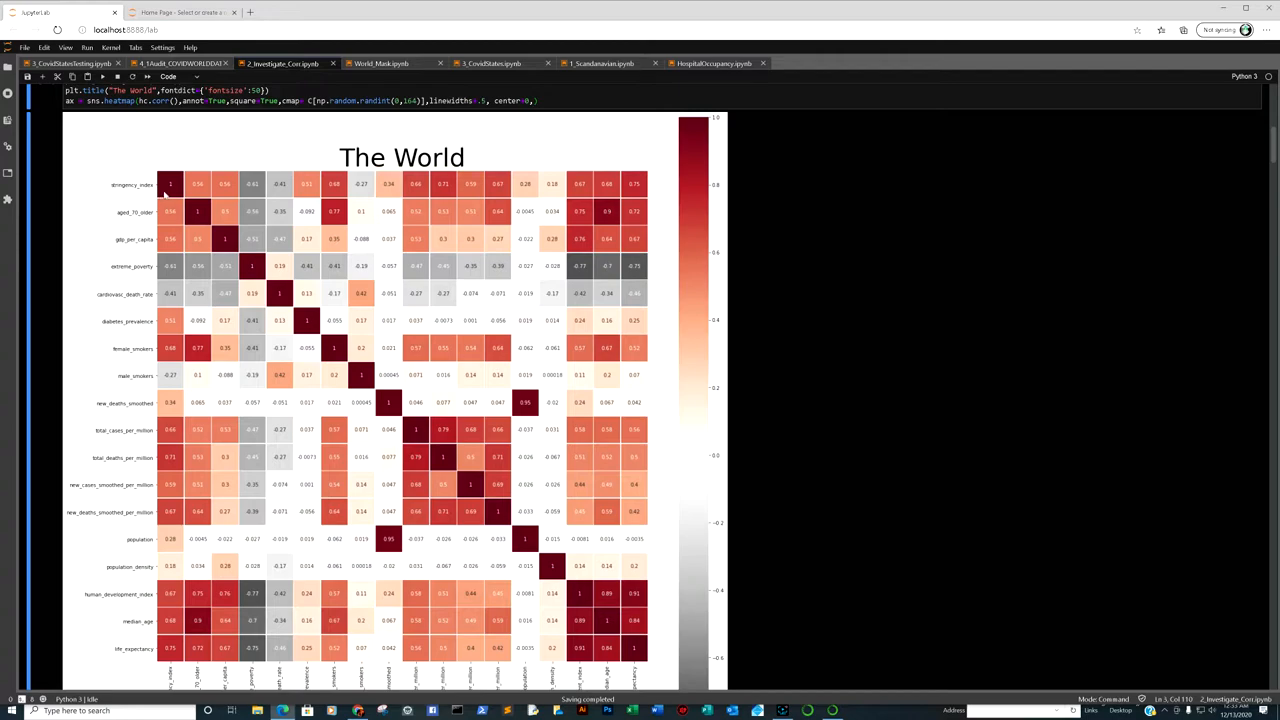
pyautogui.moveTo(461, 187)
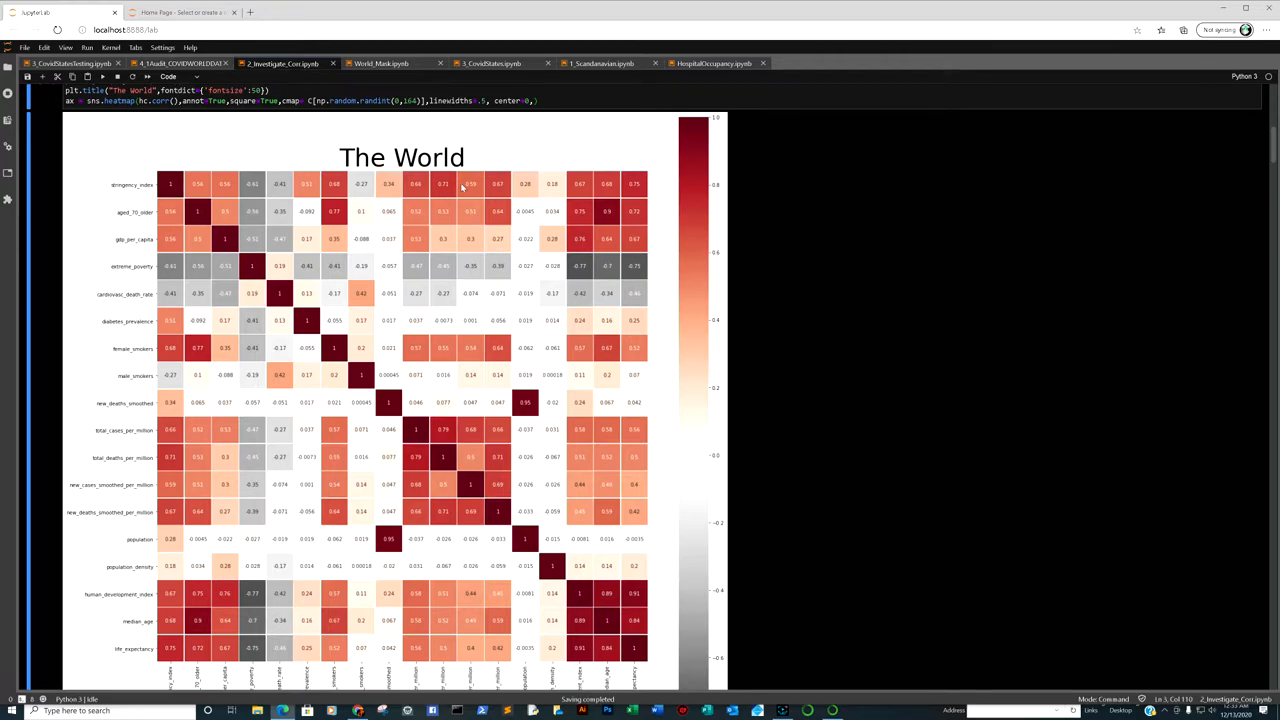
pyautogui.moveTo(442, 185)
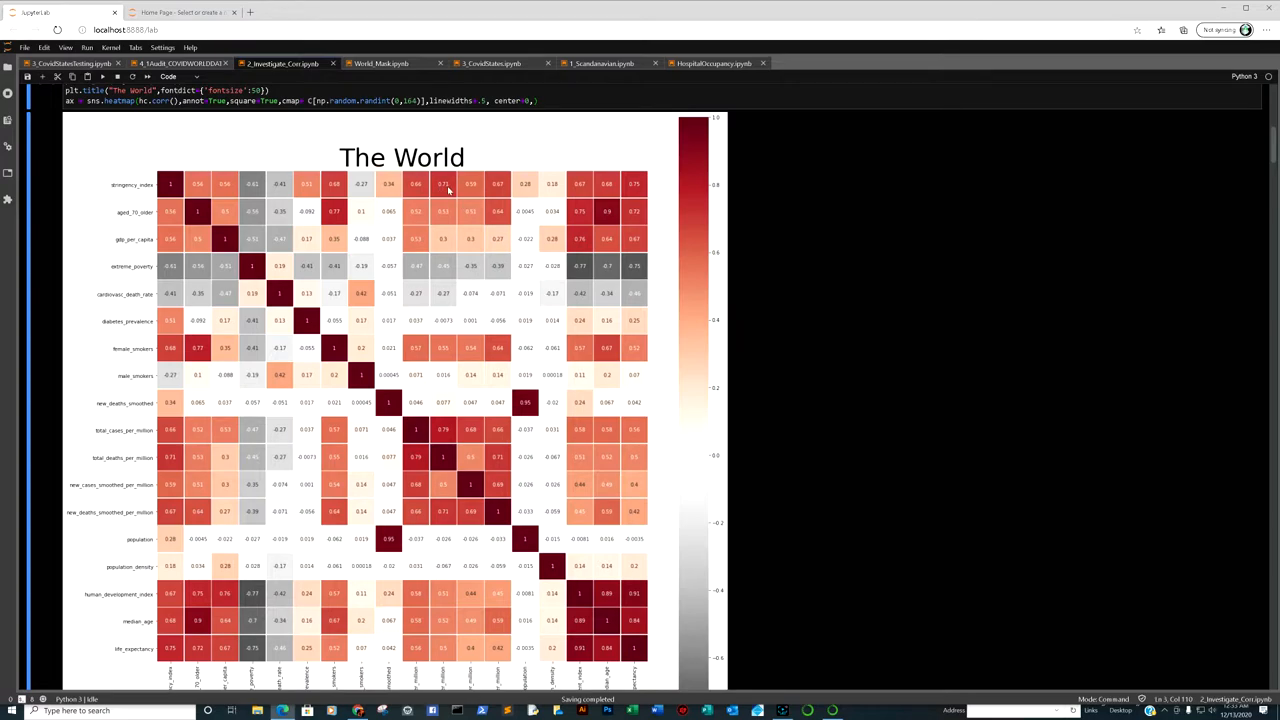
pyautogui.scroll(3)
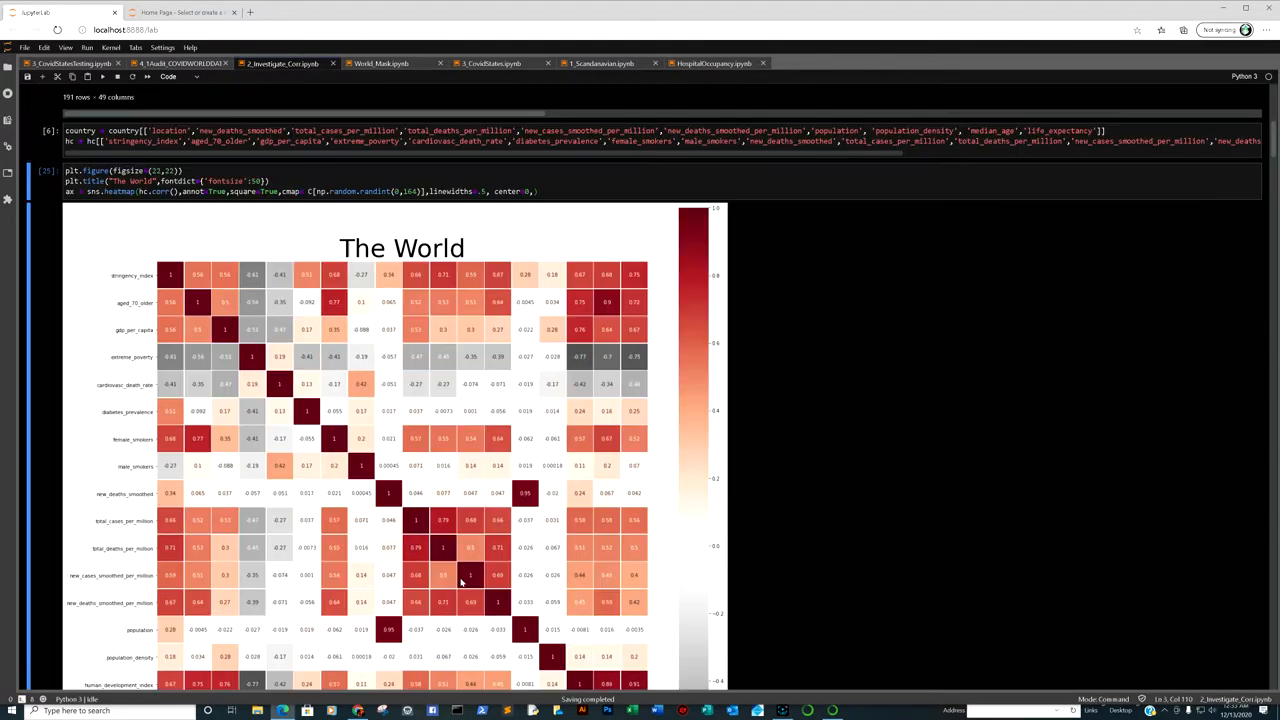
pyautogui.moveTo(440, 405)
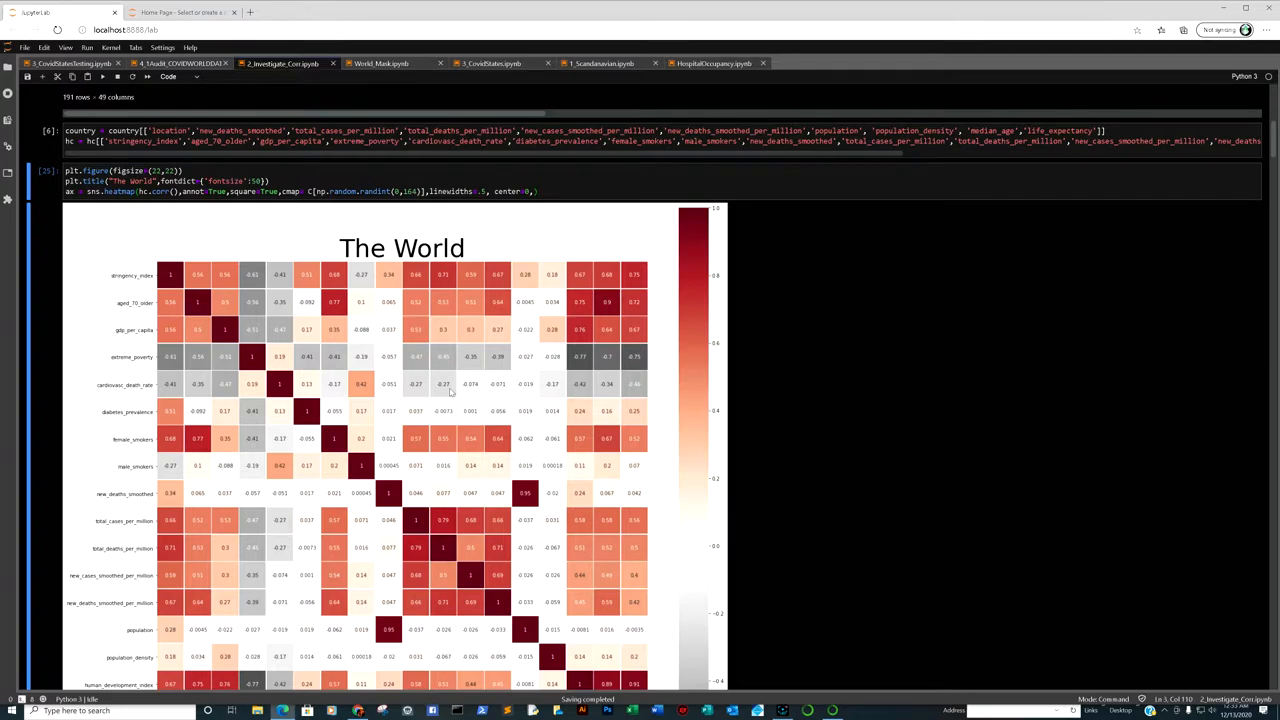
pyautogui.moveTo(438, 385)
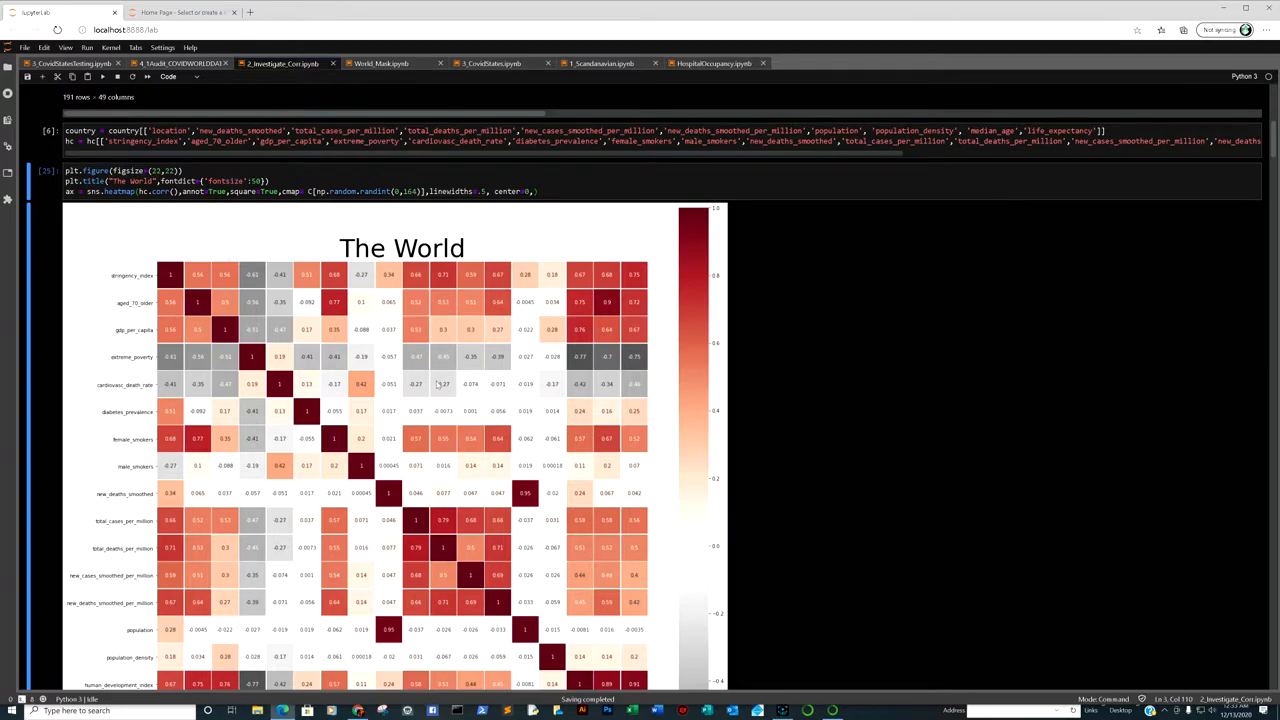
pyautogui.moveTo(452, 358)
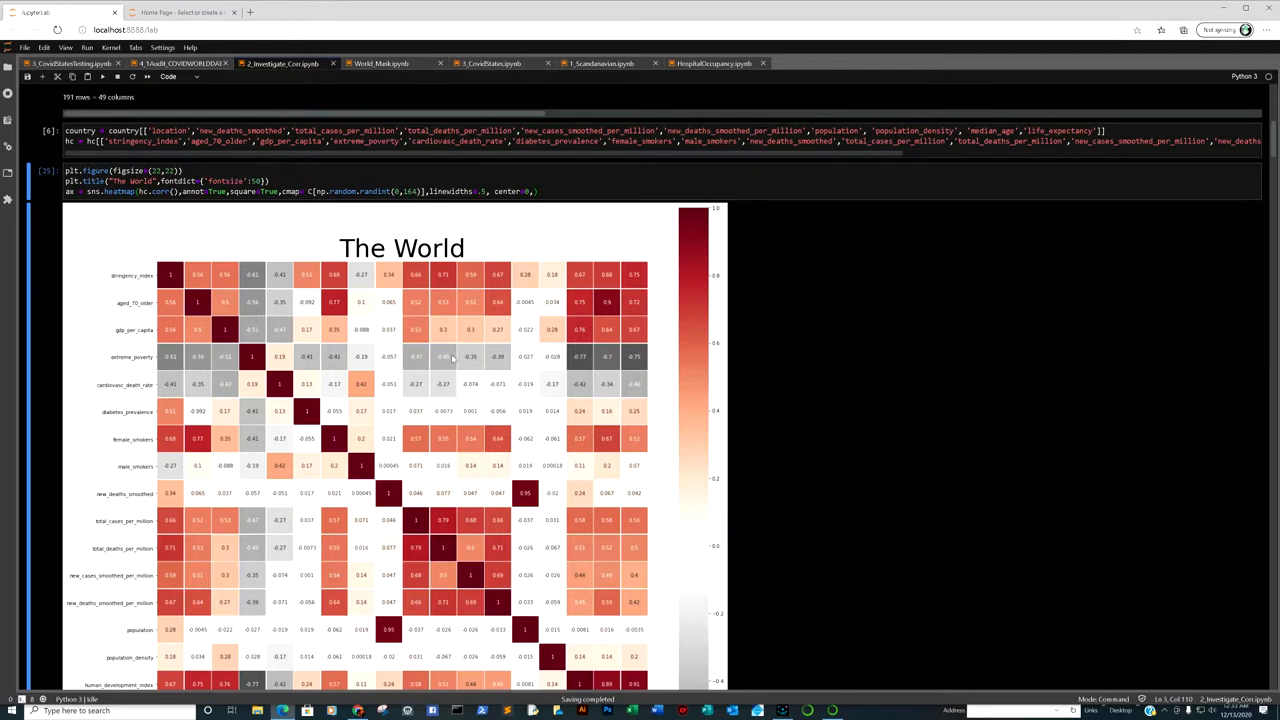
pyautogui.scroll(-3)
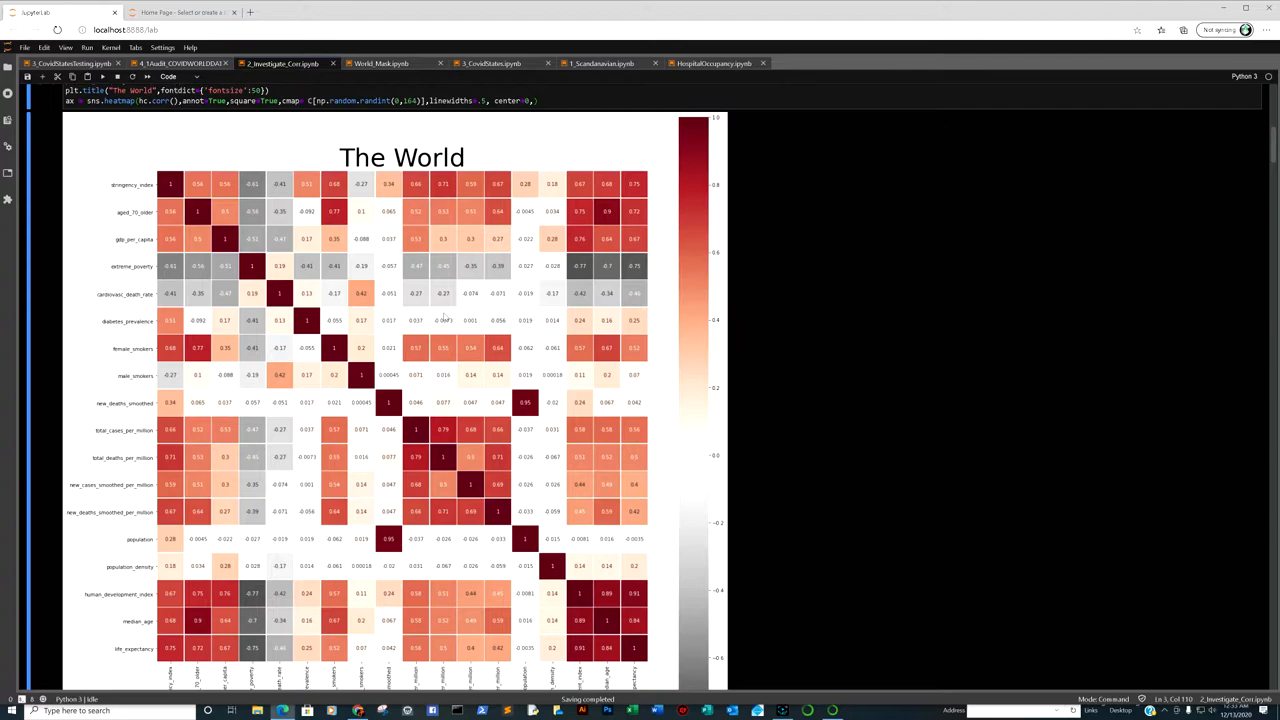
pyautogui.moveTo(542, 305)
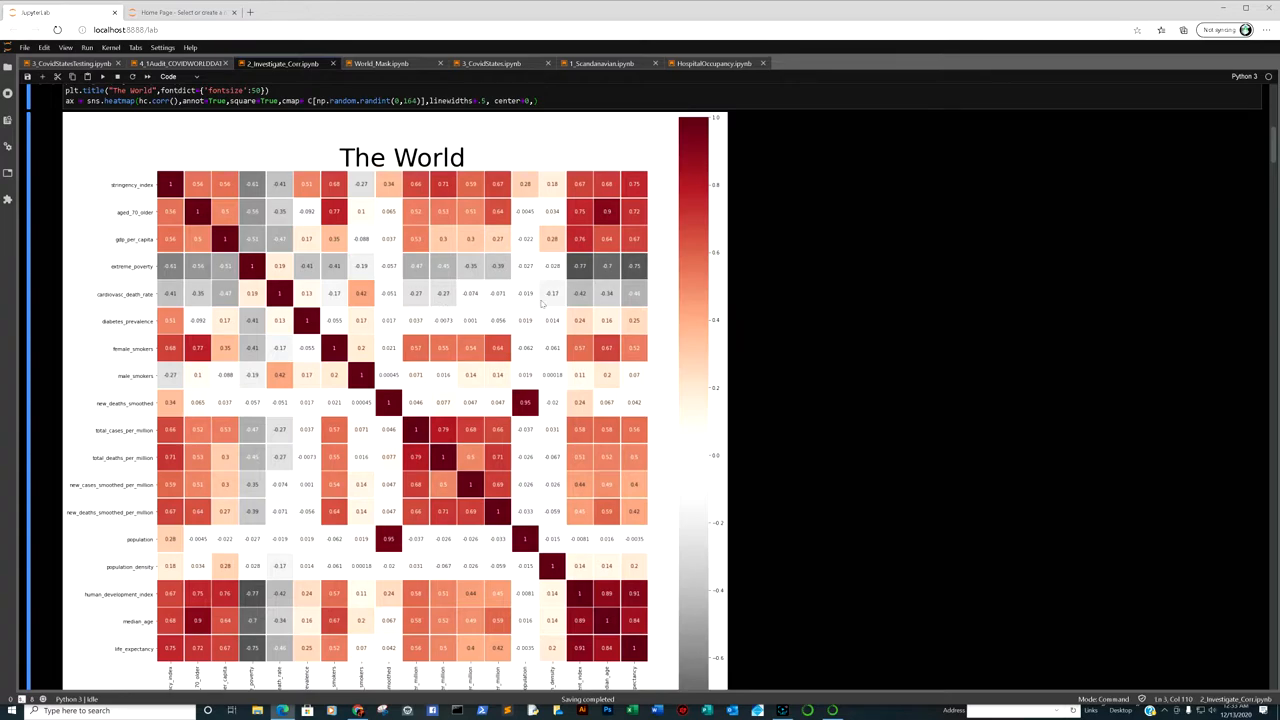
pyautogui.moveTo(712, 76)
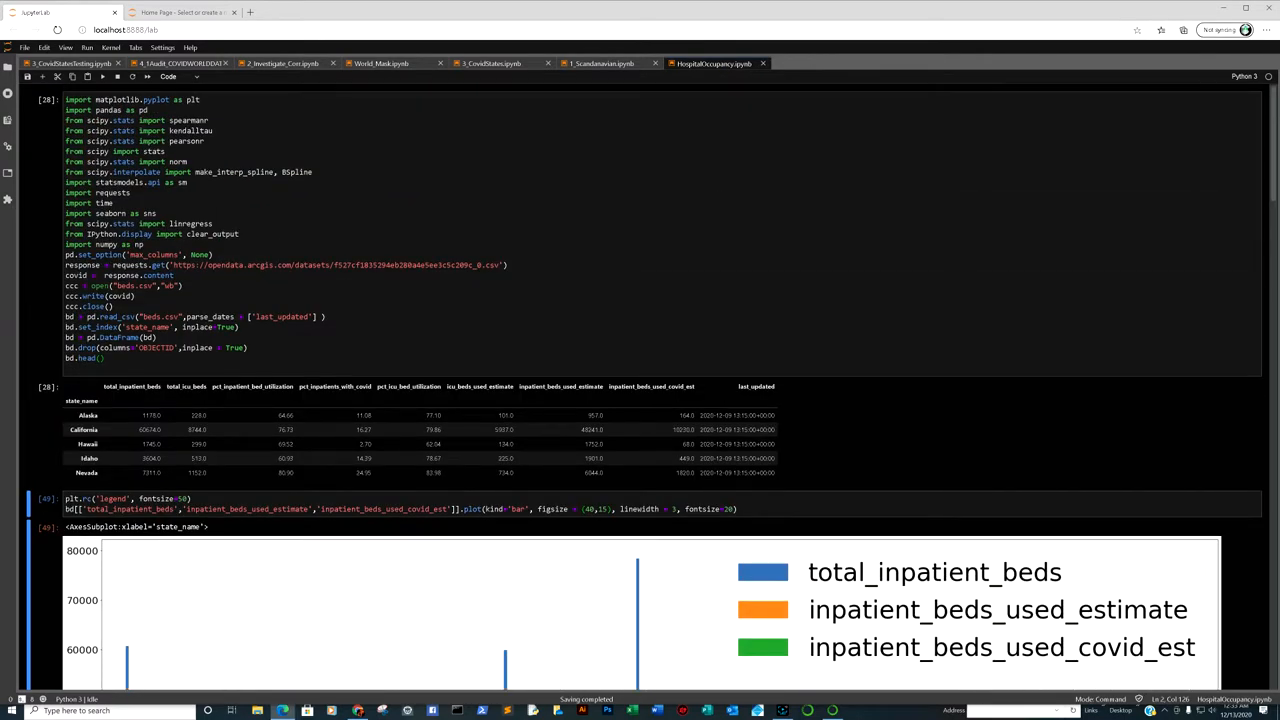
pyautogui.moveTo(903, 77)
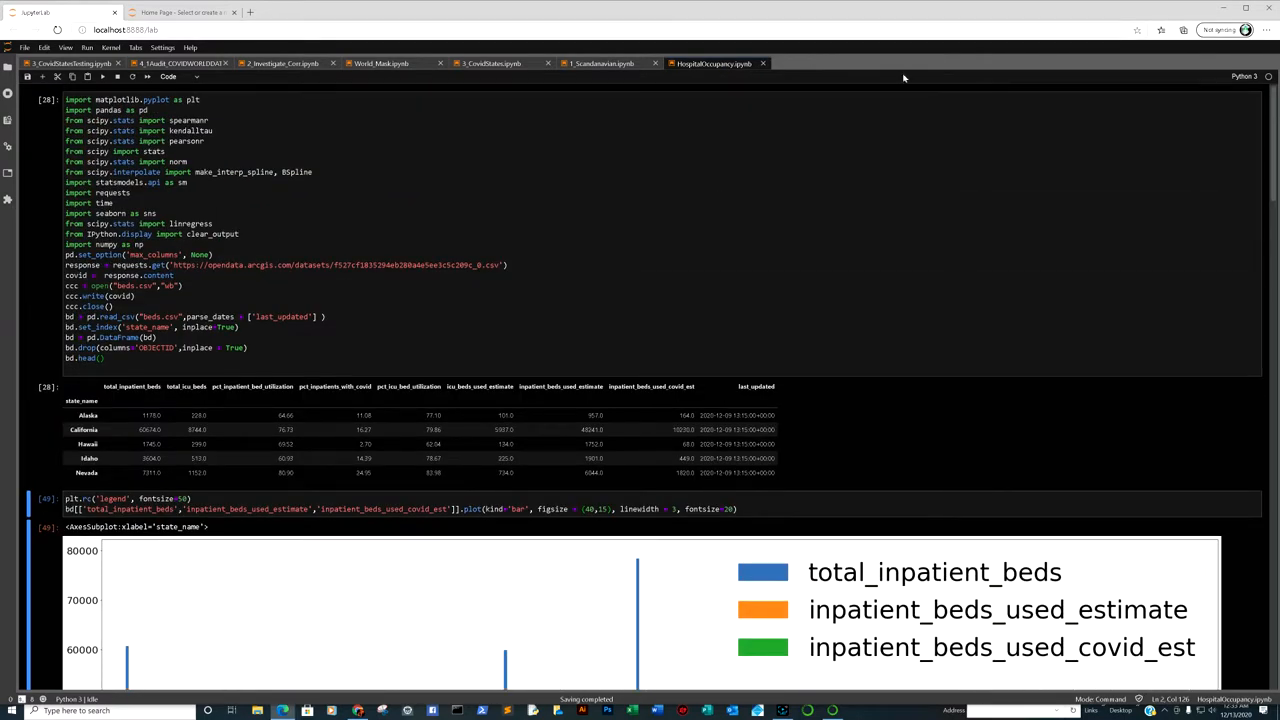
# Step: Scroll the HospitalOccupancy notebook to the state bed table and inpatient beds chart
pyautogui.scroll(-3)
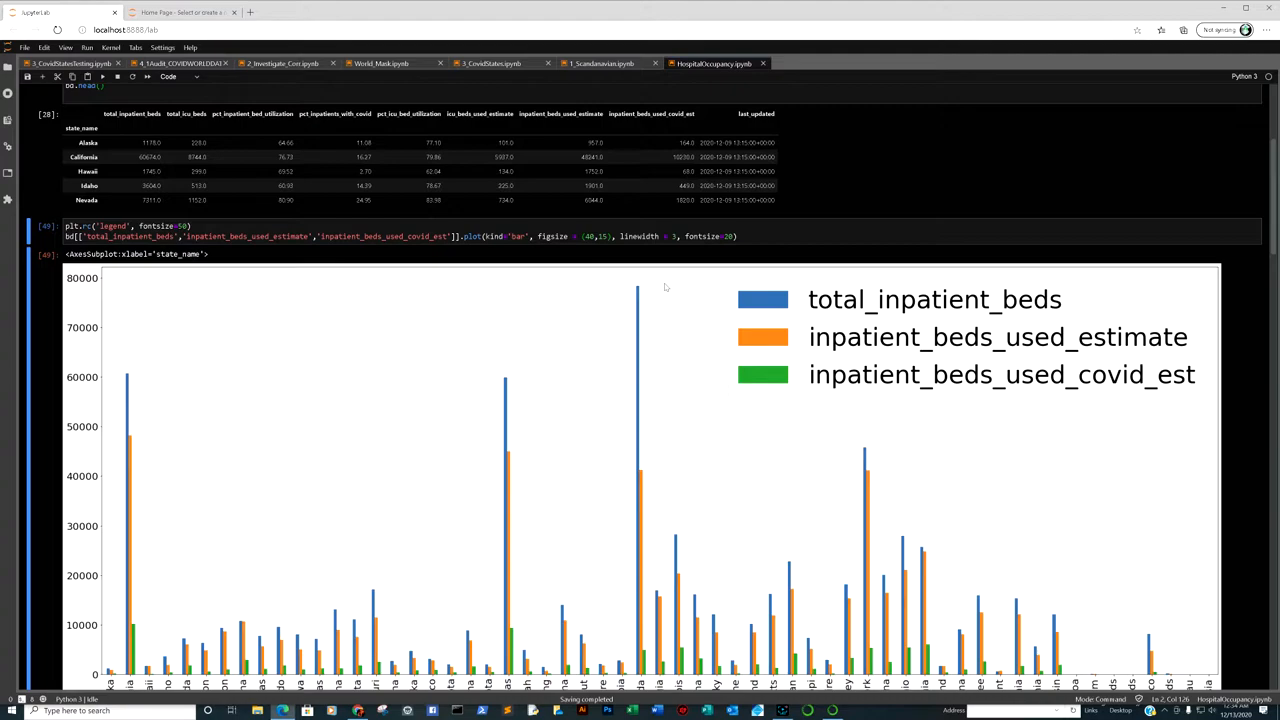
pyautogui.moveTo(758, 280)
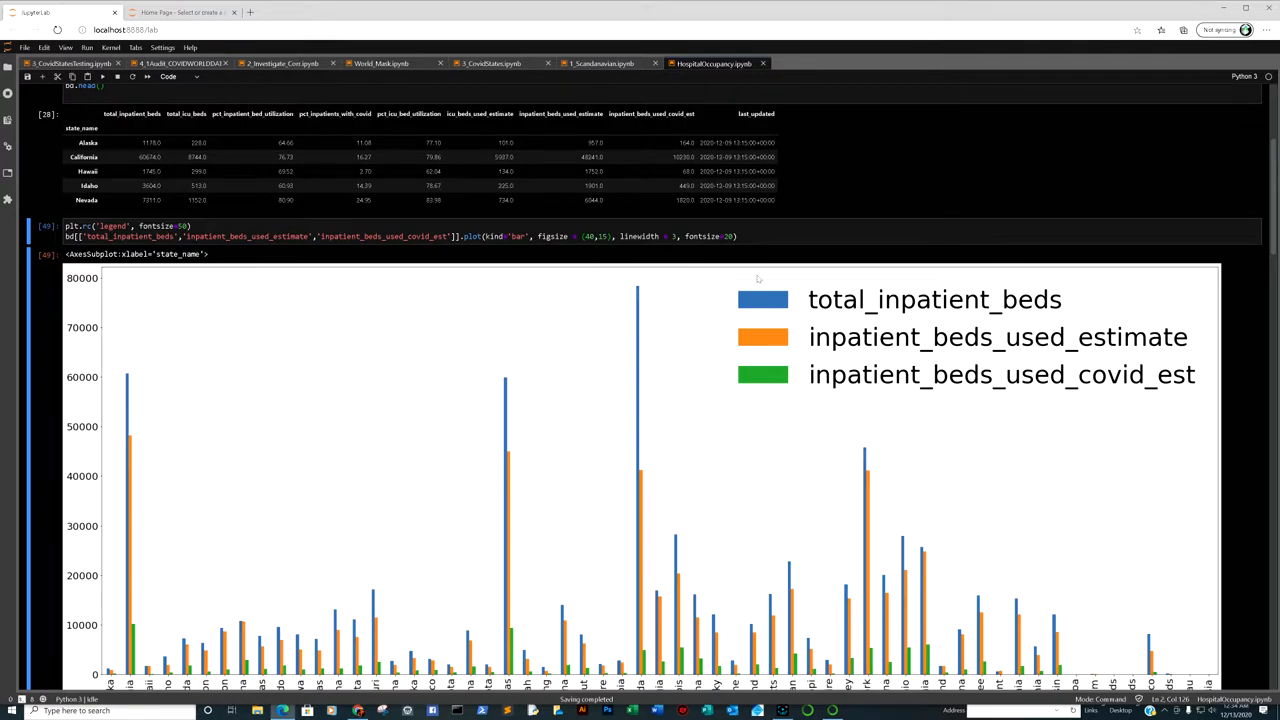
pyautogui.scroll(3)
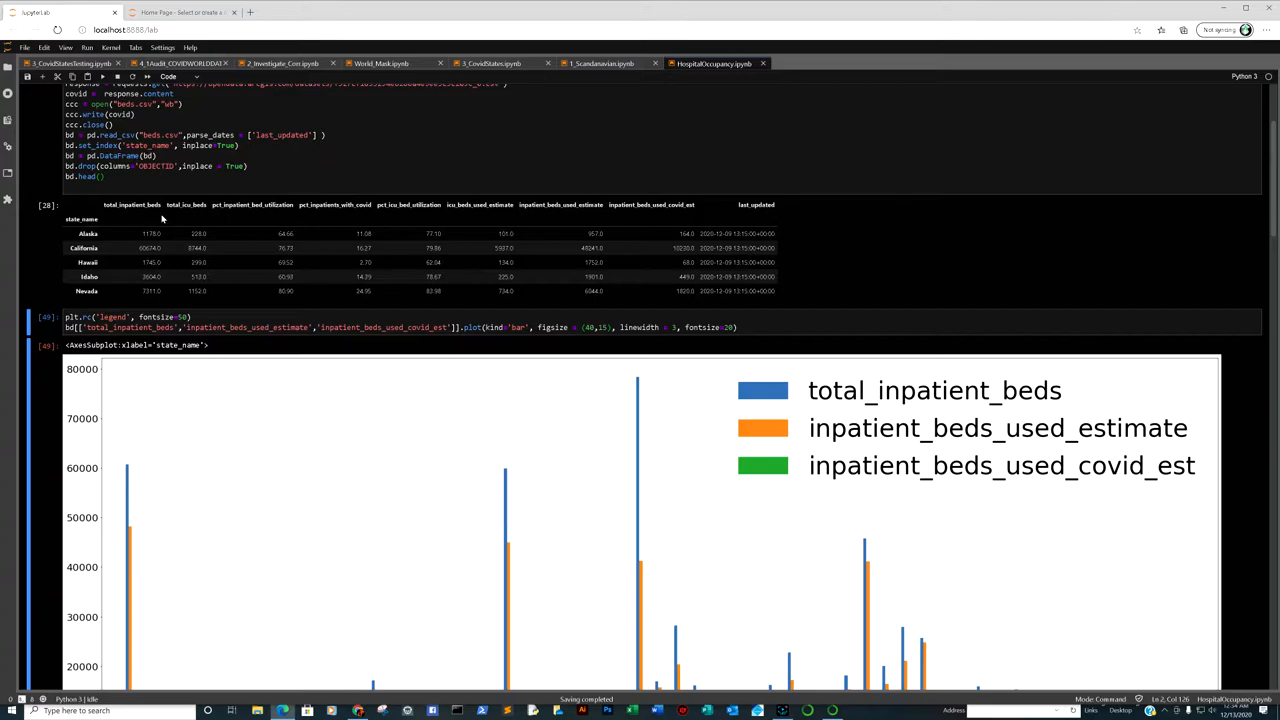
pyautogui.moveTo(257, 219)
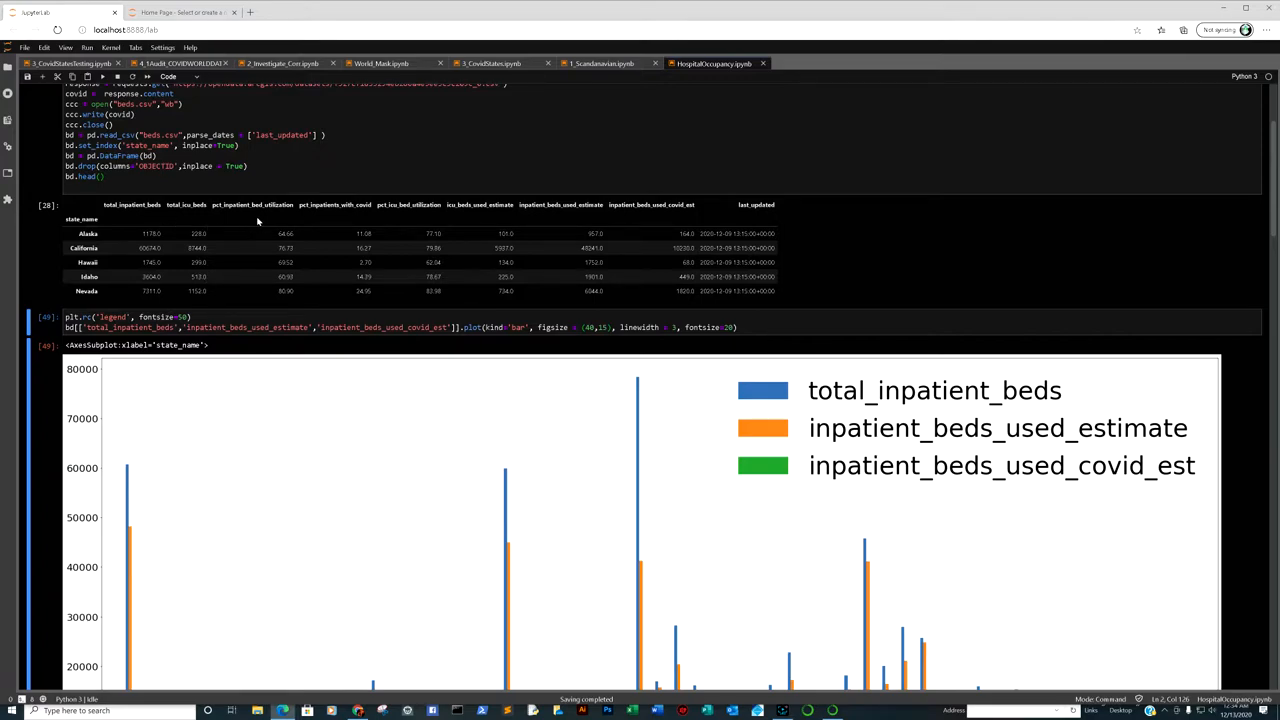
pyautogui.moveTo(378, 218)
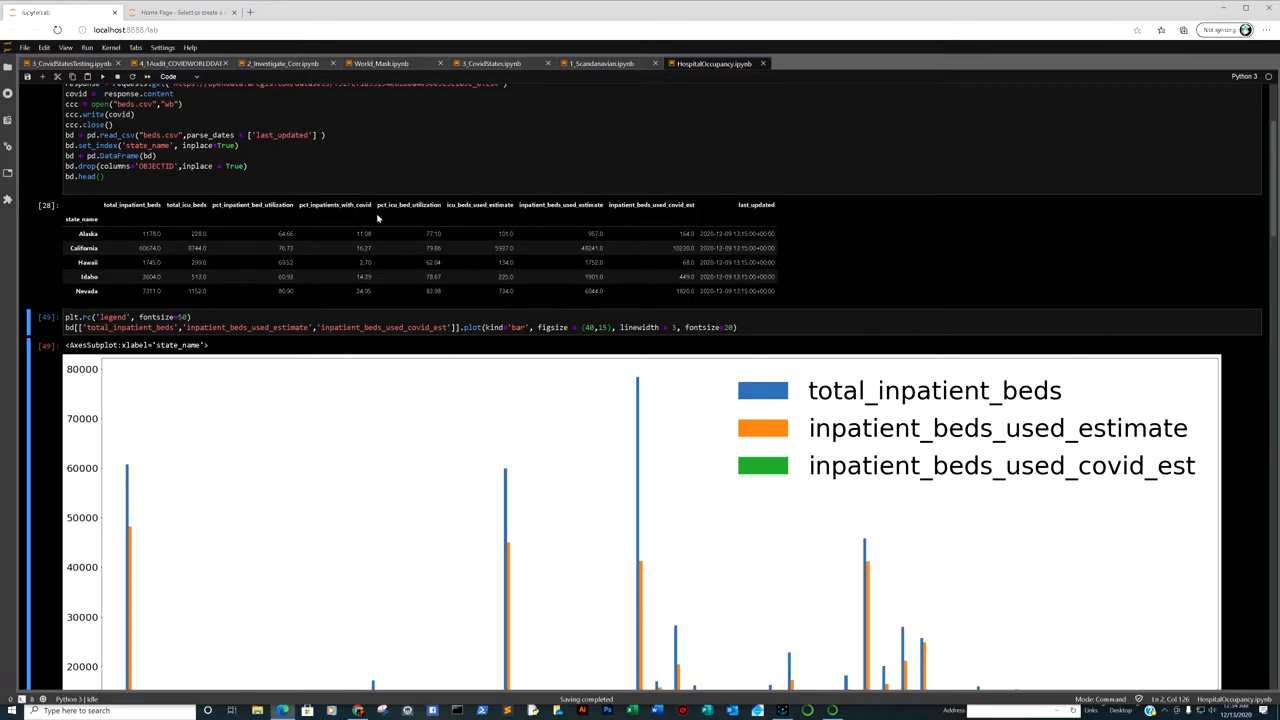
pyautogui.moveTo(409, 213)
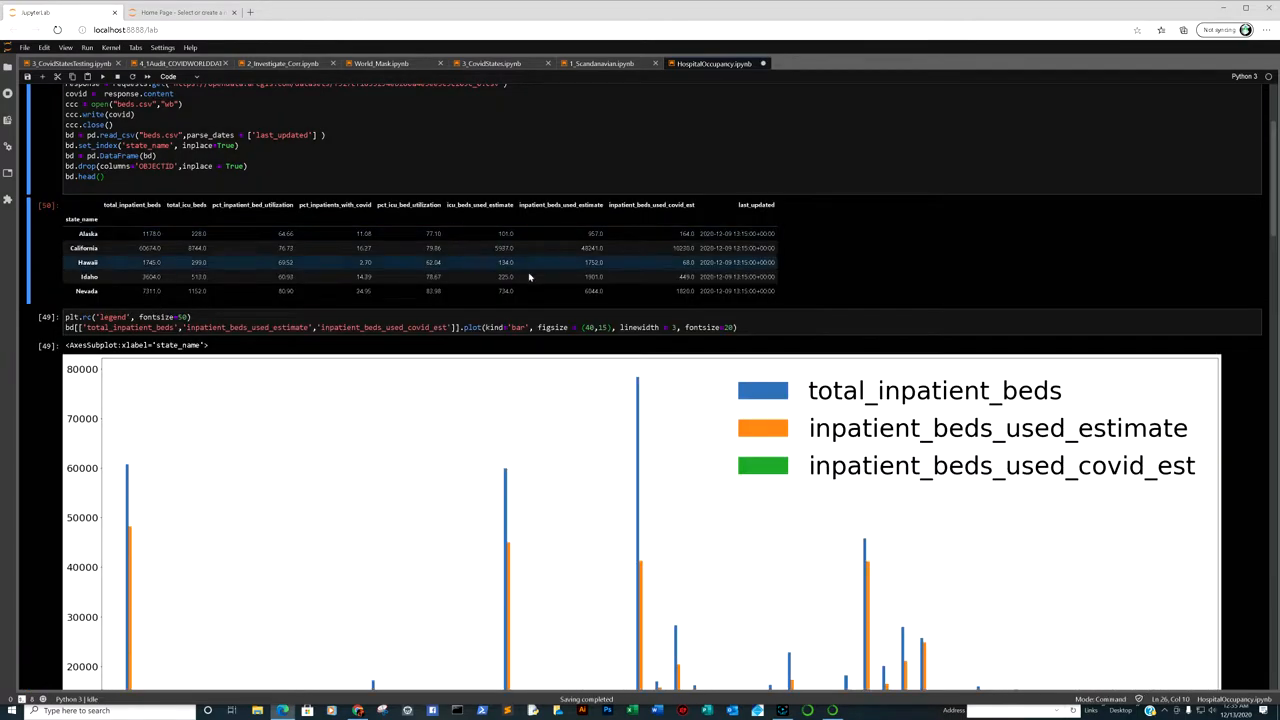
pyautogui.scroll(-3)
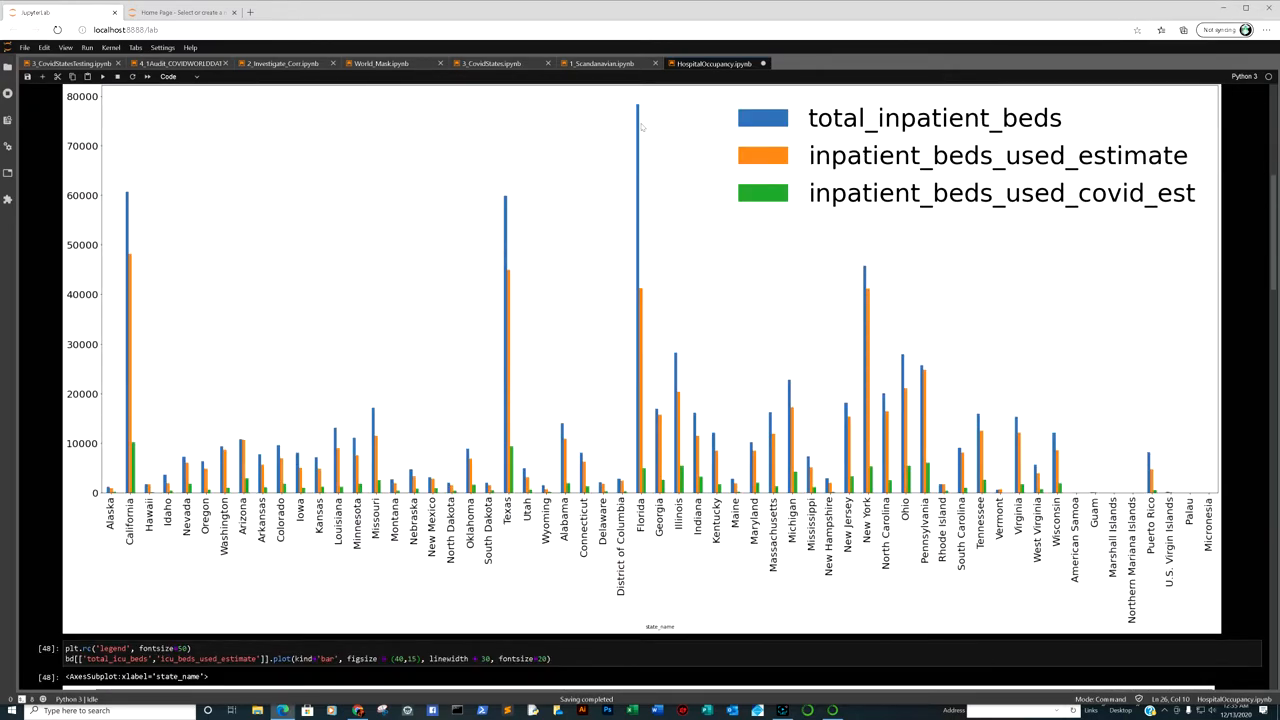
pyautogui.moveTo(825, 261)
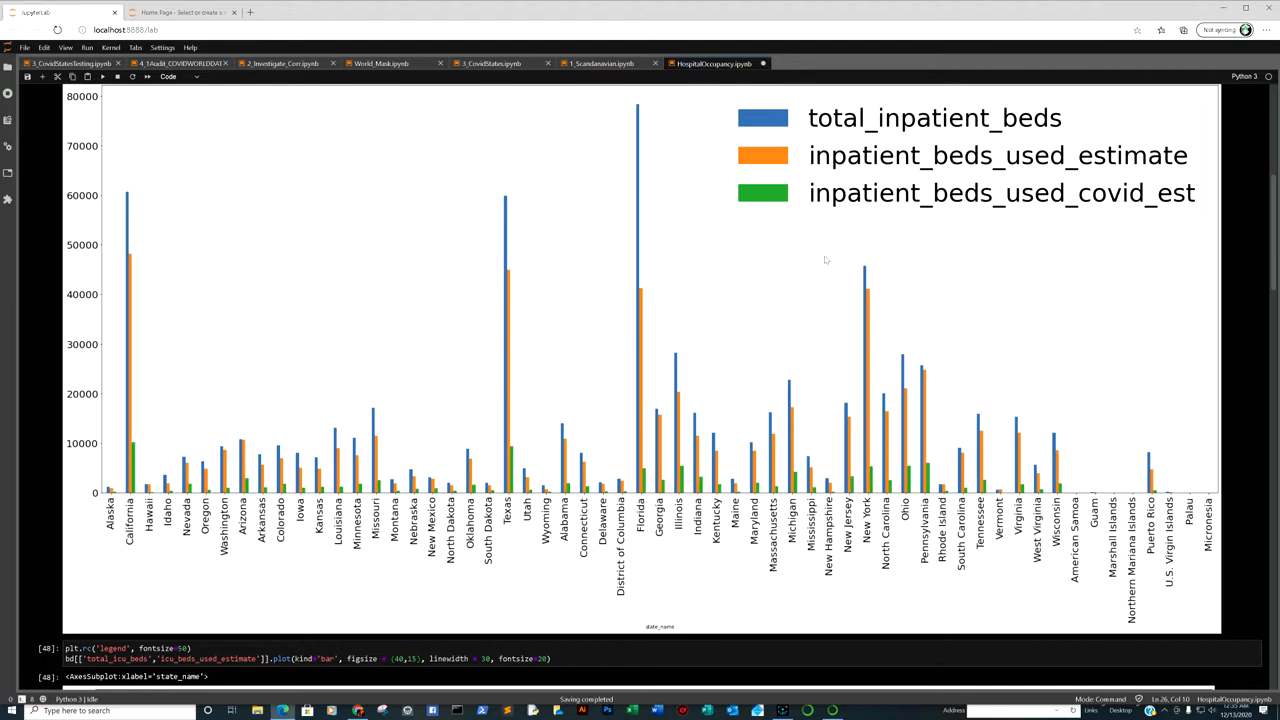
pyautogui.moveTo(225, 265)
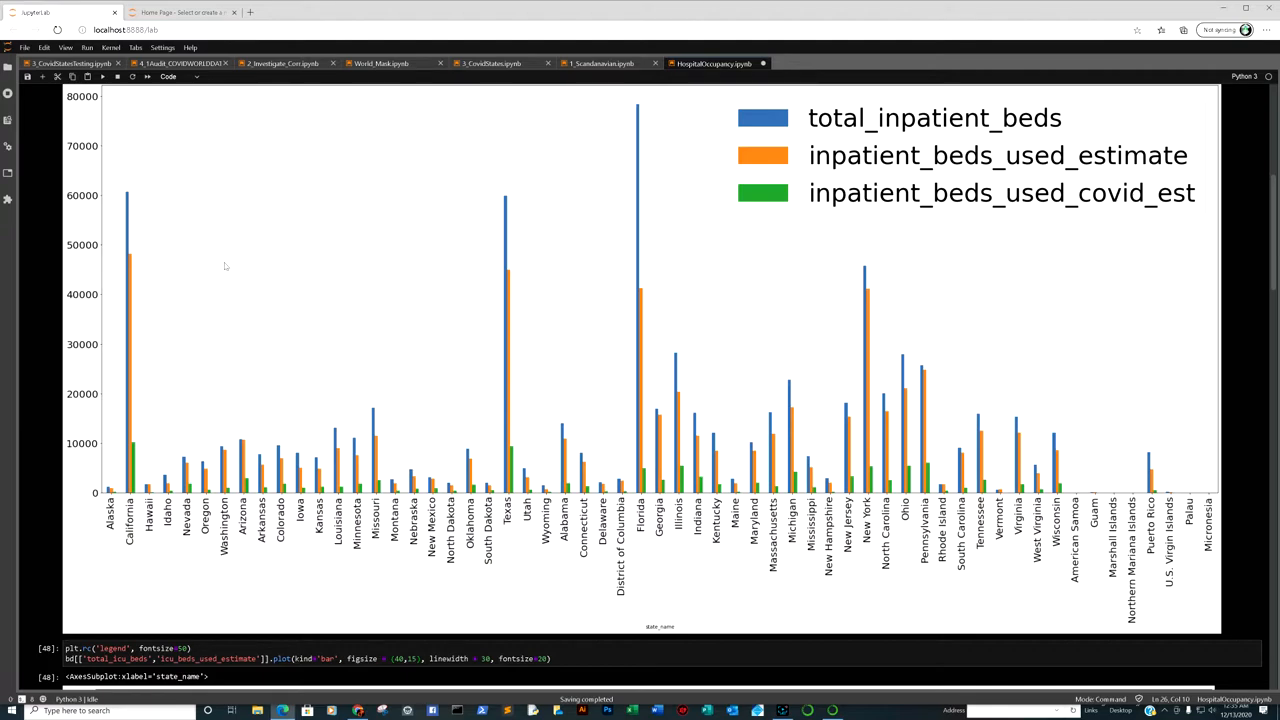
pyautogui.moveTo(130, 205)
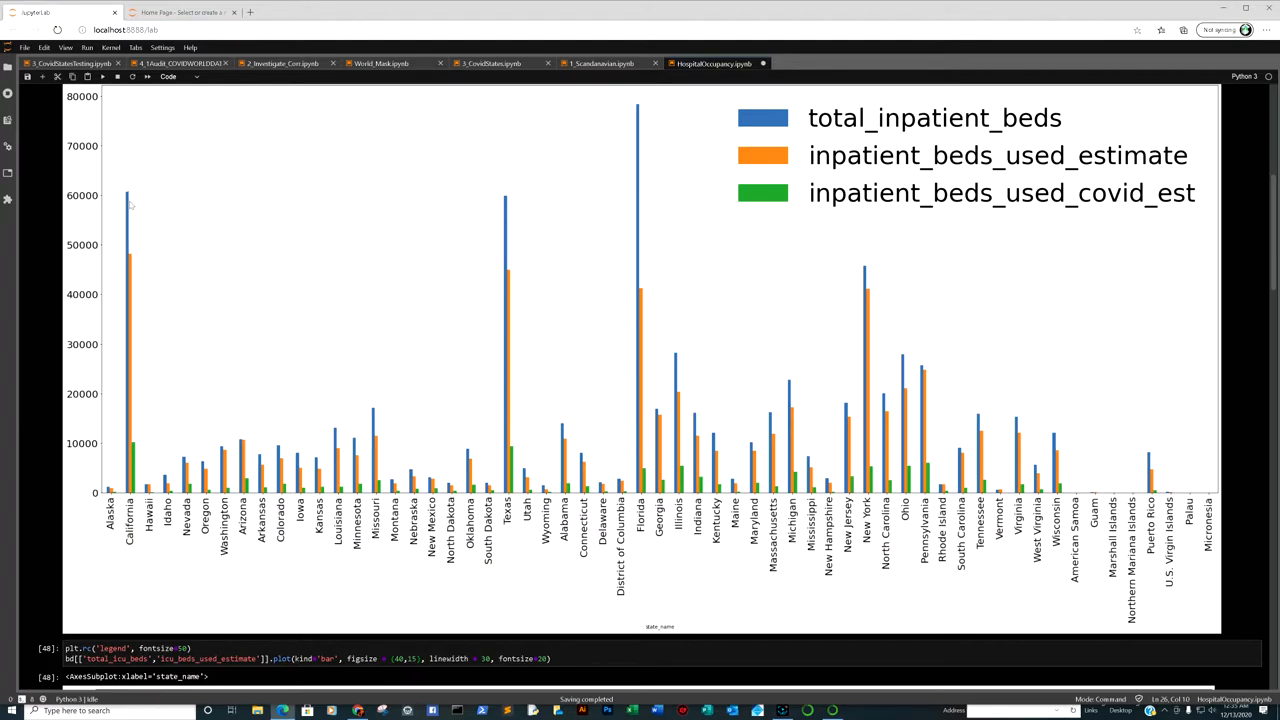
pyautogui.moveTo(1019, 206)
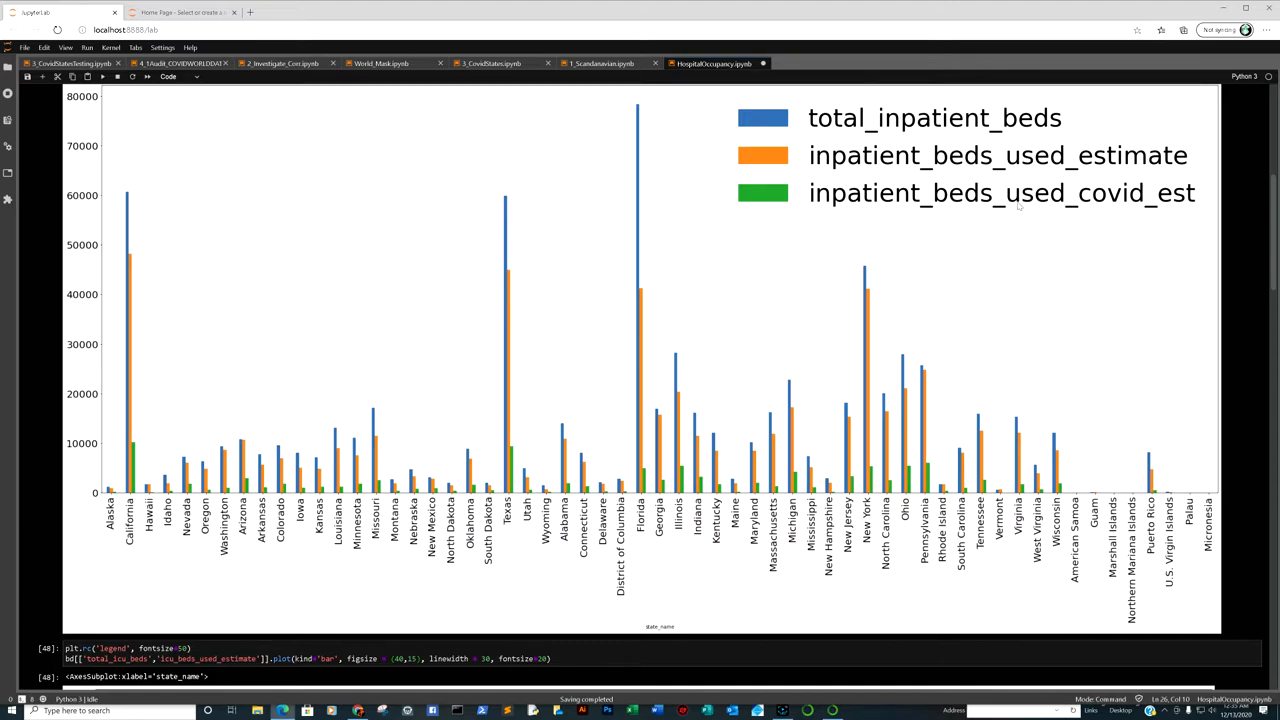
pyautogui.moveTo(938, 331)
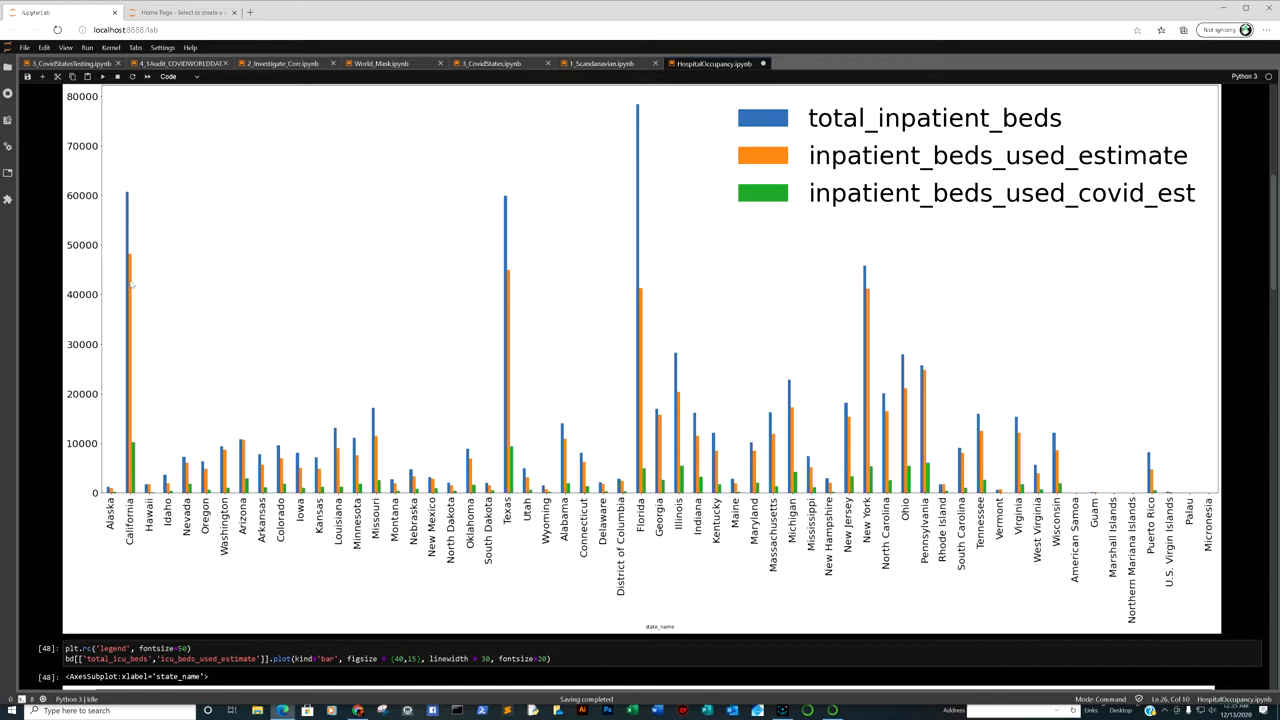
pyautogui.moveTo(127, 276)
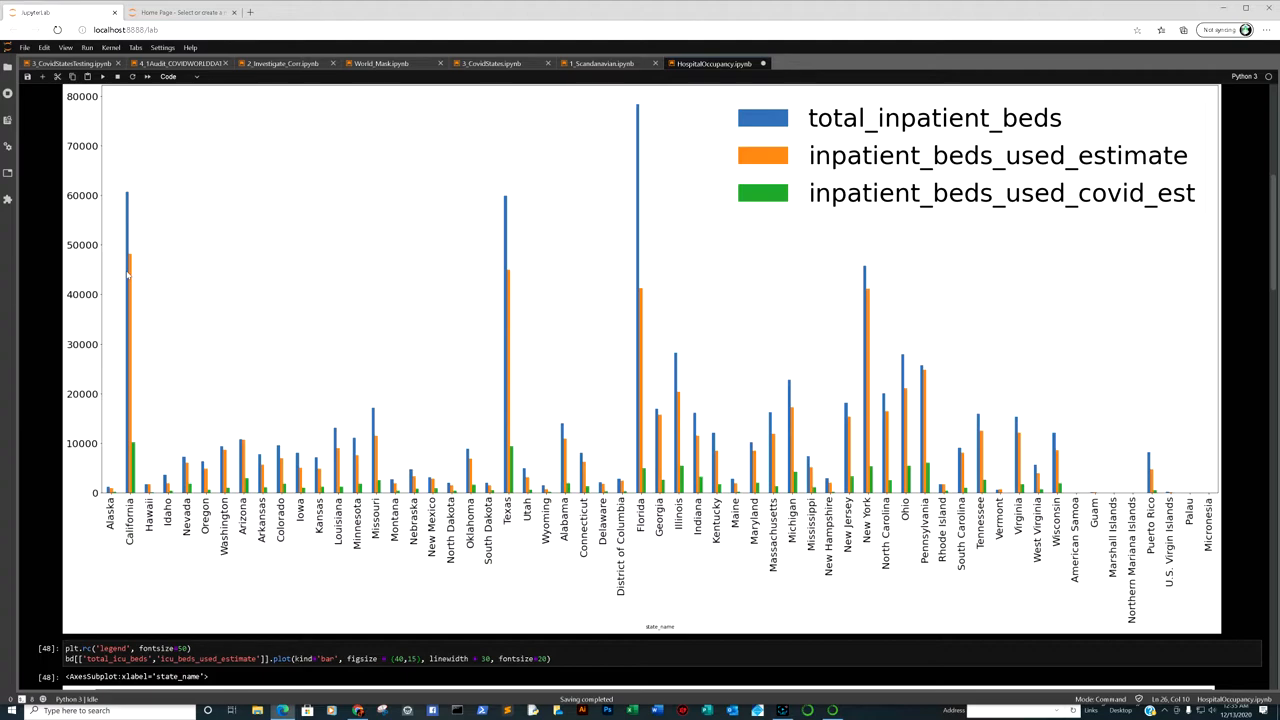
pyautogui.moveTo(146, 453)
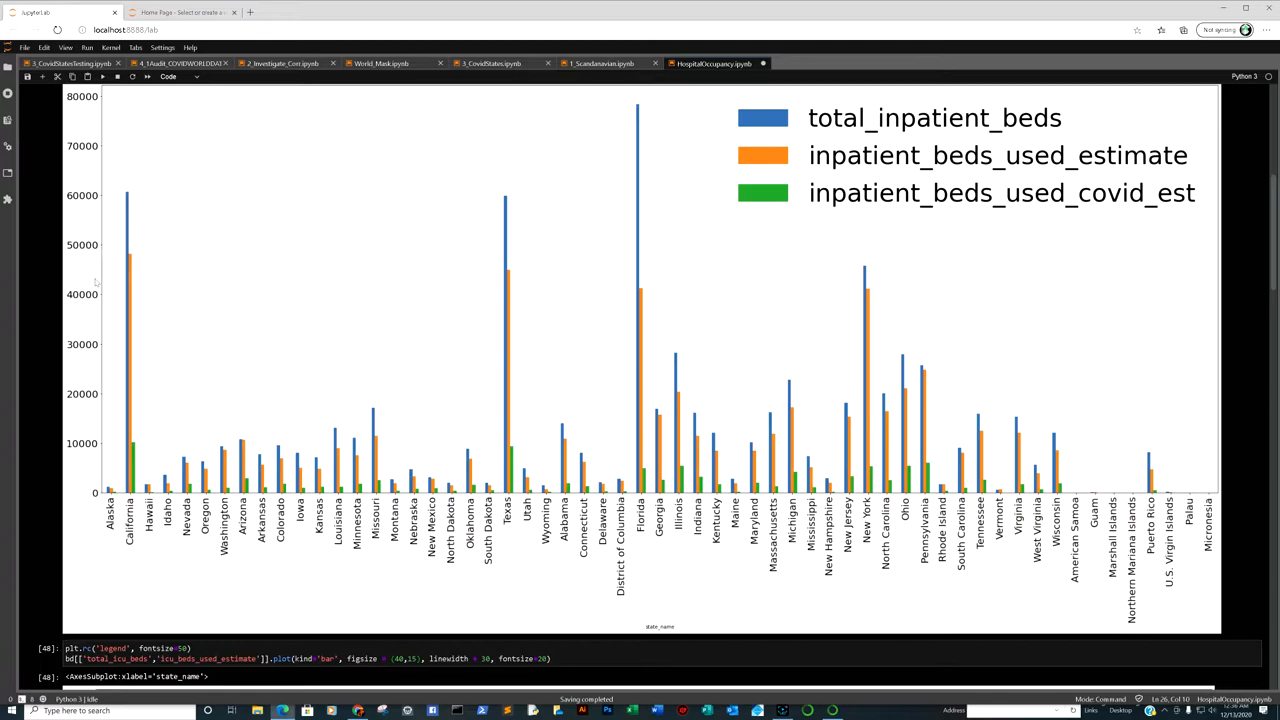
# Step: Scroll to cell 48's chart of total_icu_beds versus icu_beds_used_estimate by state
pyautogui.scroll(-3)
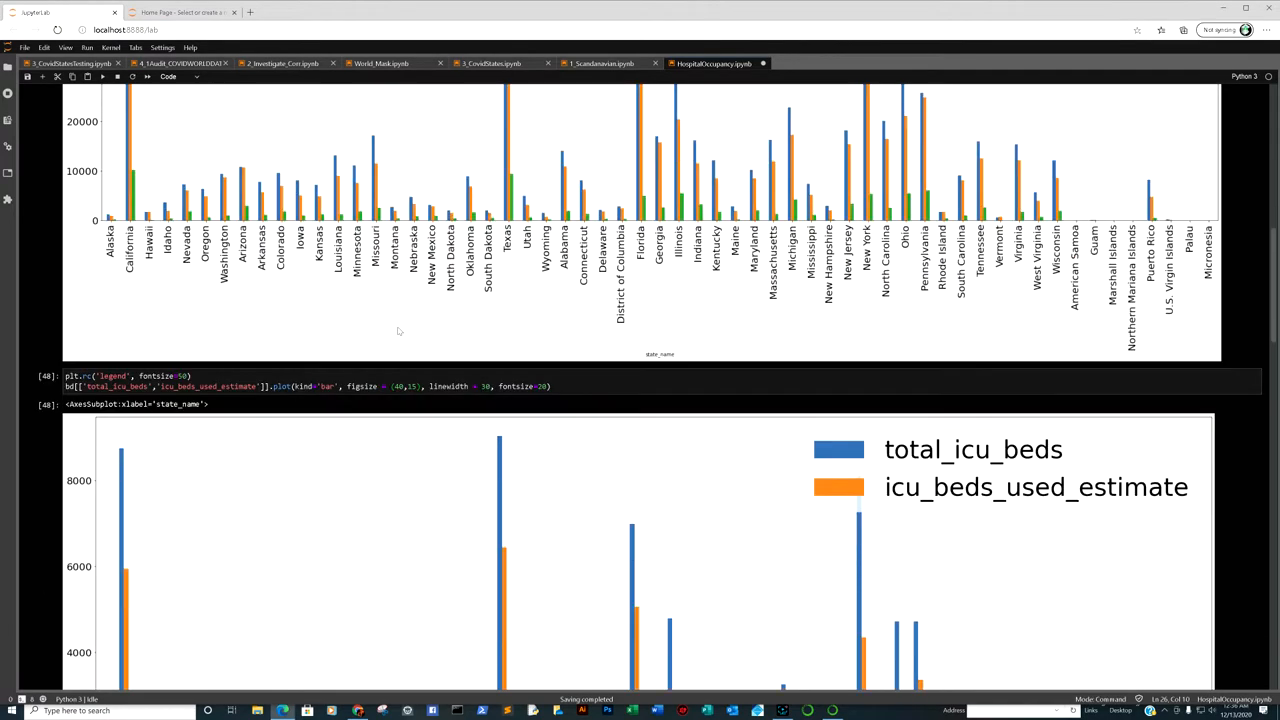
pyautogui.scroll(-3)
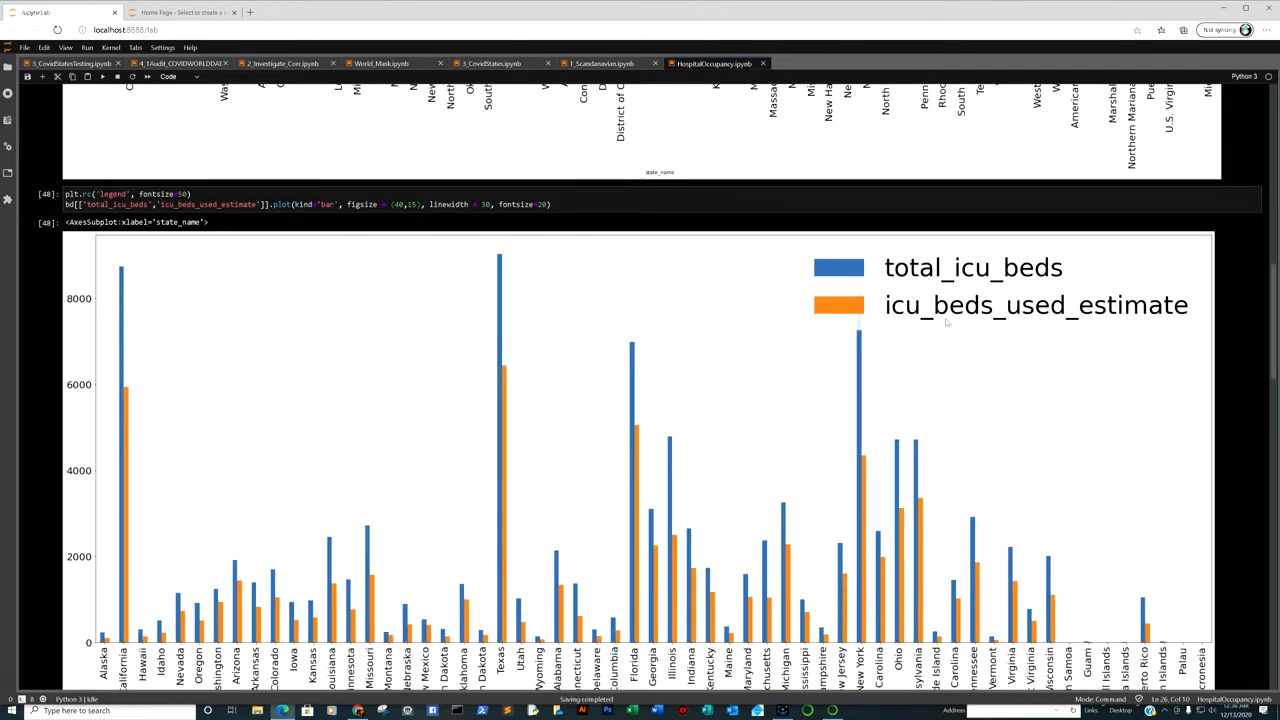
pyautogui.moveTo(434, 330)
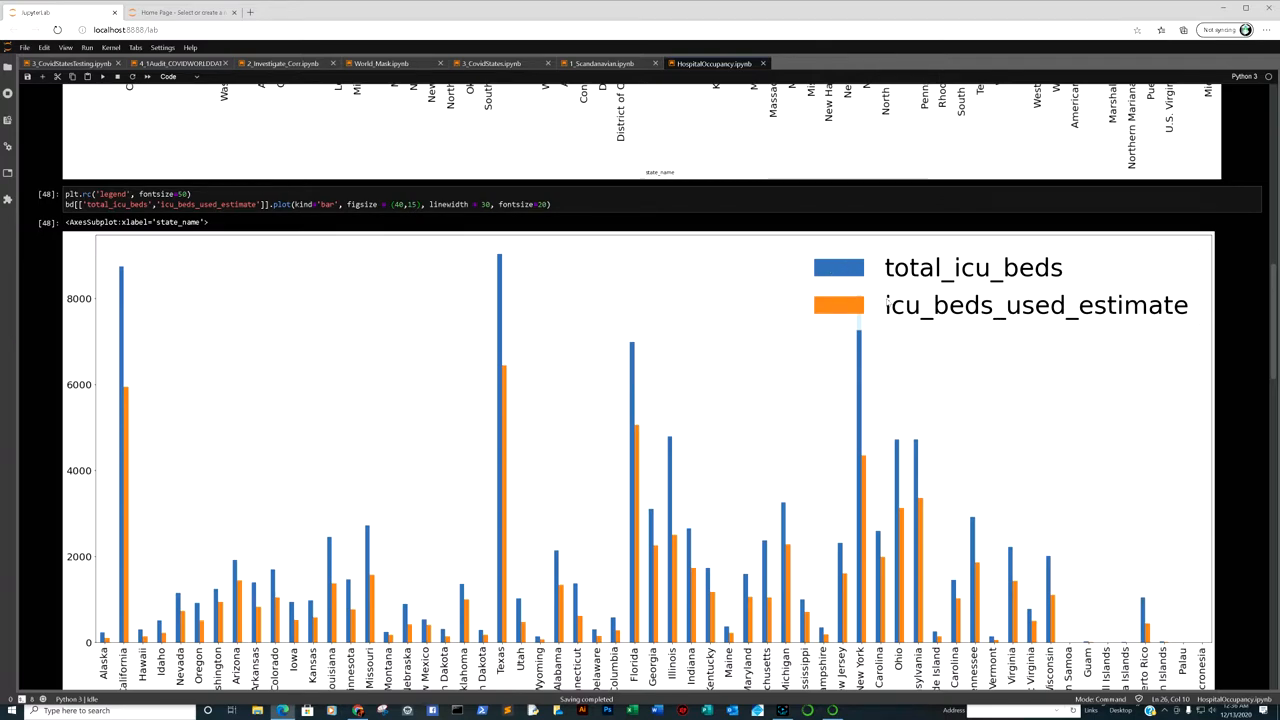
pyautogui.moveTo(137, 393)
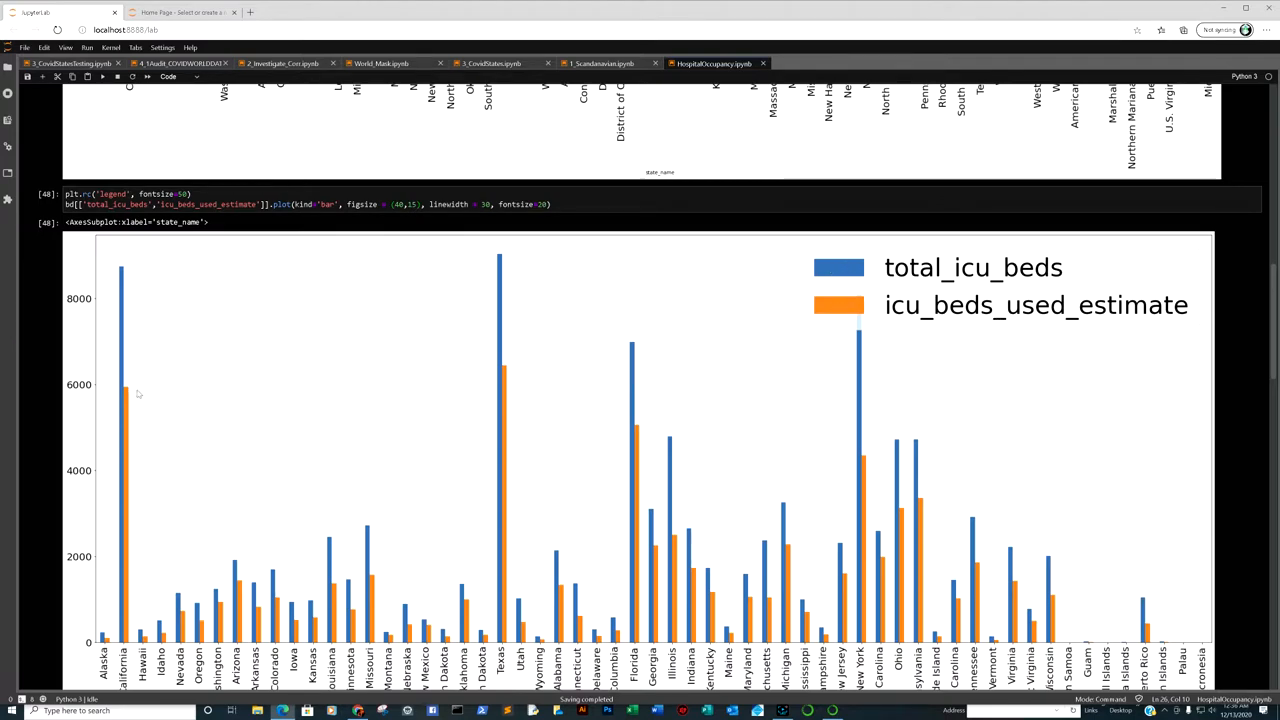
pyautogui.scroll(-3)
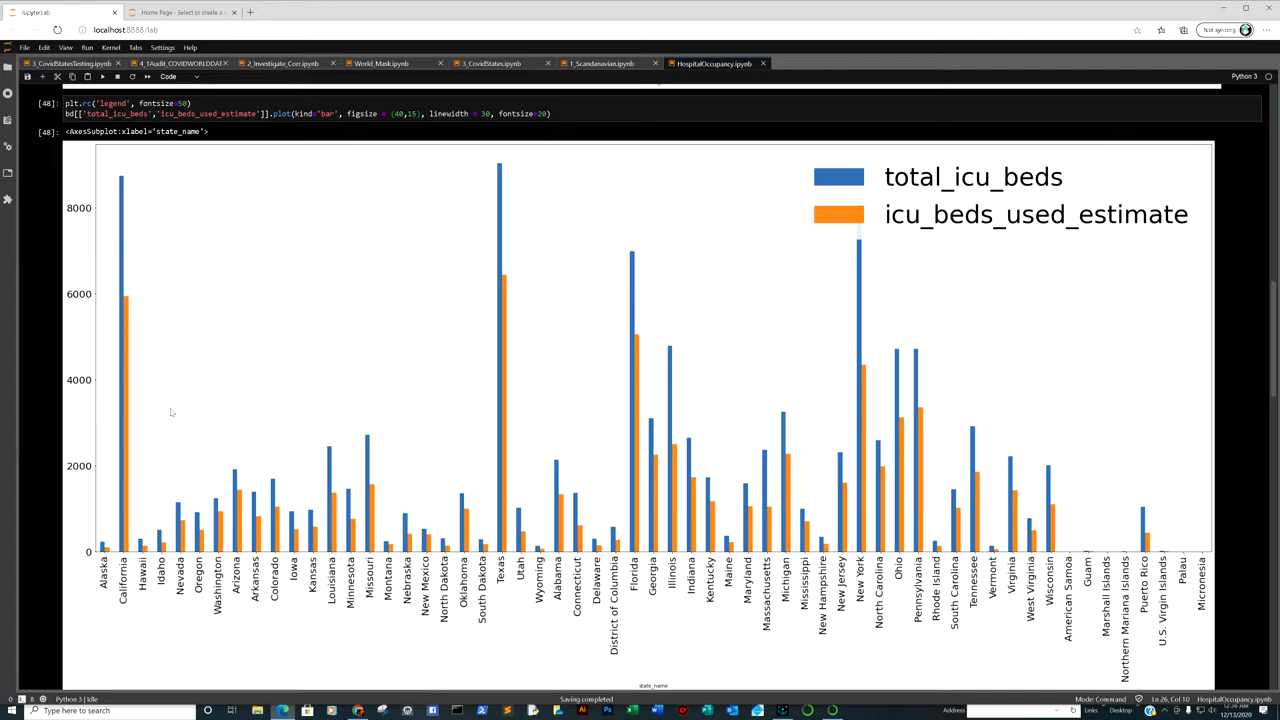
pyautogui.moveTo(553, 404)
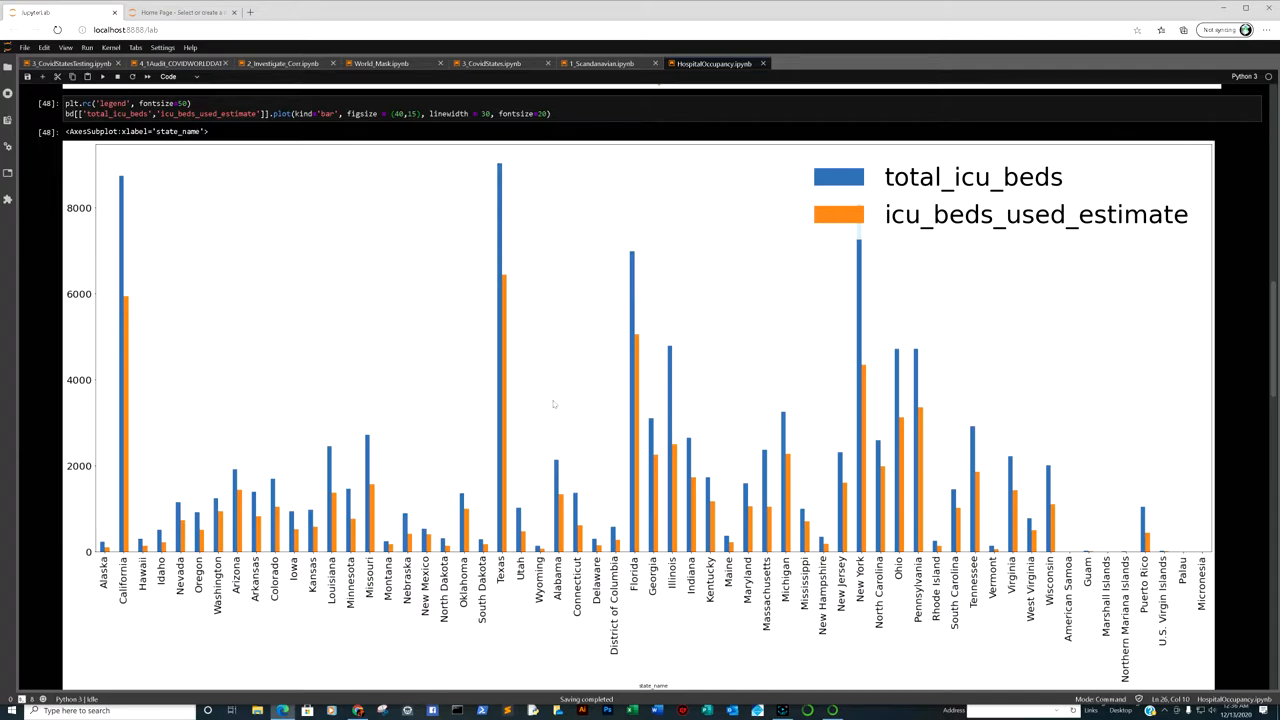
pyautogui.moveTo(898, 246)
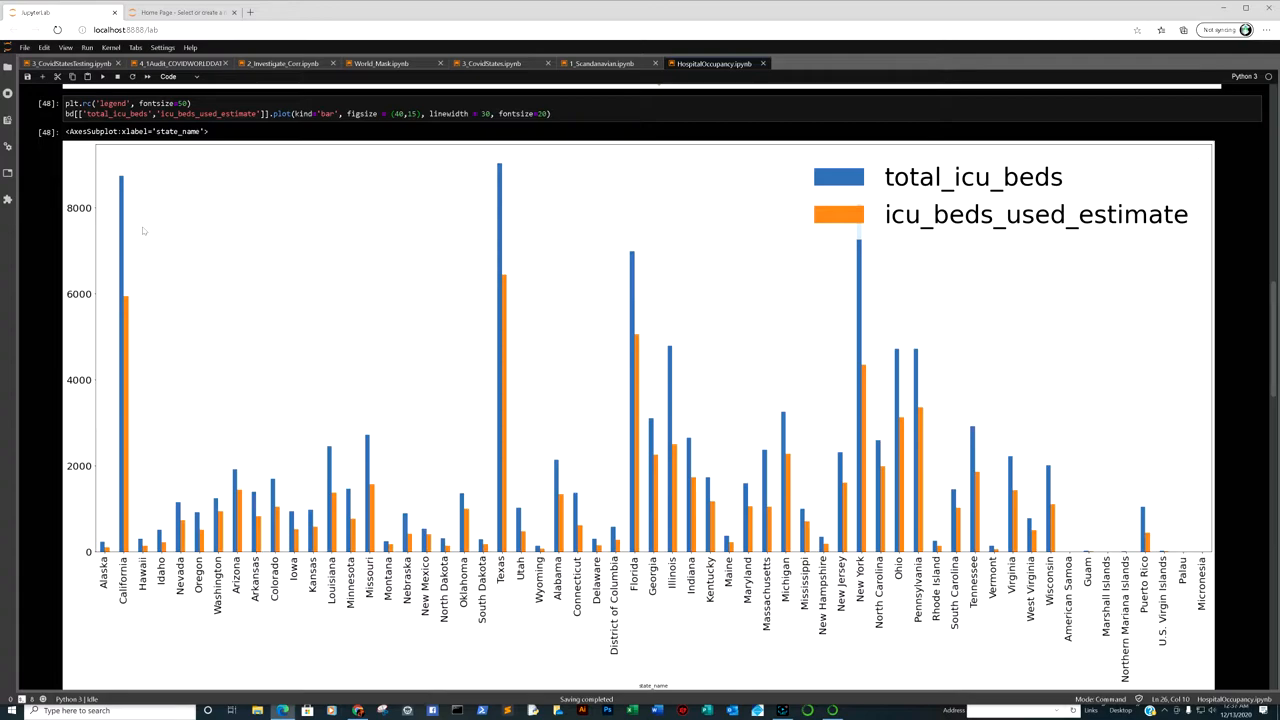
pyautogui.moveTo(131, 191)
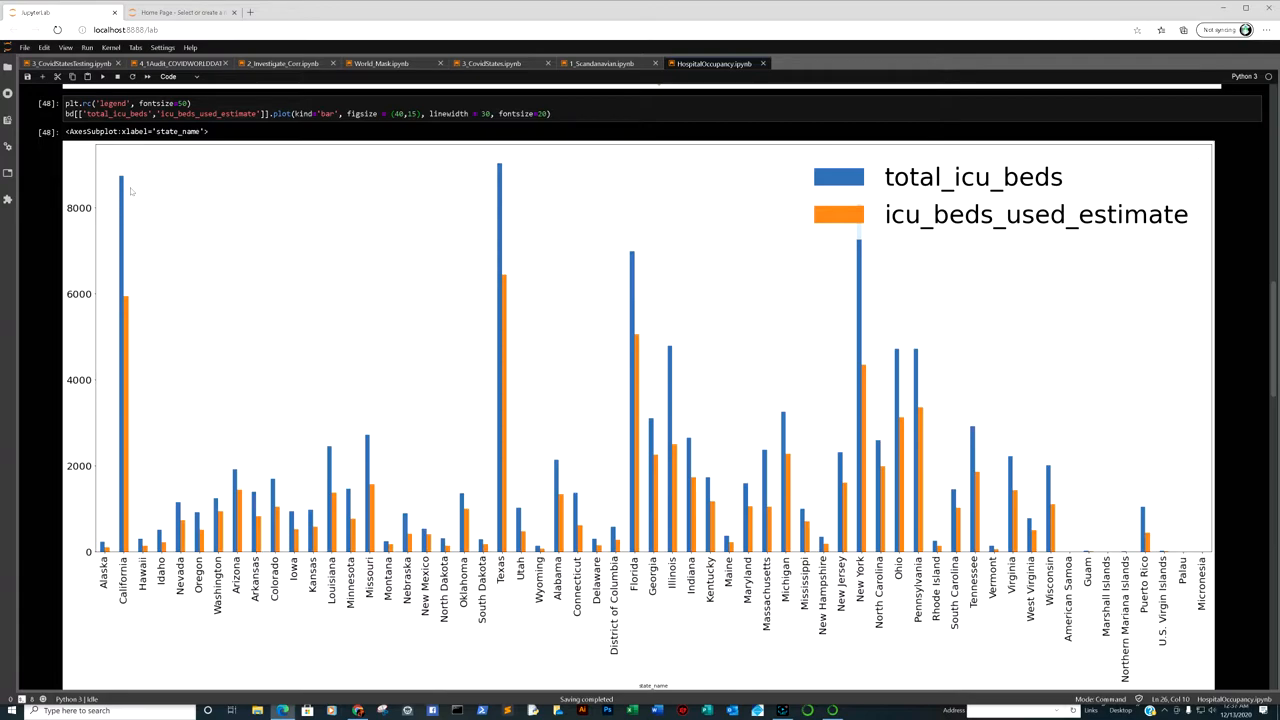
pyautogui.moveTo(1005, 388)
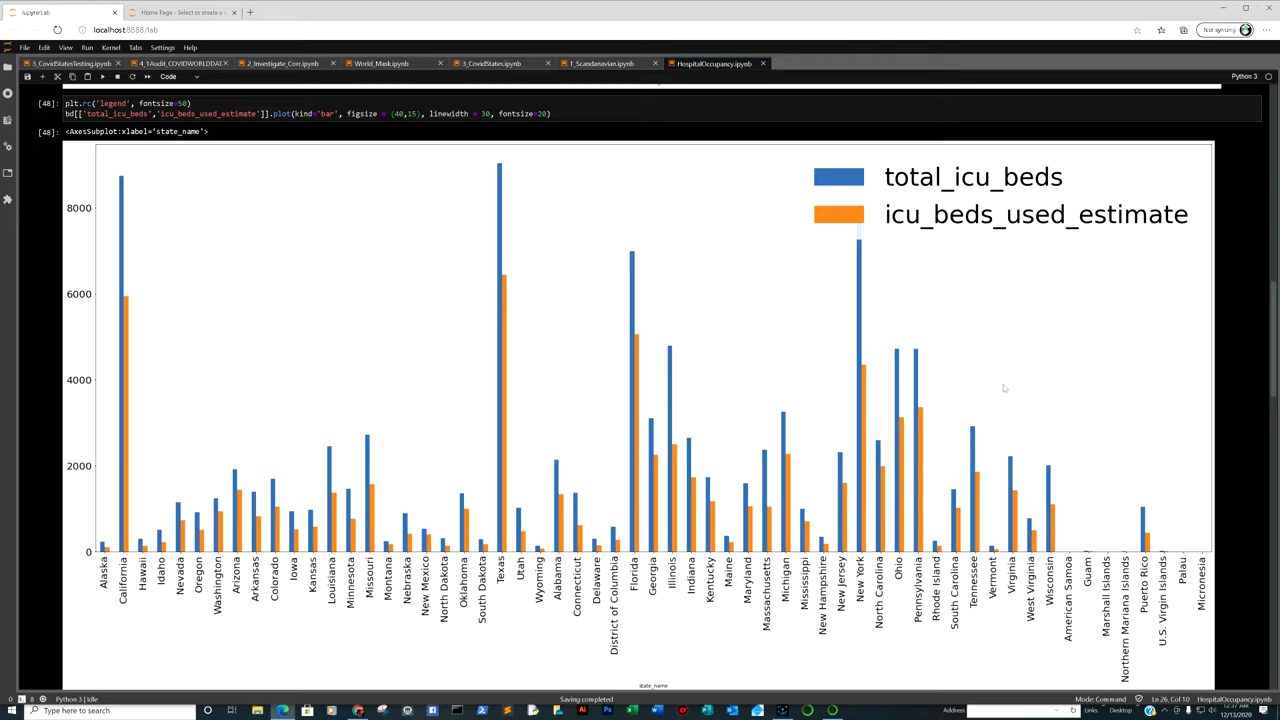
pyautogui.moveTo(735, 332)
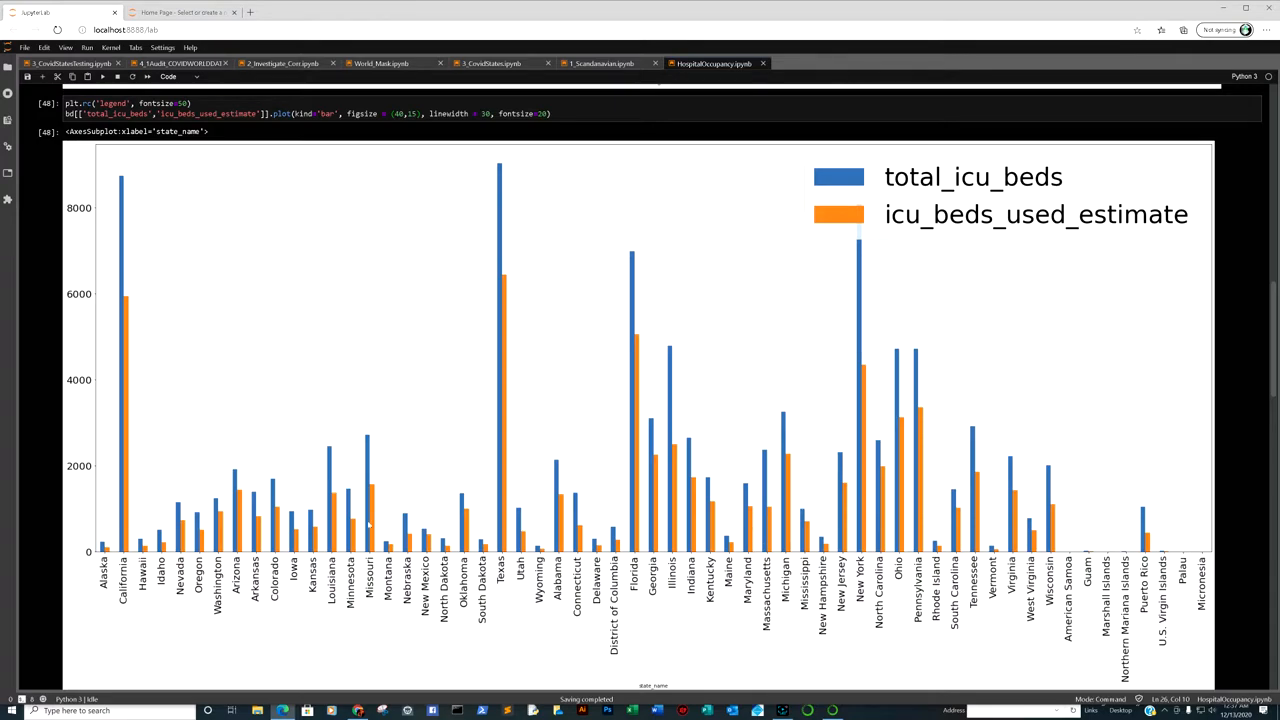
# Step: Scroll to cell 47's pct_inpatient_bed_utilization bar chart with its red average-occupancy line
pyautogui.scroll(-3)
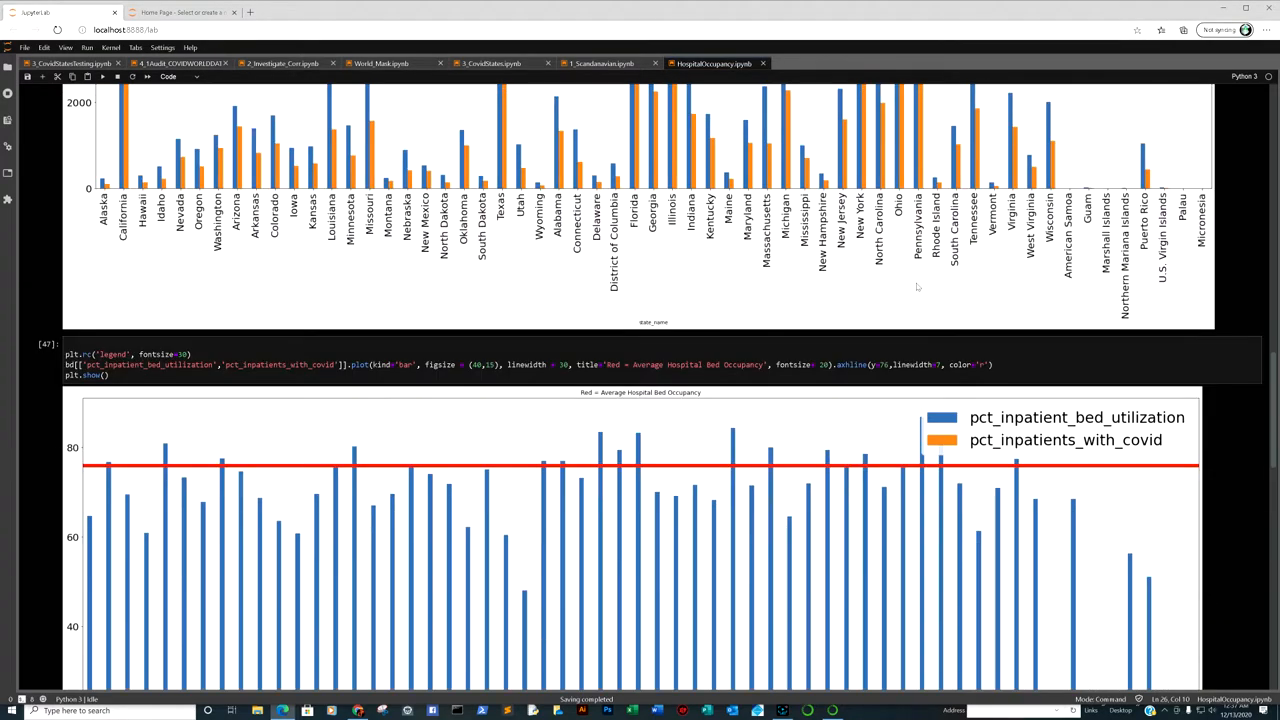
pyautogui.scroll(-3)
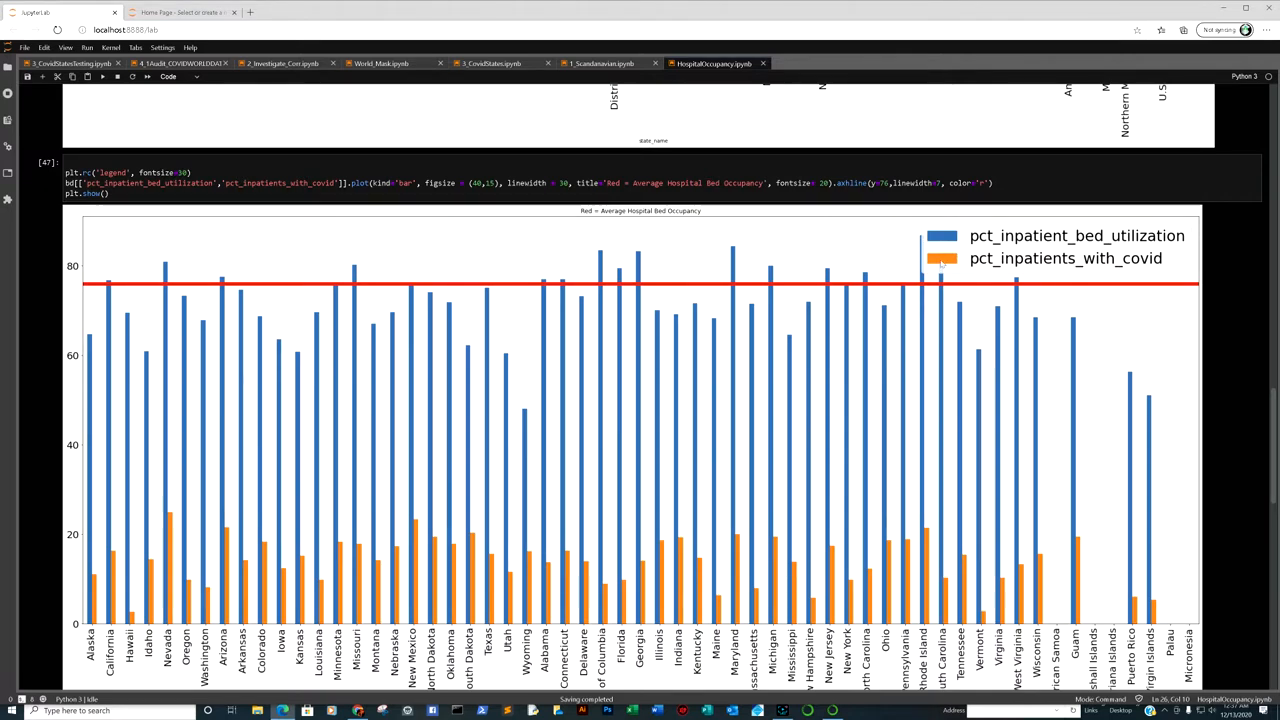
pyautogui.moveTo(145, 288)
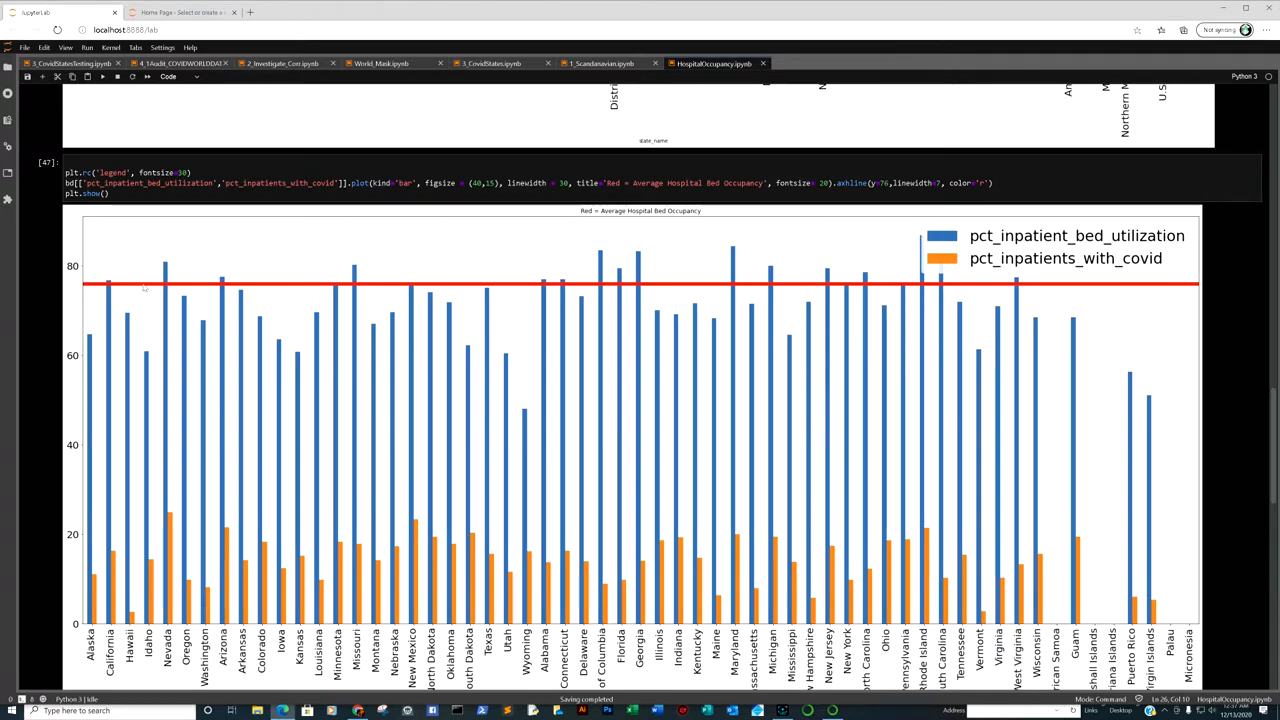
pyautogui.moveTo(627, 302)
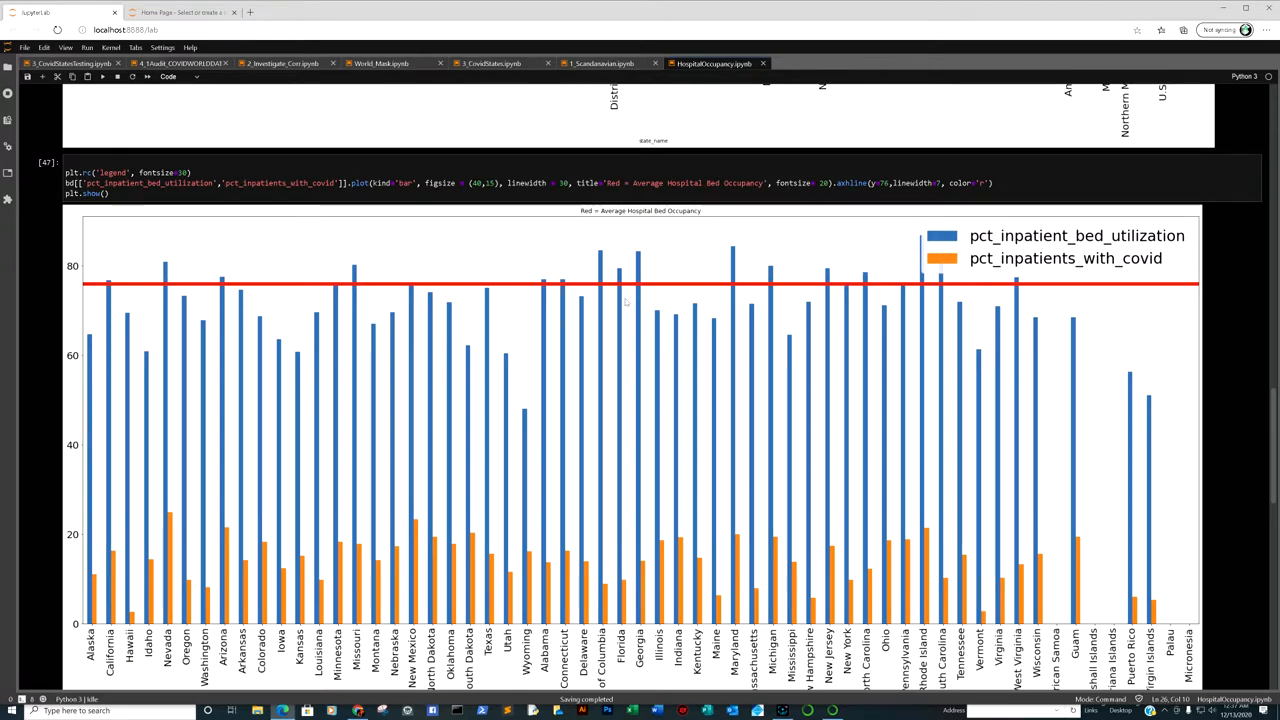
pyautogui.moveTo(1016, 305)
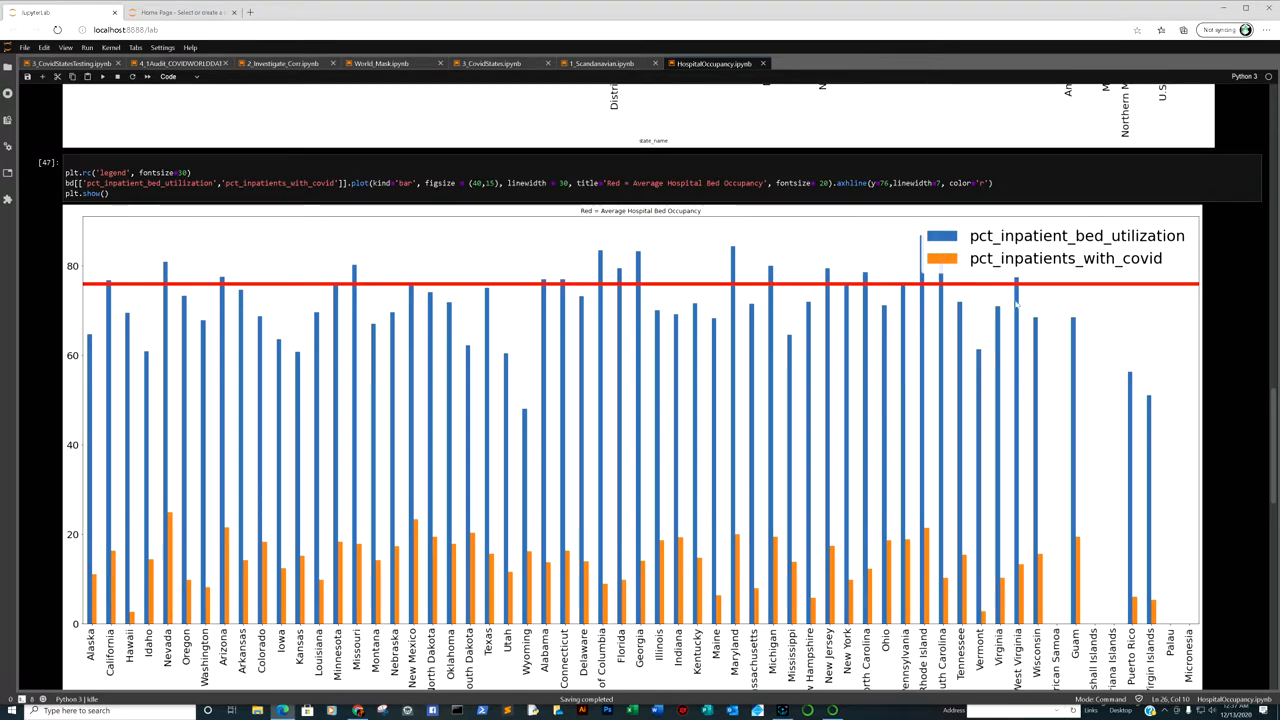
pyautogui.moveTo(918, 297)
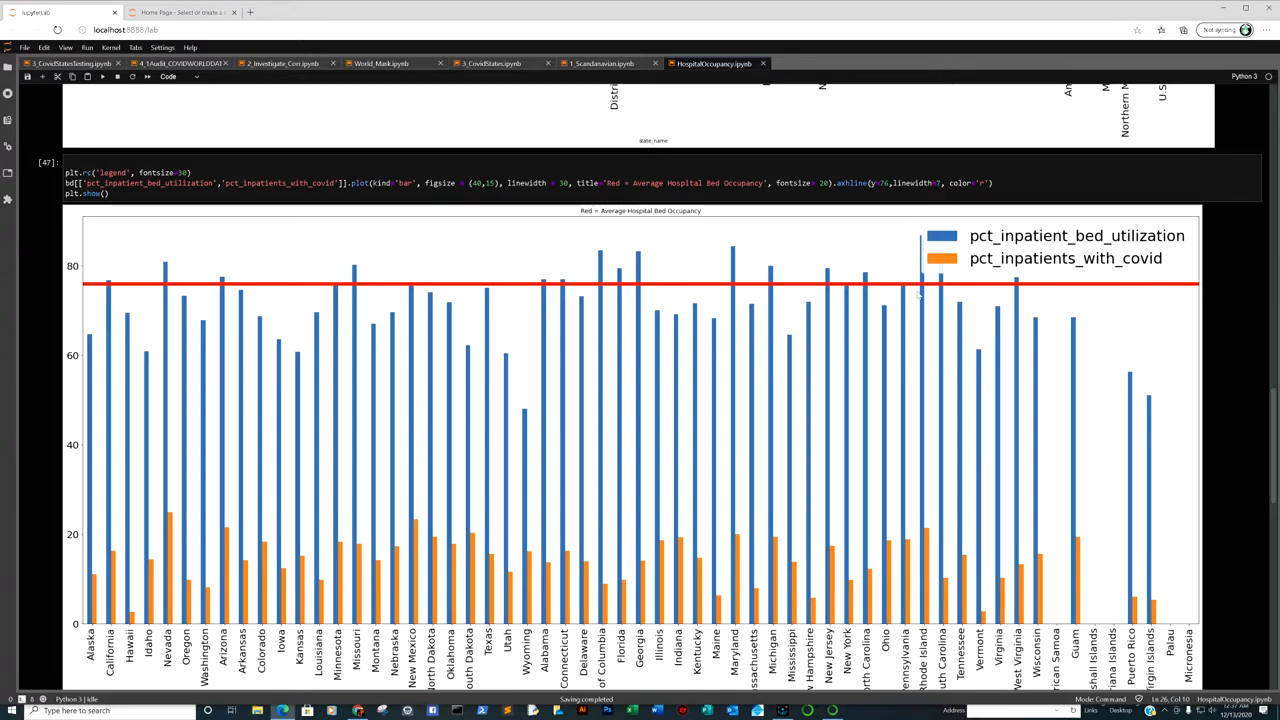
pyautogui.moveTo(675, 283)
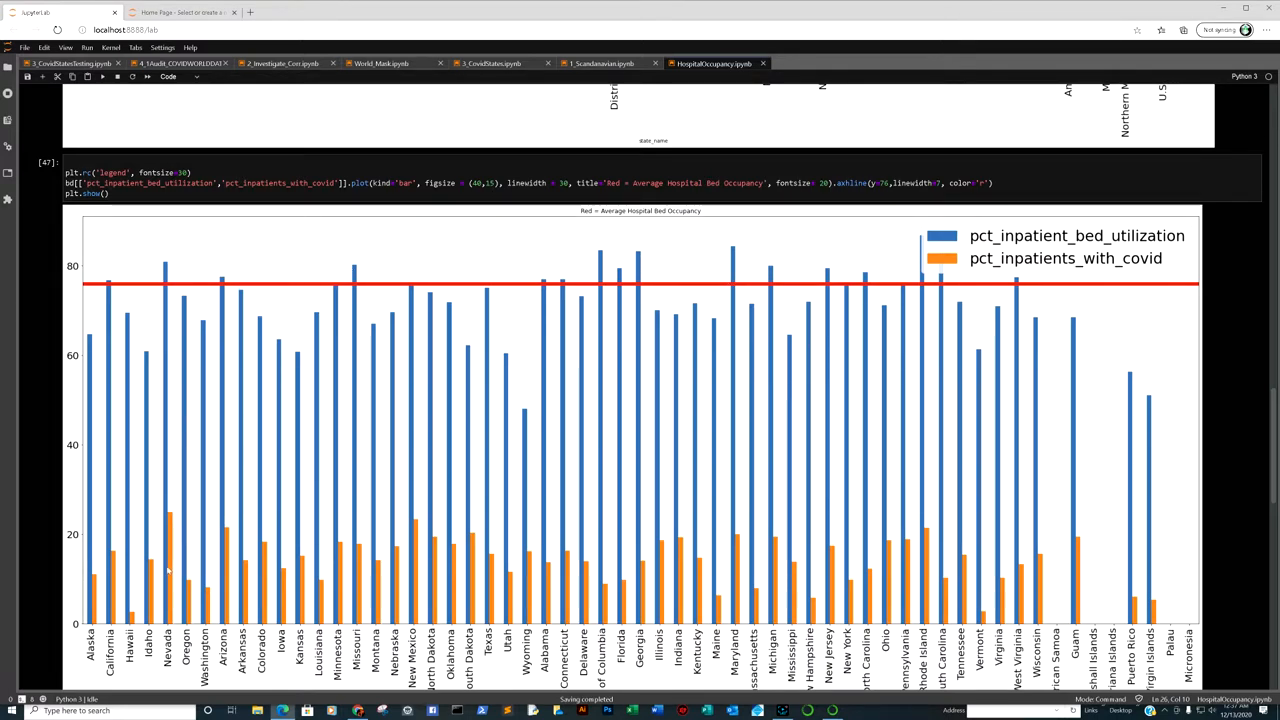
pyautogui.moveTo(143, 367)
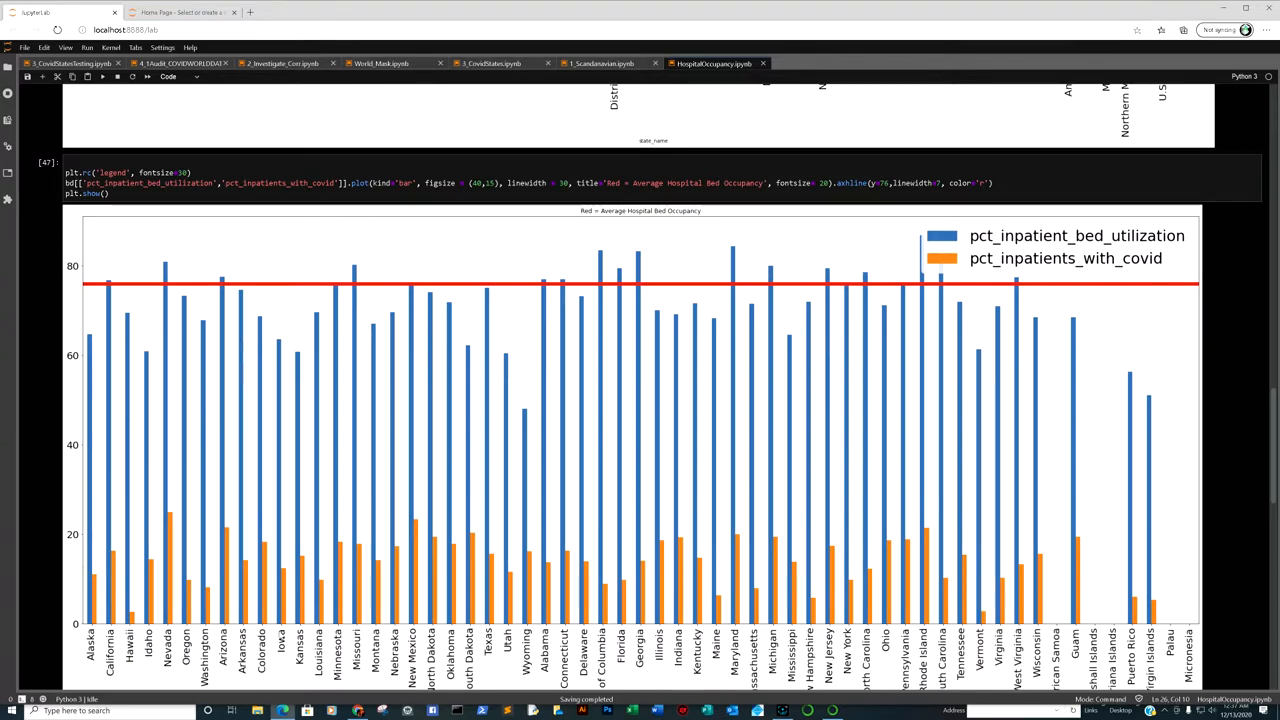
pyautogui.moveTo(175, 280)
pyautogui.write('8')
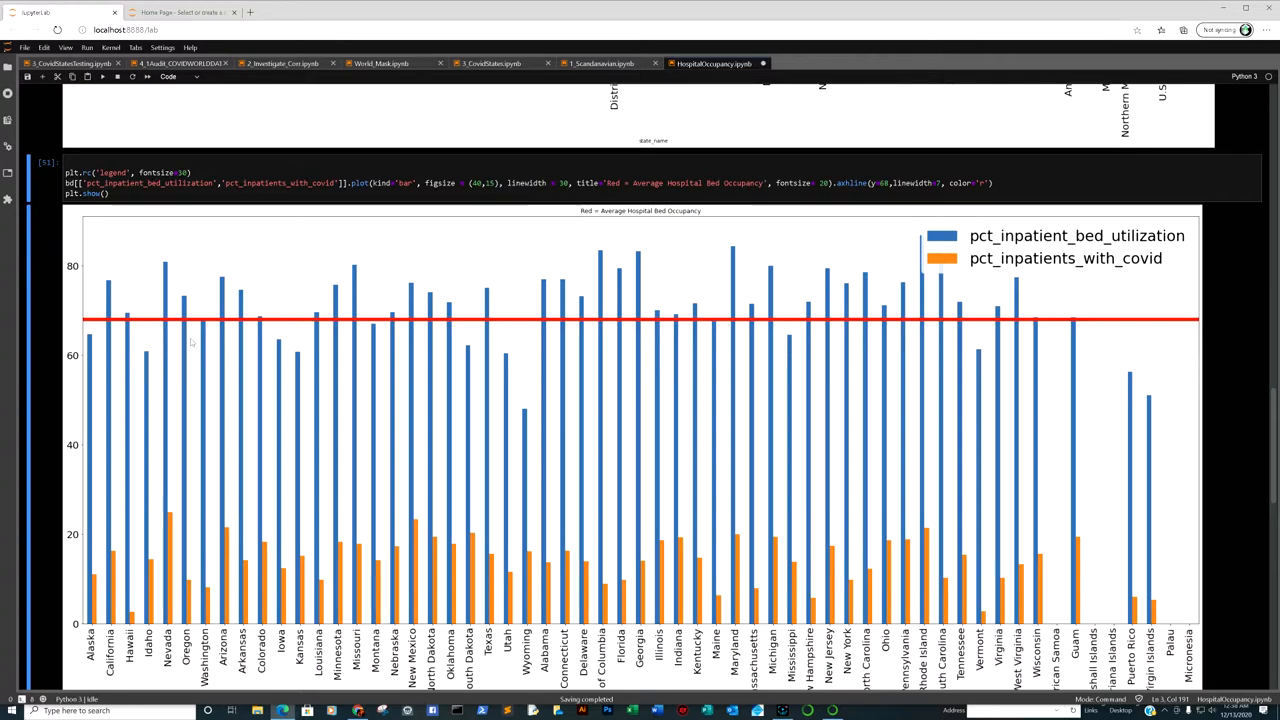
pyautogui.moveTo(609, 341)
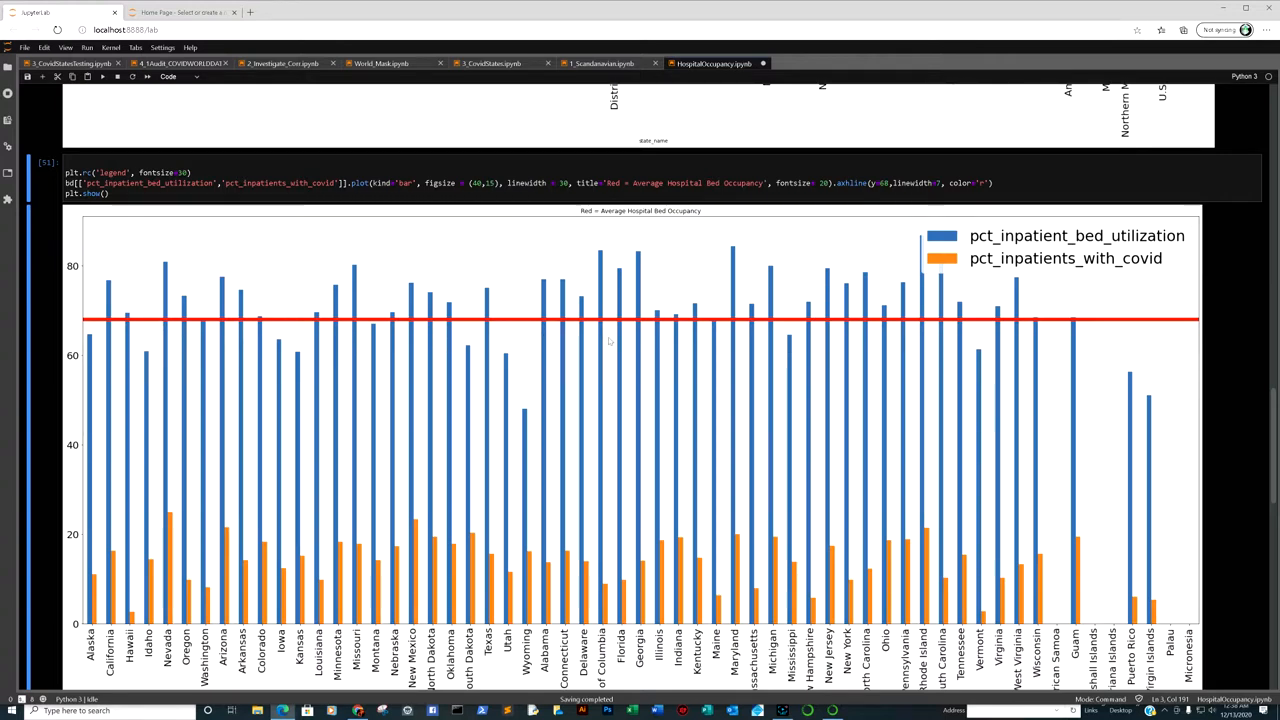
pyautogui.moveTo(1093, 322)
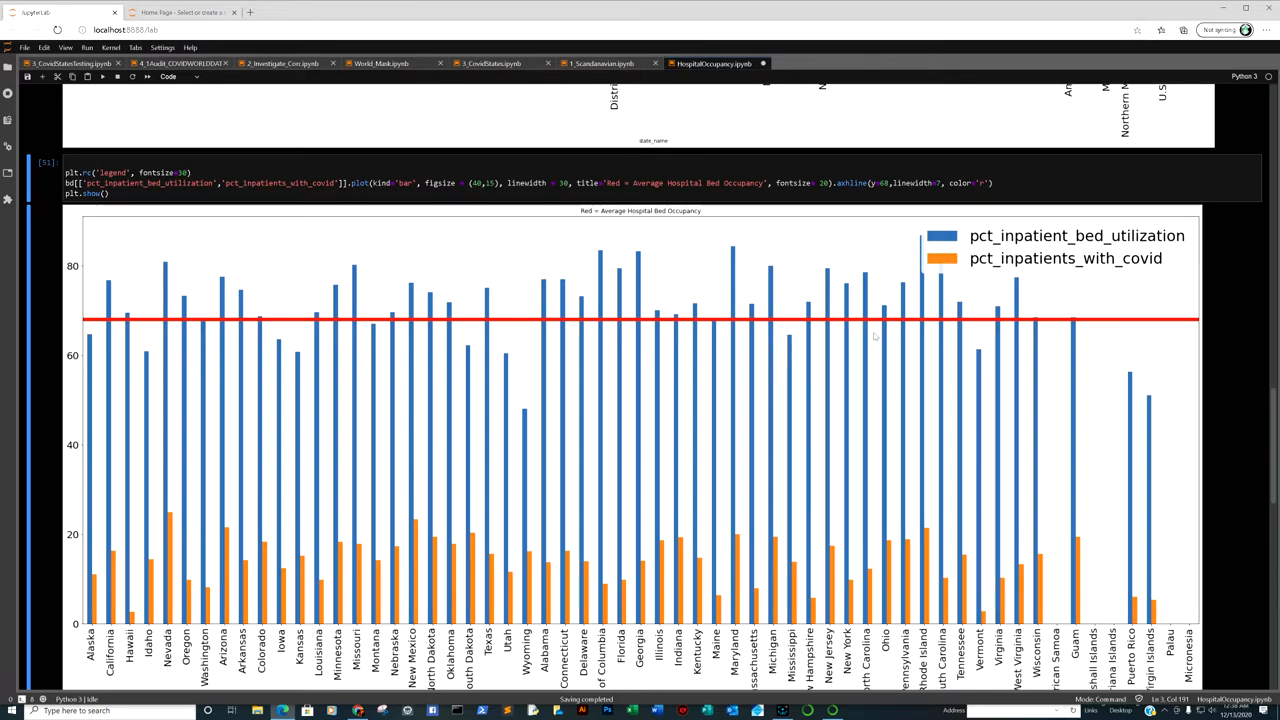
pyautogui.moveTo(790, 318)
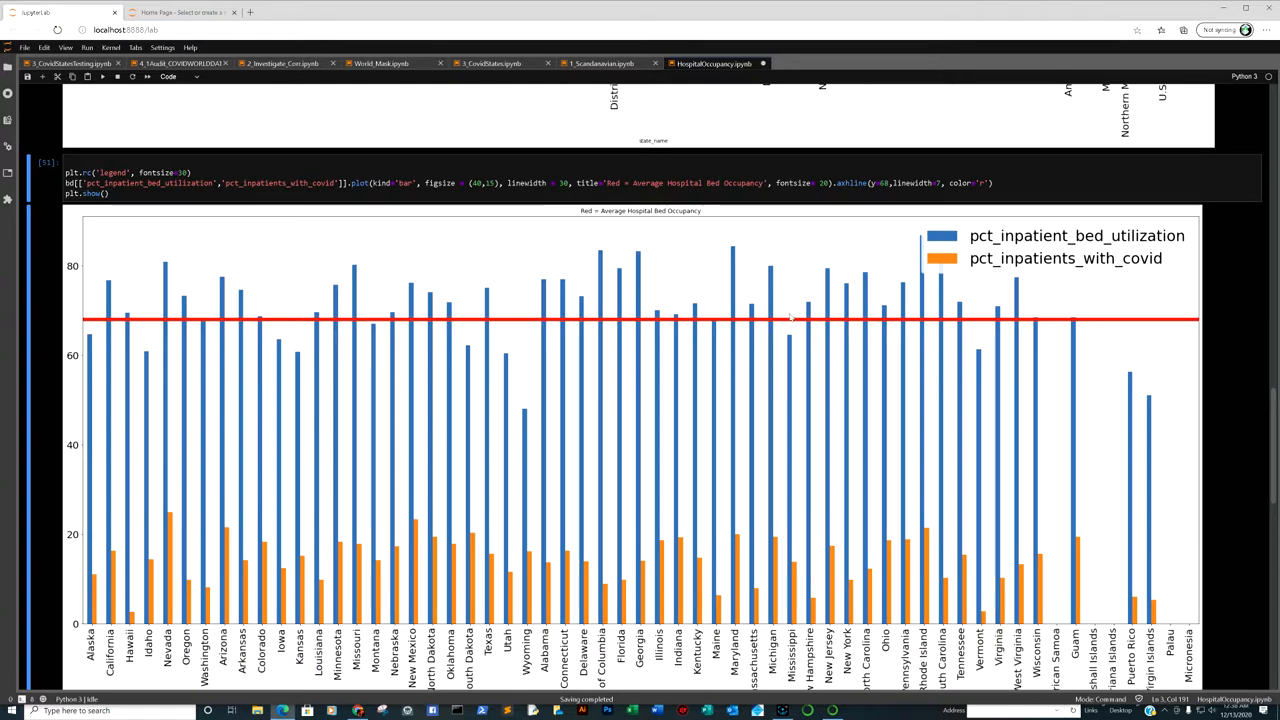
pyautogui.moveTo(770, 327)
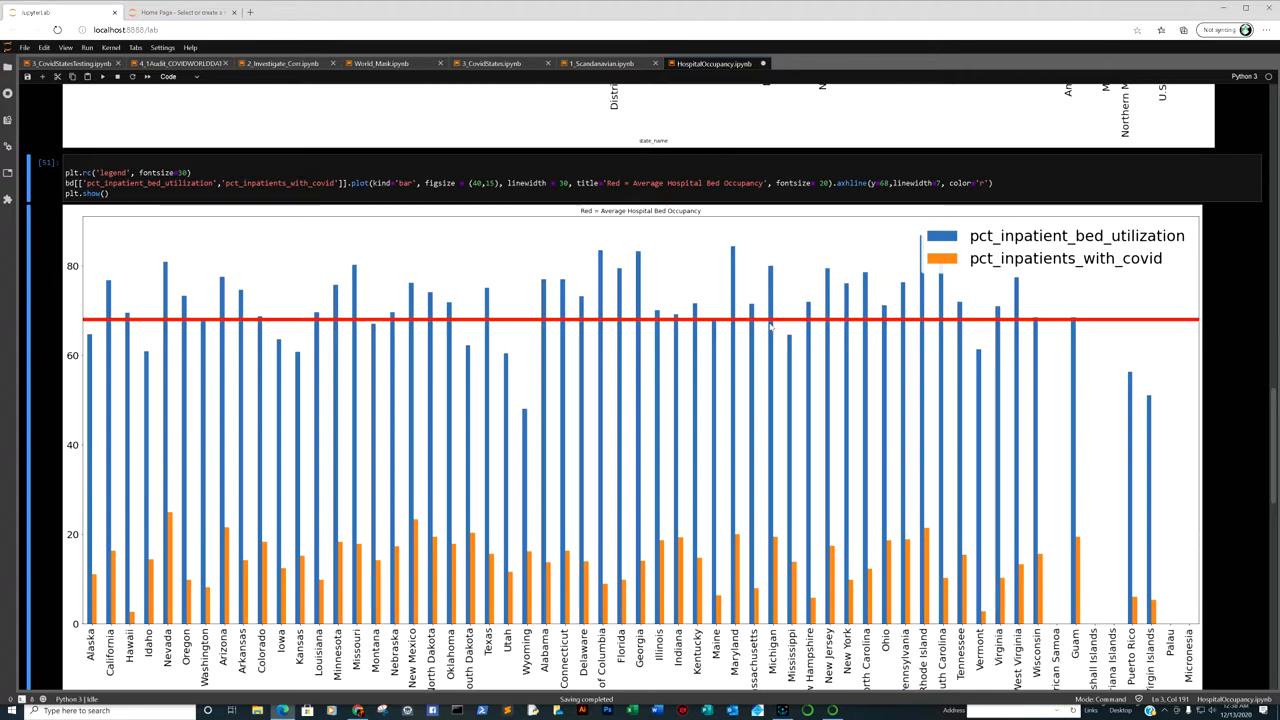
pyautogui.moveTo(910, 263)
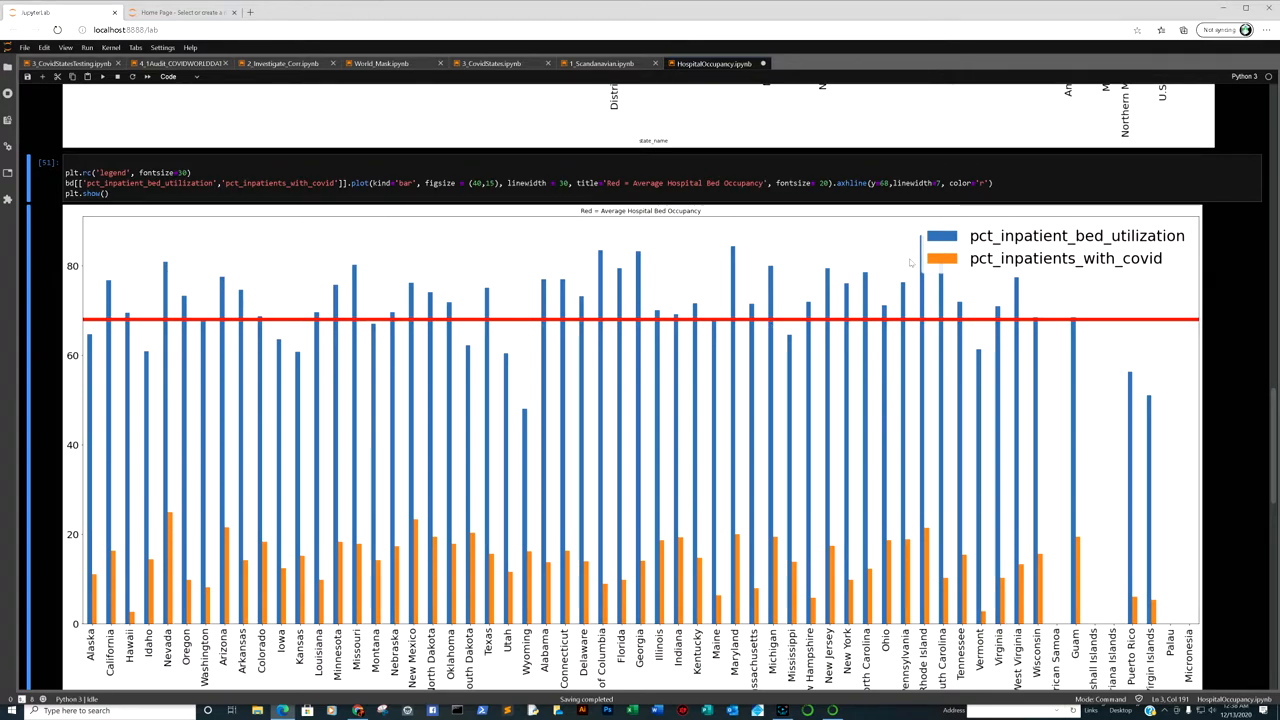
pyautogui.moveTo(862, 284)
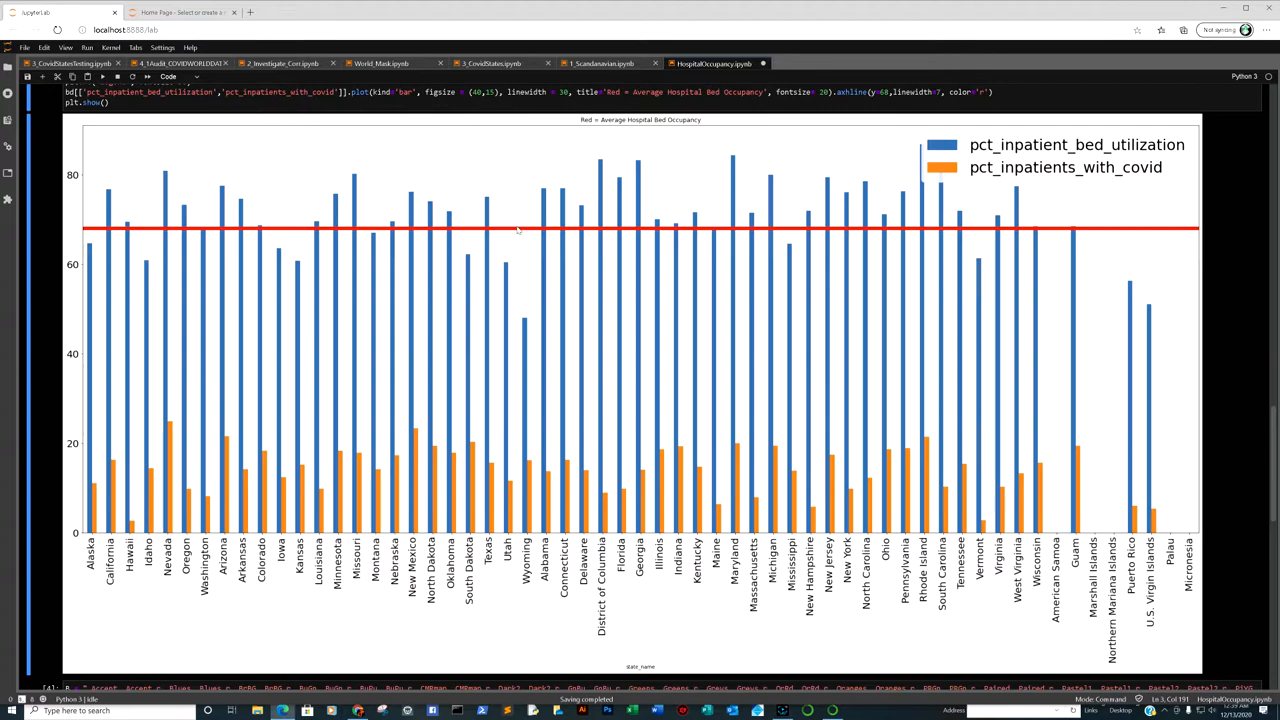
pyautogui.moveTo(308, 262)
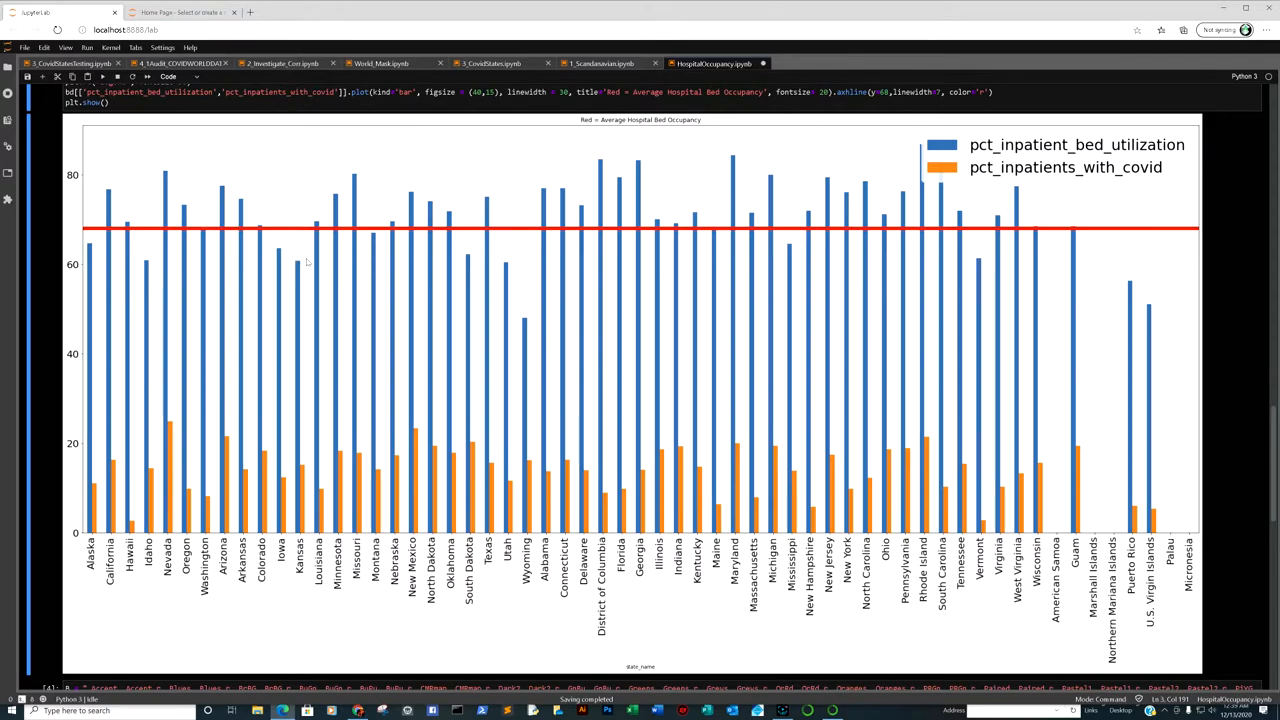
pyautogui.scroll(-3)
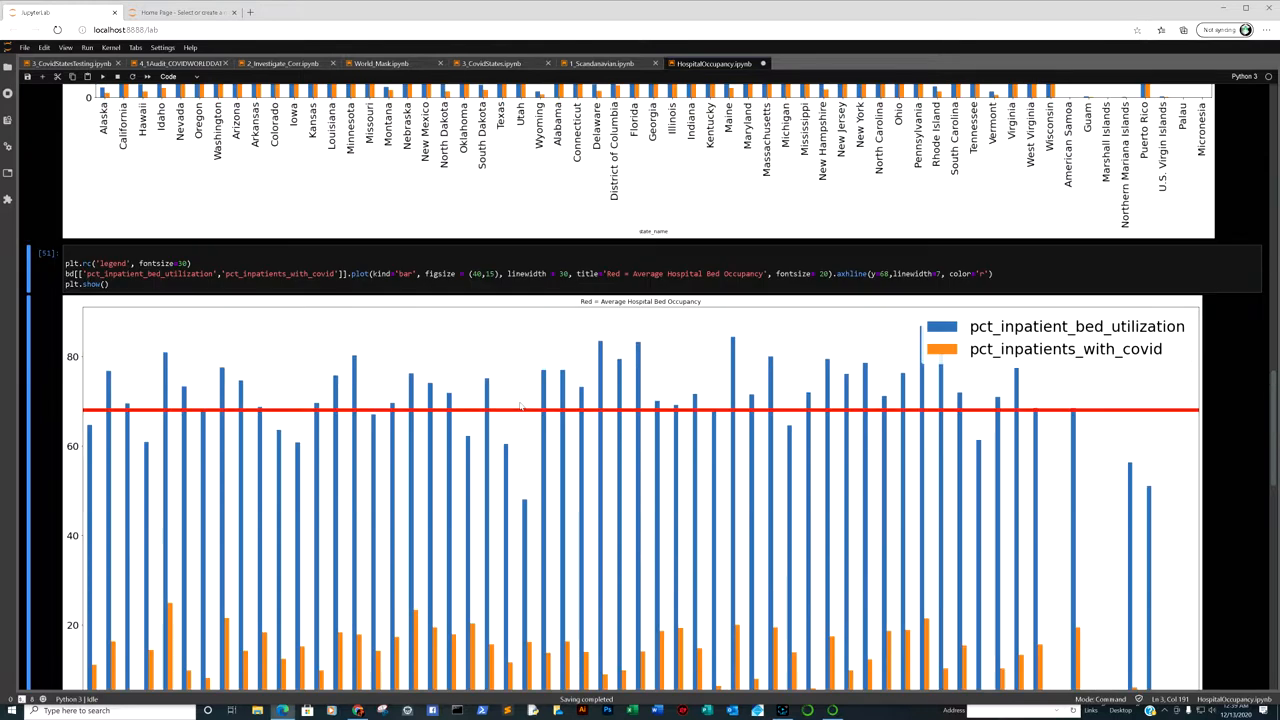
pyautogui.moveTo(697, 392)
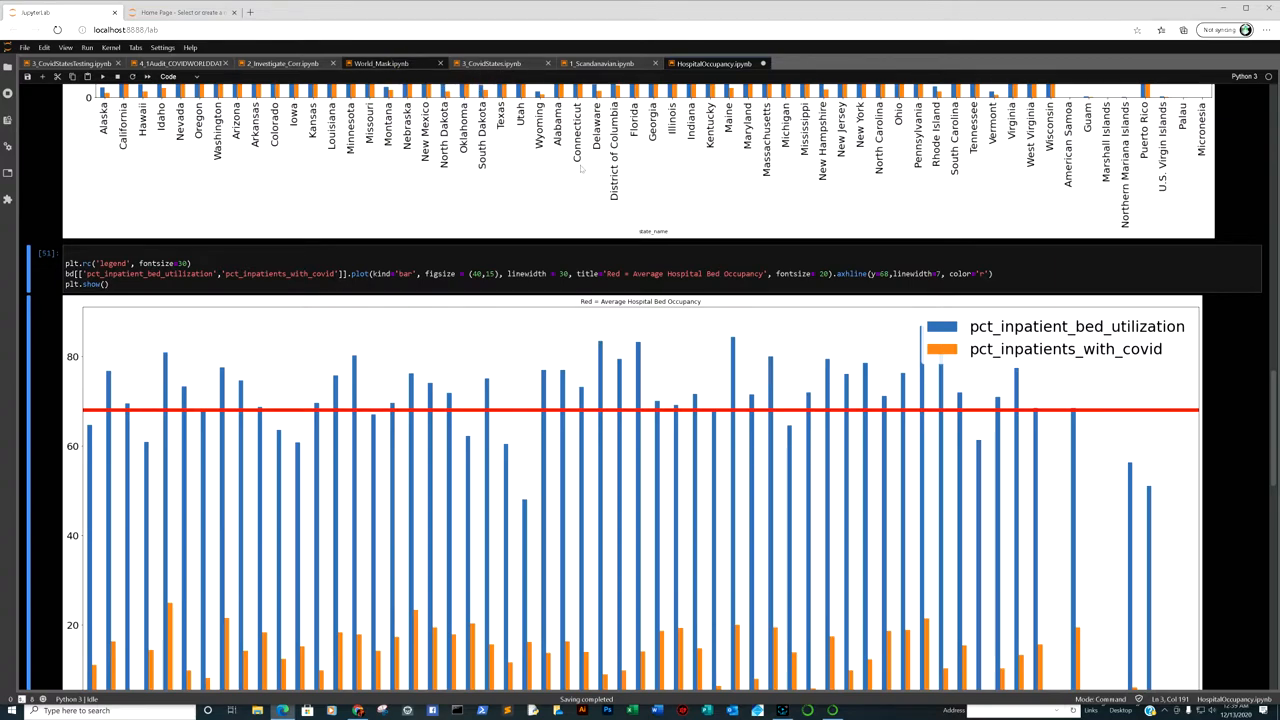
# Step: Switch to World_Mask.ipynb and scroll down to cell 34's worldbar.plot.barh facial-coverings chart
pyautogui.click(381, 63)
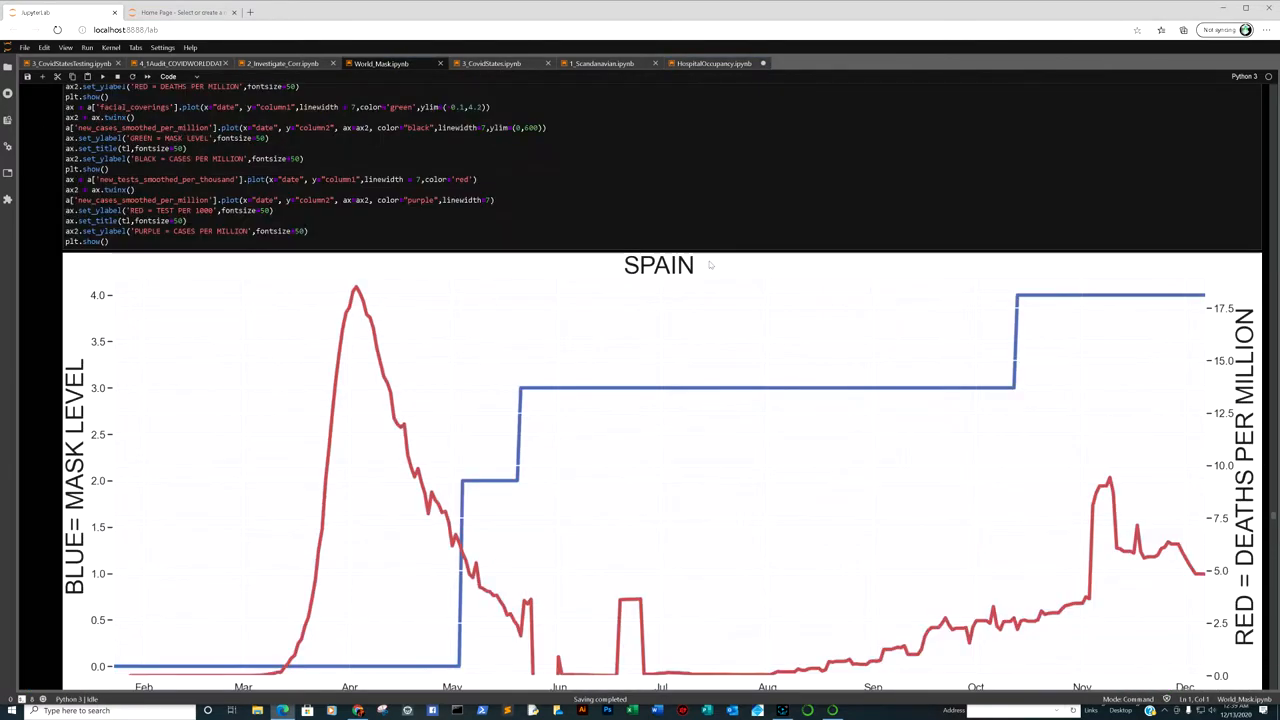
pyautogui.scroll(-3)
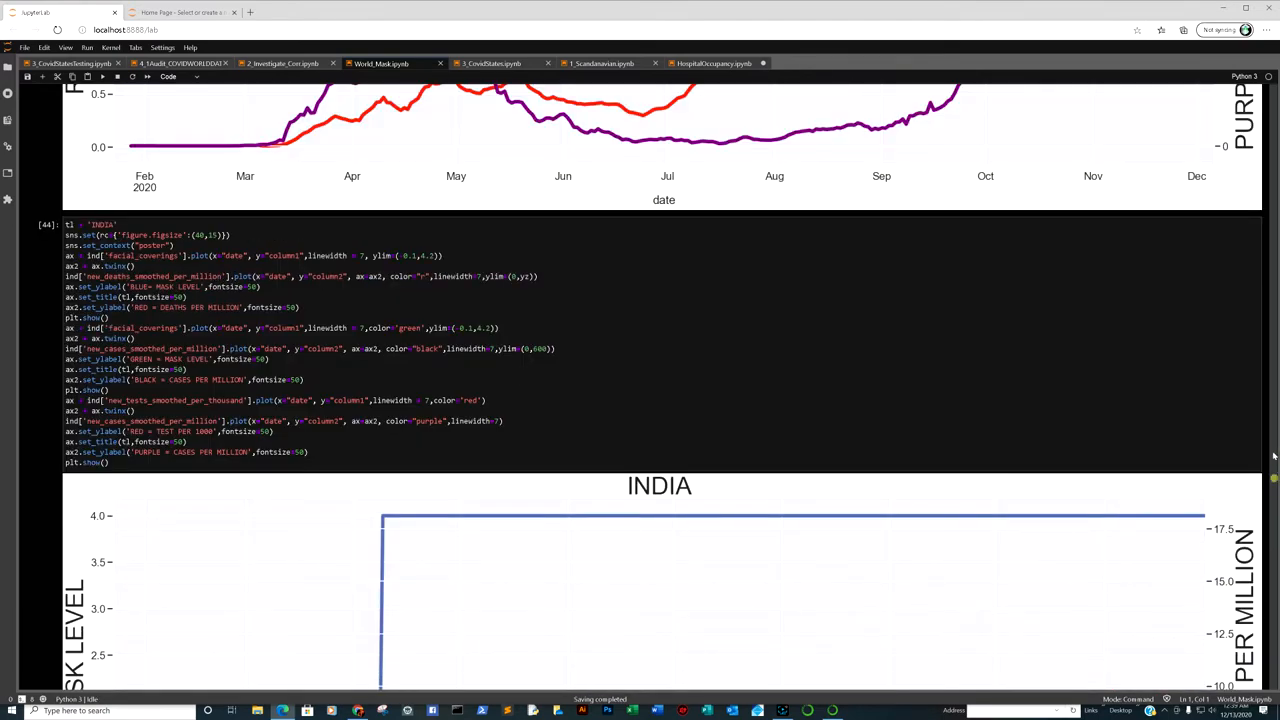
pyautogui.scroll(3)
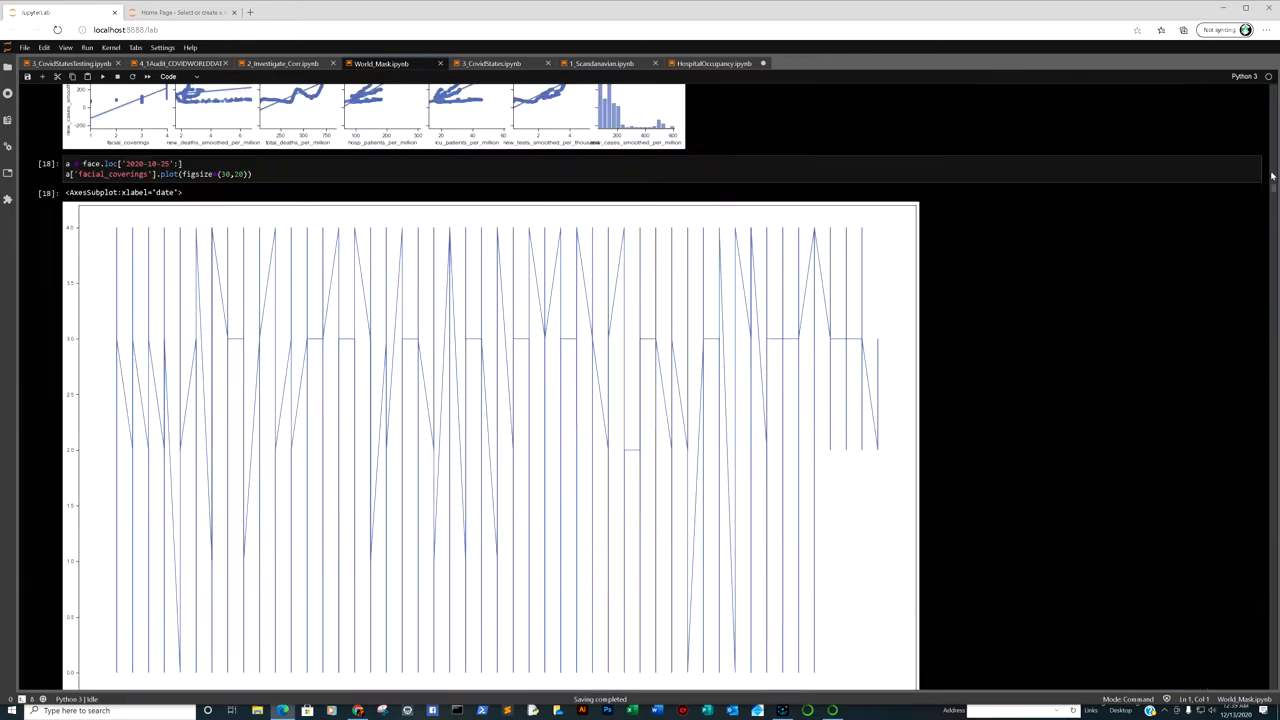
pyautogui.scroll(3)
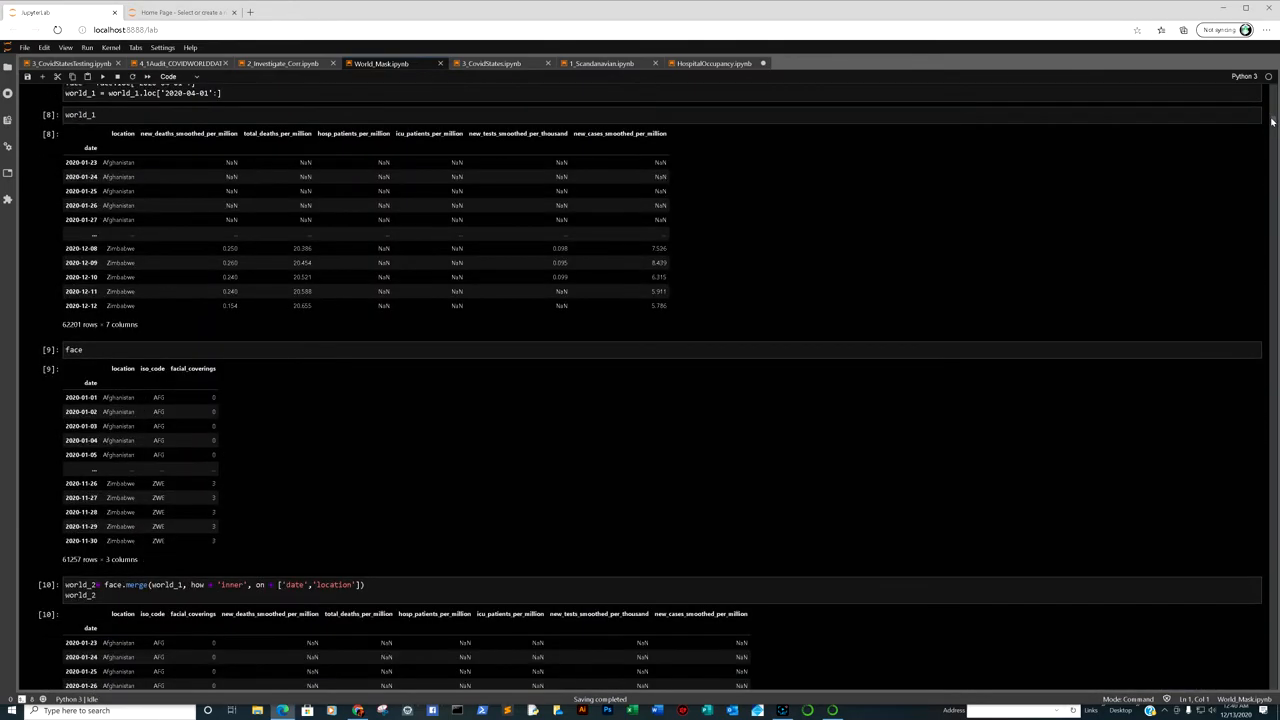
pyautogui.scroll(-3)
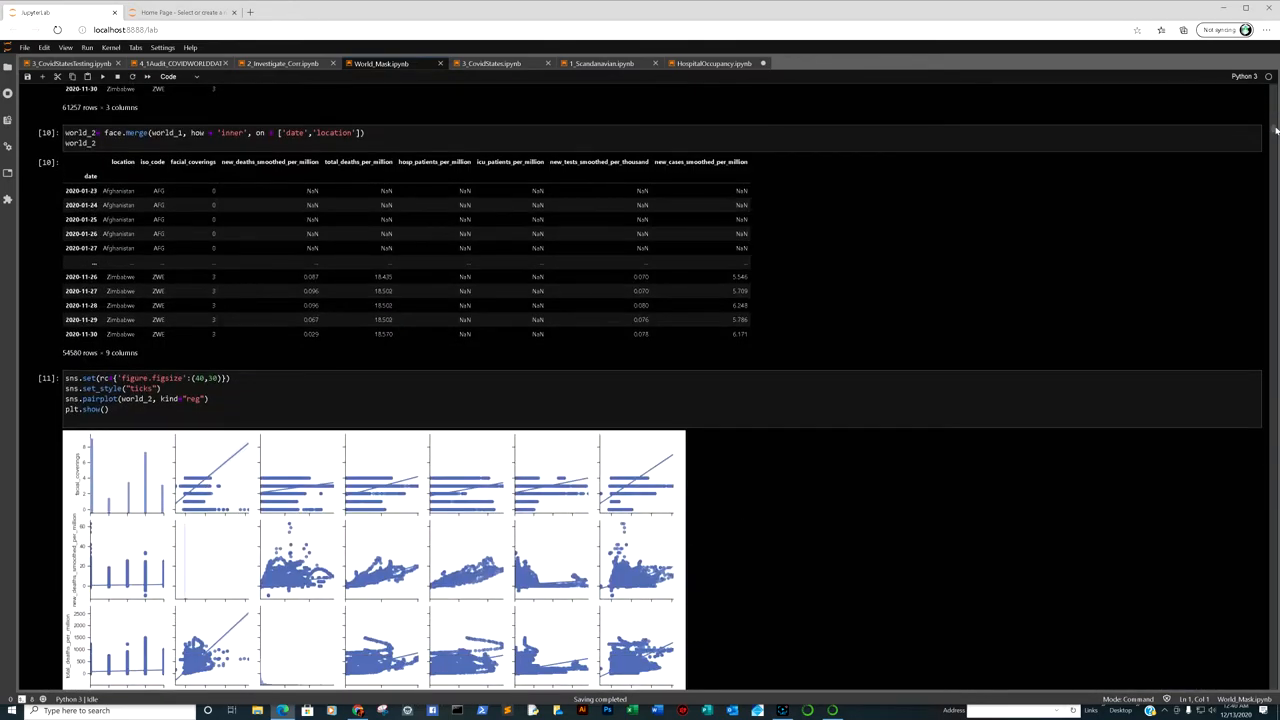
pyautogui.scroll(-3)
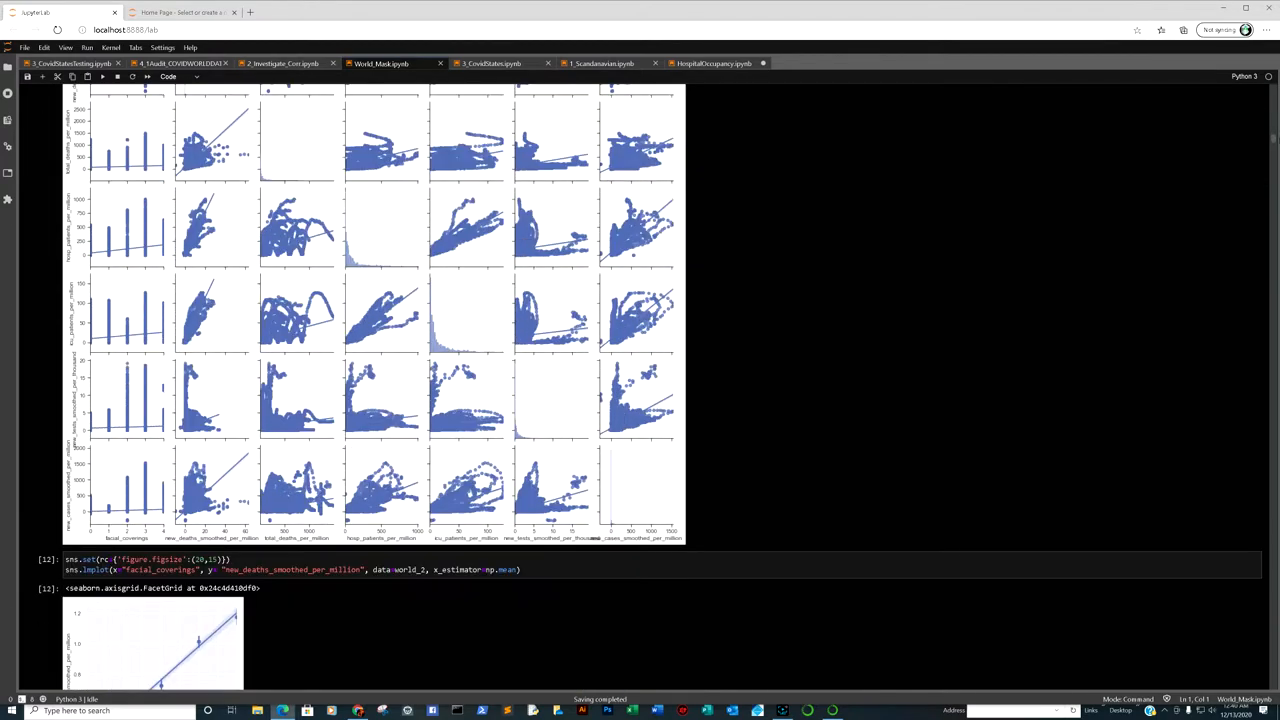
pyautogui.scroll(-3)
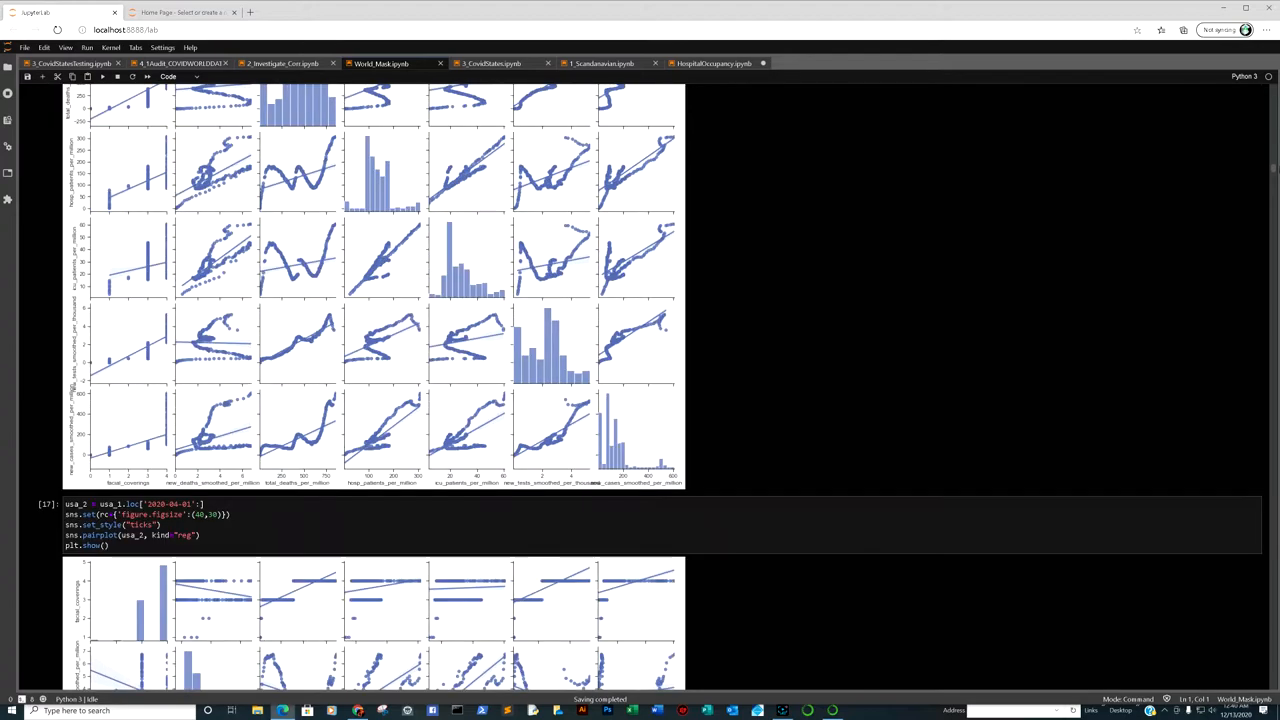
pyautogui.scroll(-3)
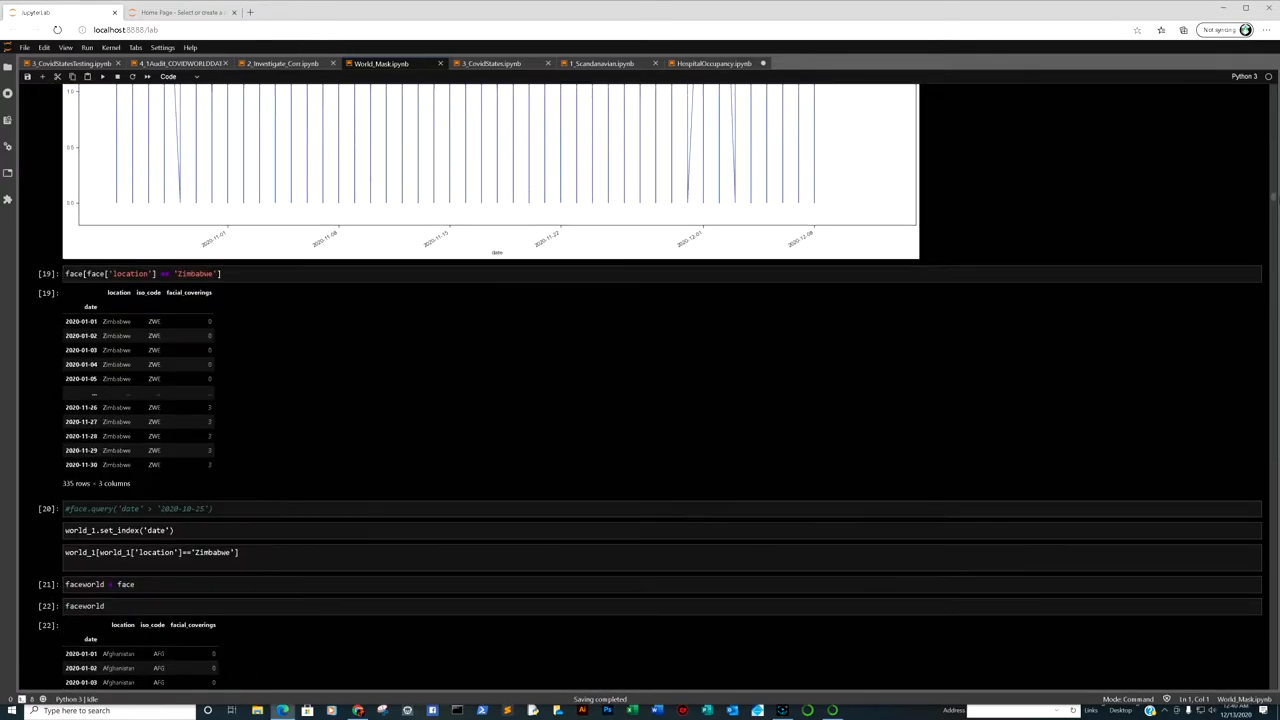
pyautogui.scroll(-3)
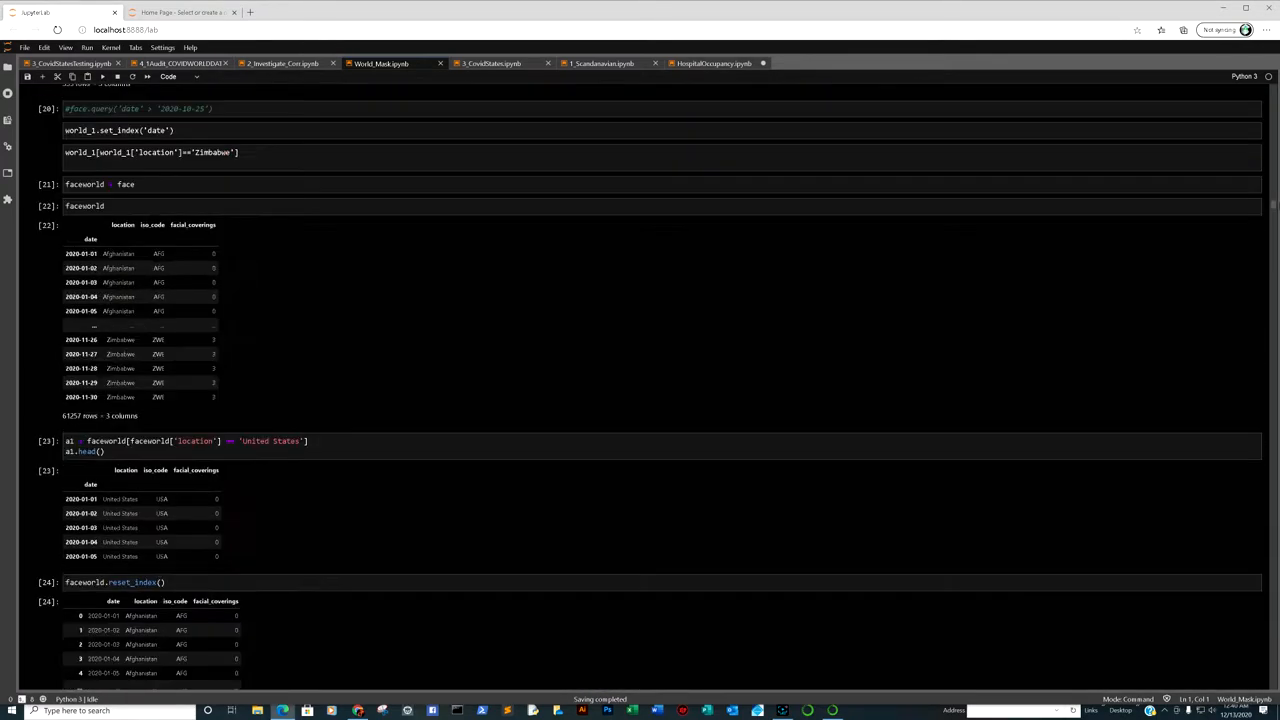
pyautogui.scroll(-3)
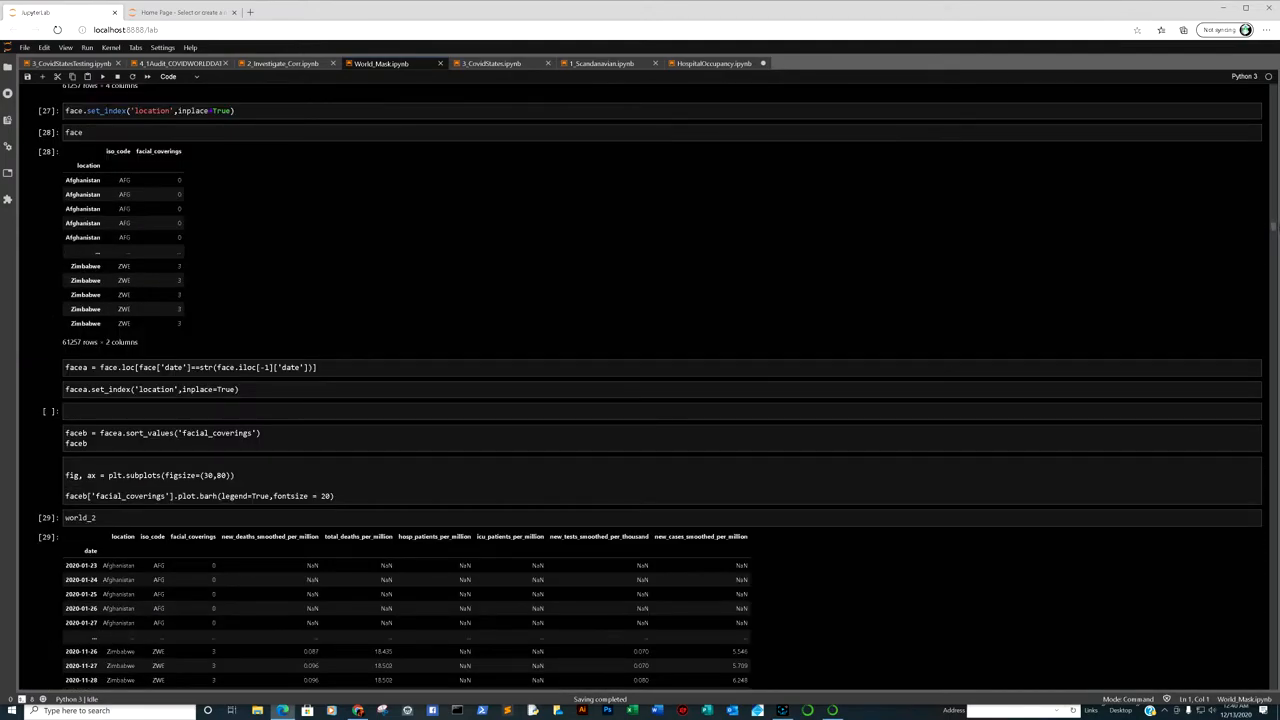
pyautogui.scroll(-3)
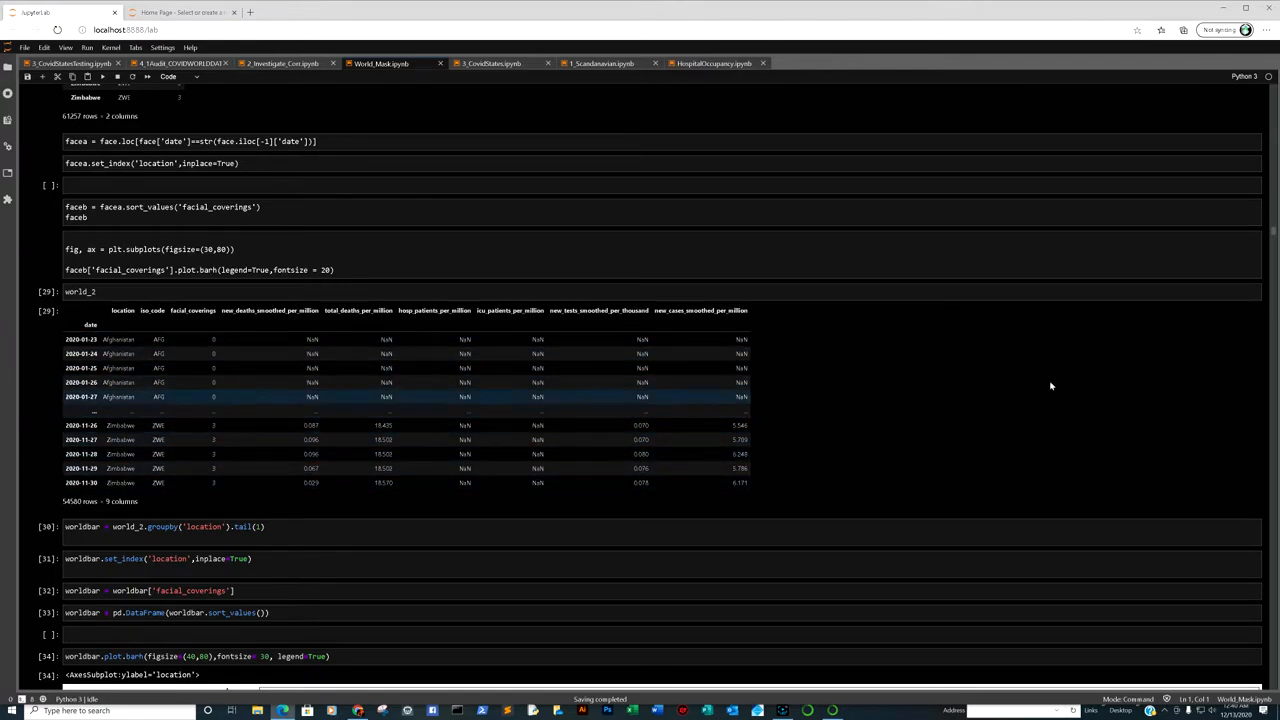
pyautogui.moveTo(247, 413)
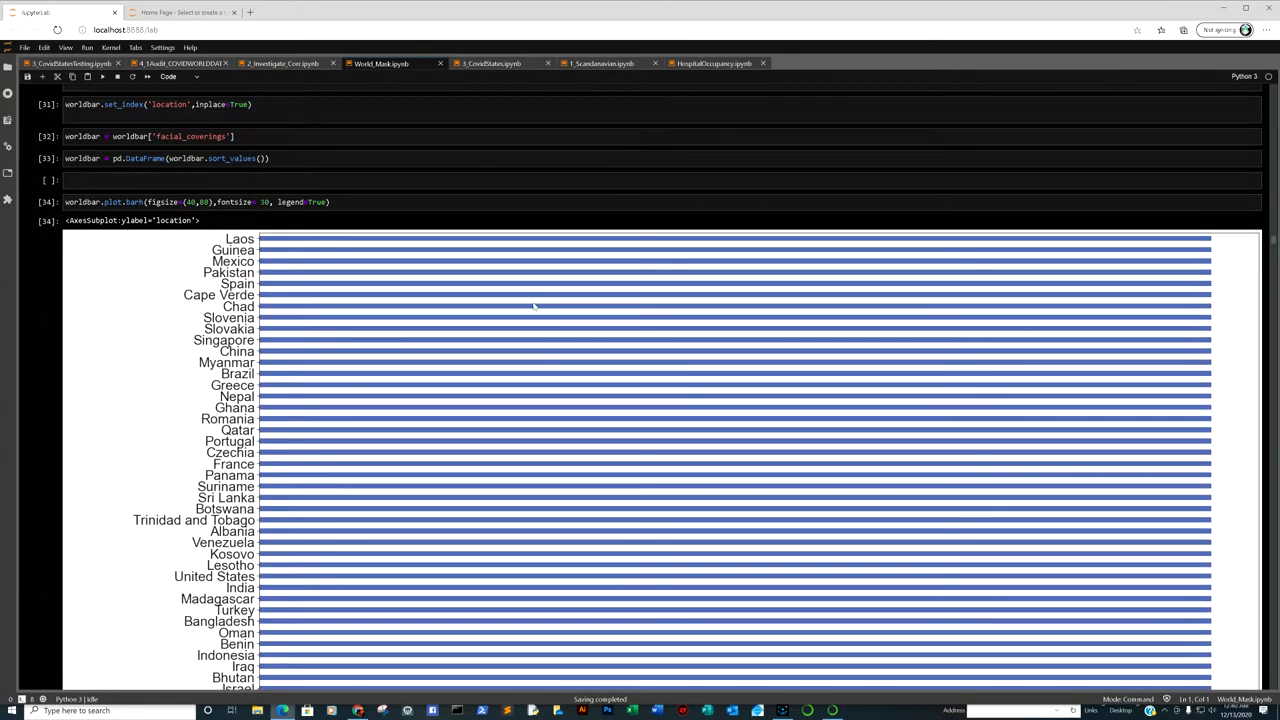
# Step: Scroll past the lowest-level countries to the markdown notes on five mask-policy categories
pyautogui.scroll(-3)
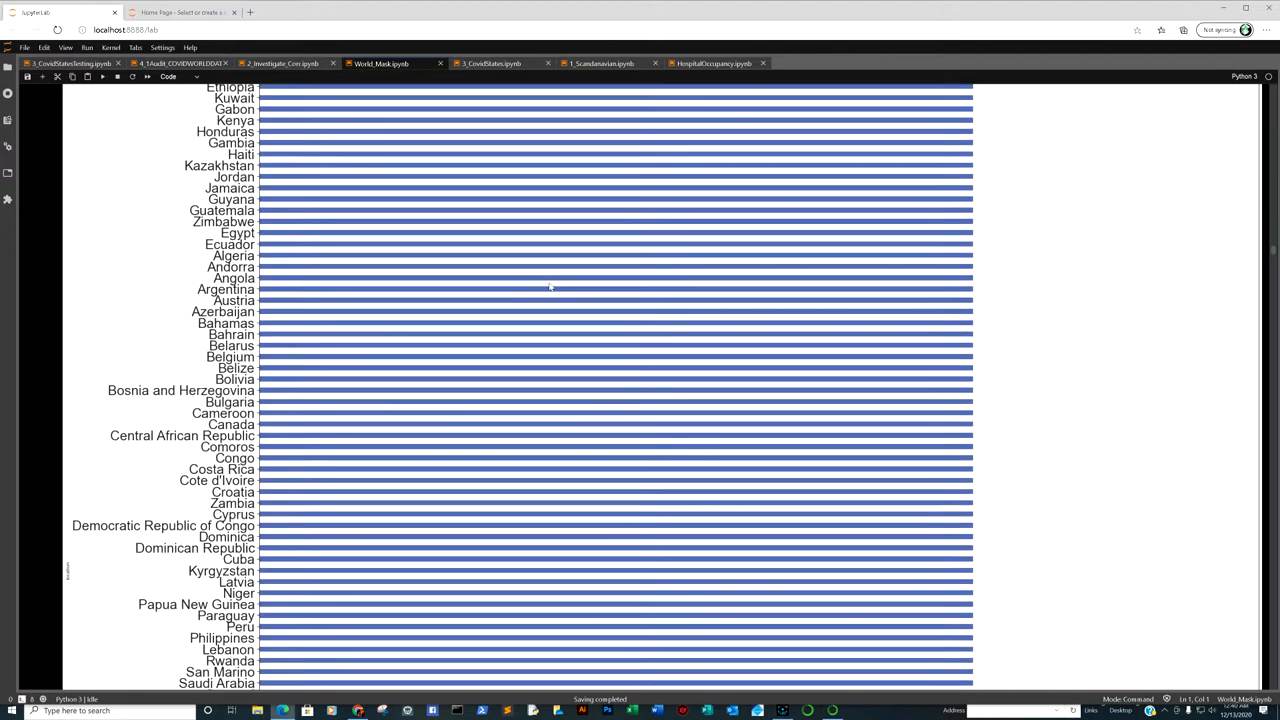
pyautogui.scroll(-3)
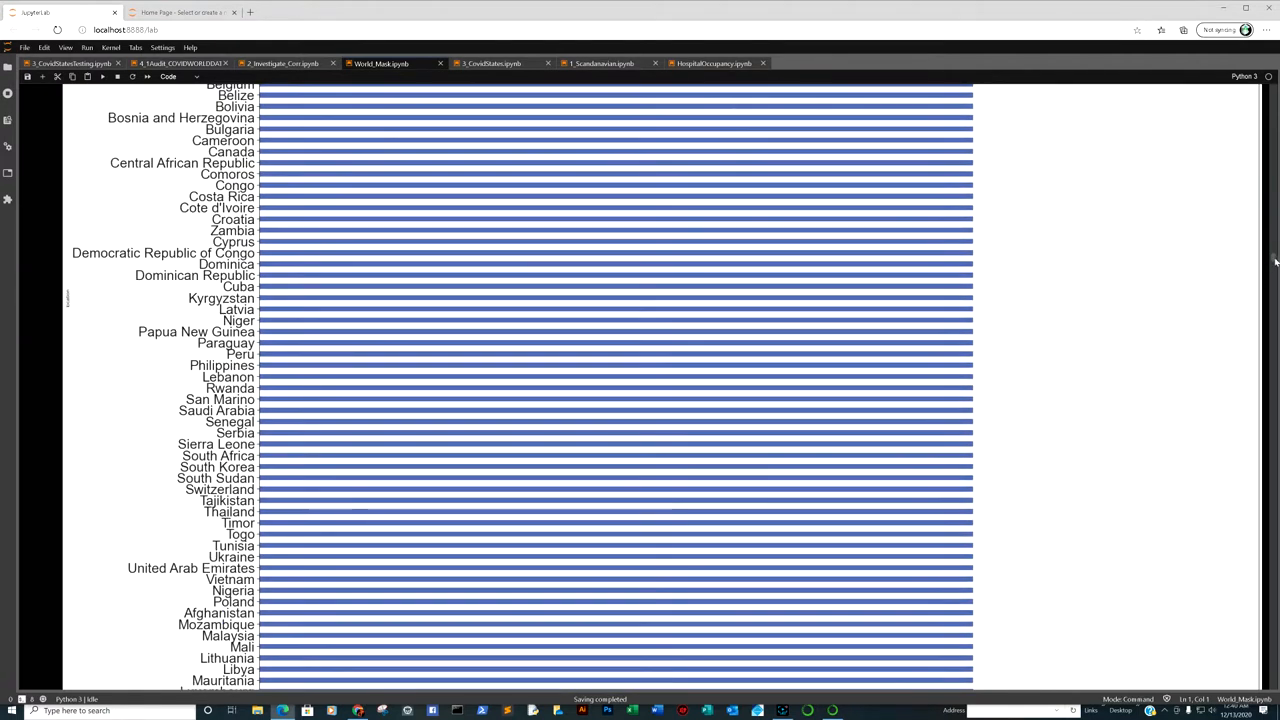
pyautogui.scroll(-3)
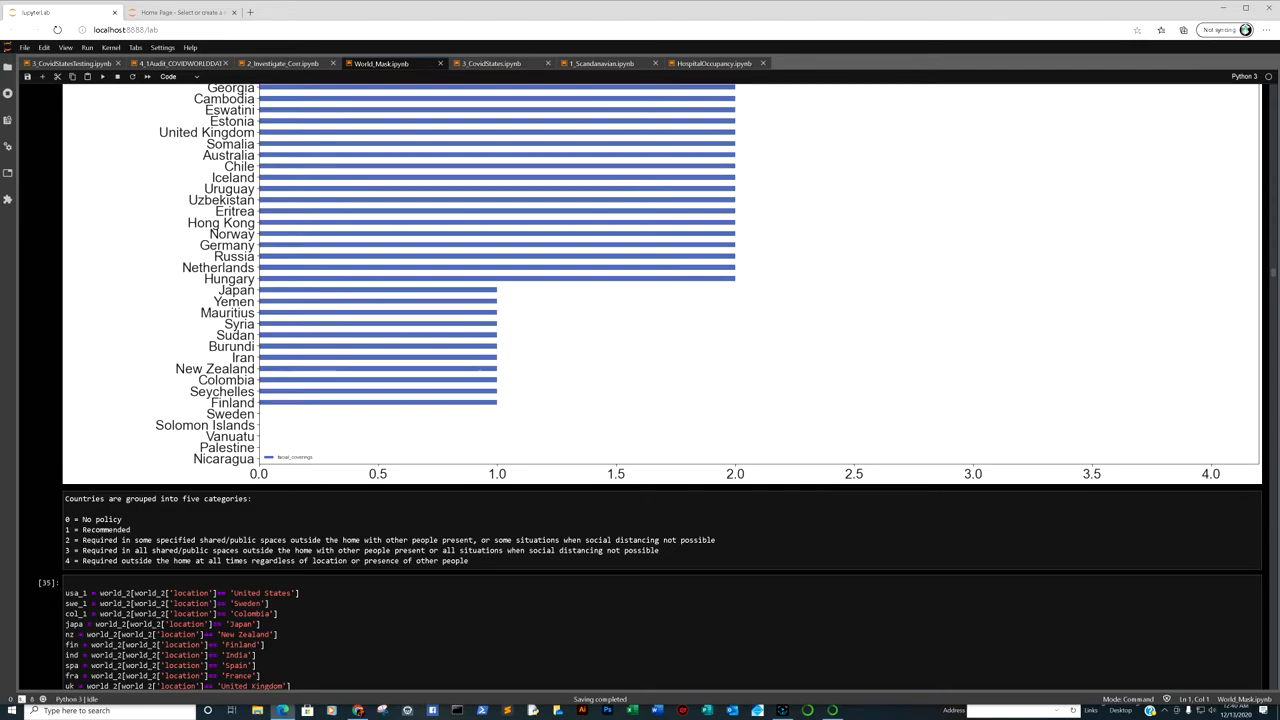
pyautogui.moveTo(184, 488)
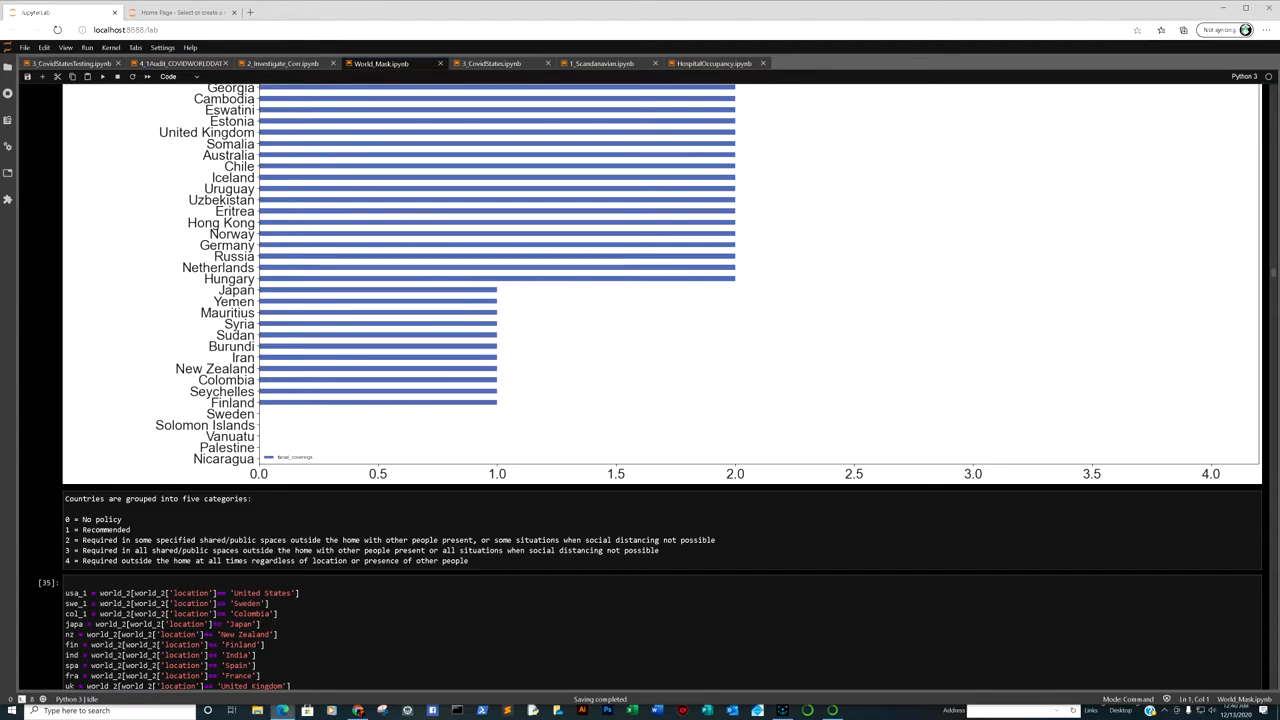
pyautogui.moveTo(396, 390)
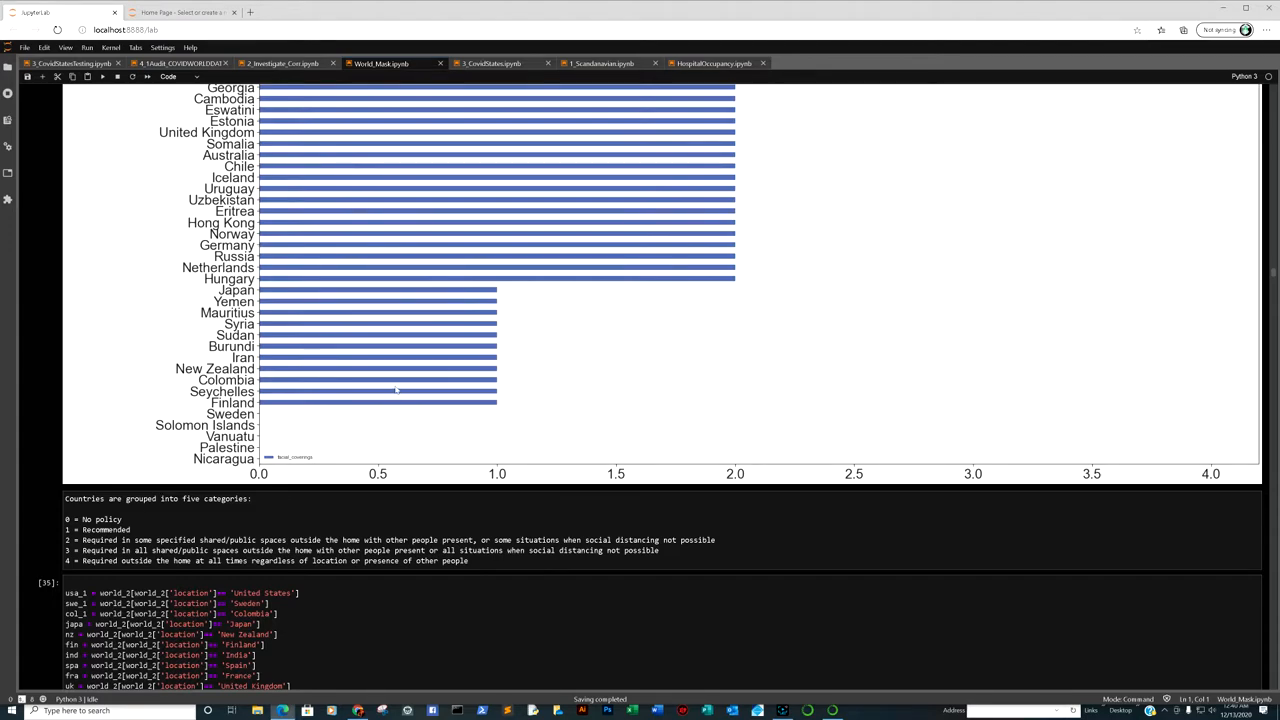
pyautogui.moveTo(323, 397)
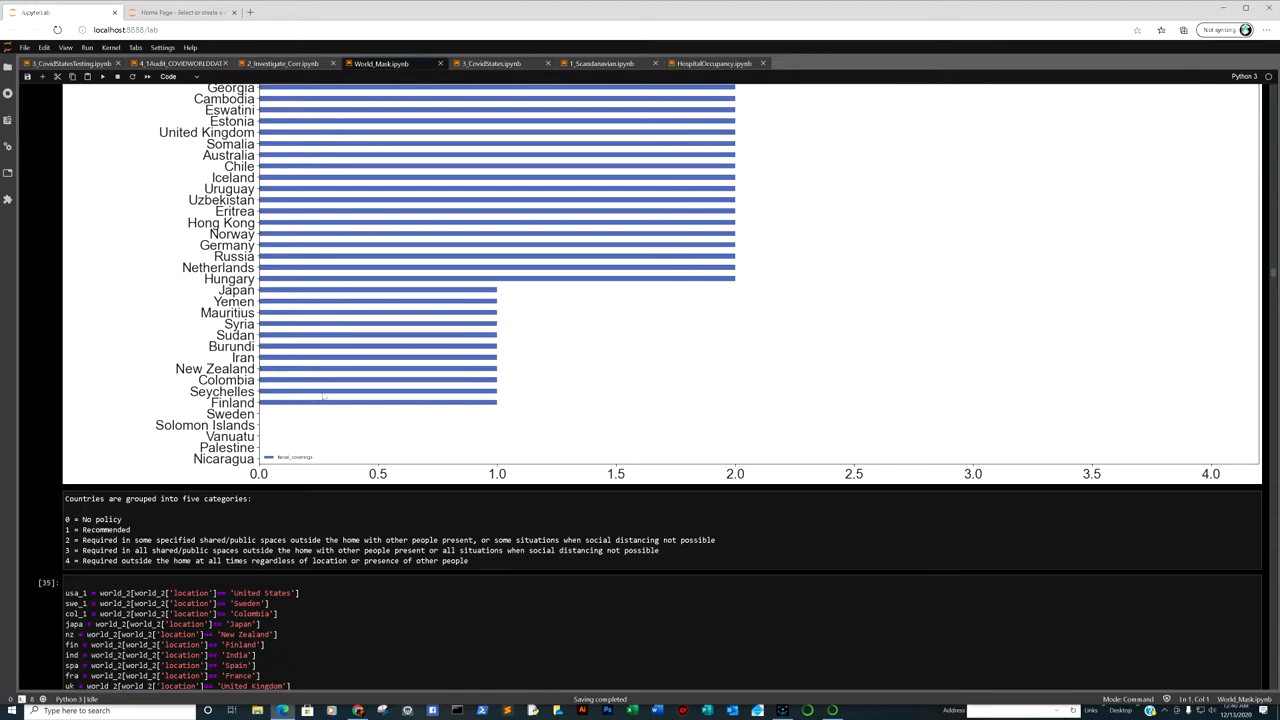
pyautogui.moveTo(448, 291)
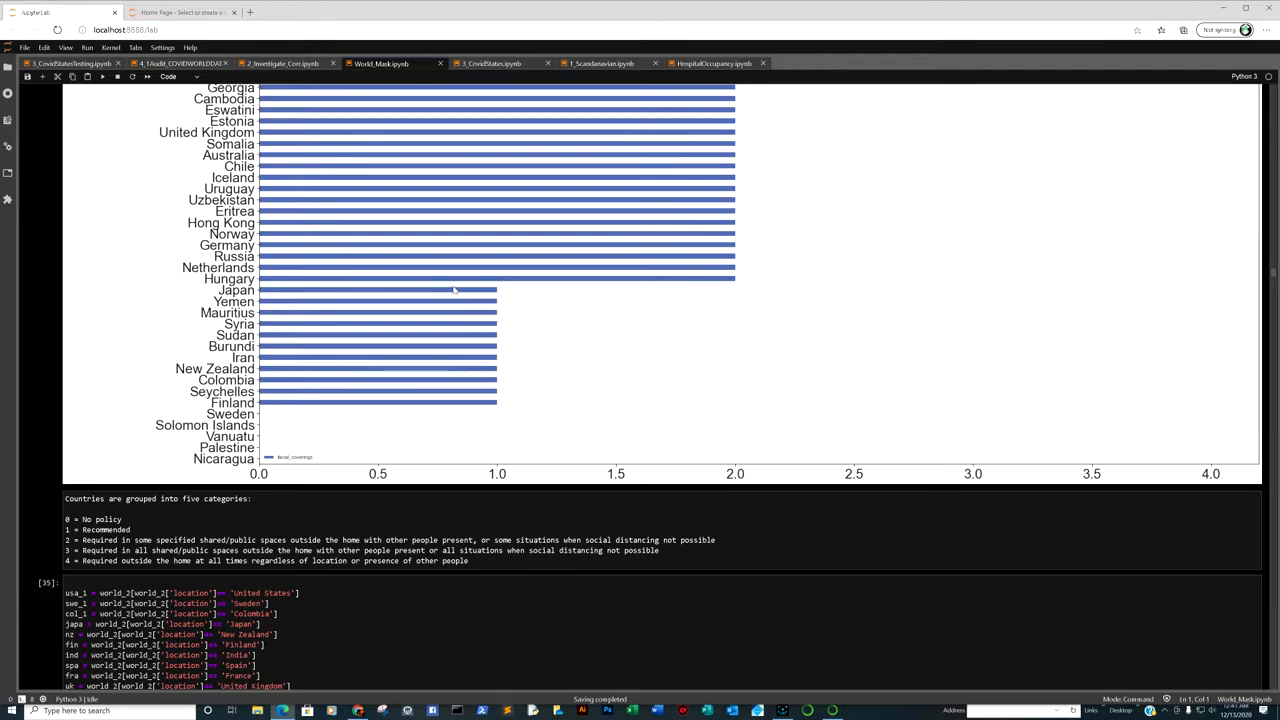
pyautogui.moveTo(573, 333)
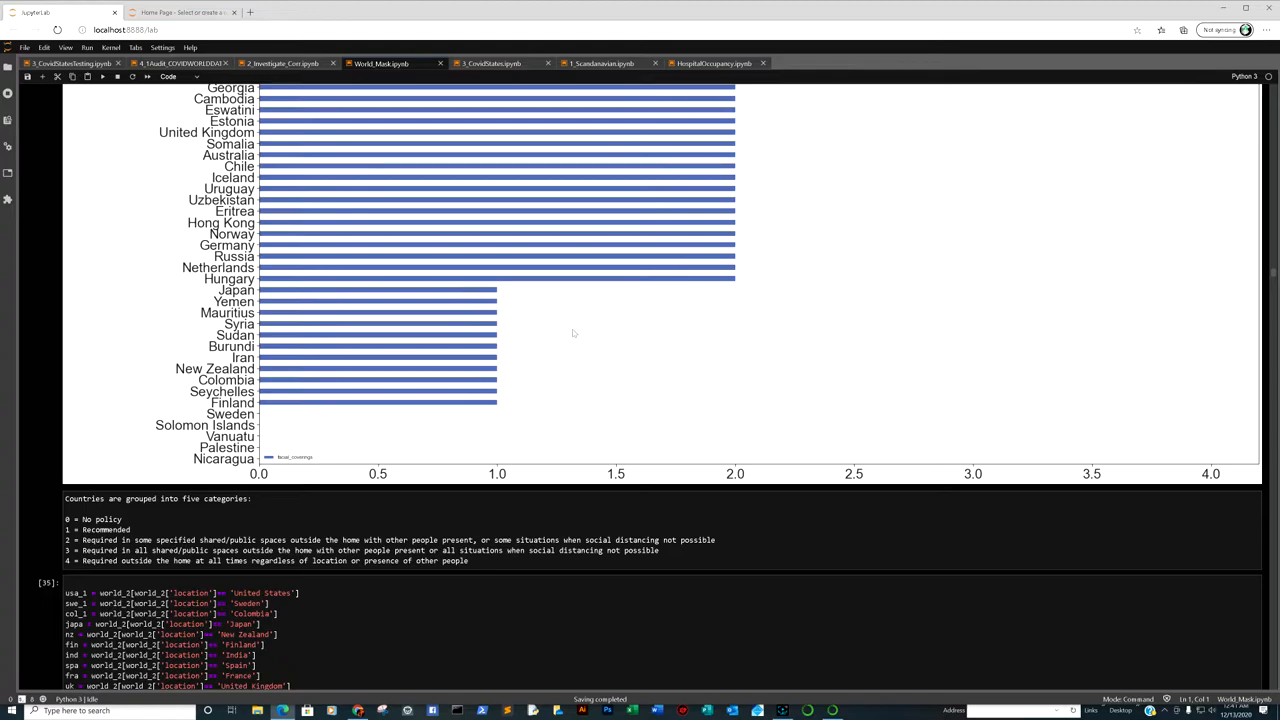
pyautogui.moveTo(444, 193)
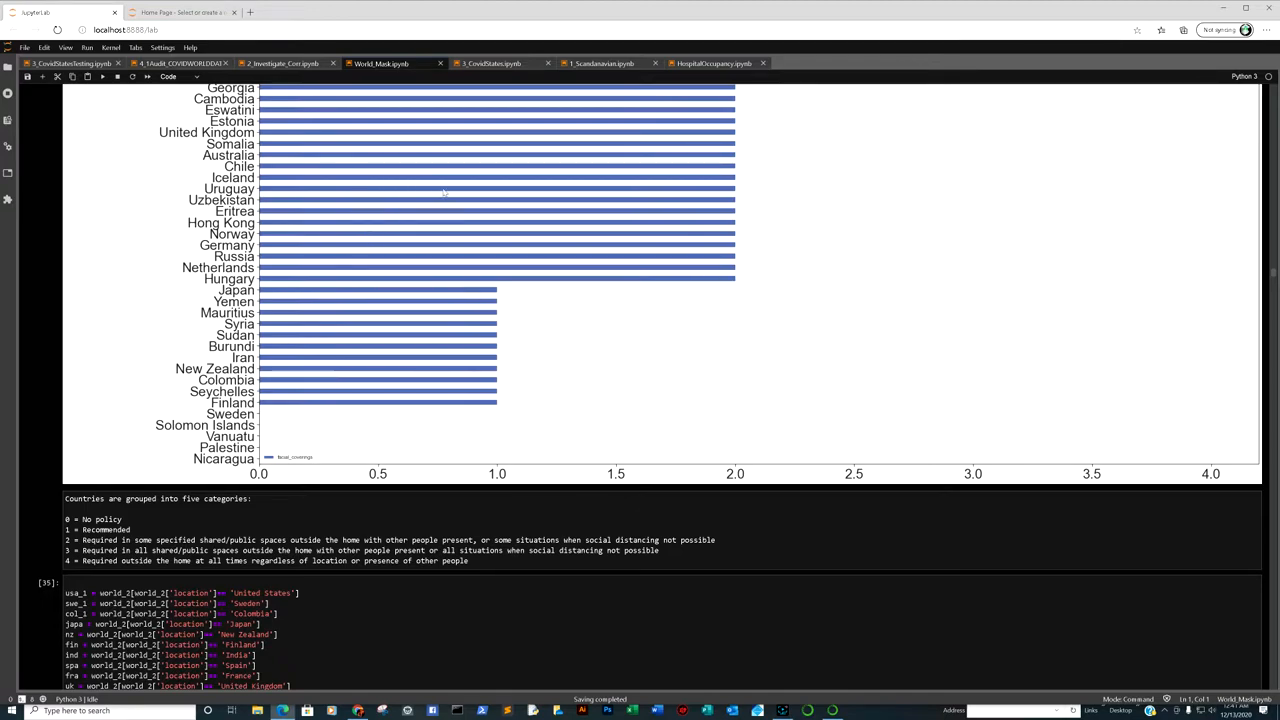
# Step: Scroll back up to the worldbar plotting code and highest-level countries
pyautogui.scroll(3)
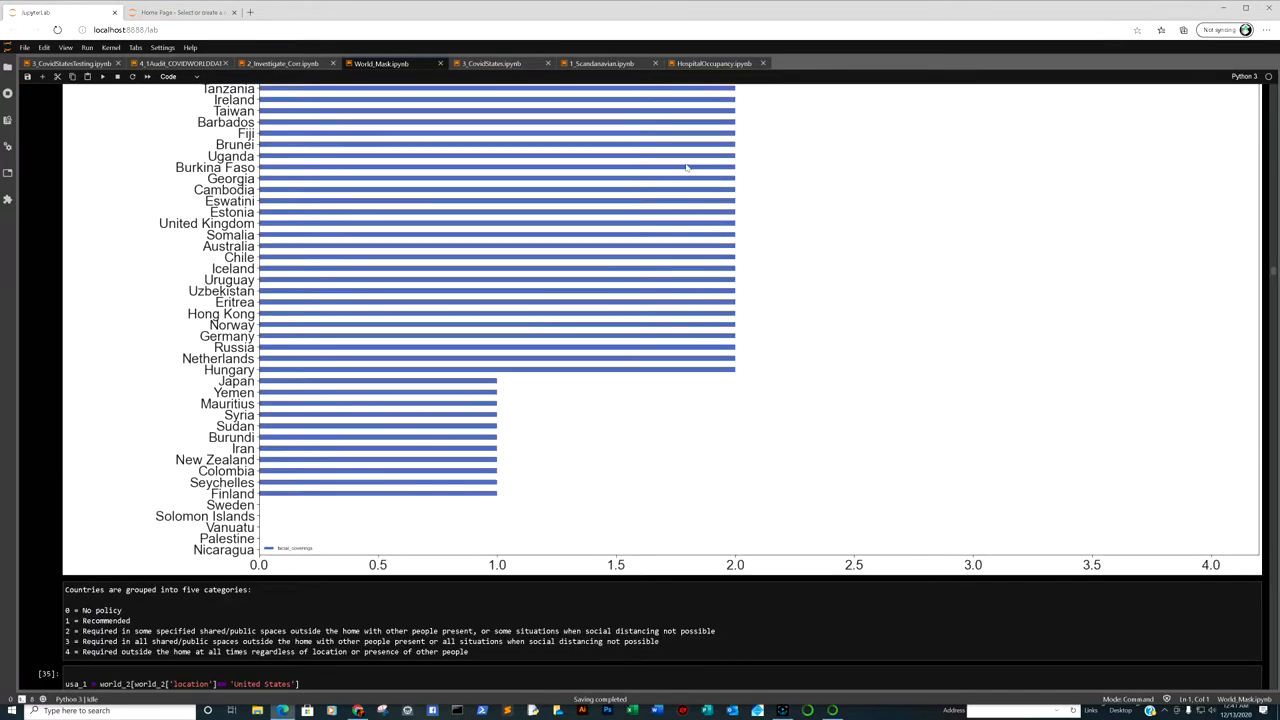
pyautogui.scroll(3)
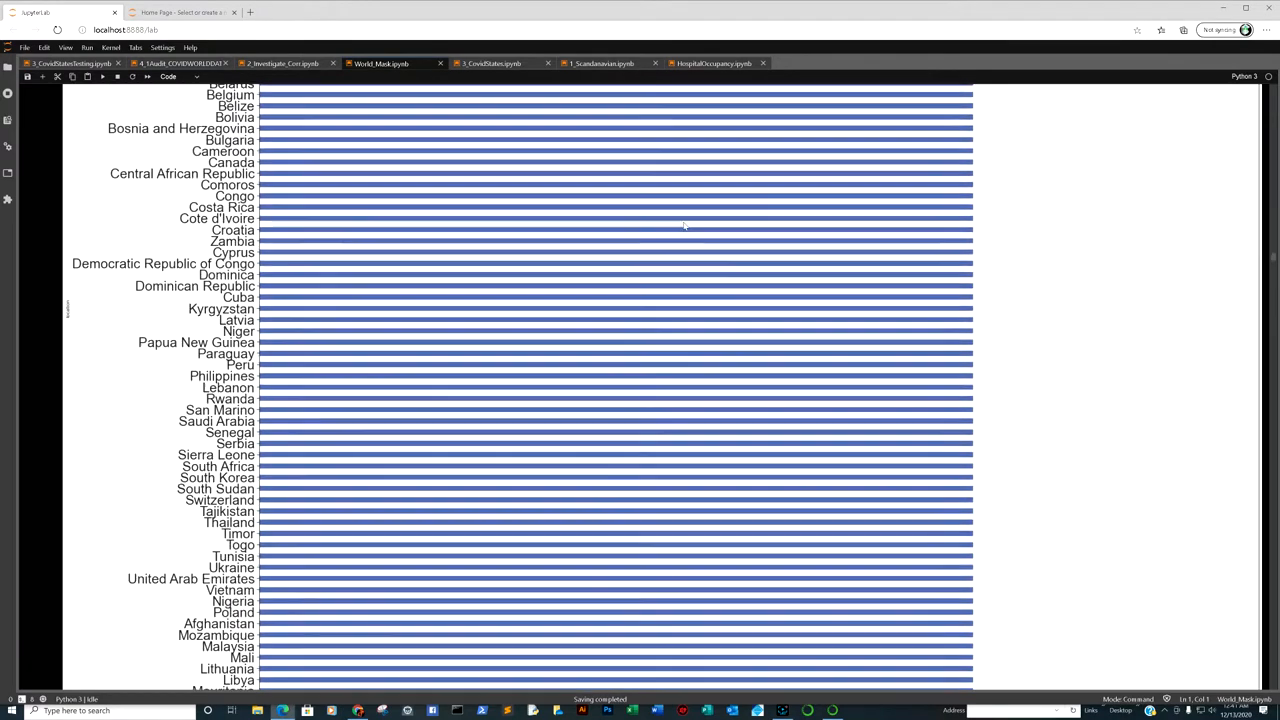
pyautogui.scroll(3)
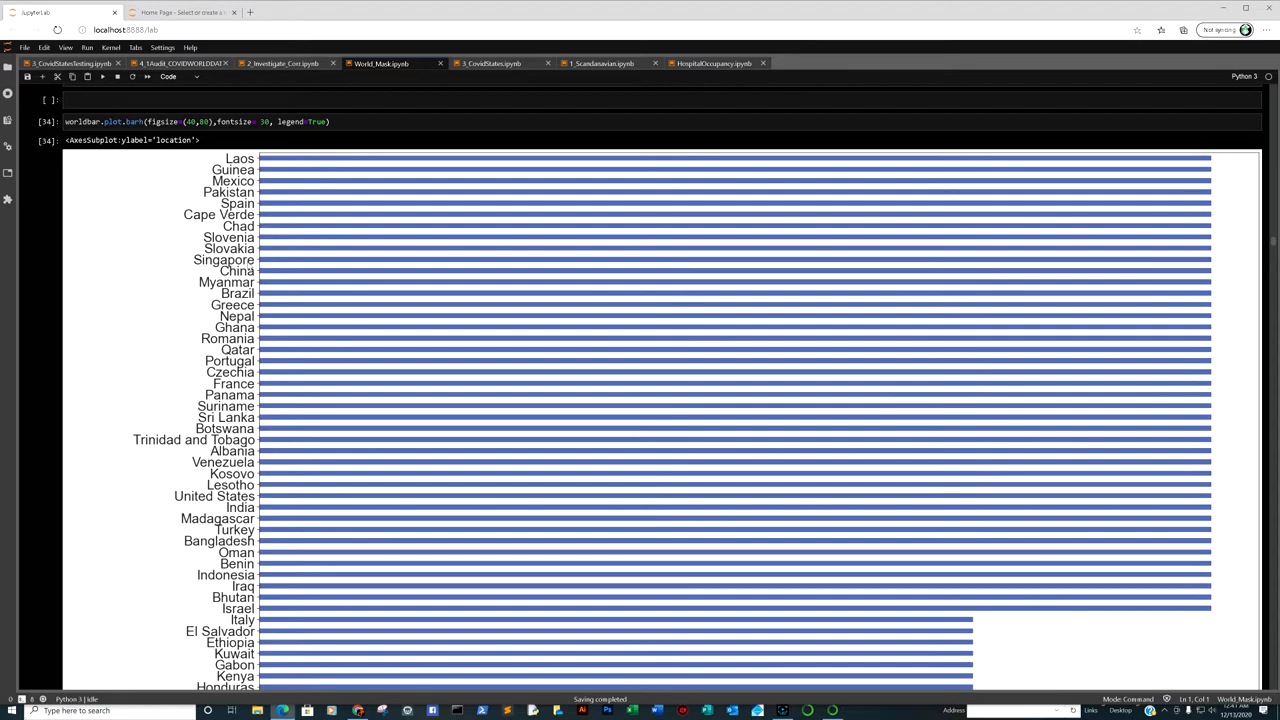
pyautogui.moveTo(518, 307)
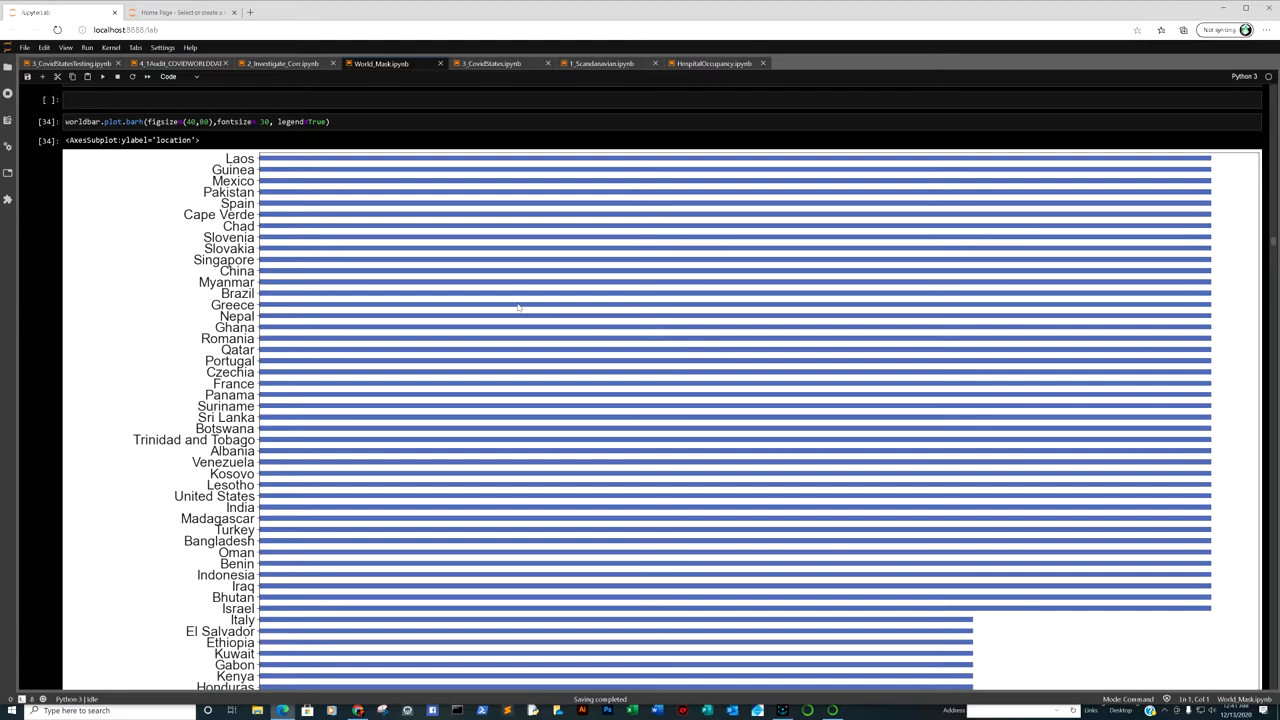
# Step: Scroll through United States mask-level plots to tests per 1000 versus cases per million
pyautogui.scroll(-3)
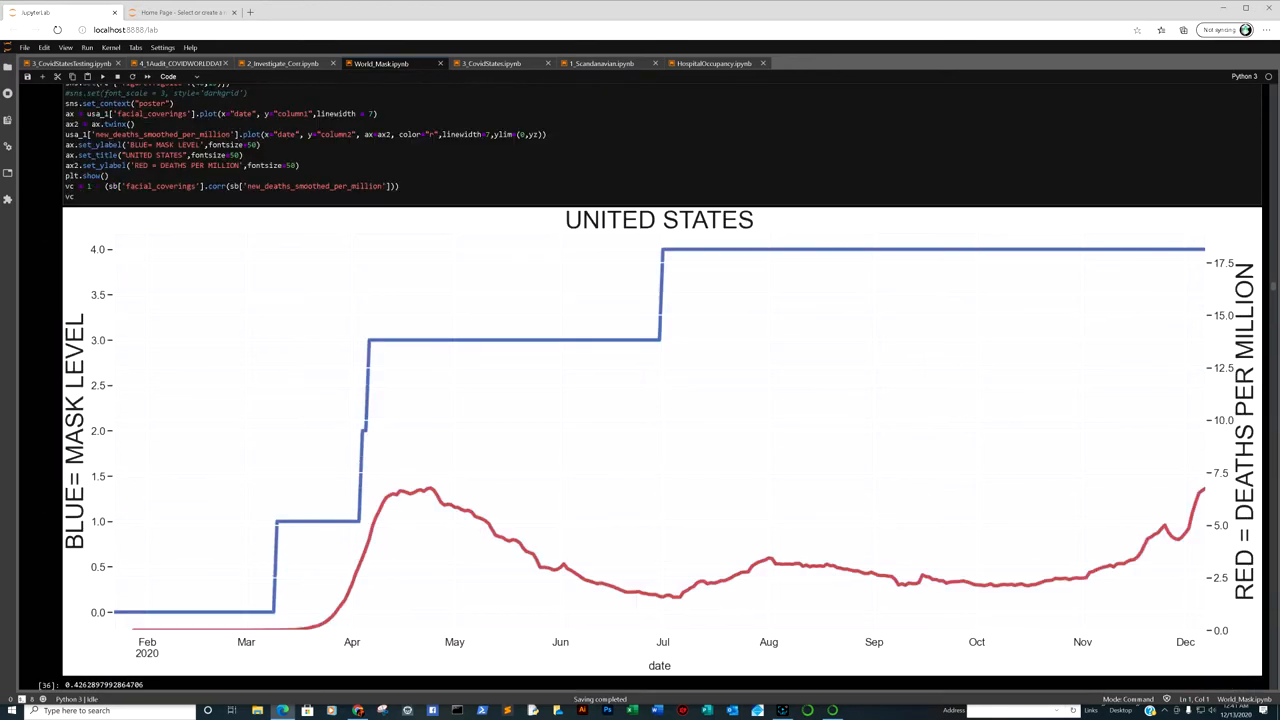
pyautogui.scroll(-3)
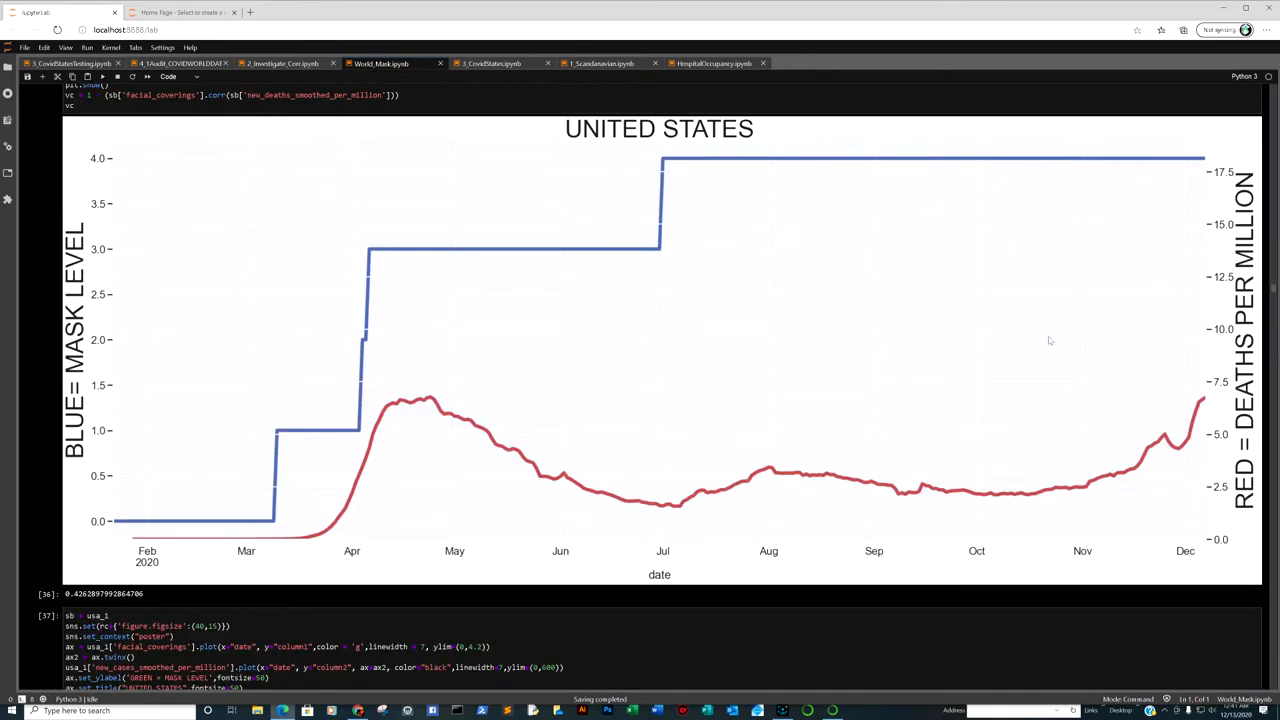
pyautogui.moveTo(205, 340)
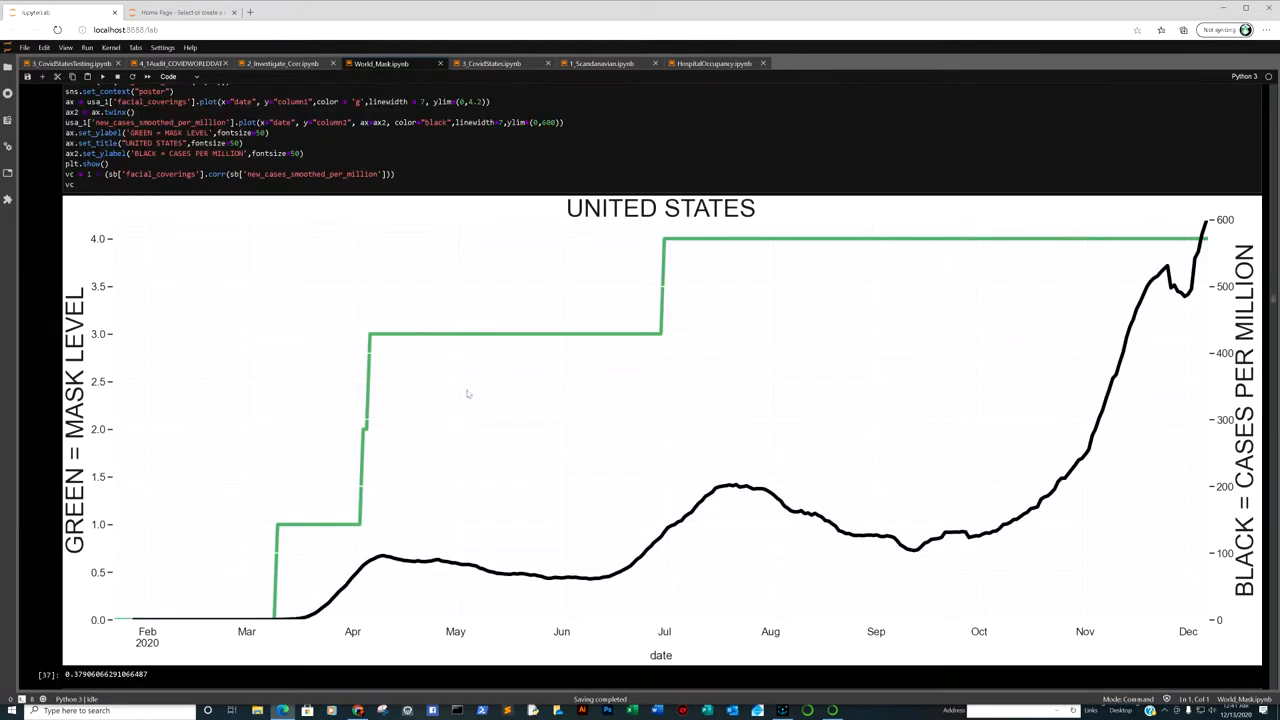
pyautogui.moveTo(1150, 223)
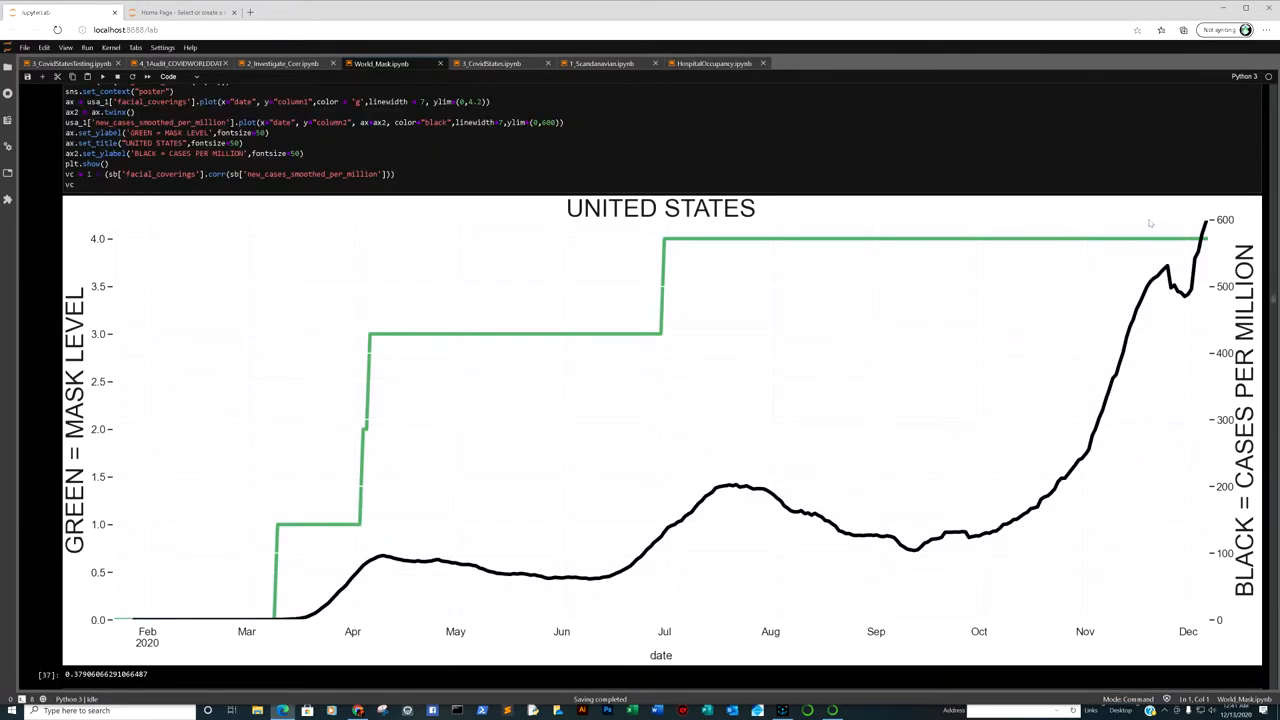
pyautogui.moveTo(960, 390)
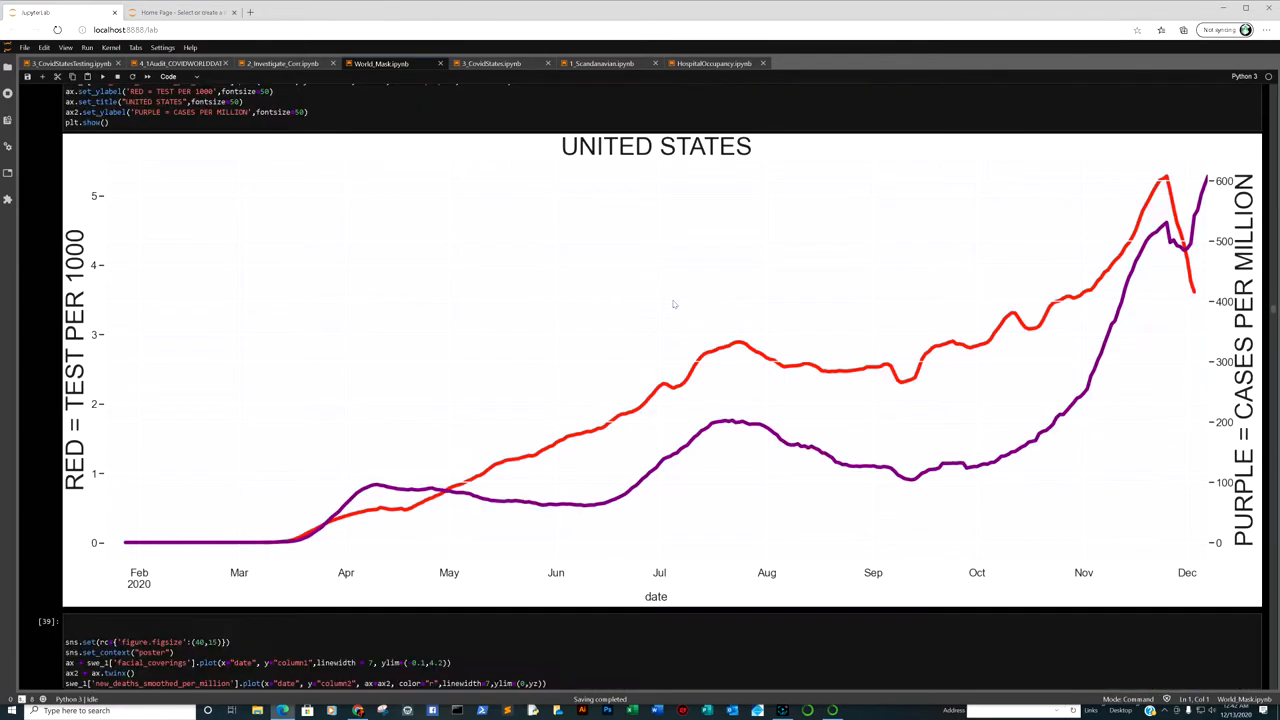
pyautogui.moveTo(621, 311)
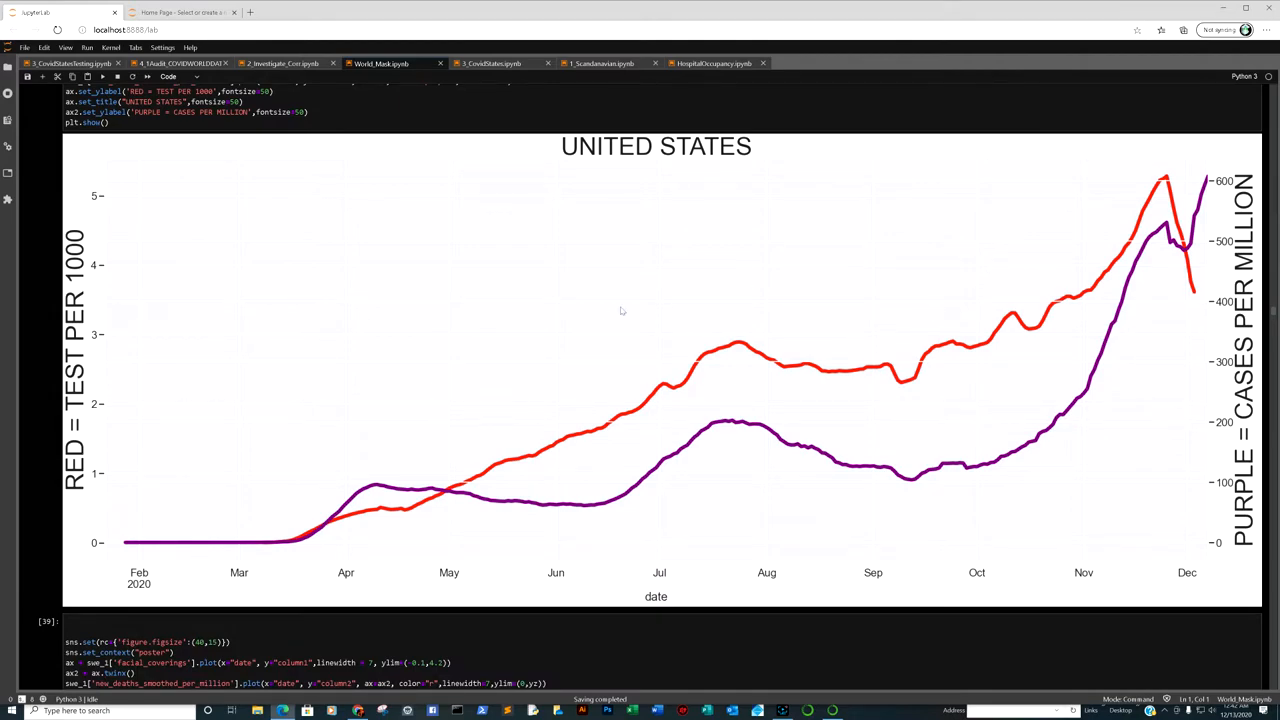
pyautogui.moveTo(778, 397)
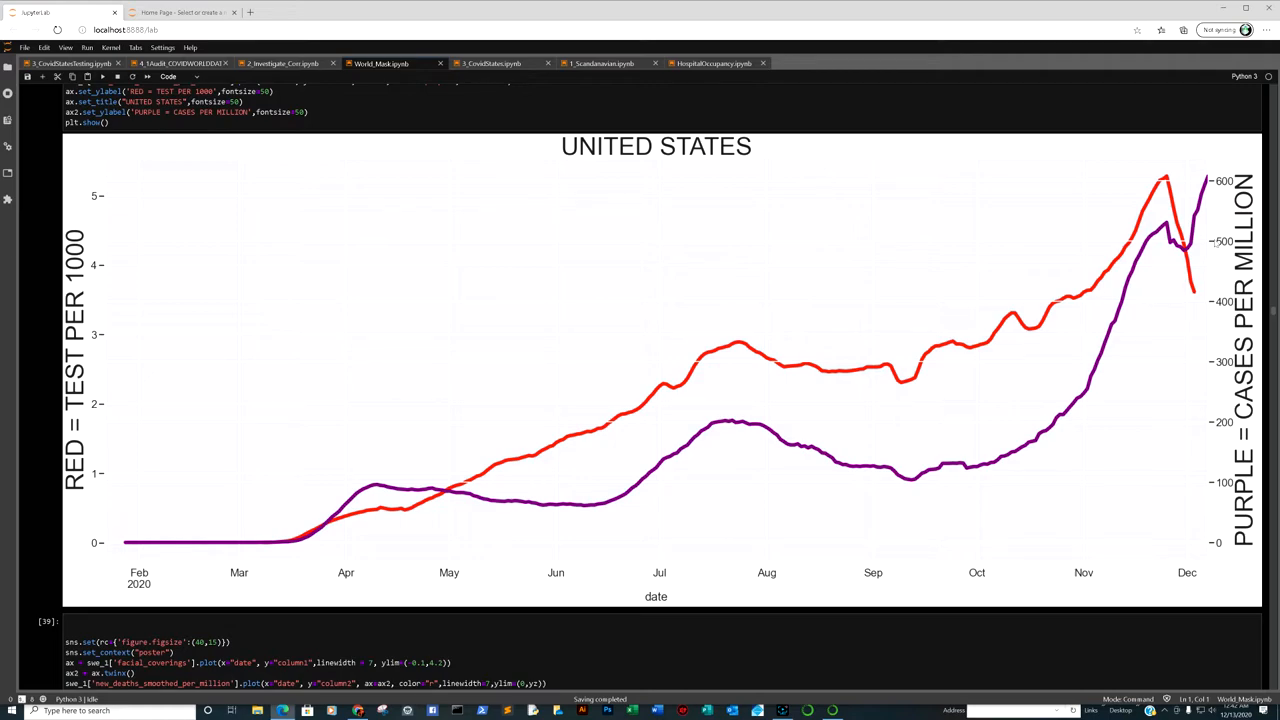
pyautogui.moveTo(183, 378)
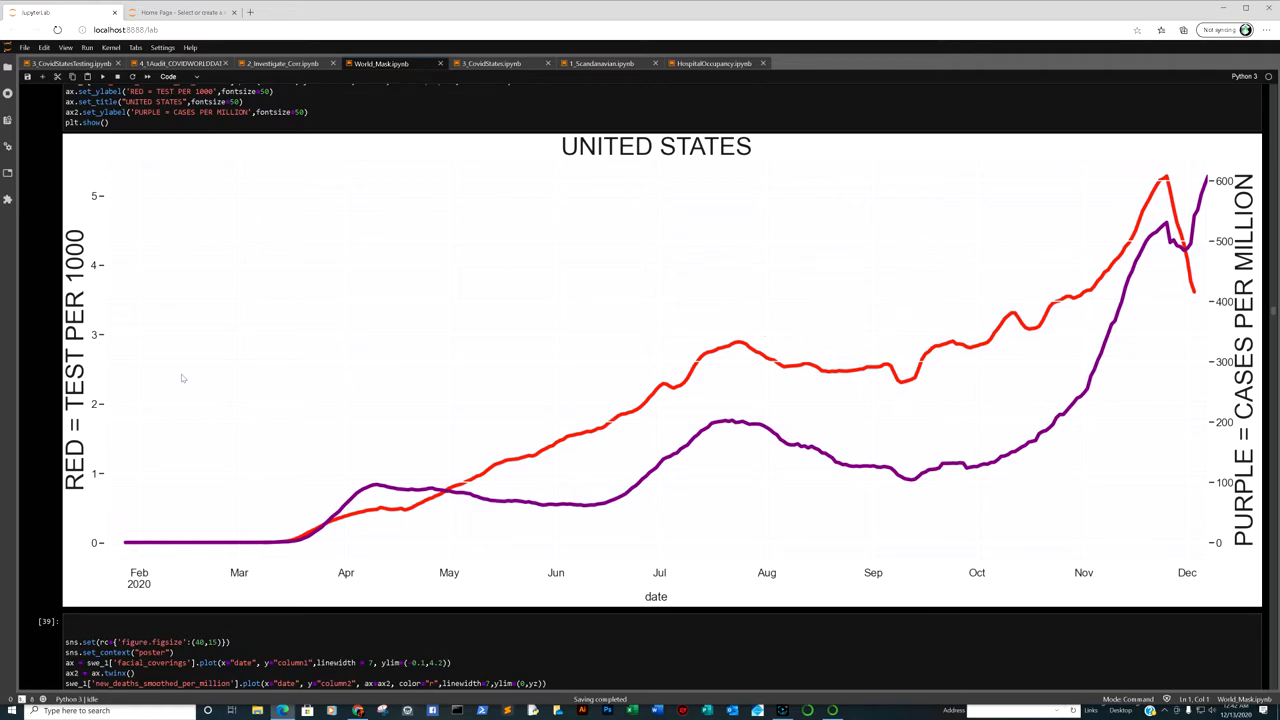
pyautogui.moveTo(1087, 270)
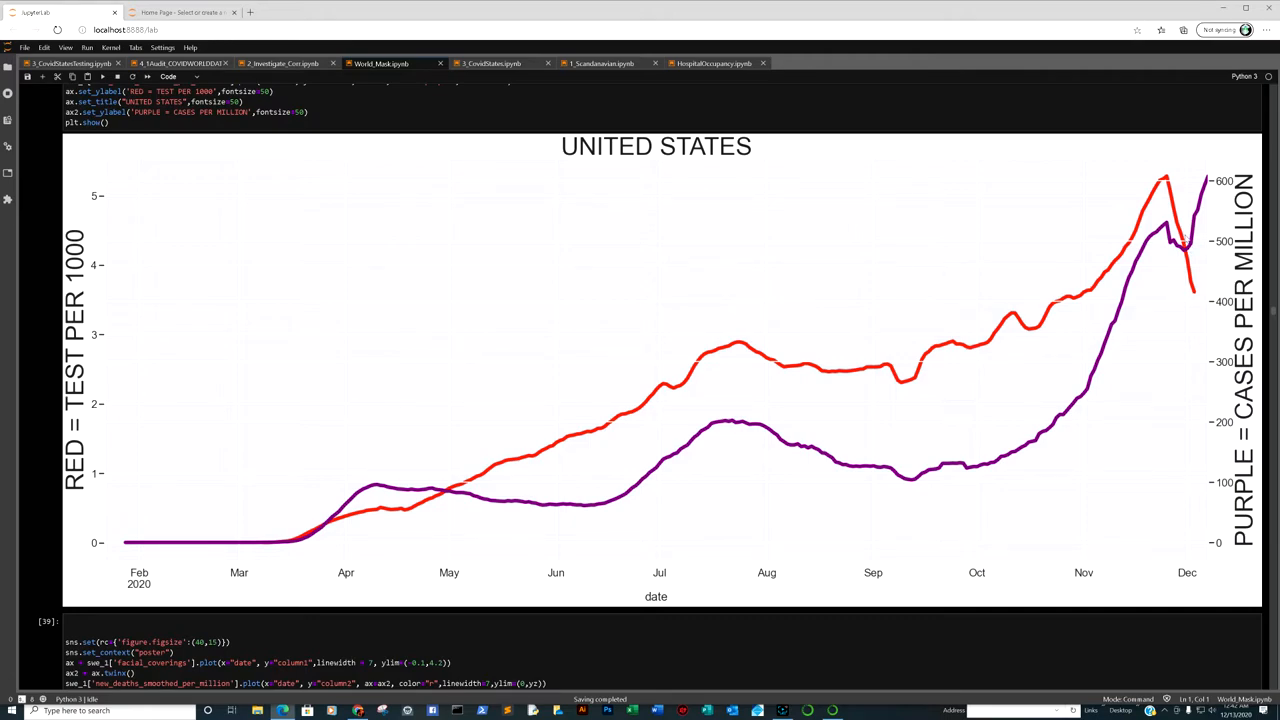
pyautogui.moveTo(1150, 280)
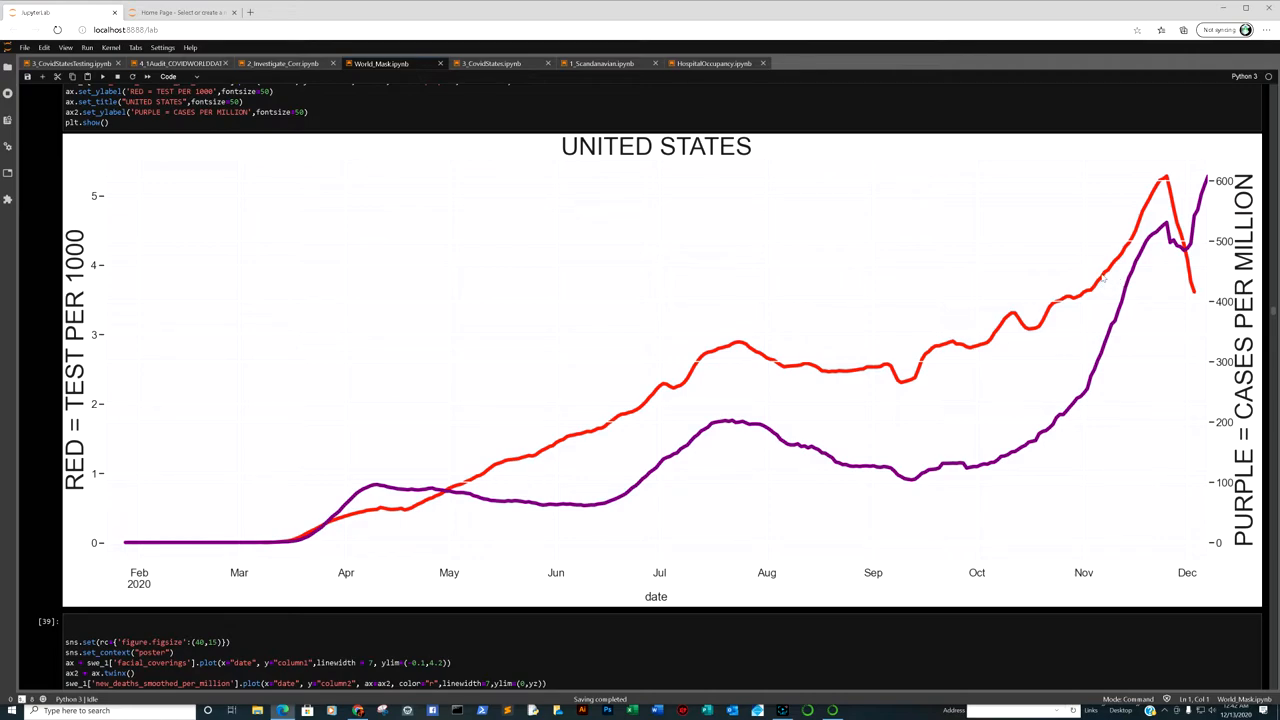
pyautogui.moveTo(867, 417)
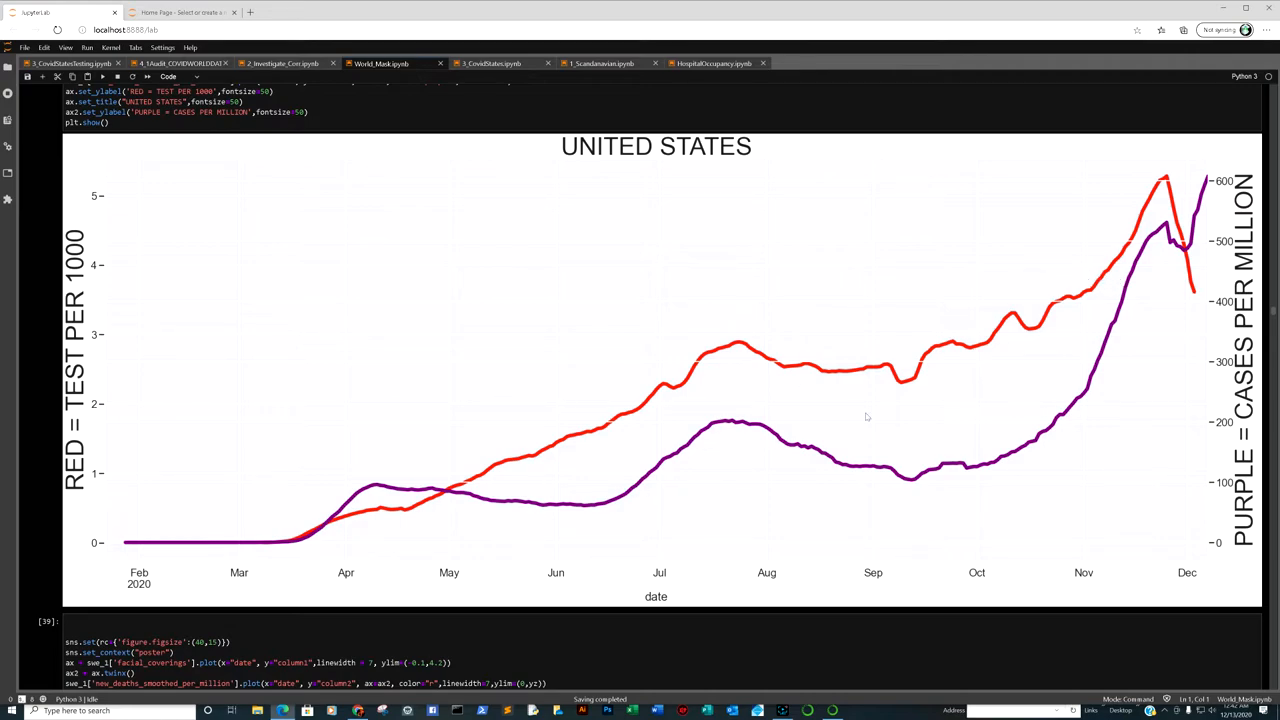
pyautogui.scroll(-3)
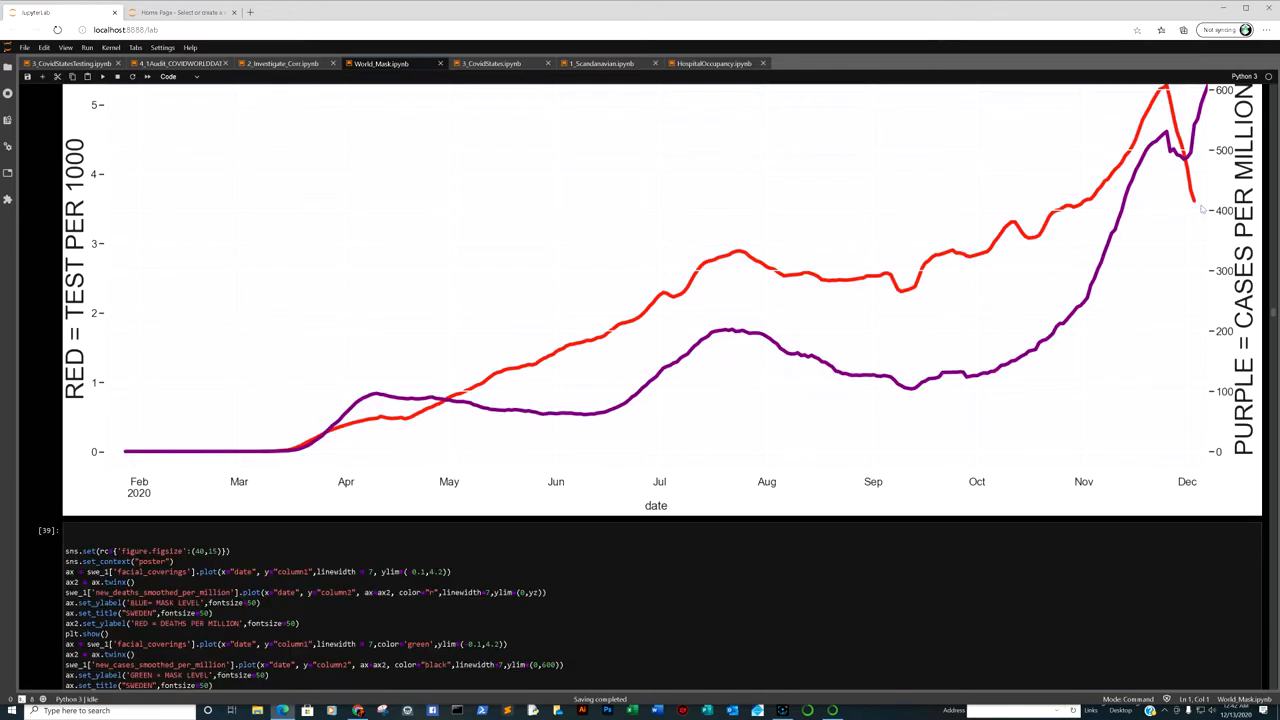
# Step: Scroll through Sweden's mask-level charts to the red tests and purple cases plot
pyautogui.scroll(-3)
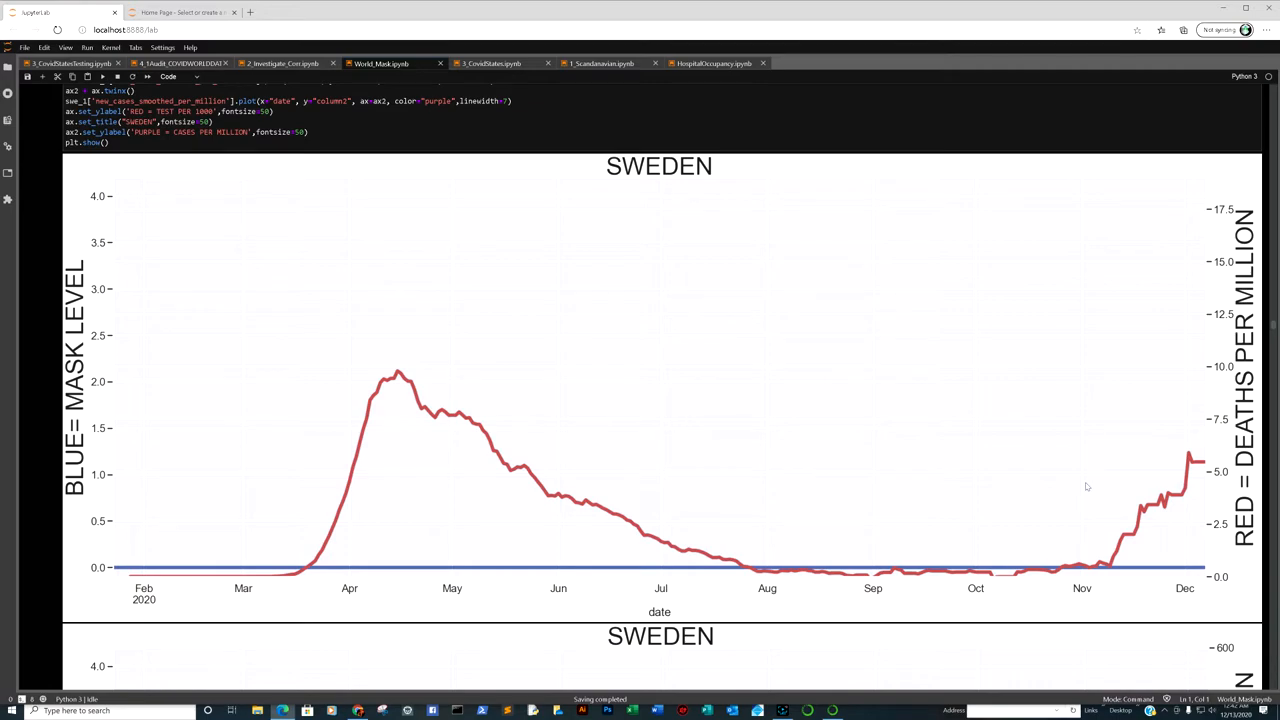
pyautogui.scroll(-3)
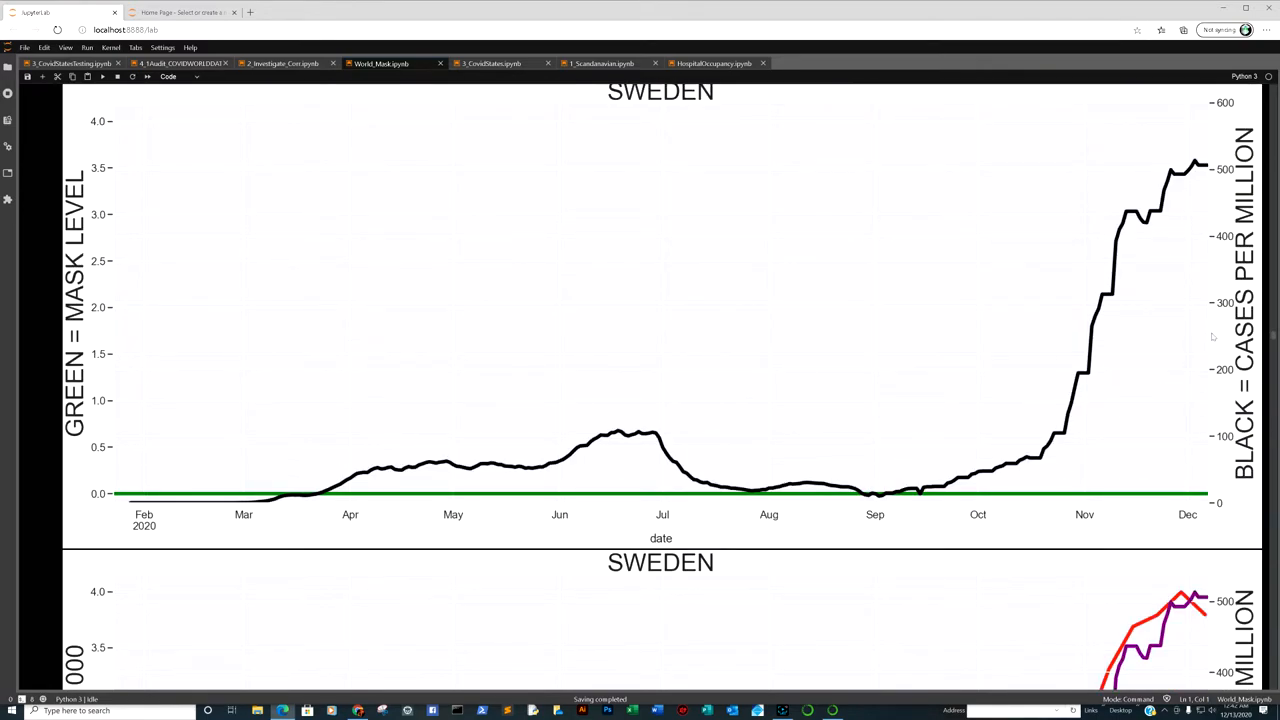
pyautogui.moveTo(837, 497)
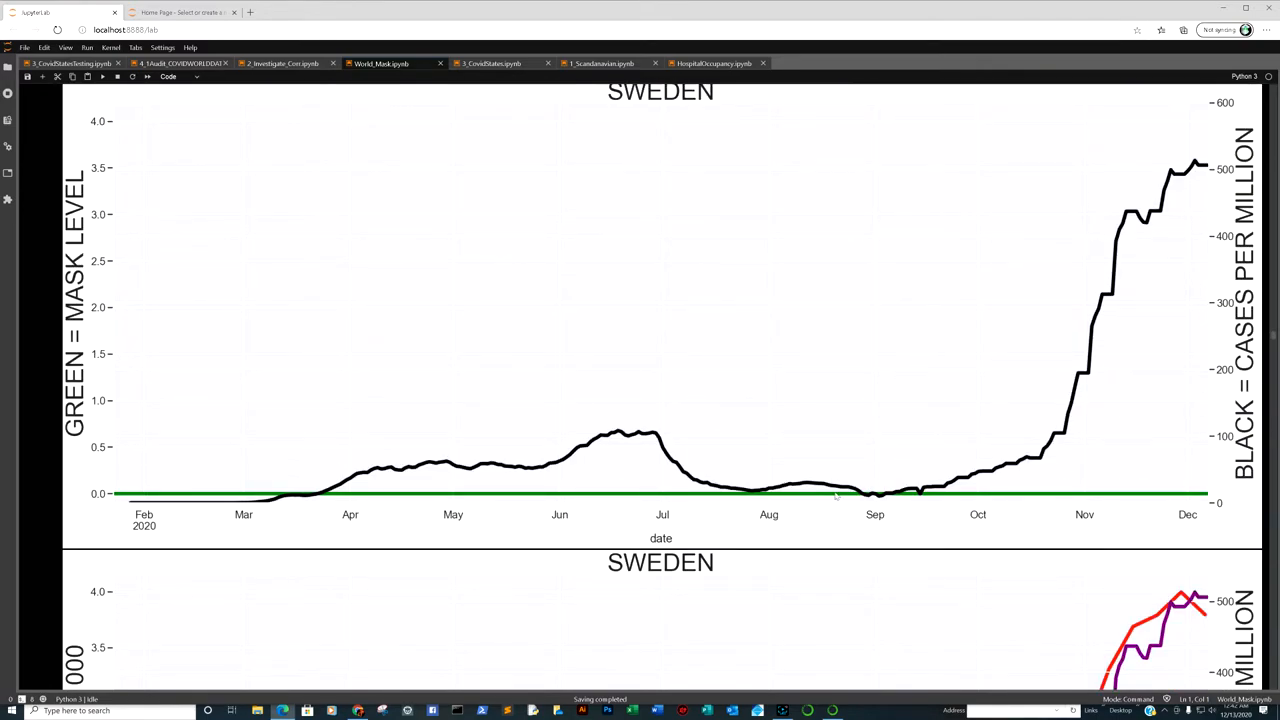
pyautogui.moveTo(1128, 288)
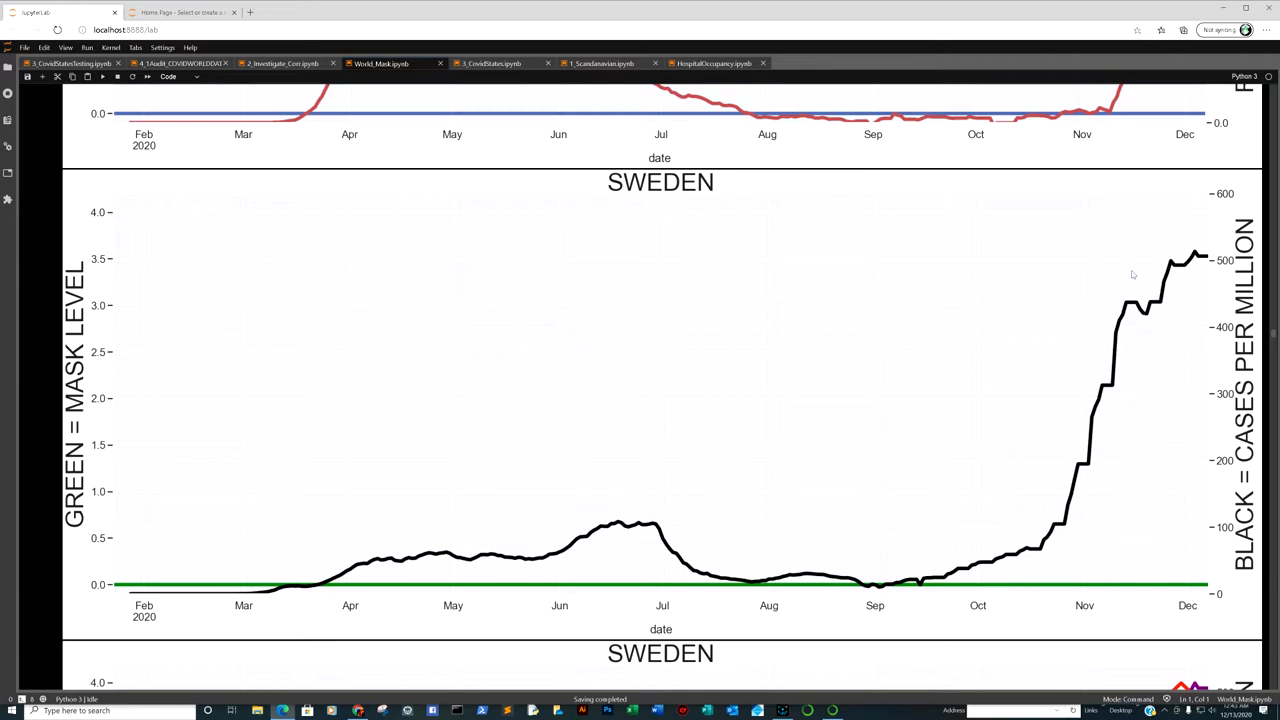
pyautogui.scroll(-3)
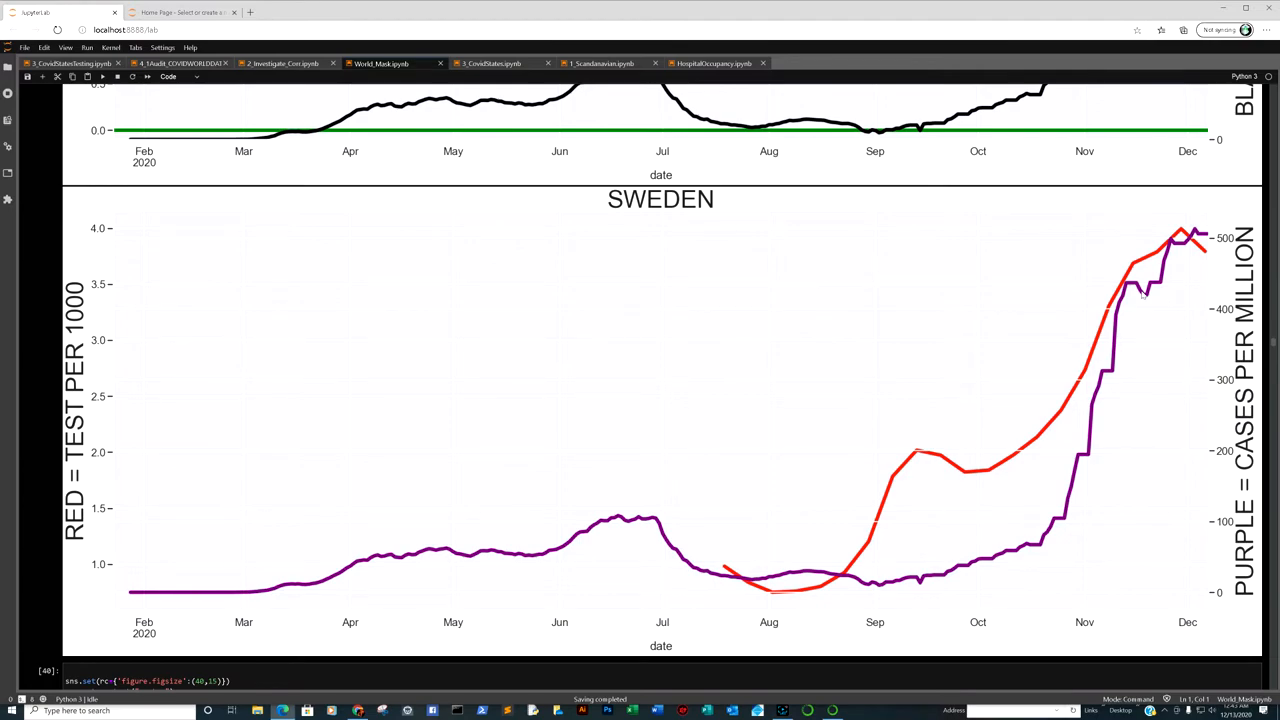
pyautogui.moveTo(1099, 358)
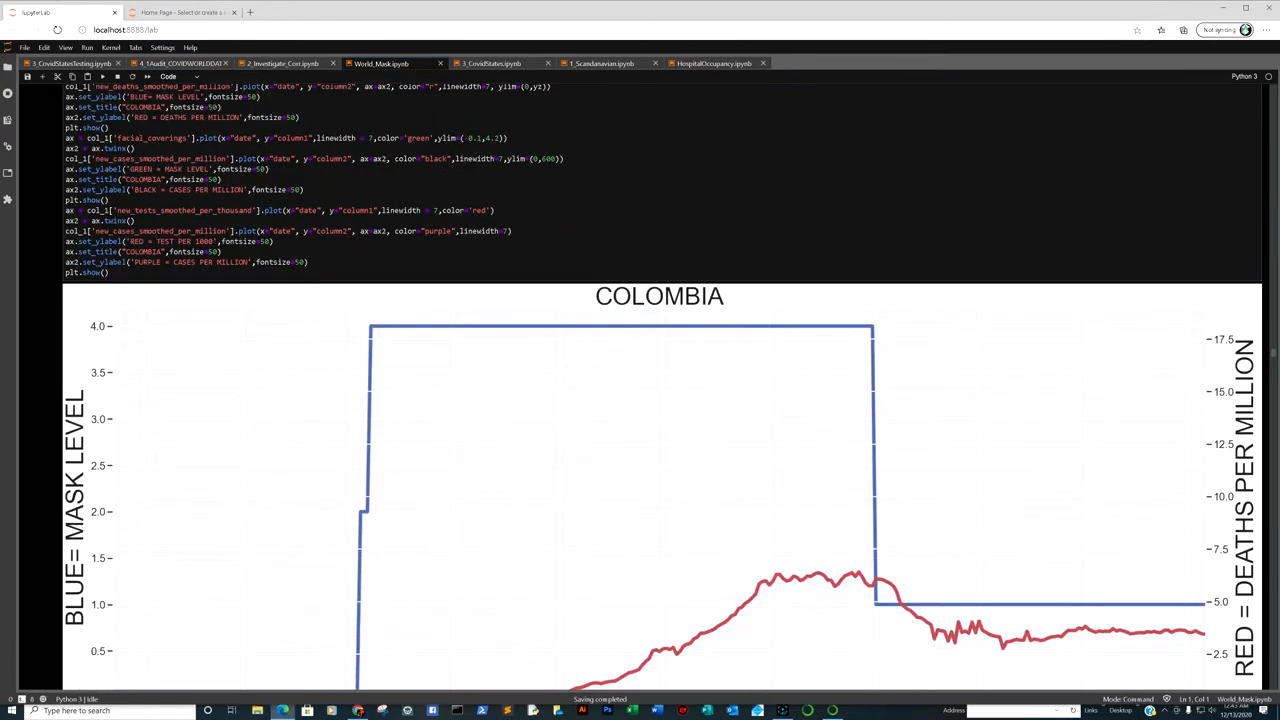
# Step: Scroll past Colombia's mask-level plot to its tests per 1000 versus cases chart
pyautogui.scroll(-3)
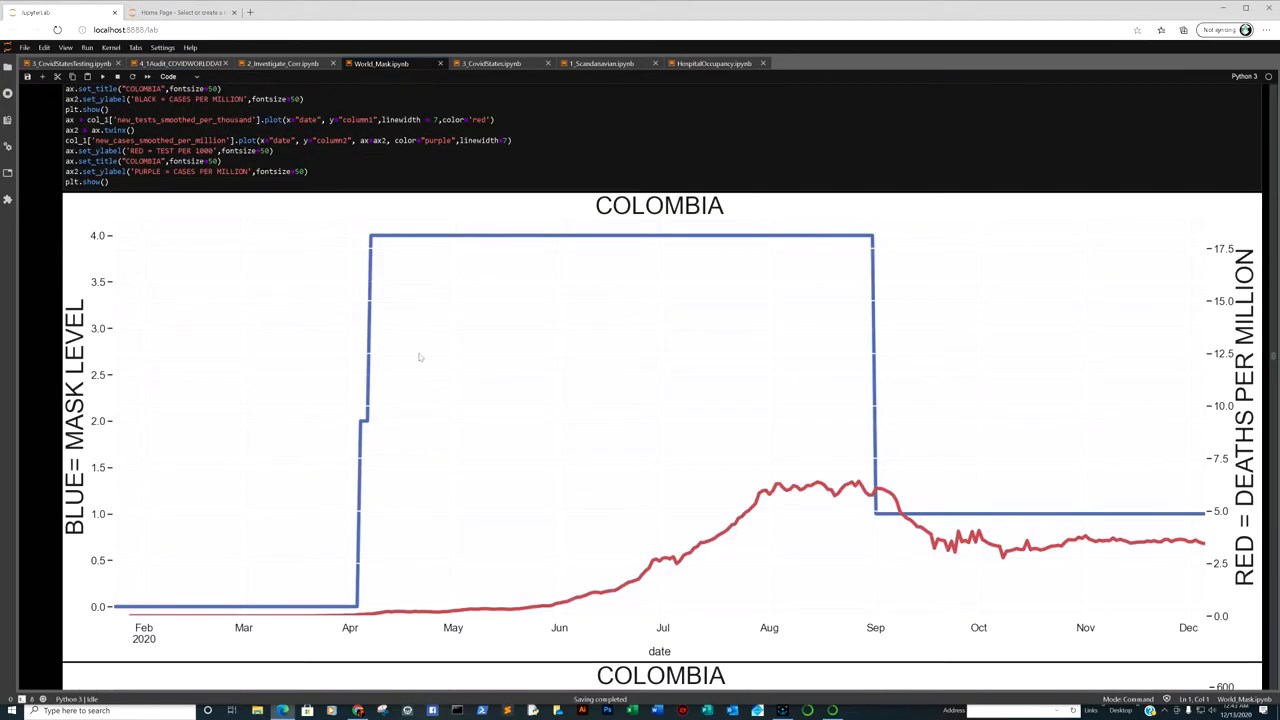
pyautogui.moveTo(152, 414)
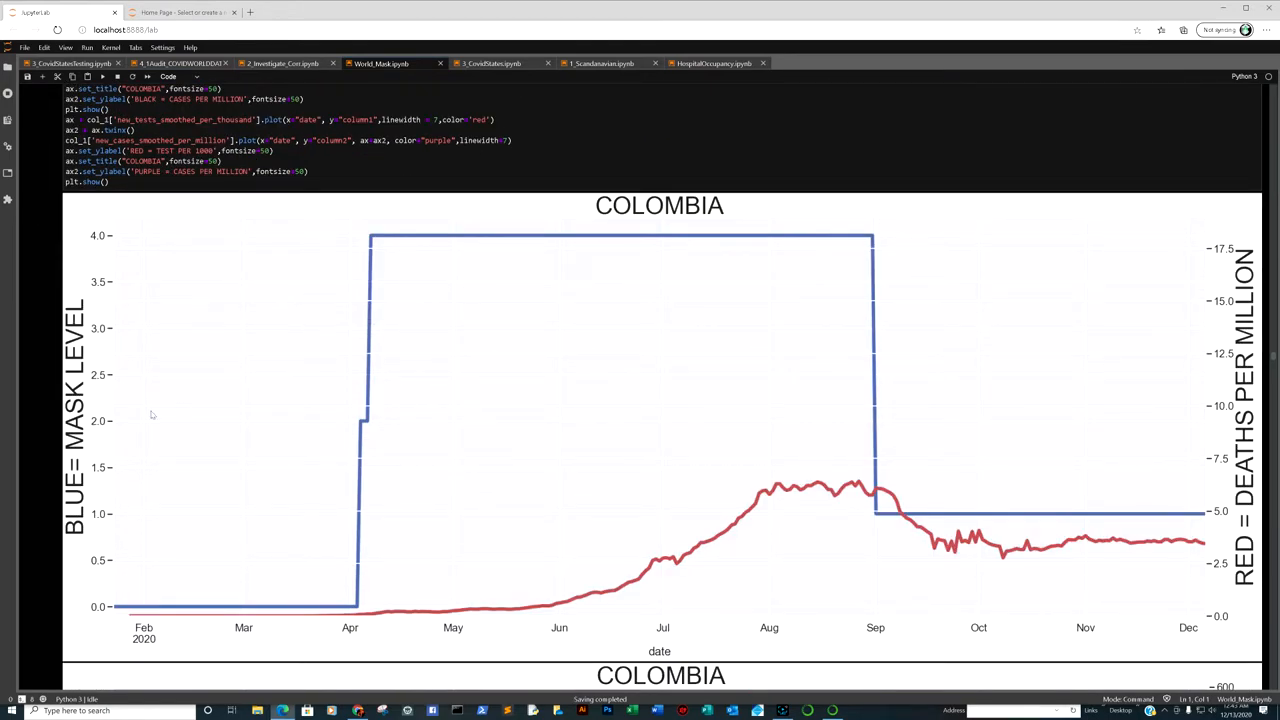
pyautogui.scroll(-3)
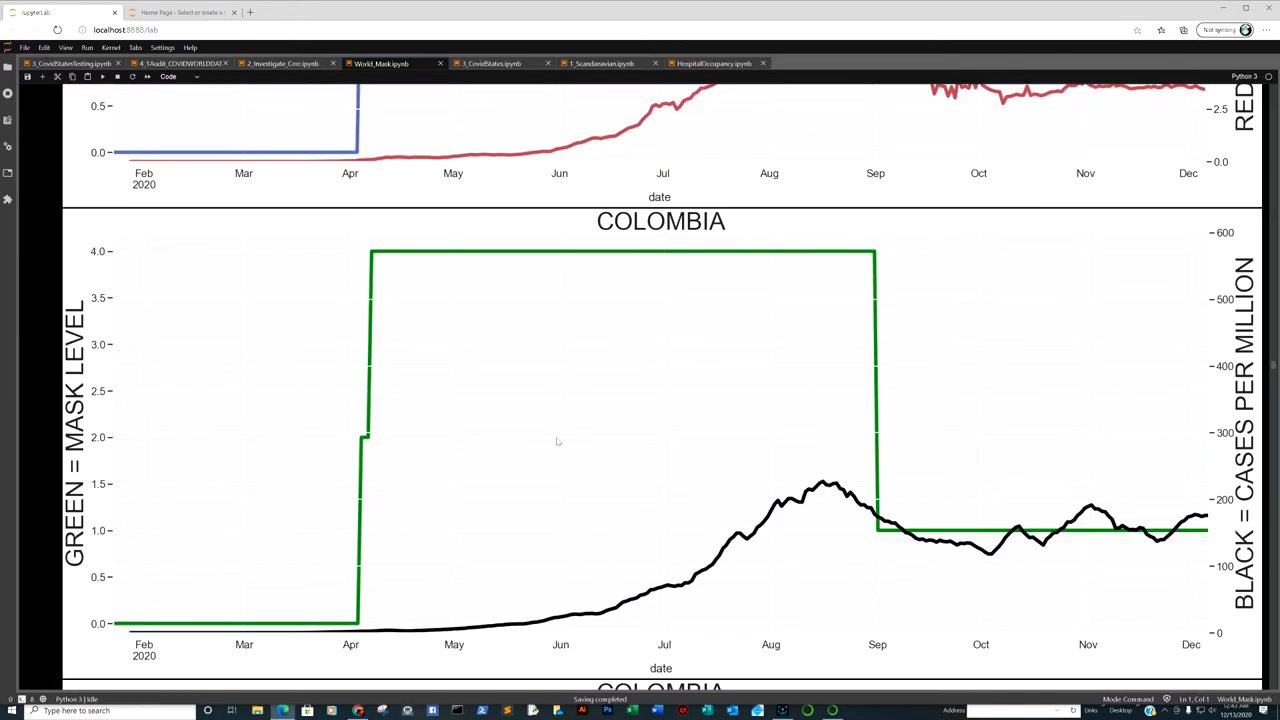
pyautogui.moveTo(841, 520)
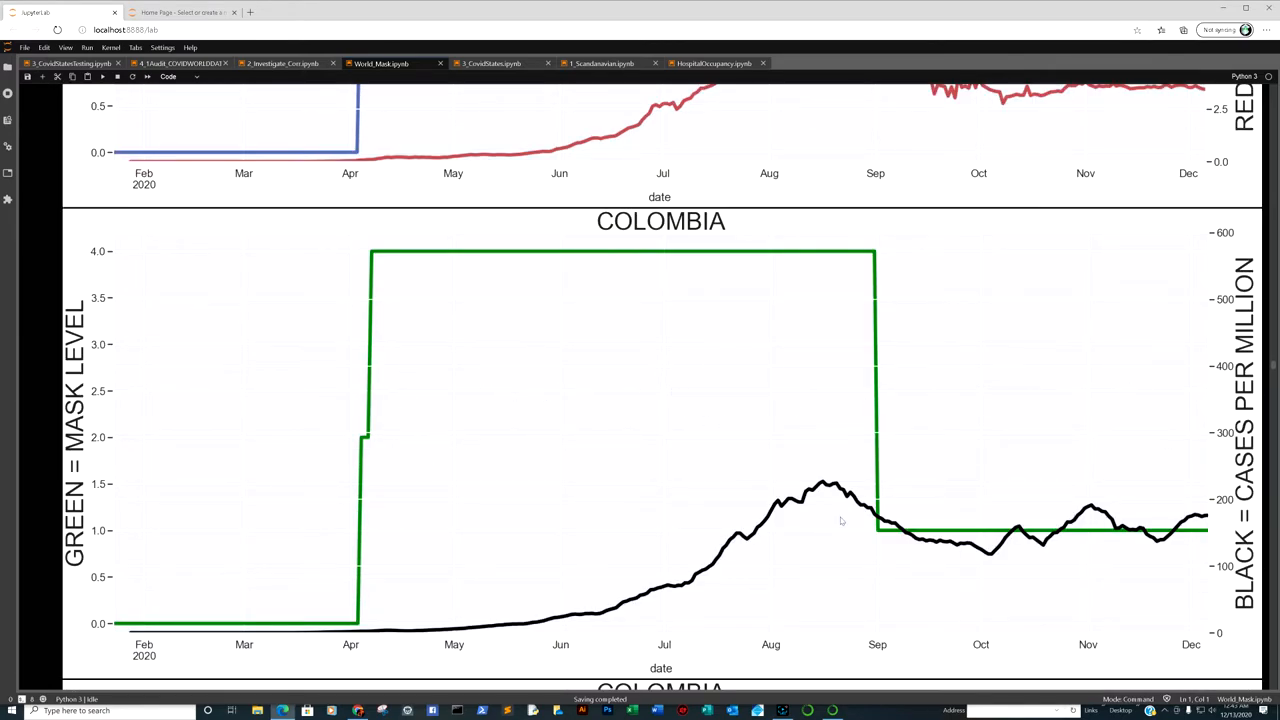
pyautogui.scroll(-3)
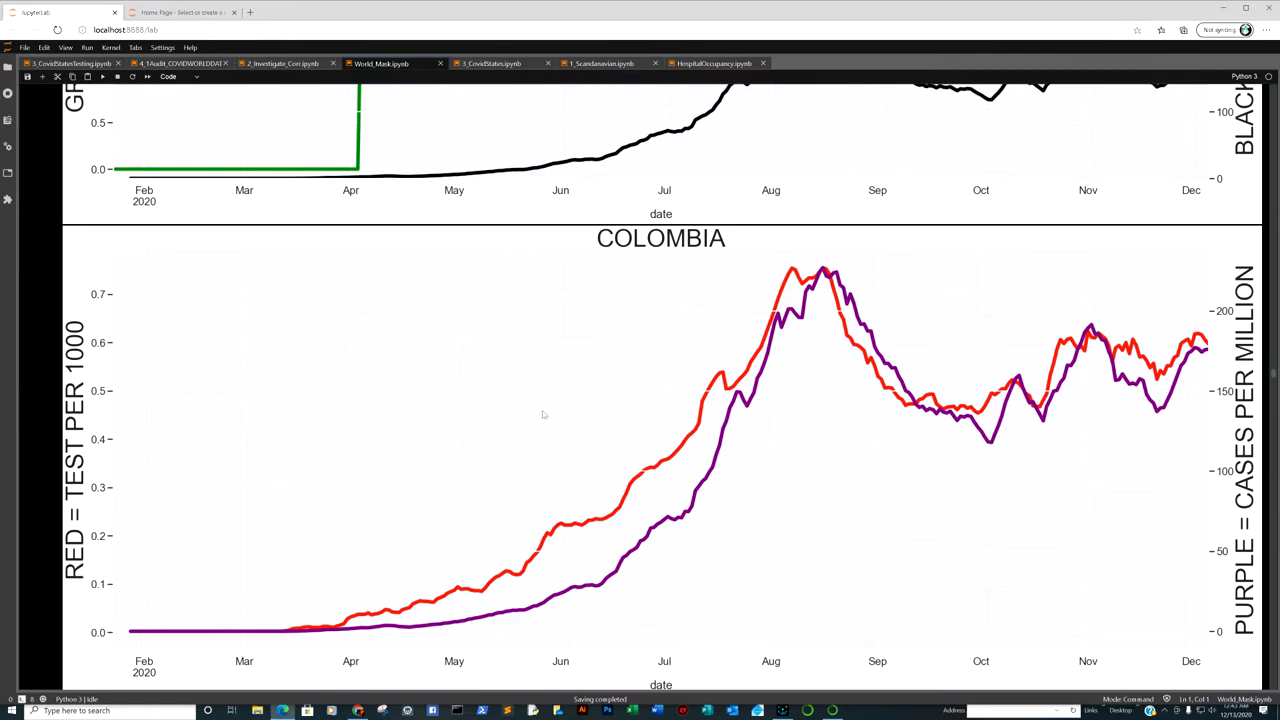
# Step: Scroll past Japan's blue mask level versus red deaths per million plot
pyautogui.scroll(3)
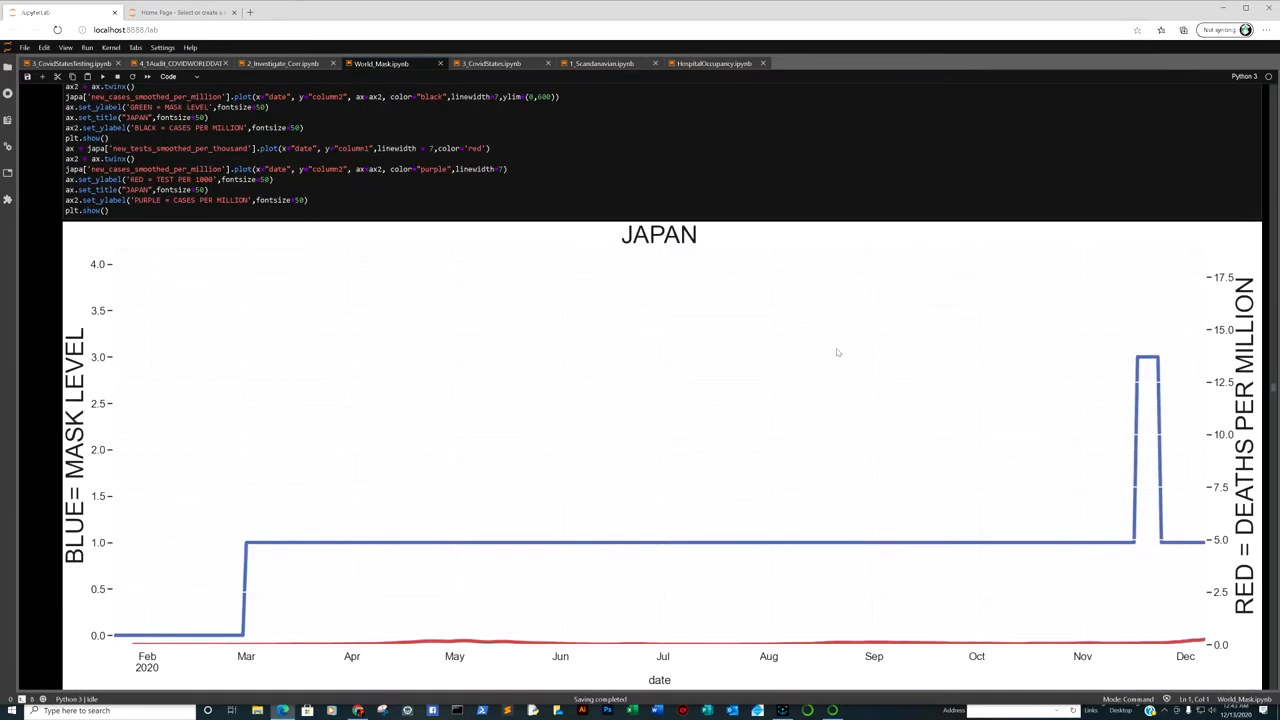
pyautogui.scroll(-3)
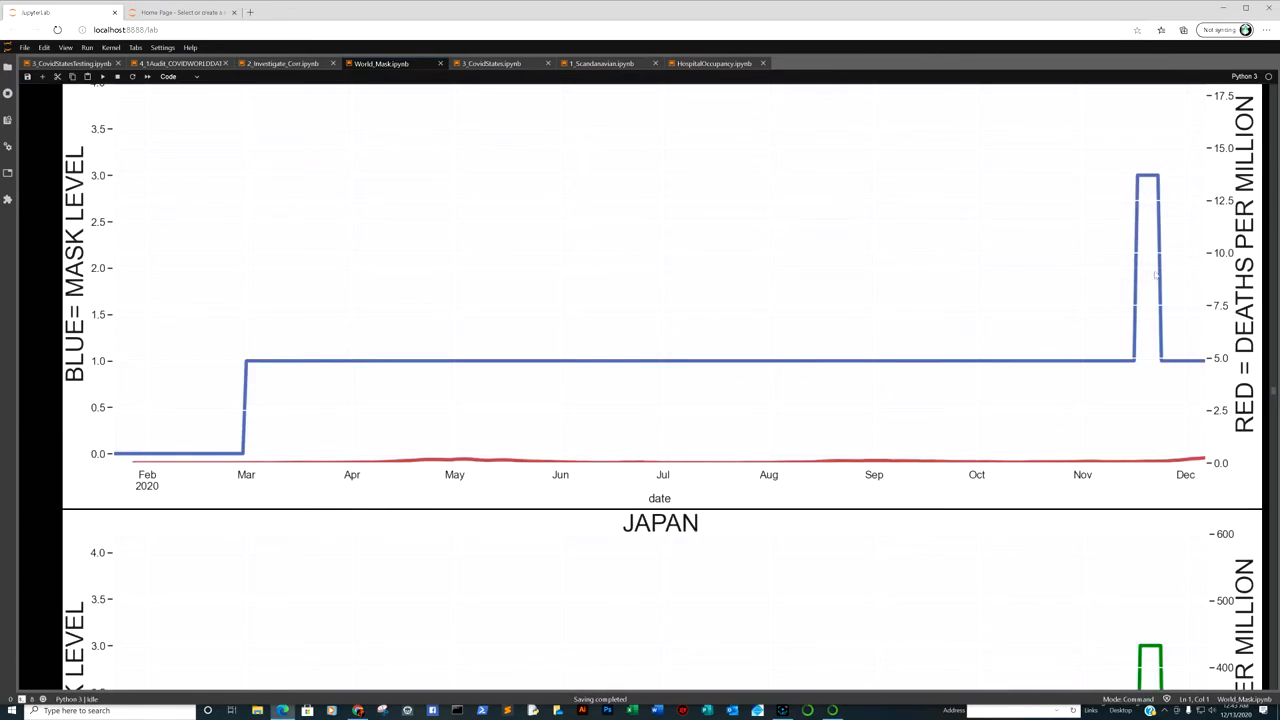
pyautogui.moveTo(1145, 418)
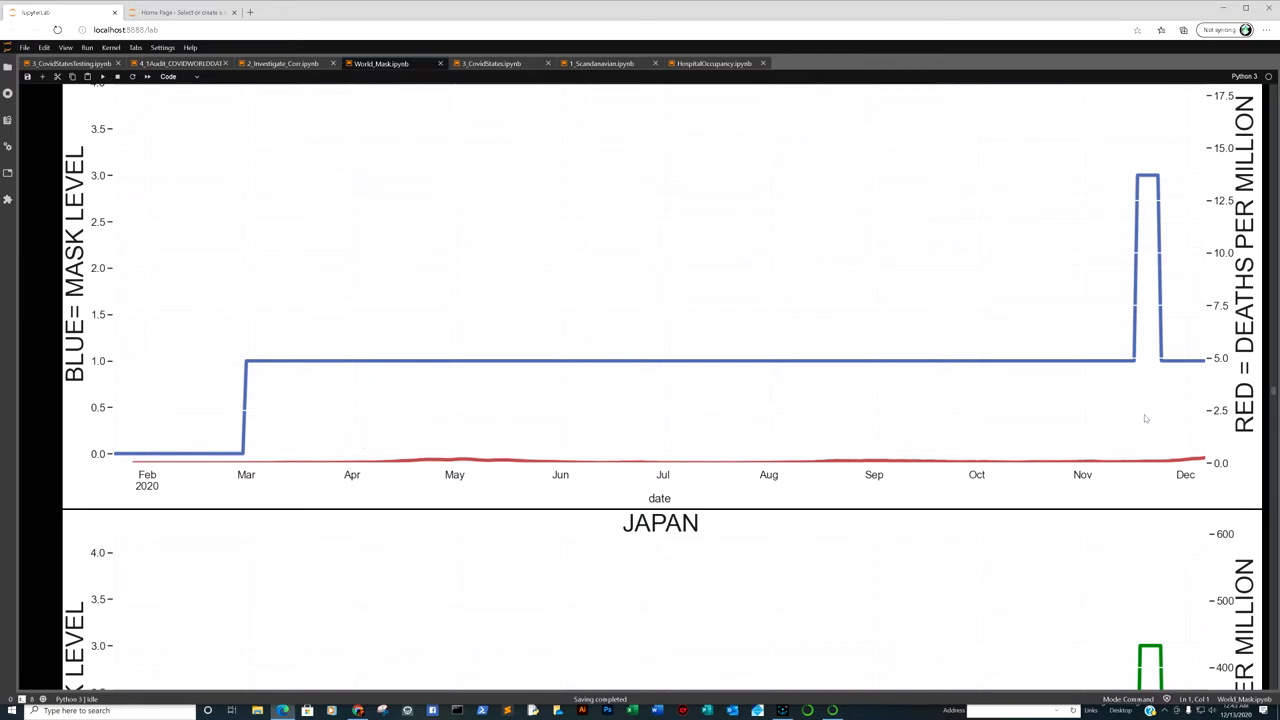
pyautogui.scroll(-3)
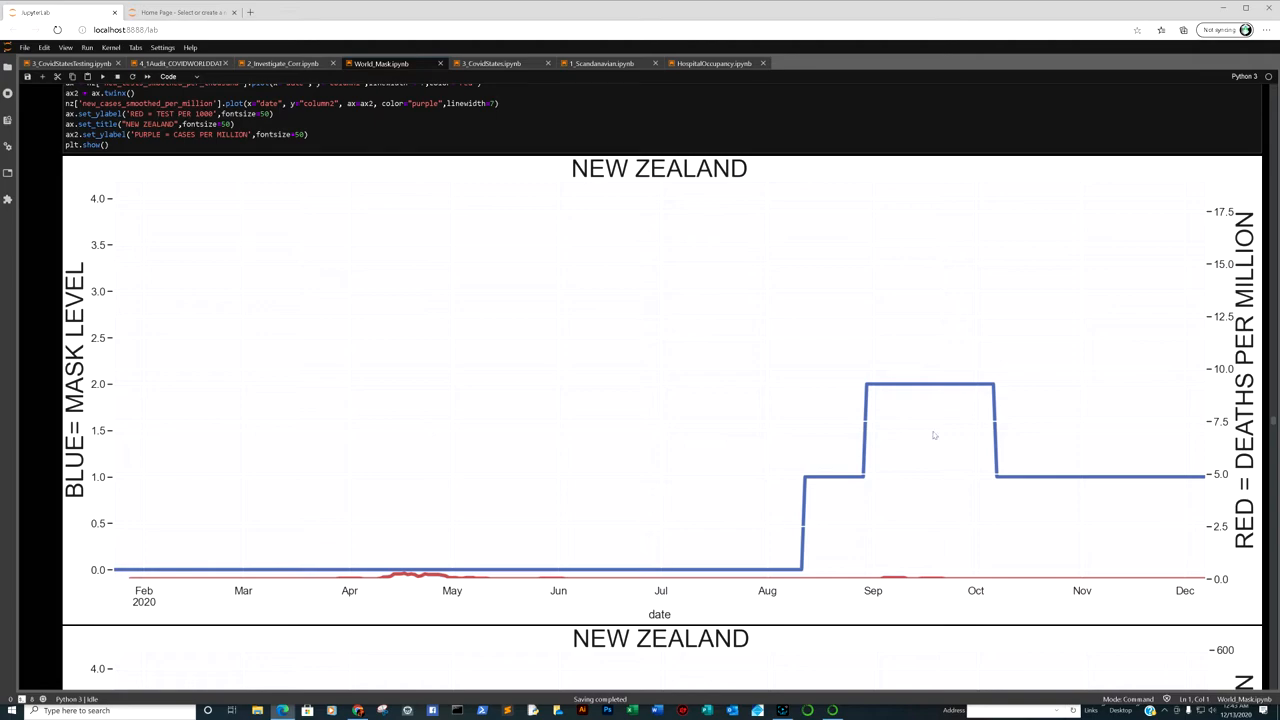
# Step: Scroll through New Zealand's plots to tests per 1000 versus cases per million
pyautogui.scroll(-3)
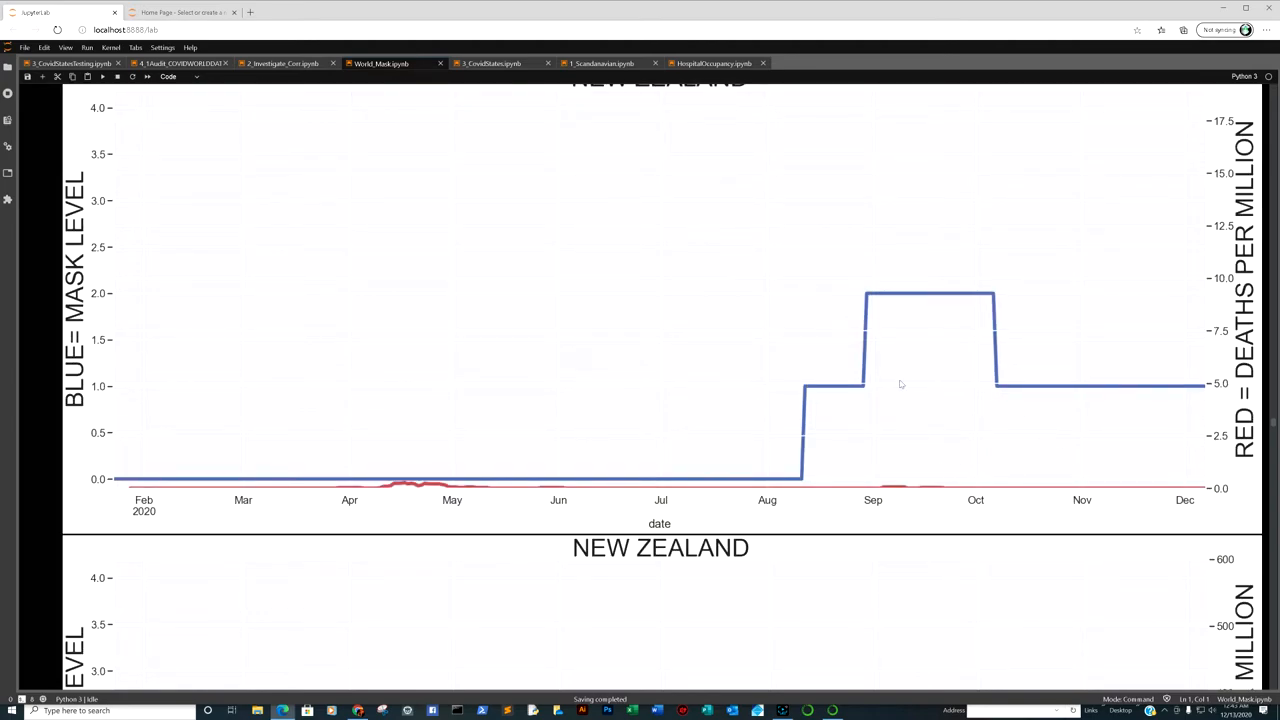
pyautogui.moveTo(871, 325)
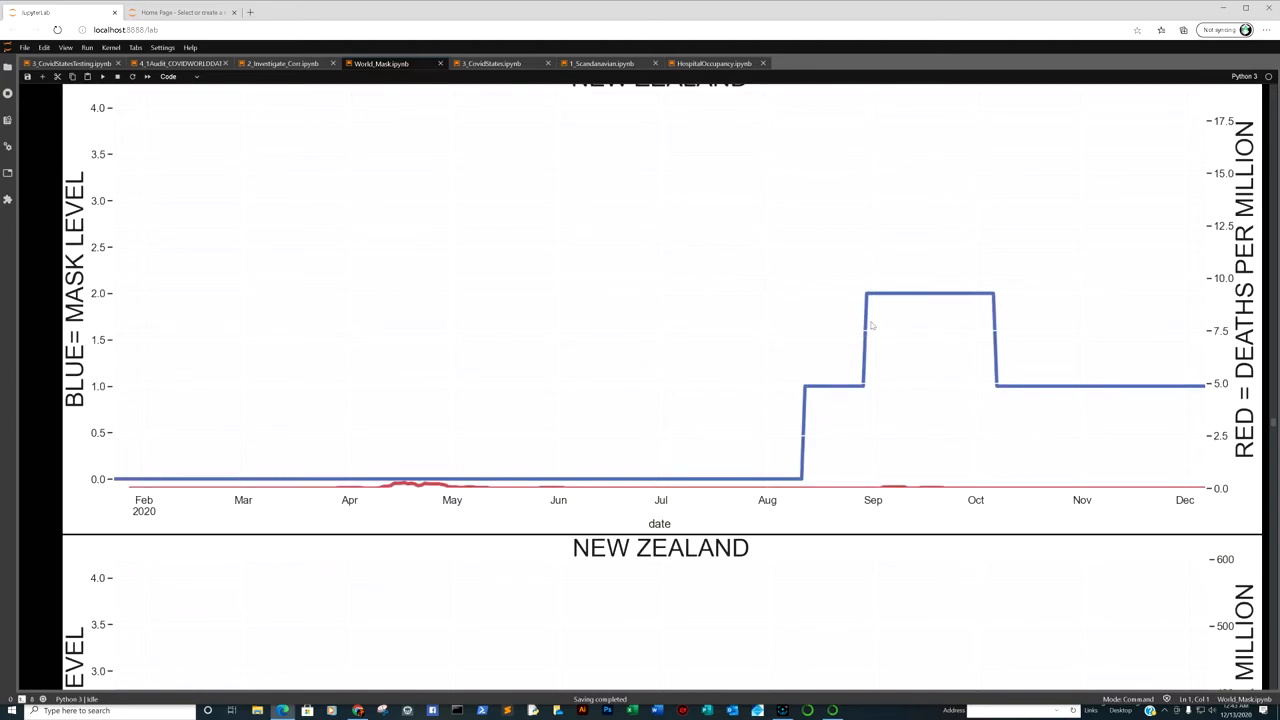
pyautogui.moveTo(968, 413)
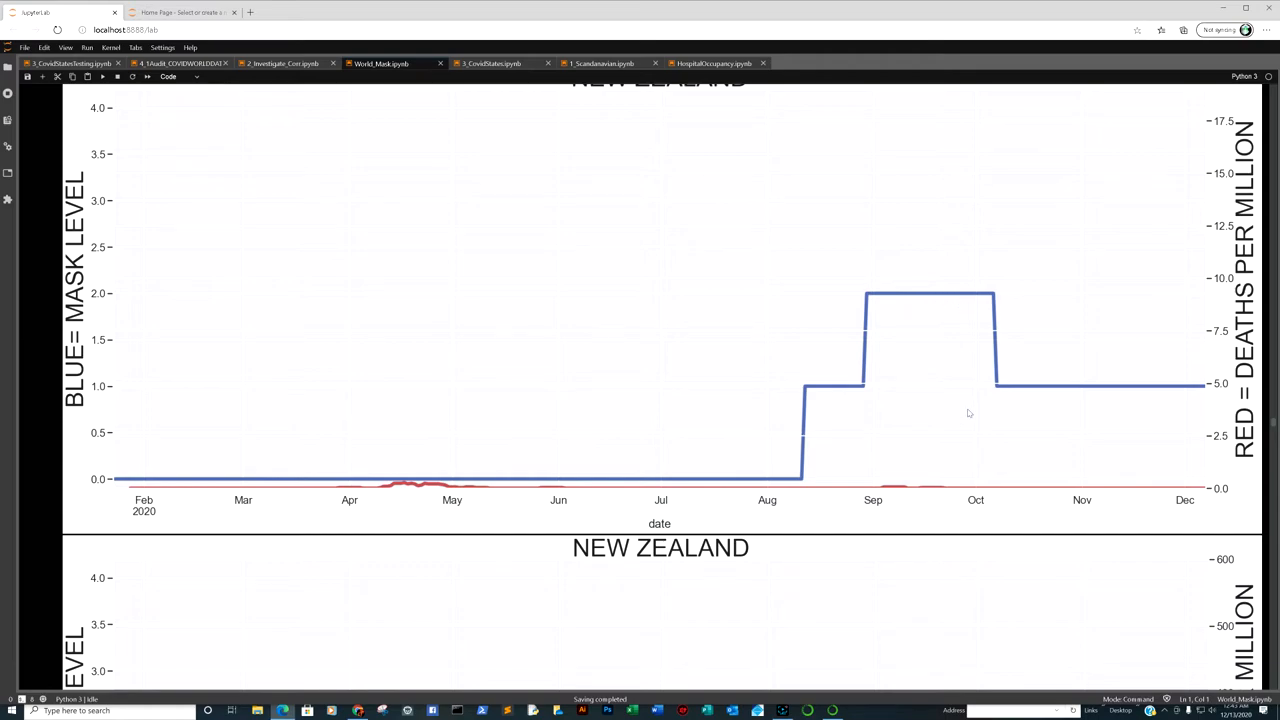
pyautogui.scroll(-3)
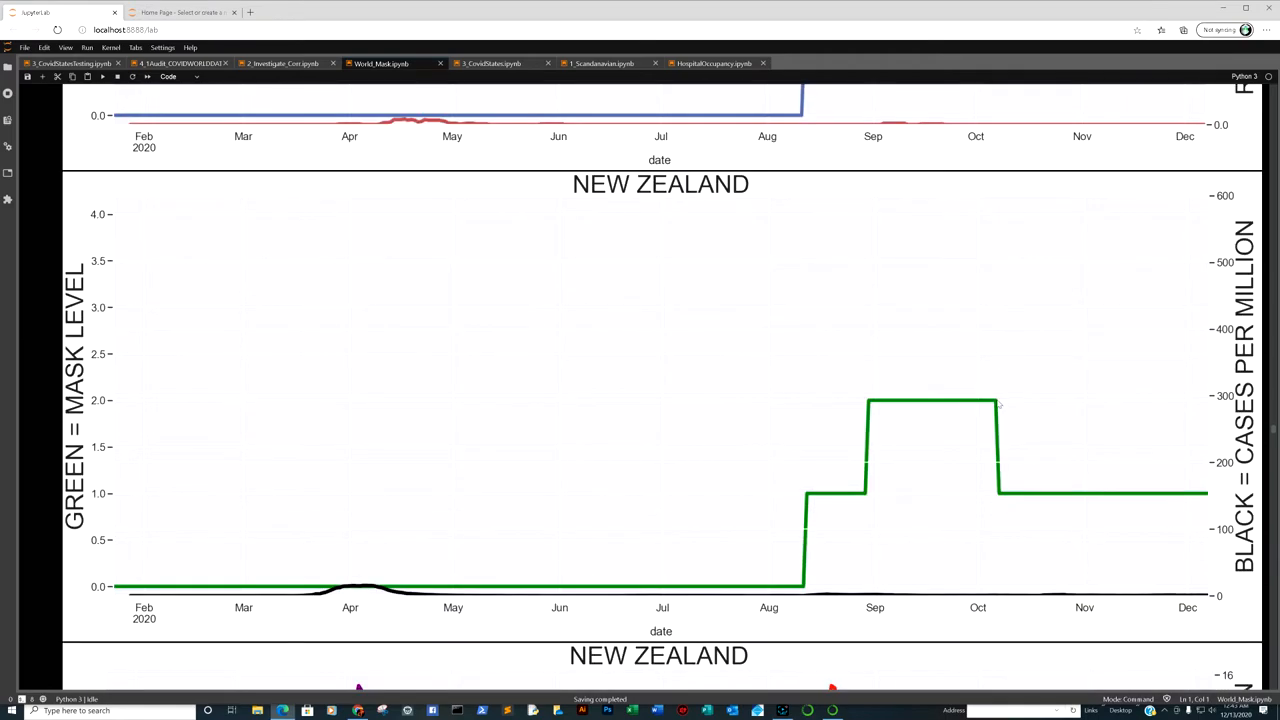
pyautogui.scroll(-3)
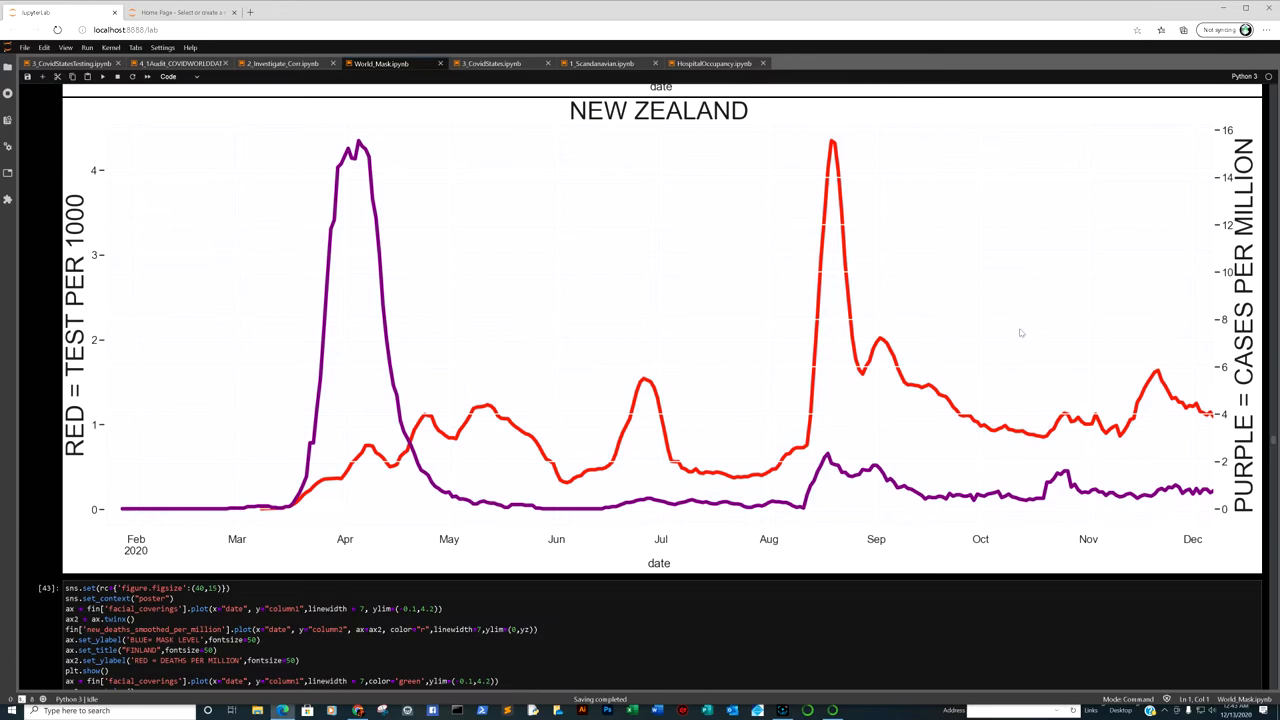
pyautogui.scroll(-3)
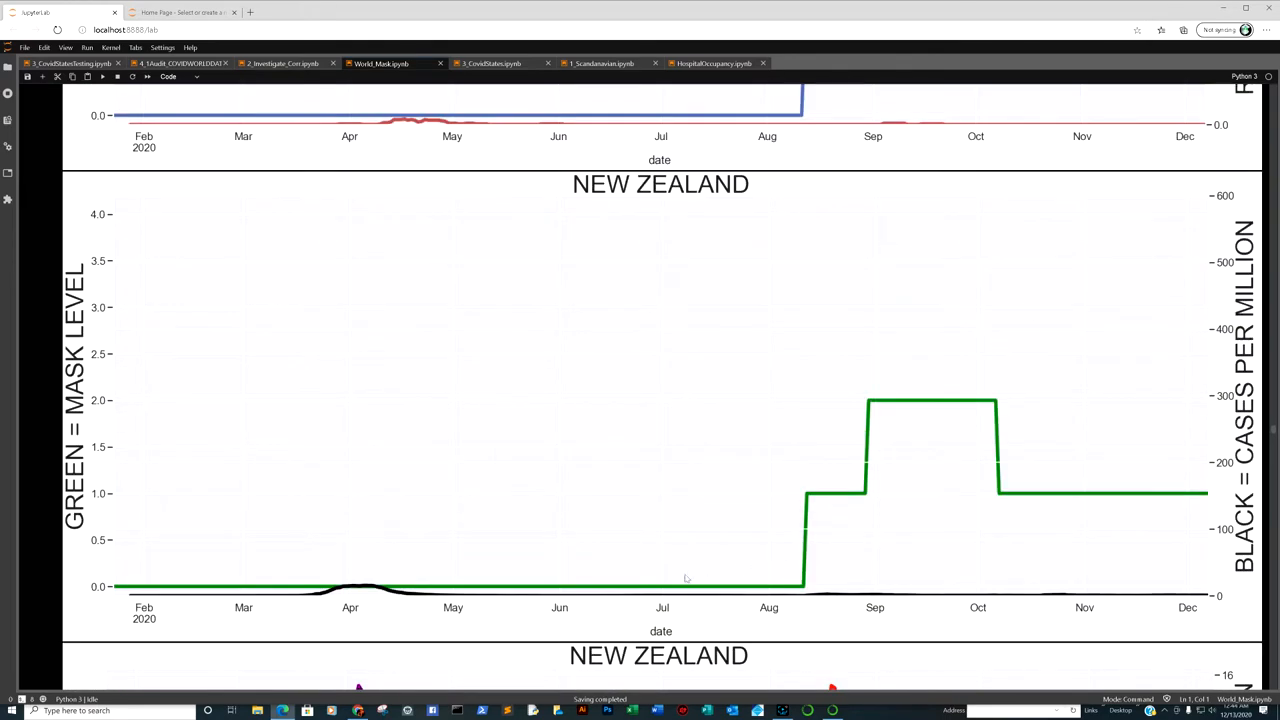
pyautogui.moveTo(316, 512)
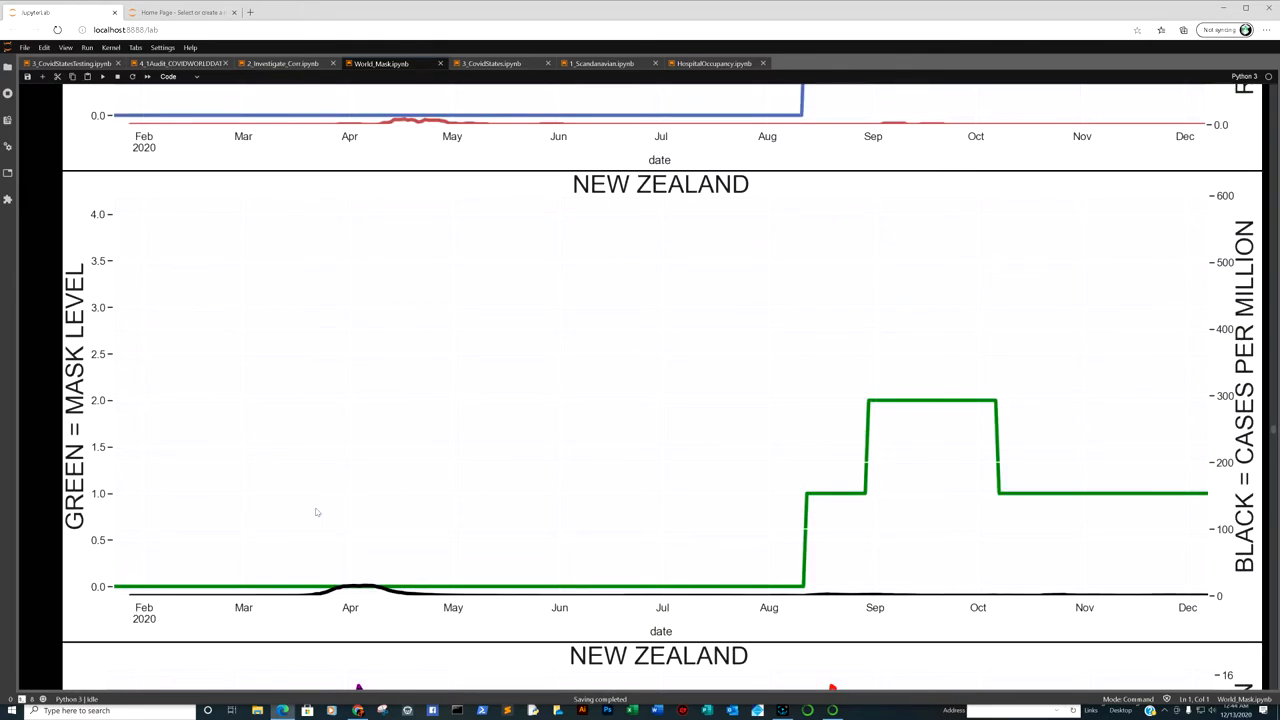
pyautogui.moveTo(204, 467)
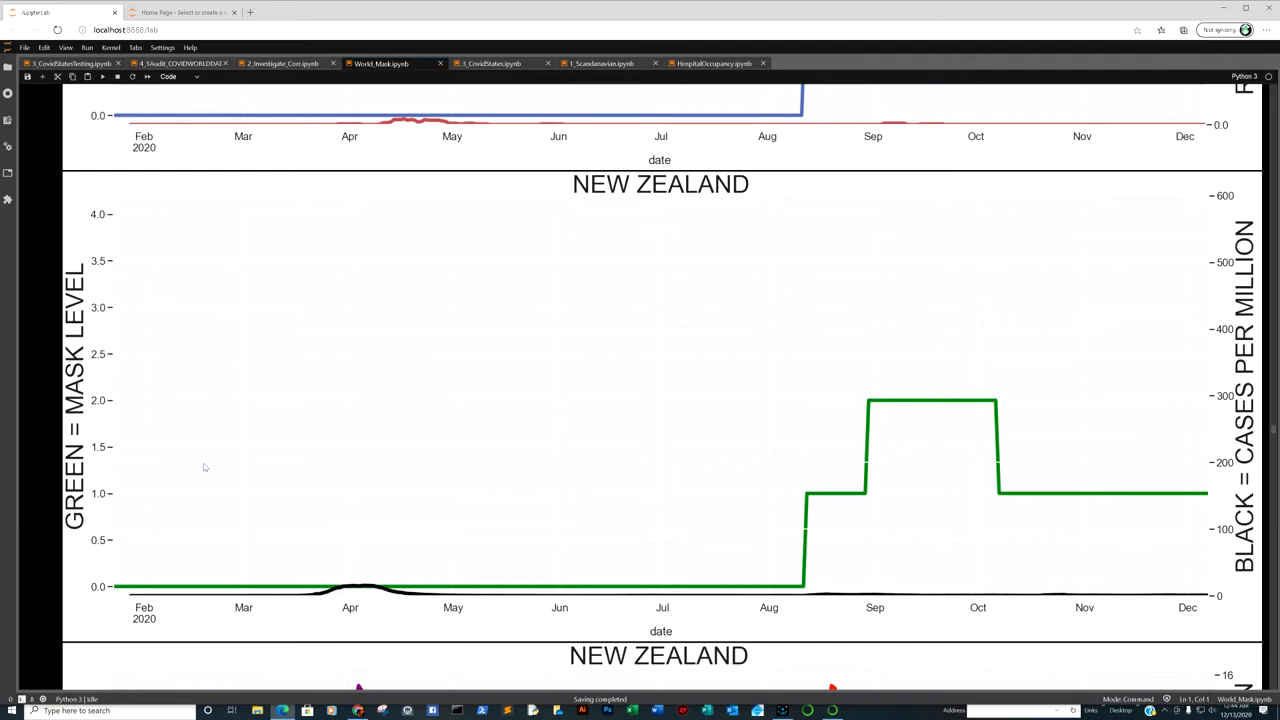
pyautogui.moveTo(1187, 584)
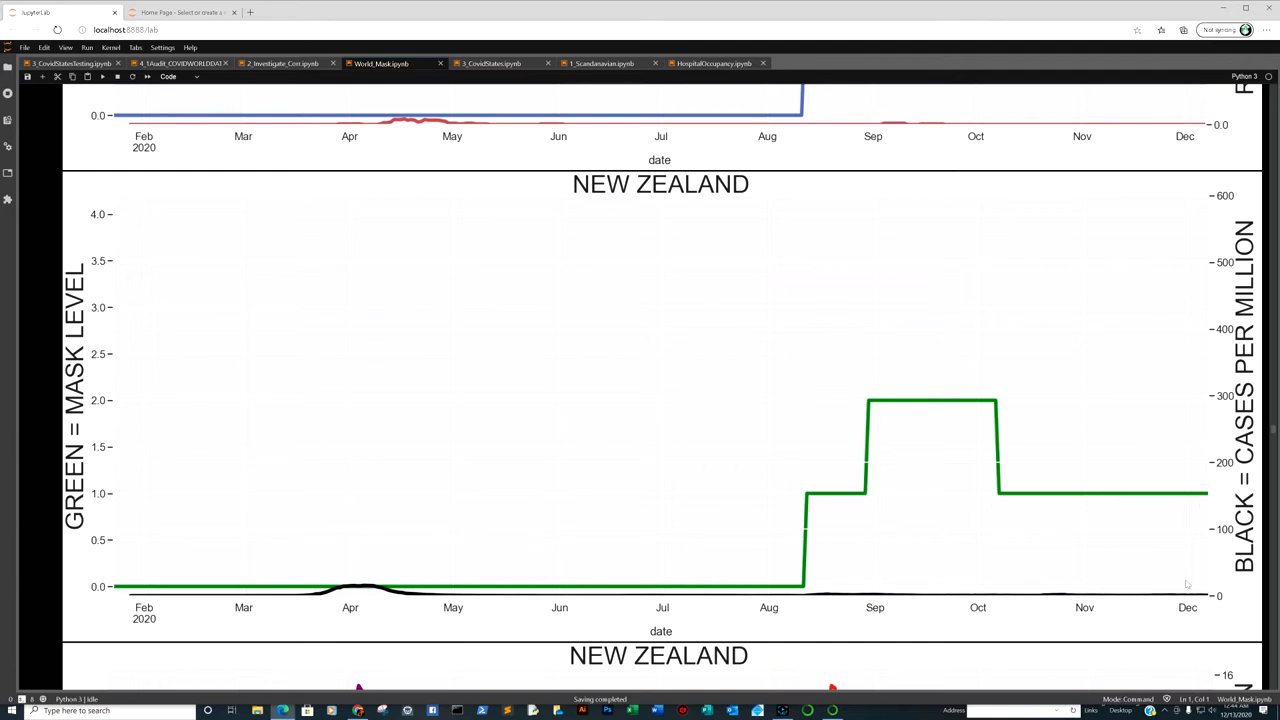
pyautogui.moveTo(1157, 591)
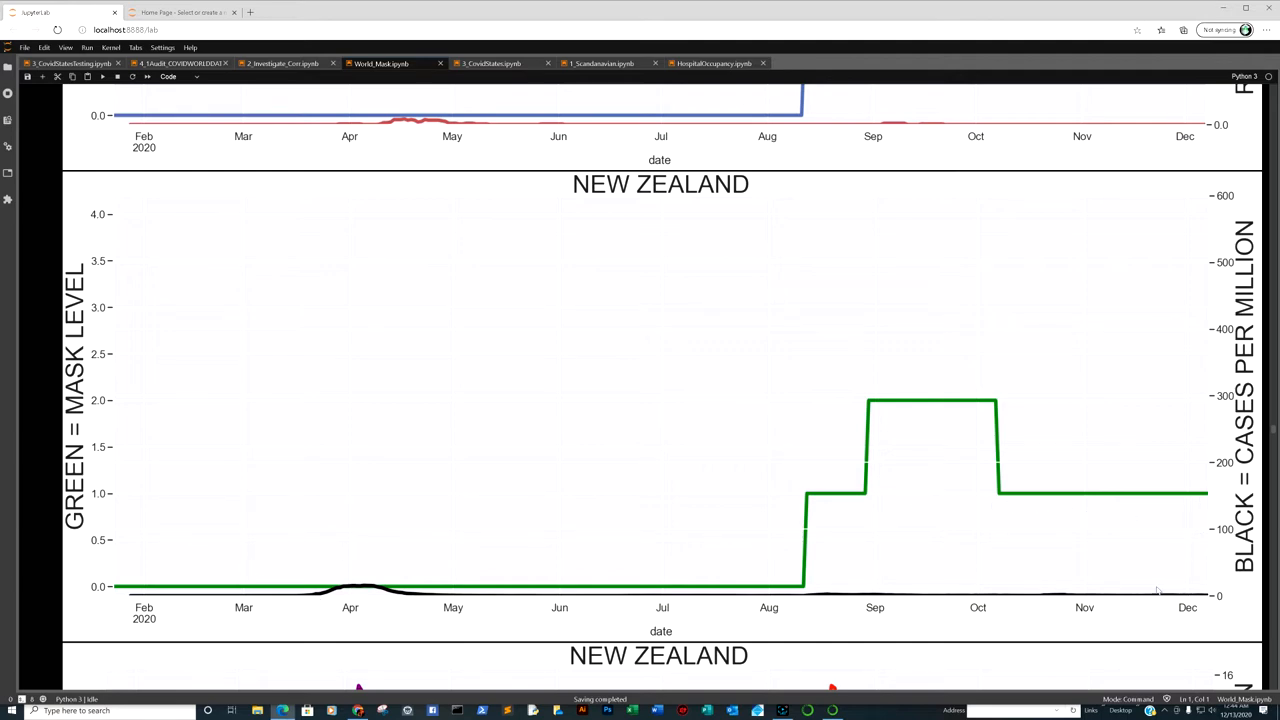
pyautogui.moveTo(954, 548)
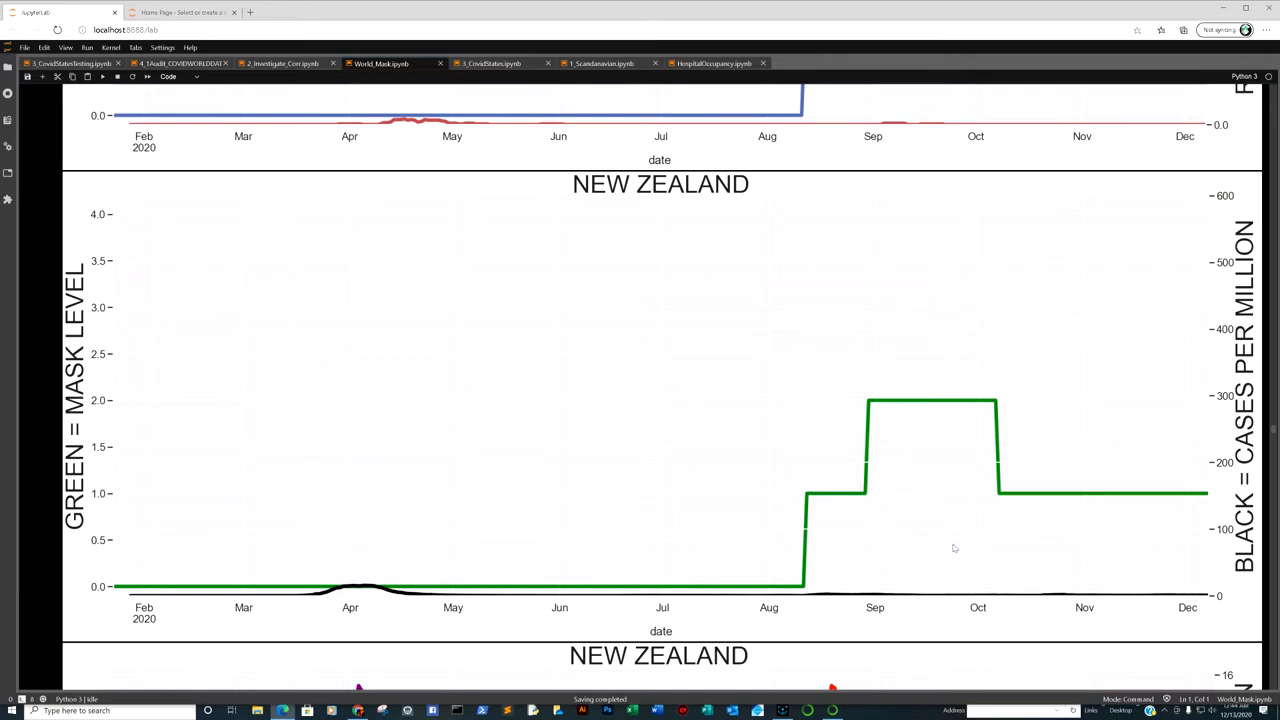
pyautogui.moveTo(988, 532)
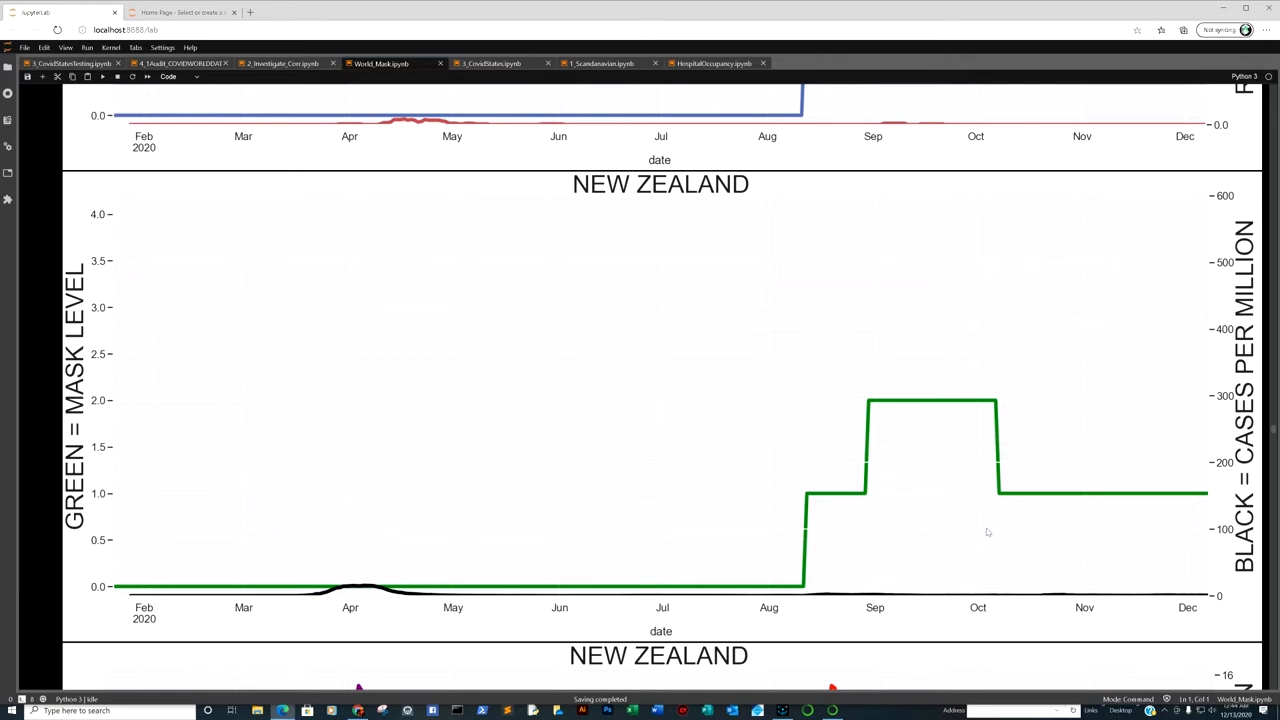
pyautogui.scroll(-3)
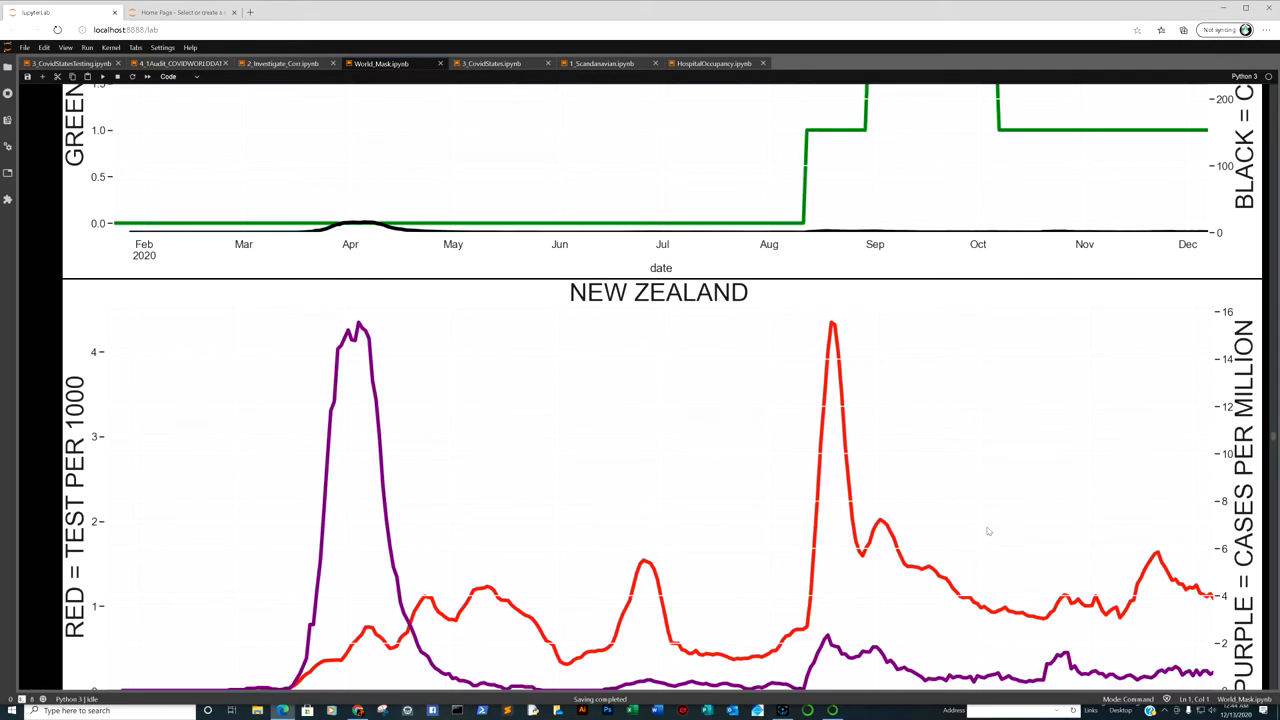
pyautogui.scroll(-3)
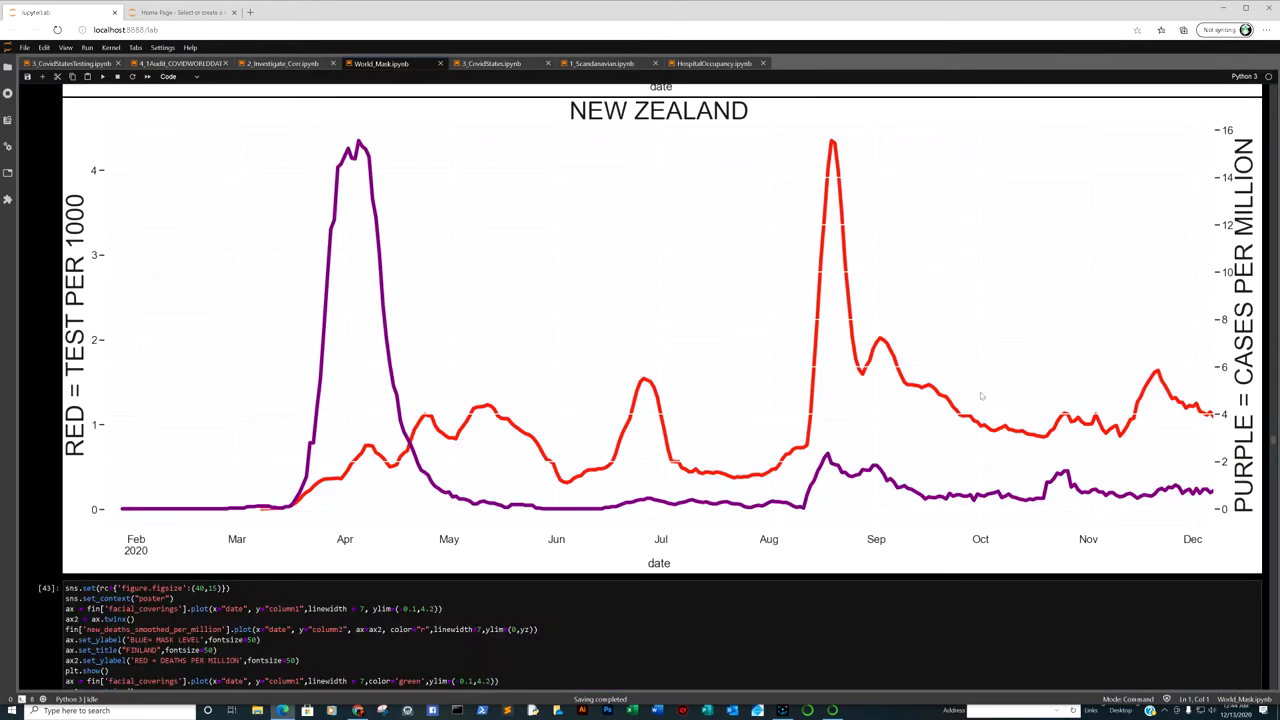
pyautogui.moveTo(126, 472)
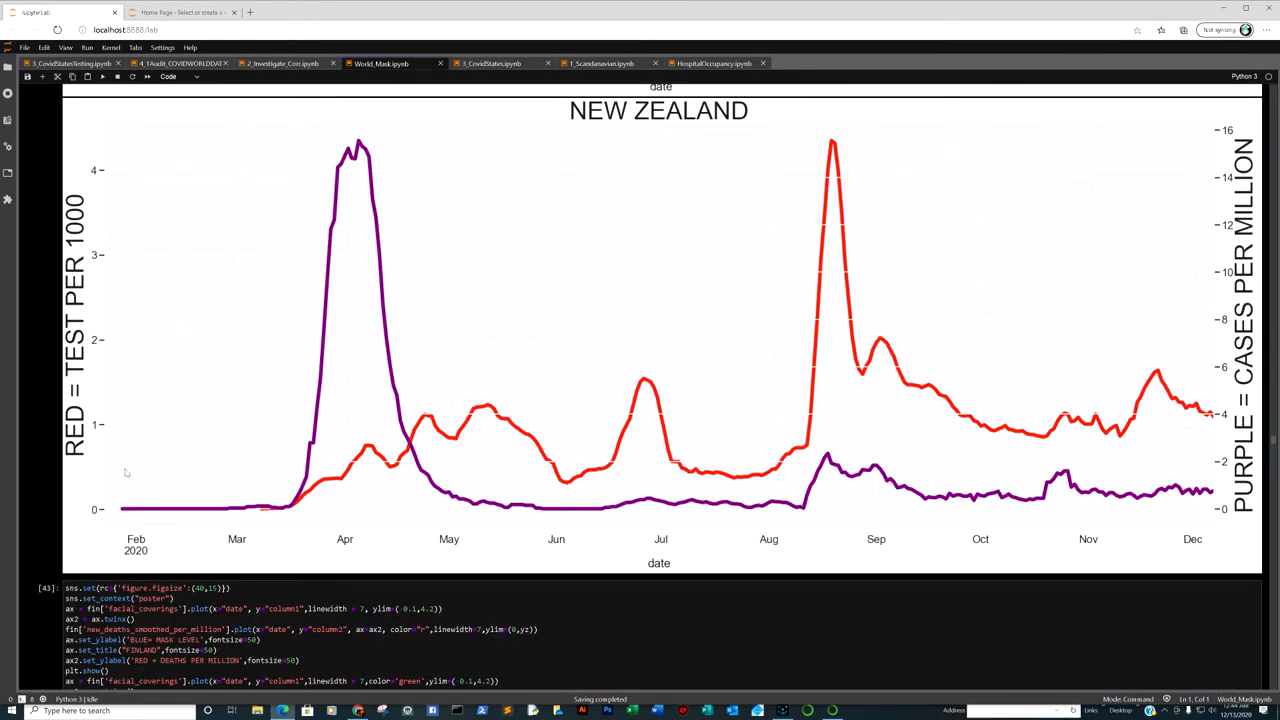
pyautogui.moveTo(225, 394)
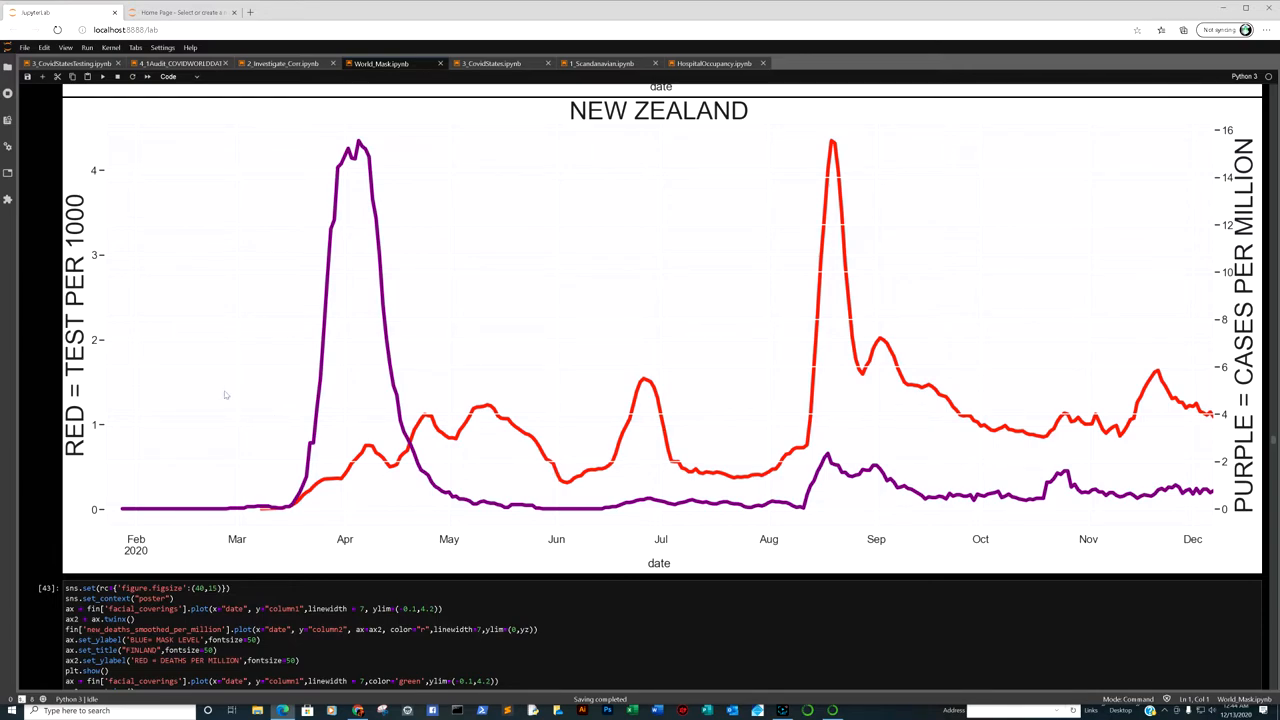
pyautogui.moveTo(688, 482)
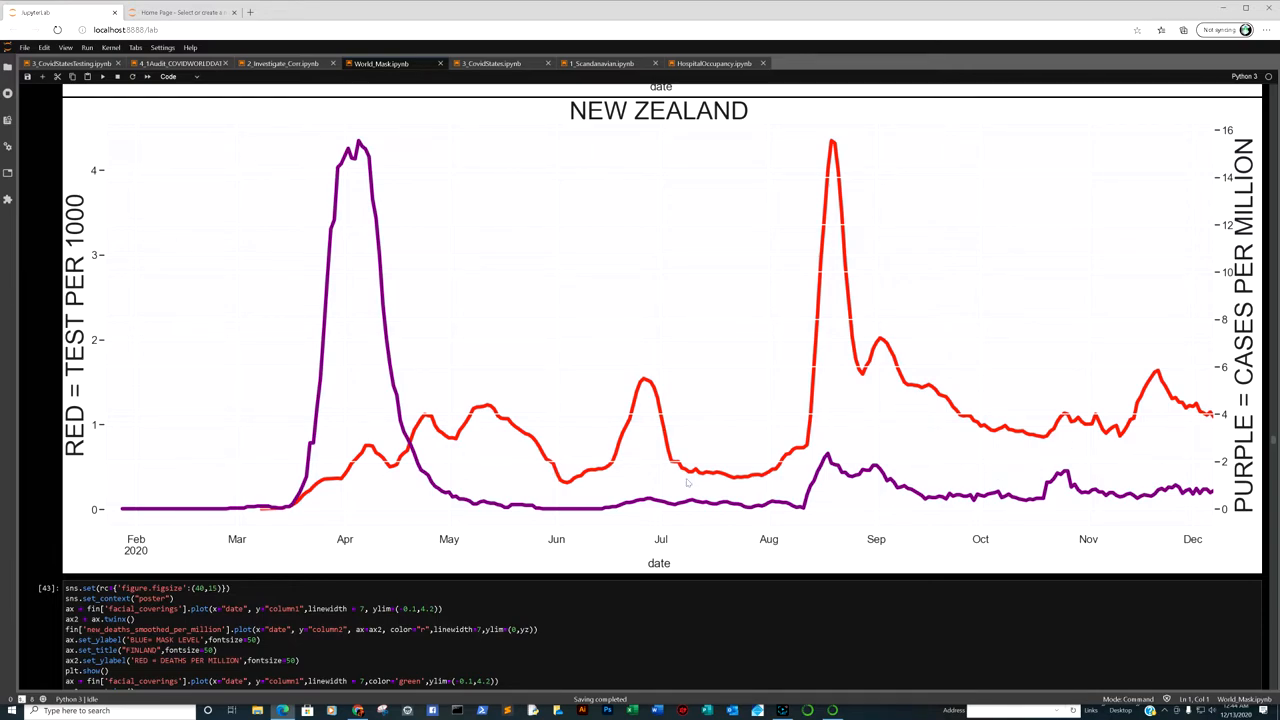
pyautogui.moveTo(830, 436)
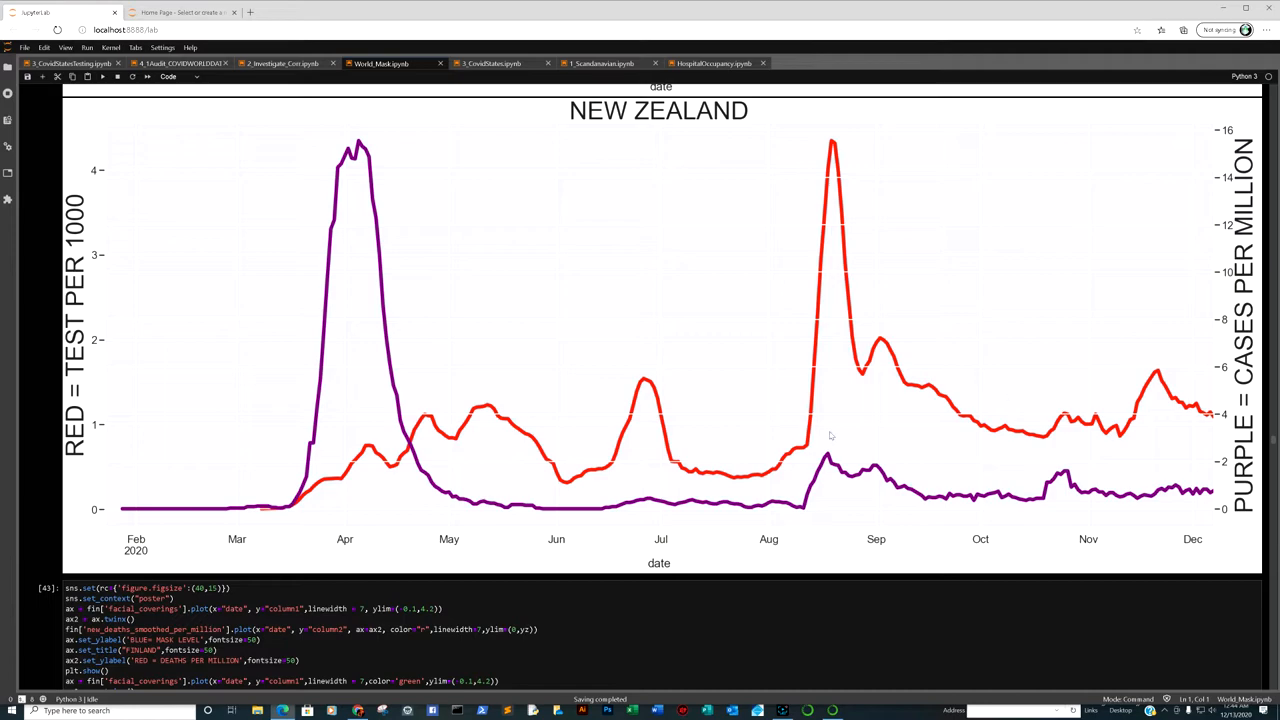
pyautogui.scroll(-3)
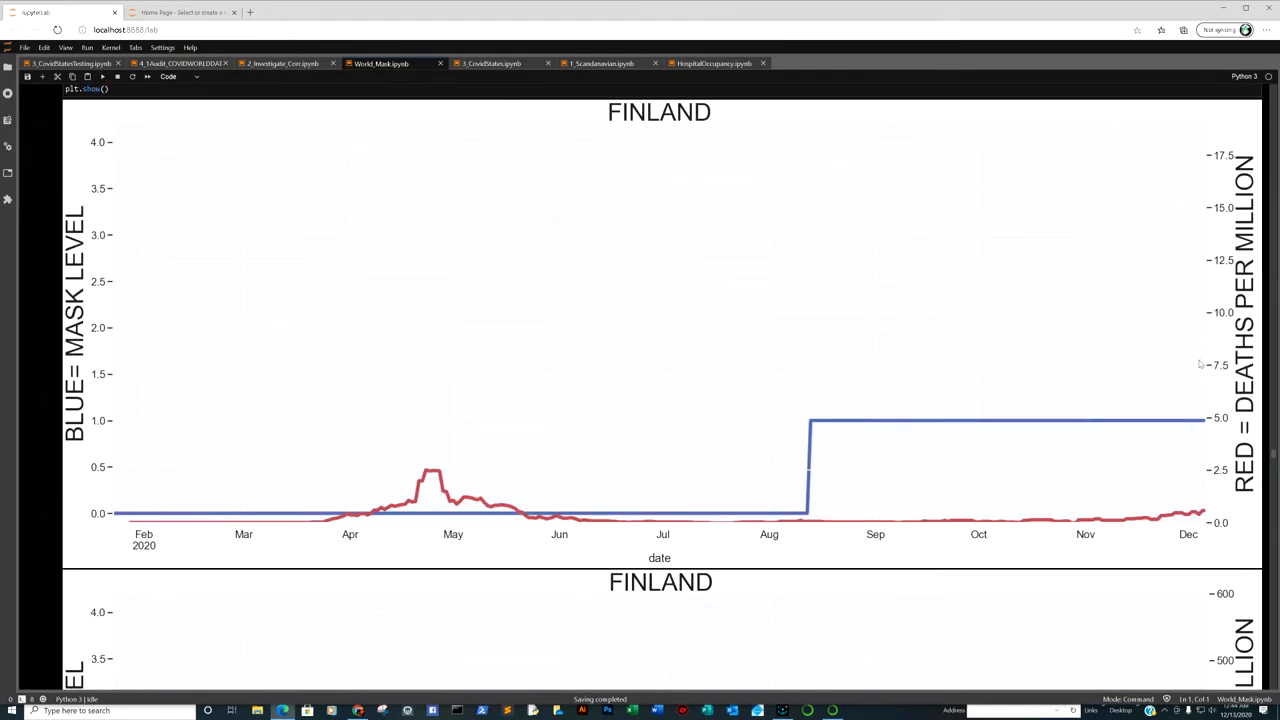
# Step: Scroll to Finland's red tests per 1000 versus purple cases per million plot
pyautogui.scroll(3)
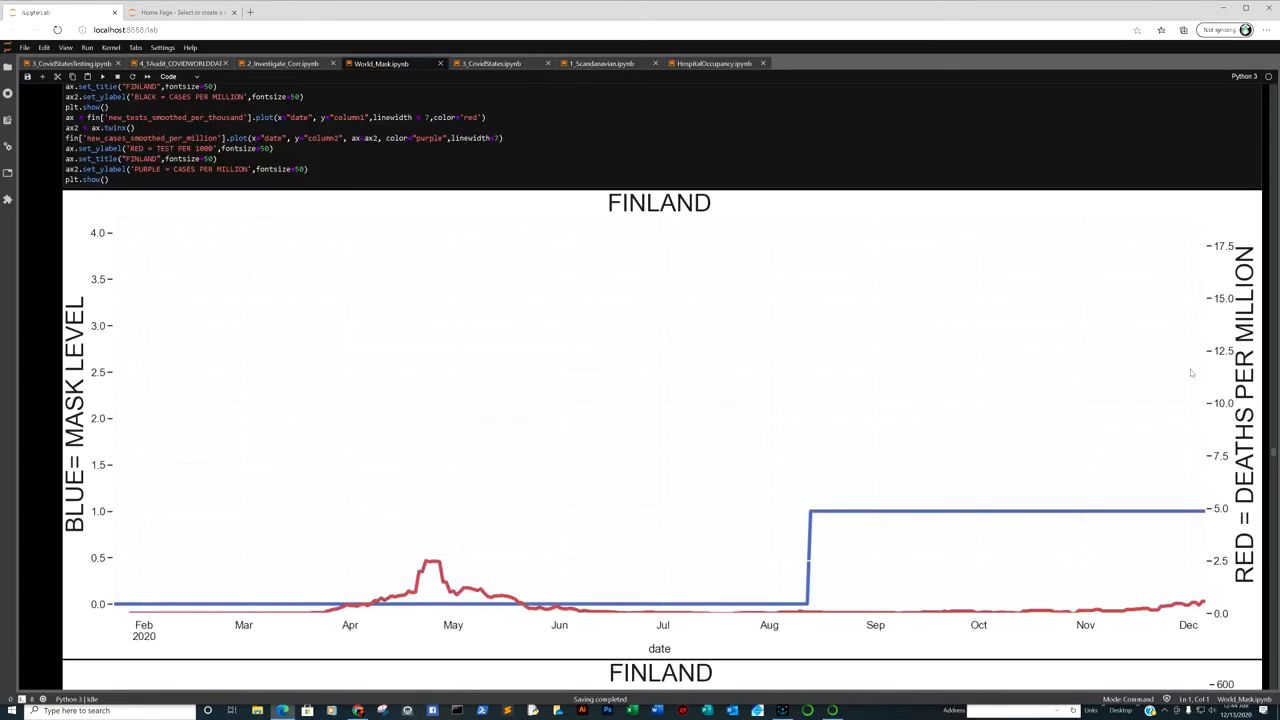
pyautogui.scroll(-3)
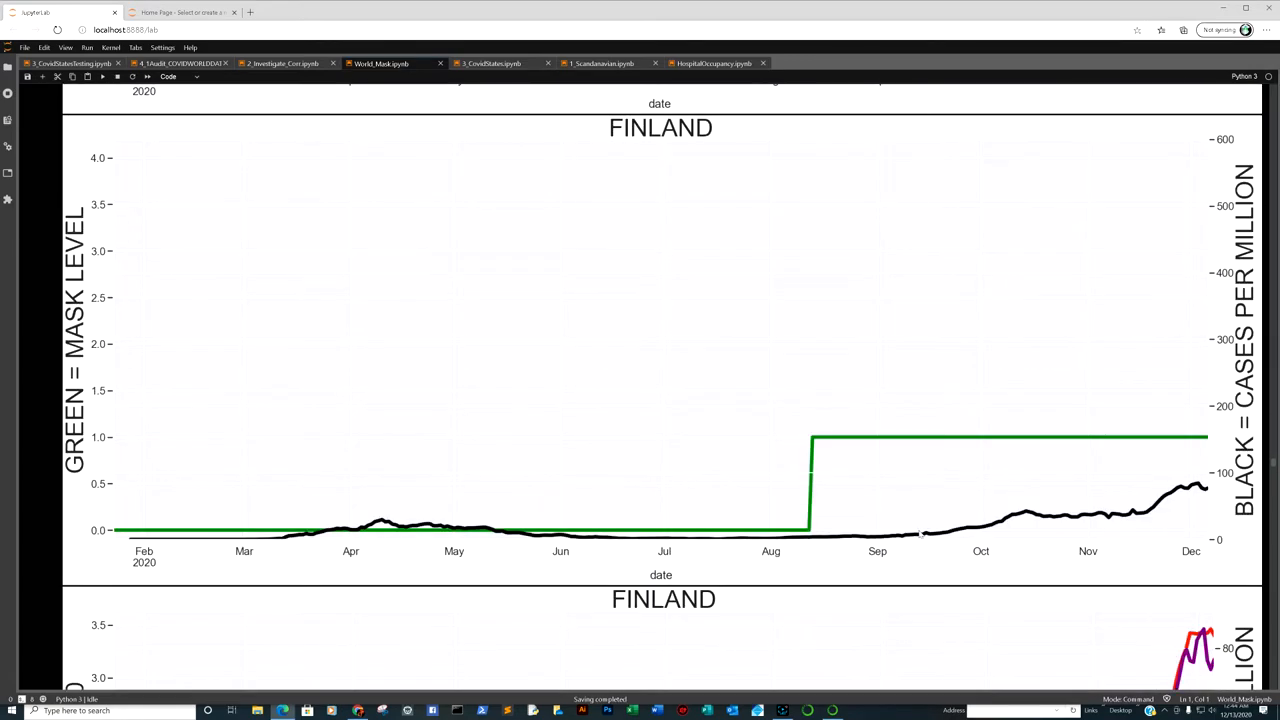
pyautogui.scroll(-3)
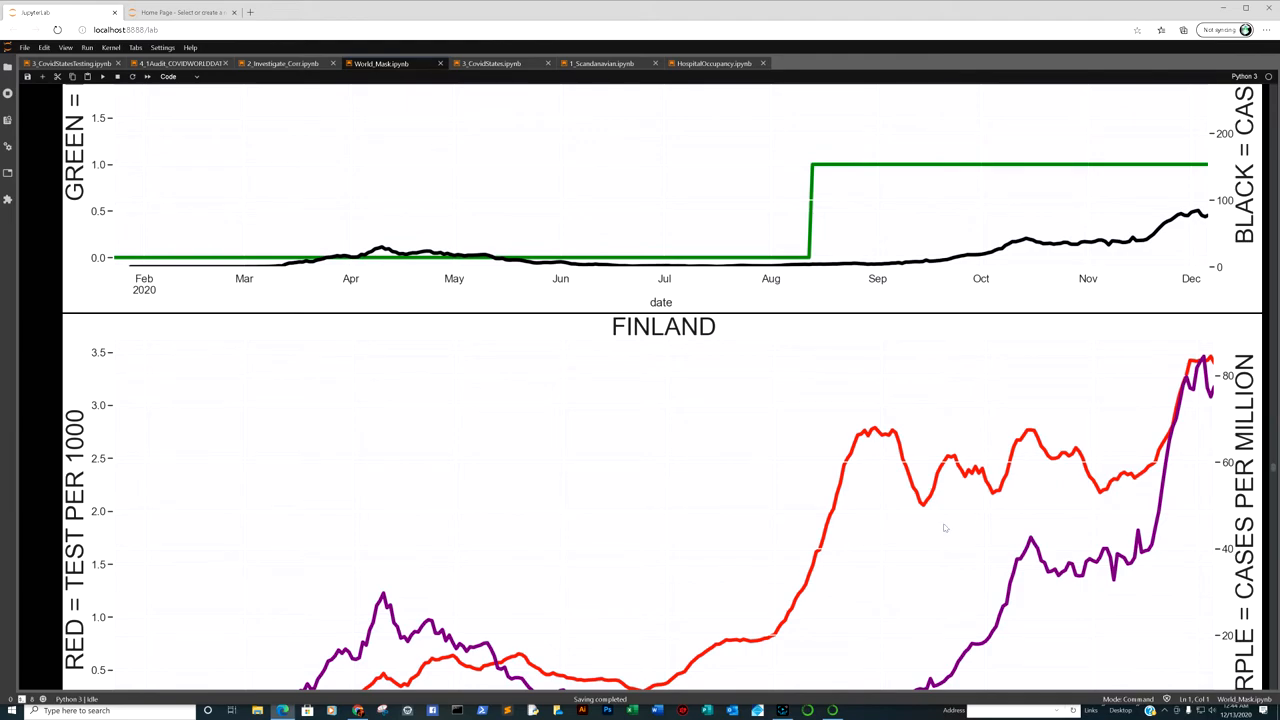
pyautogui.scroll(-3)
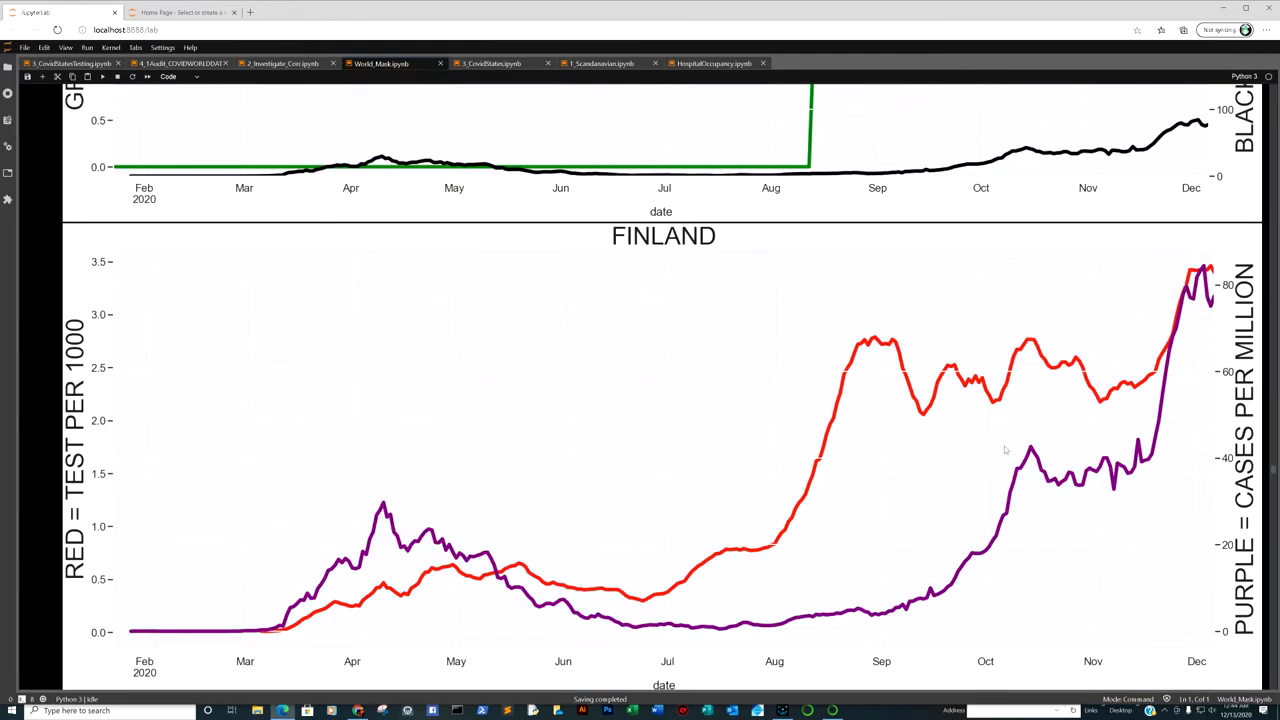
pyautogui.moveTo(1207, 328)
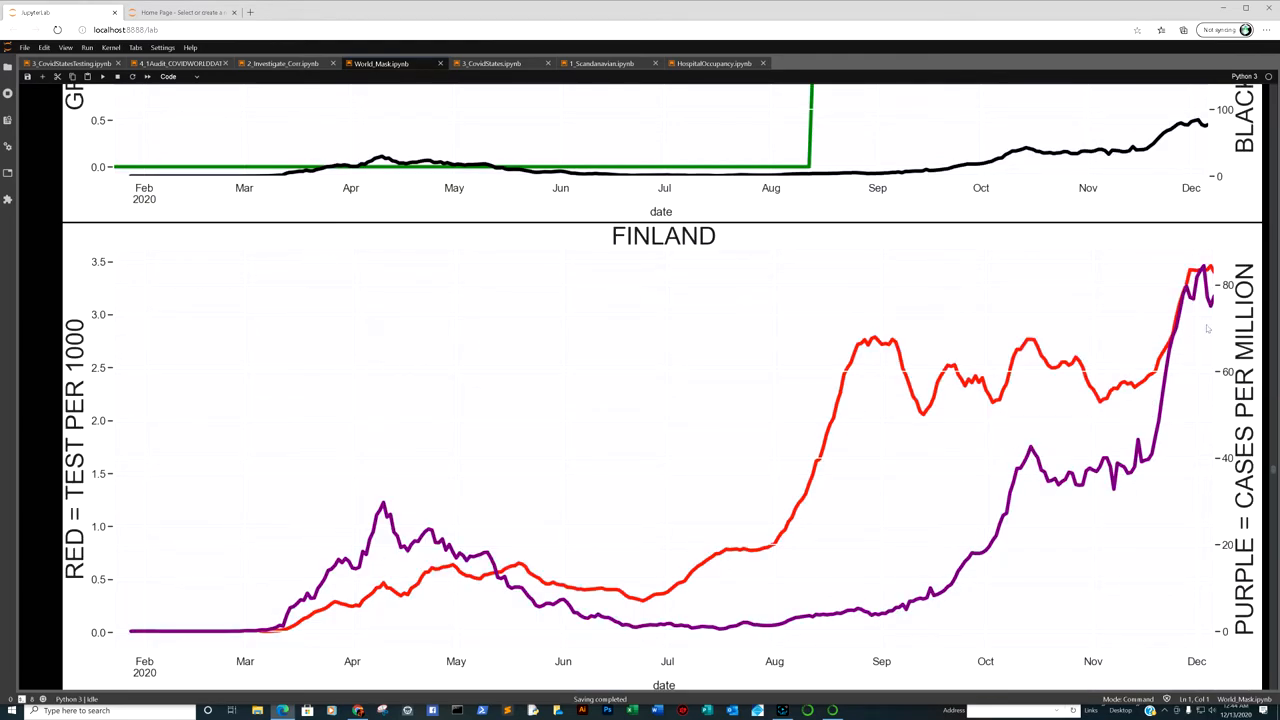
pyautogui.moveTo(1133, 374)
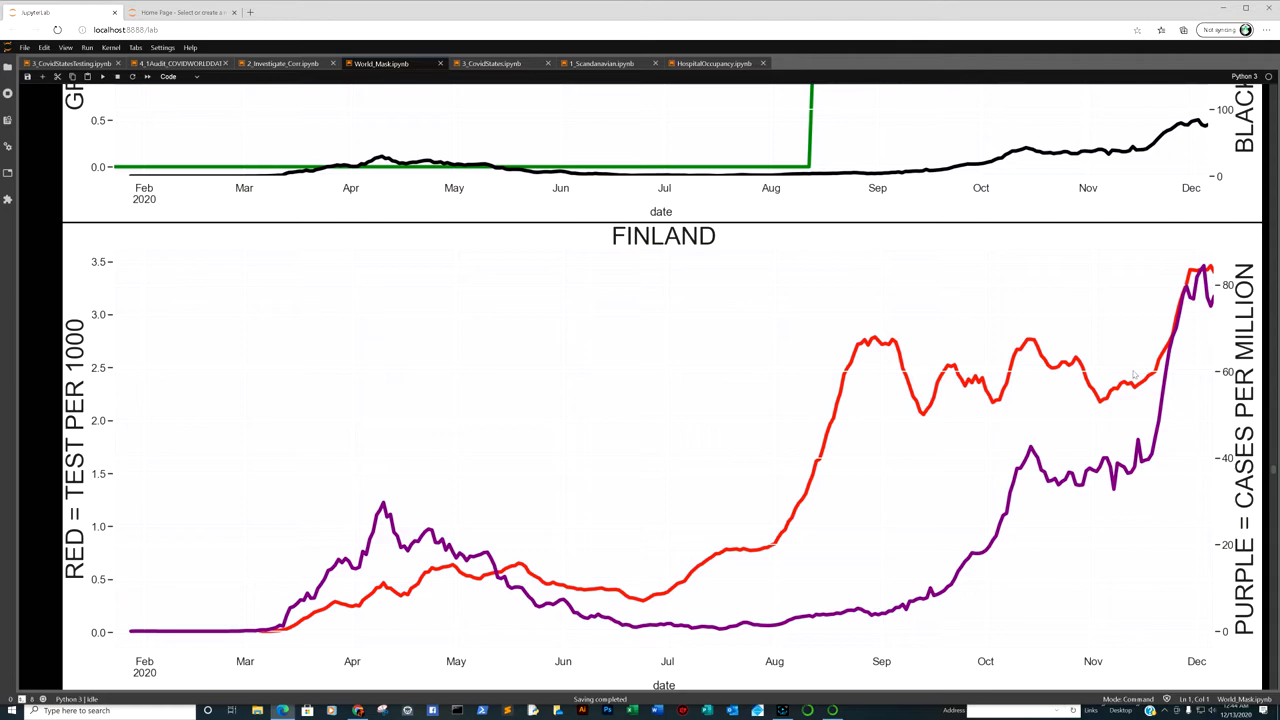
pyautogui.scroll(-3)
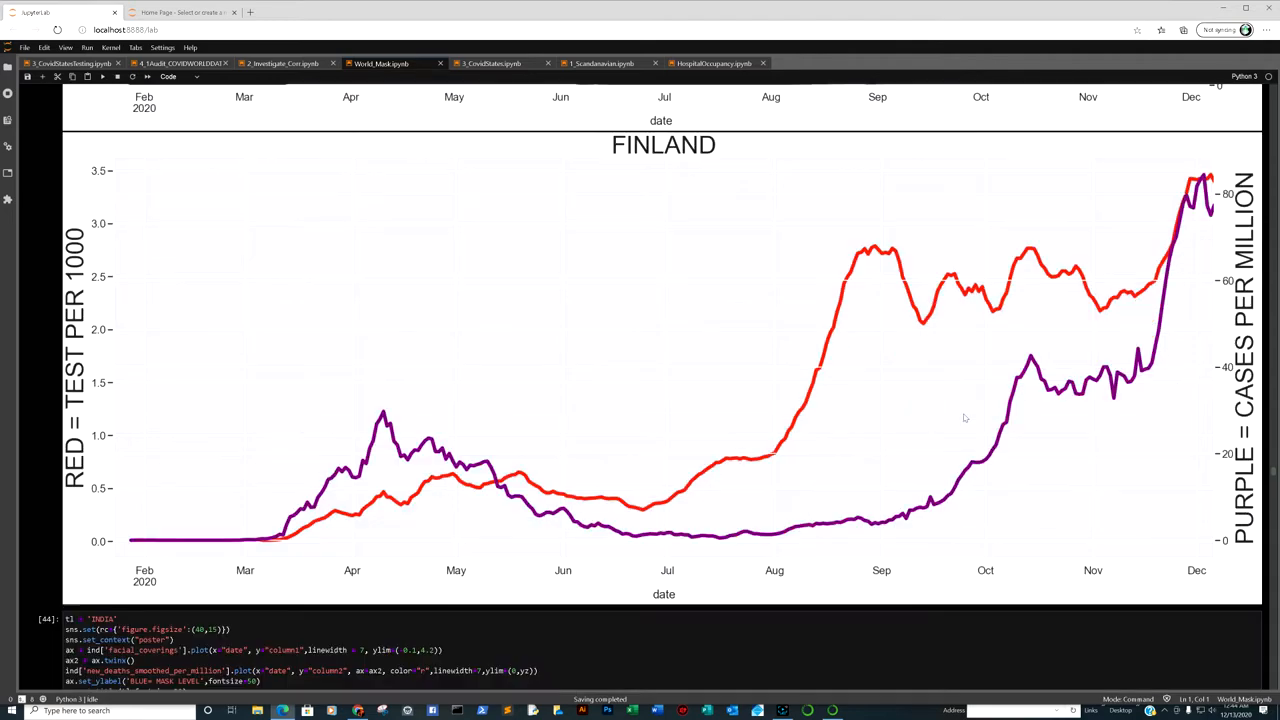
# Step: Scroll India's mask level vs deaths and cases plots down to tests per 1000 vs cases
pyautogui.scroll(-3)
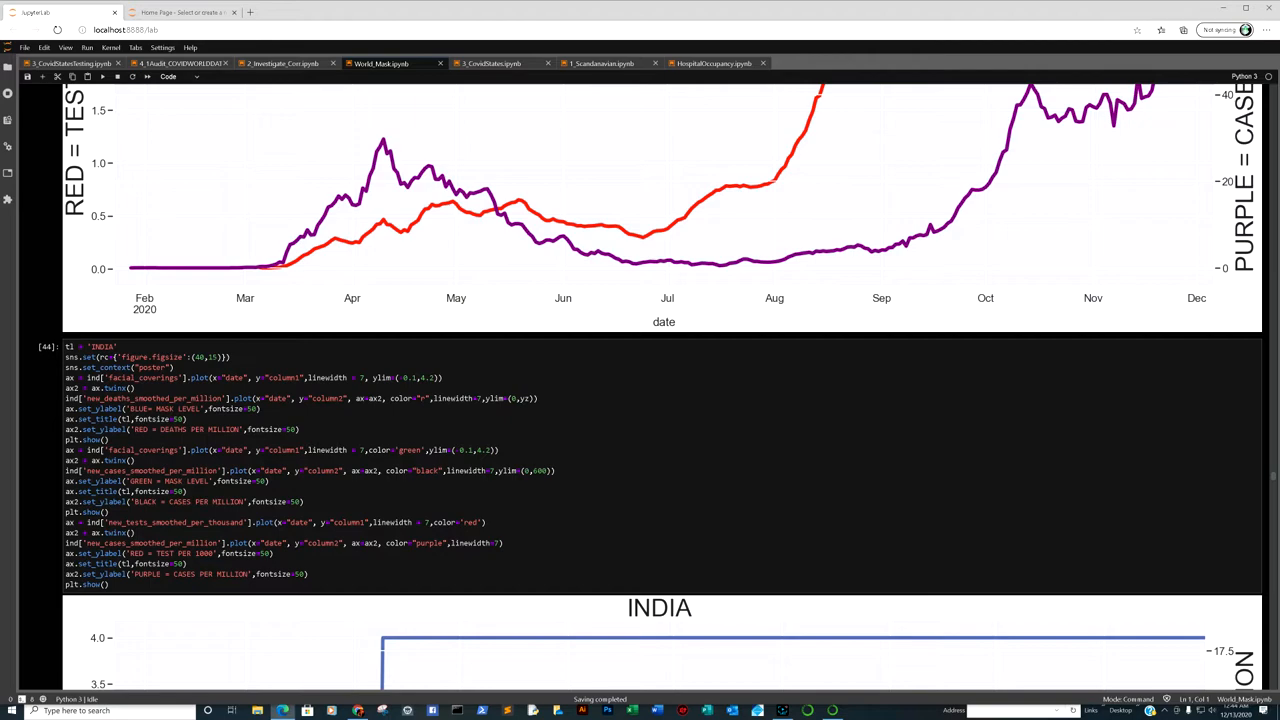
pyautogui.scroll(-3)
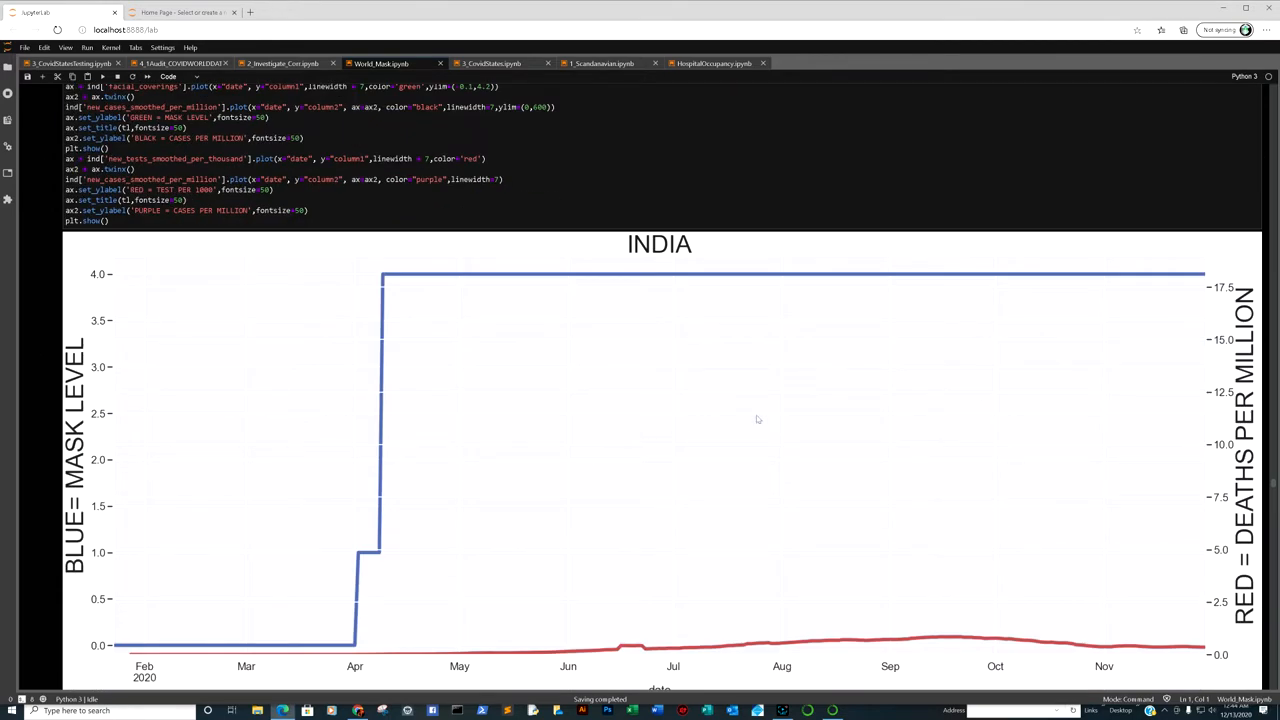
pyautogui.moveTo(975, 334)
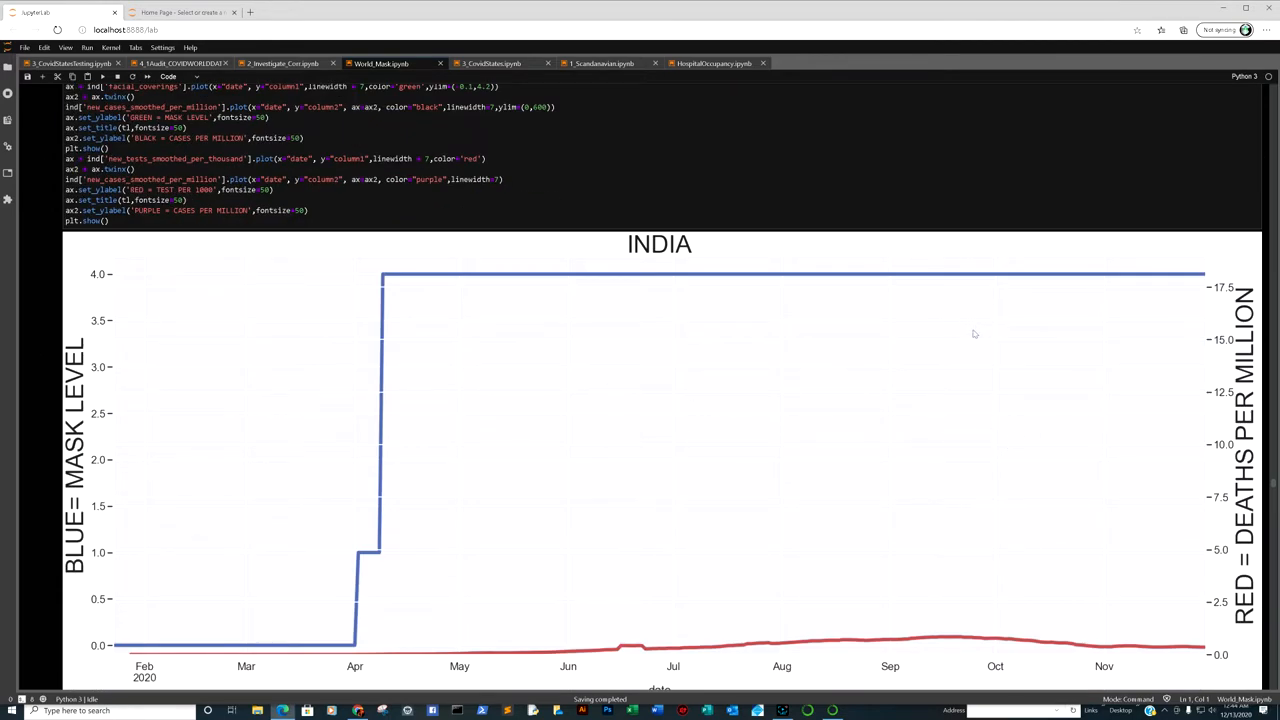
pyautogui.scroll(-3)
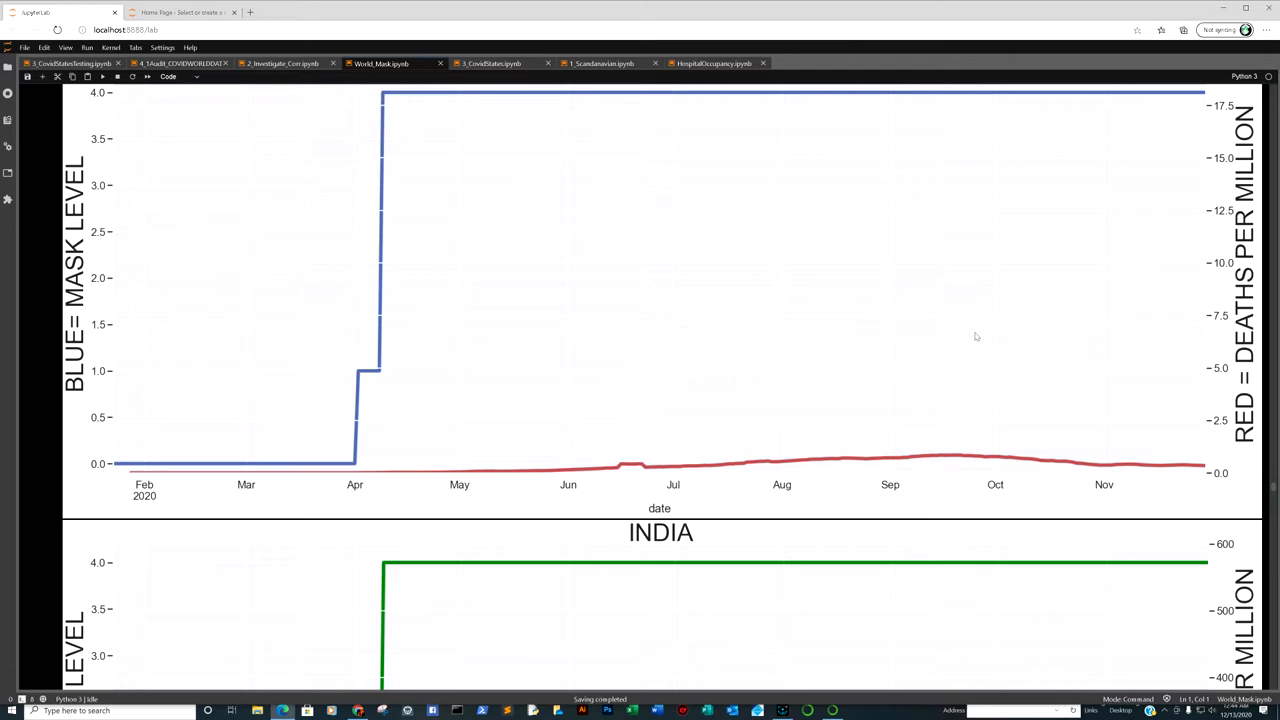
pyautogui.moveTo(982, 329)
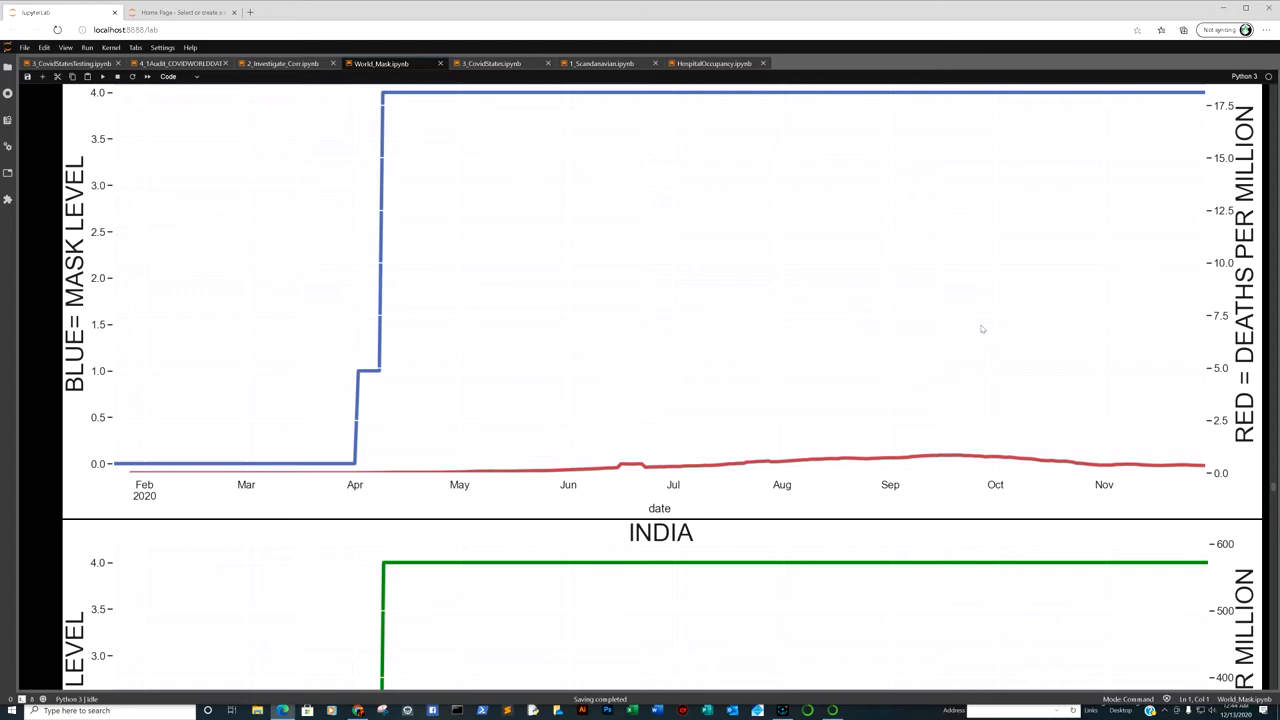
pyautogui.scroll(-3)
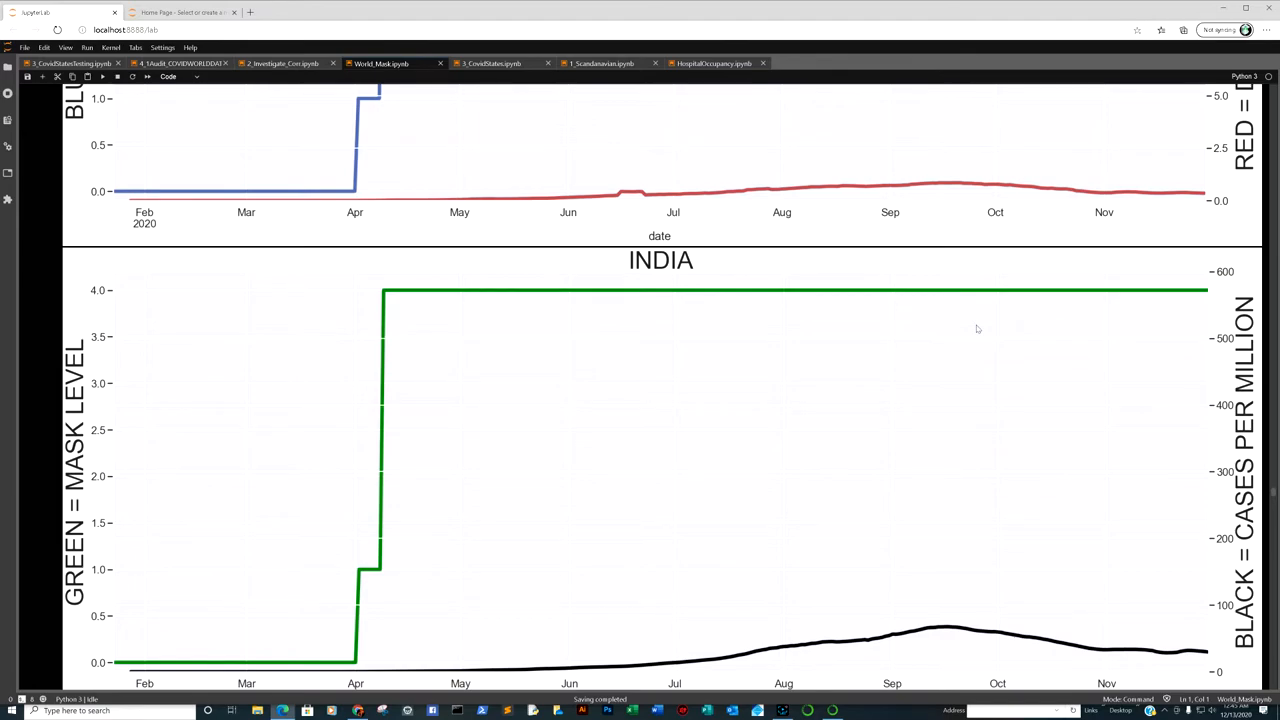
pyautogui.moveTo(1046, 318)
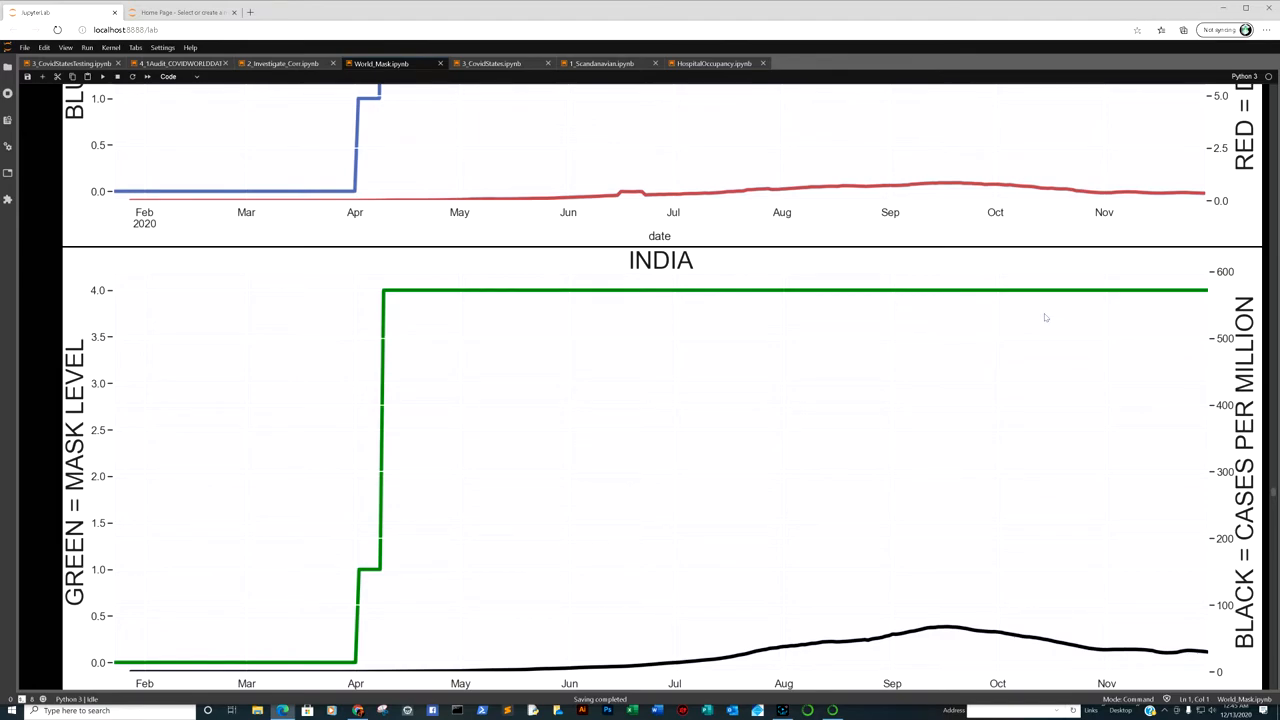
pyautogui.scroll(-3)
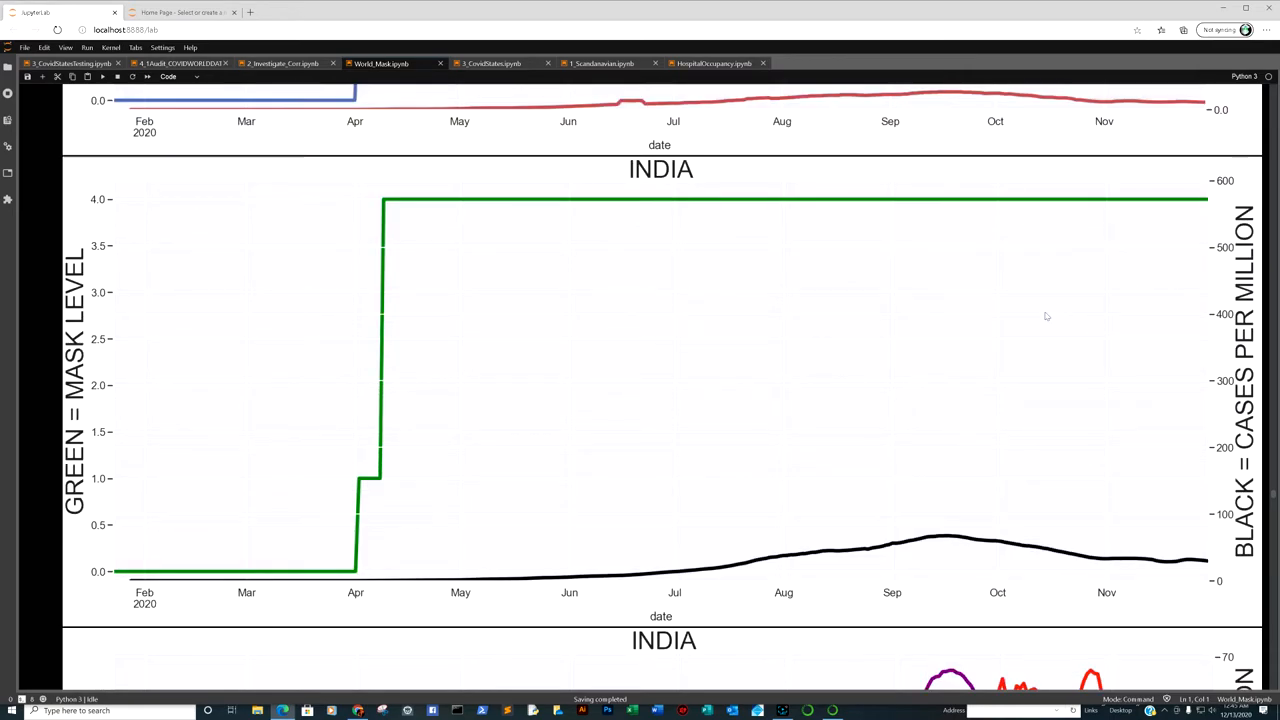
pyautogui.moveTo(1010, 343)
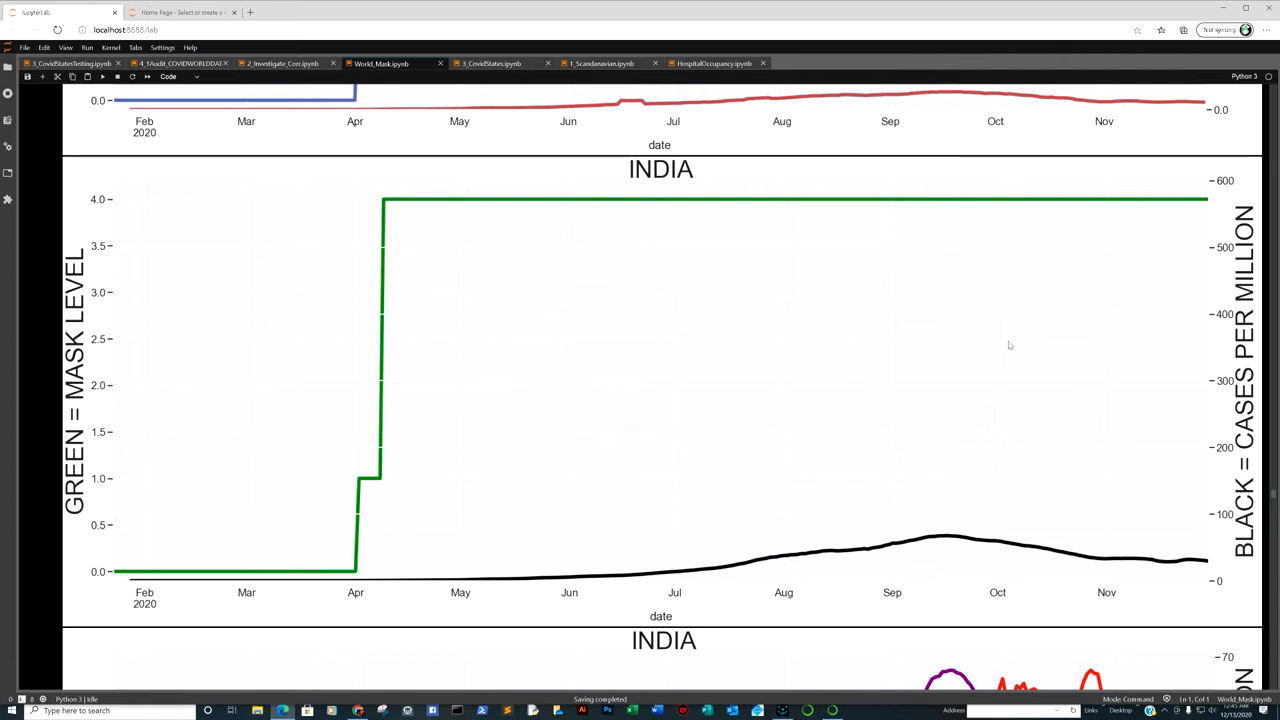
pyautogui.moveTo(997, 355)
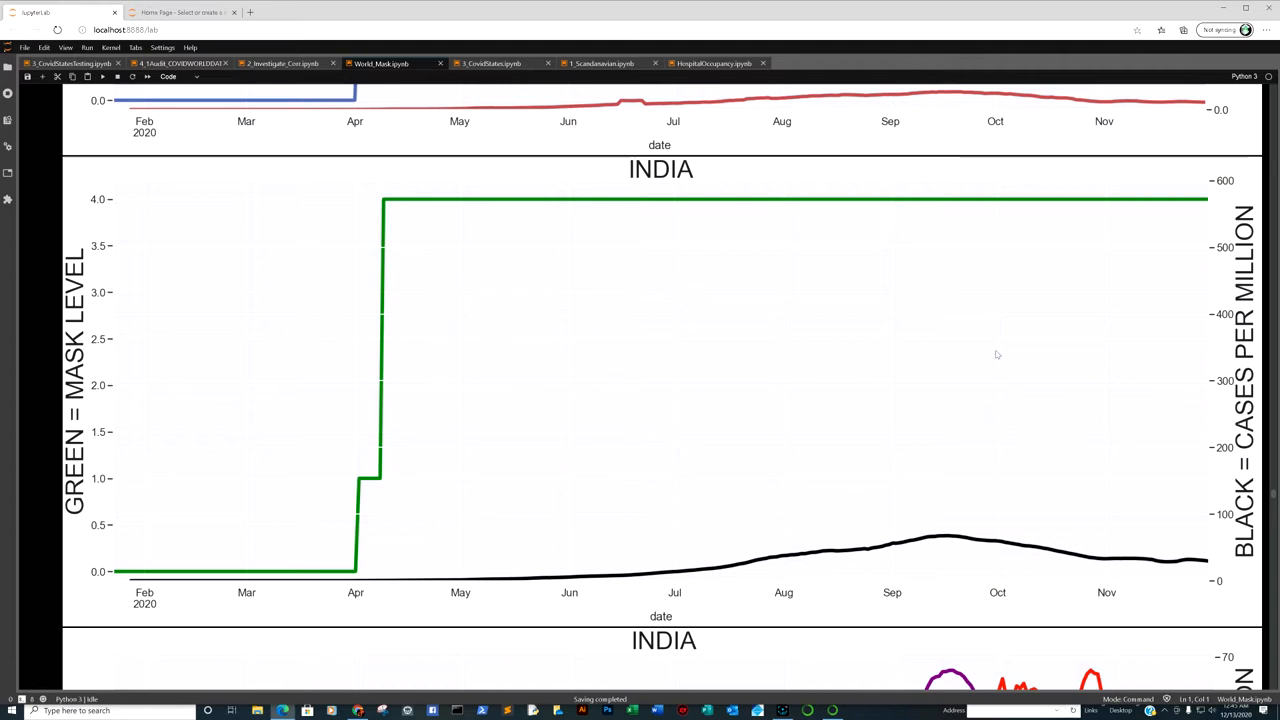
pyautogui.moveTo(1014, 360)
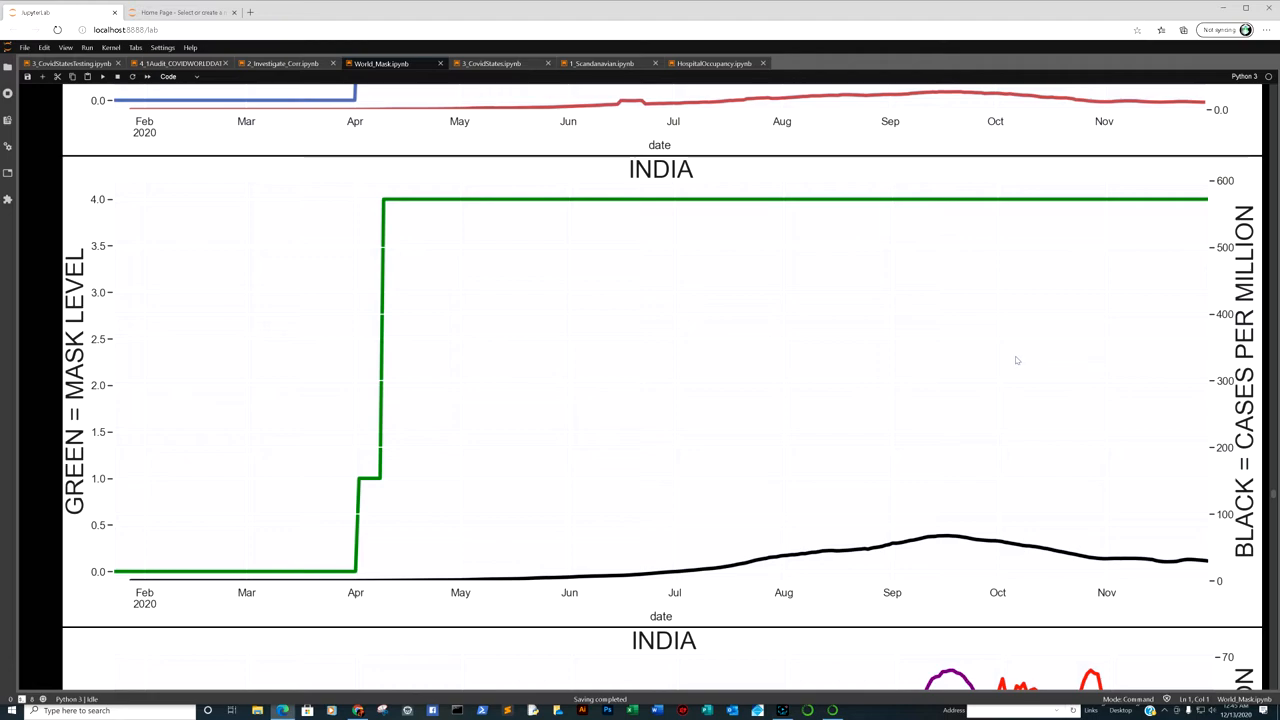
pyautogui.scroll(-3)
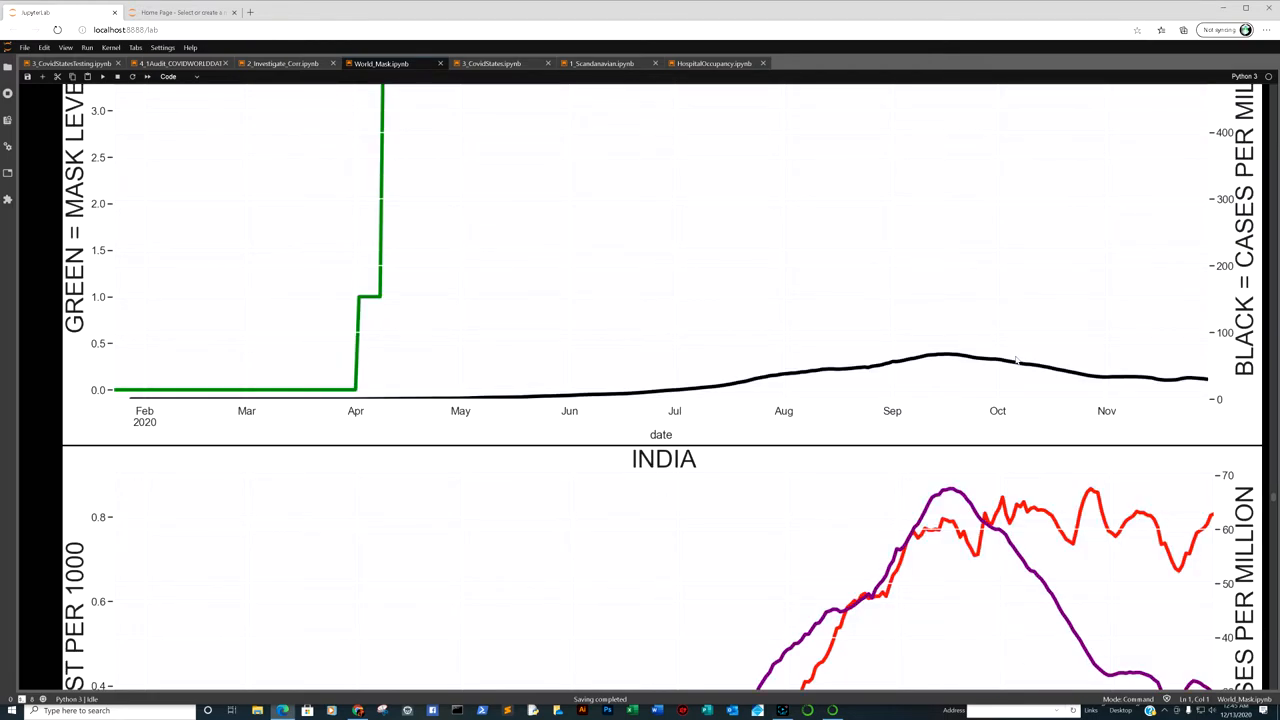
pyautogui.scroll(-3)
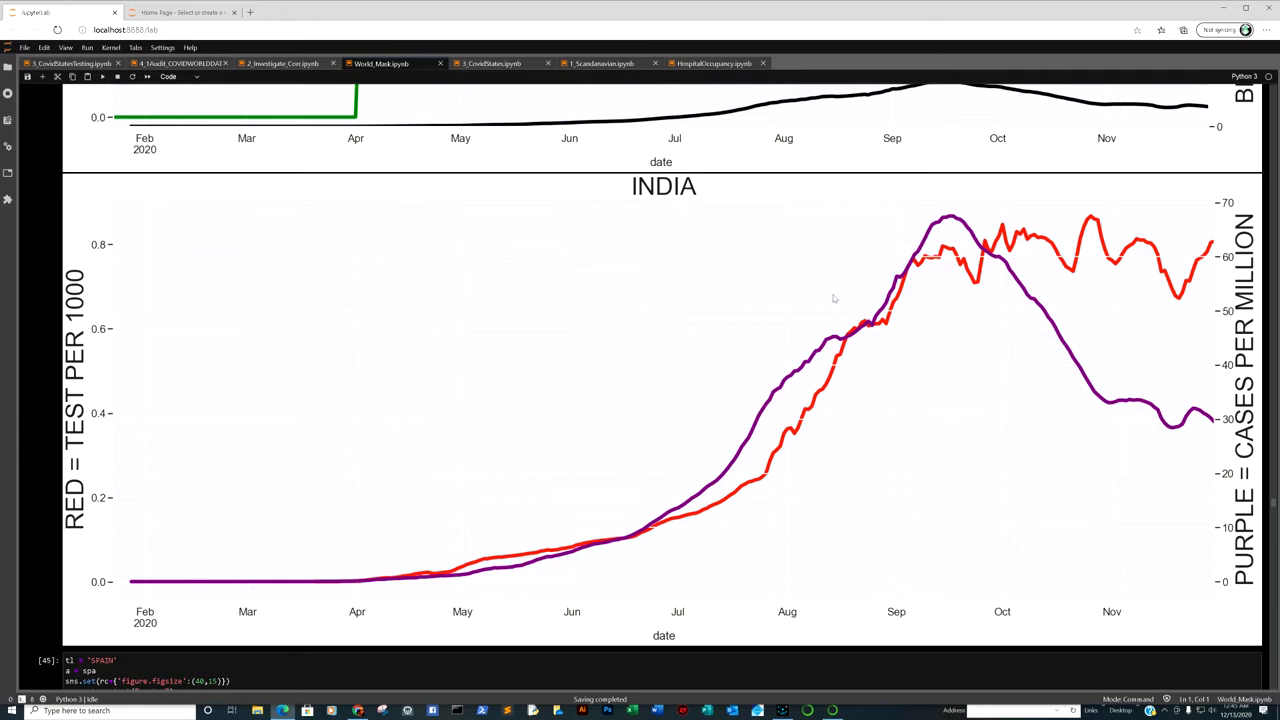
# Step: Scroll Spain's plots, pausing on mask level vs cases, to tests per 1000 vs cases per million
pyautogui.scroll(-3)
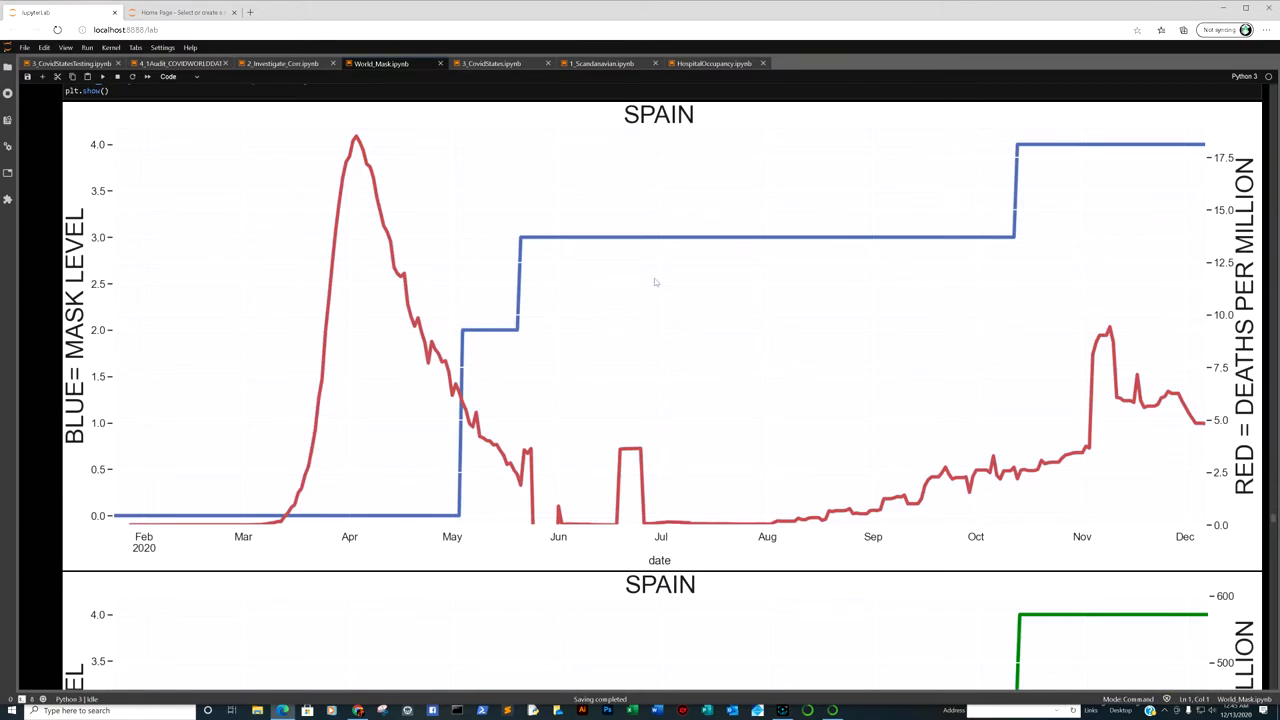
pyautogui.moveTo(1095, 202)
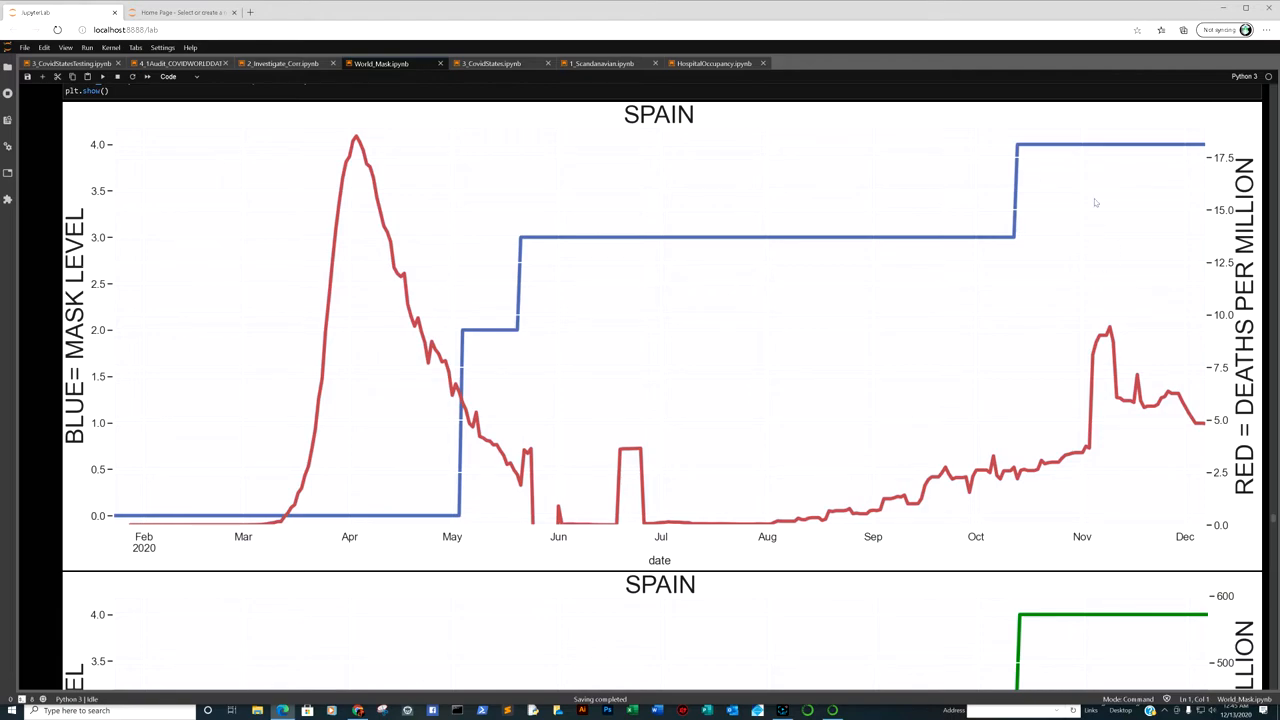
pyautogui.scroll(-3)
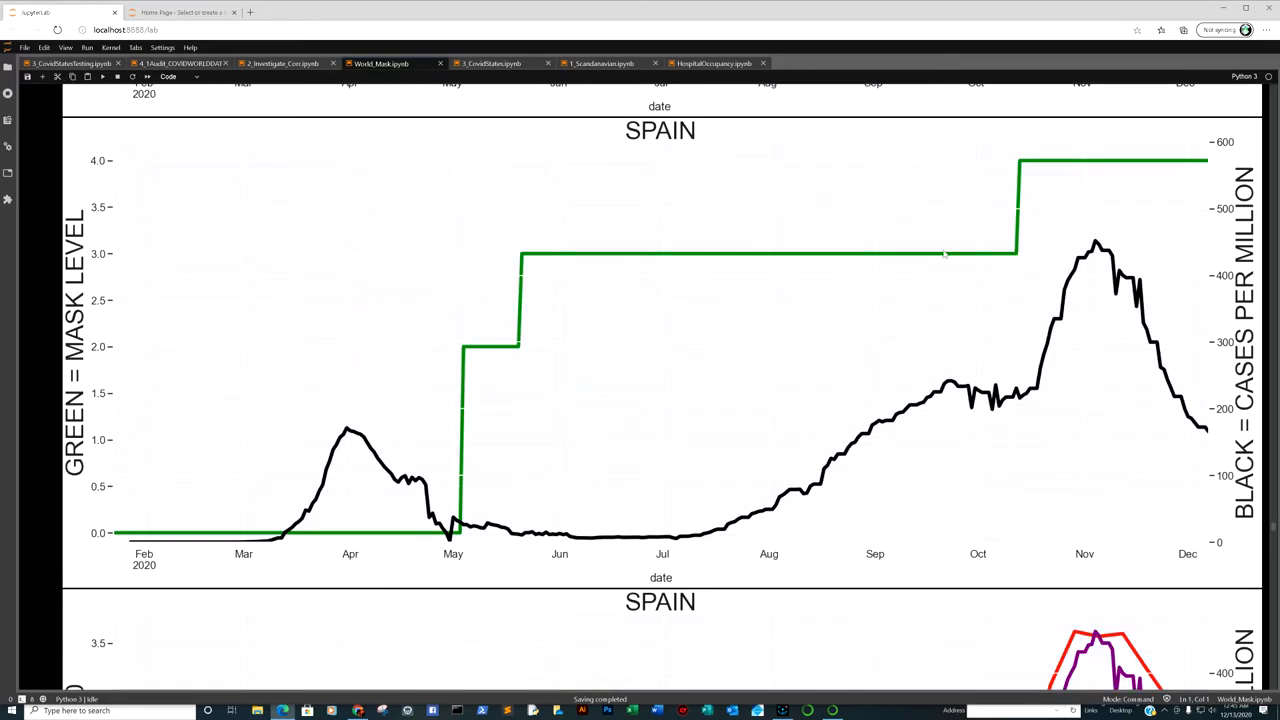
pyautogui.moveTo(1012, 181)
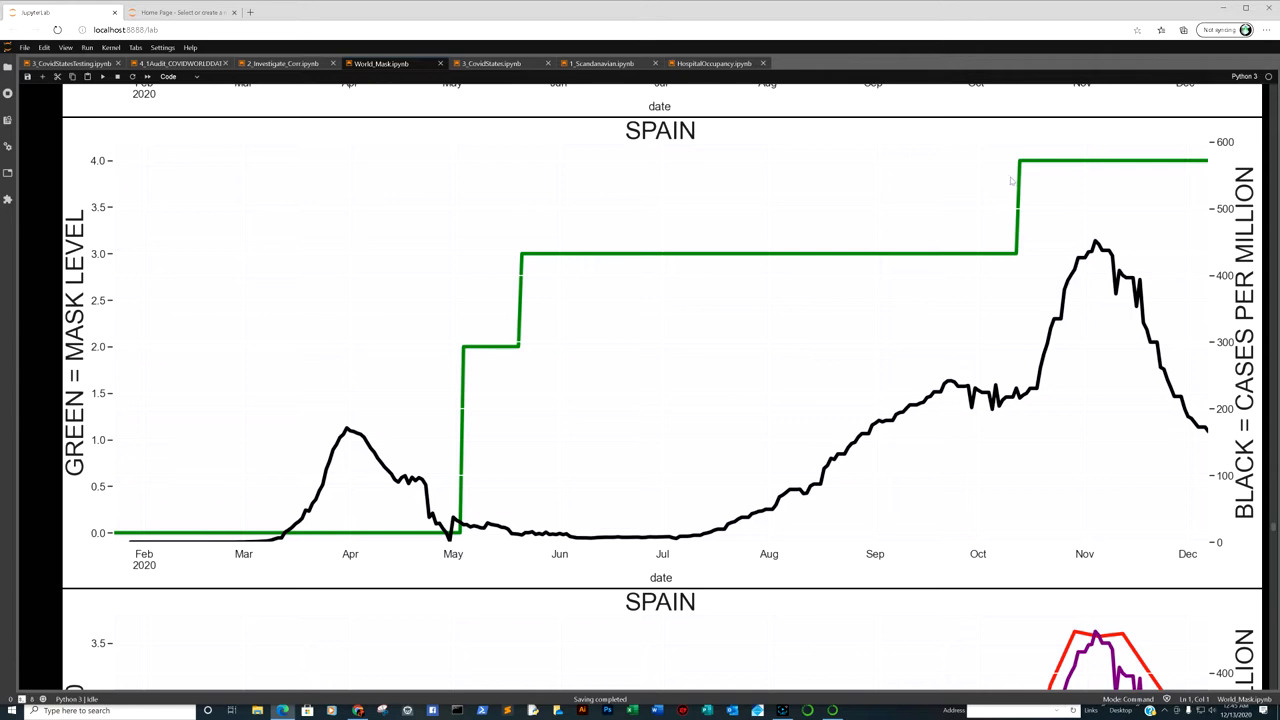
pyautogui.moveTo(1064, 378)
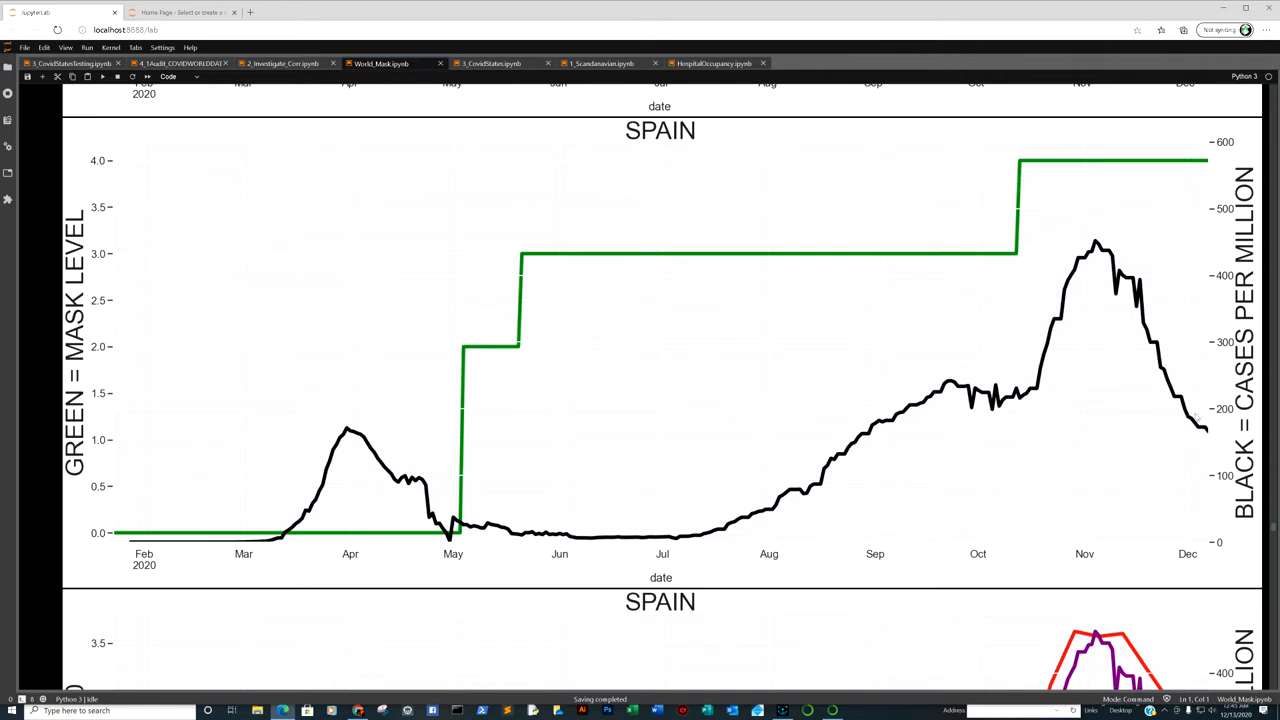
pyautogui.moveTo(1119, 428)
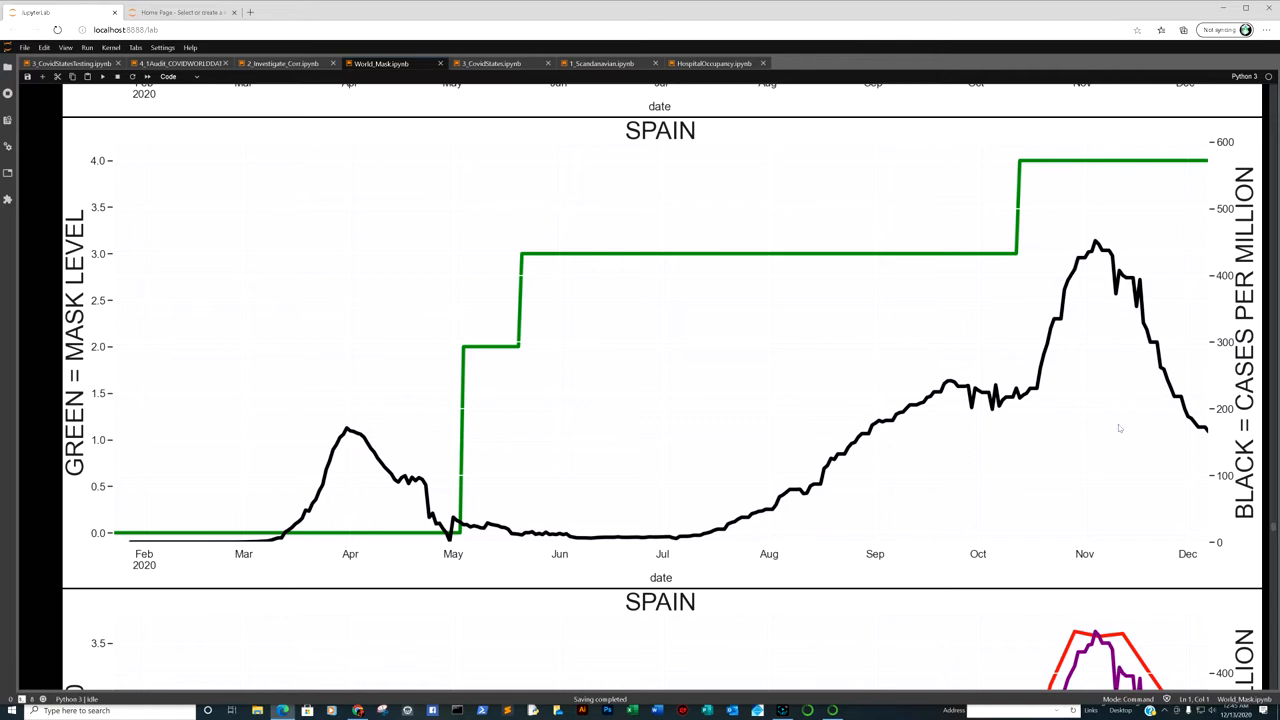
pyautogui.moveTo(1056, 339)
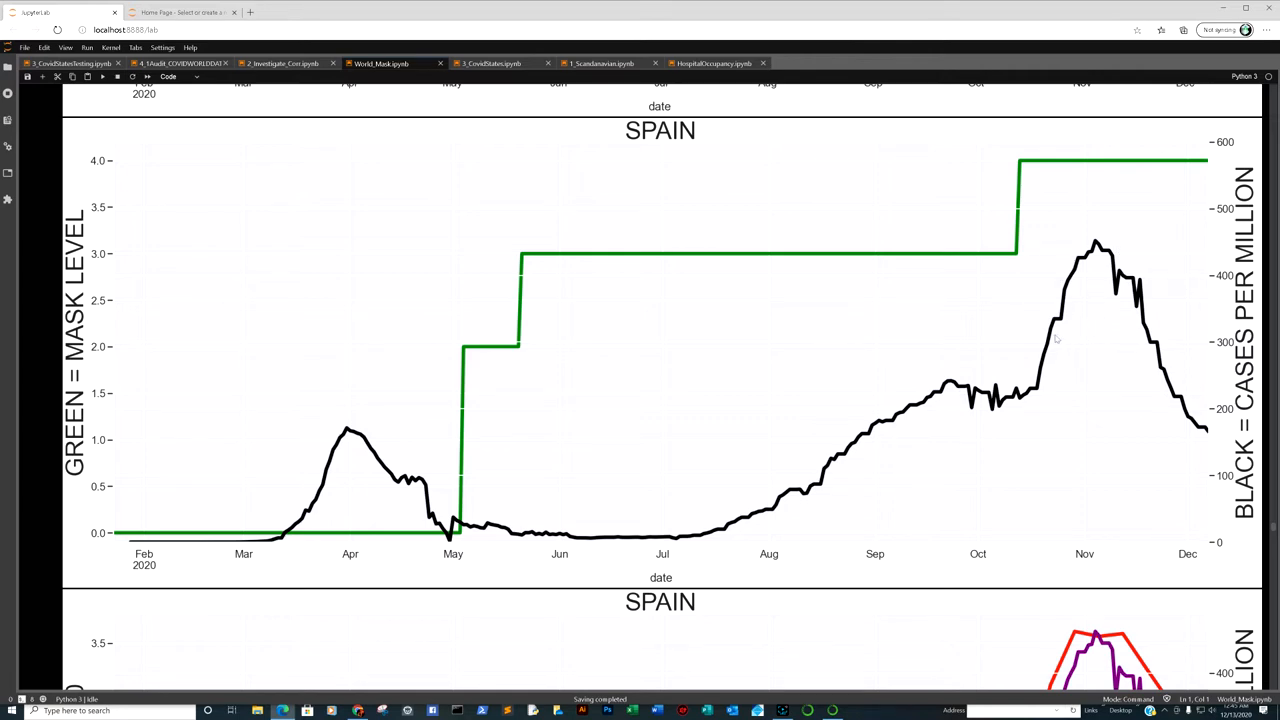
pyautogui.moveTo(1023, 270)
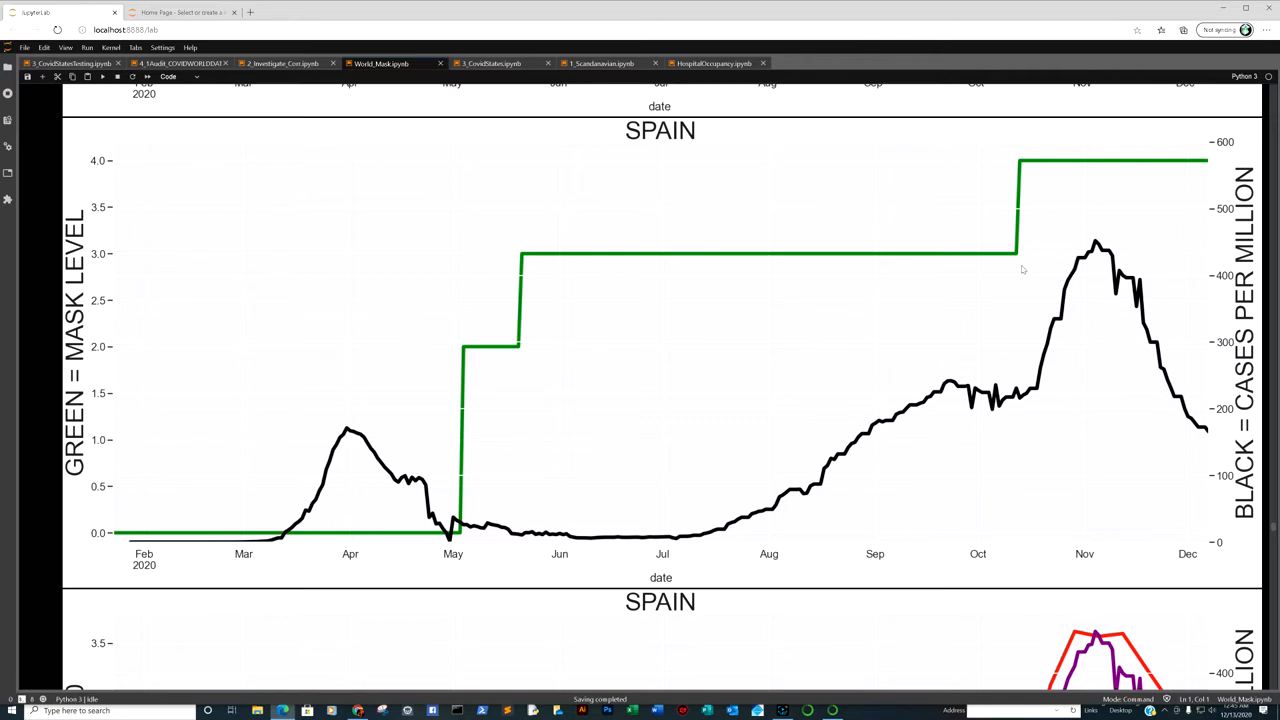
pyautogui.moveTo(1054, 237)
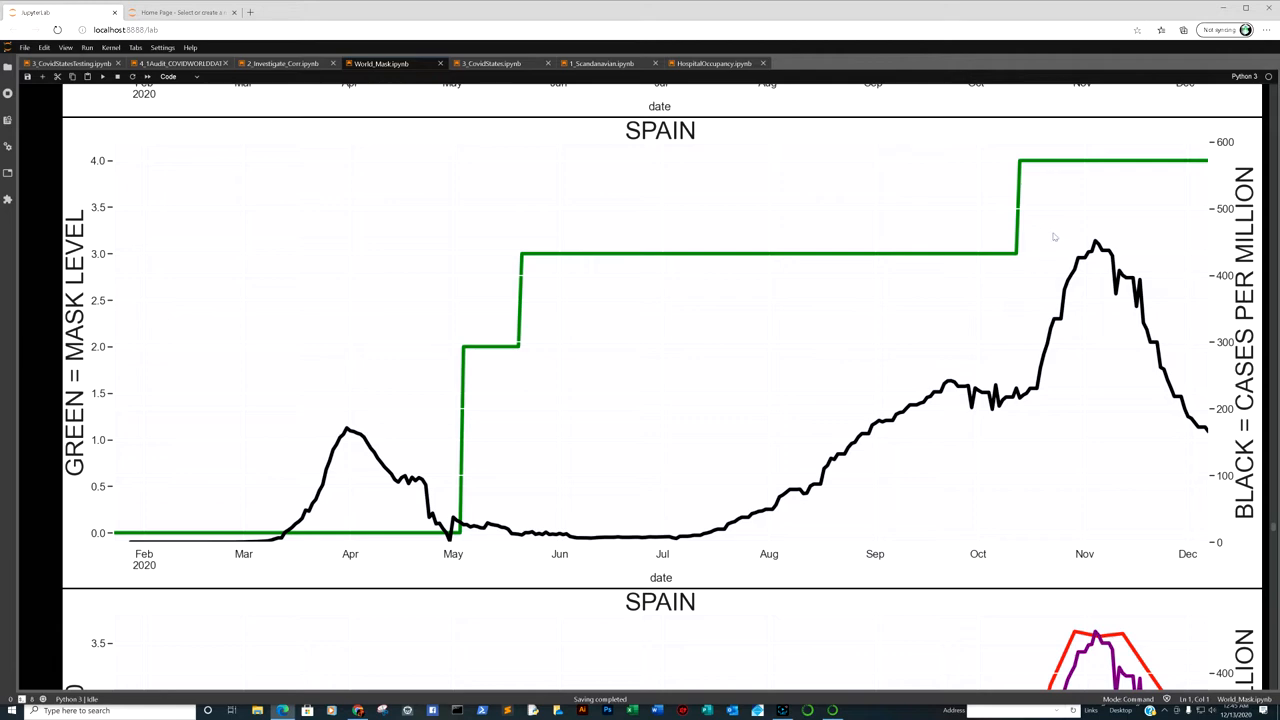
pyautogui.moveTo(1048, 247)
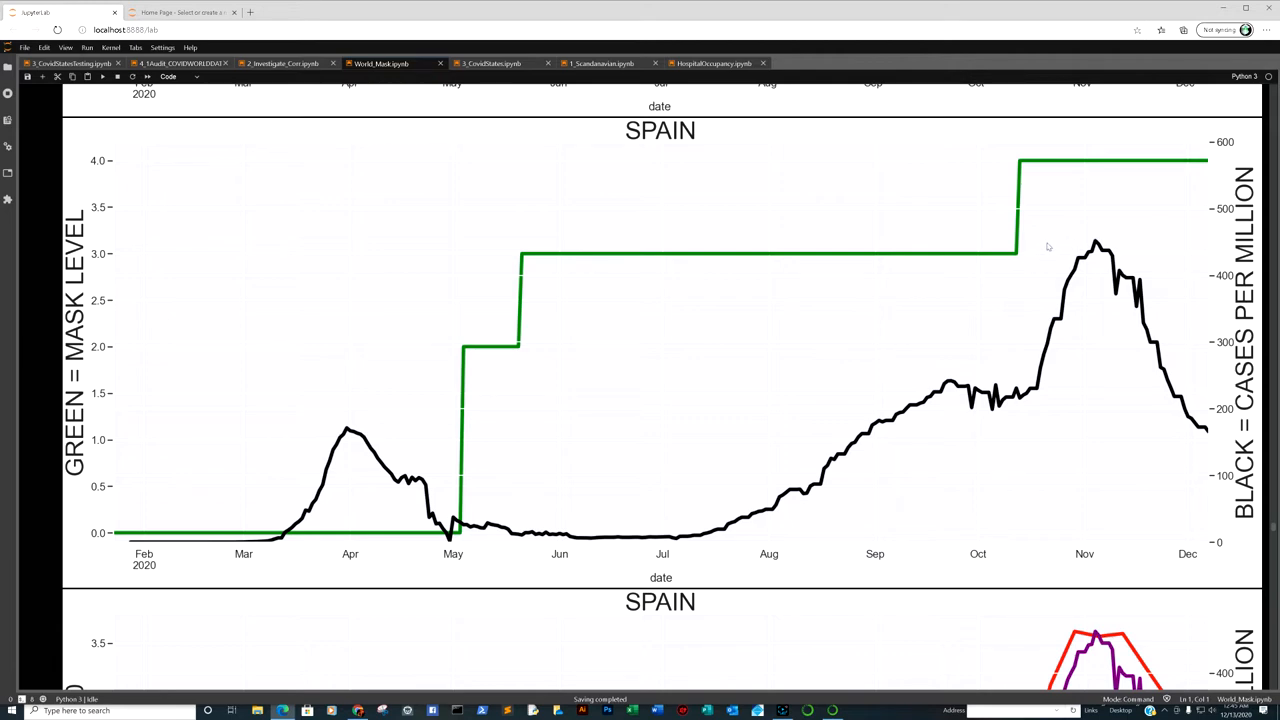
pyautogui.moveTo(1037, 333)
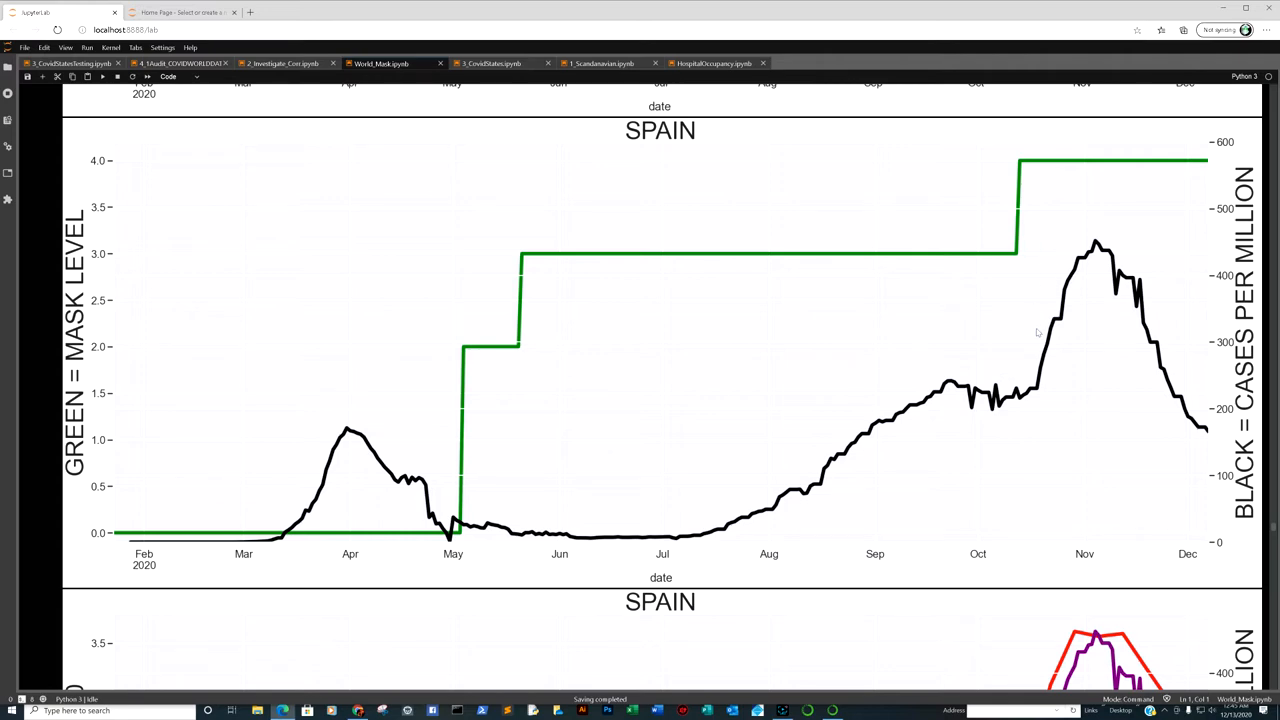
pyautogui.moveTo(1023, 298)
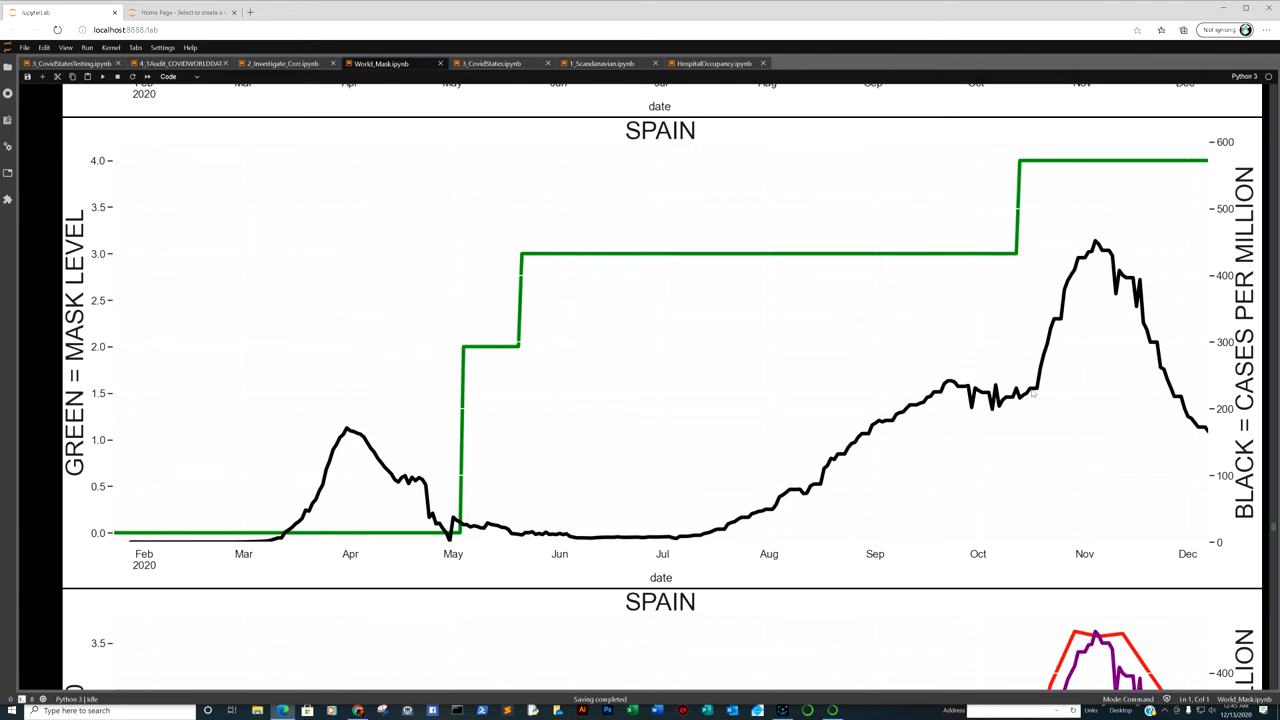
pyautogui.moveTo(1011, 261)
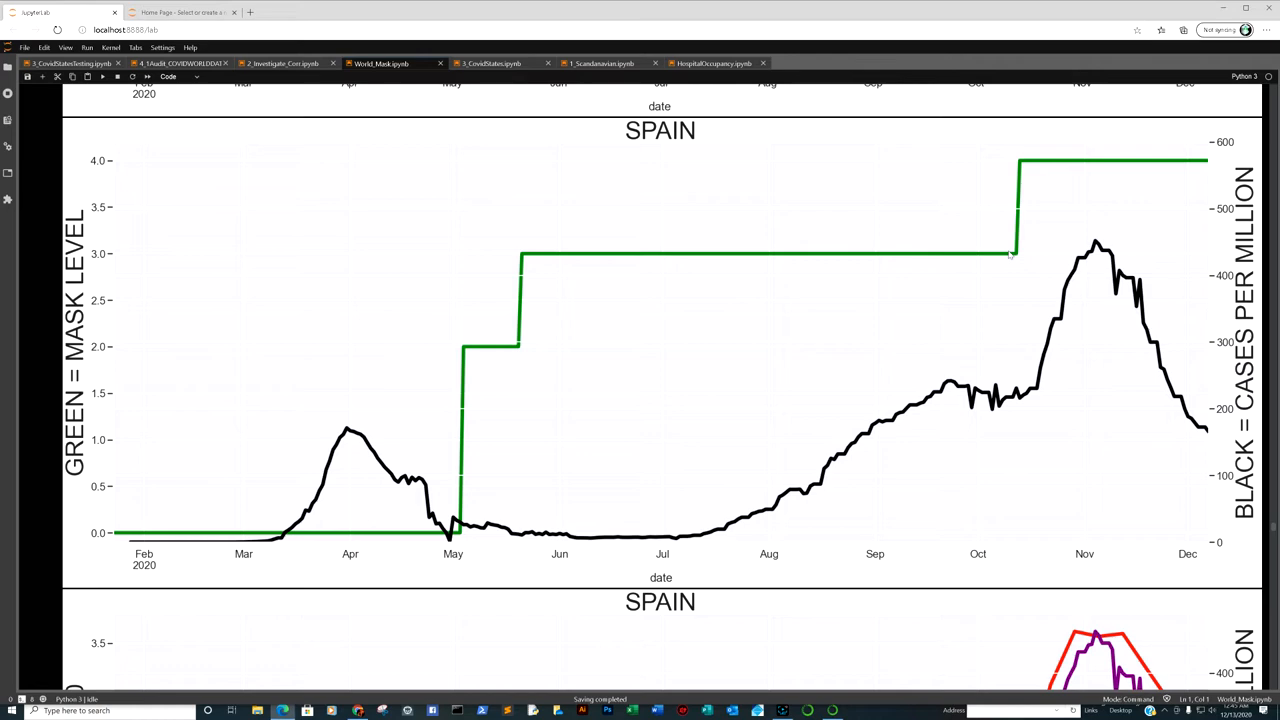
pyautogui.moveTo(1005, 253)
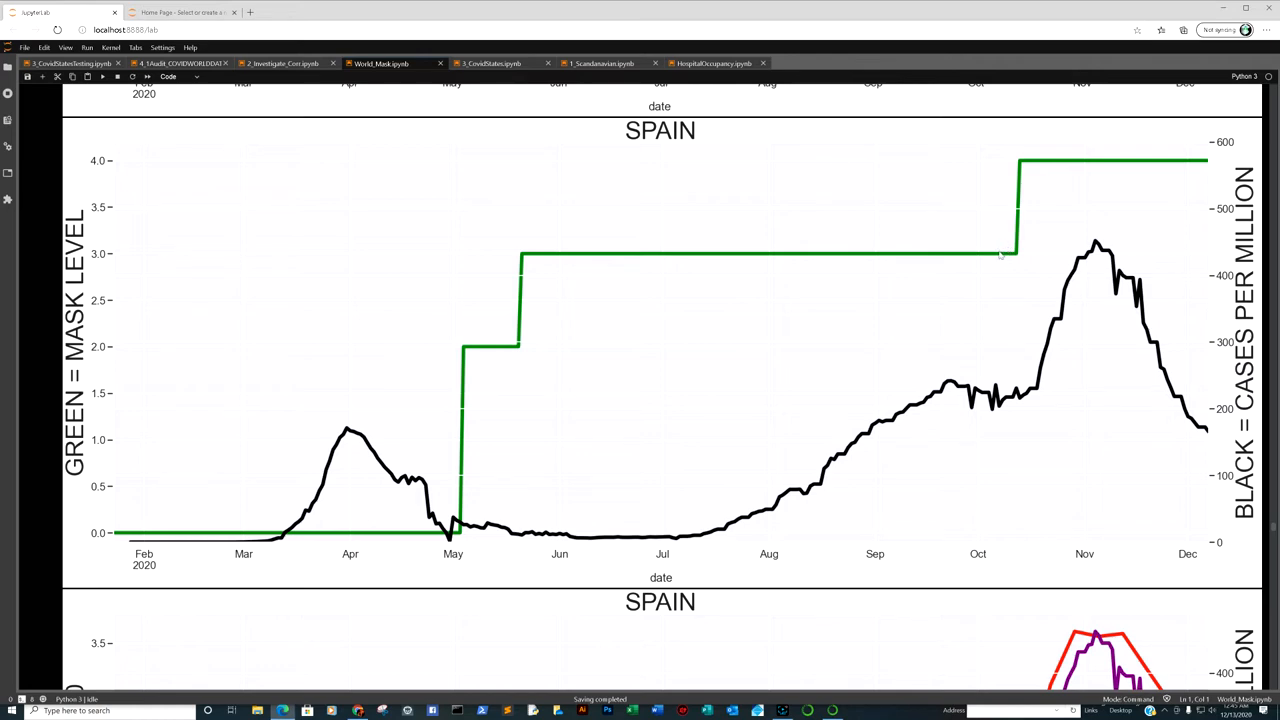
pyautogui.moveTo(1000, 248)
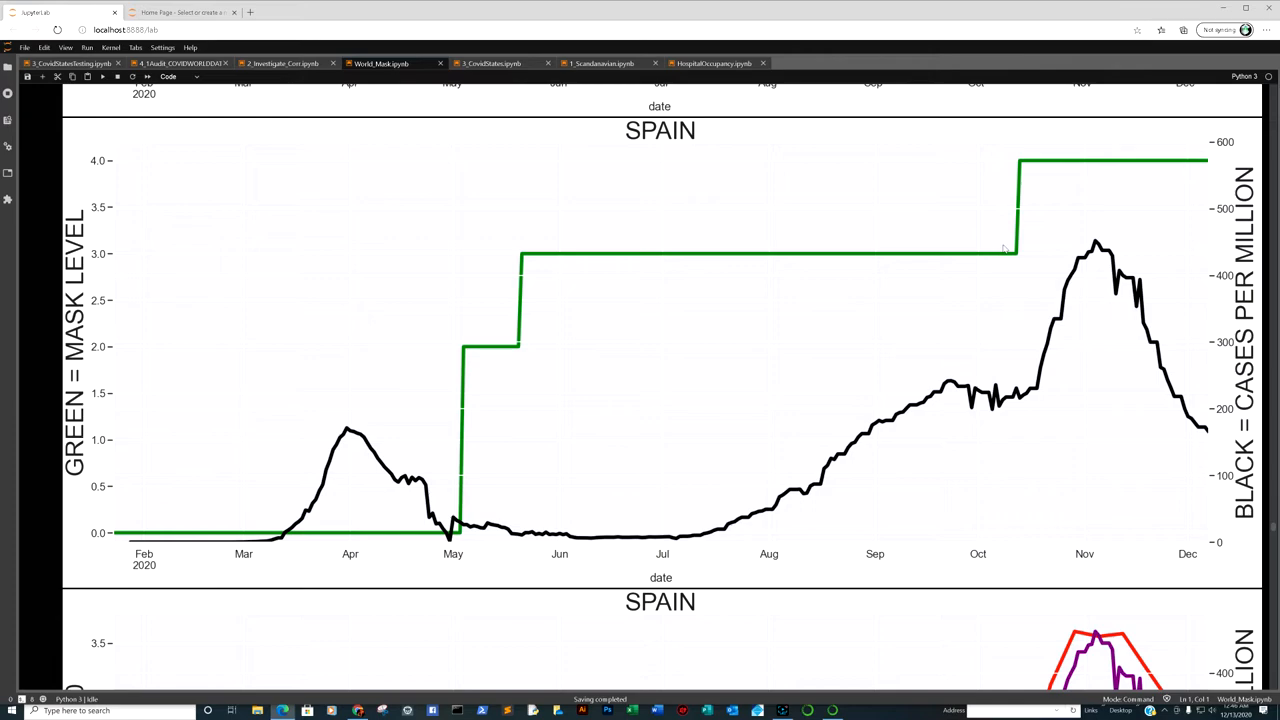
pyautogui.scroll(-3)
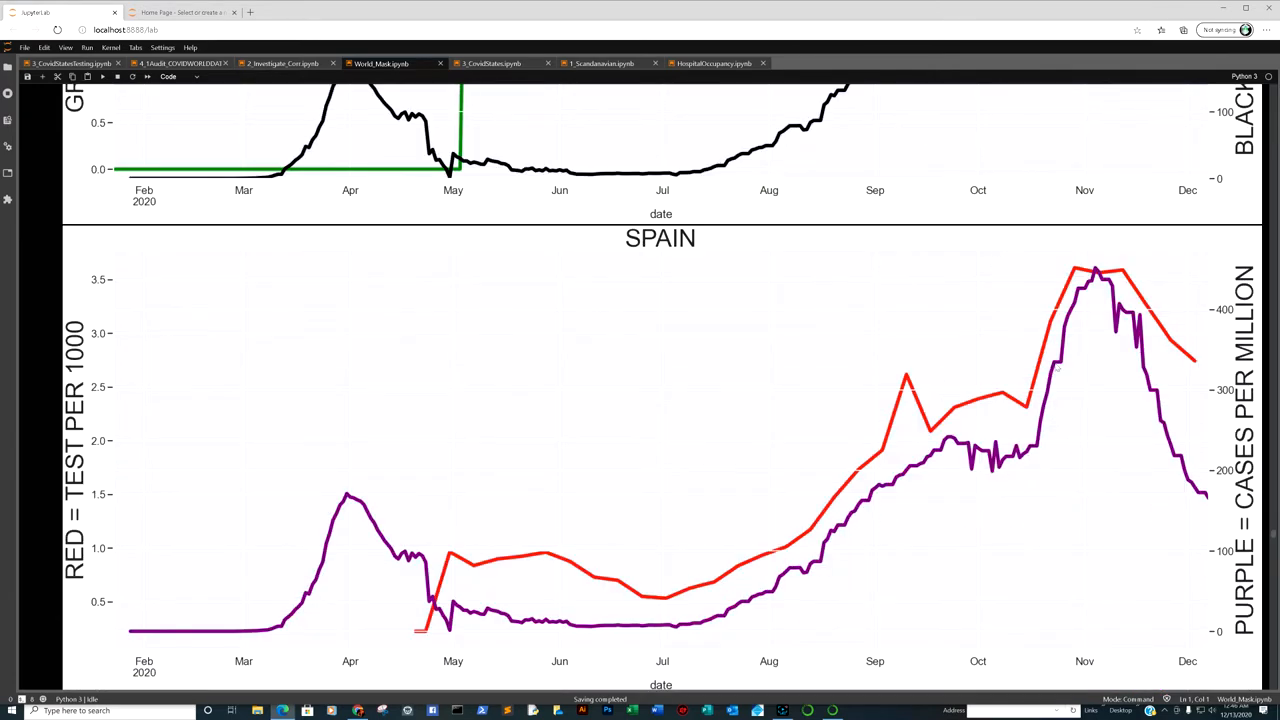
# Step: Scroll past France's mask-level plots to the red/purple tests per 1000 vs cases plot
pyautogui.scroll(3)
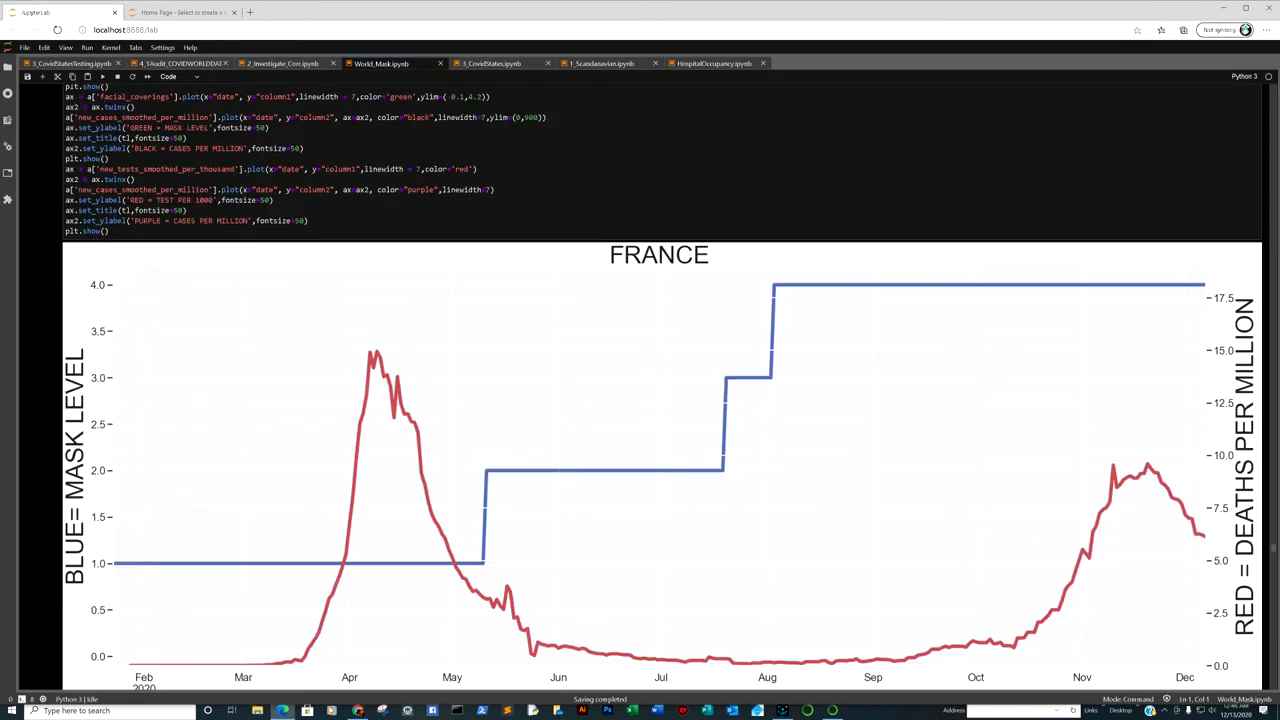
pyautogui.scroll(-3)
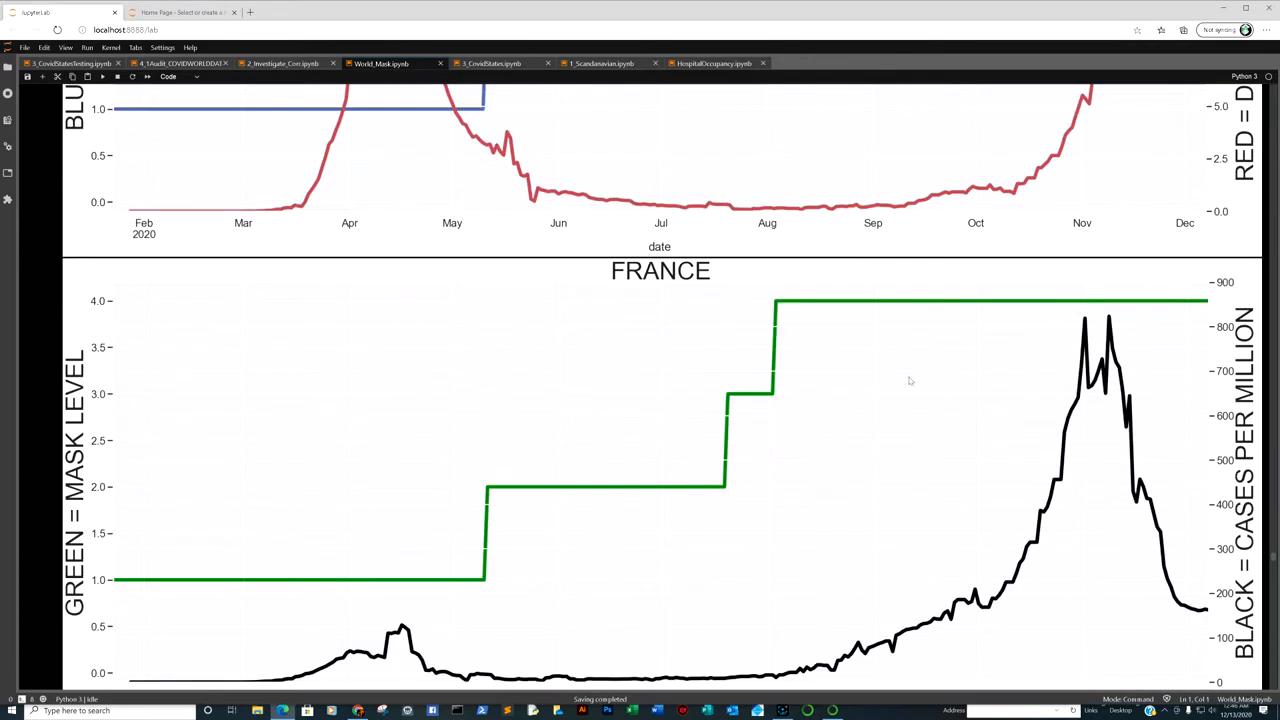
pyautogui.moveTo(1115, 303)
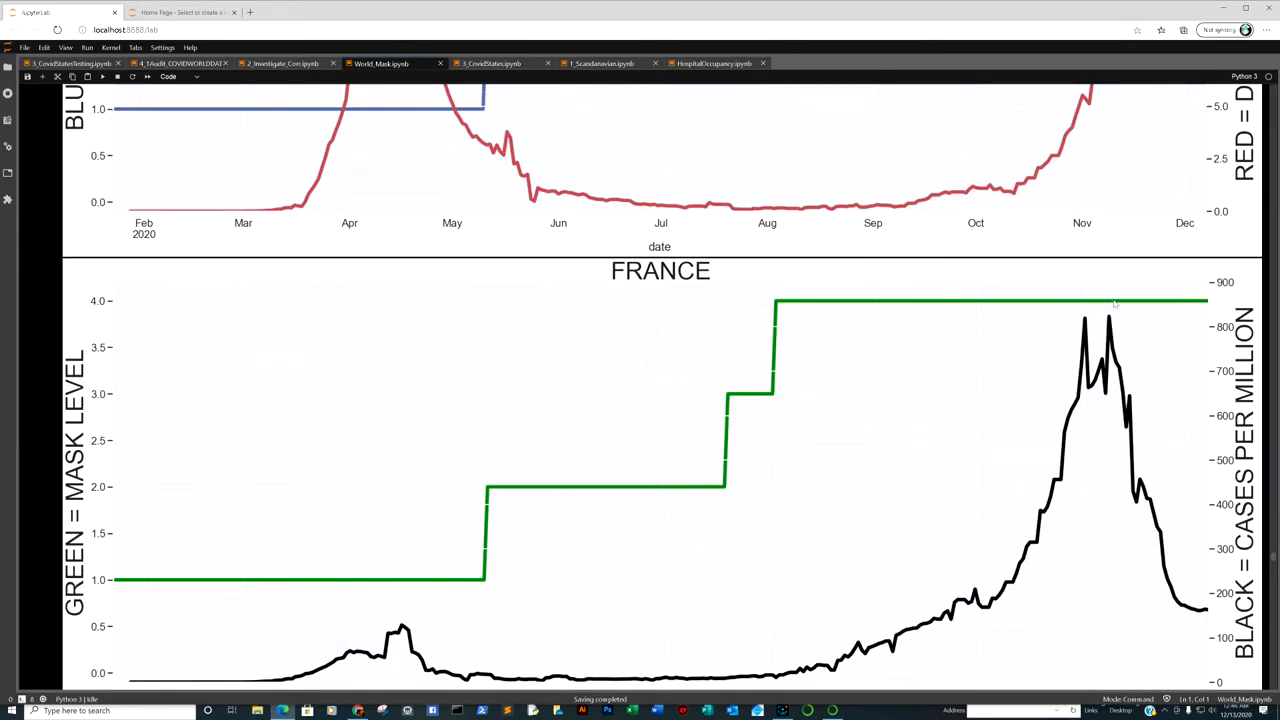
pyautogui.scroll(-3)
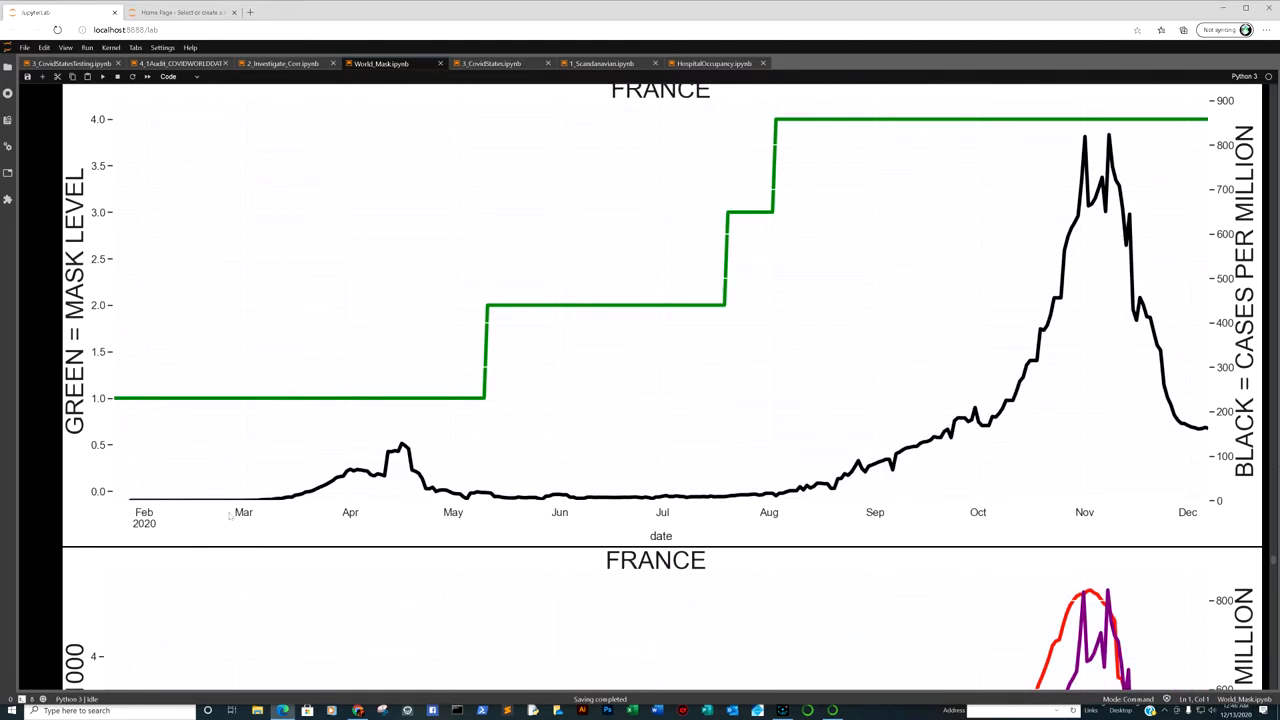
pyautogui.moveTo(1024, 151)
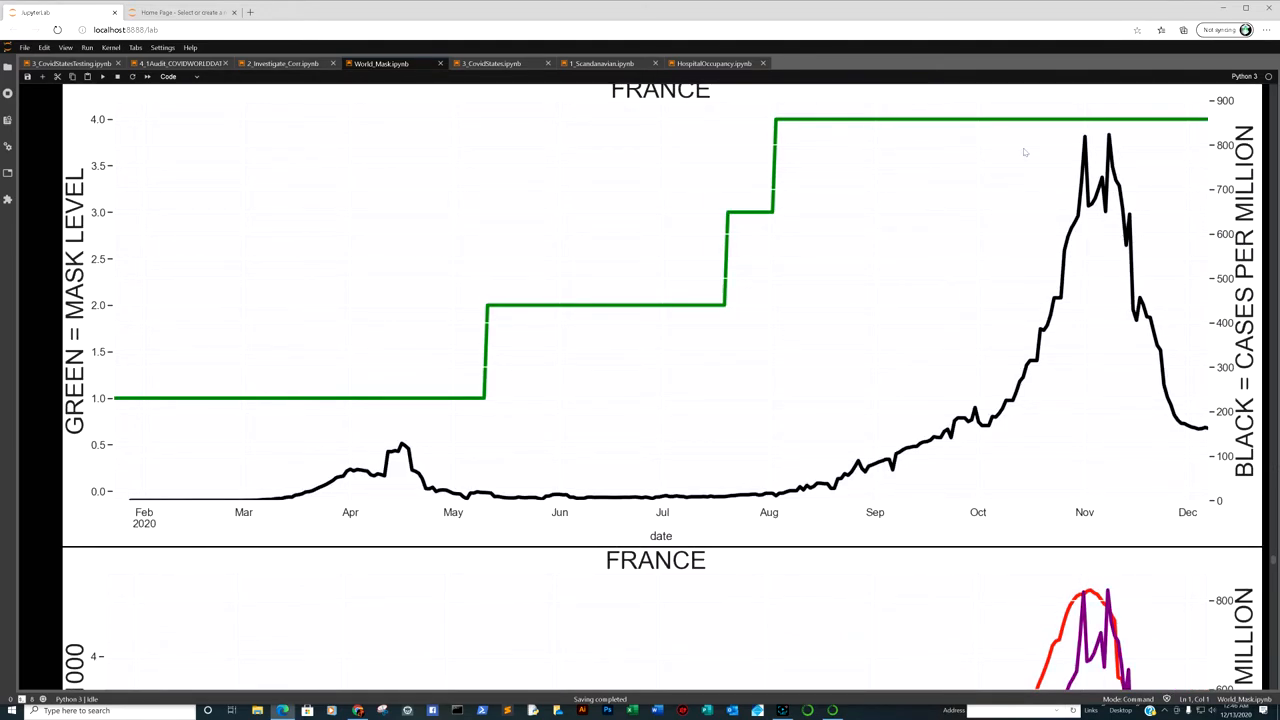
pyautogui.scroll(-3)
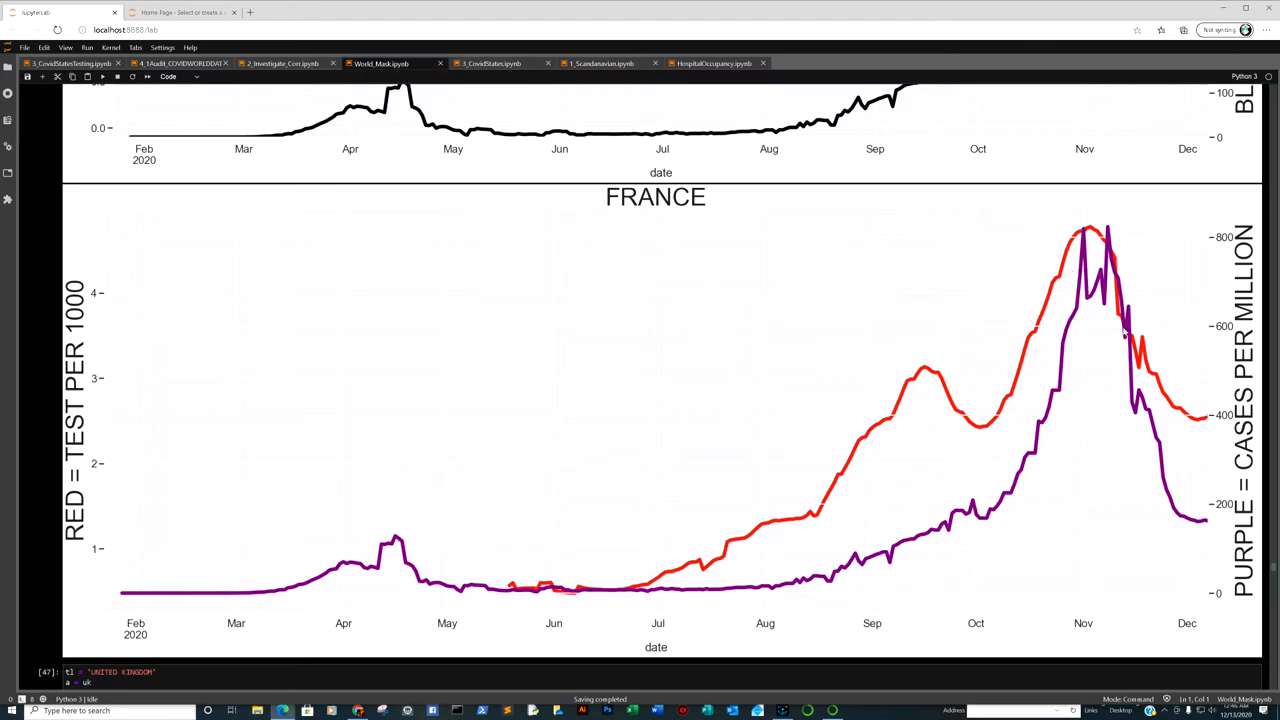
pyautogui.moveTo(1144, 458)
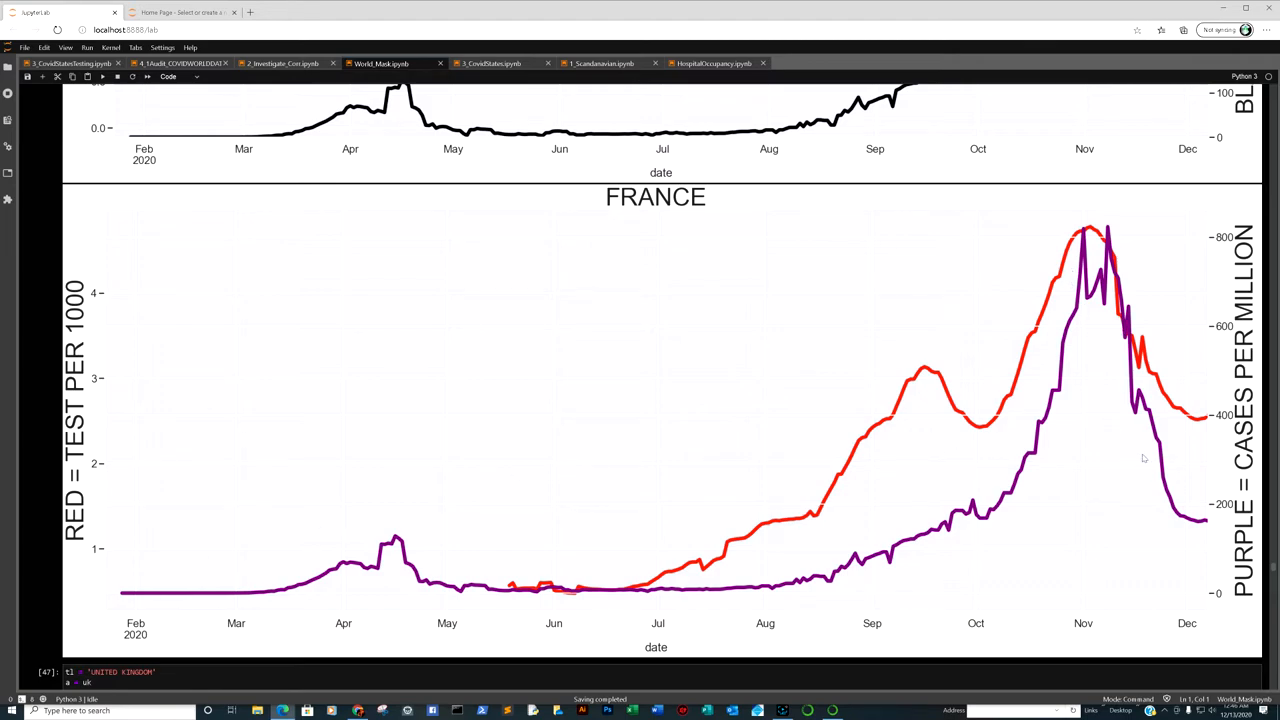
pyautogui.moveTo(1164, 437)
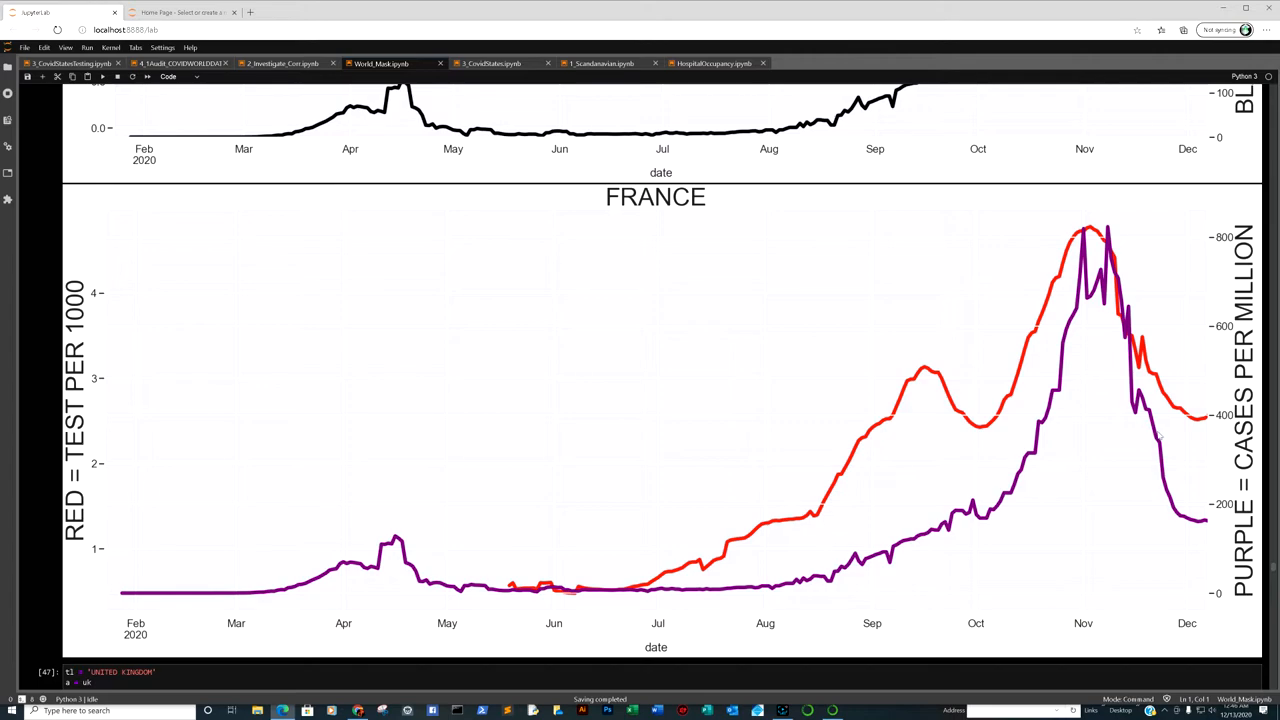
# Step: Scroll through the United Kingdom mask, case and testing plot outputs
pyautogui.scroll(3)
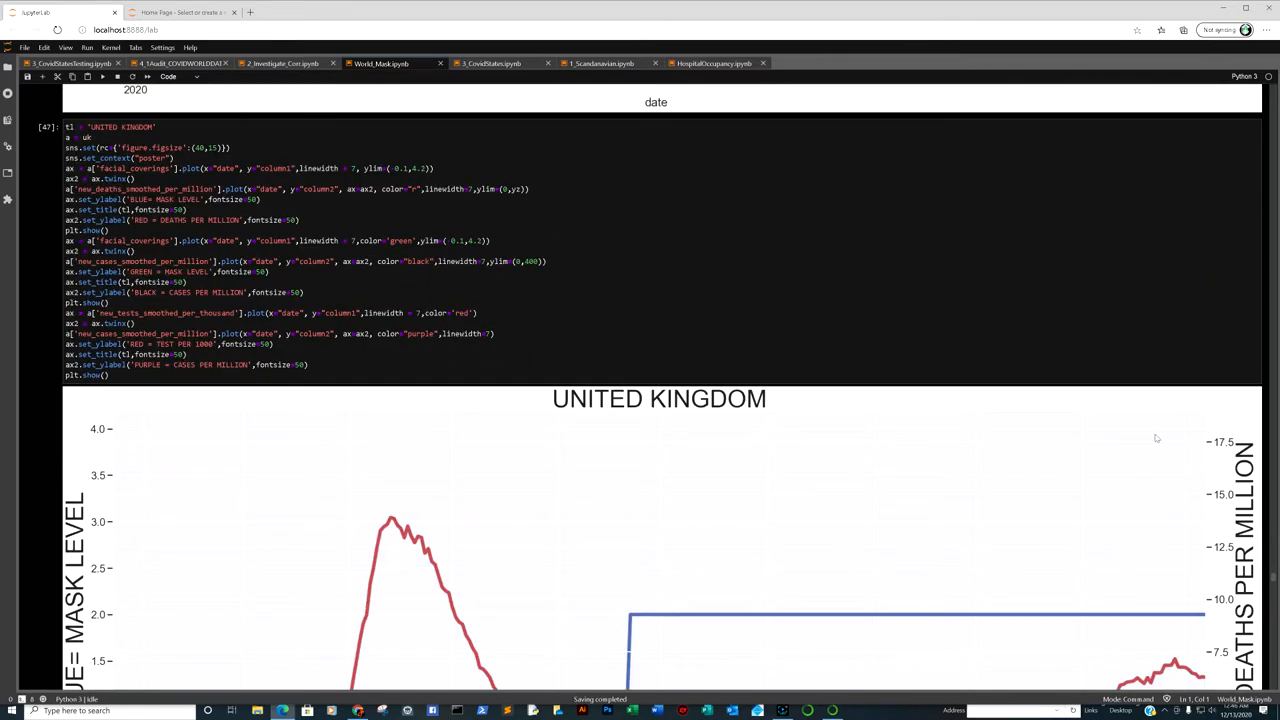
pyautogui.scroll(-3)
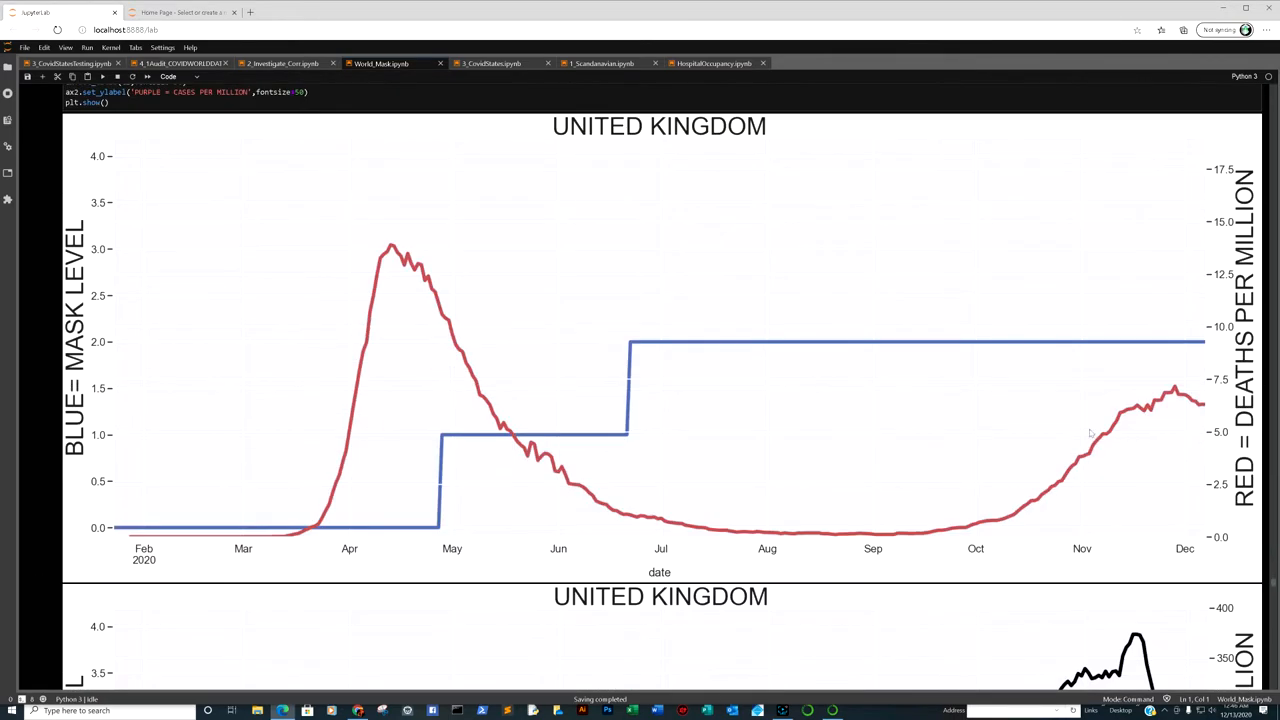
pyautogui.moveTo(1130, 324)
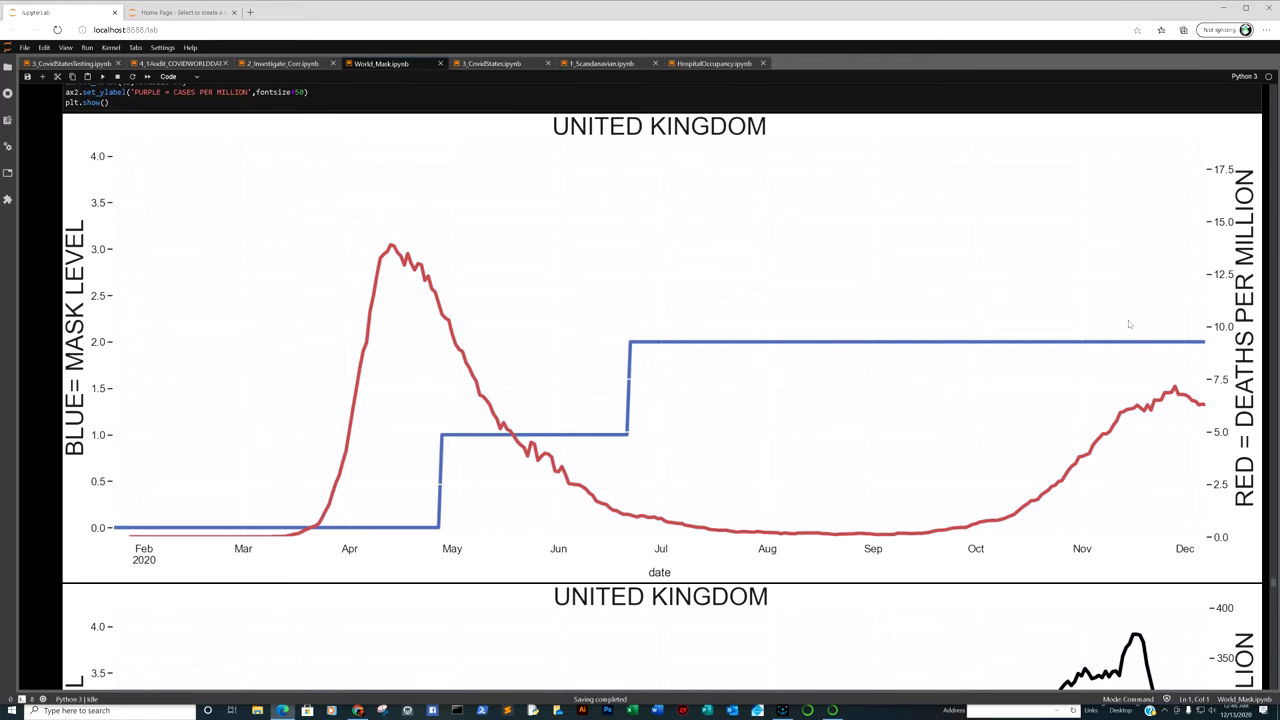
pyautogui.scroll(-3)
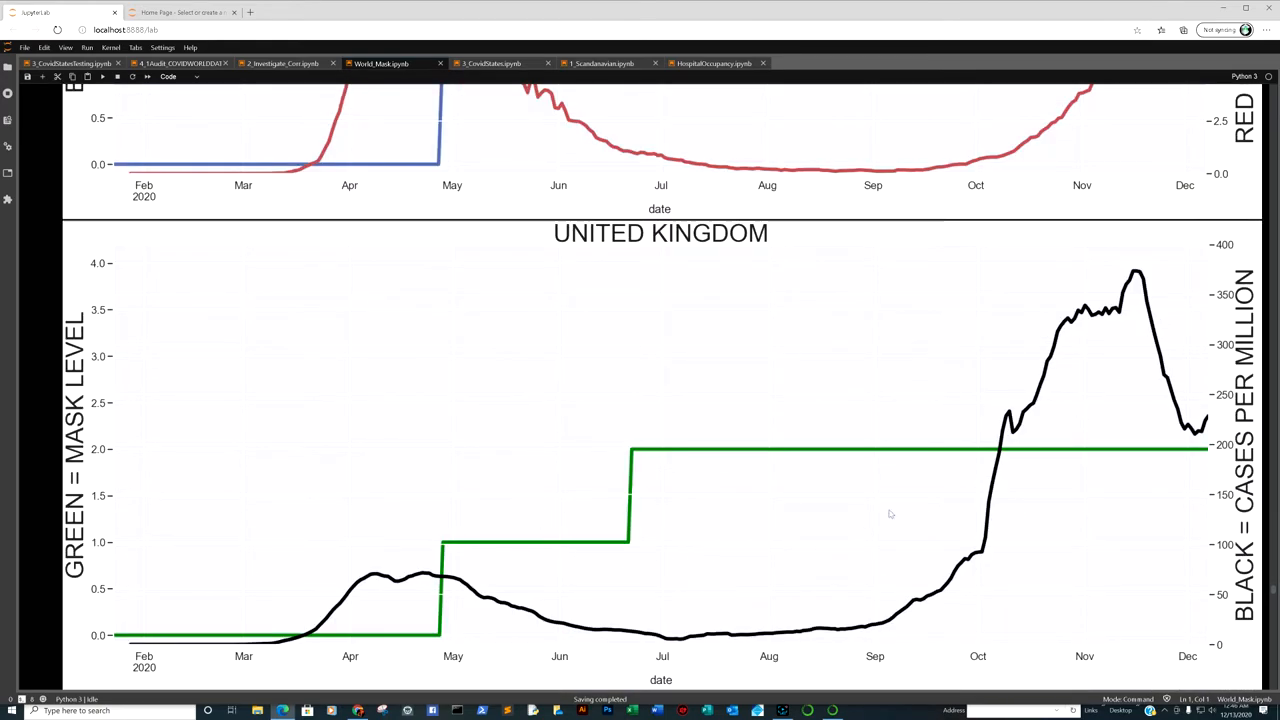
pyautogui.moveTo(1143, 334)
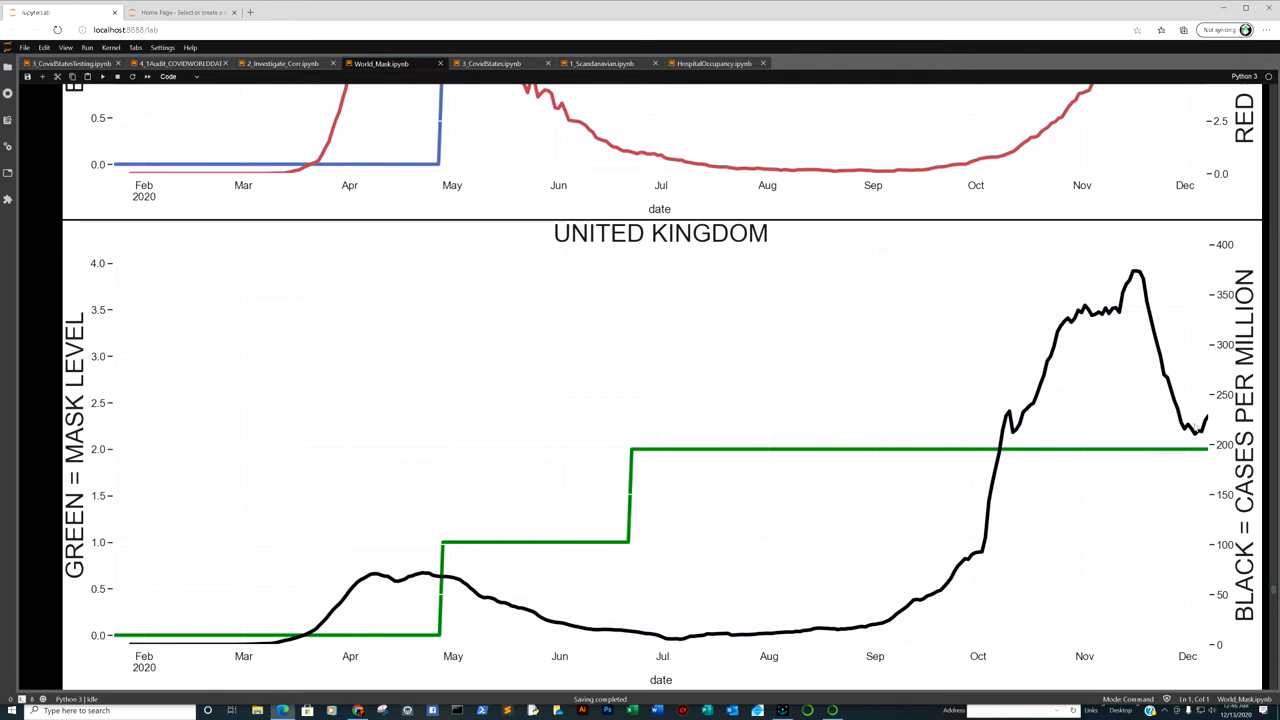
pyautogui.moveTo(1195, 400)
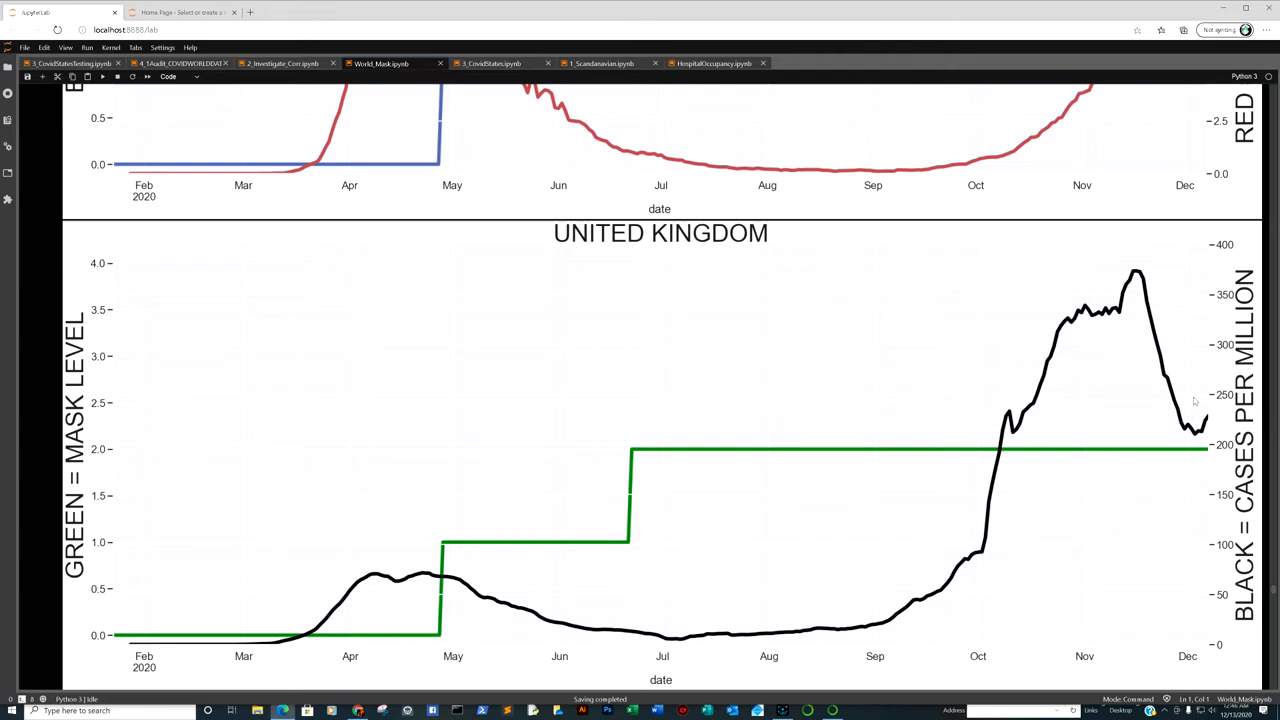
pyautogui.scroll(-3)
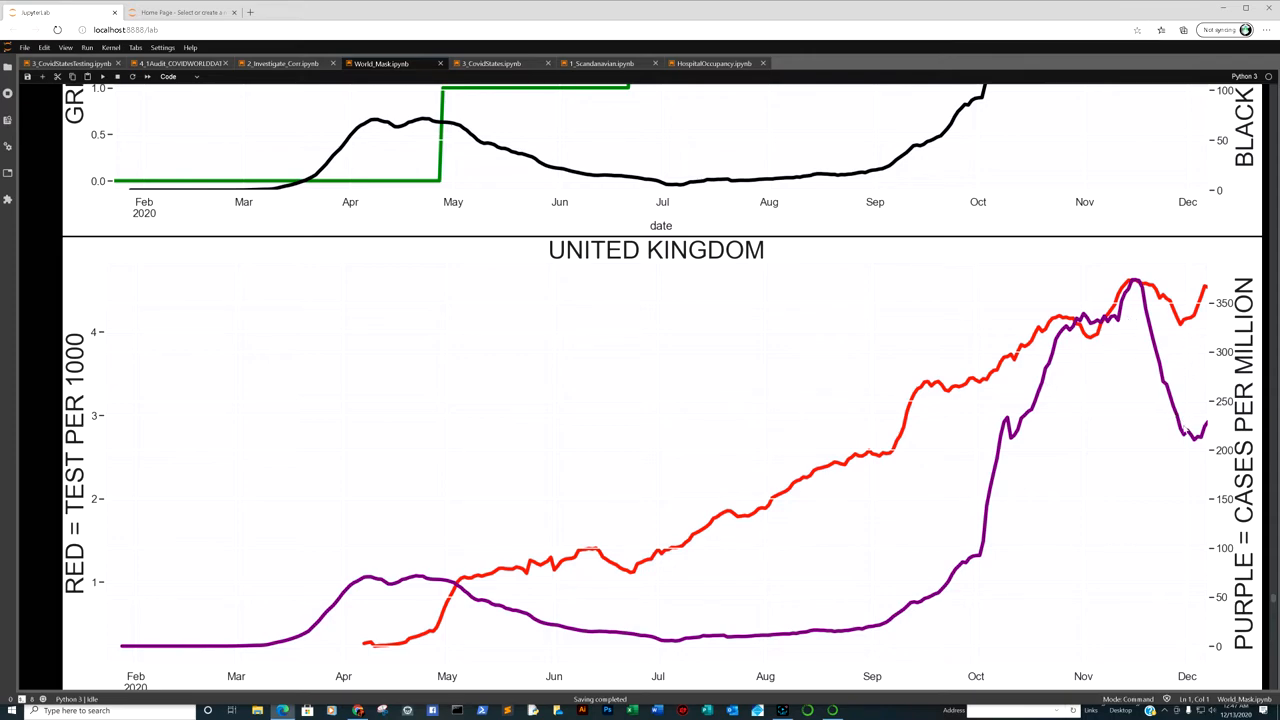
pyautogui.moveTo(1197, 408)
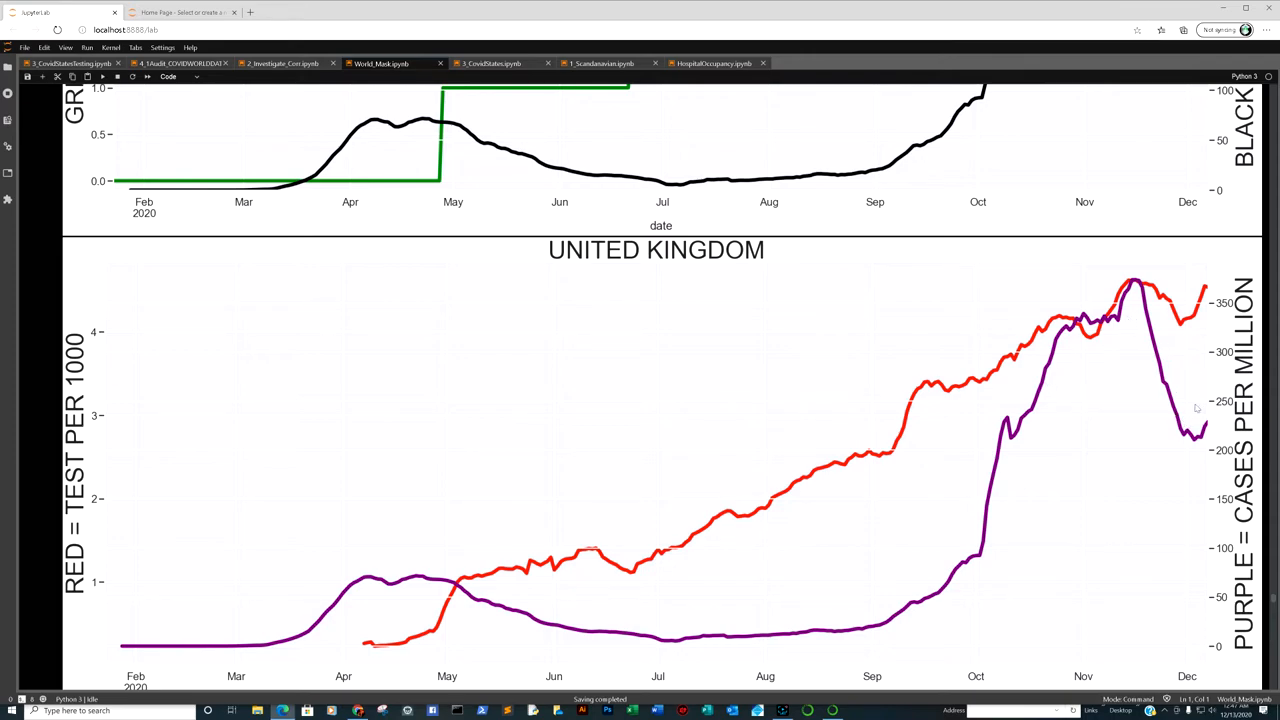
# Step: Scroll through Italy's plots and the error traceback, then back to UK cell [47]
pyautogui.scroll(-3)
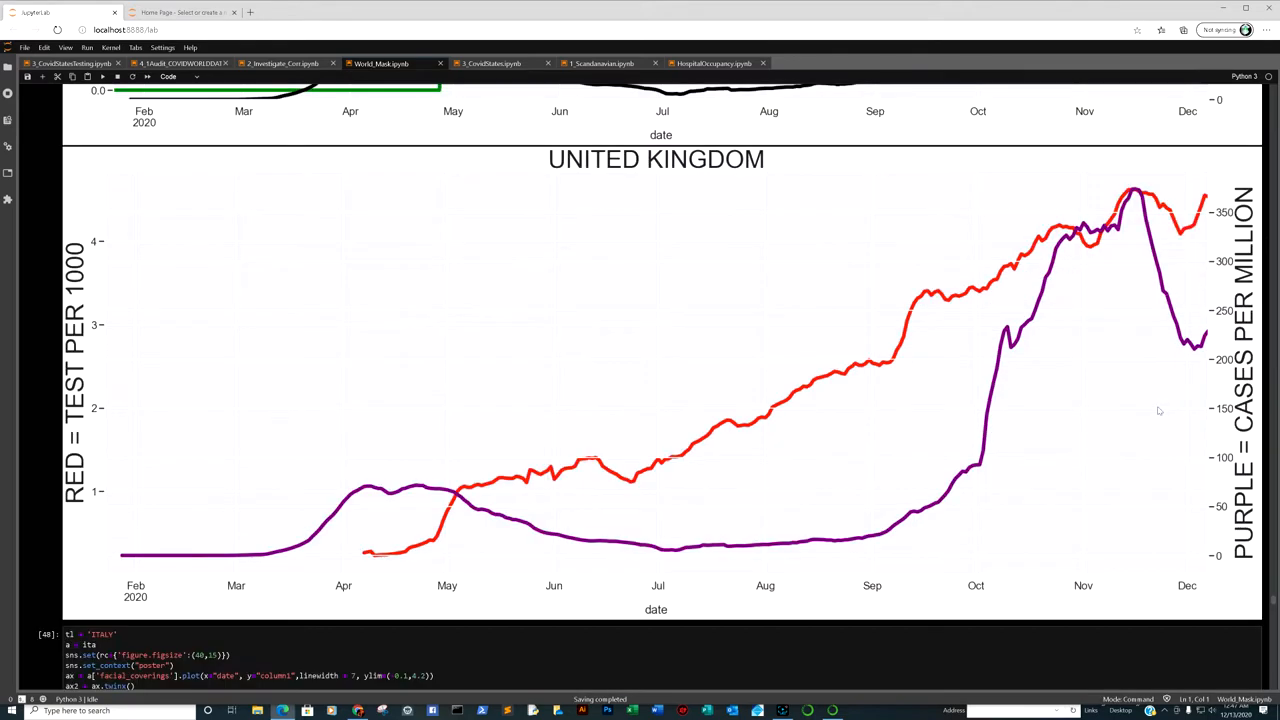
pyautogui.moveTo(1168, 207)
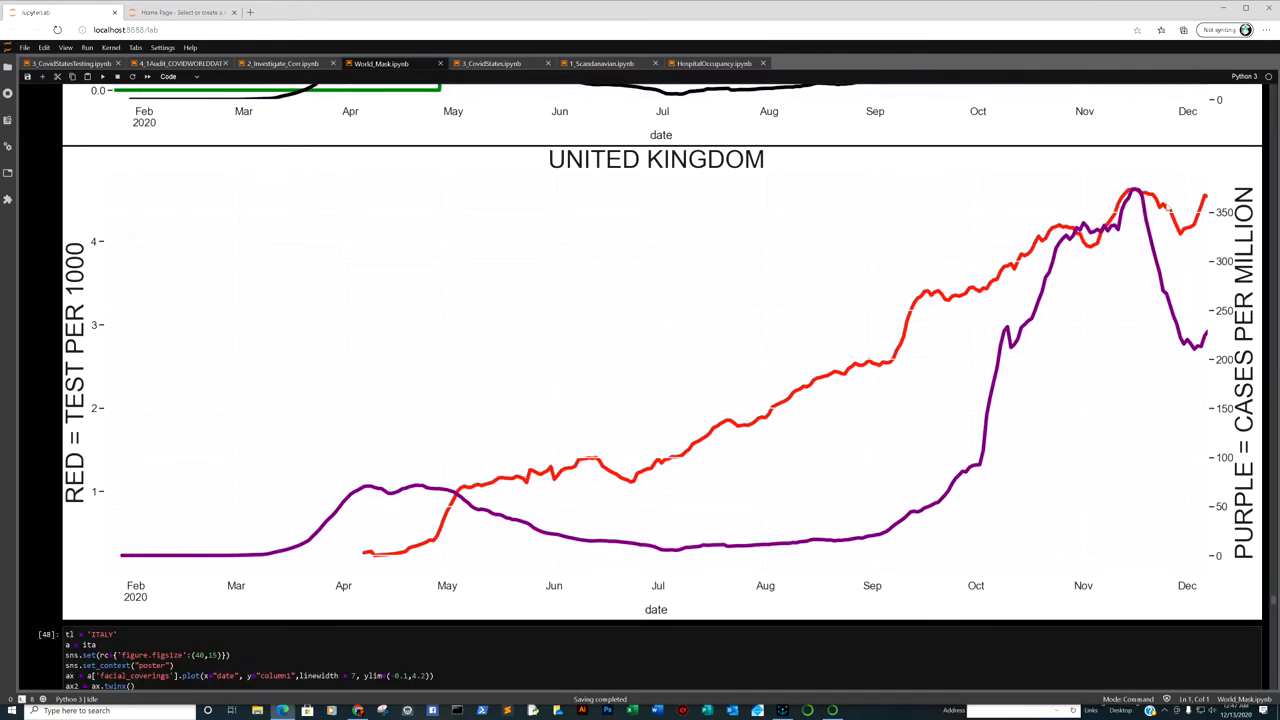
pyautogui.moveTo(1210, 210)
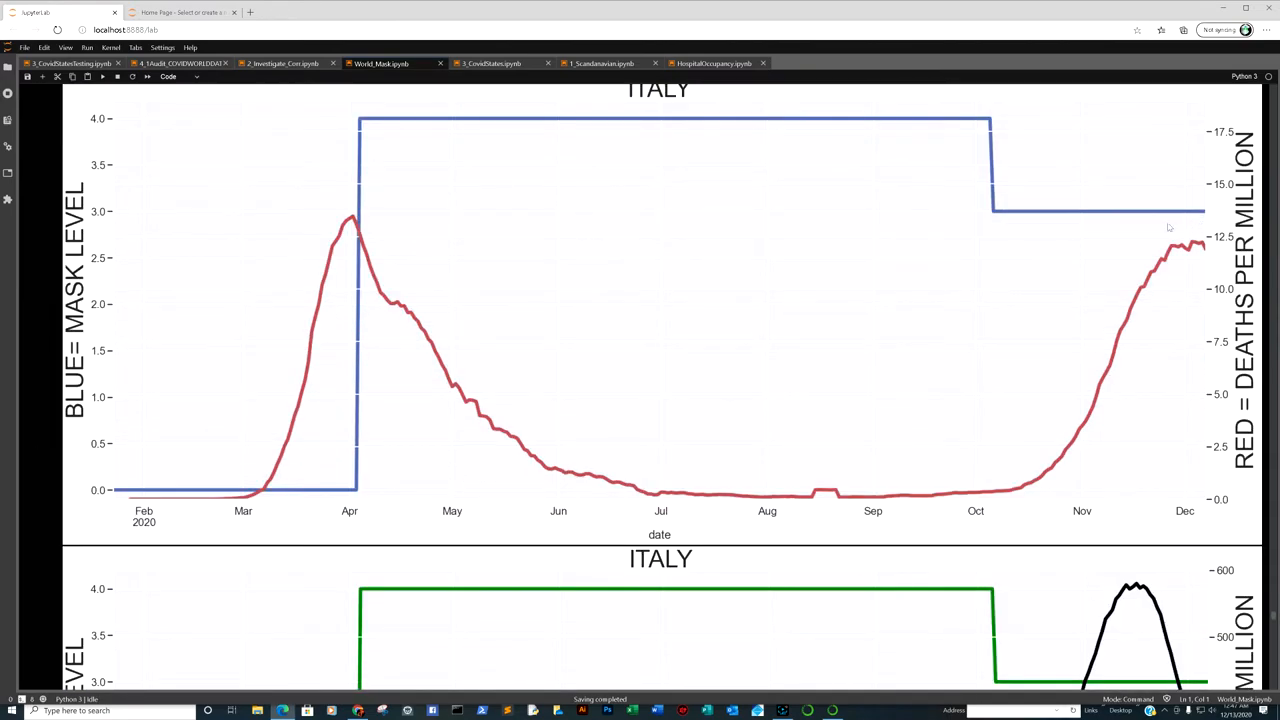
pyautogui.moveTo(1058, 178)
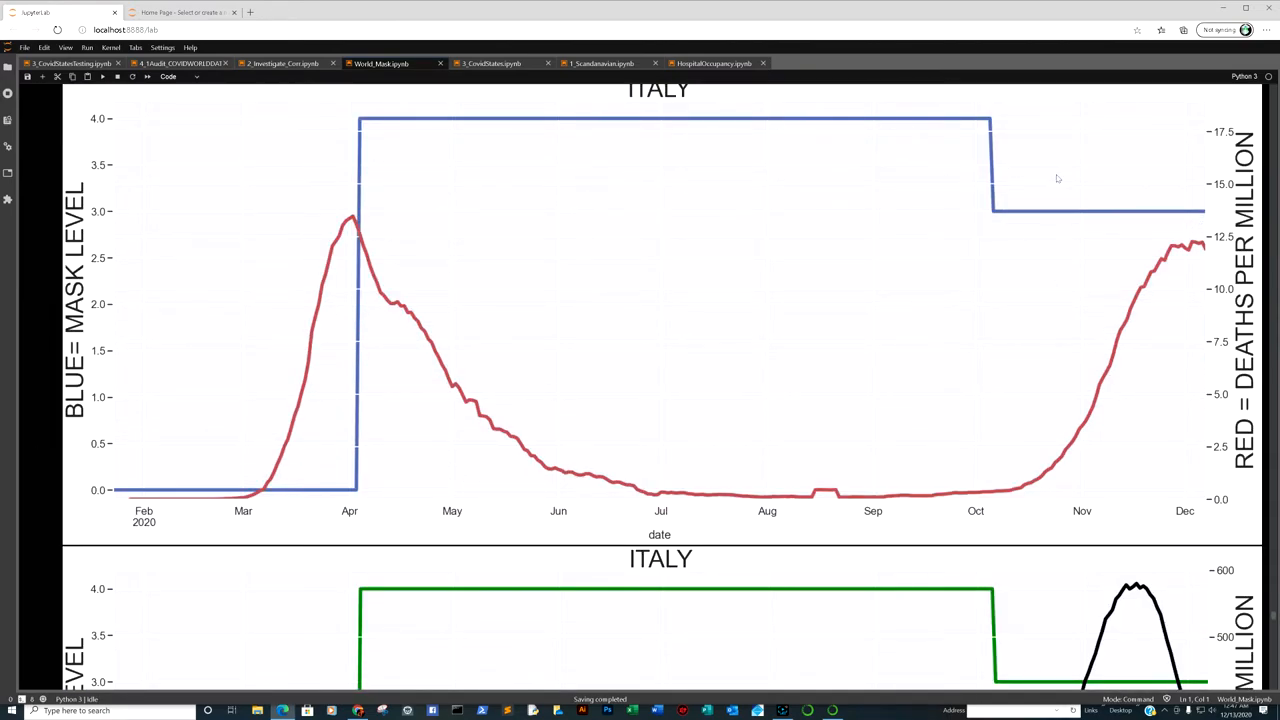
pyautogui.scroll(-3)
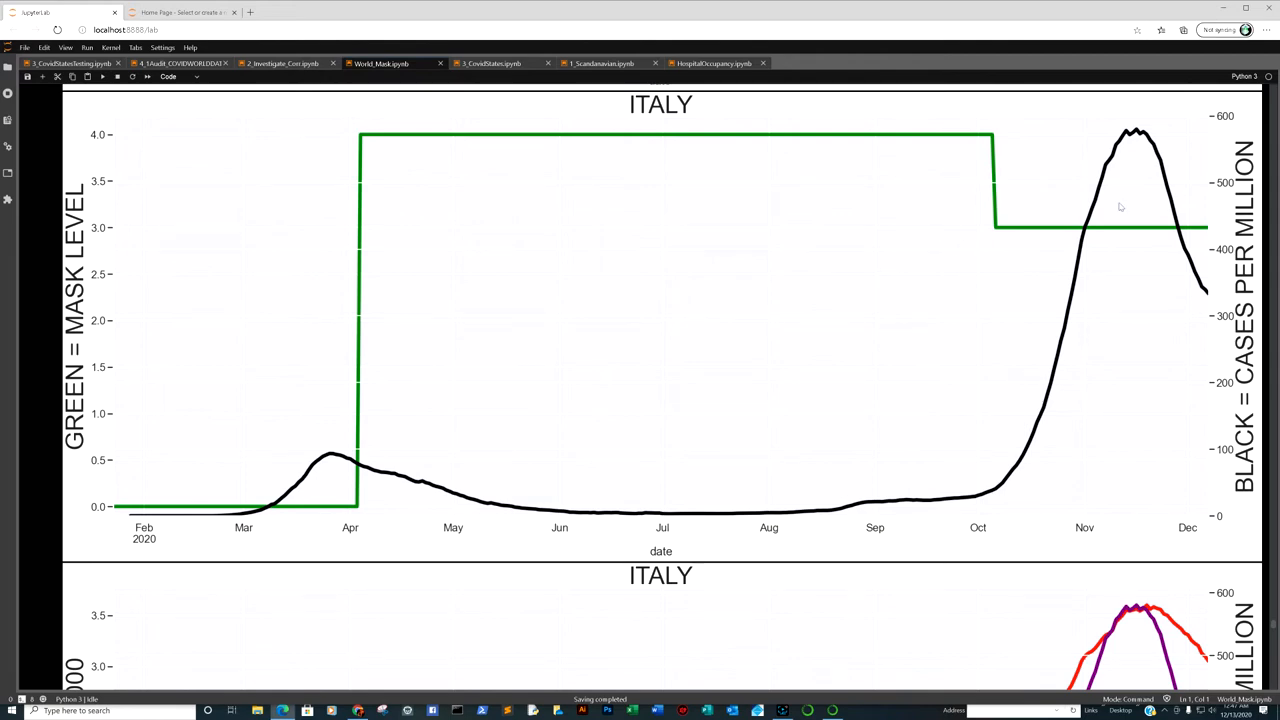
pyautogui.moveTo(1201, 248)
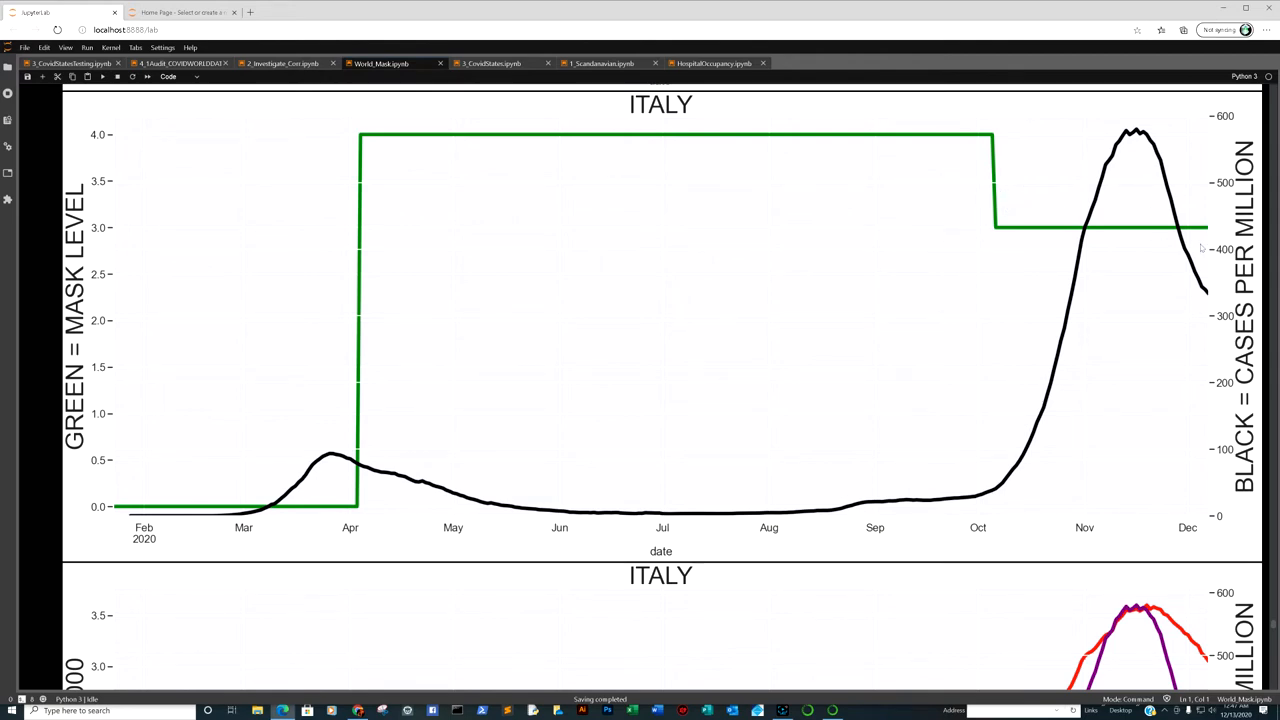
pyautogui.moveTo(1070, 260)
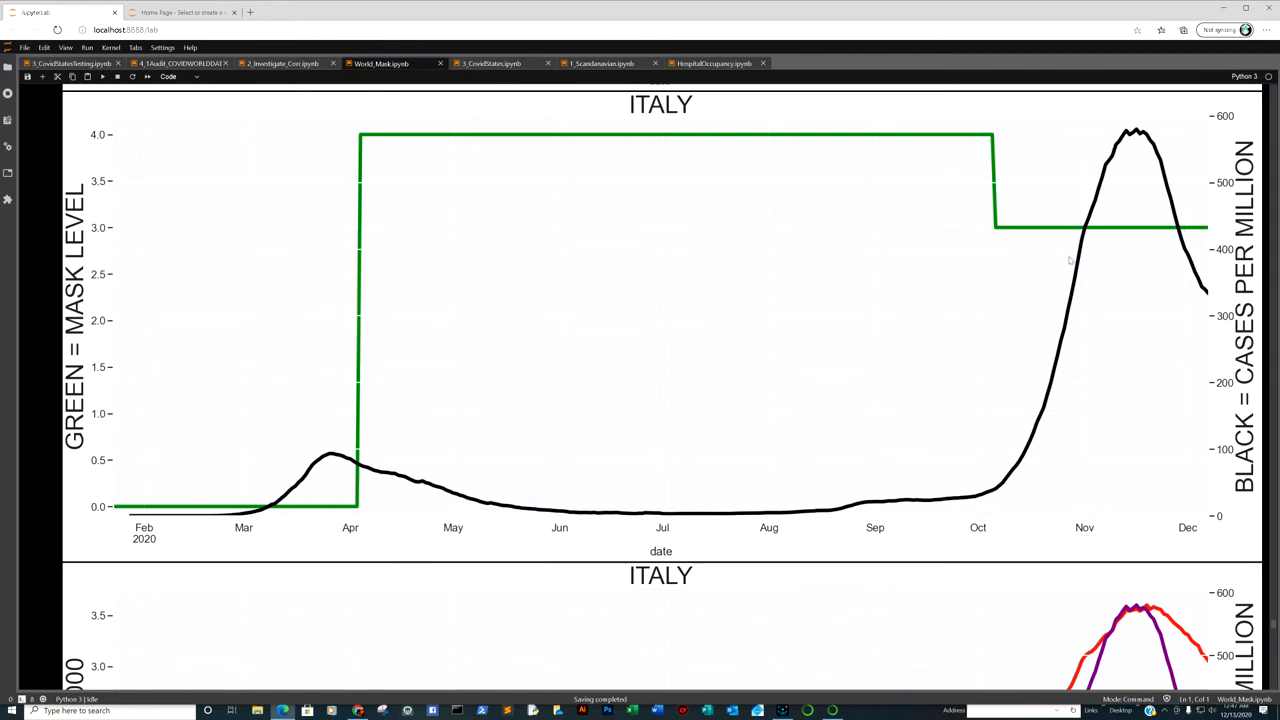
pyautogui.moveTo(1035, 210)
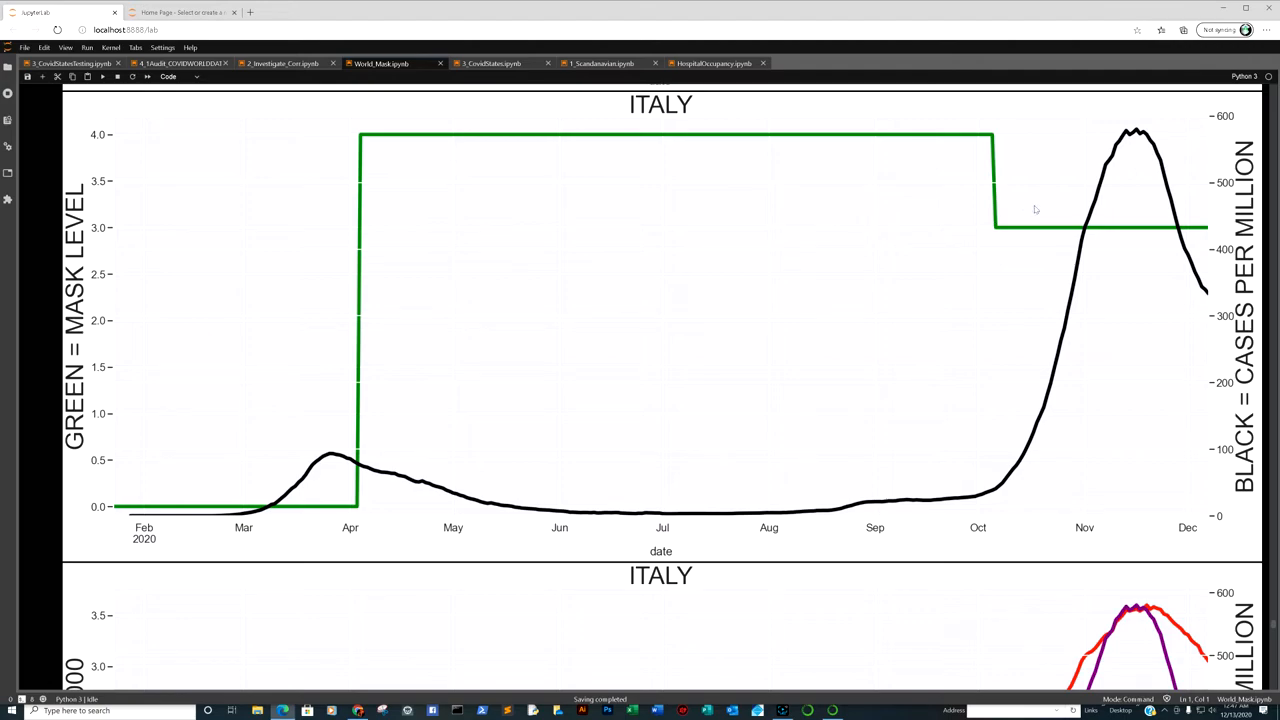
pyautogui.scroll(-3)
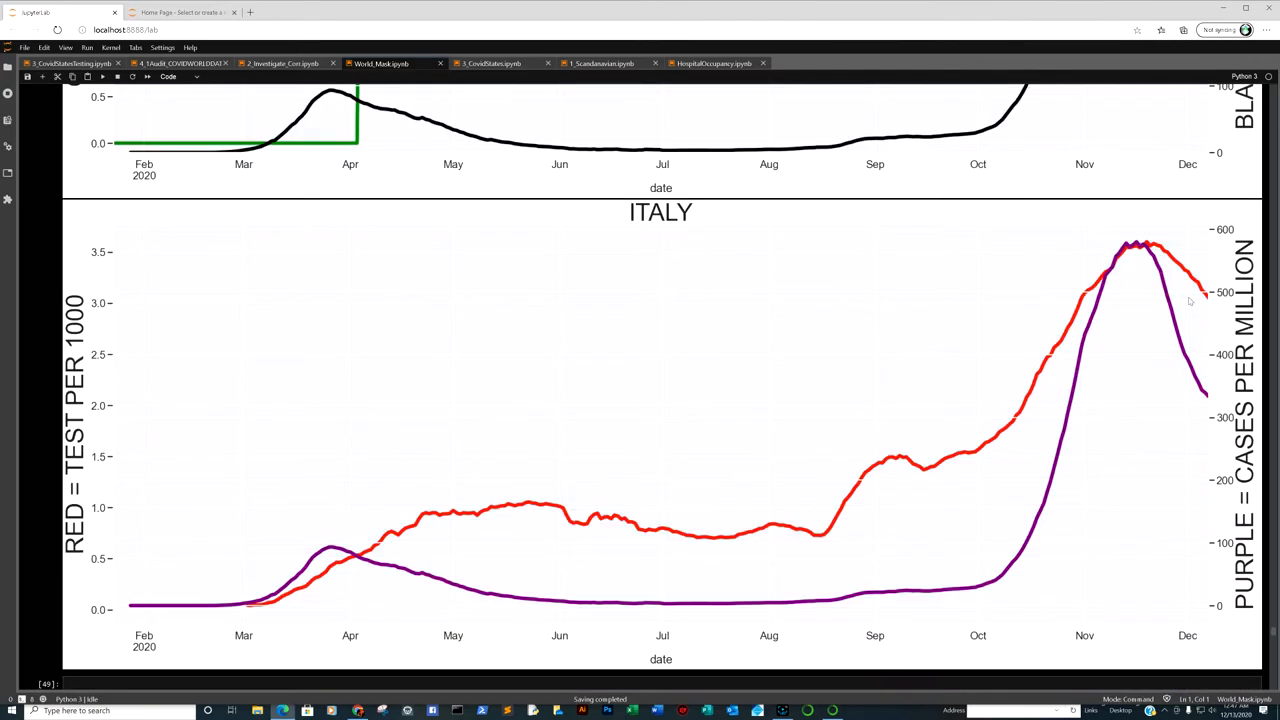
pyautogui.moveTo(1062, 357)
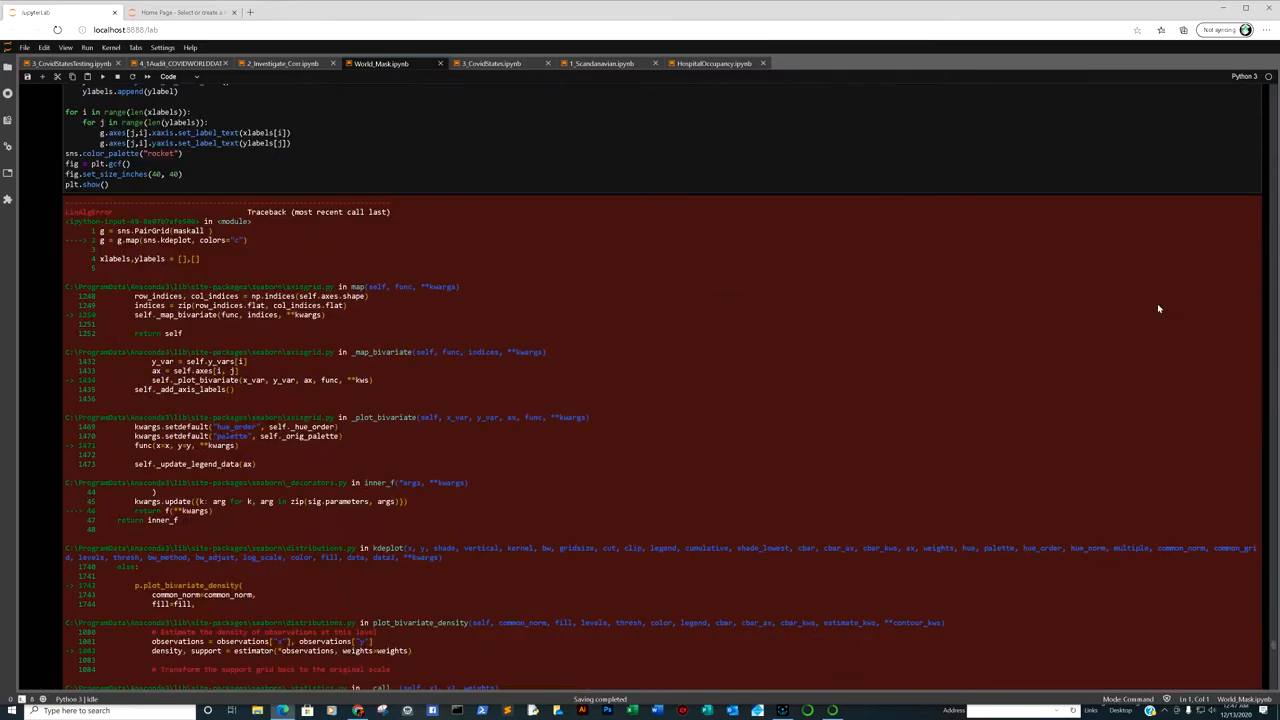
pyautogui.scroll(-3)
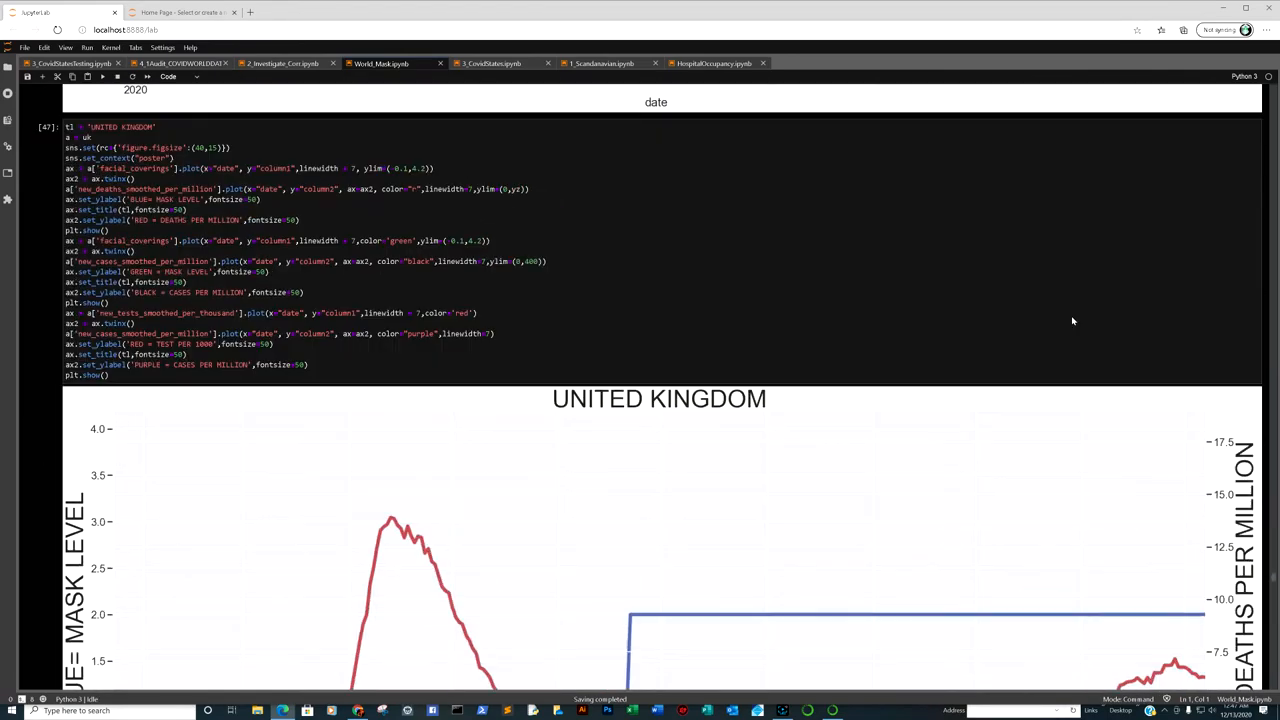
# Step: Scroll to California's deaths vs totalTestResults scatter plot and its correlation cells
pyautogui.scroll(-3)
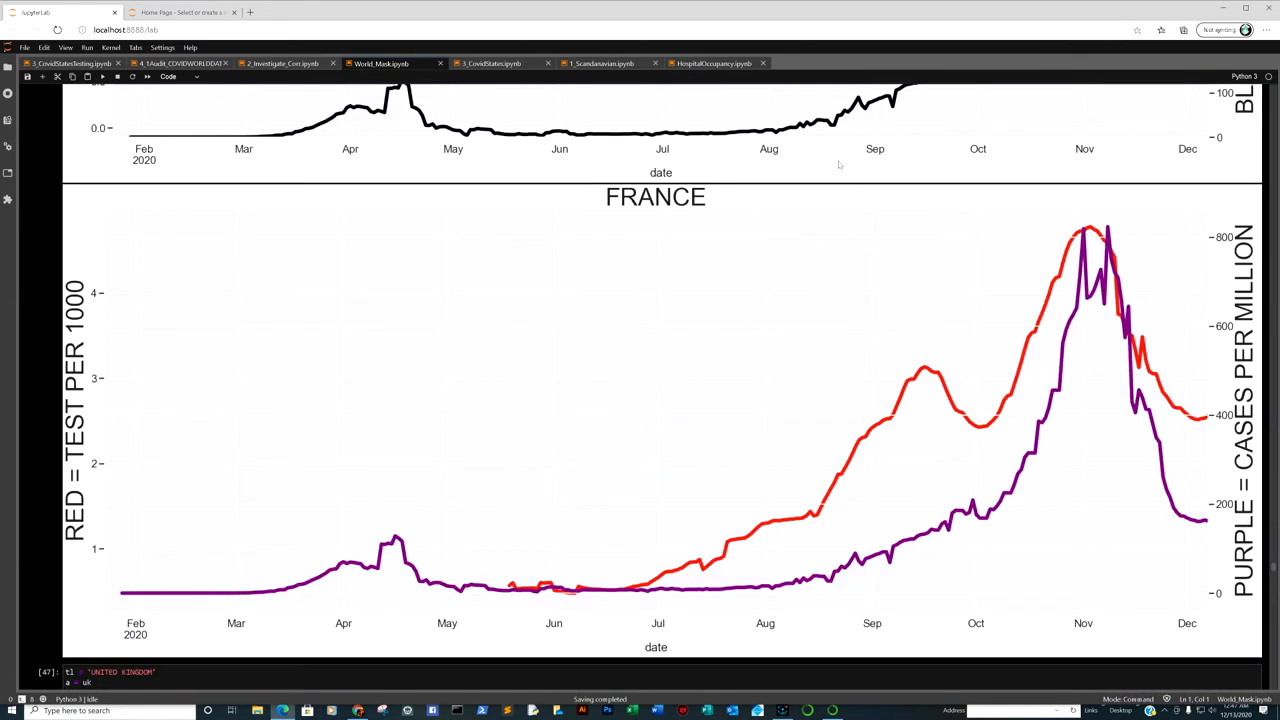
pyautogui.moveTo(70, 63)
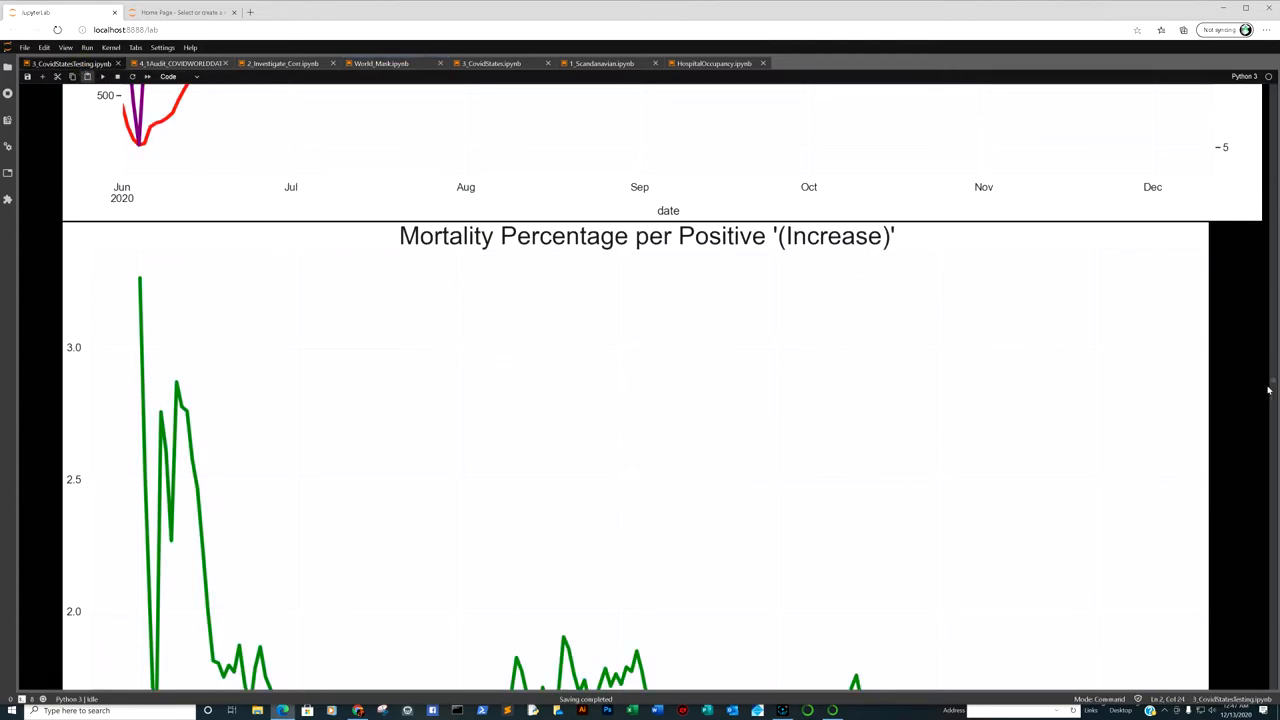
pyautogui.scroll(3)
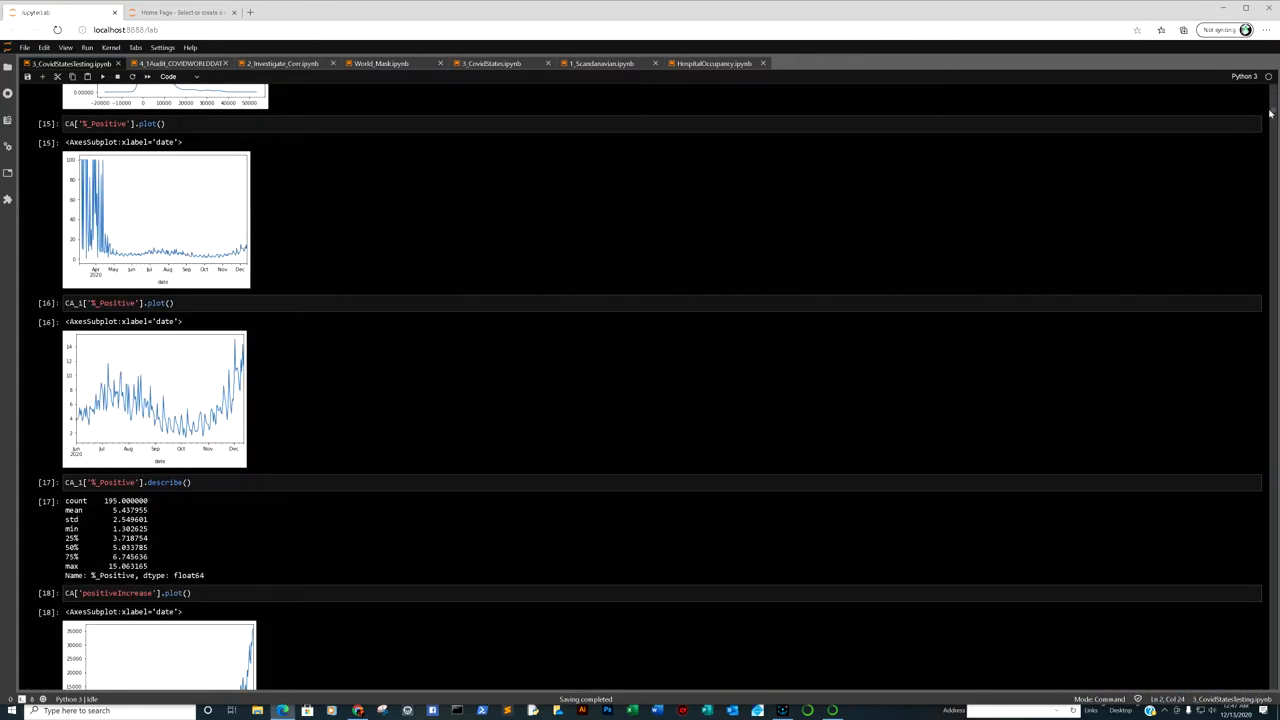
pyautogui.scroll(-3)
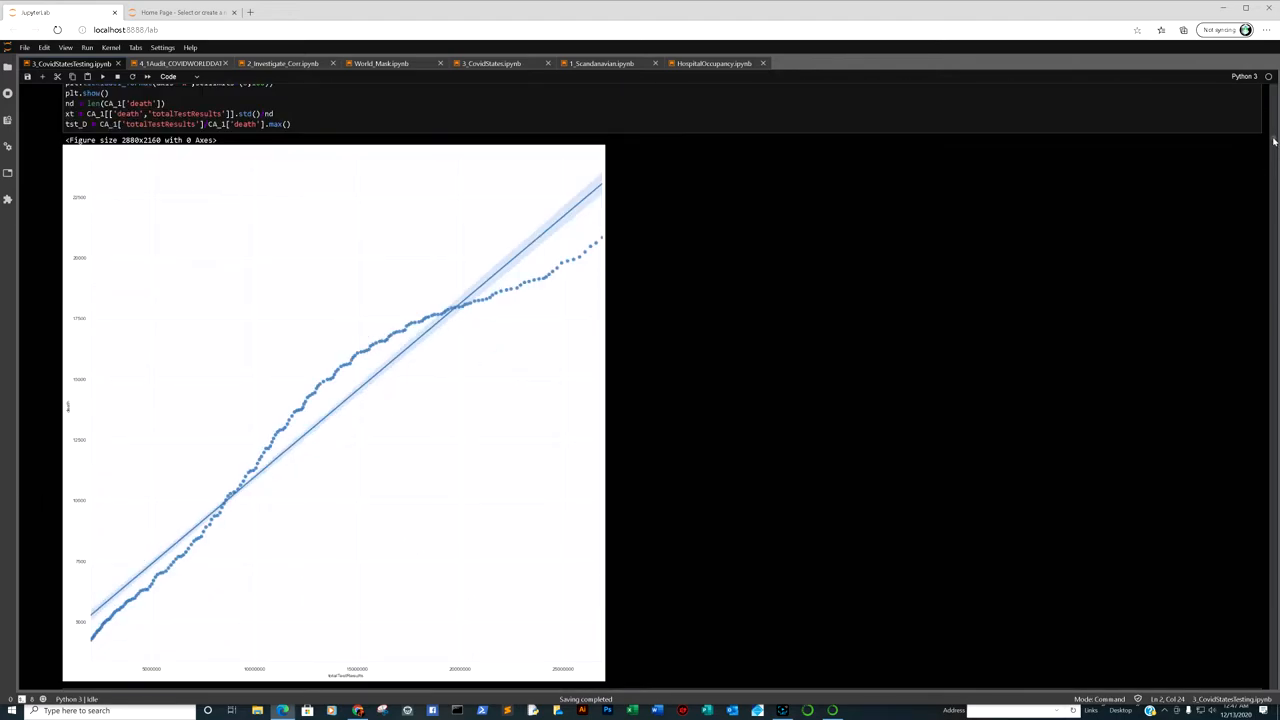
pyautogui.moveTo(335, 344)
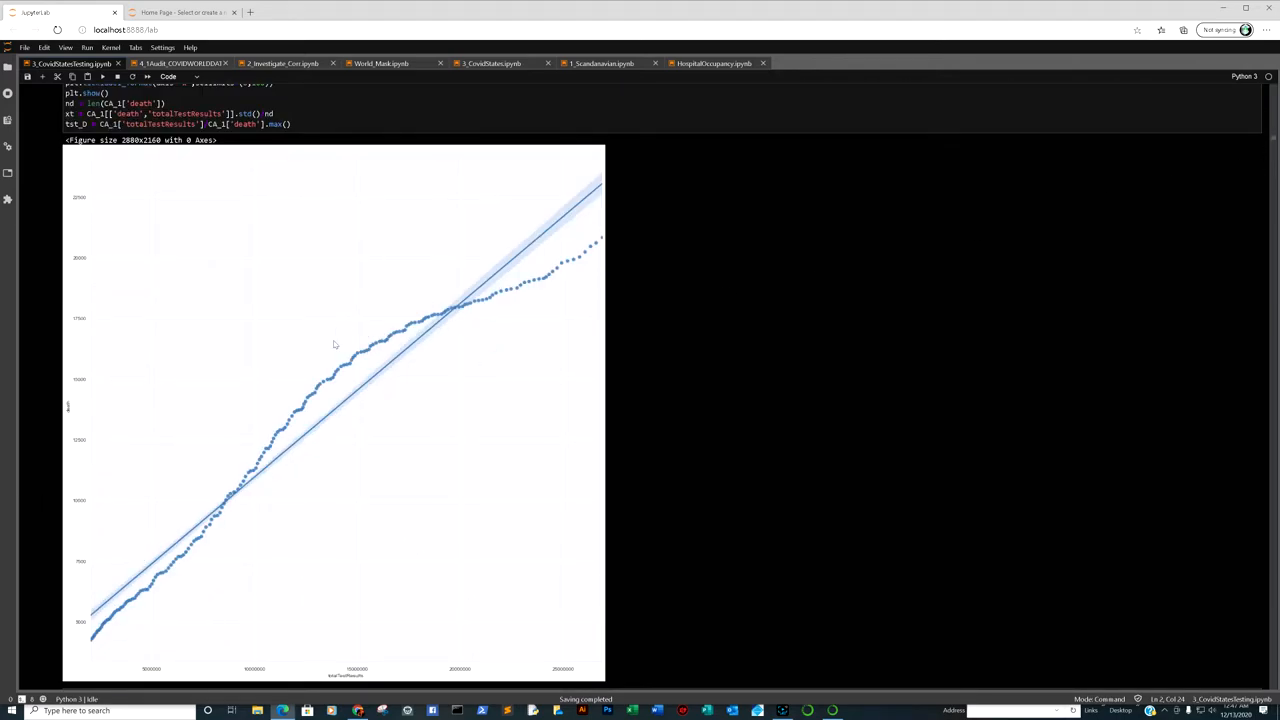
pyautogui.moveTo(341, 393)
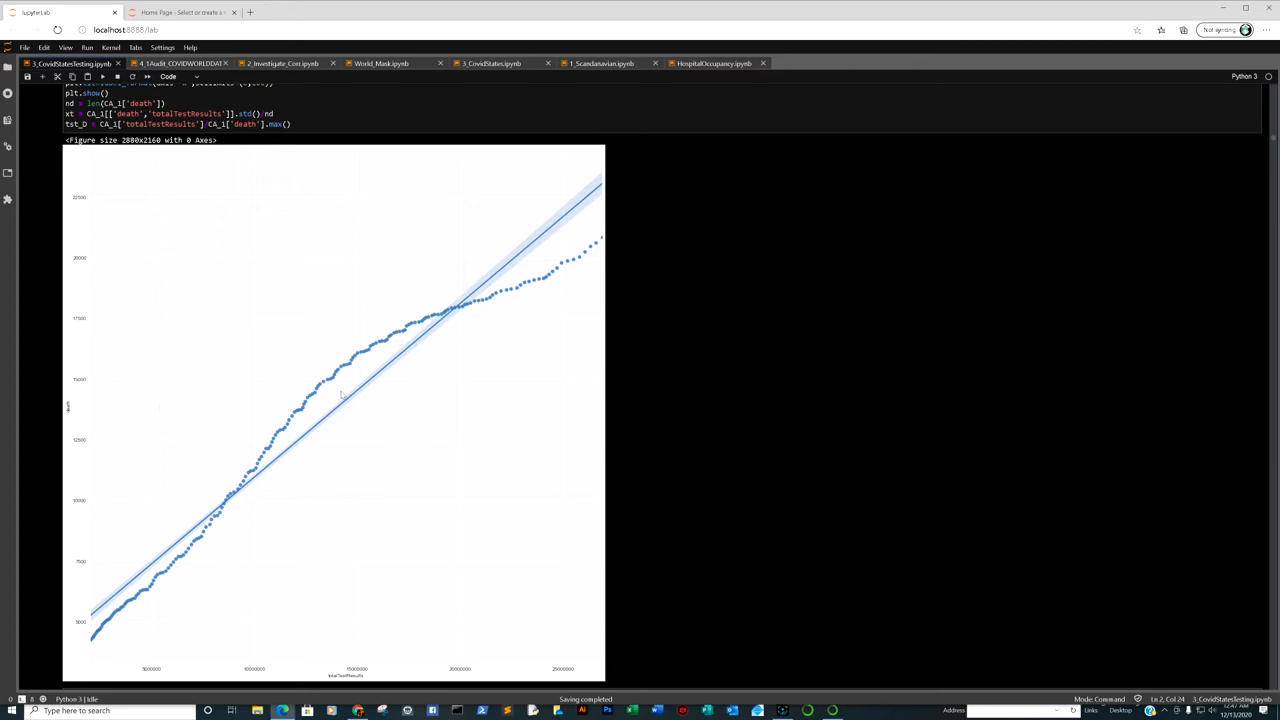
pyautogui.scroll(-3)
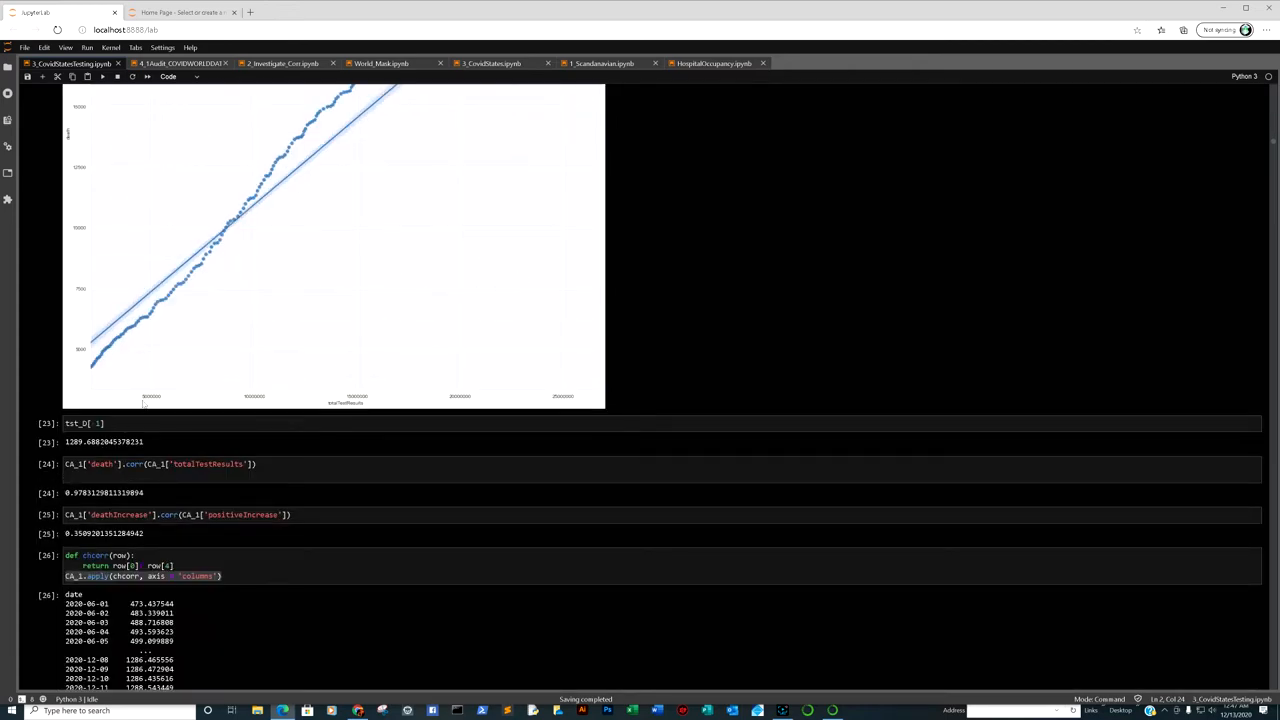
pyautogui.moveTo(101, 500)
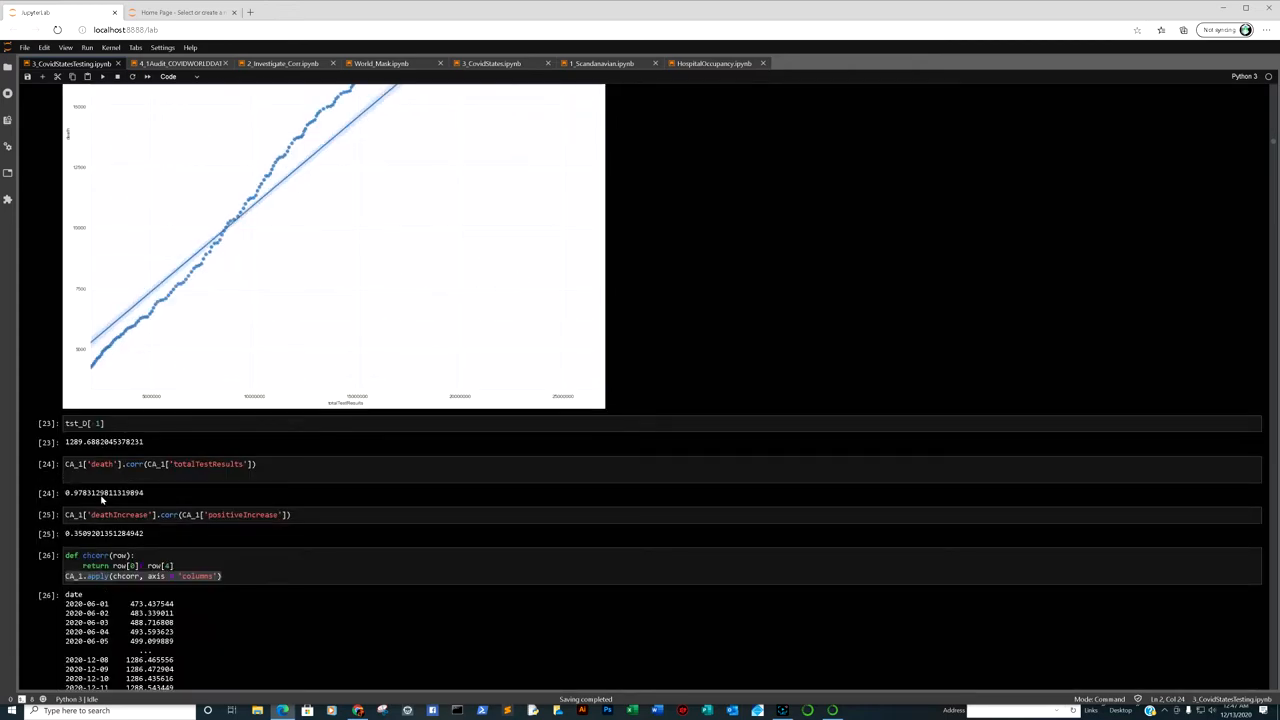
pyautogui.scroll(-3)
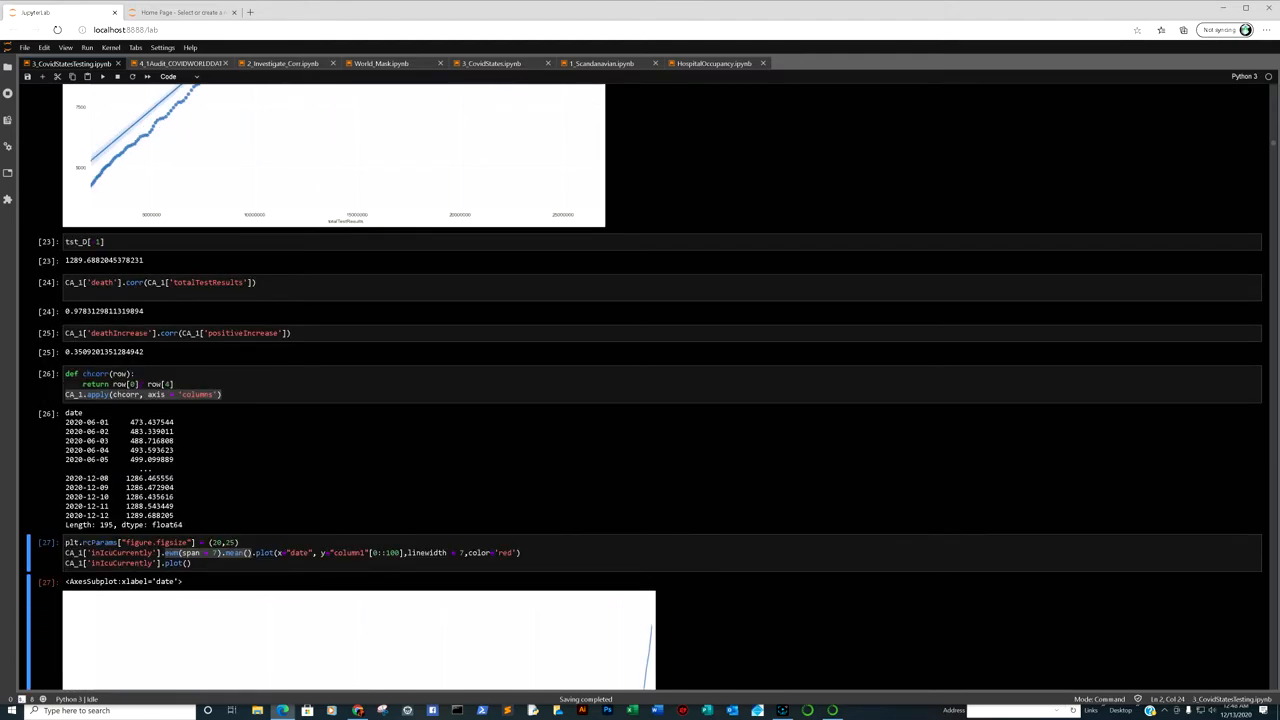
# Step: Scroll cells 27–31 past inIcuCurrently and positiveIncrease plots to the red/blue plot
pyautogui.scroll(-3)
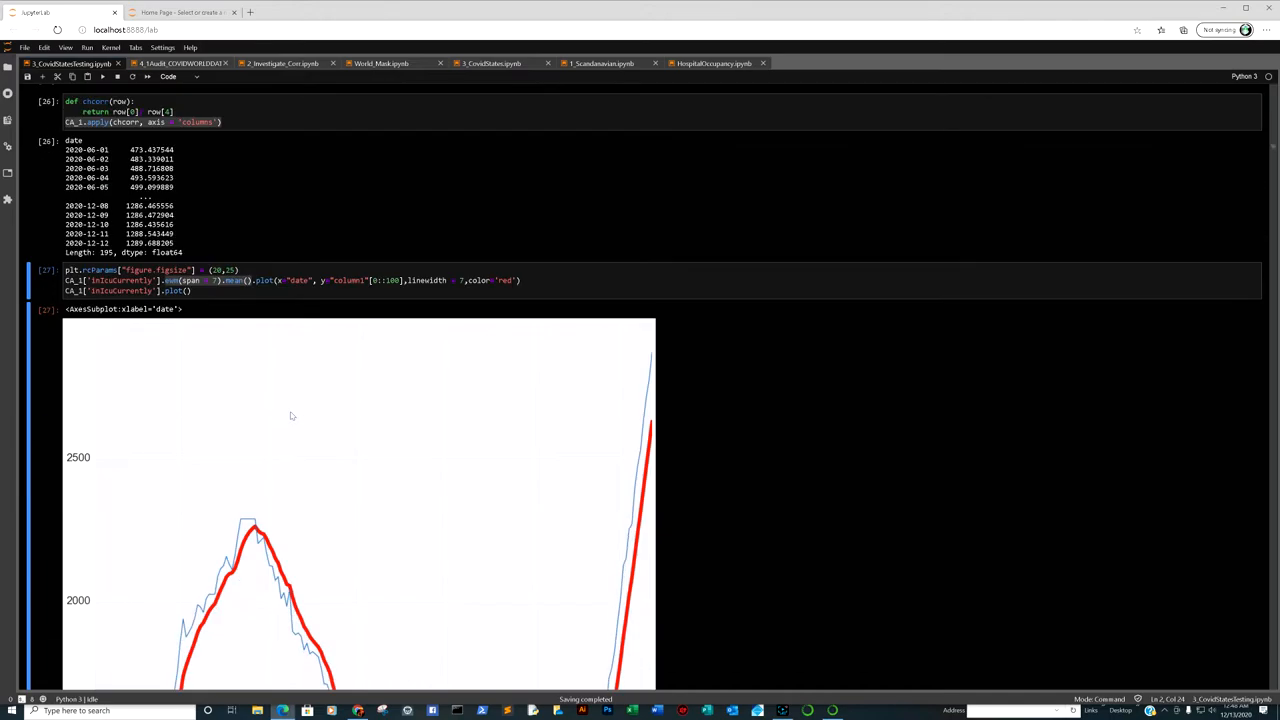
pyautogui.scroll(-3)
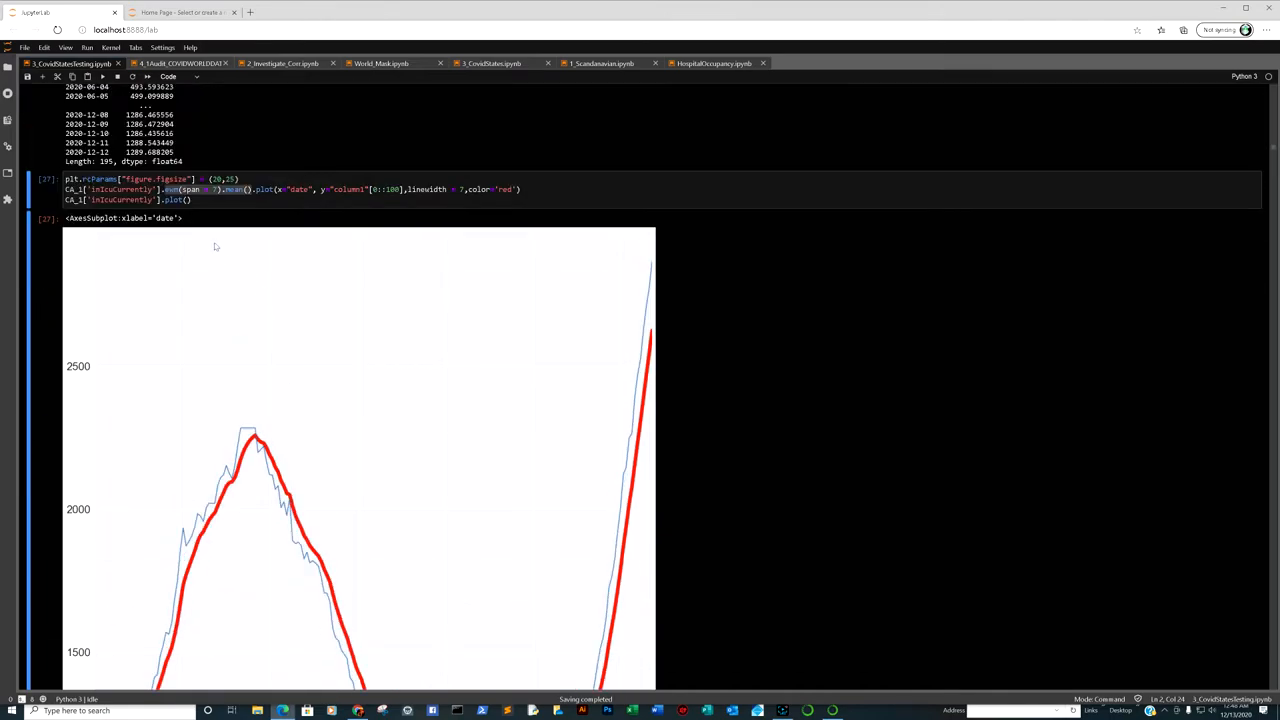
pyautogui.scroll(-3)
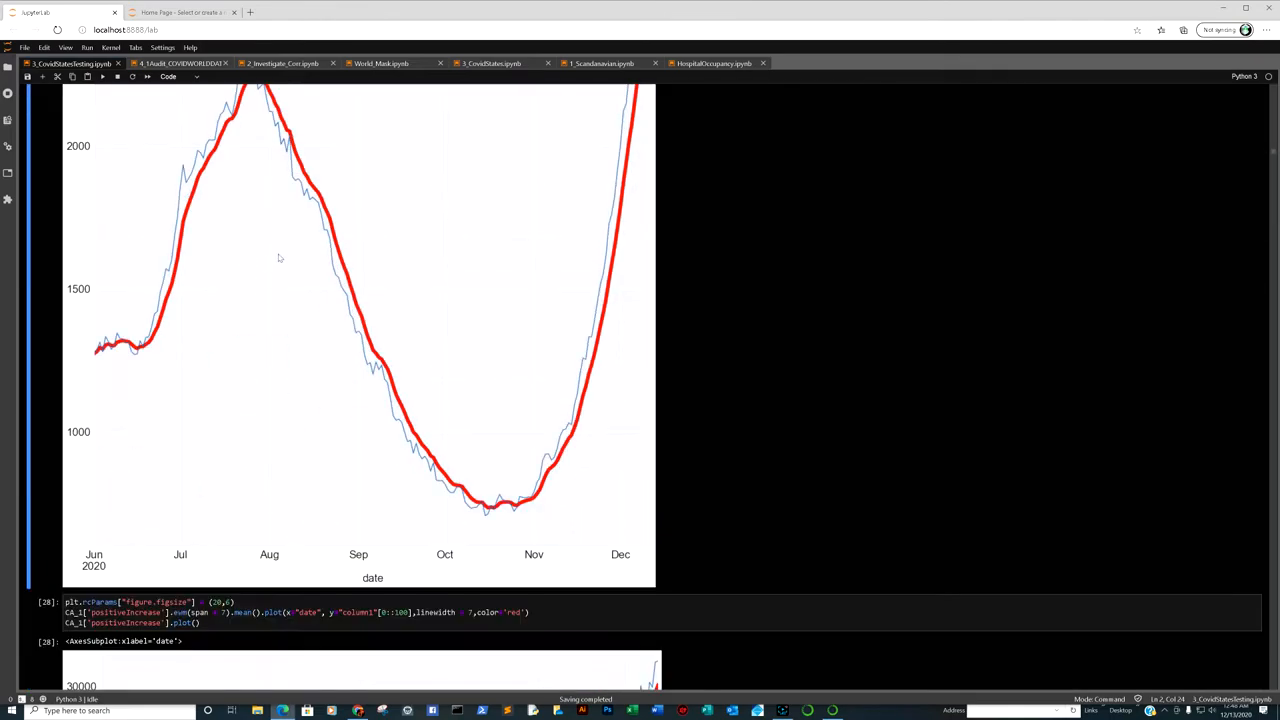
pyautogui.scroll(-3)
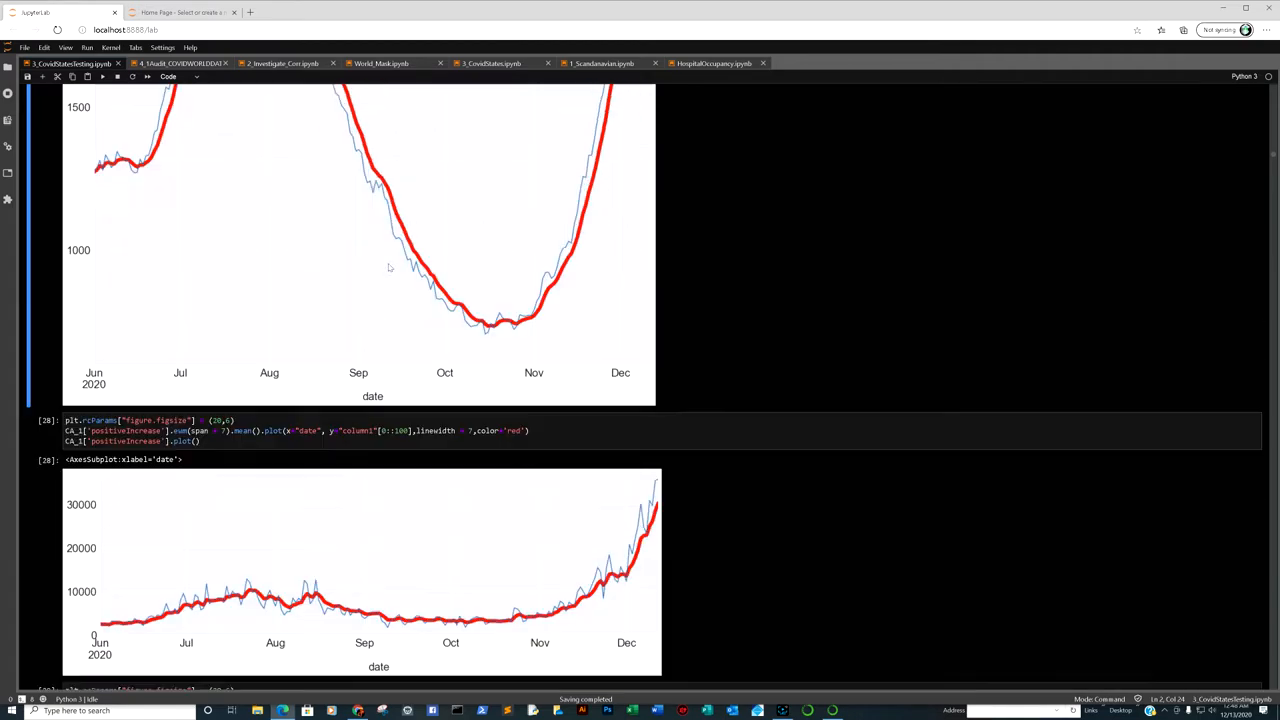
pyautogui.scroll(3)
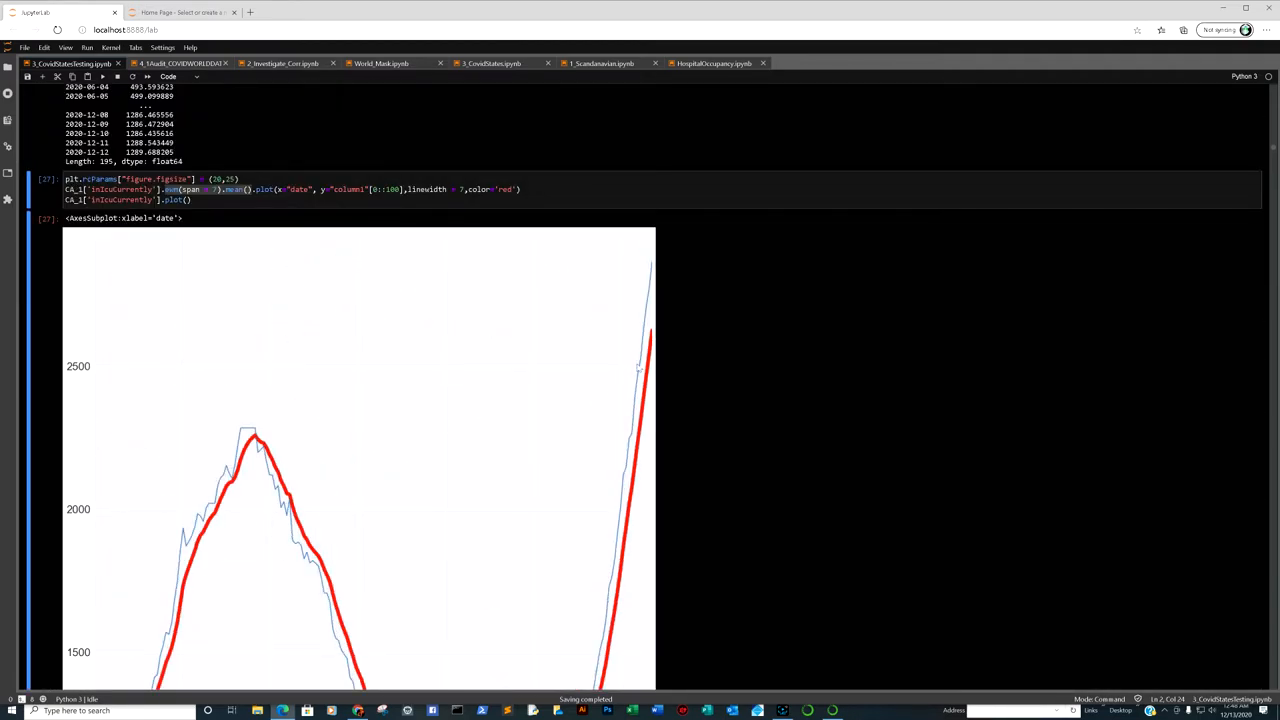
pyautogui.moveTo(183, 390)
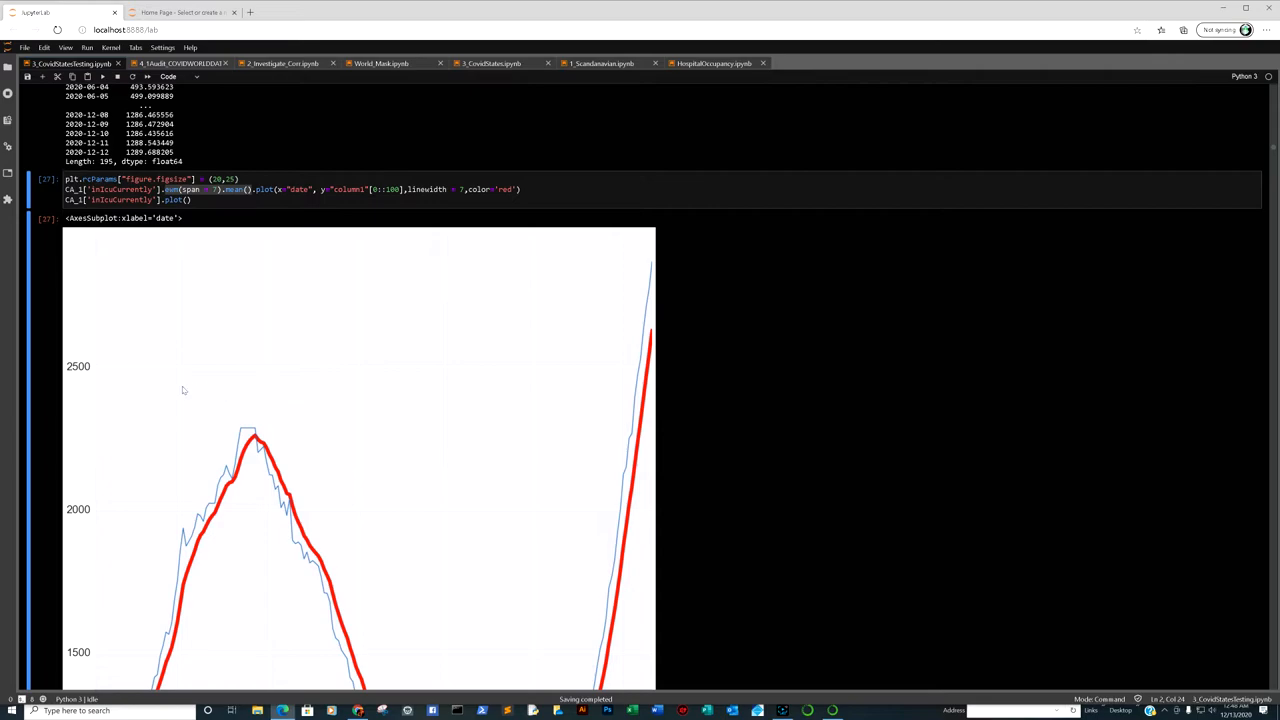
pyautogui.moveTo(681, 315)
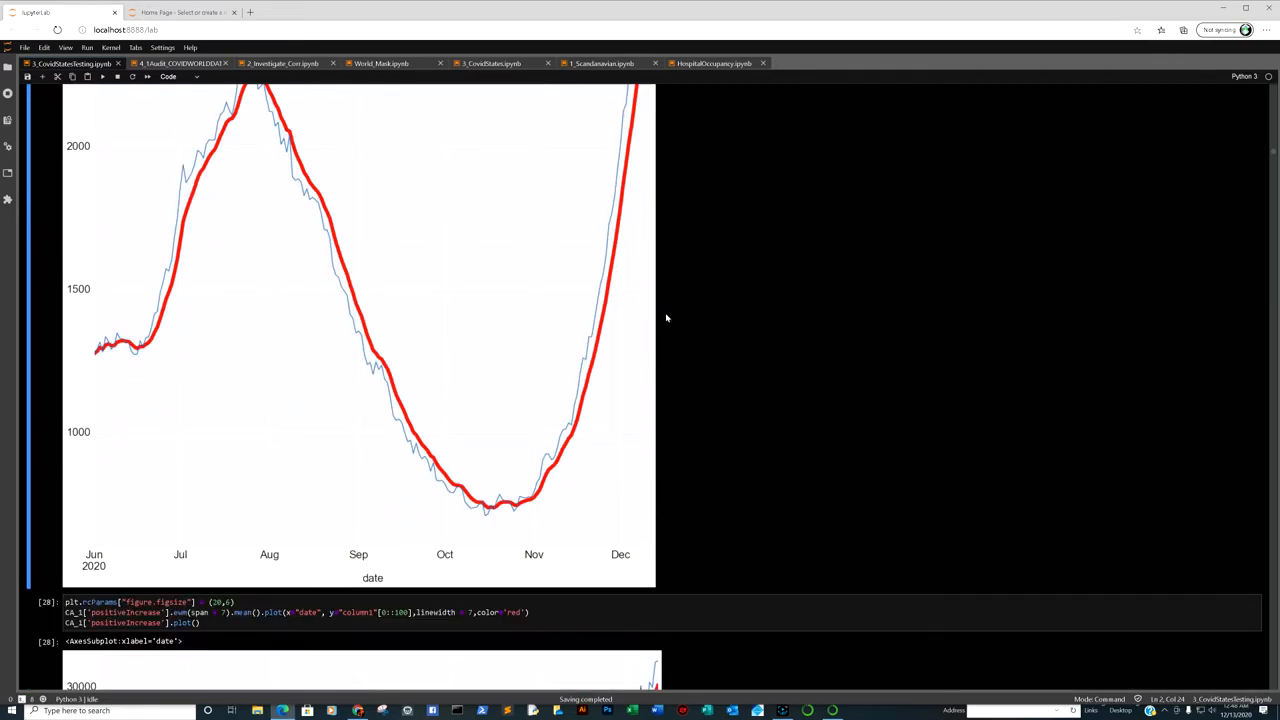
pyautogui.scroll(-3)
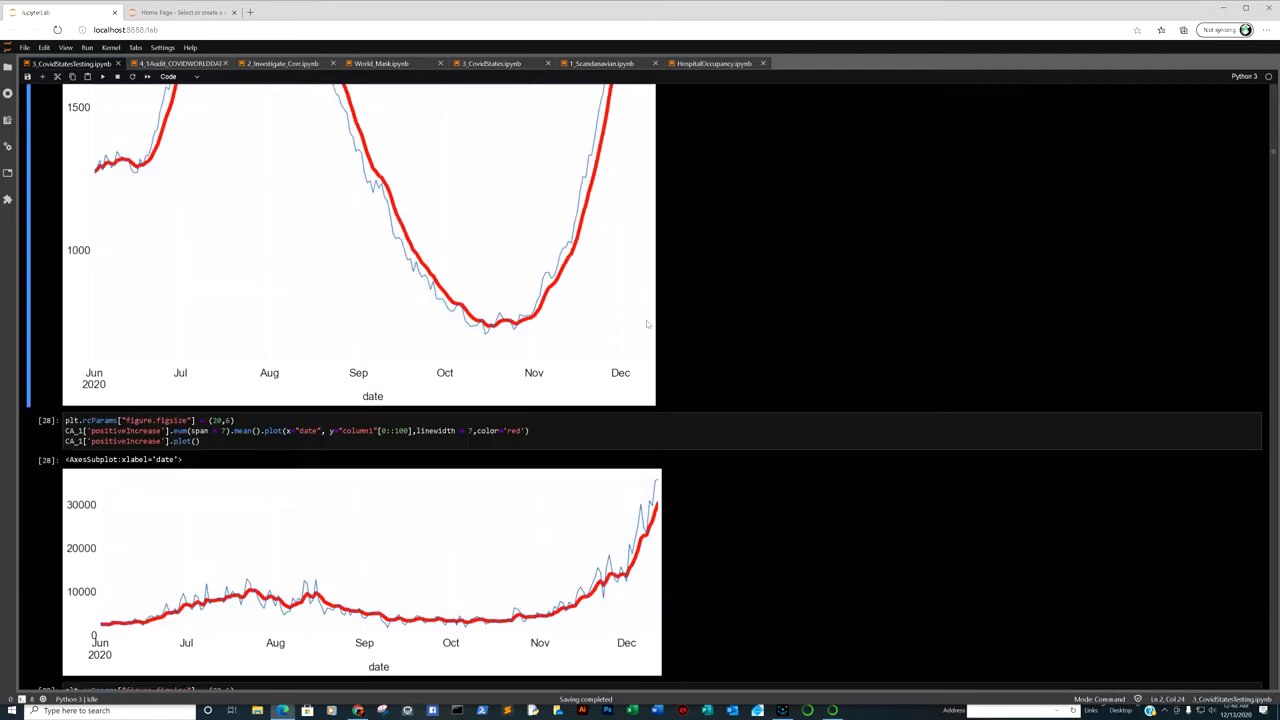
pyautogui.scroll(-3)
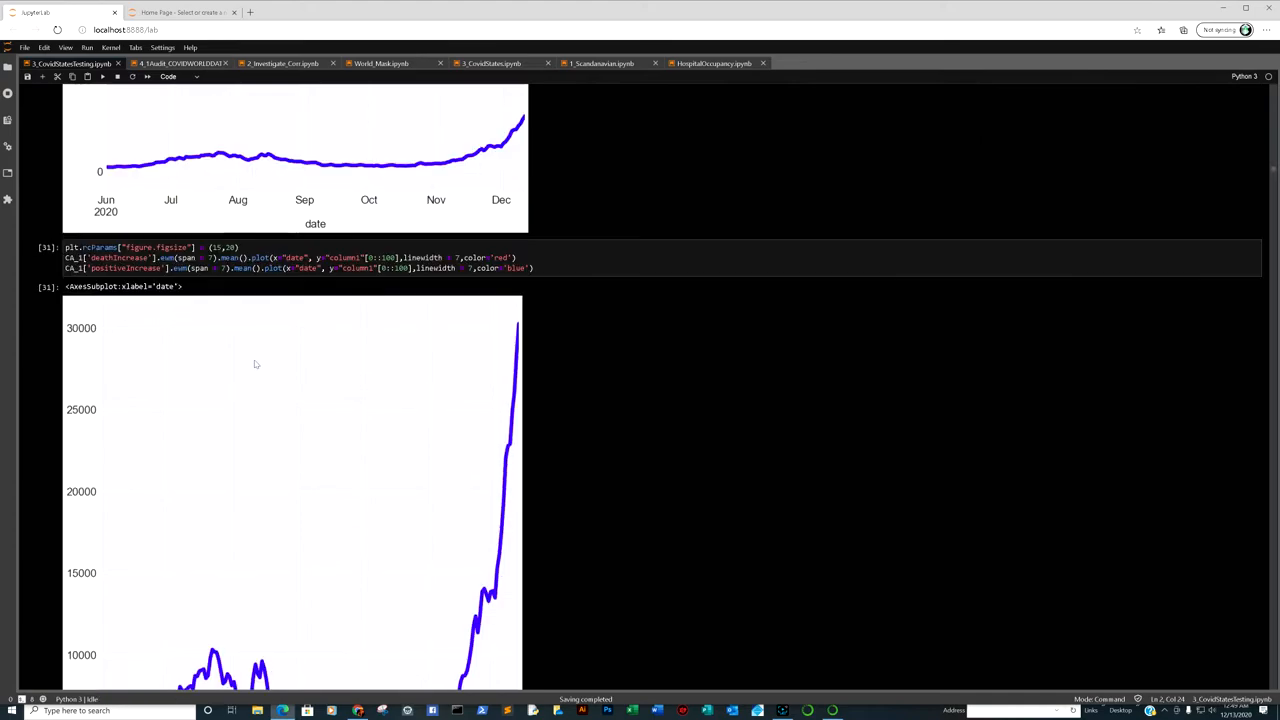
# Step: Scroll through cell 31's deaths and positives plot to cell 32's seaborn twin-axis code
pyautogui.scroll(-3)
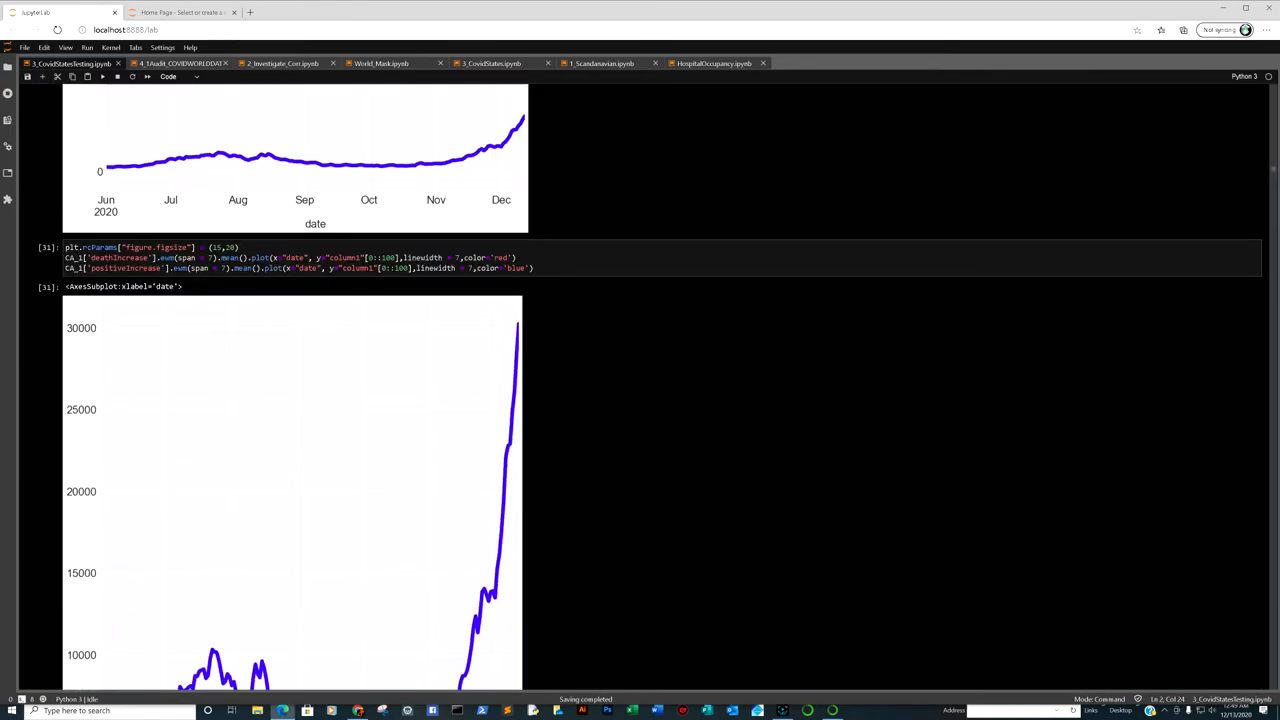
pyautogui.scroll(-3)
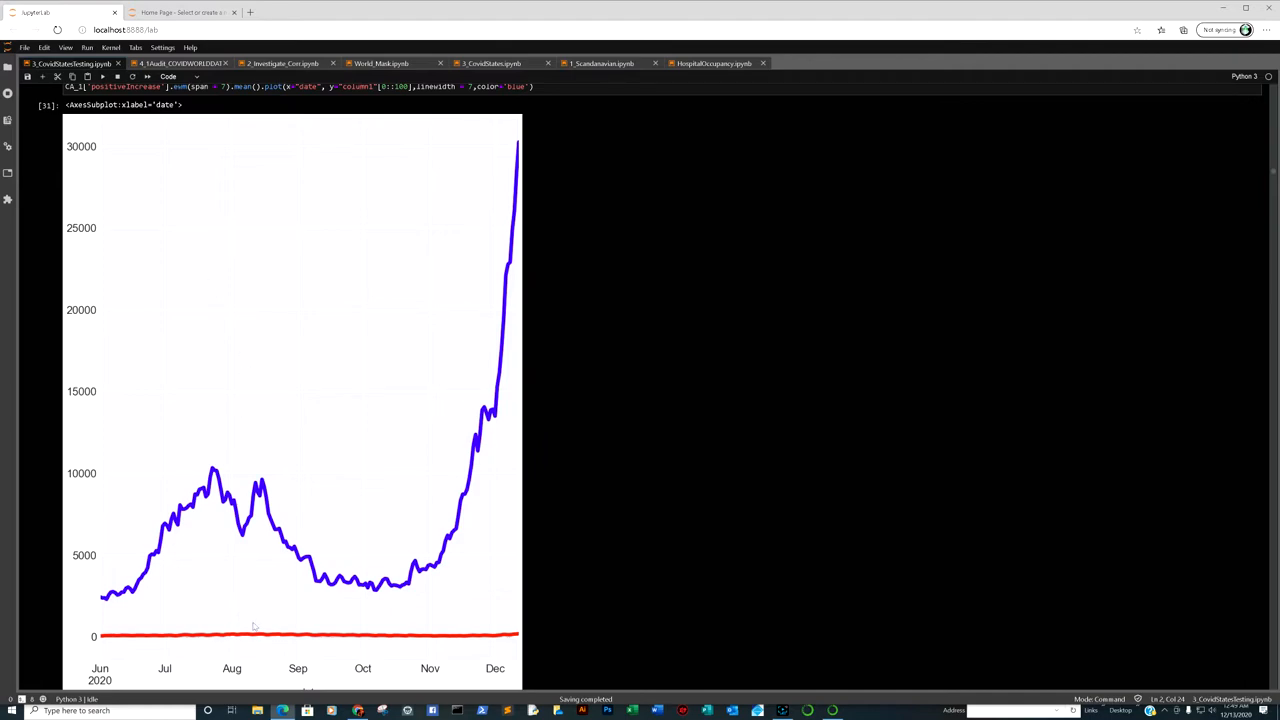
pyautogui.moveTo(515, 118)
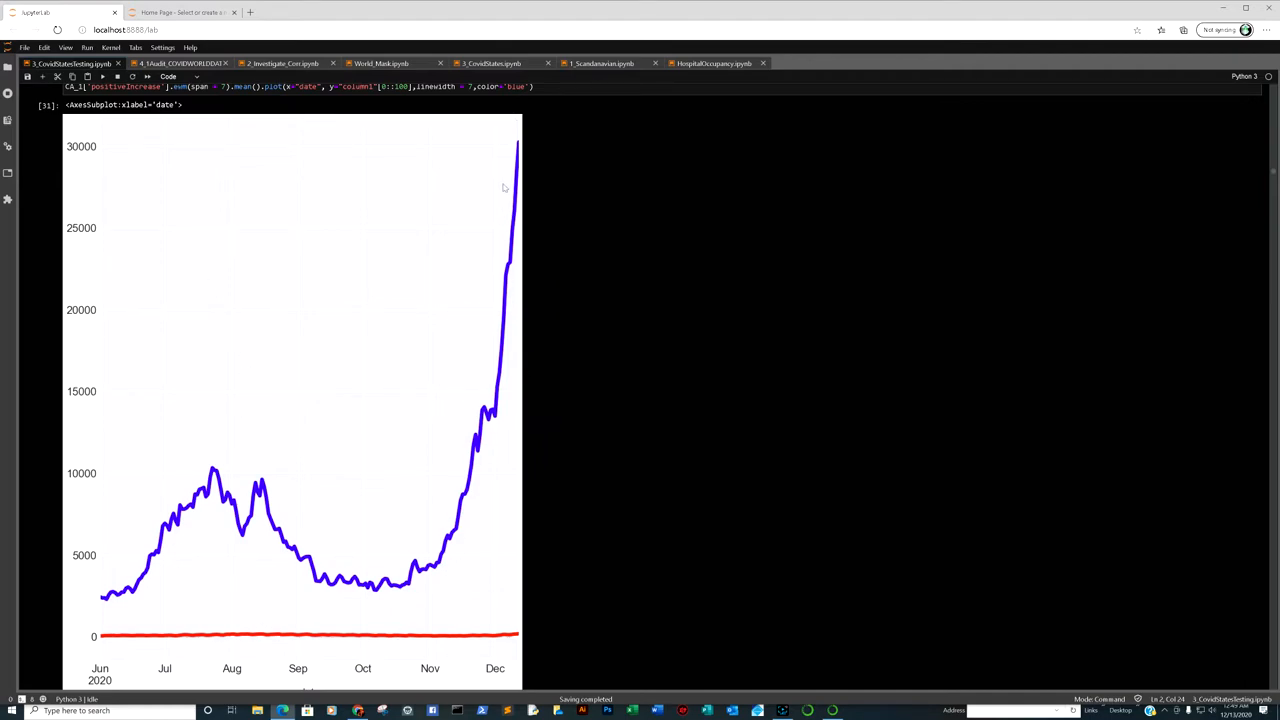
pyautogui.scroll(-3)
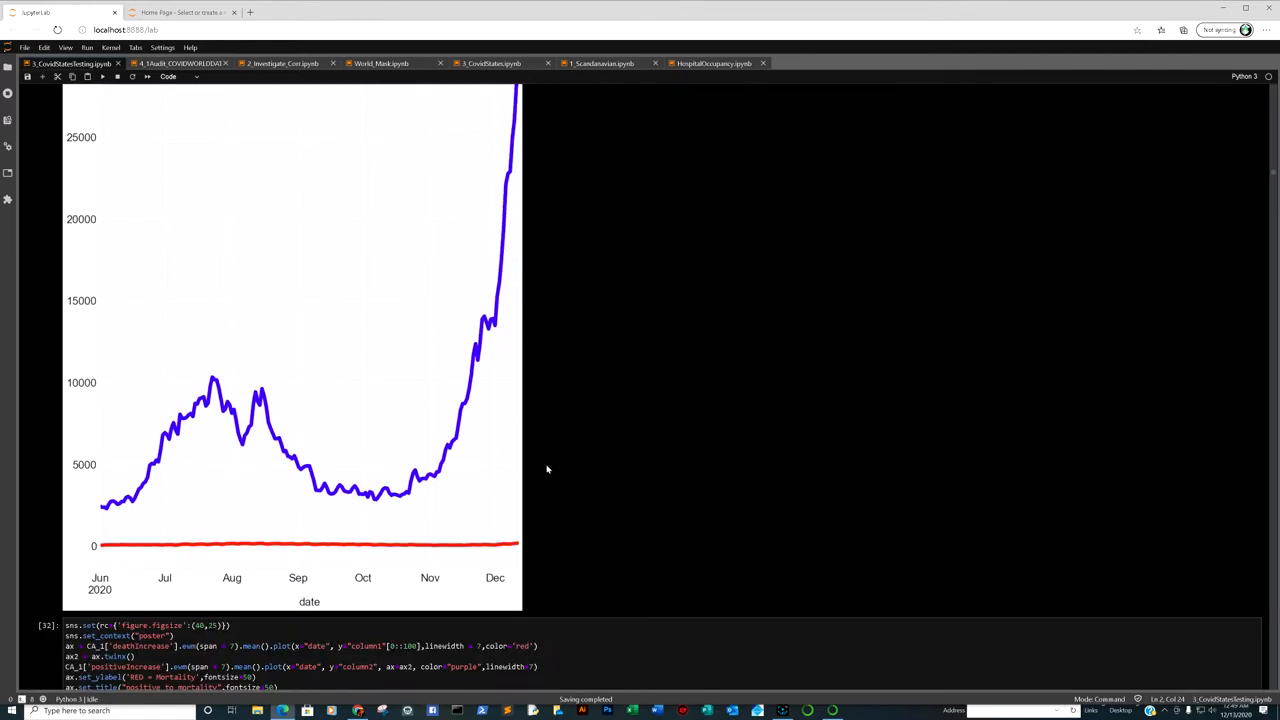
pyautogui.scroll(3)
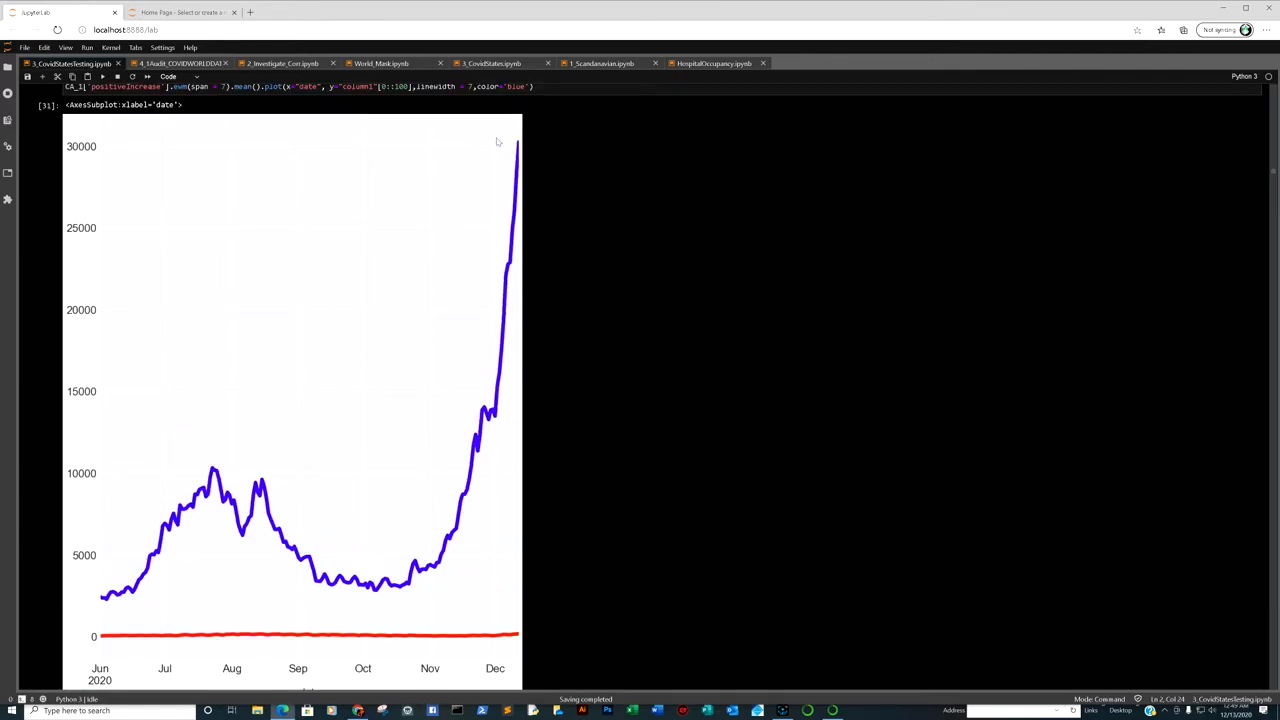
pyautogui.scroll(-3)
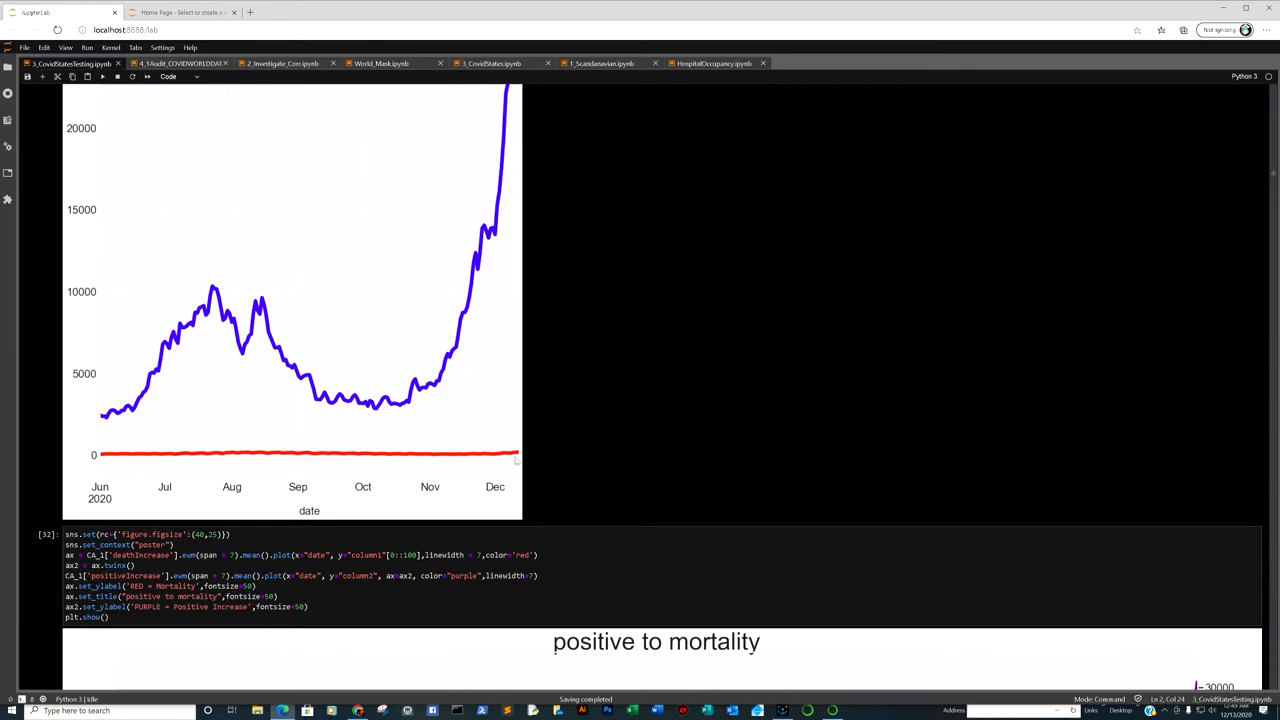
# Step: Scroll past cell 32's code to its dual-axis 'positive to mortality' plot
pyautogui.scroll(-3)
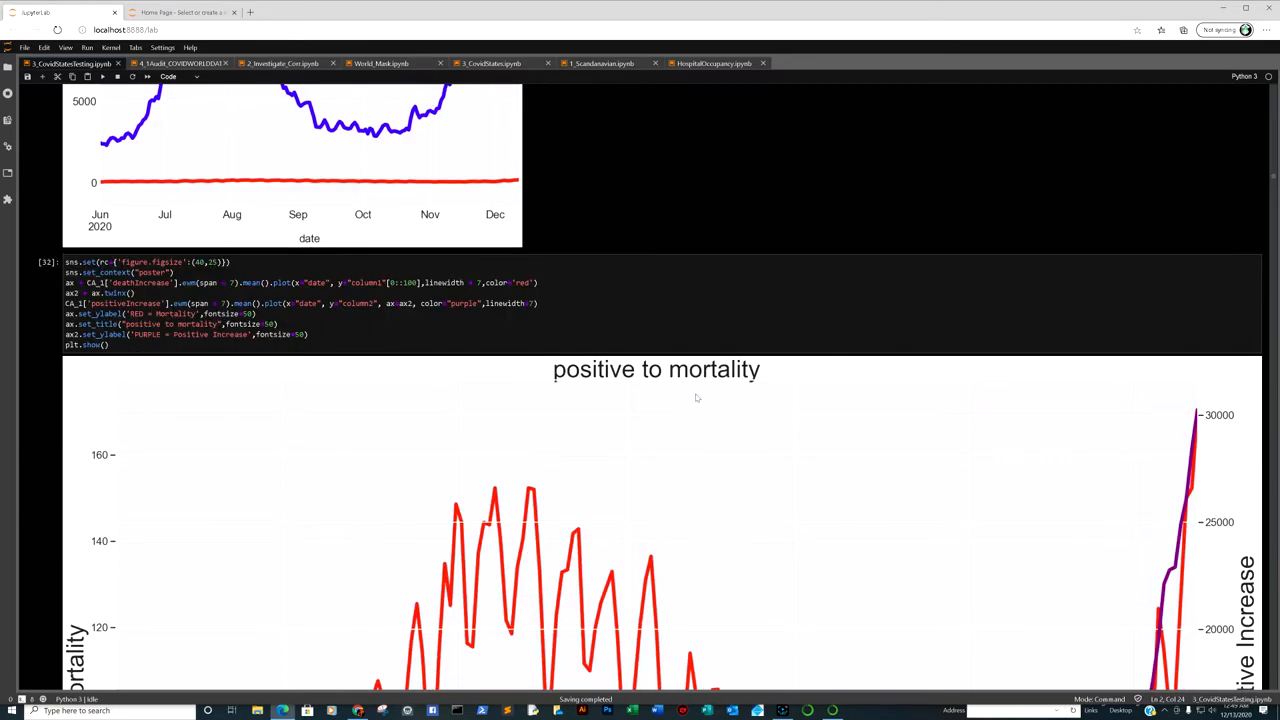
pyautogui.scroll(-3)
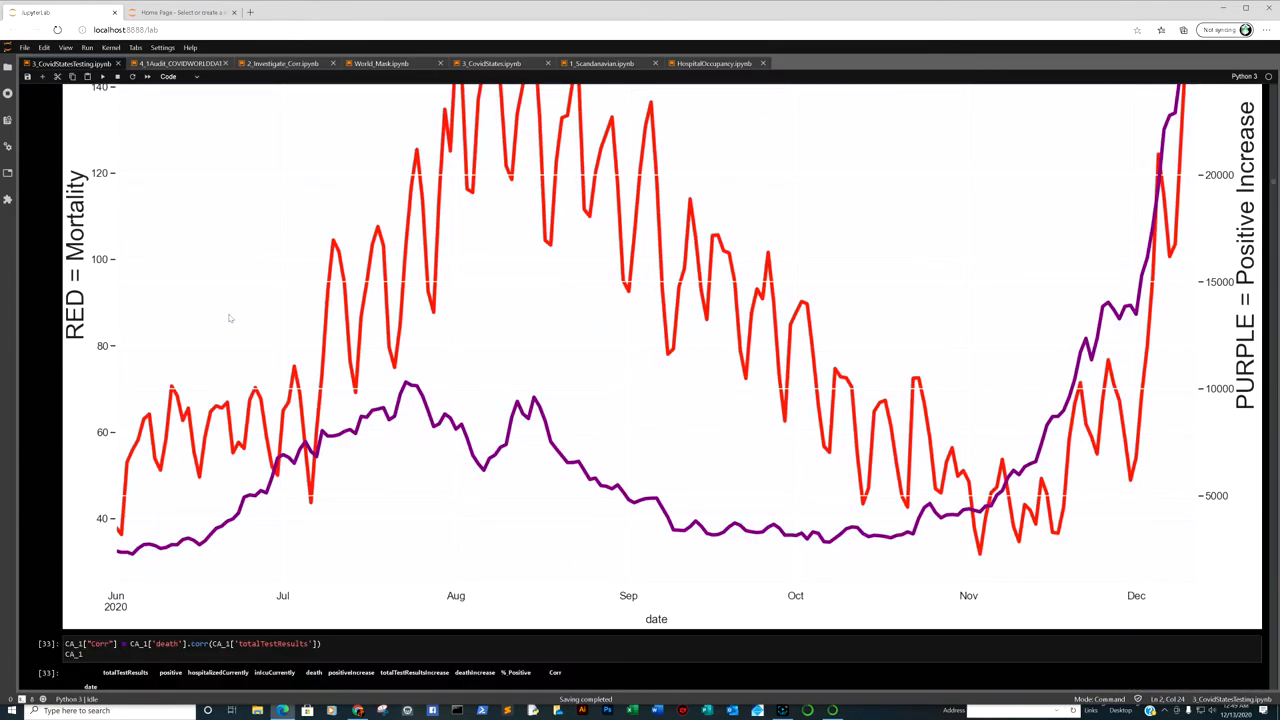
pyautogui.scroll(3)
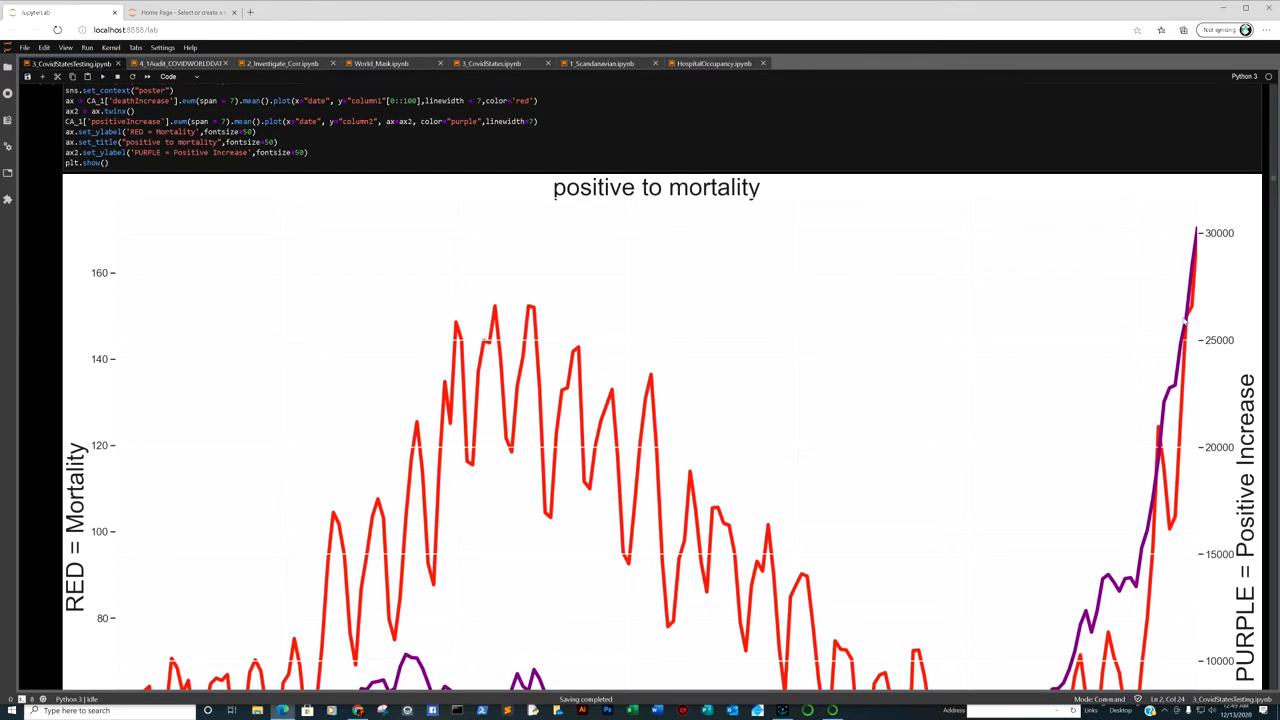
pyautogui.scroll(-3)
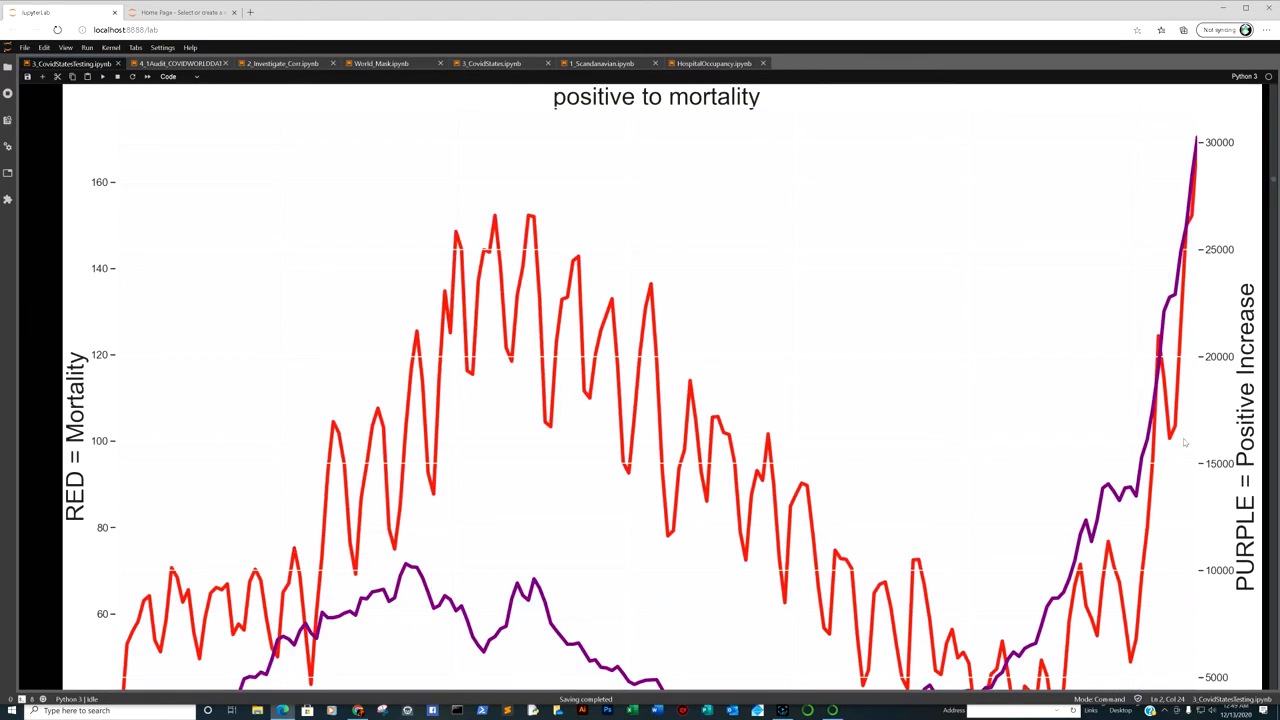
pyautogui.moveTo(1160, 190)
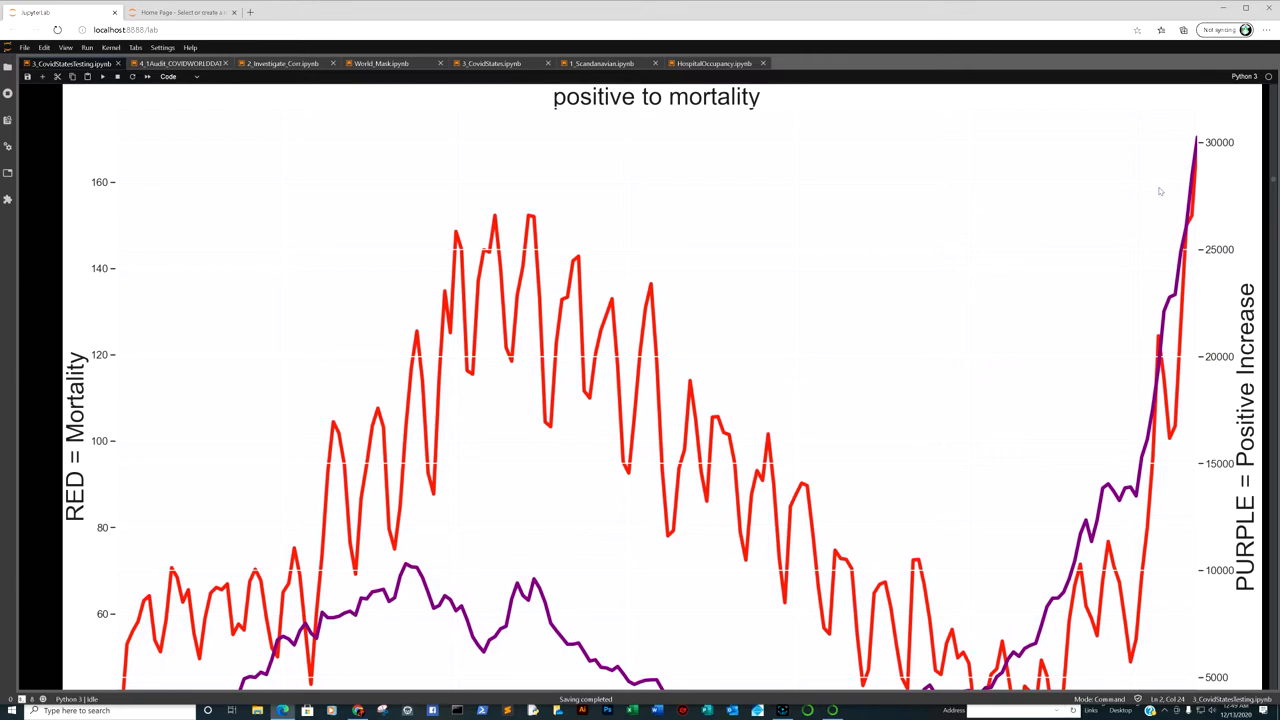
pyautogui.moveTo(1208, 166)
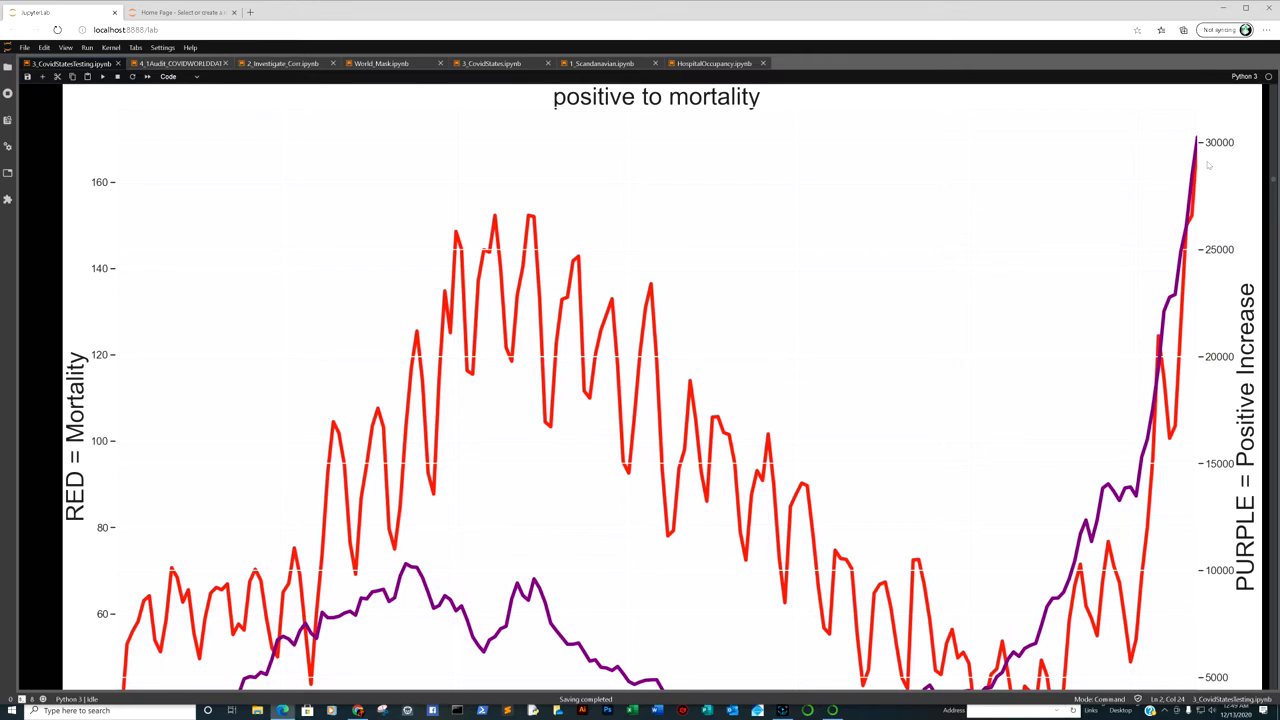
pyautogui.moveTo(65, 138)
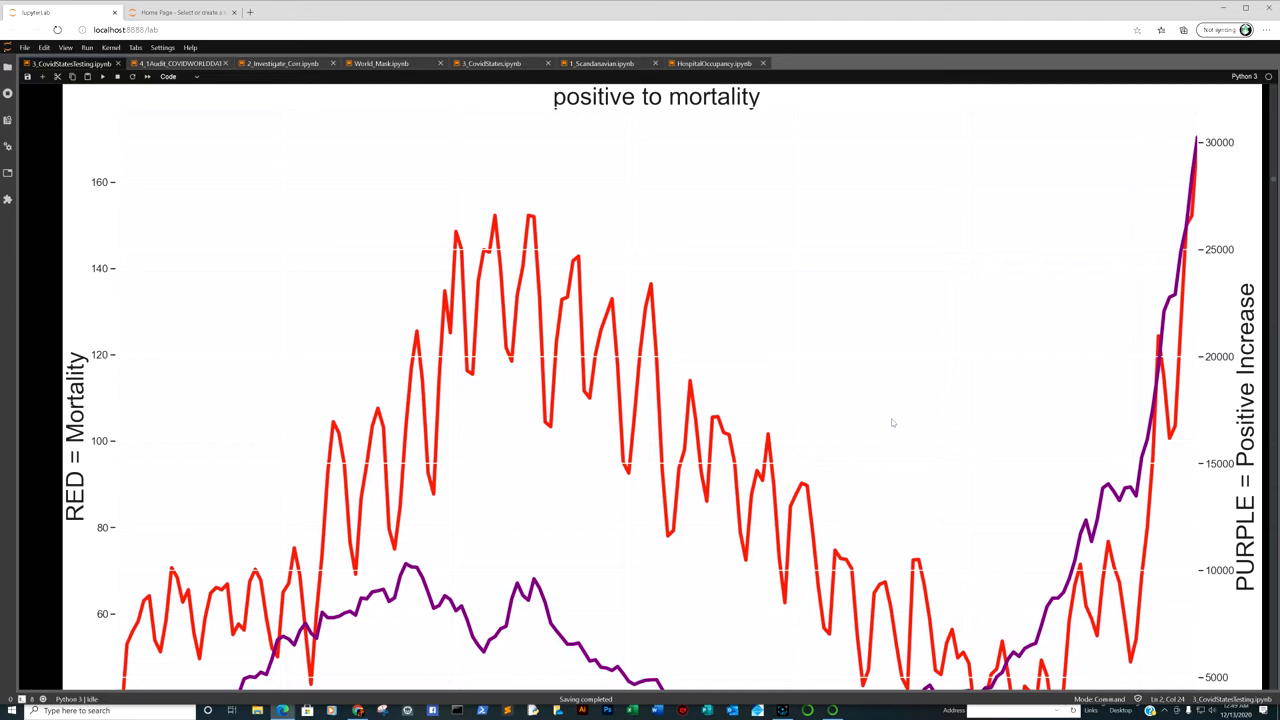
pyautogui.scroll(3)
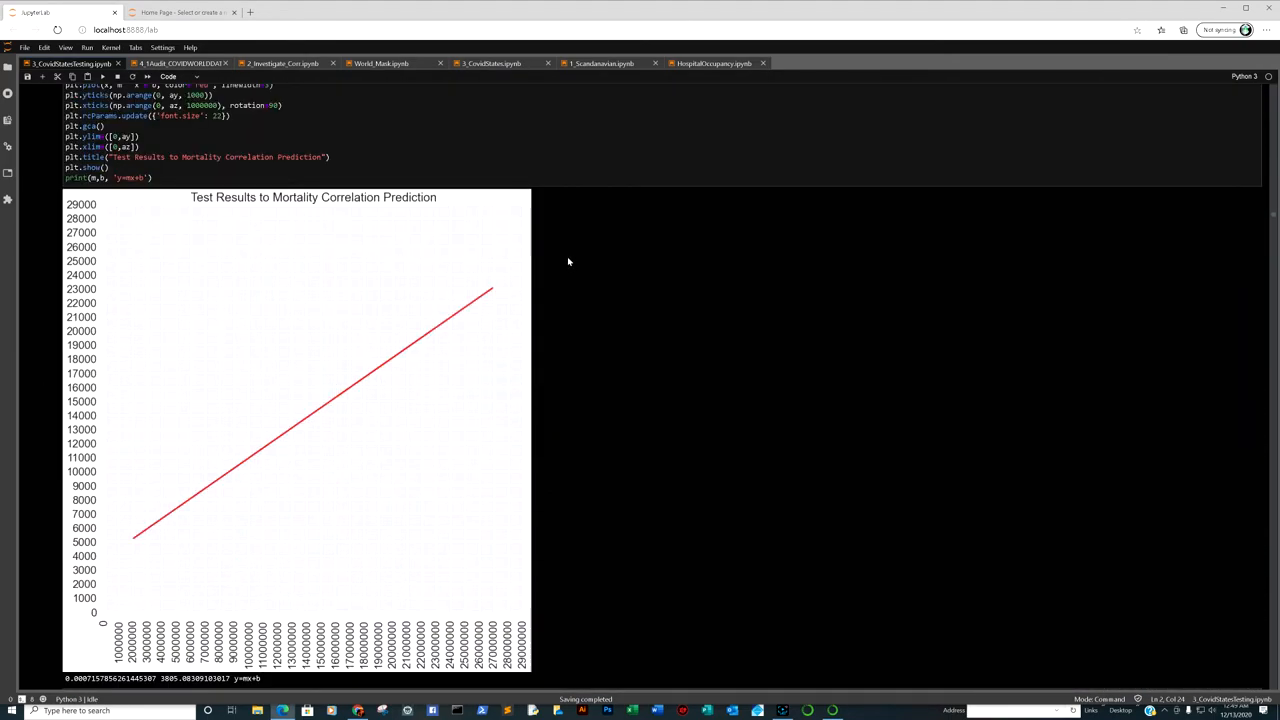
pyautogui.moveTo(330, 265)
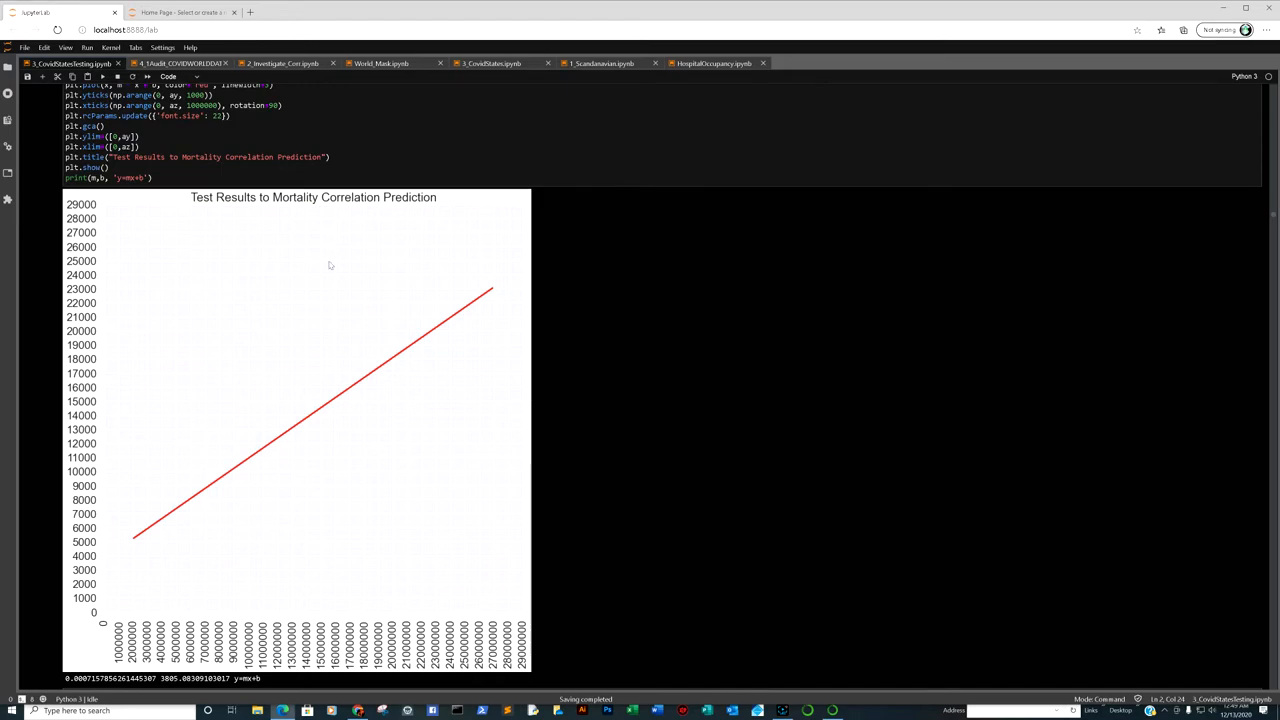
pyautogui.moveTo(281, 237)
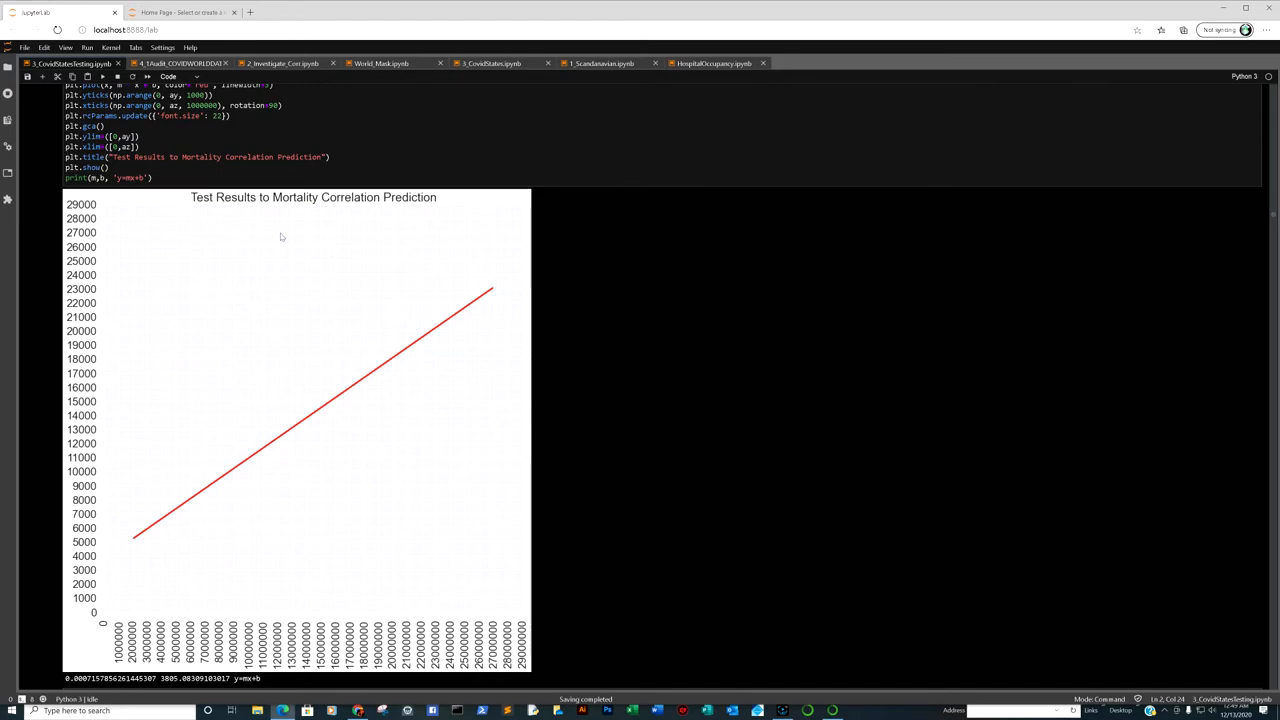
# Step: Scroll to the linregress cell and its 'Test Results to Mortality Correlation Prediction' plot
pyautogui.scroll(3)
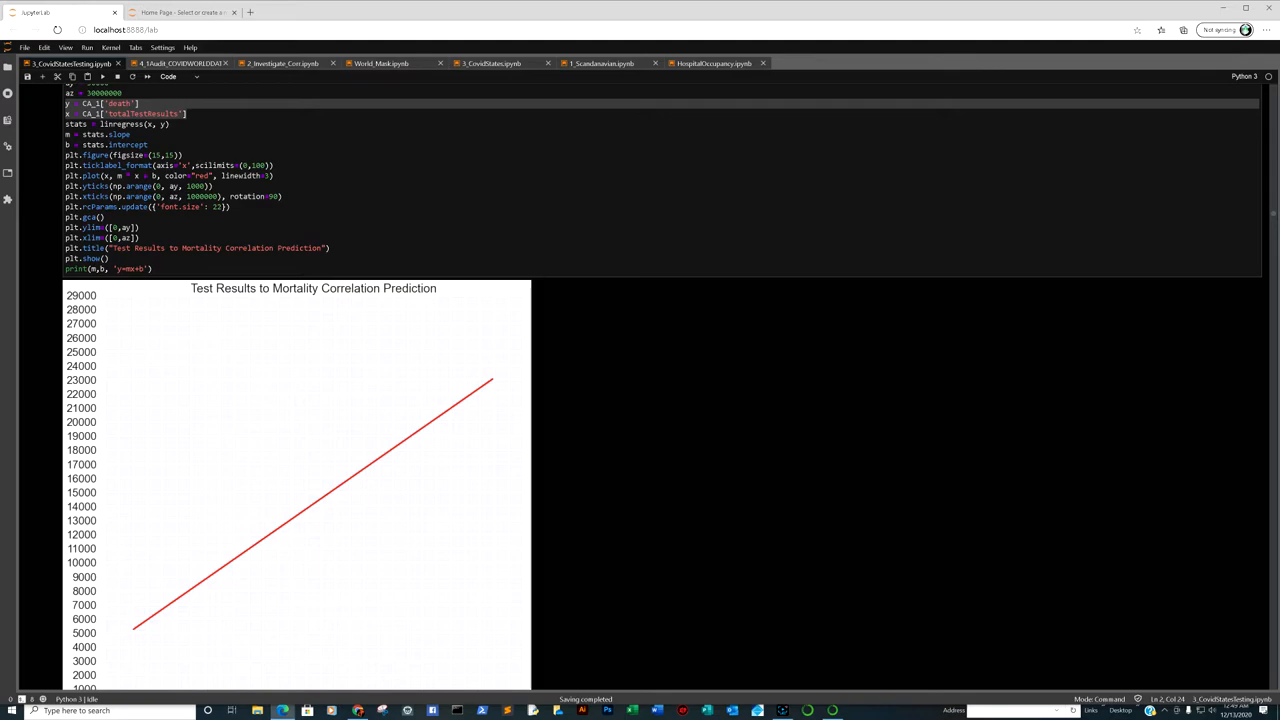
pyautogui.scroll(-3)
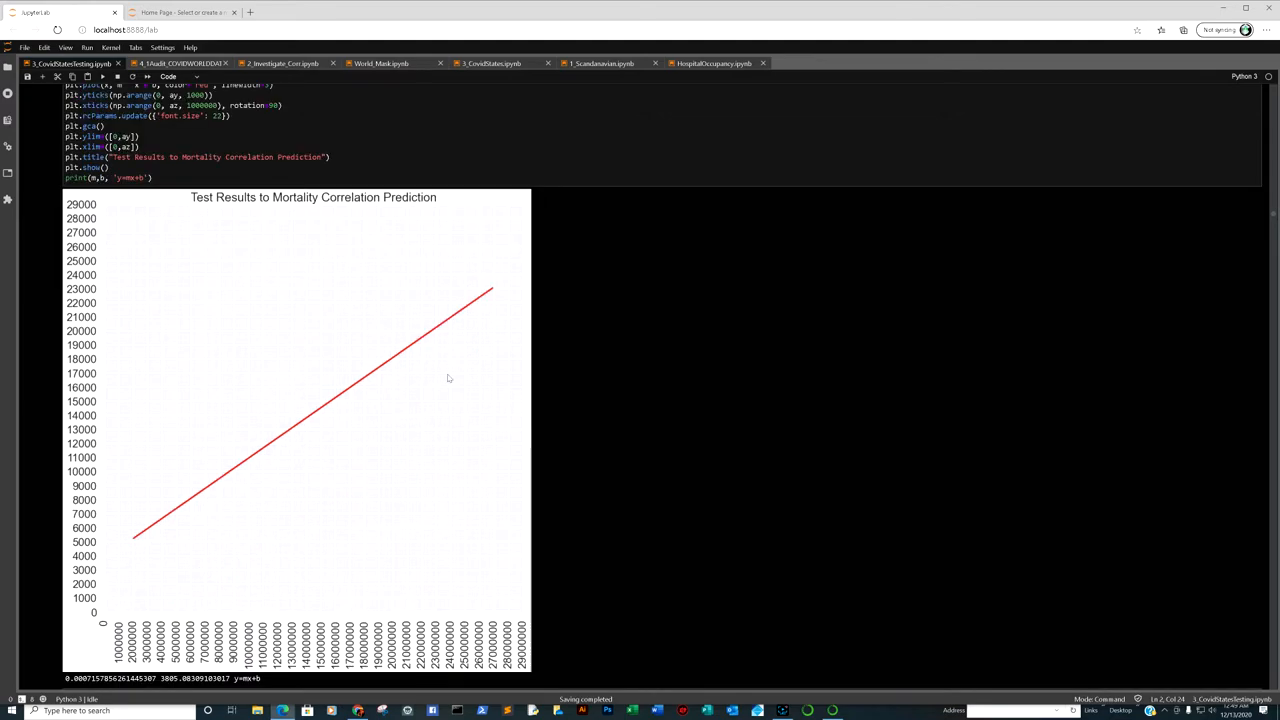
pyautogui.moveTo(182, 516)
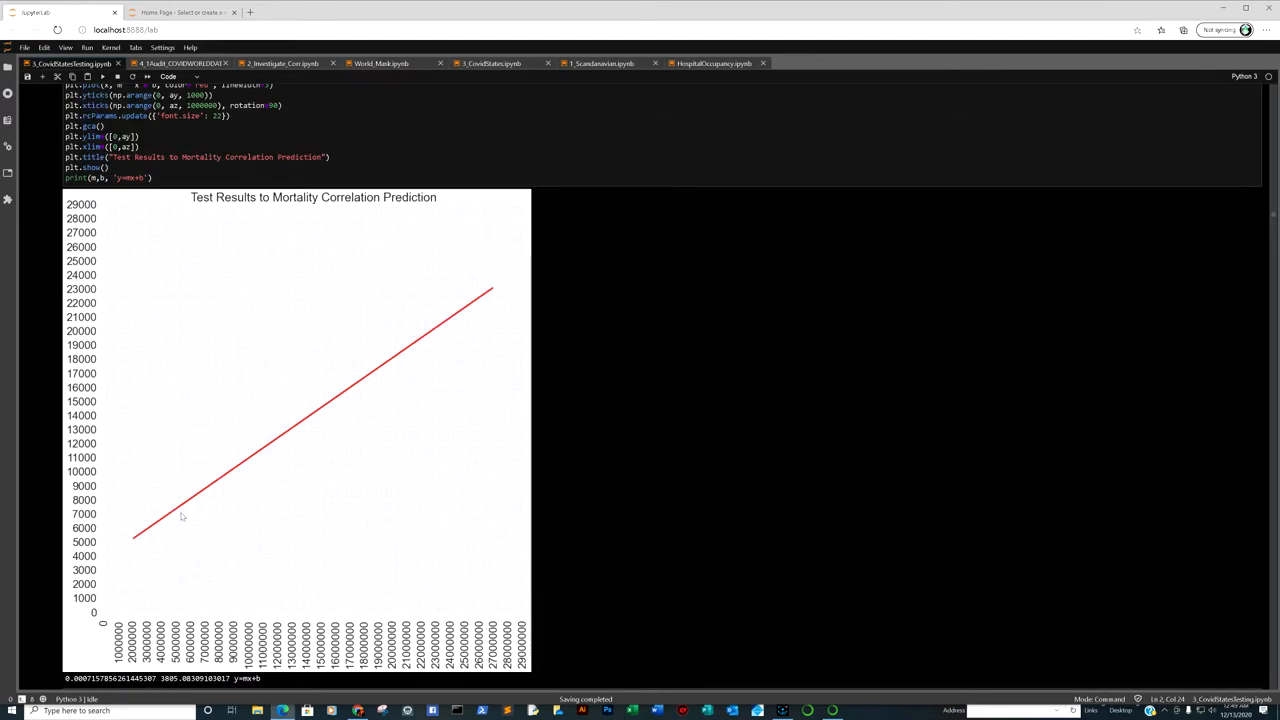
pyautogui.moveTo(247, 477)
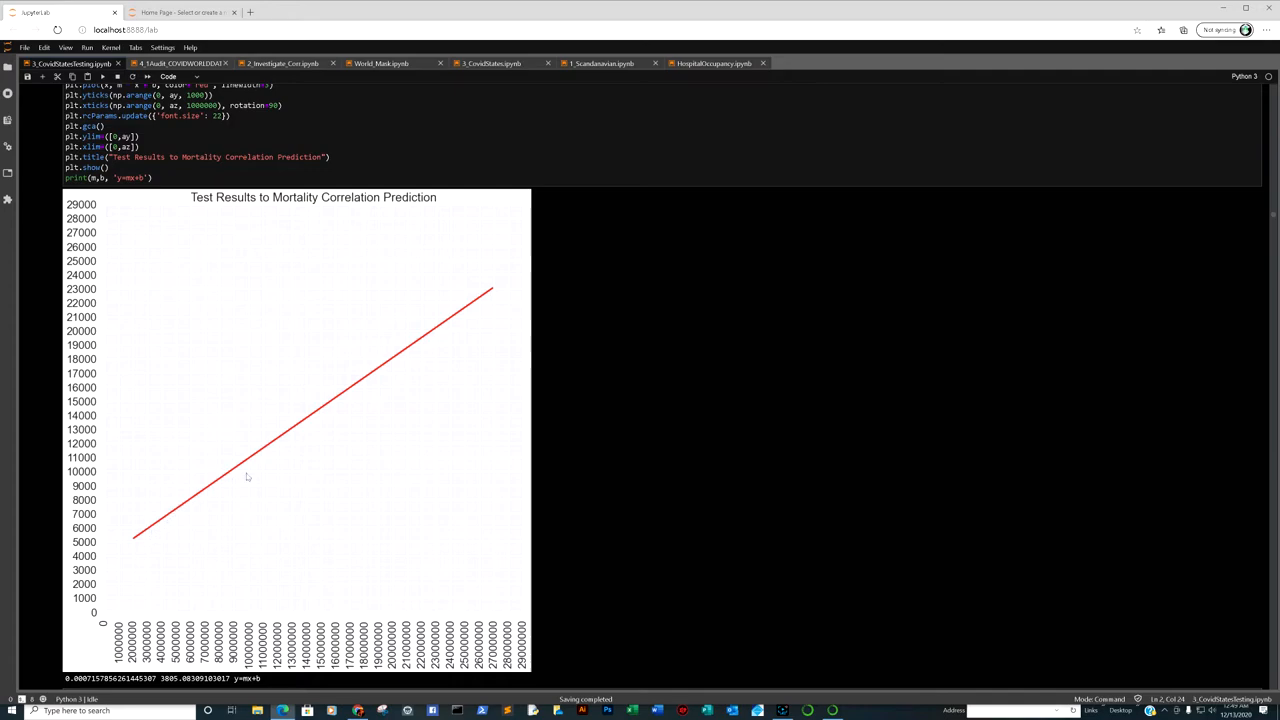
pyautogui.scroll(-3)
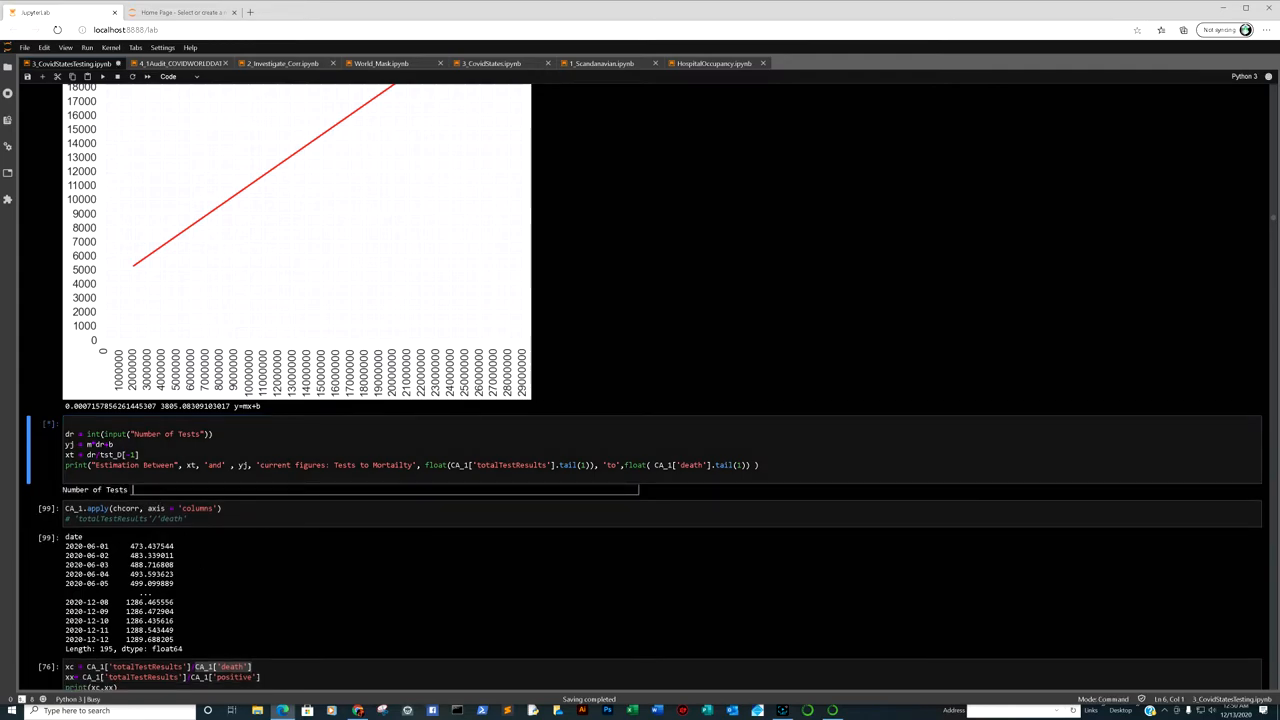
# Step: Enter 26900000 at the 'Number of Tests' prompt to print the estimated mortality range
pyautogui.write('2')
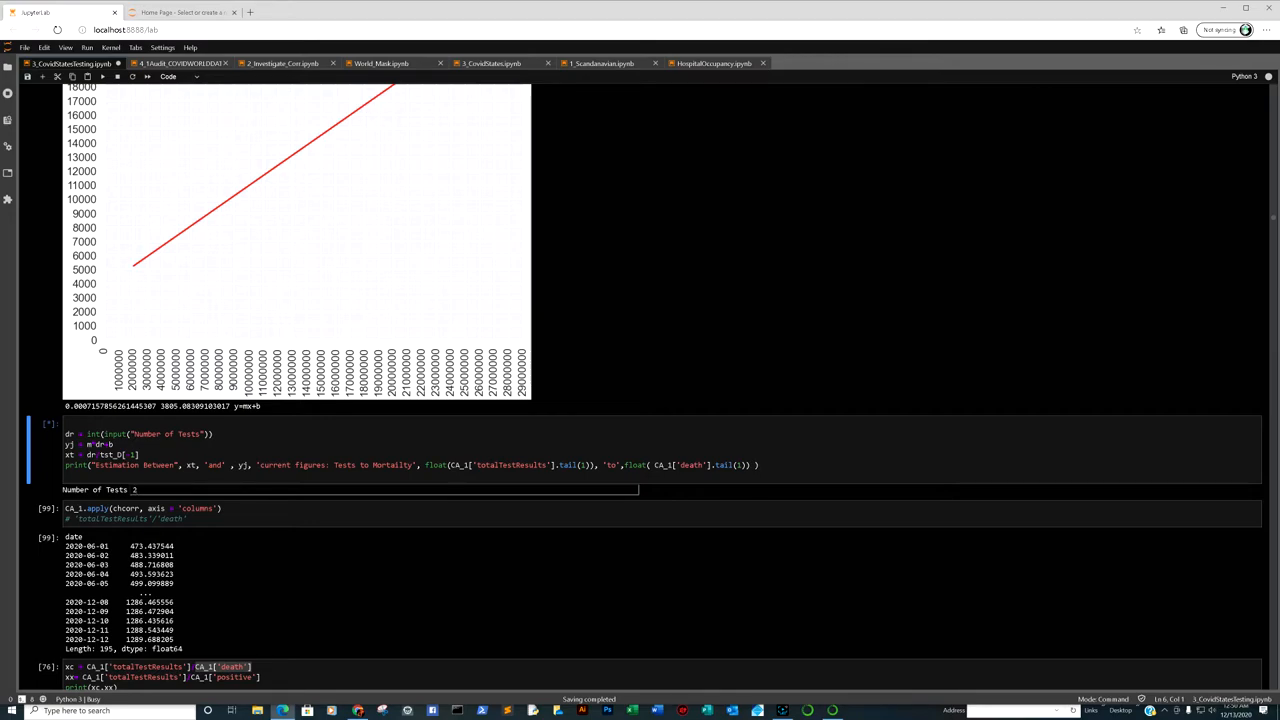
pyautogui.write('6900000')
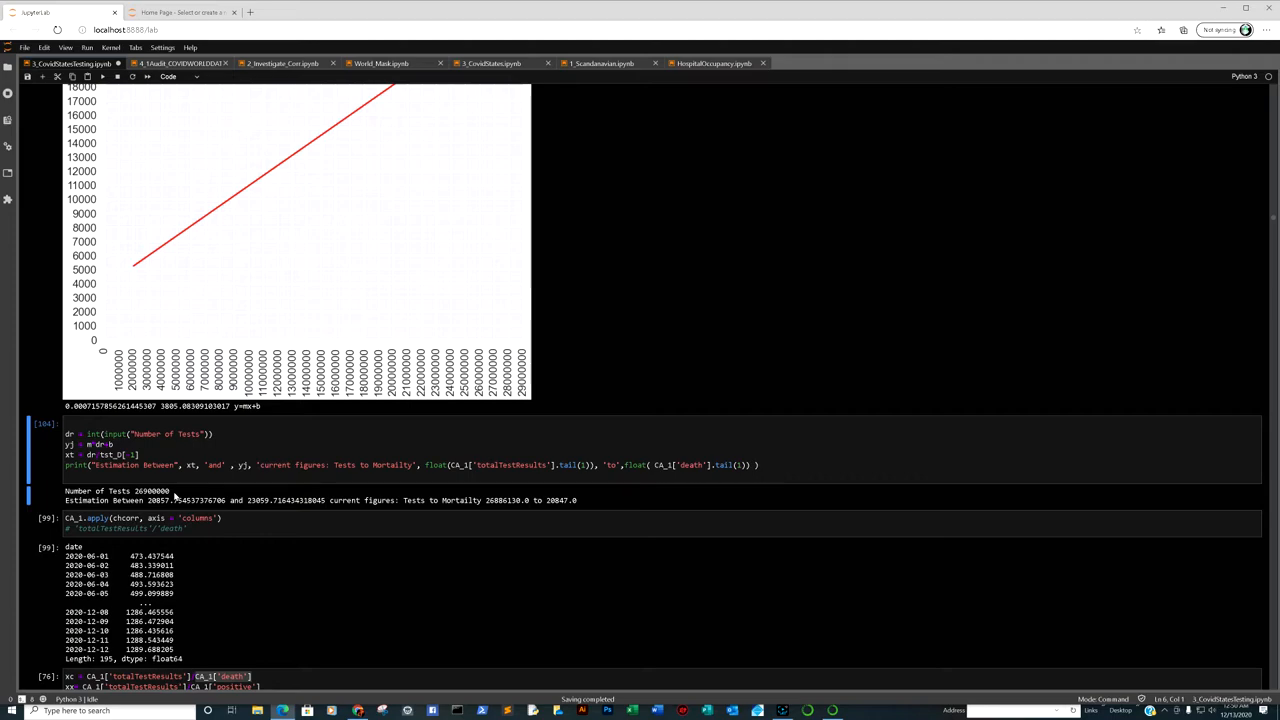
pyautogui.moveTo(165, 510)
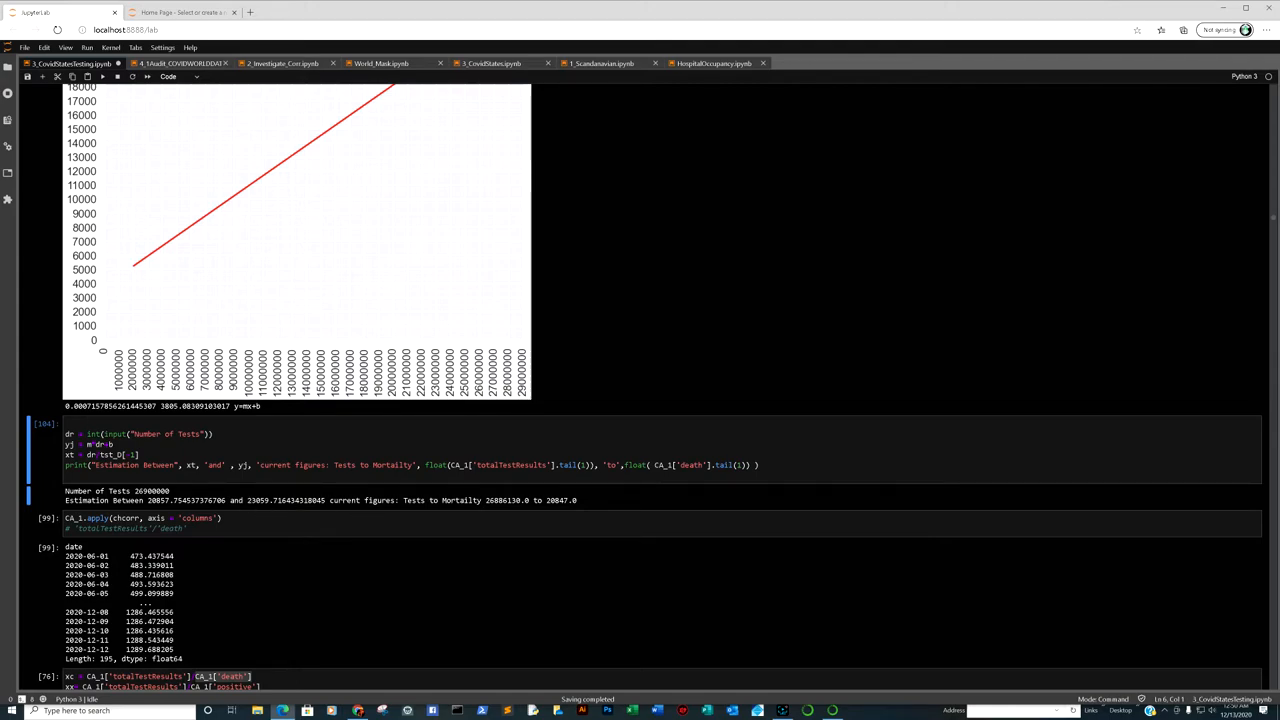
pyautogui.moveTo(495, 507)
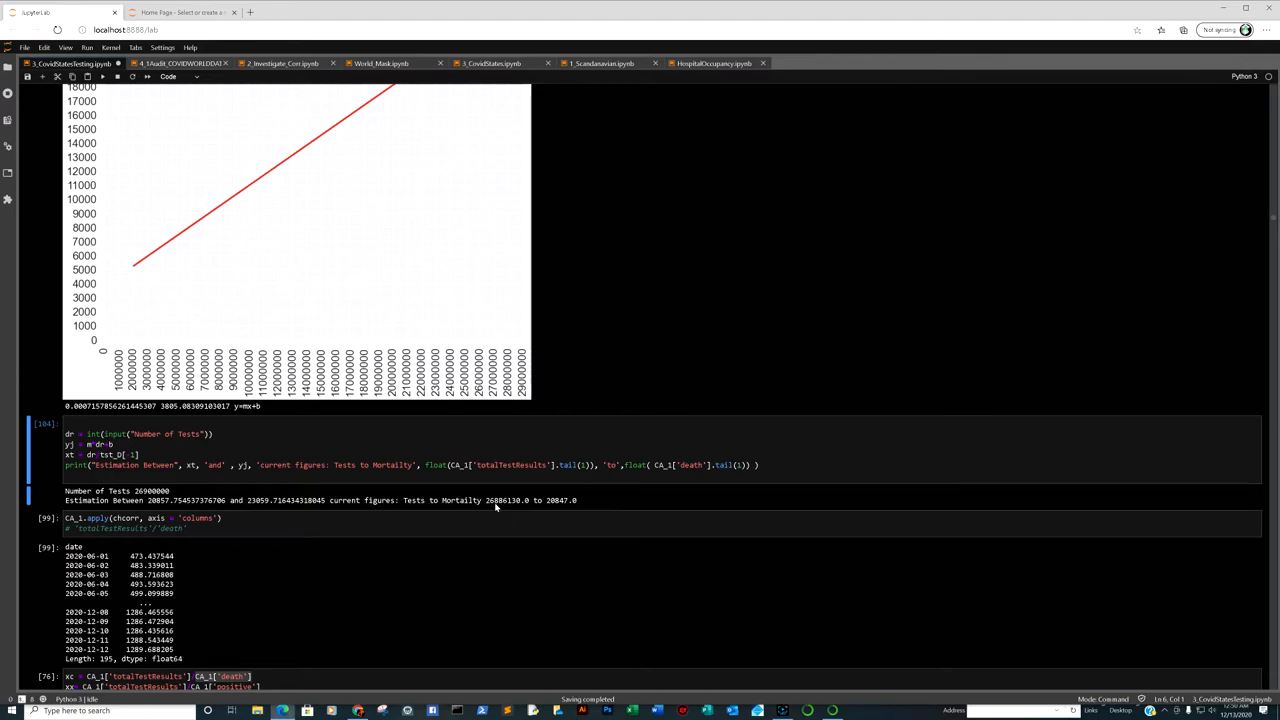
pyautogui.moveTo(505, 505)
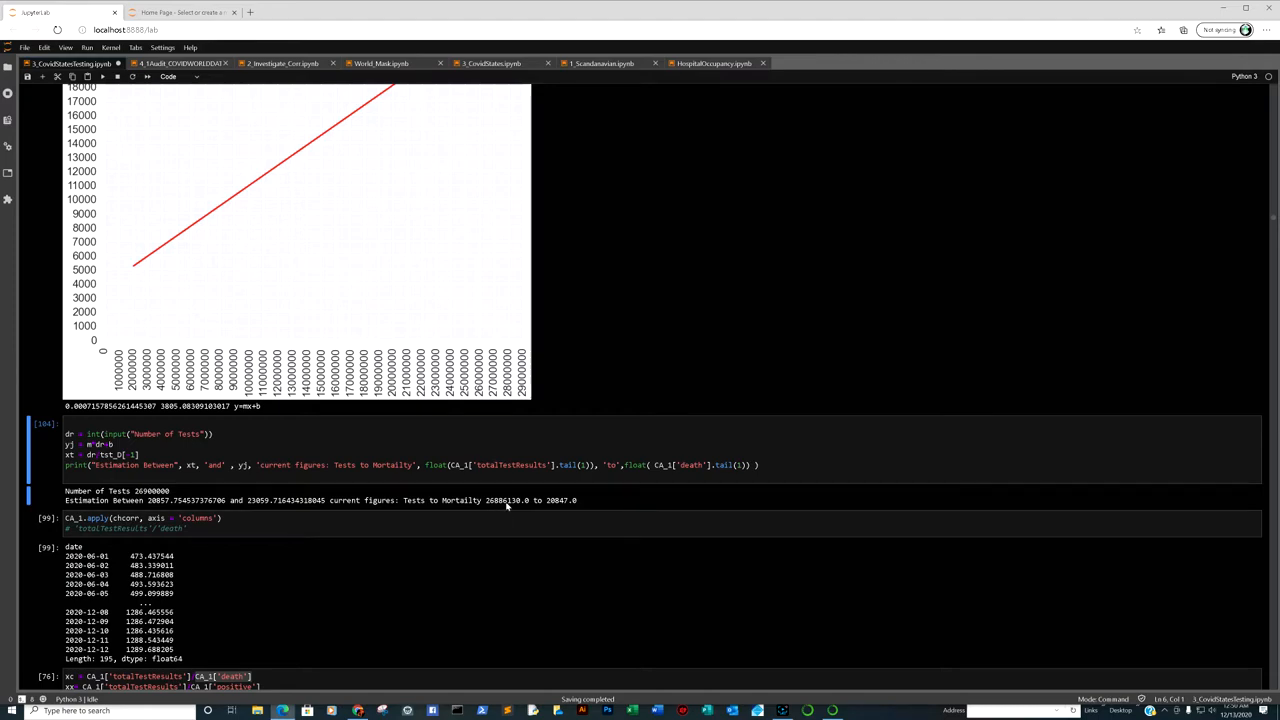
pyautogui.moveTo(539, 508)
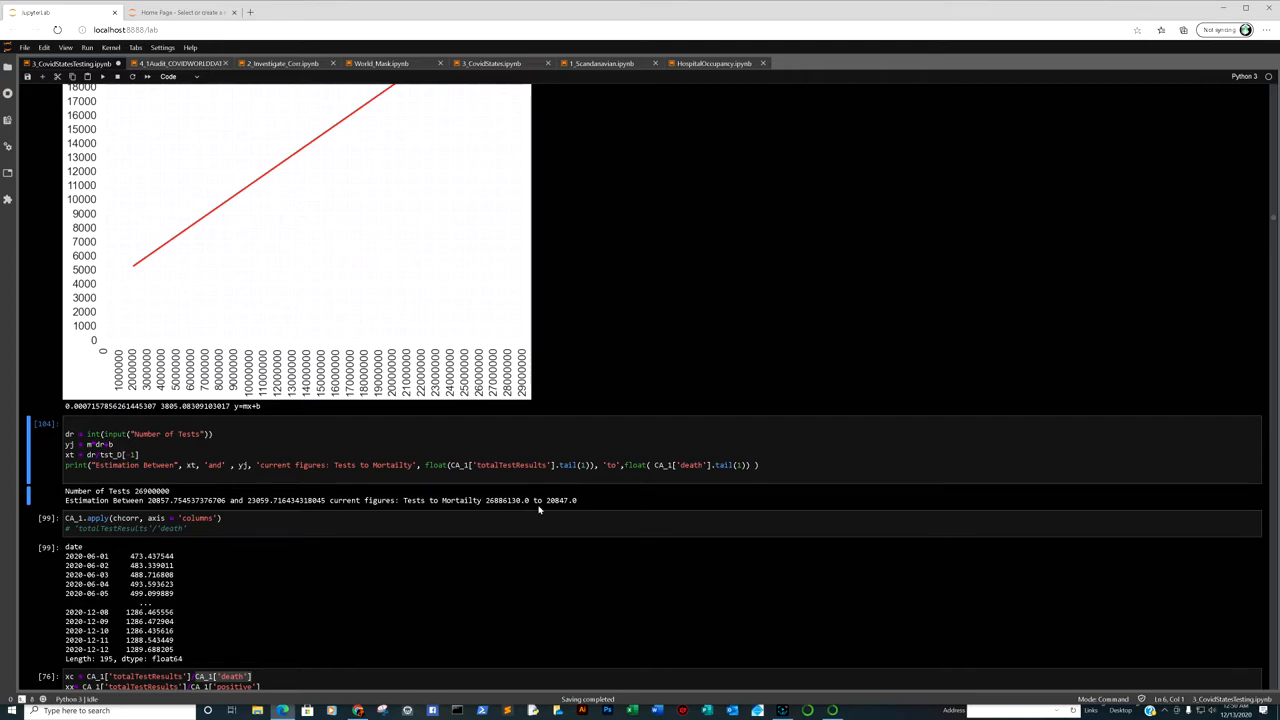
pyautogui.moveTo(561, 508)
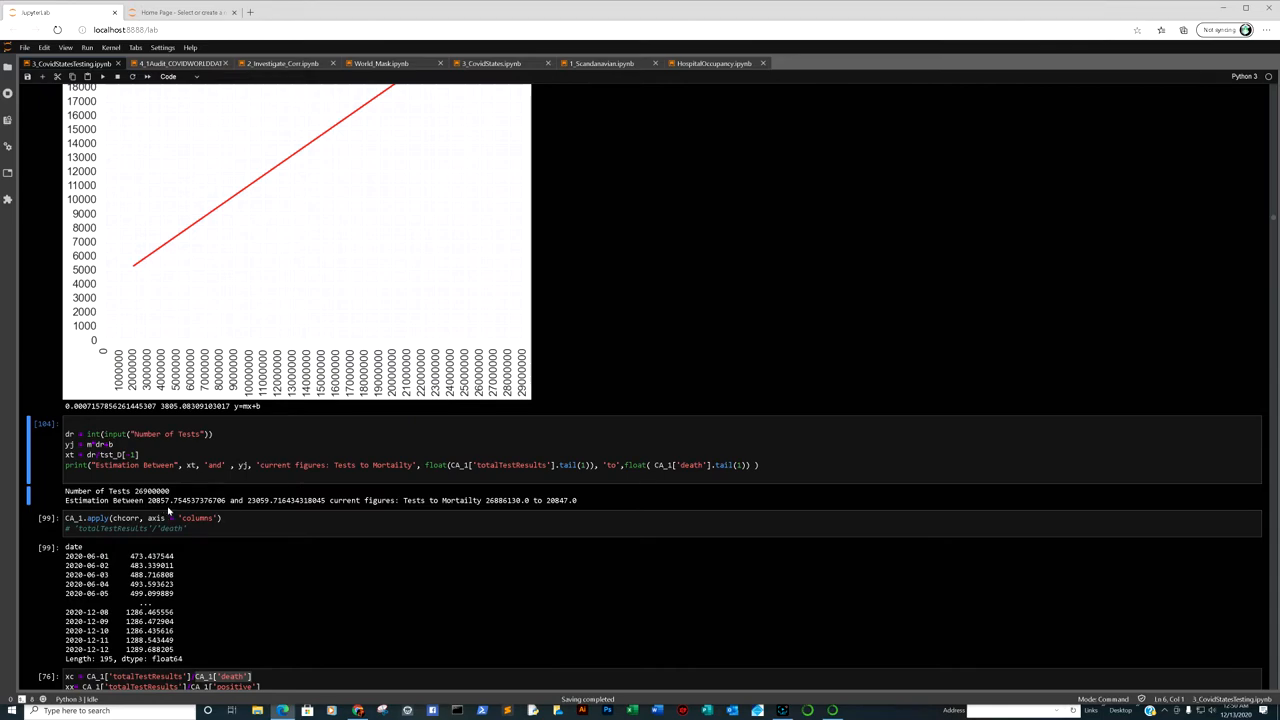
pyautogui.moveTo(492, 506)
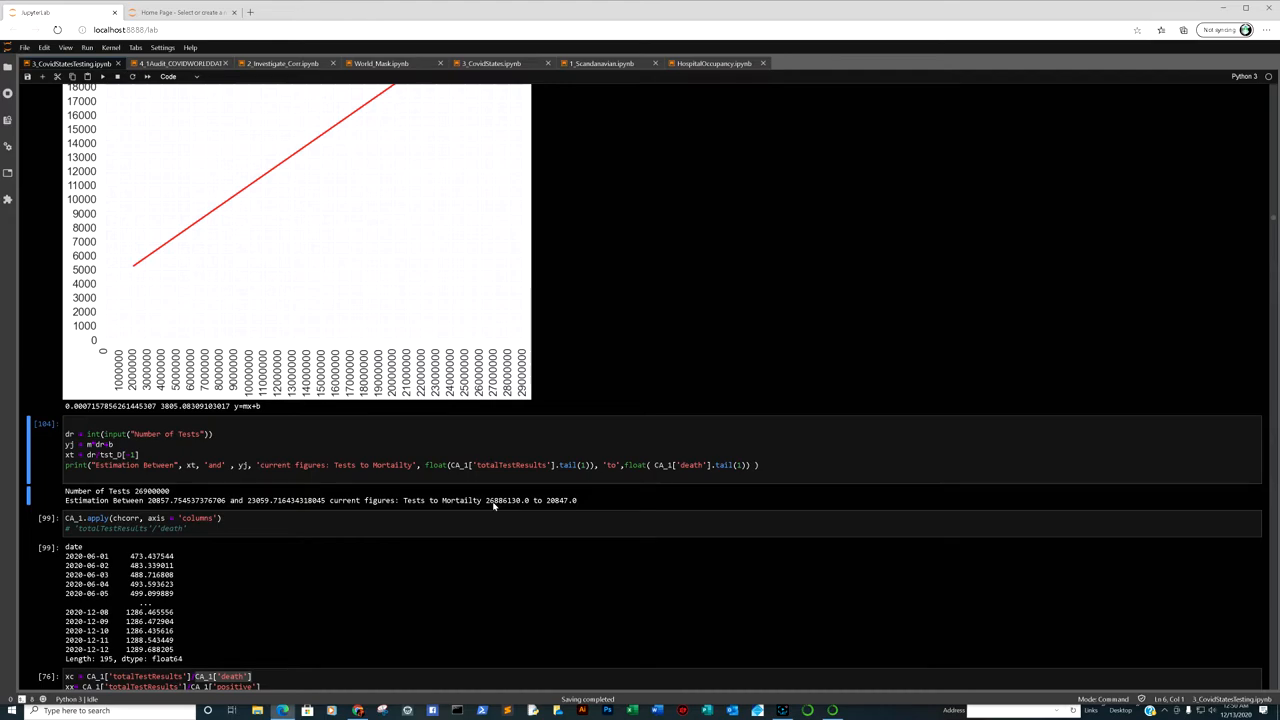
pyautogui.moveTo(504, 507)
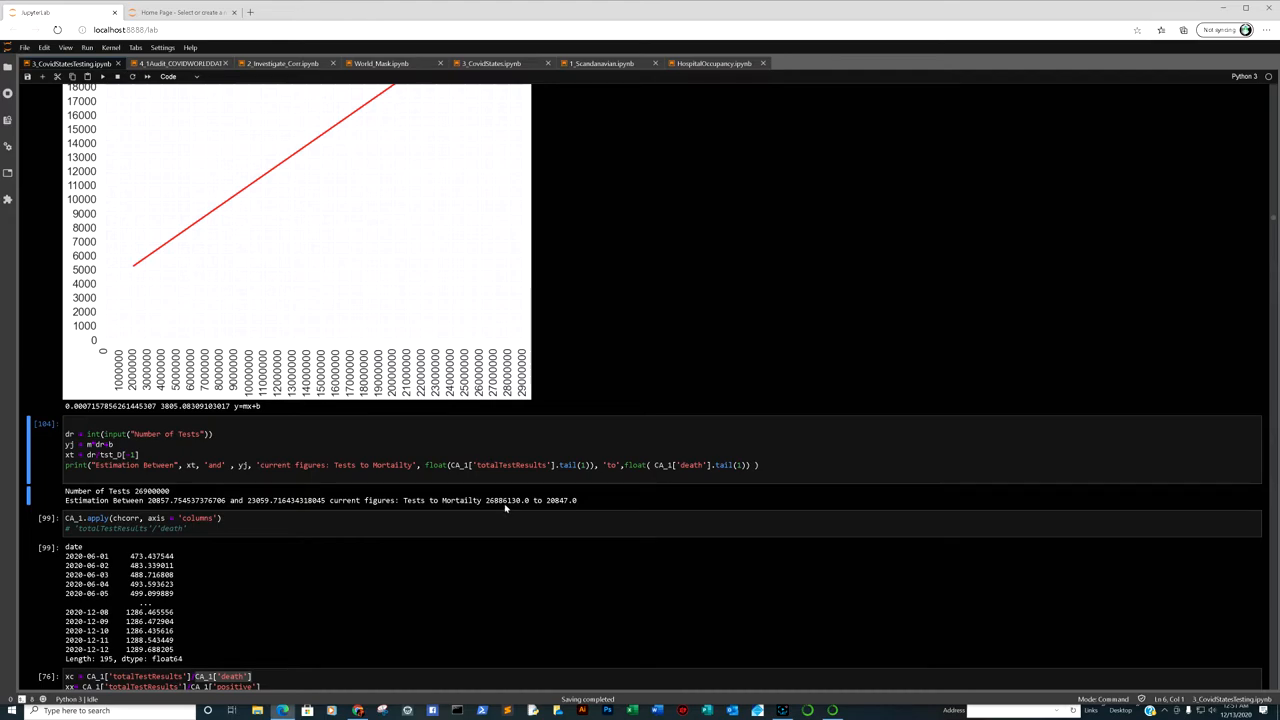
pyautogui.moveTo(519, 510)
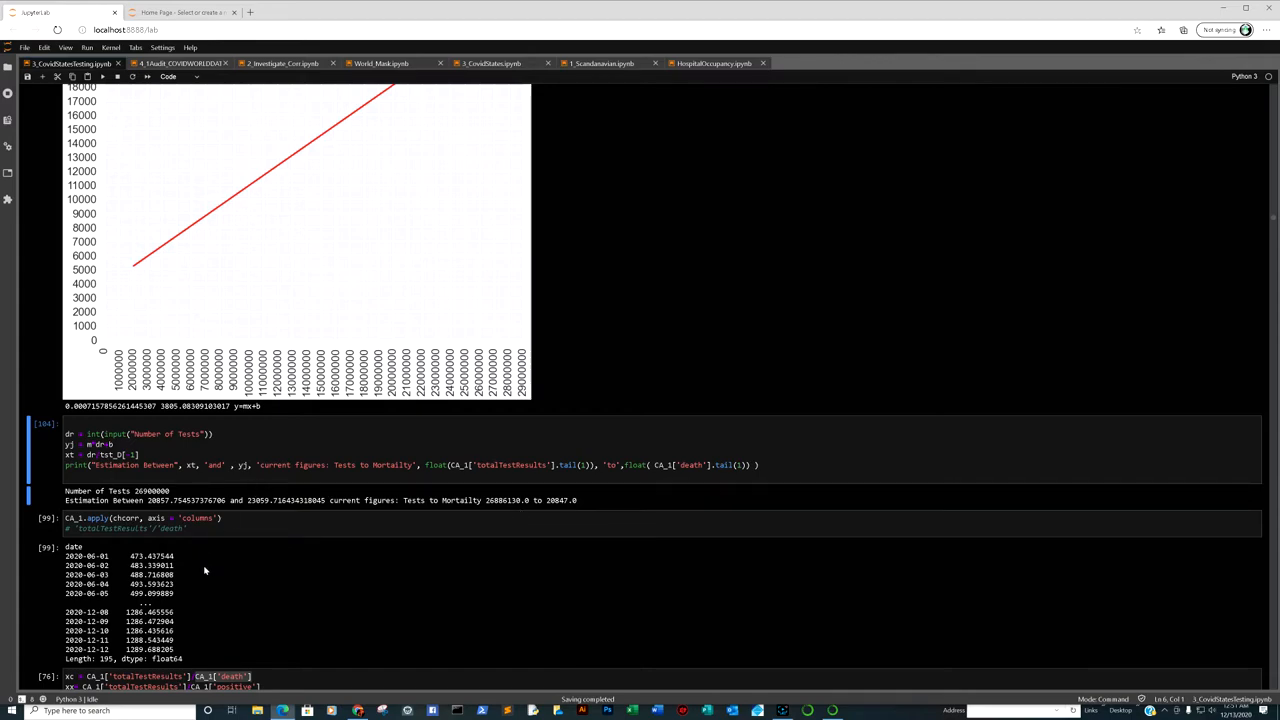
# Step: Scroll past the OLS regression summaries to the 'The United States' correlation heatmap
pyautogui.scroll(-3)
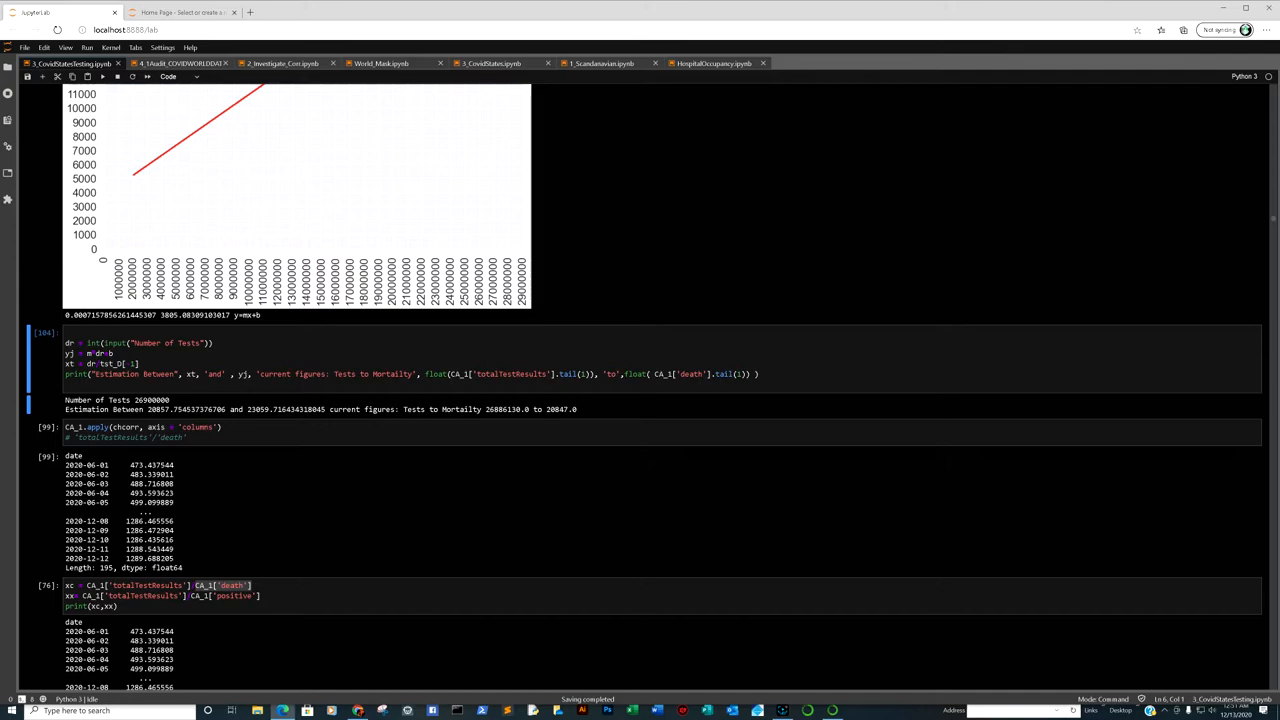
pyautogui.moveTo(125, 527)
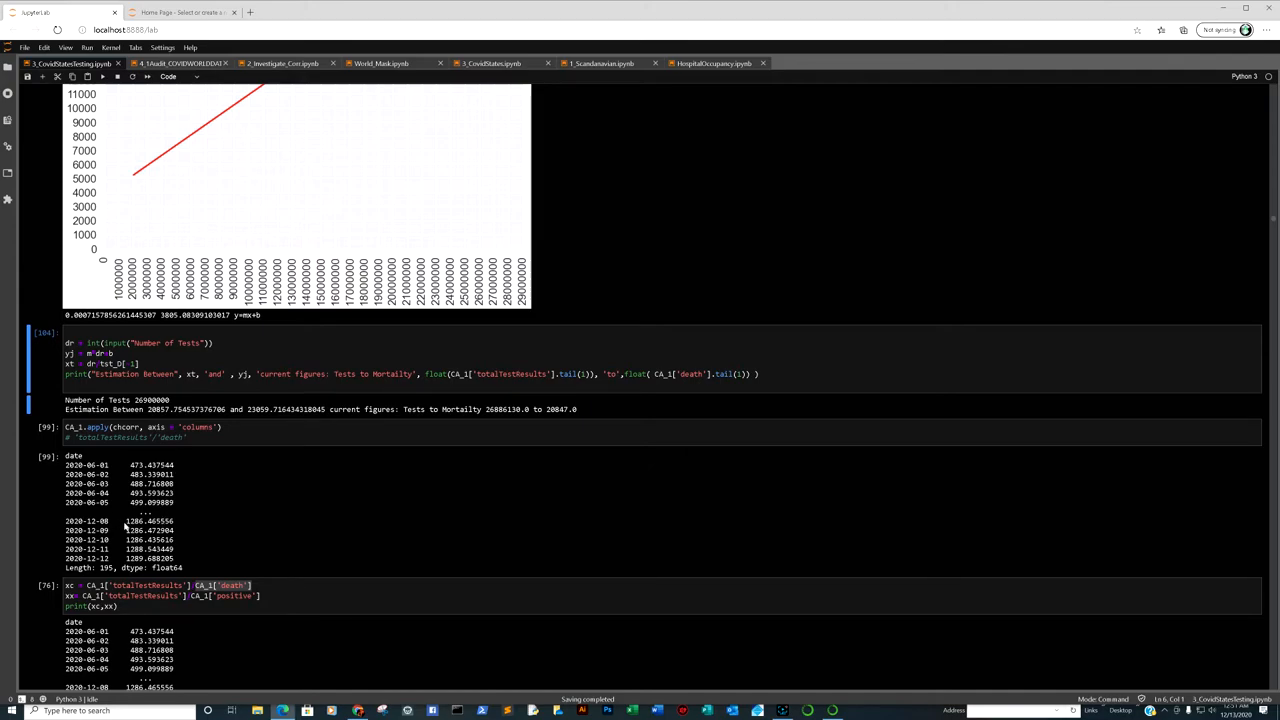
pyautogui.moveTo(152, 549)
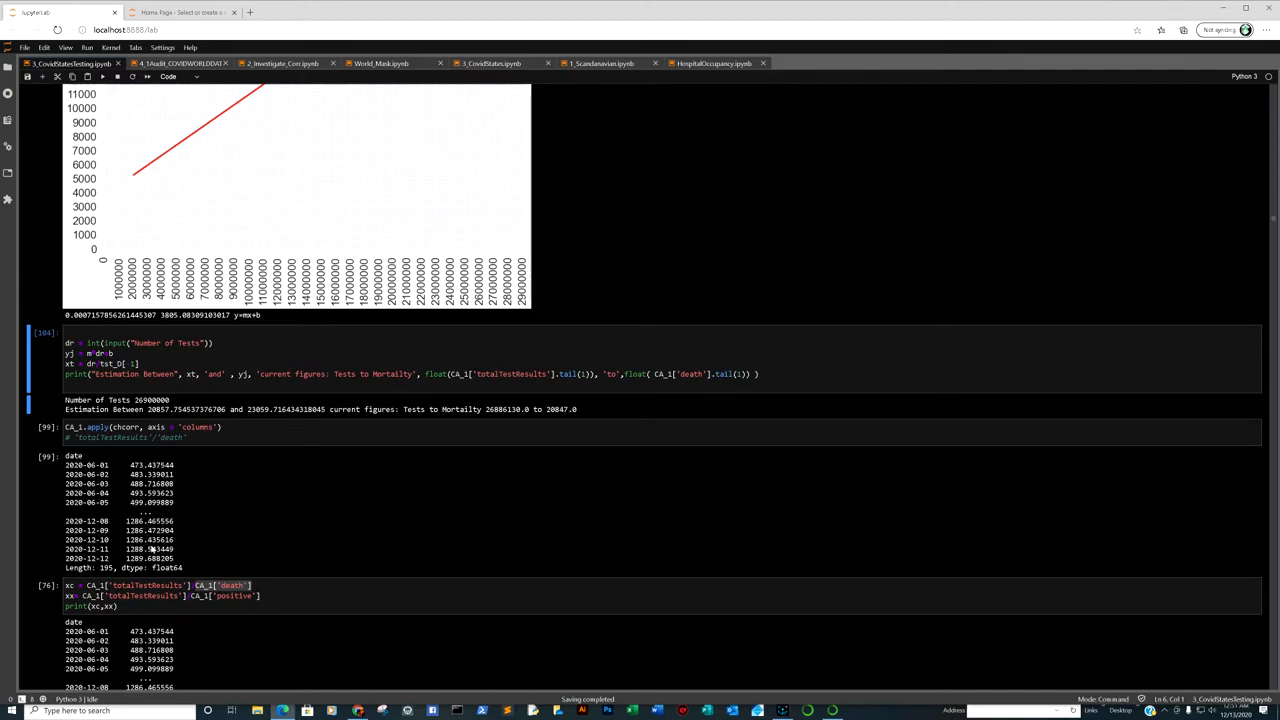
pyautogui.scroll(-3)
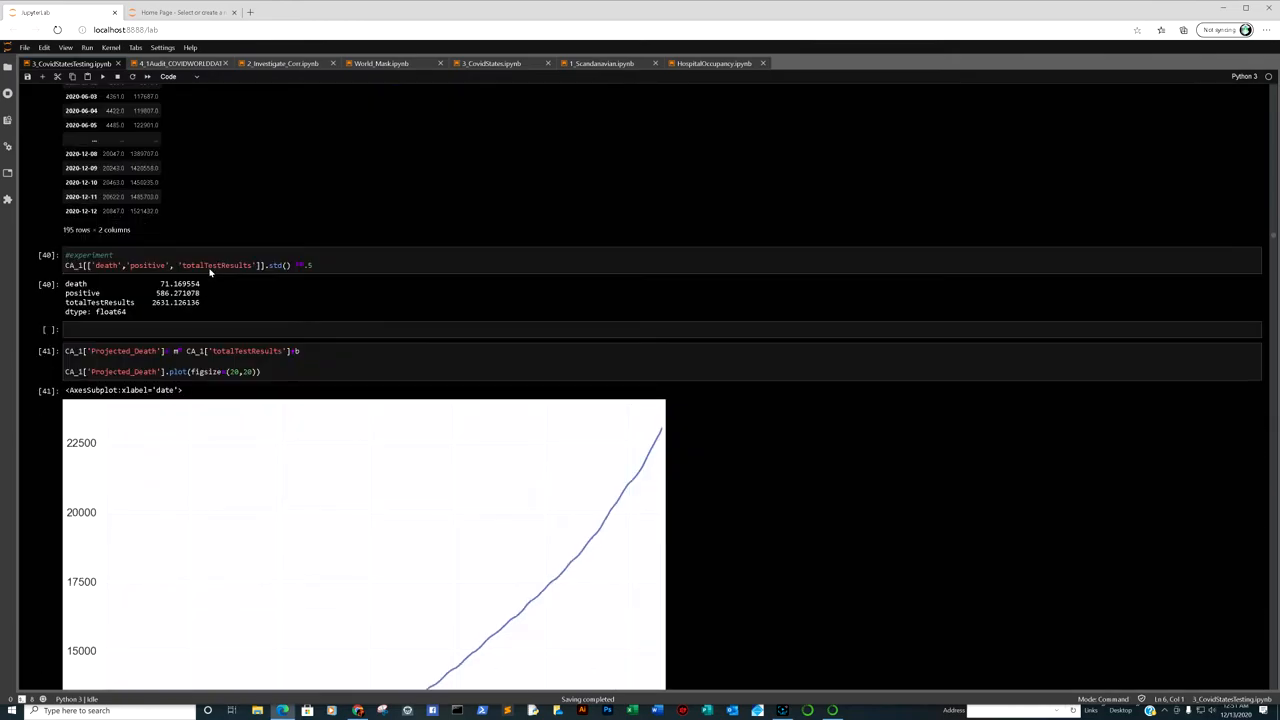
pyautogui.scroll(-3)
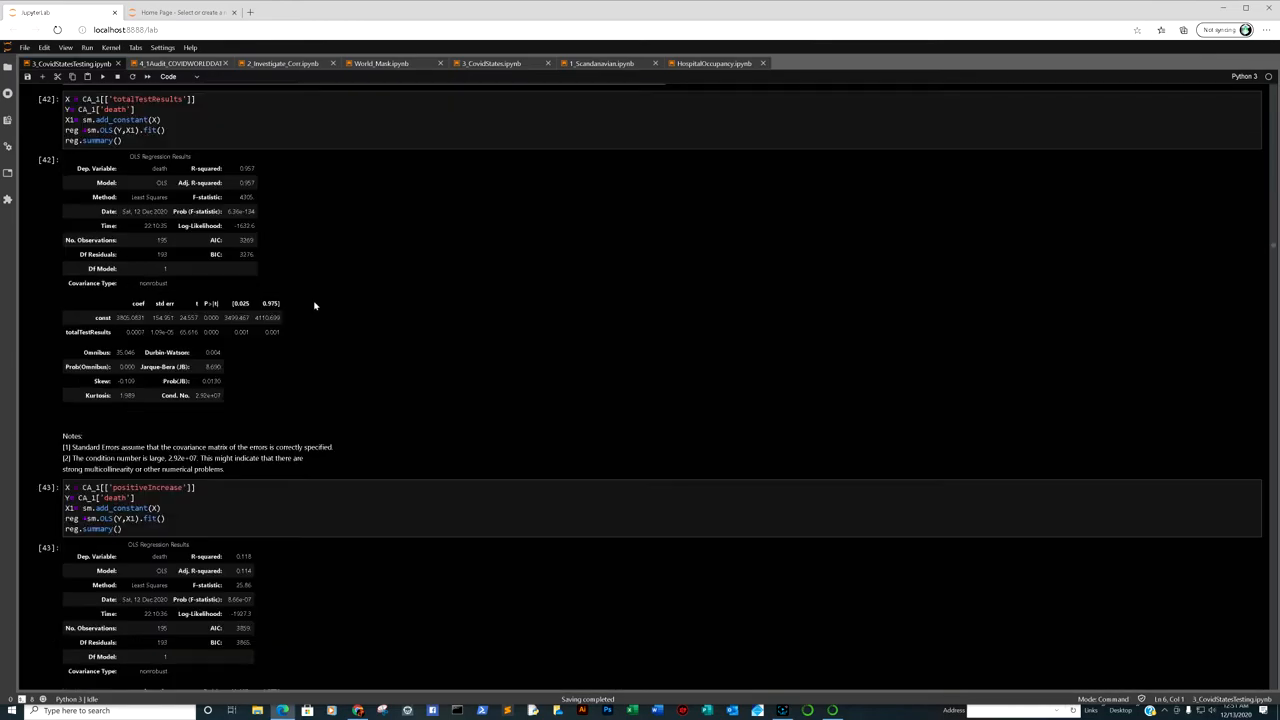
pyautogui.scroll(-3)
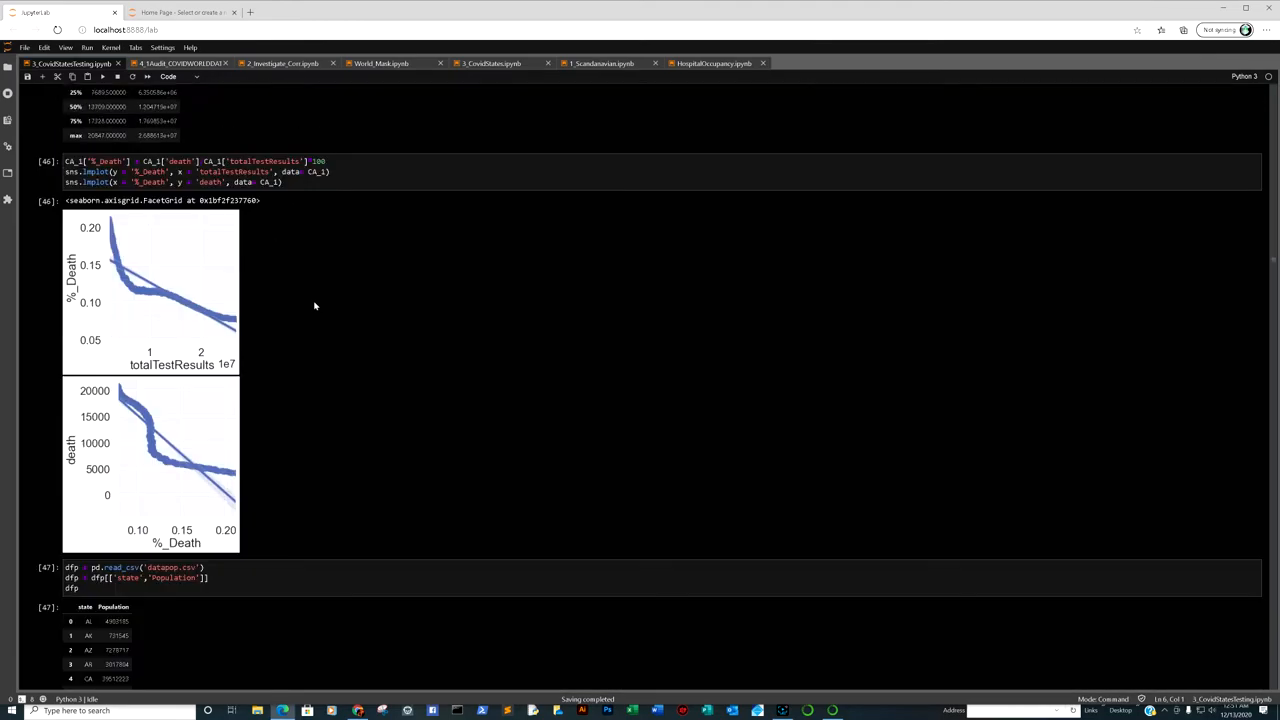
pyautogui.scroll(-3)
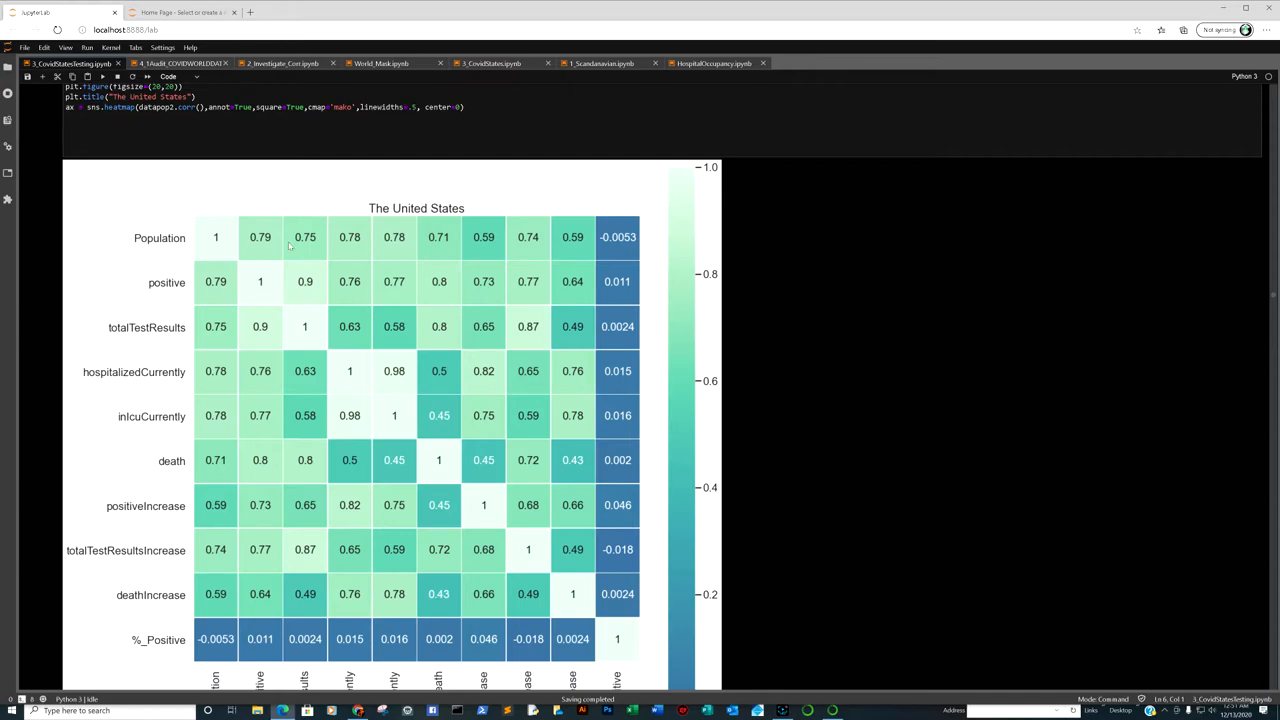
# Step: Scroll through the US heatmap and per-state correlation bars to Alabama's scatter plot
pyautogui.scroll(-3)
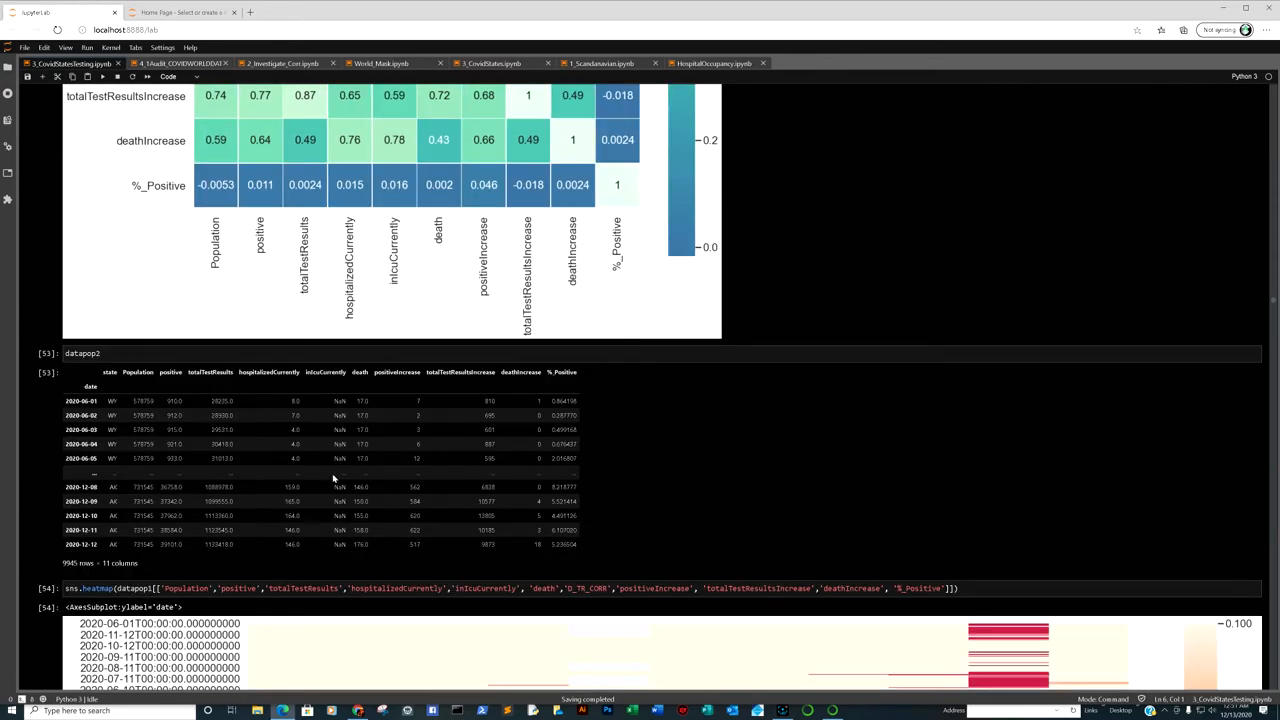
pyautogui.scroll(-3)
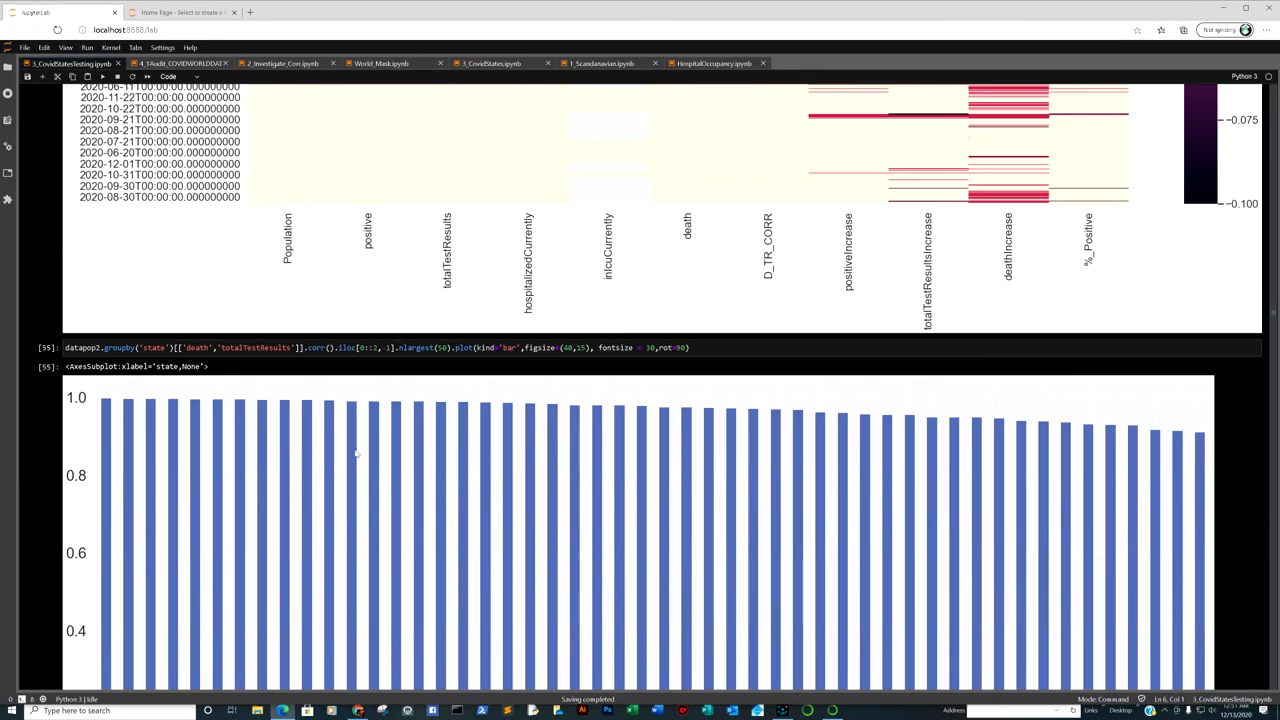
pyautogui.scroll(-3)
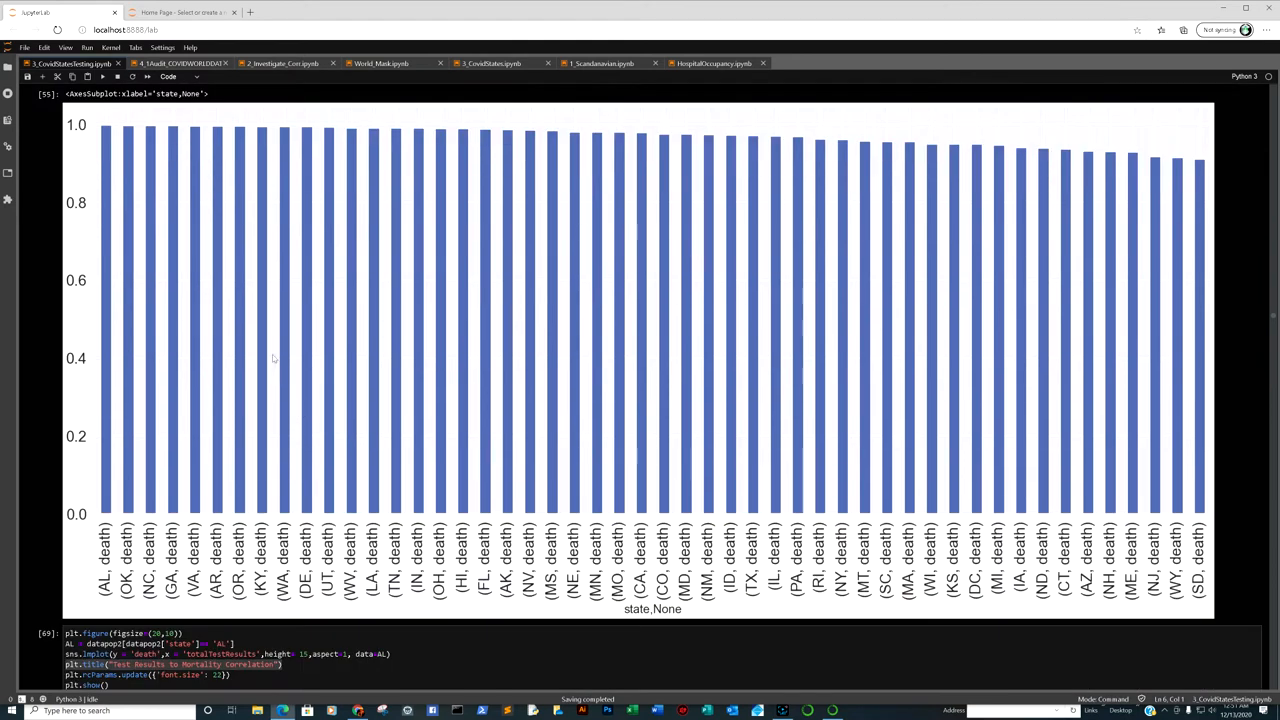
pyautogui.moveTo(740, 415)
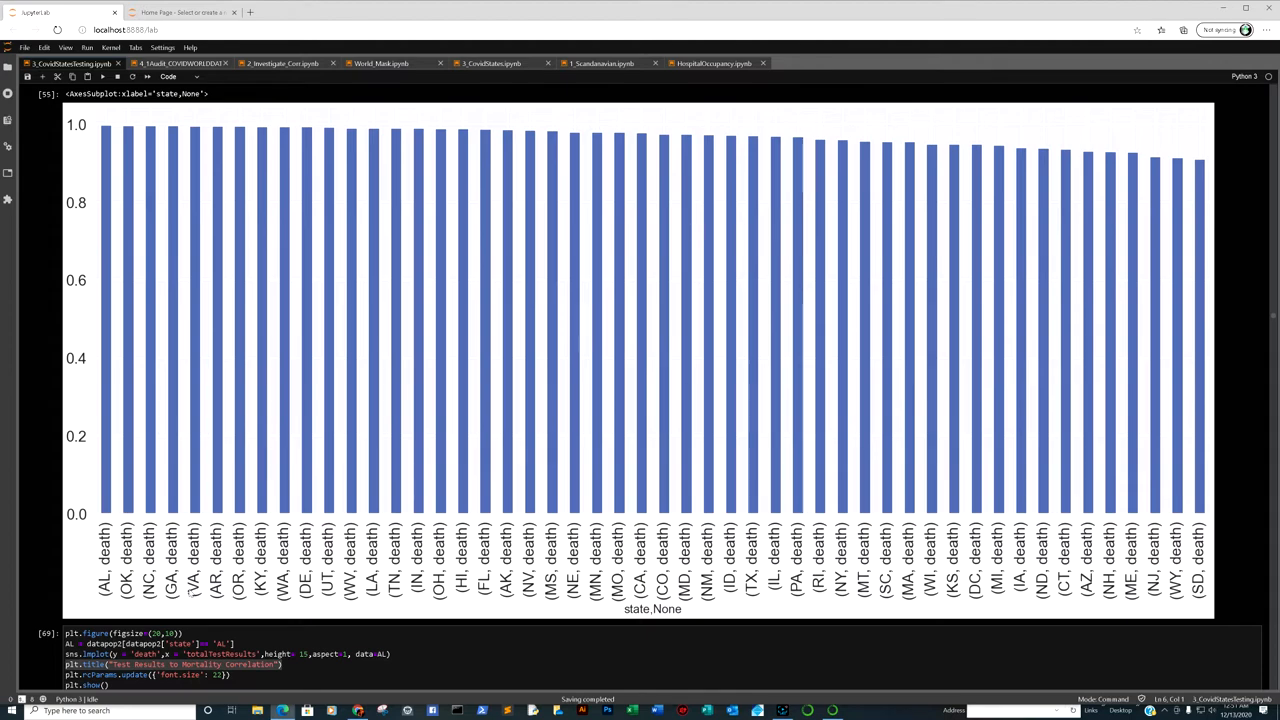
pyautogui.scroll(-3)
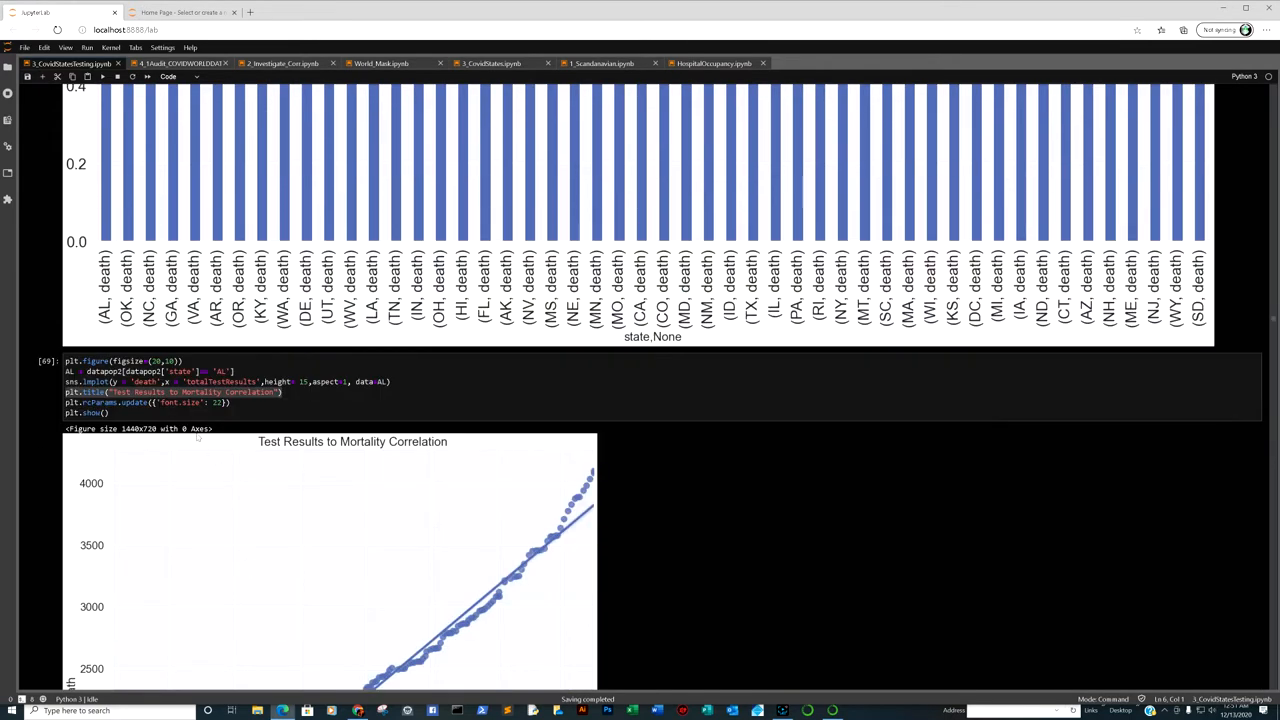
pyautogui.scroll(-3)
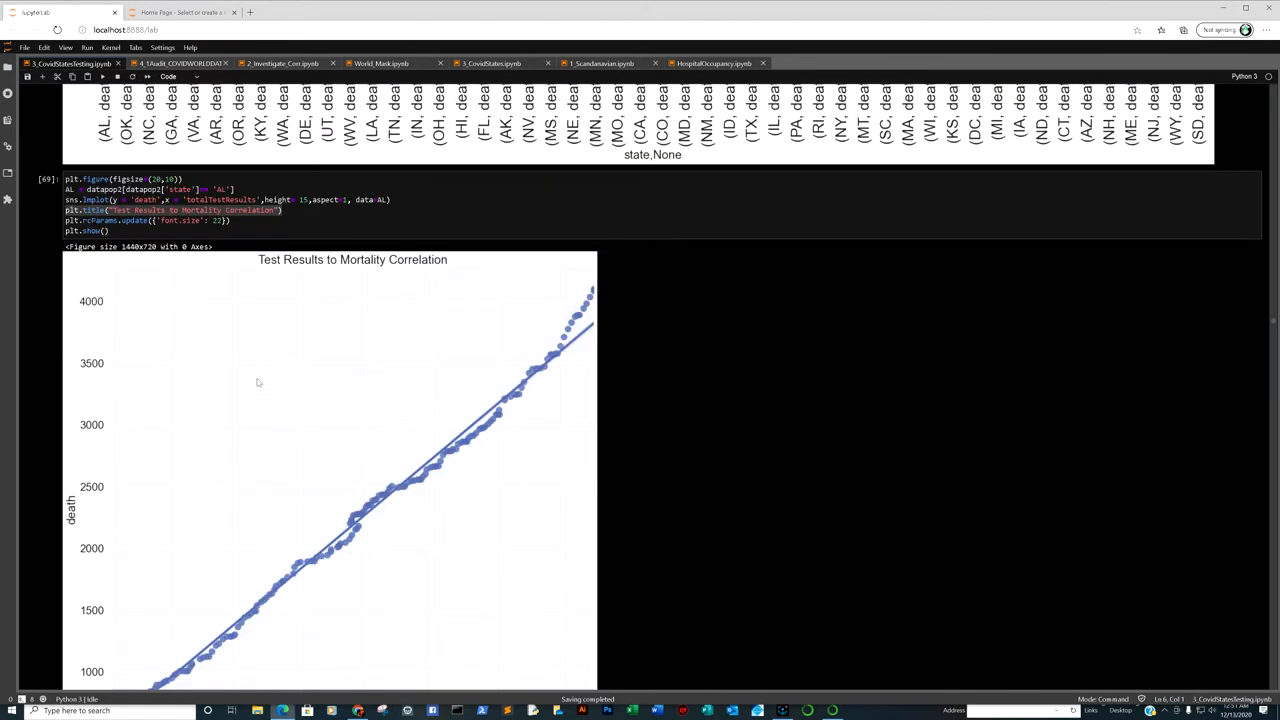
pyautogui.moveTo(416, 301)
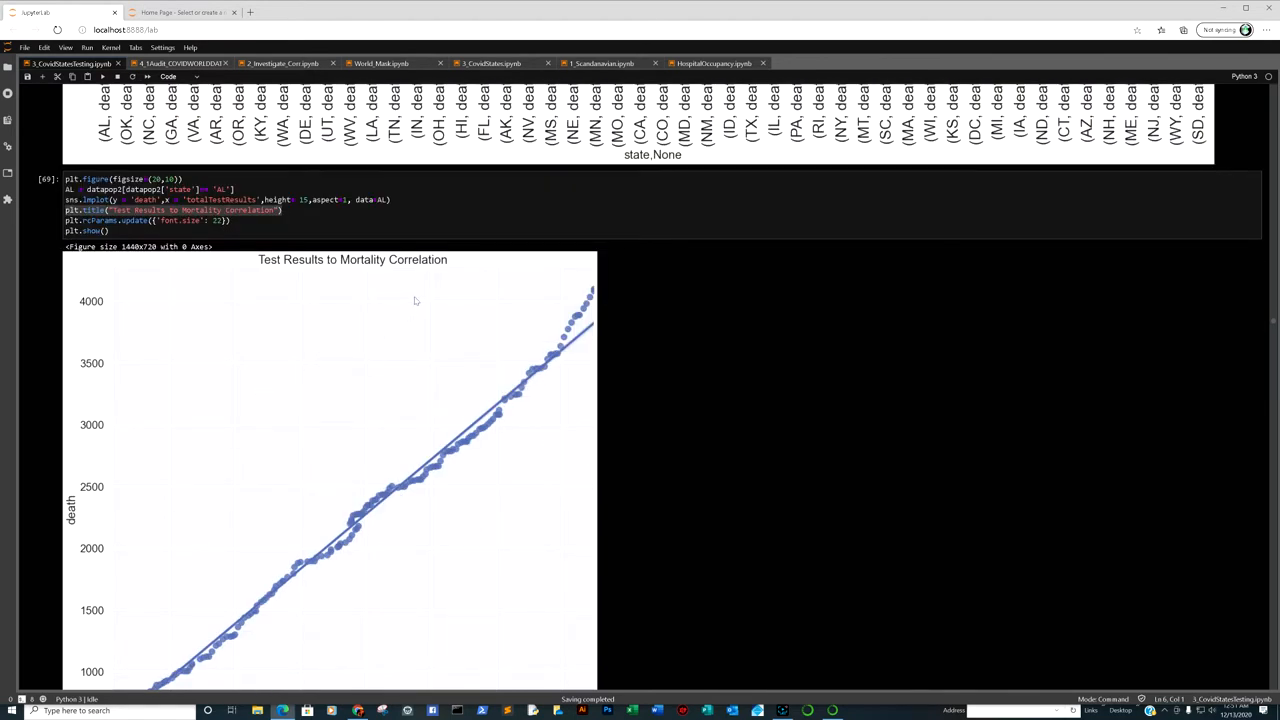
# Step: Scroll past Alabama's 0.997 correlation value to its full correlation heatmap
pyautogui.scroll(-3)
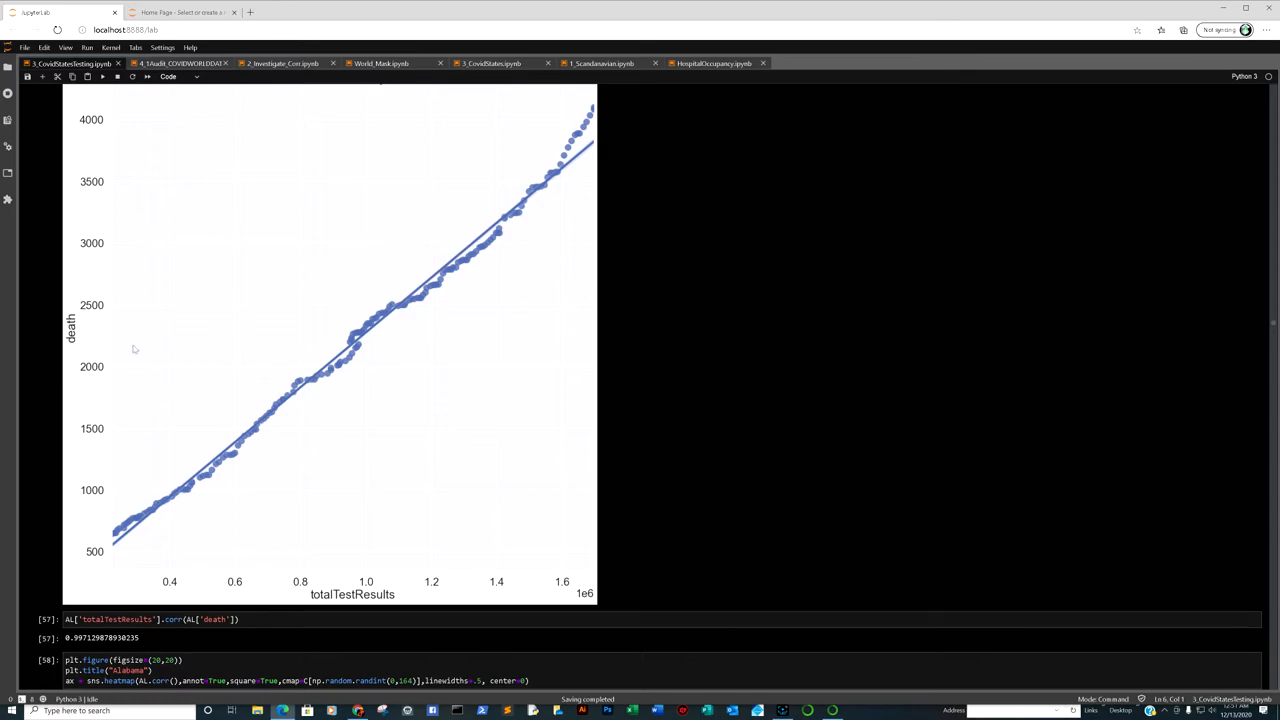
pyautogui.scroll(-3)
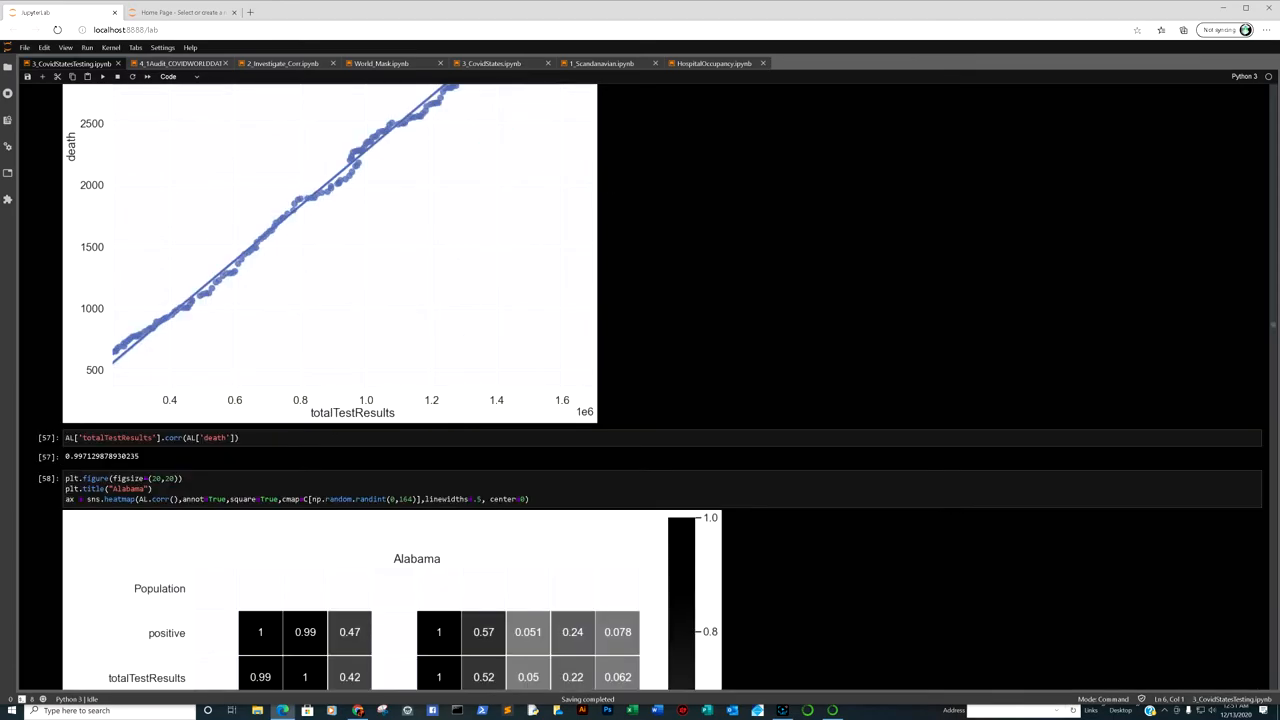
pyautogui.moveTo(119, 470)
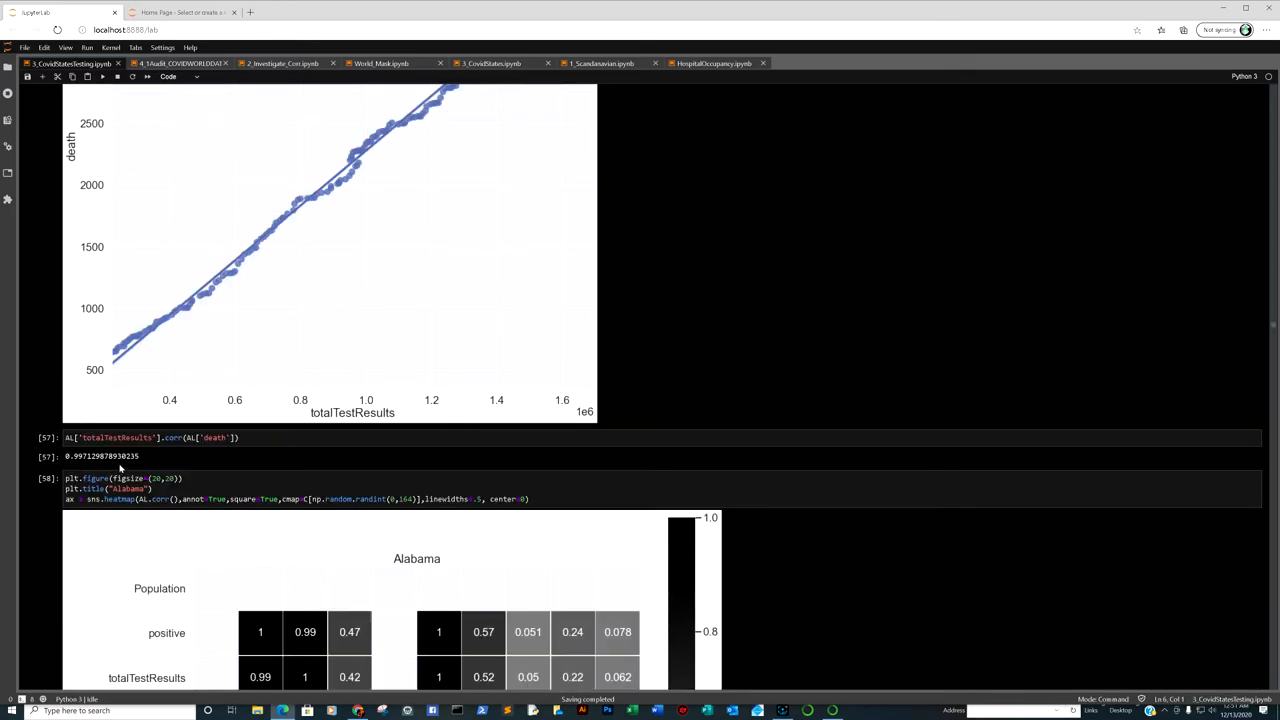
pyautogui.scroll(-3)
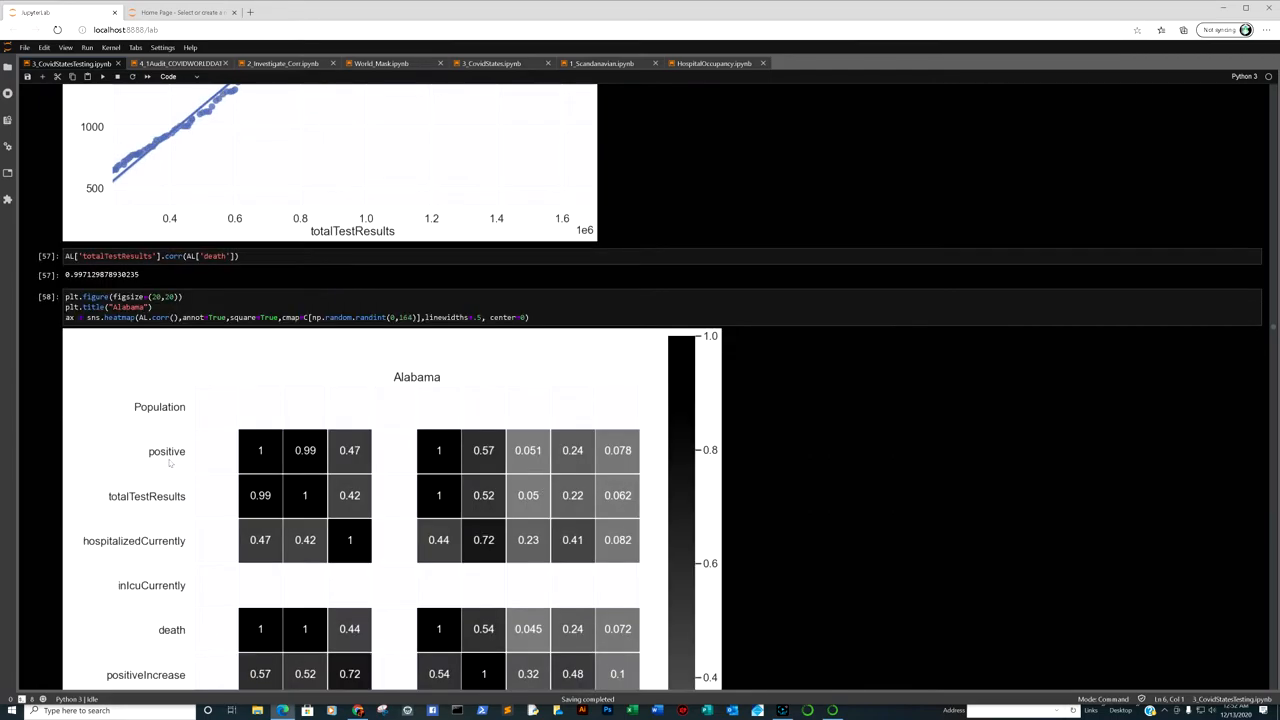
pyautogui.scroll(-3)
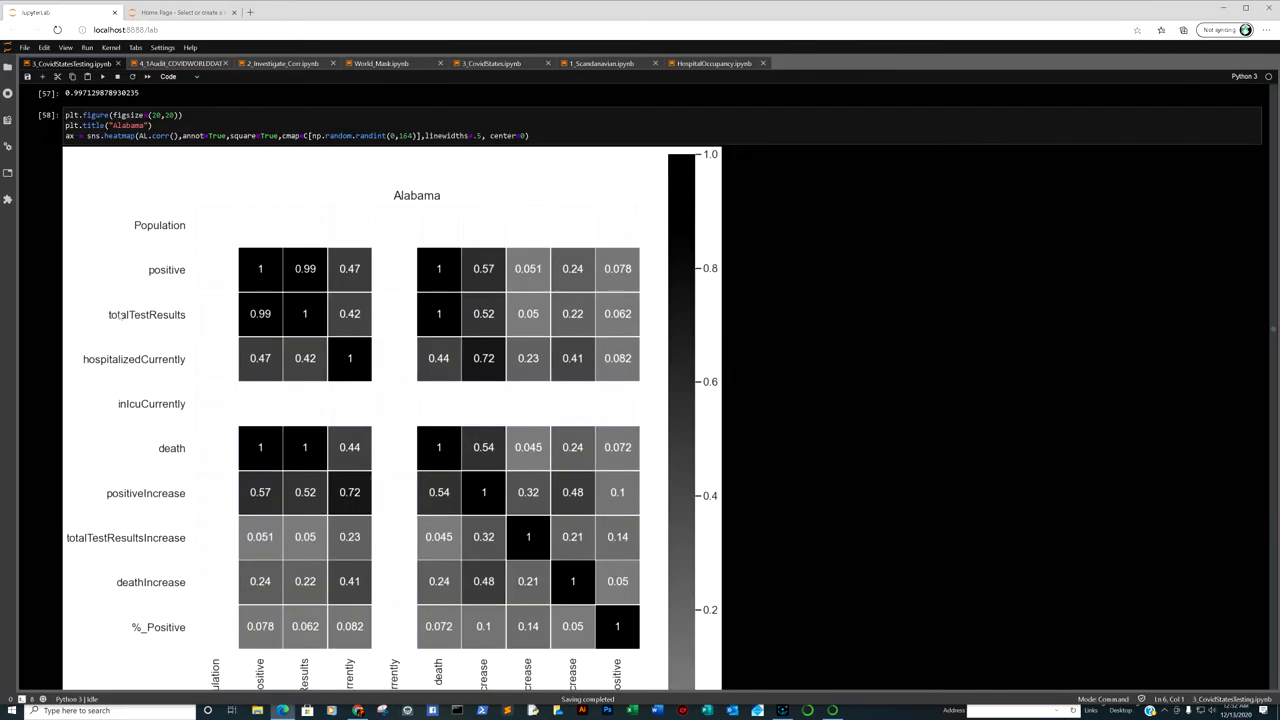
pyautogui.moveTo(289, 317)
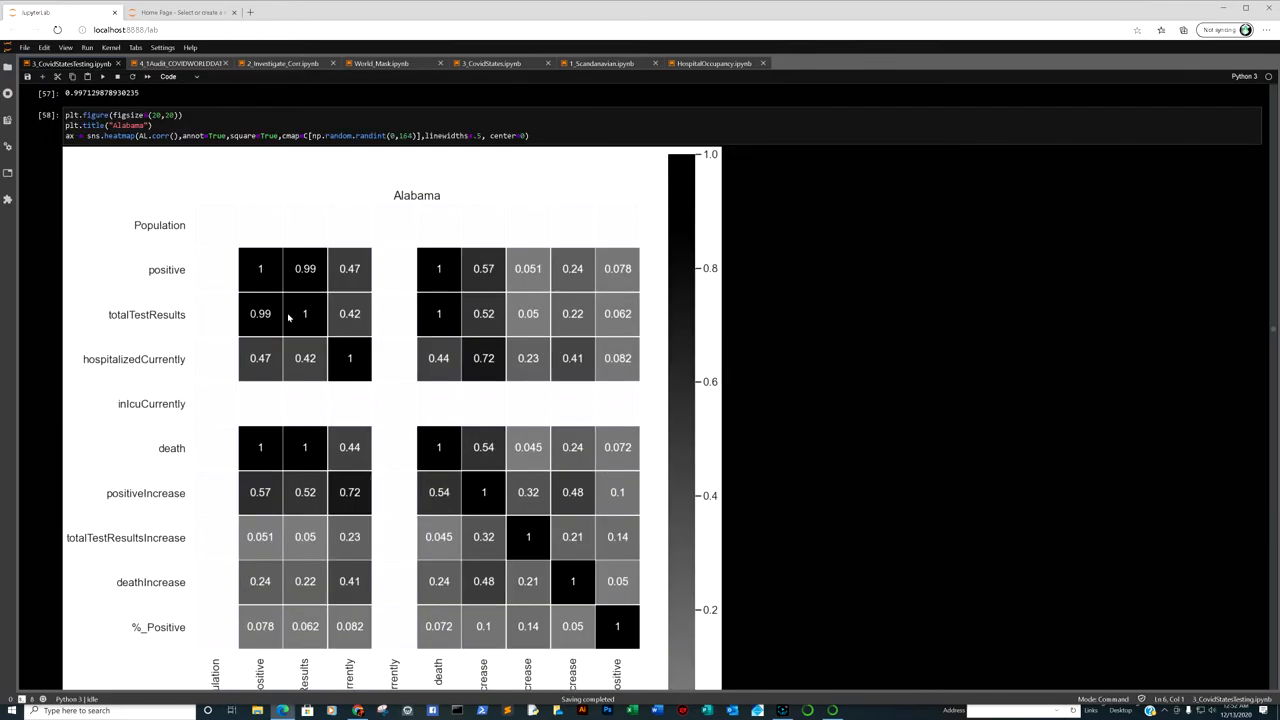
pyautogui.scroll(-3)
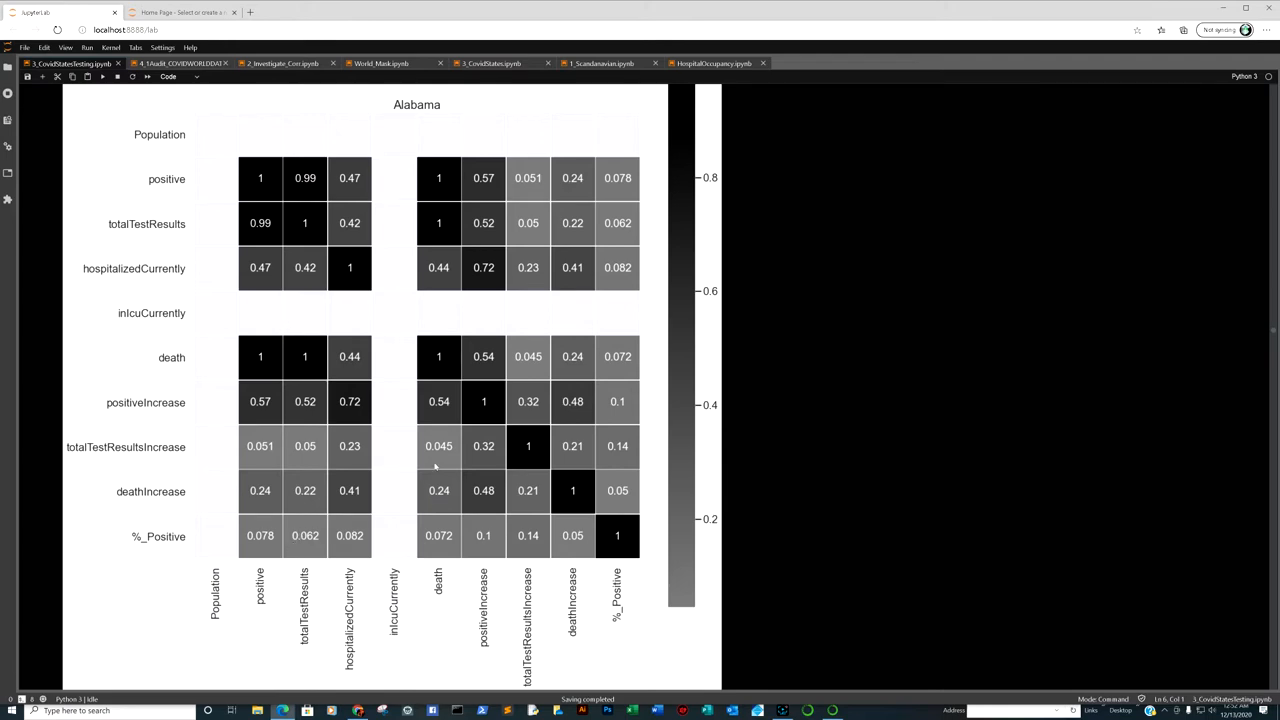
pyautogui.moveTo(420, 220)
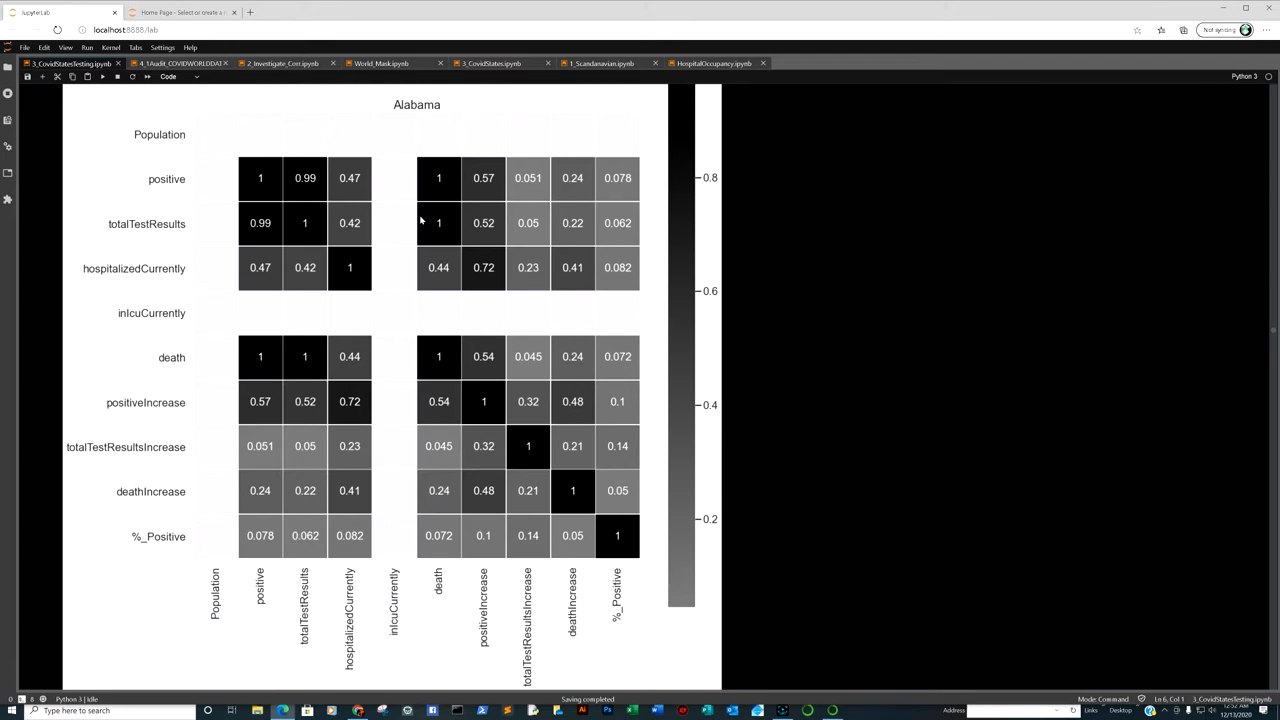
pyautogui.moveTo(443, 220)
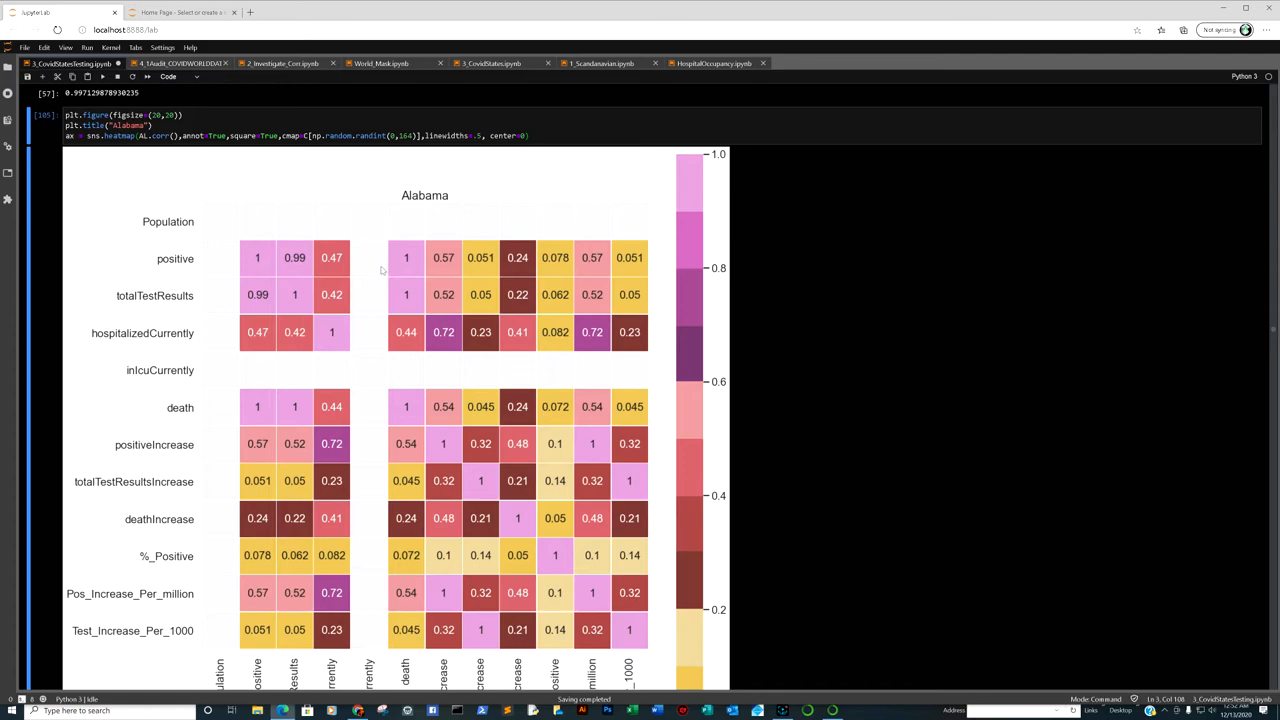
pyautogui.scroll(-3)
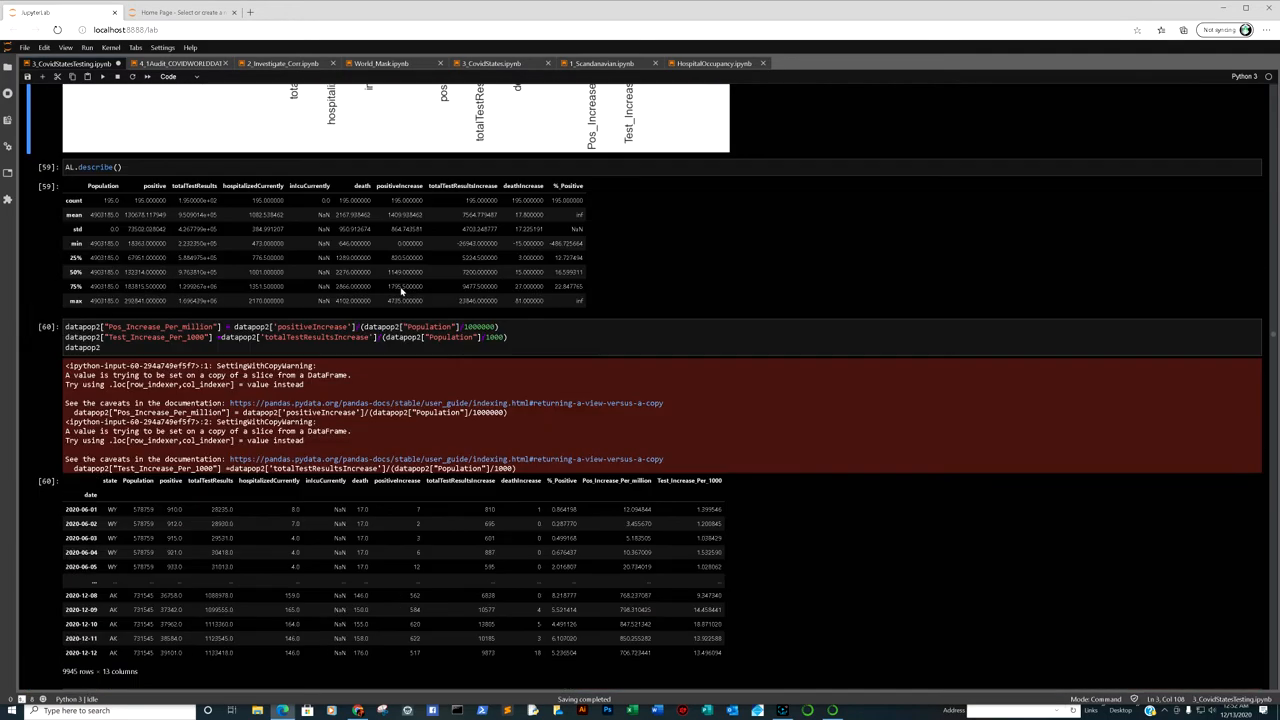
pyautogui.scroll(-3)
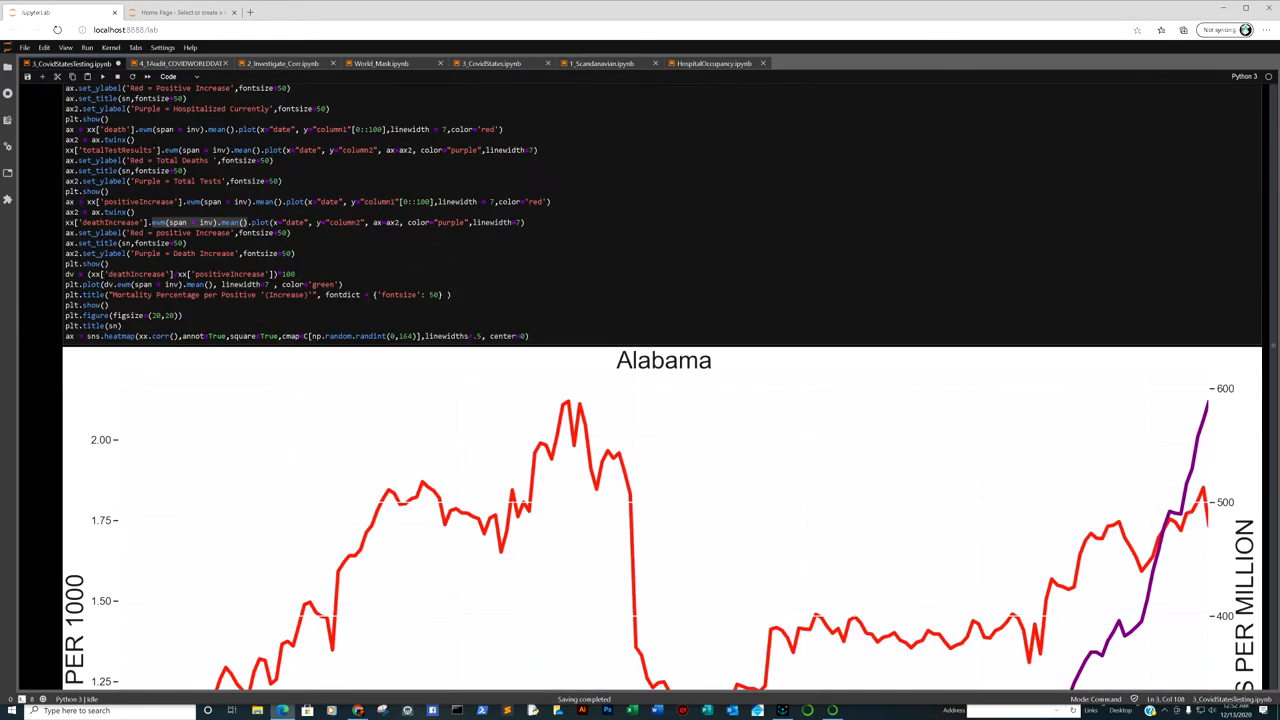
pyautogui.scroll(-3)
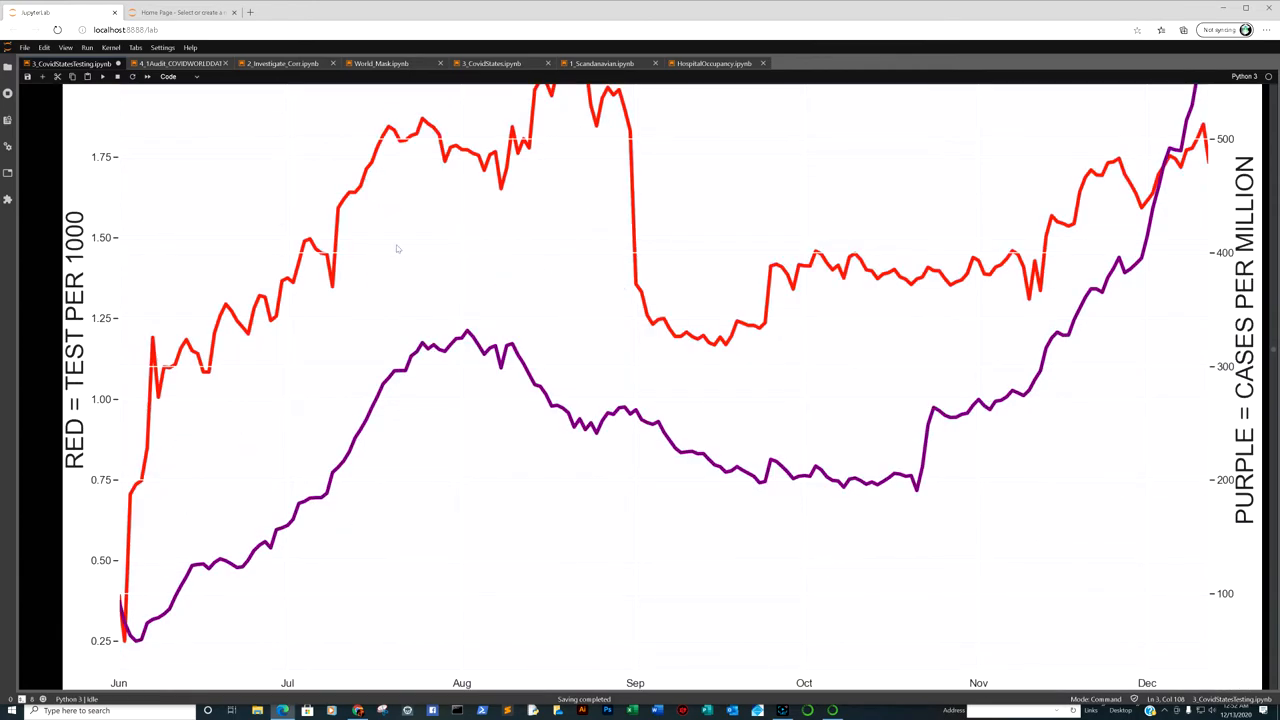
pyautogui.scroll(-3)
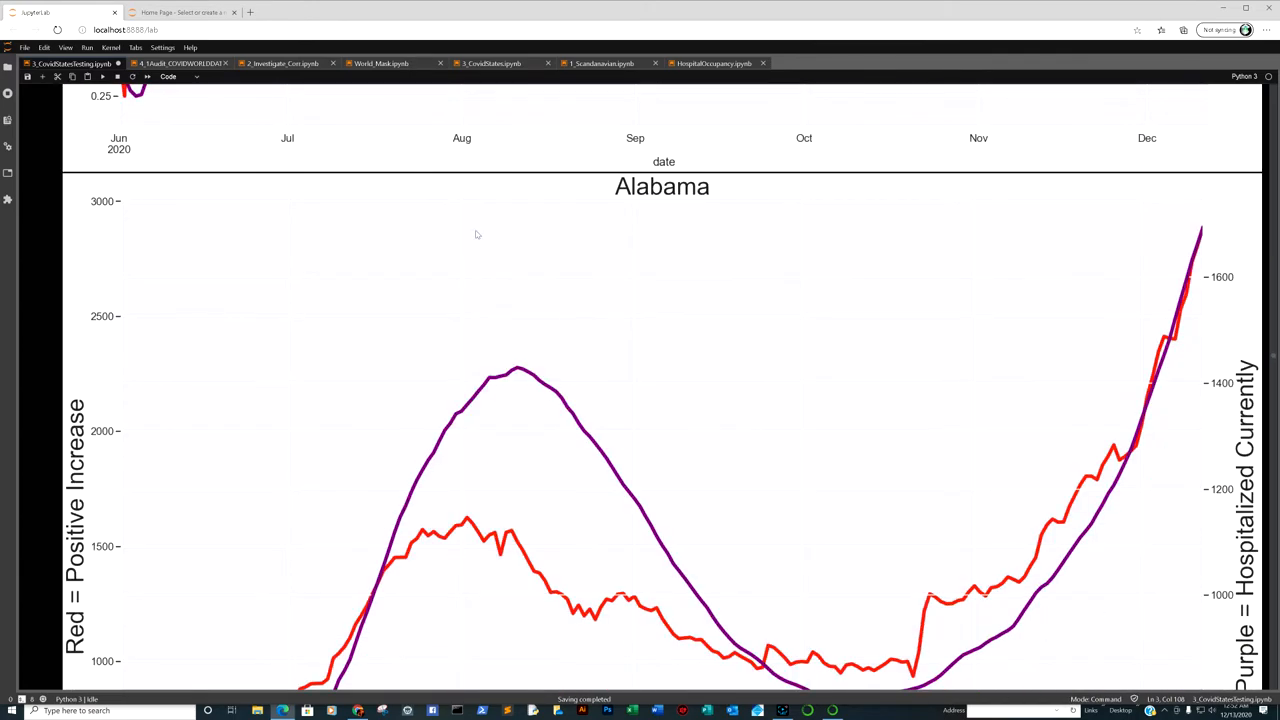
pyautogui.scroll(-3)
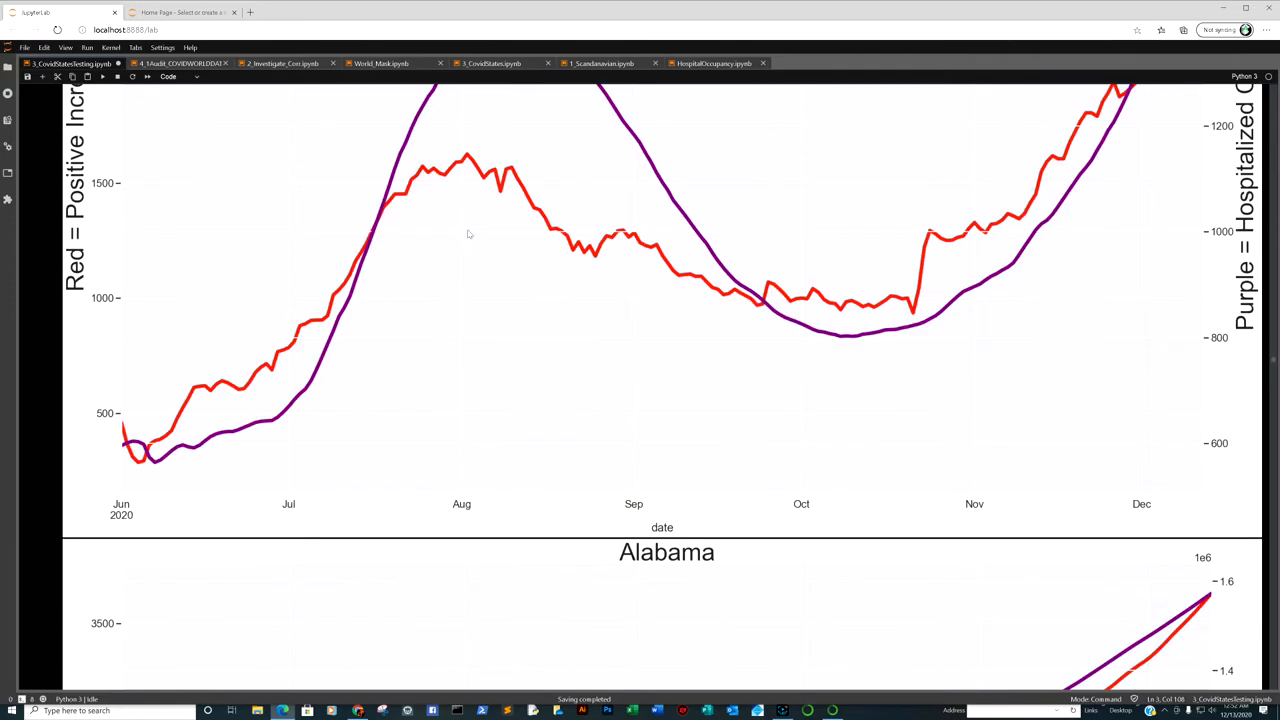
pyautogui.scroll(-3)
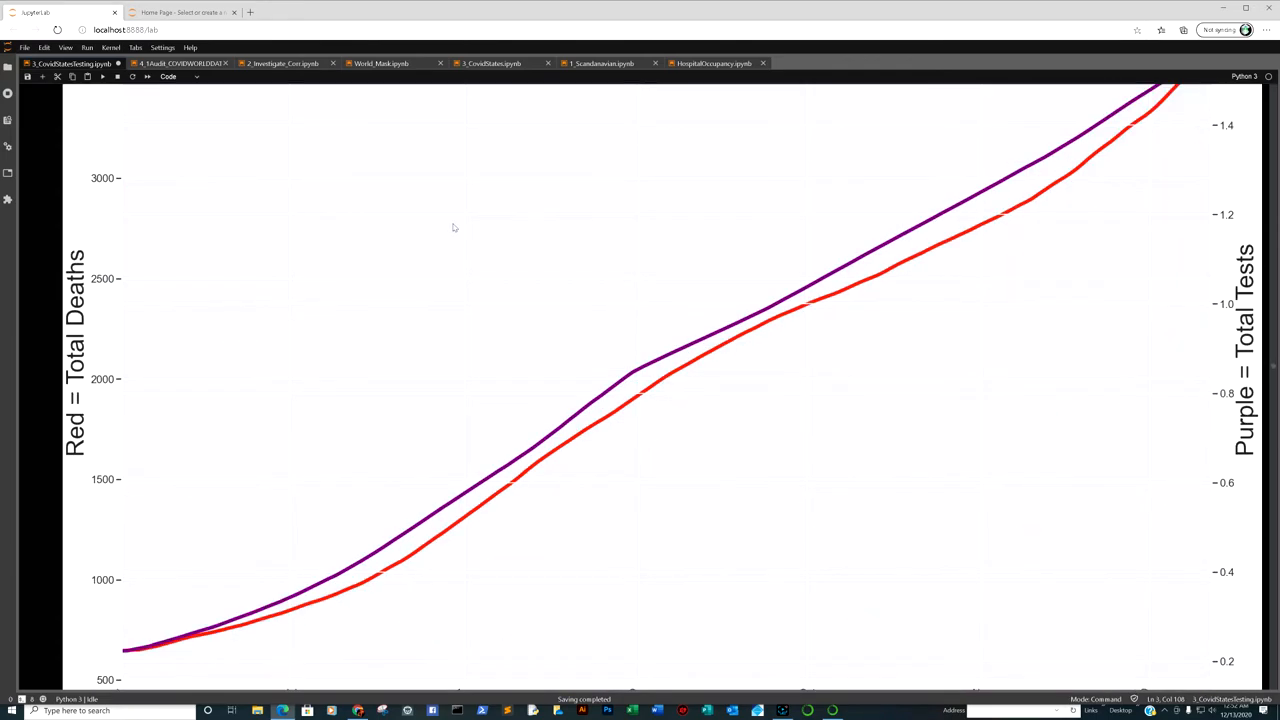
pyautogui.moveTo(545, 211)
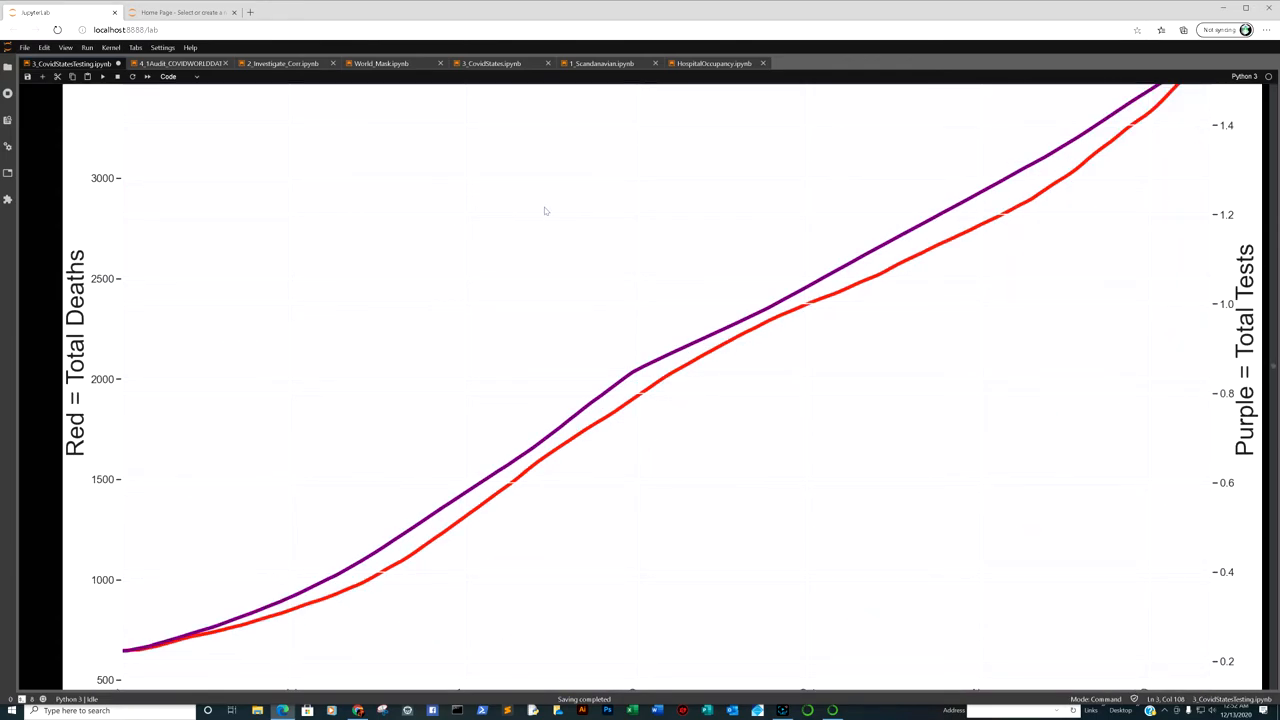
pyautogui.moveTo(520, 231)
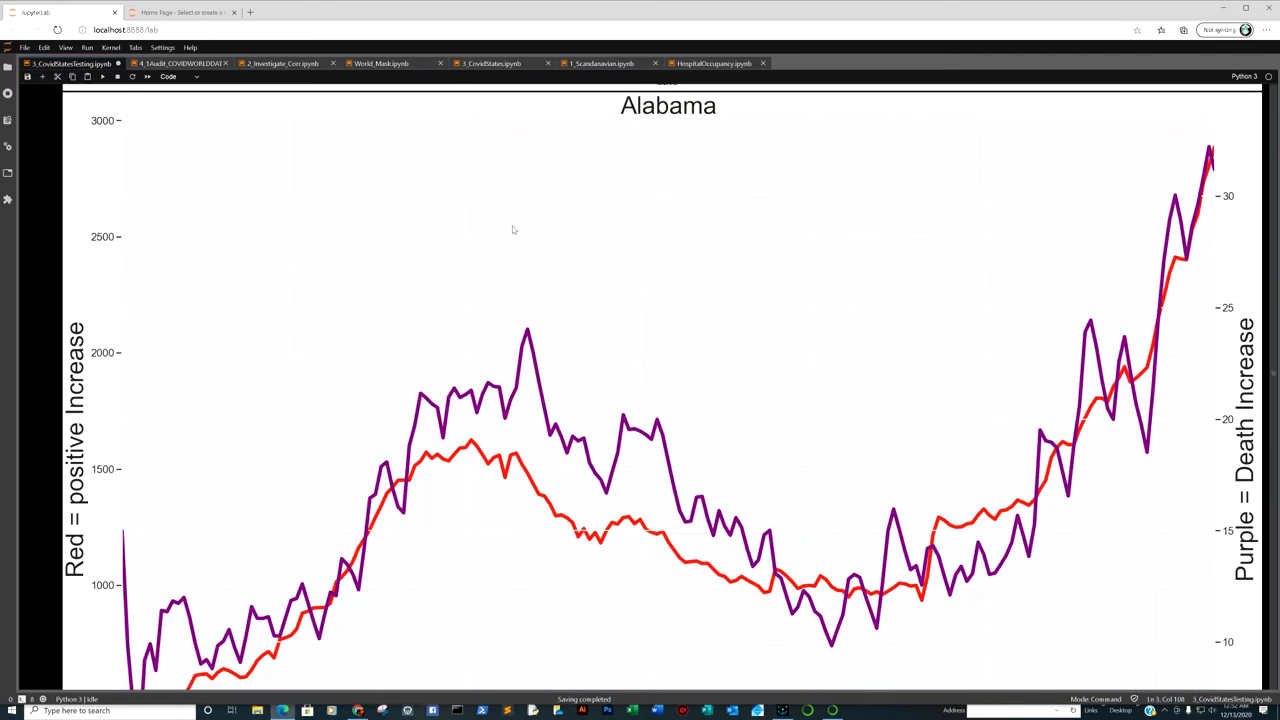
pyautogui.scroll(-3)
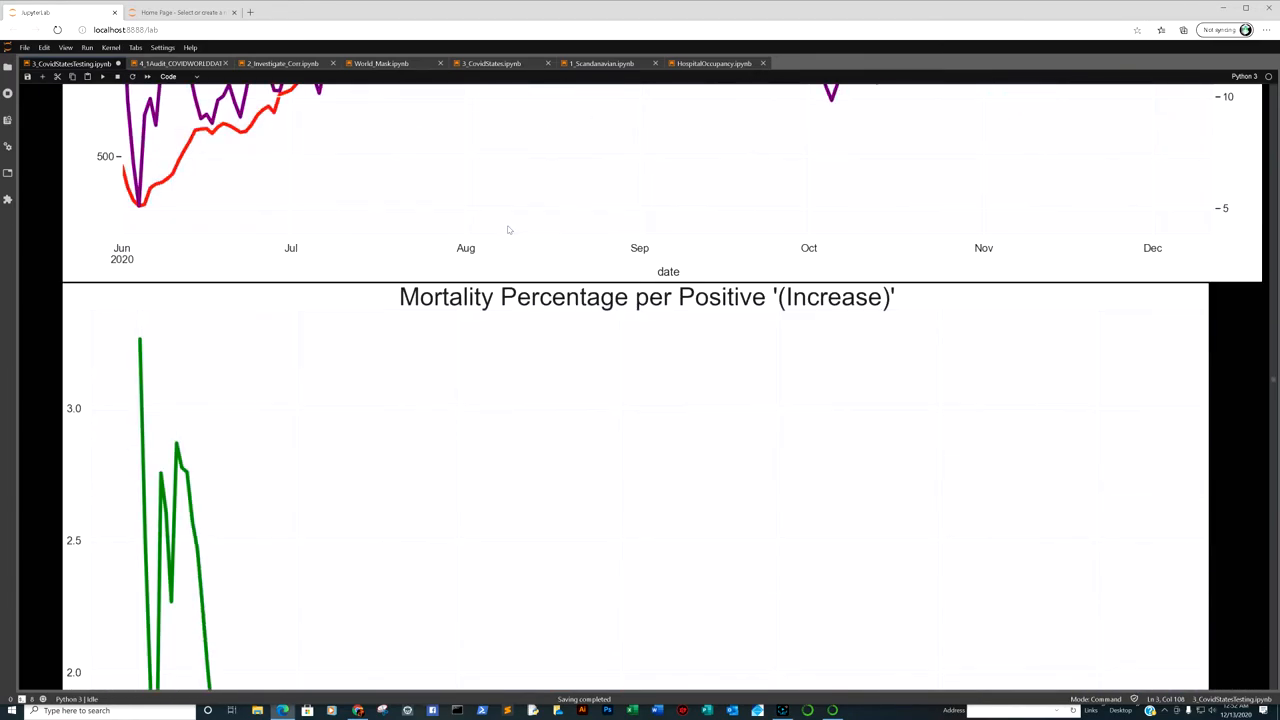
pyautogui.scroll(-3)
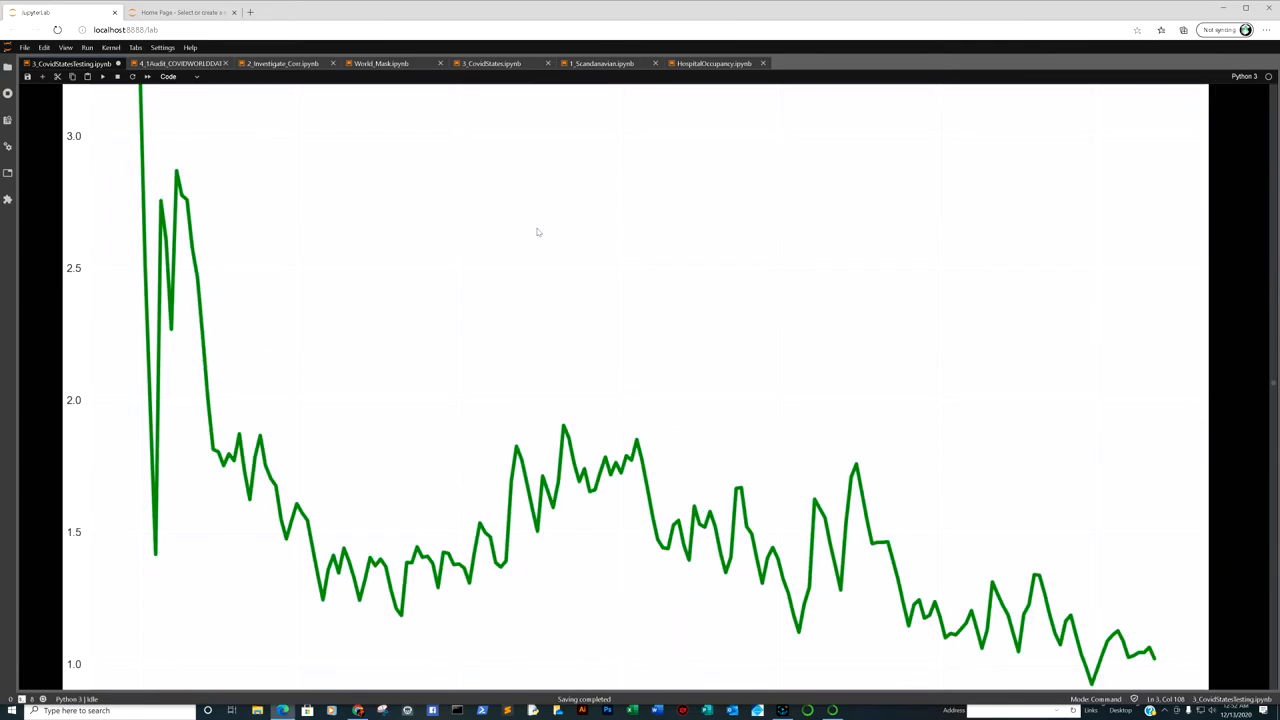
pyautogui.scroll(-3)
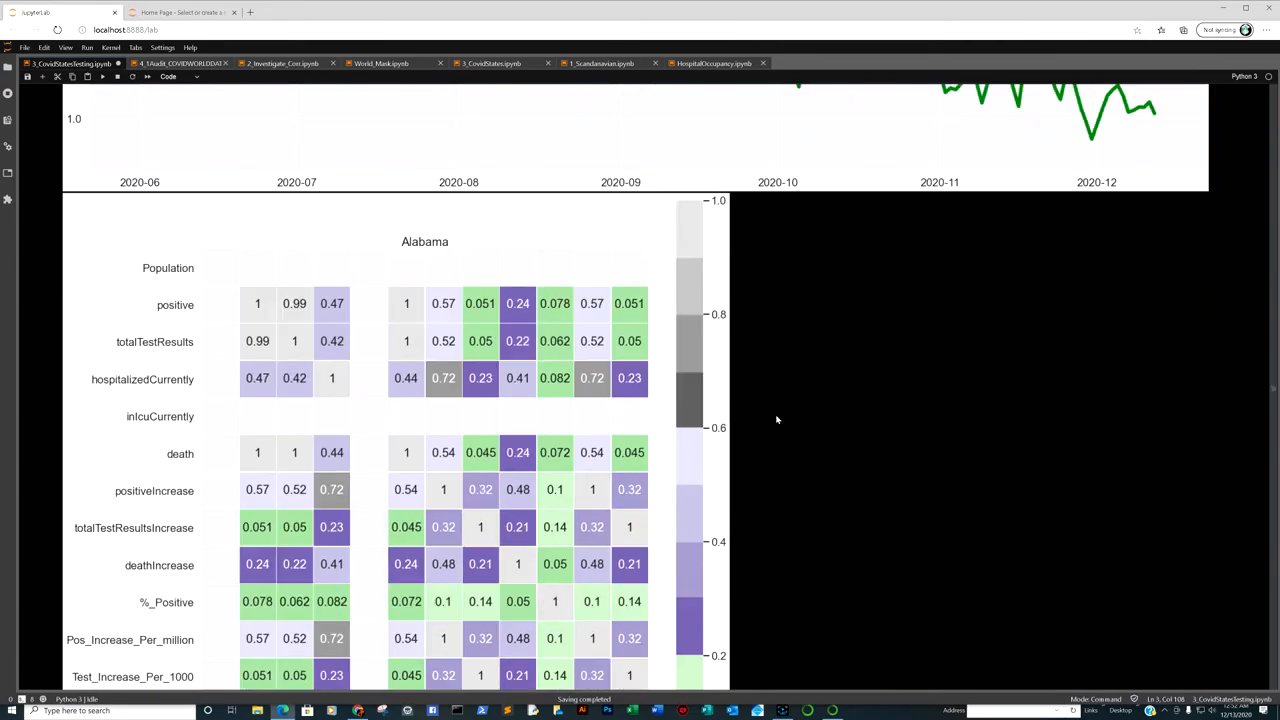
pyautogui.scroll(-3)
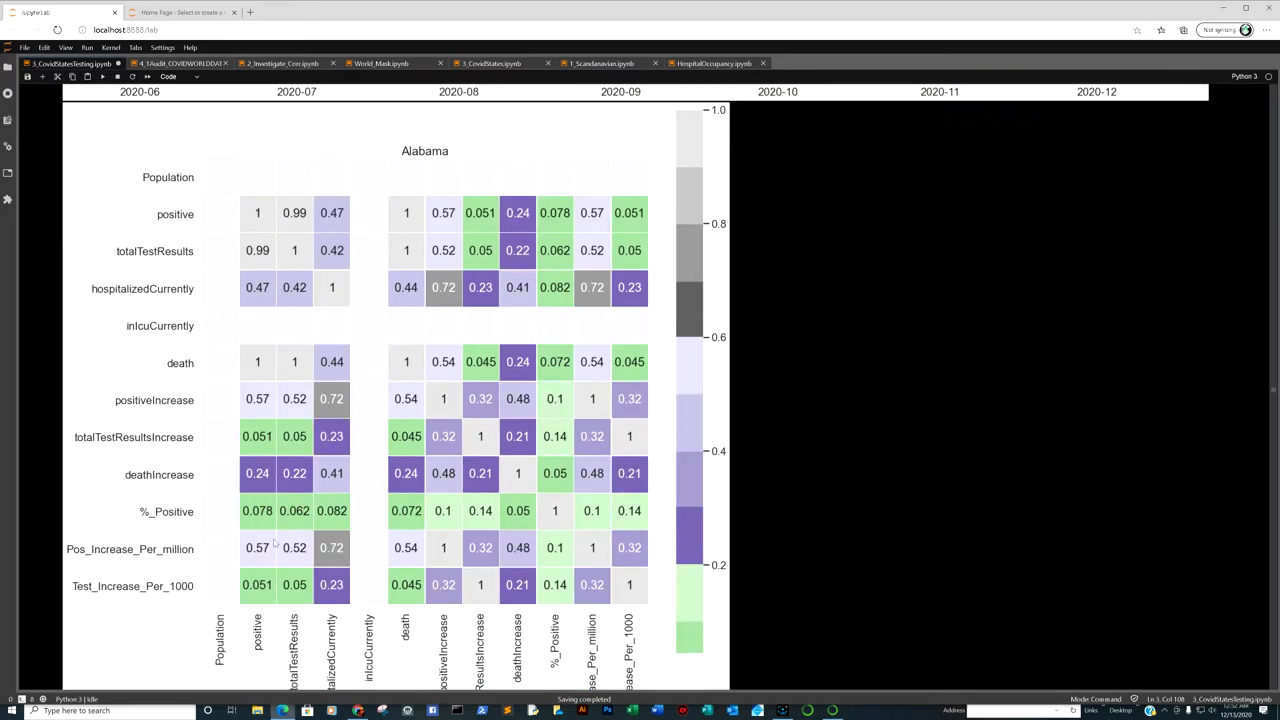
pyautogui.moveTo(279, 360)
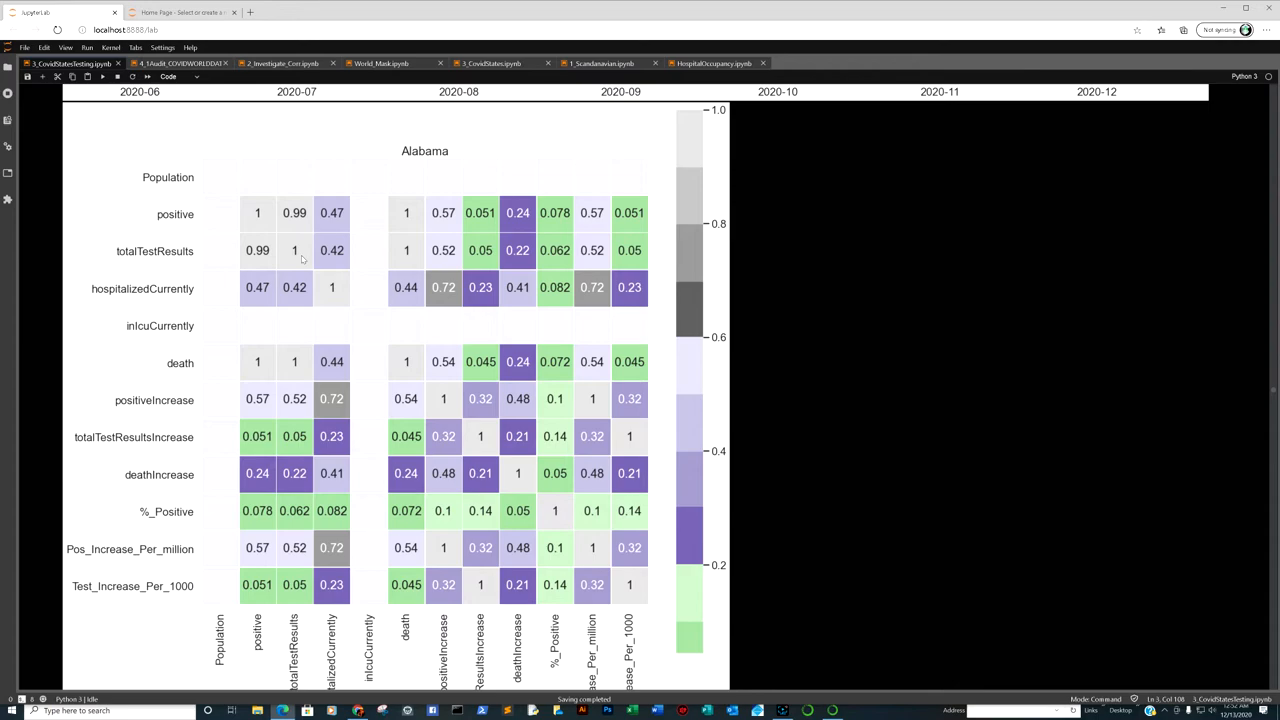
pyautogui.scroll(-3)
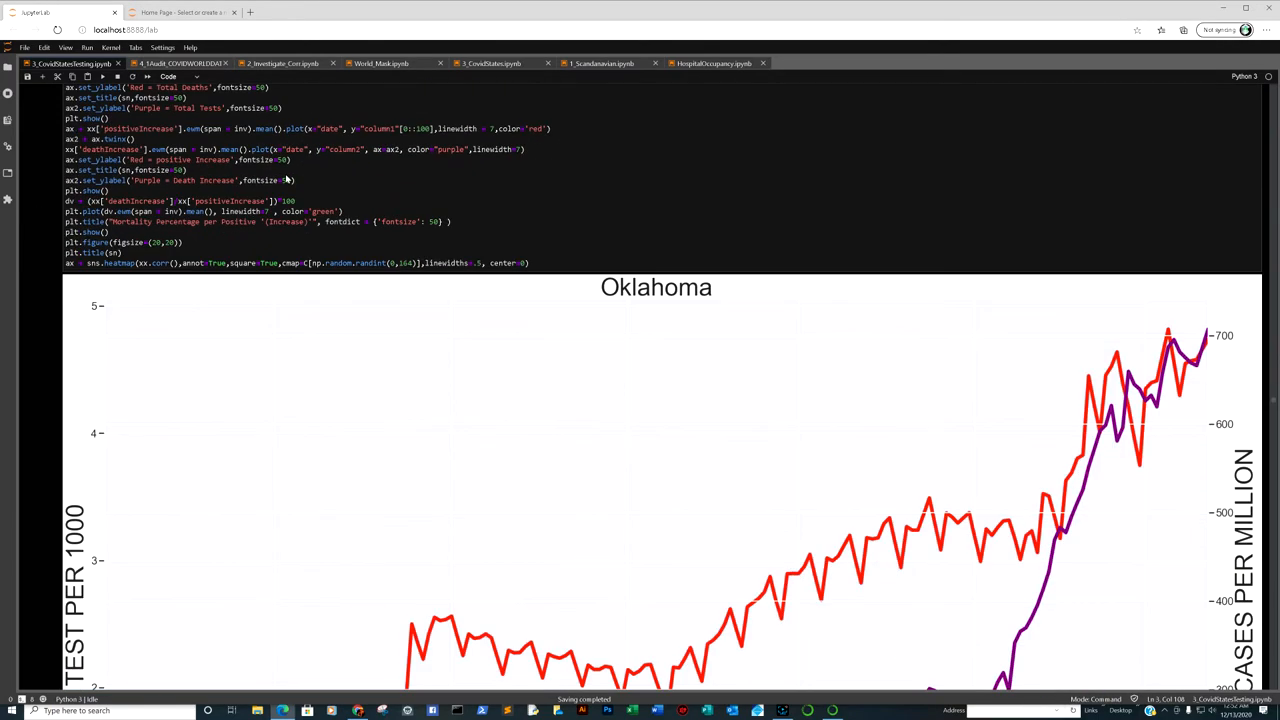
pyautogui.scroll(-3)
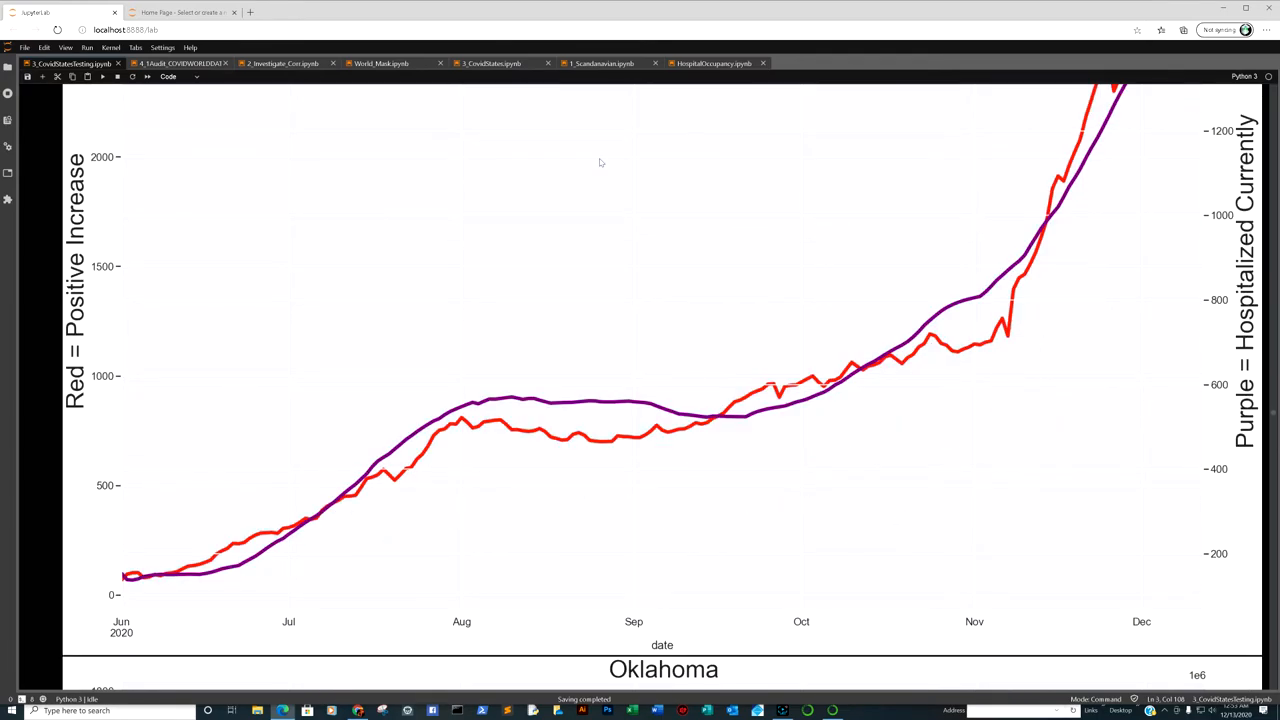
pyautogui.scroll(-3)
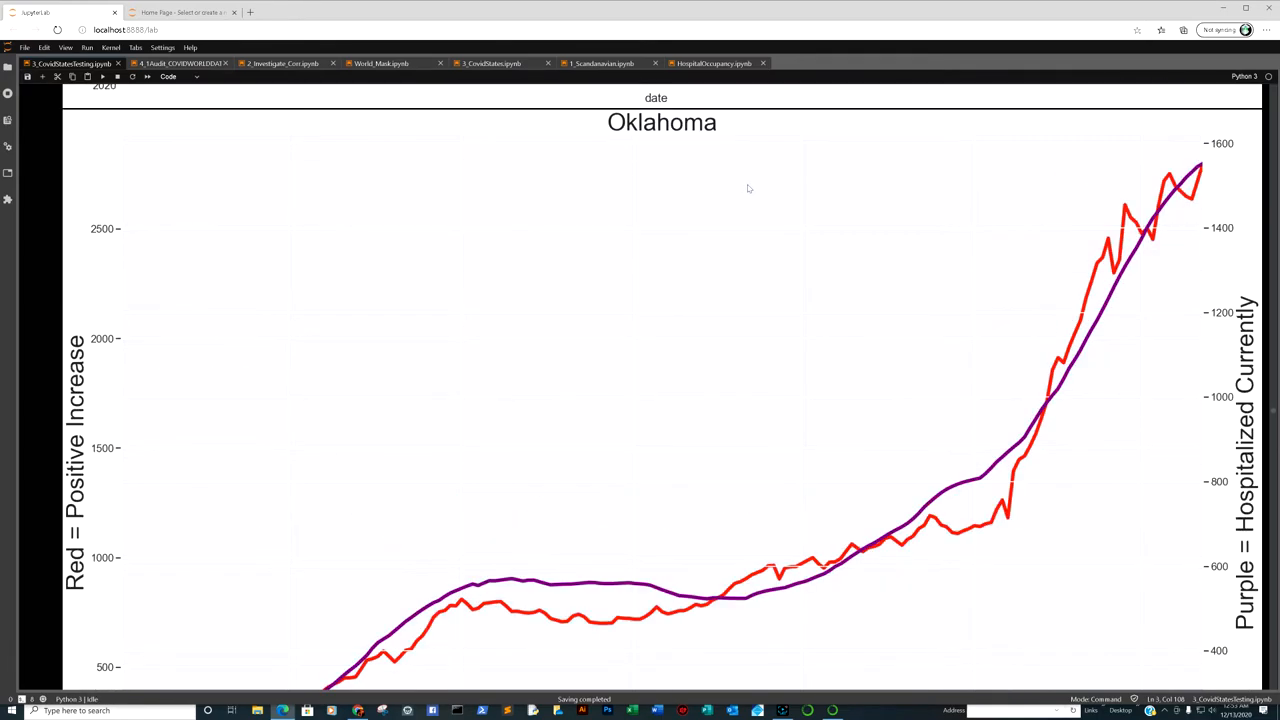
pyautogui.moveTo(1138, 346)
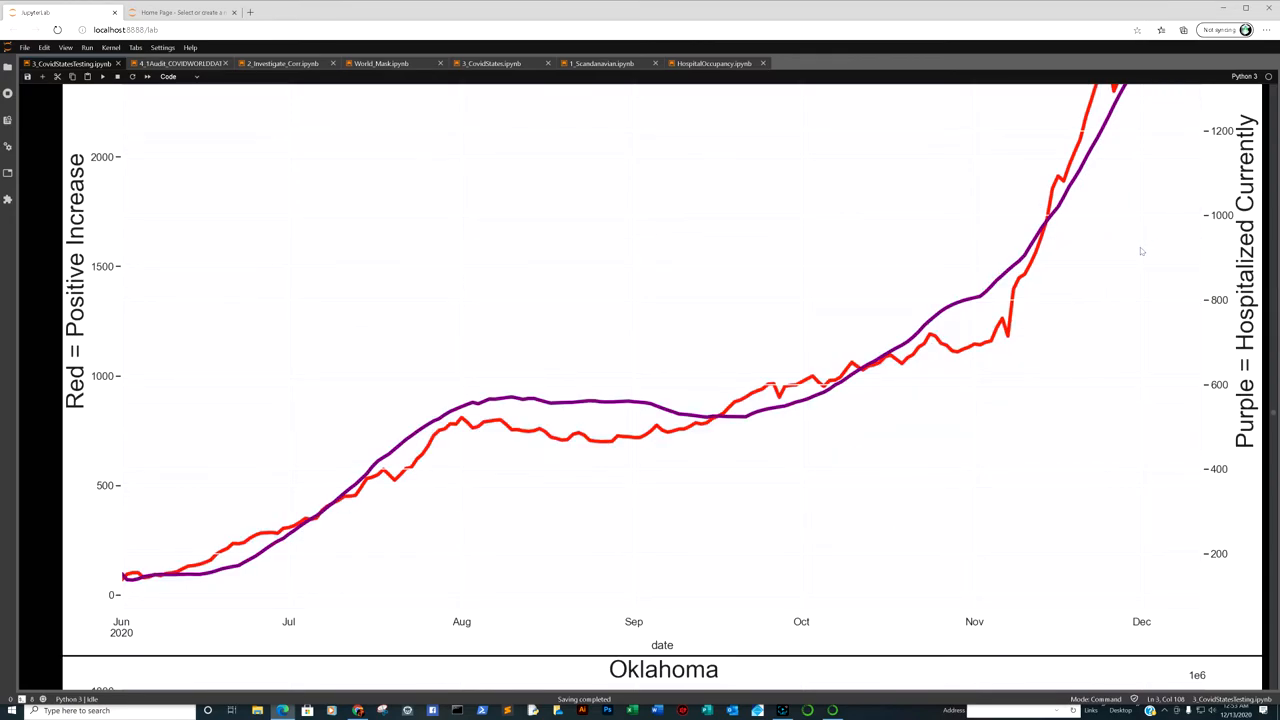
pyautogui.scroll(-3)
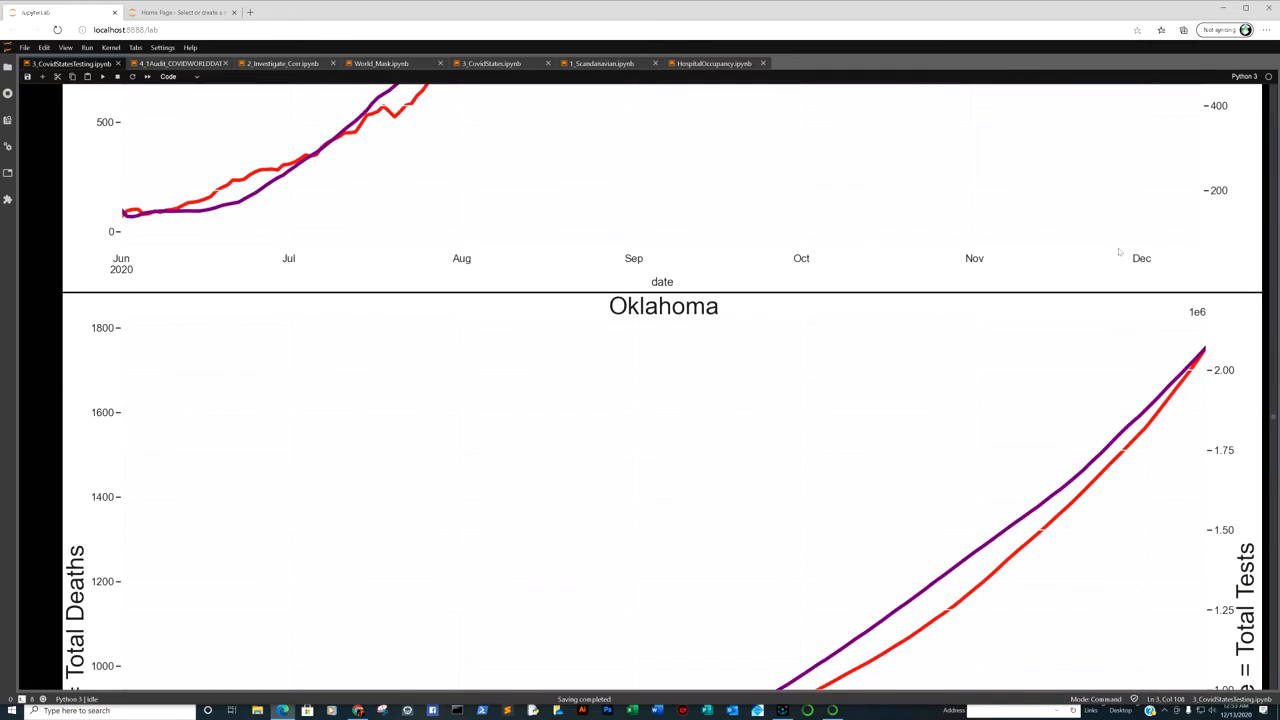
pyautogui.scroll(-3)
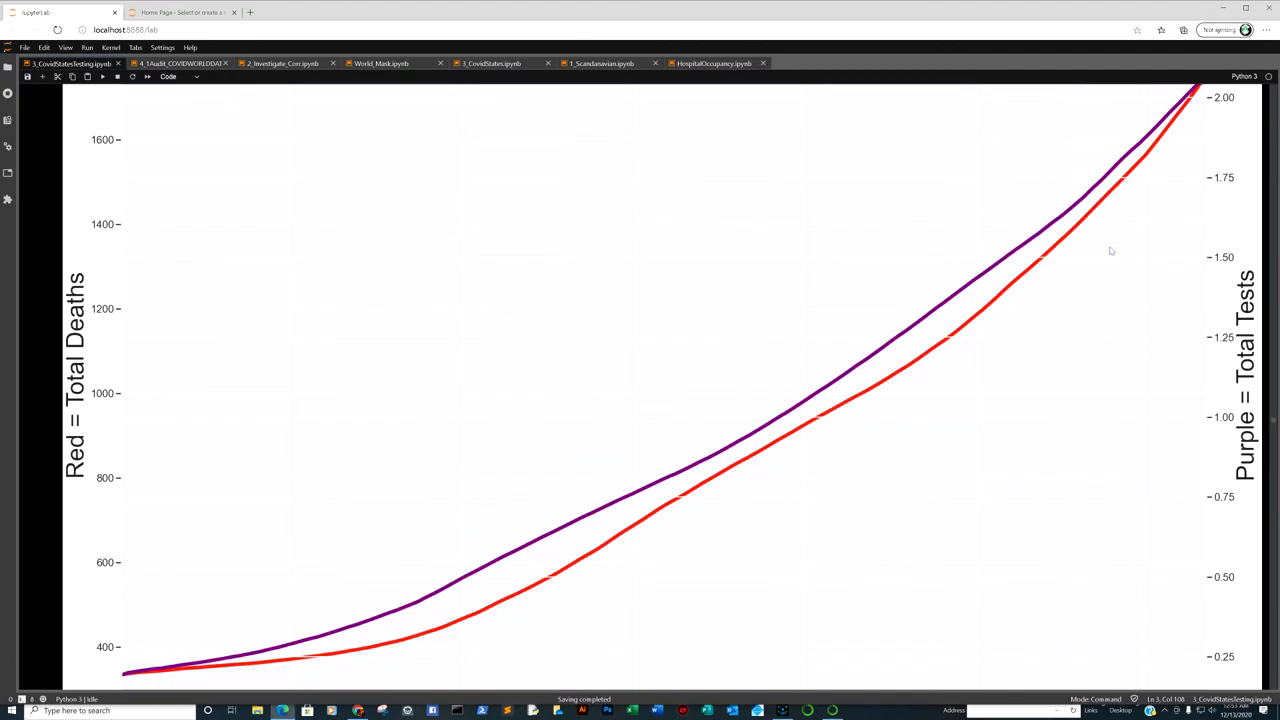
pyautogui.scroll(-3)
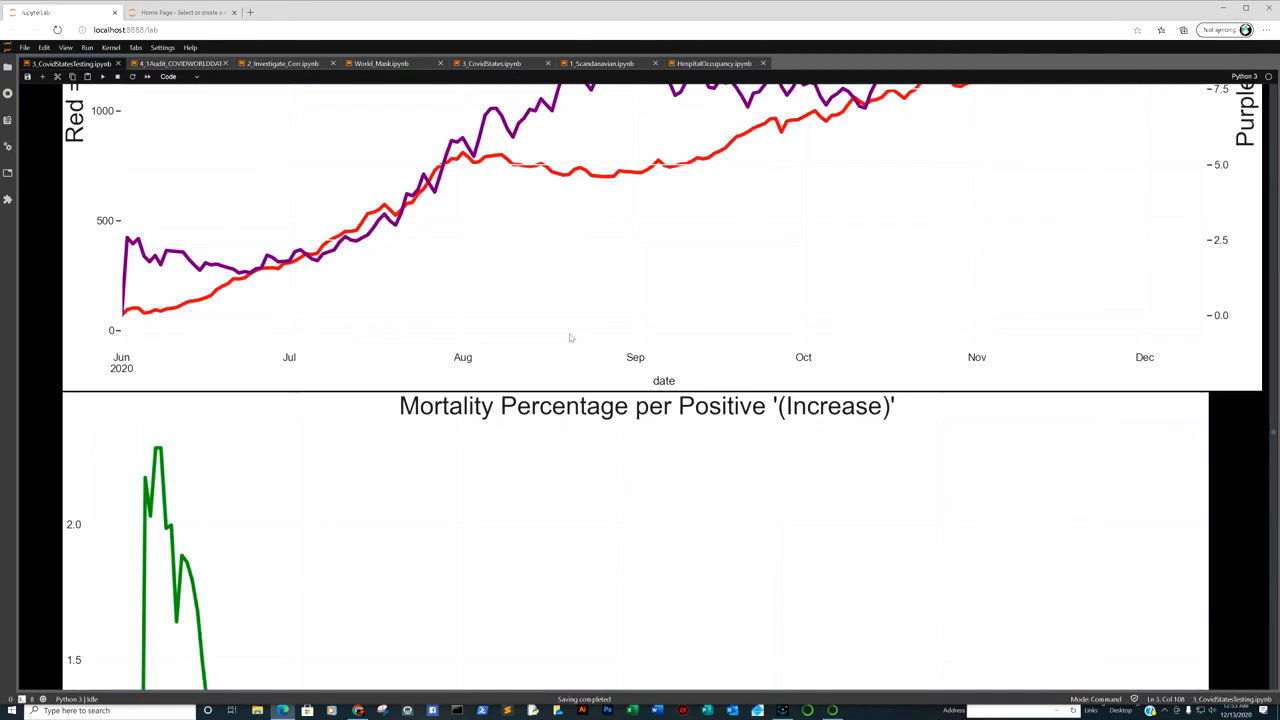
pyautogui.scroll(-3)
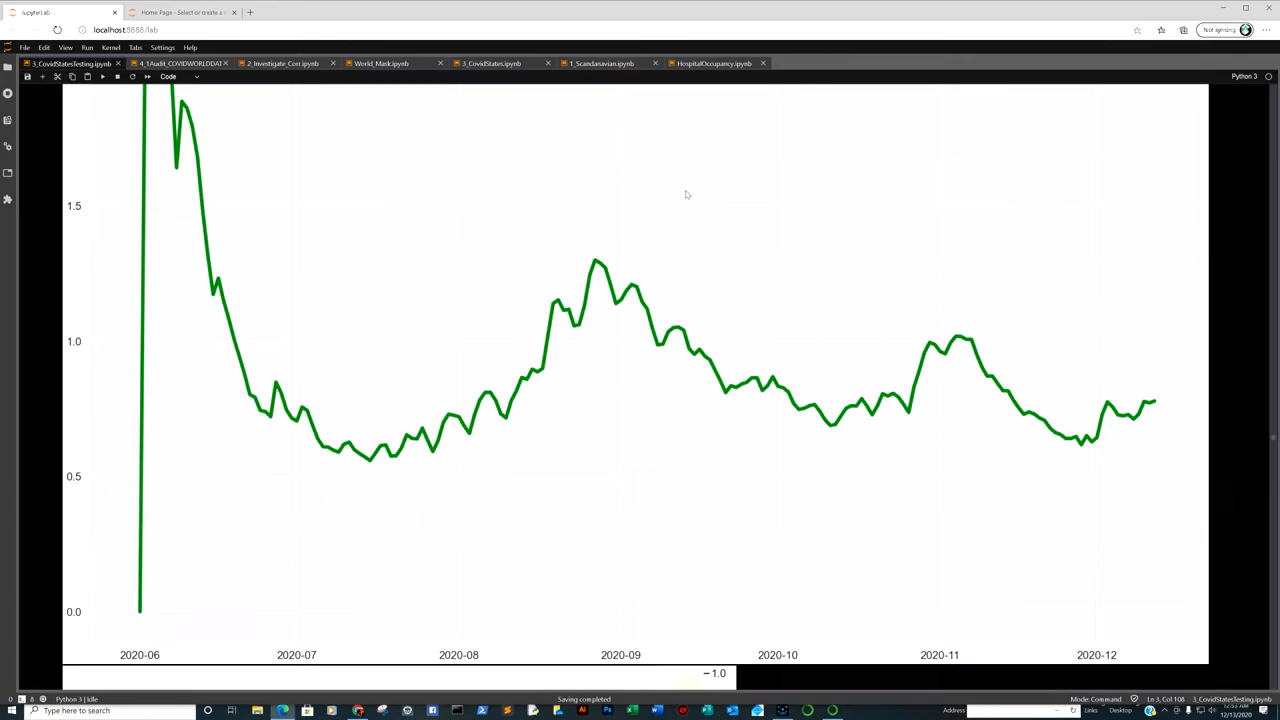
pyautogui.scroll(-3)
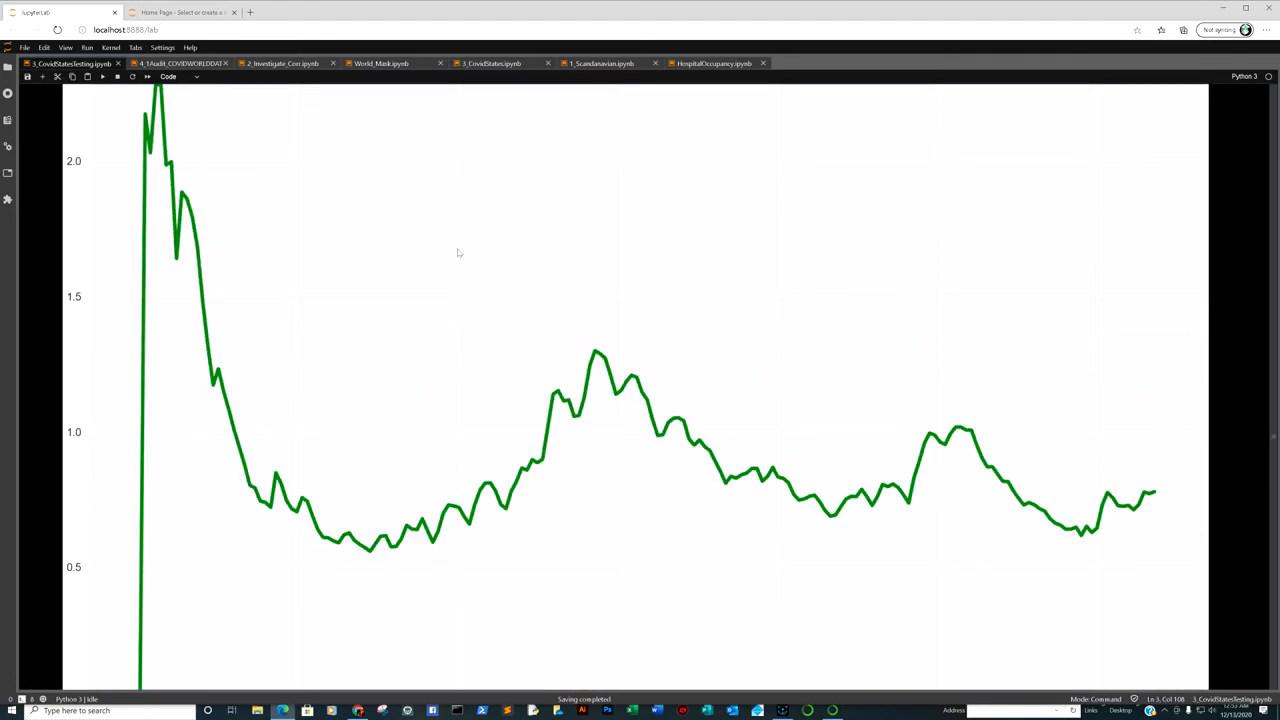
pyautogui.scroll(-3)
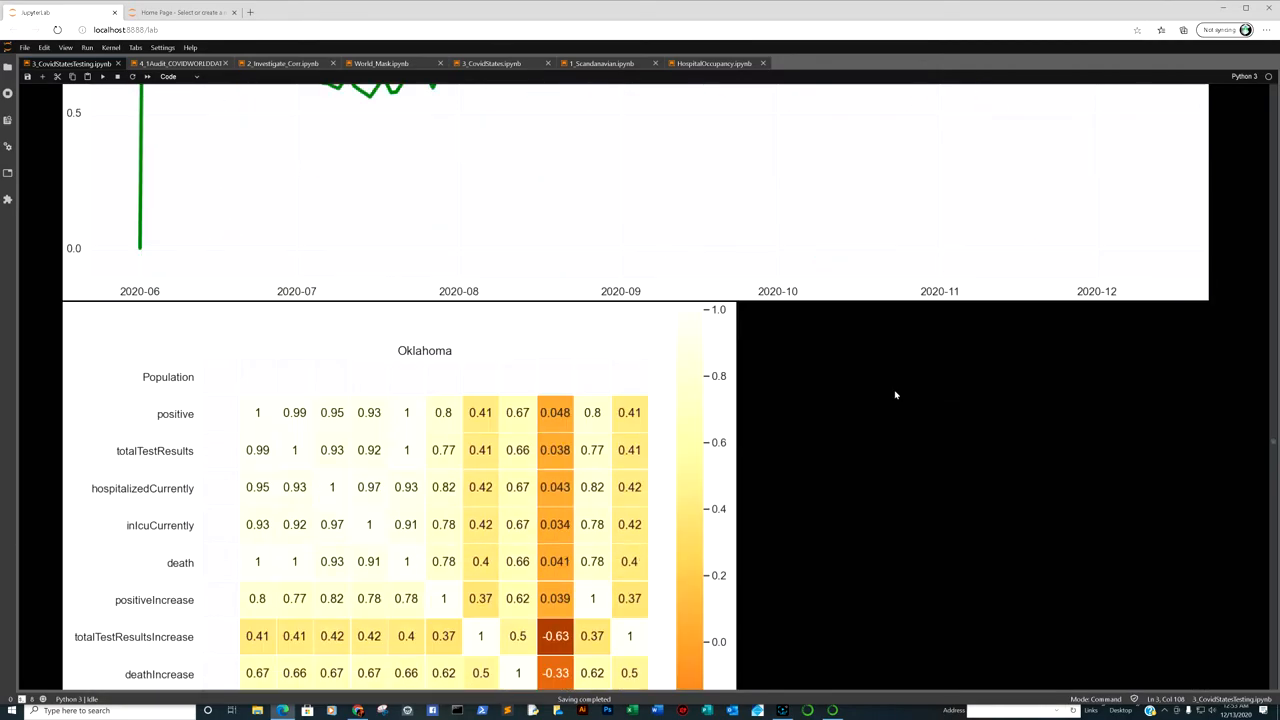
pyautogui.scroll(-3)
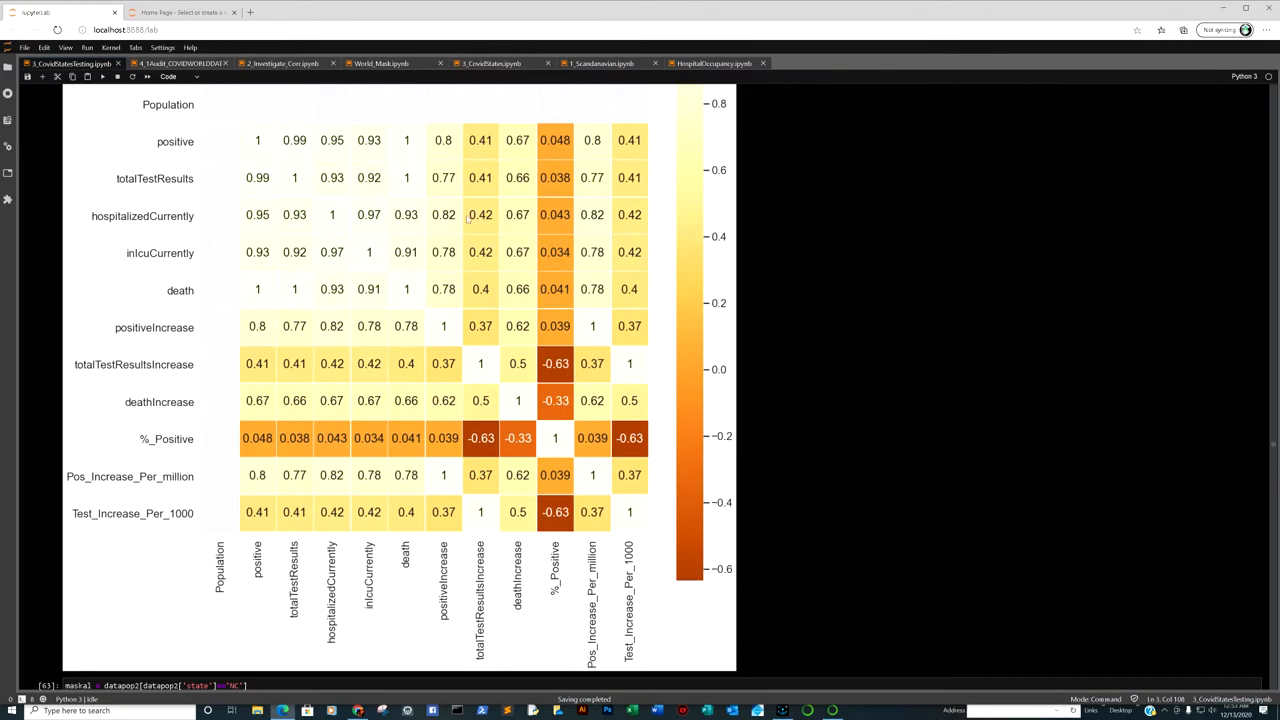
pyautogui.moveTo(257, 193)
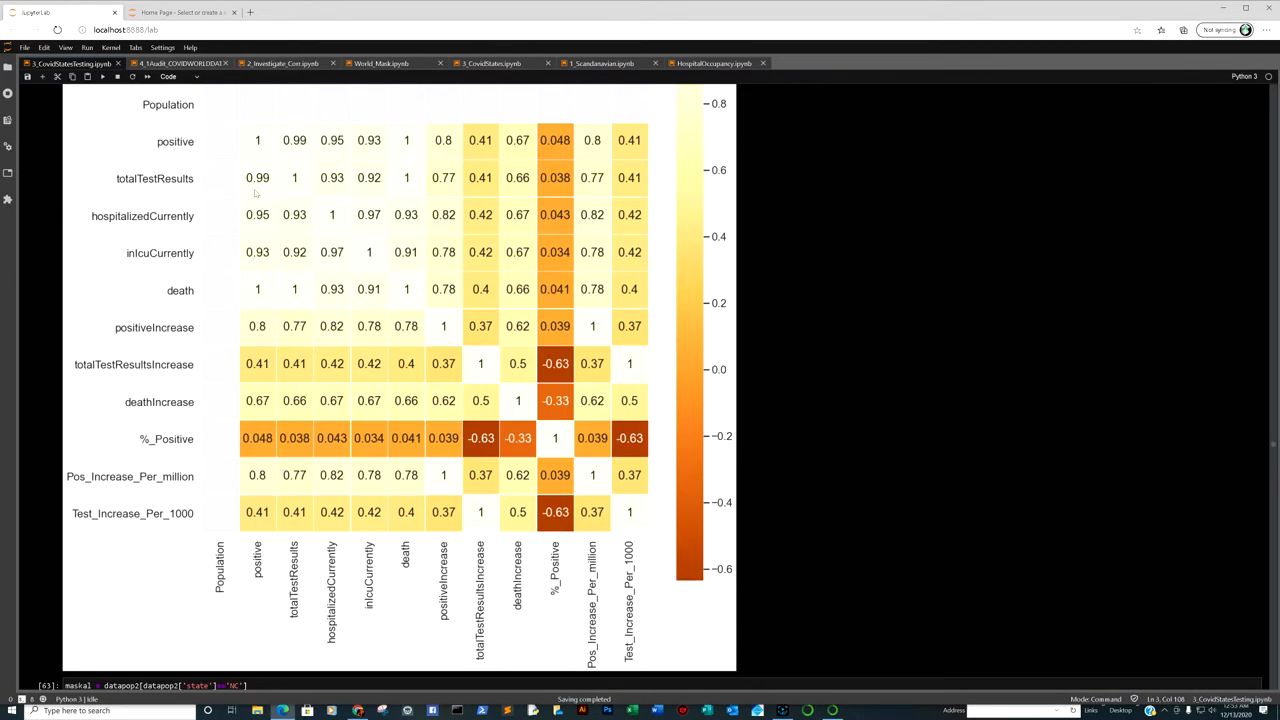
pyautogui.moveTo(403, 187)
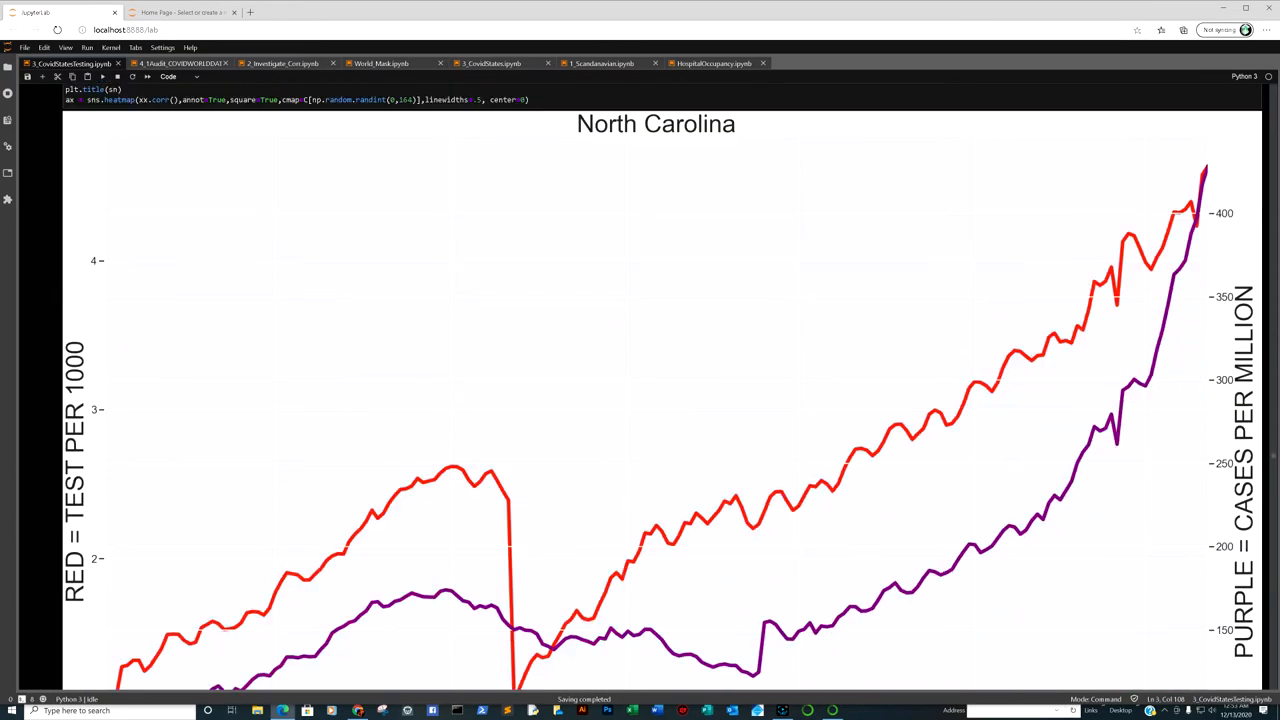
# Step: Review North Carolina's twin-axis hospitalization and death plots, ending at its mortality-percentage chart
pyautogui.scroll(-3)
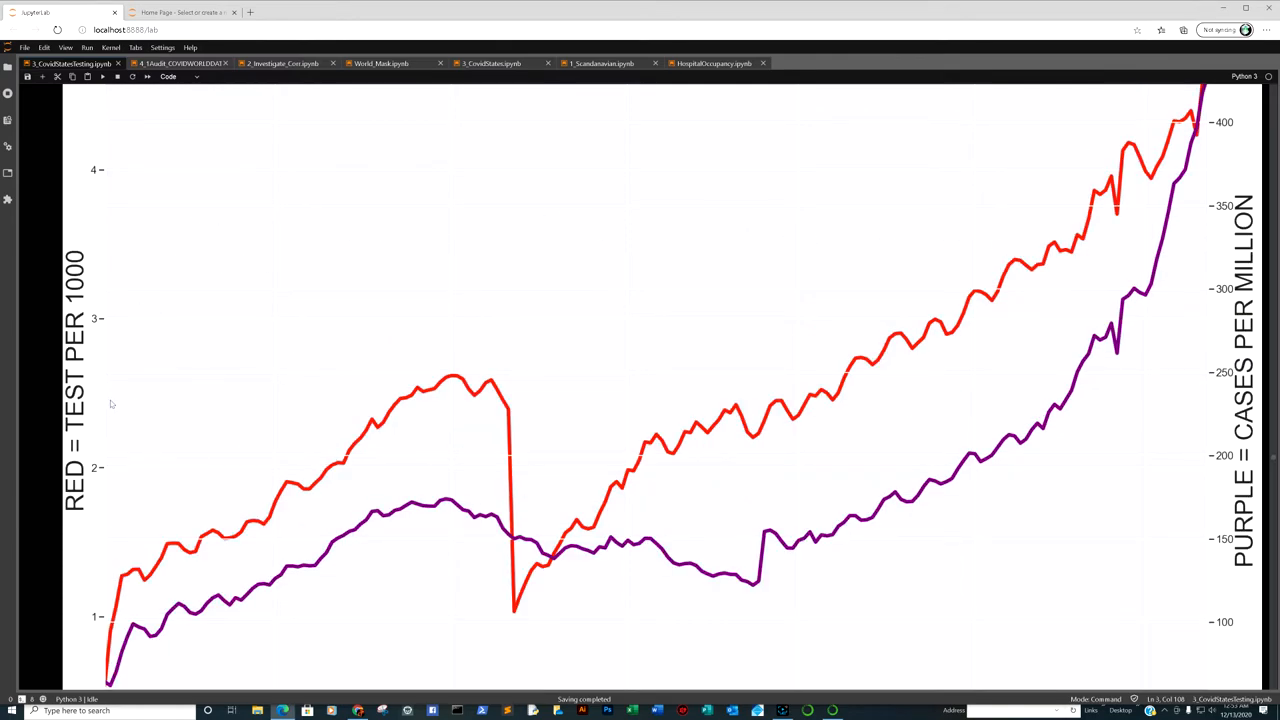
pyautogui.moveTo(124, 388)
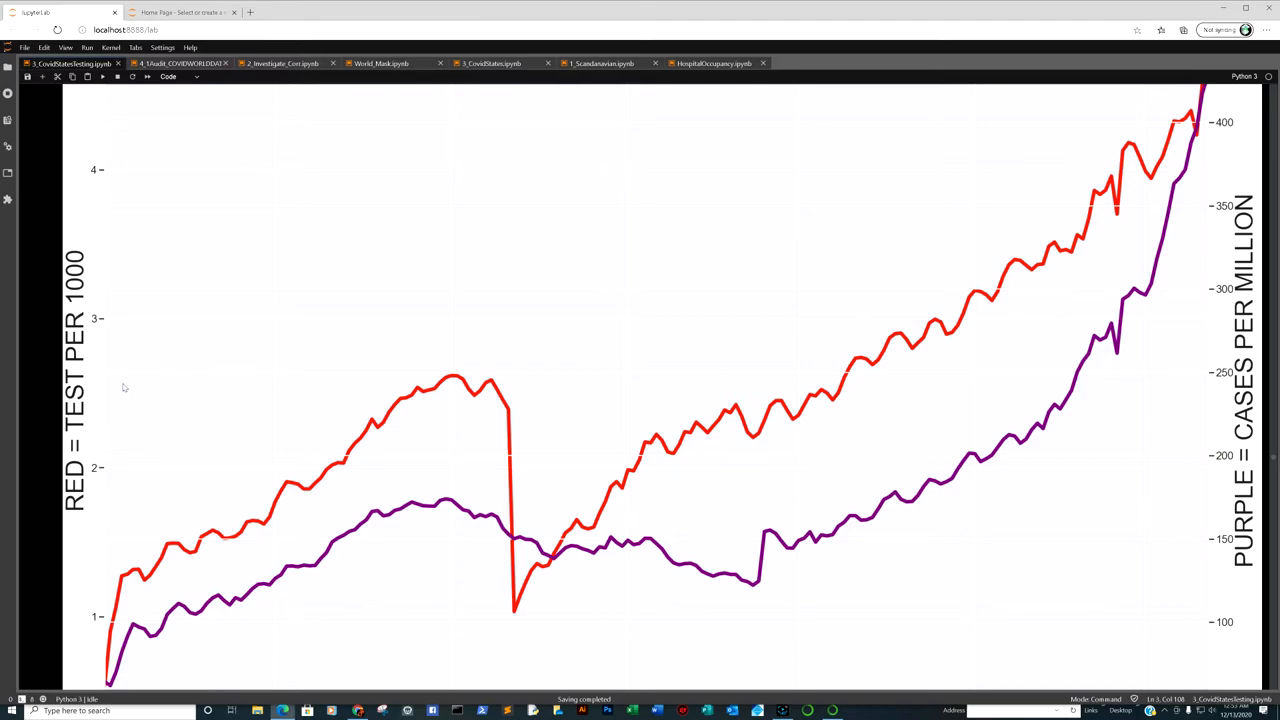
pyautogui.moveTo(1167, 158)
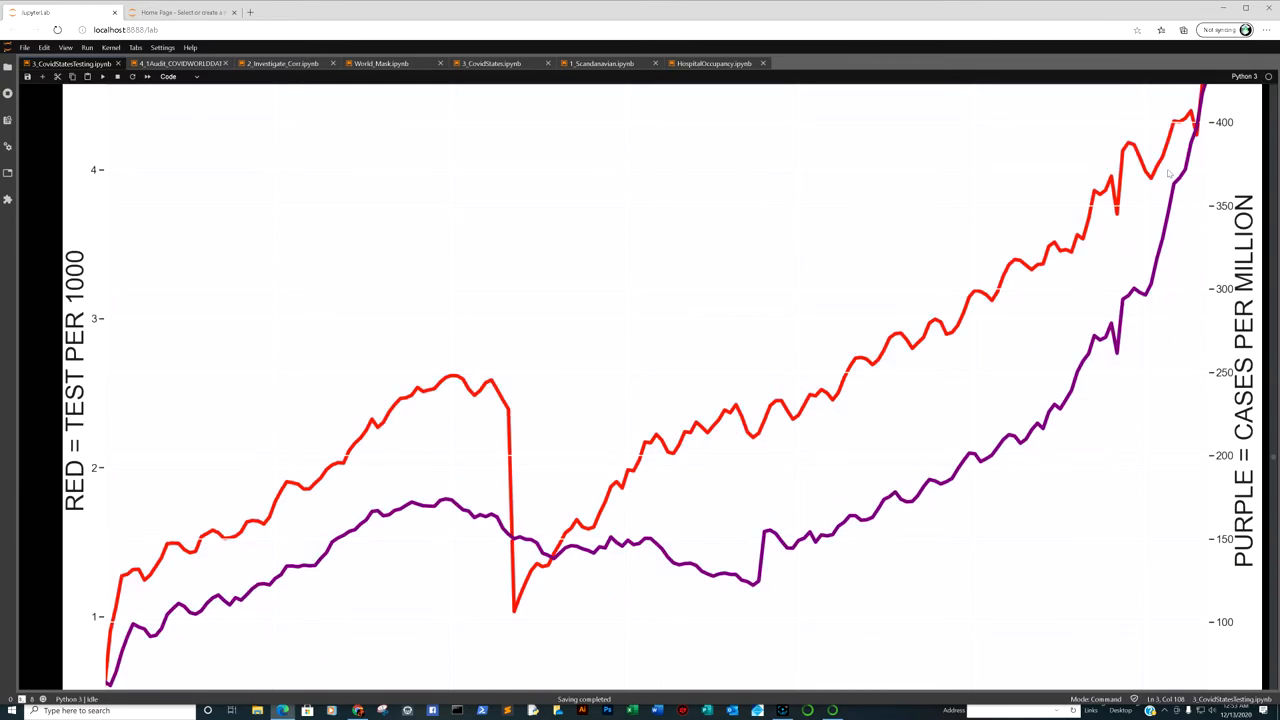
pyautogui.scroll(-3)
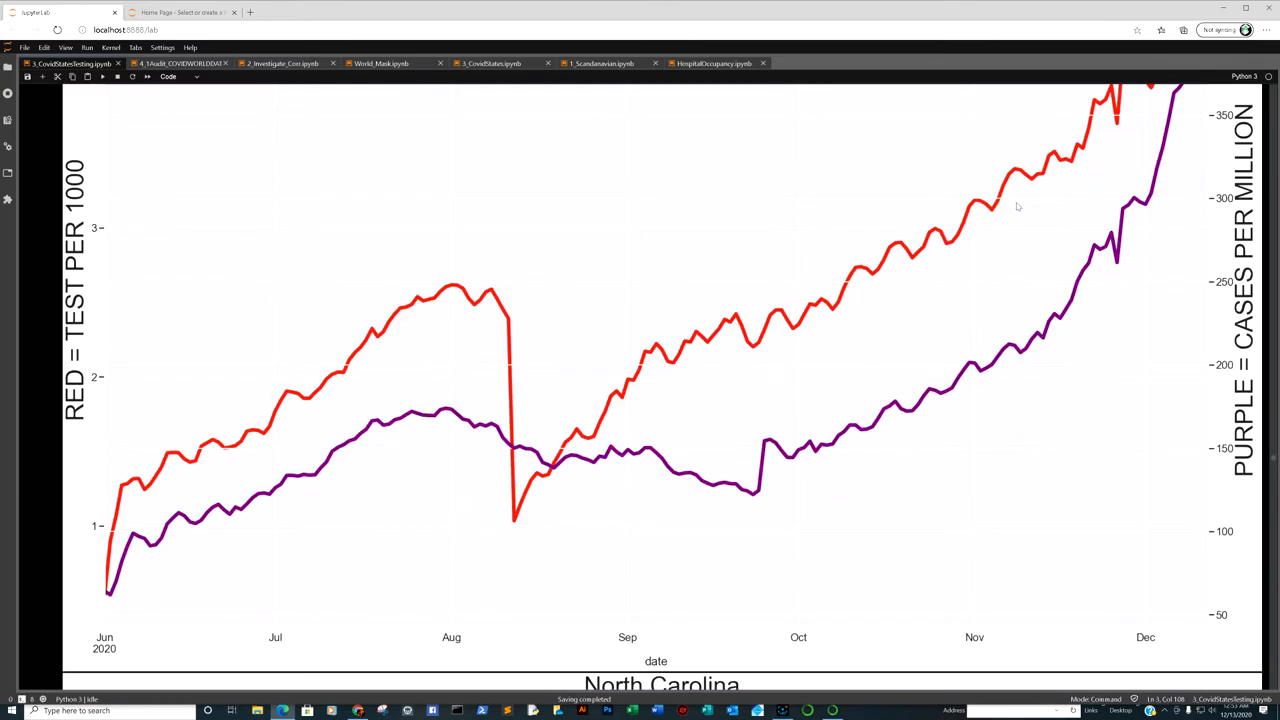
pyautogui.moveTo(825, 233)
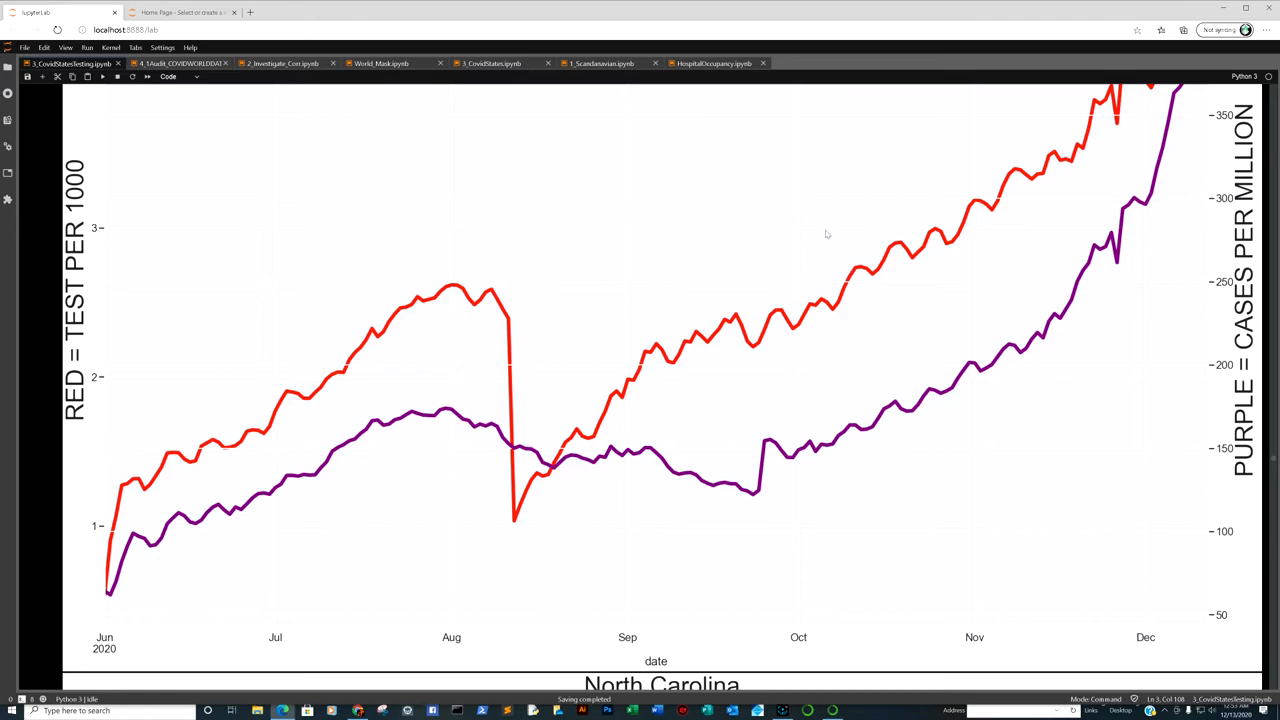
pyautogui.moveTo(414, 293)
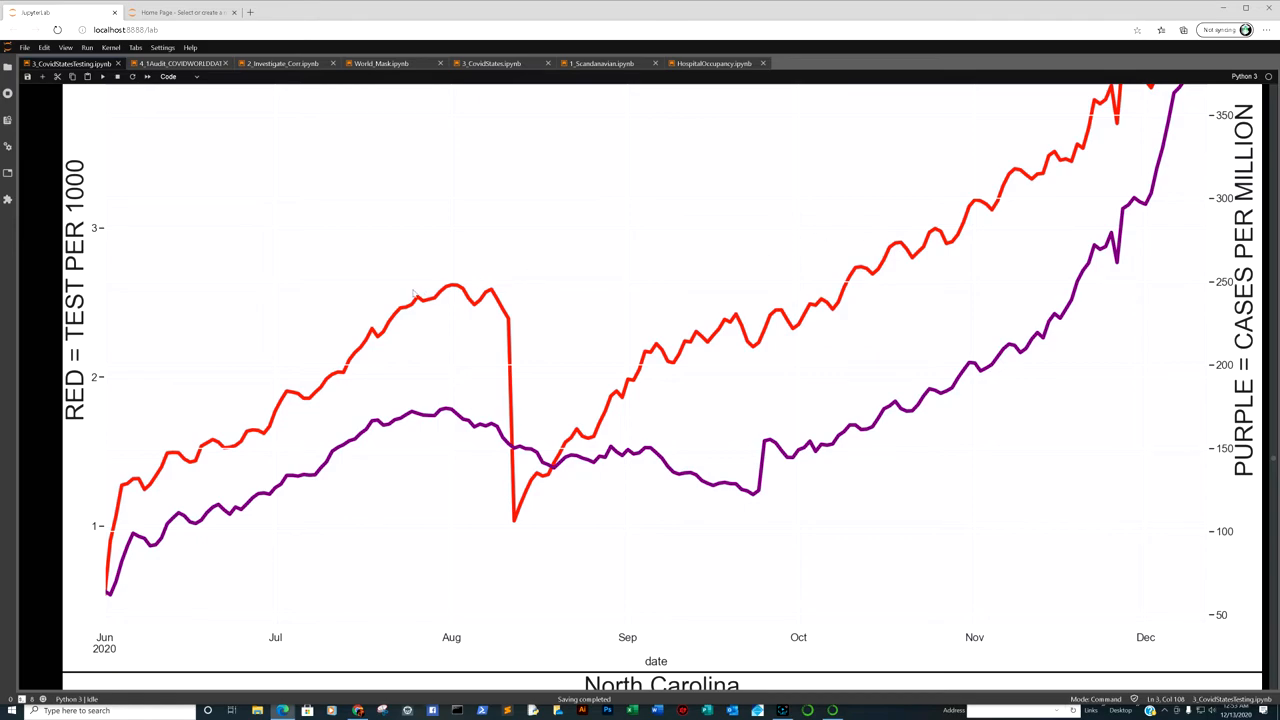
pyautogui.moveTo(953, 267)
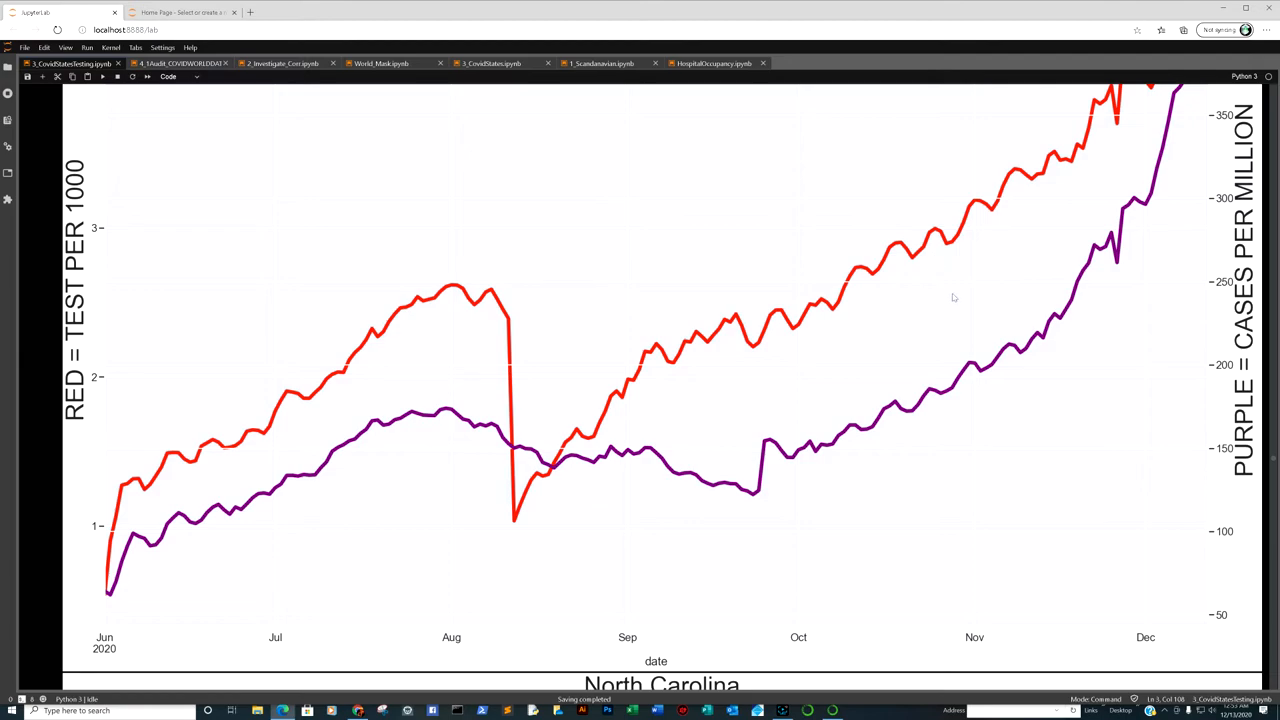
pyautogui.scroll(3)
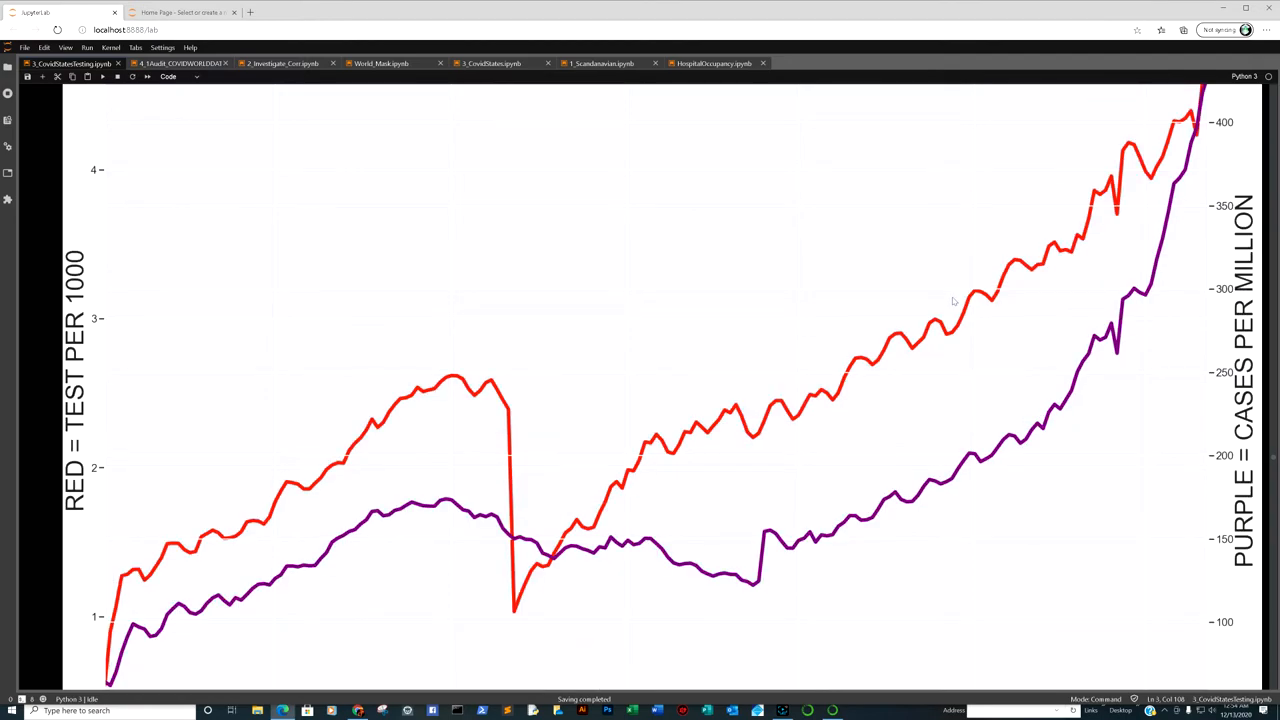
pyautogui.scroll(-3)
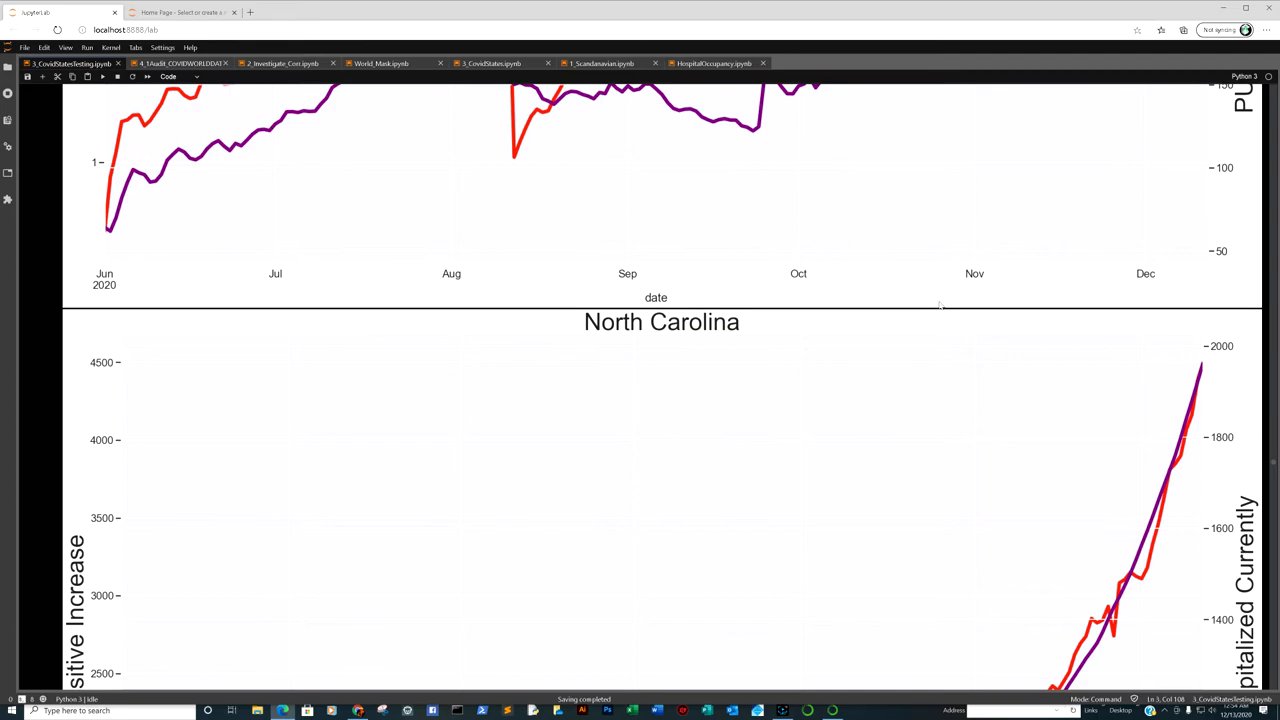
pyautogui.scroll(-3)
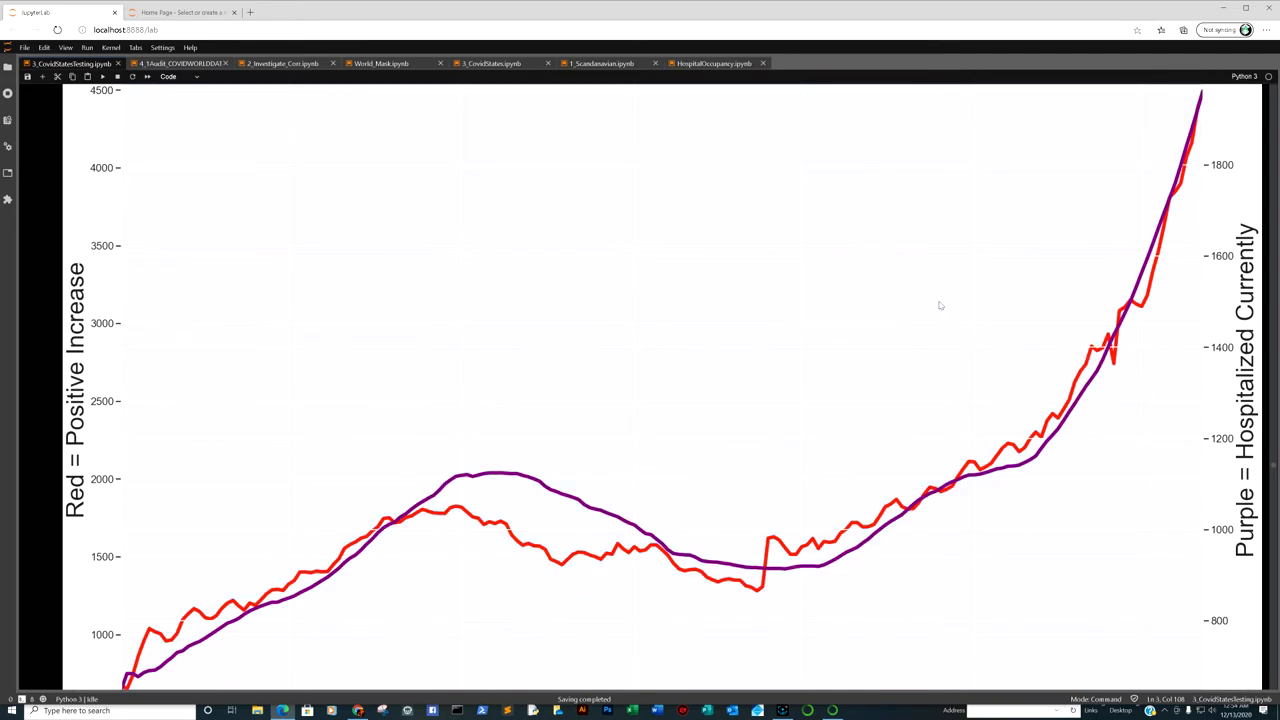
pyautogui.moveTo(932, 305)
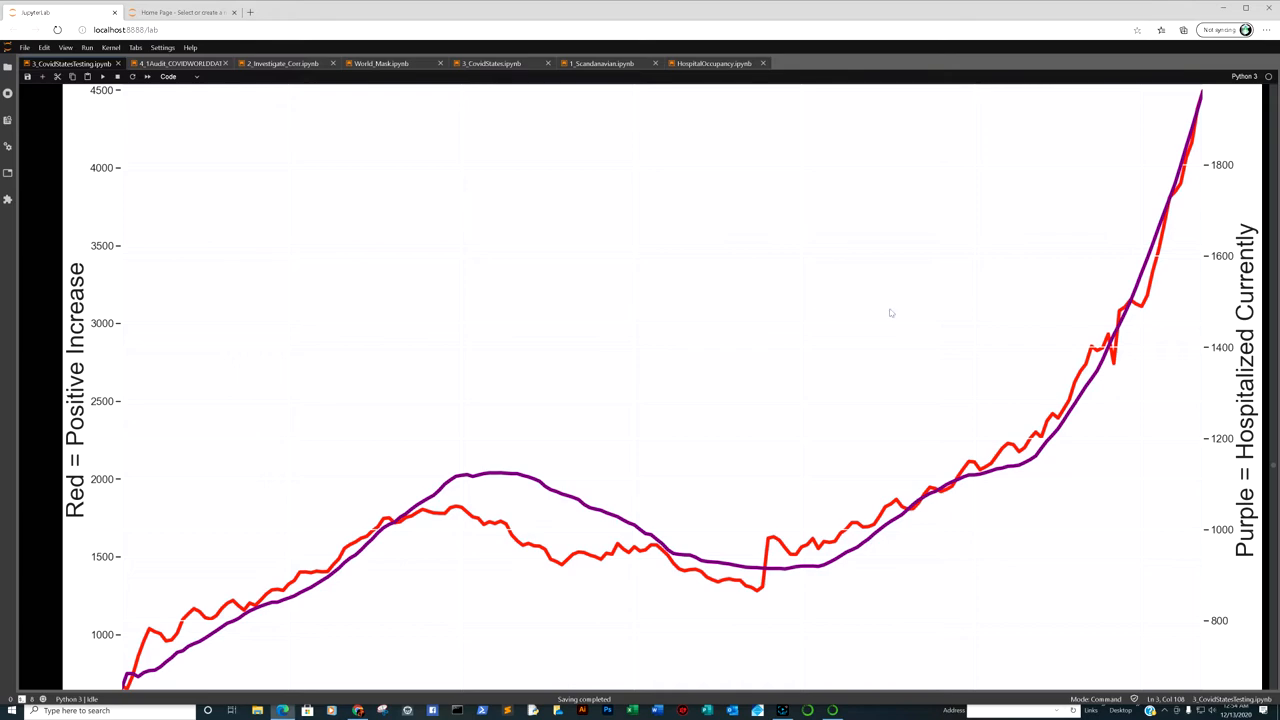
pyautogui.moveTo(415, 280)
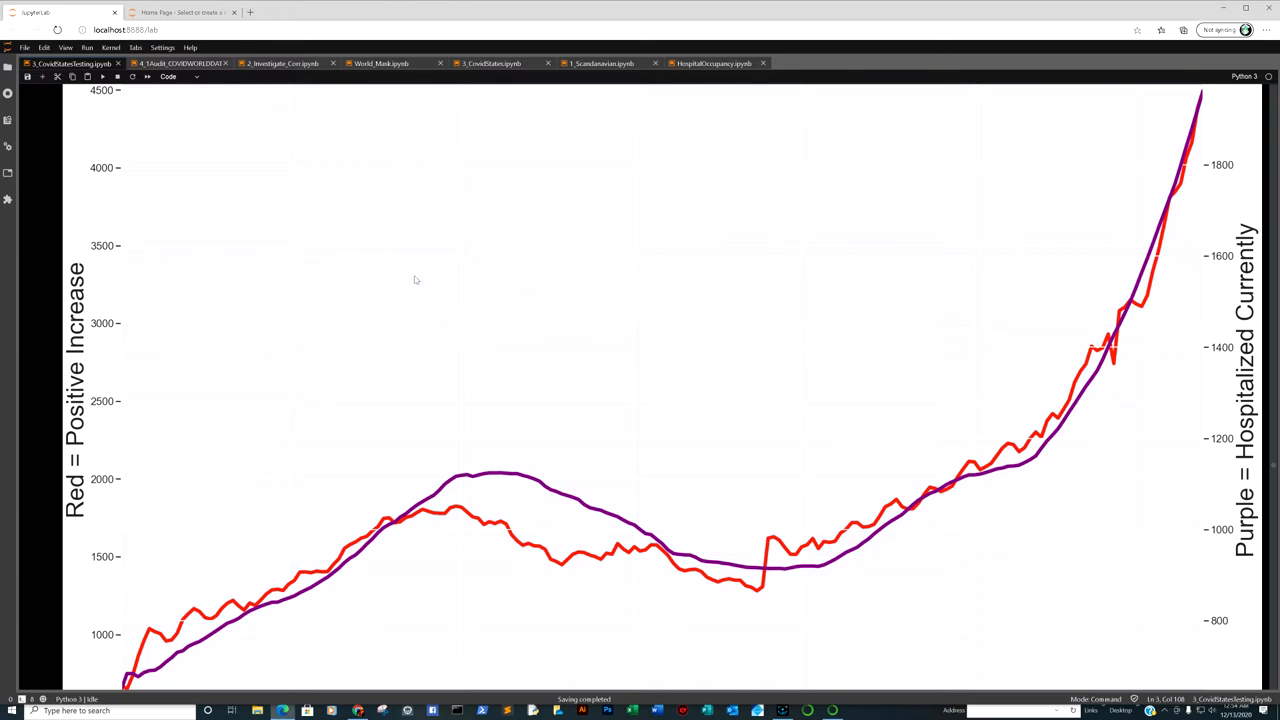
pyautogui.moveTo(461, 291)
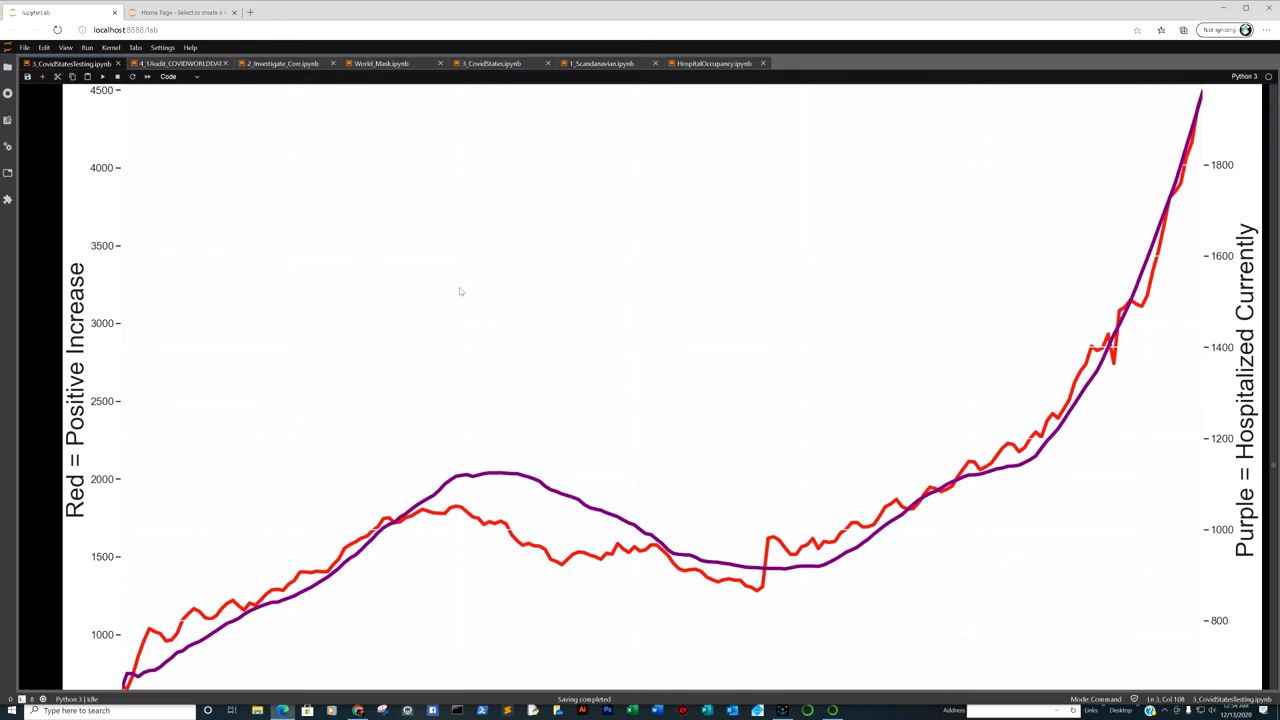
pyautogui.moveTo(578, 311)
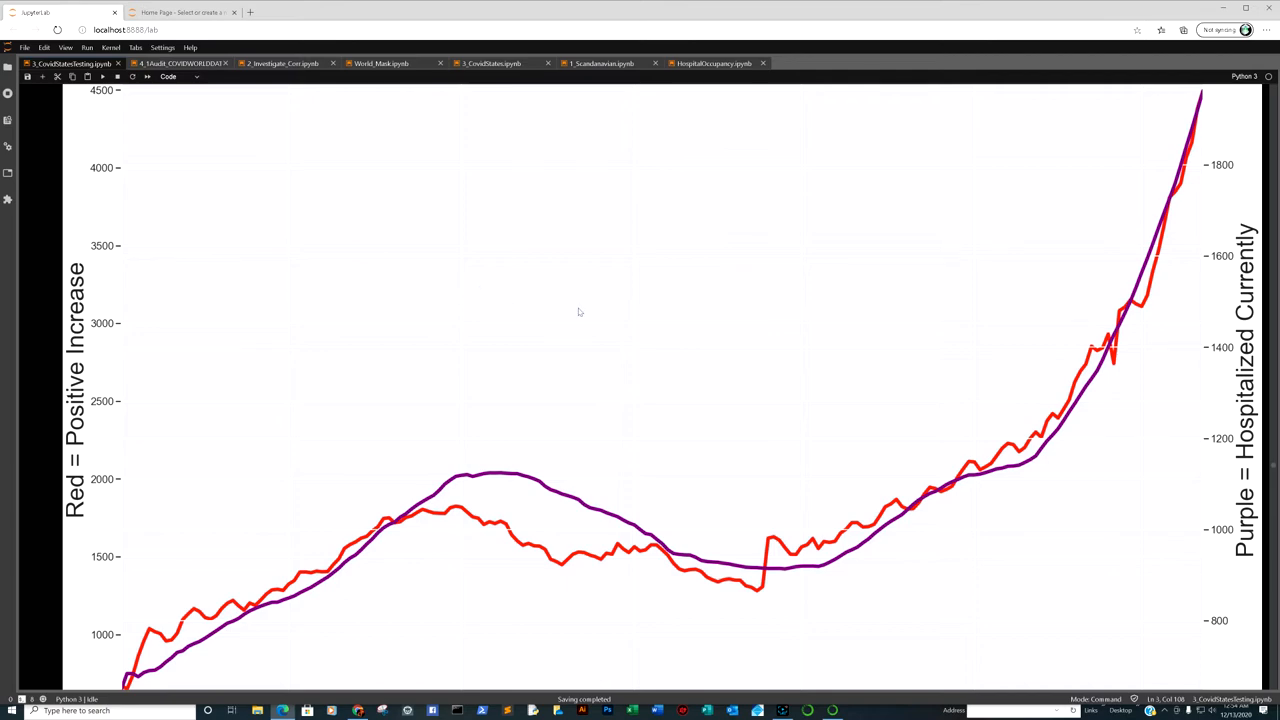
pyautogui.moveTo(612, 337)
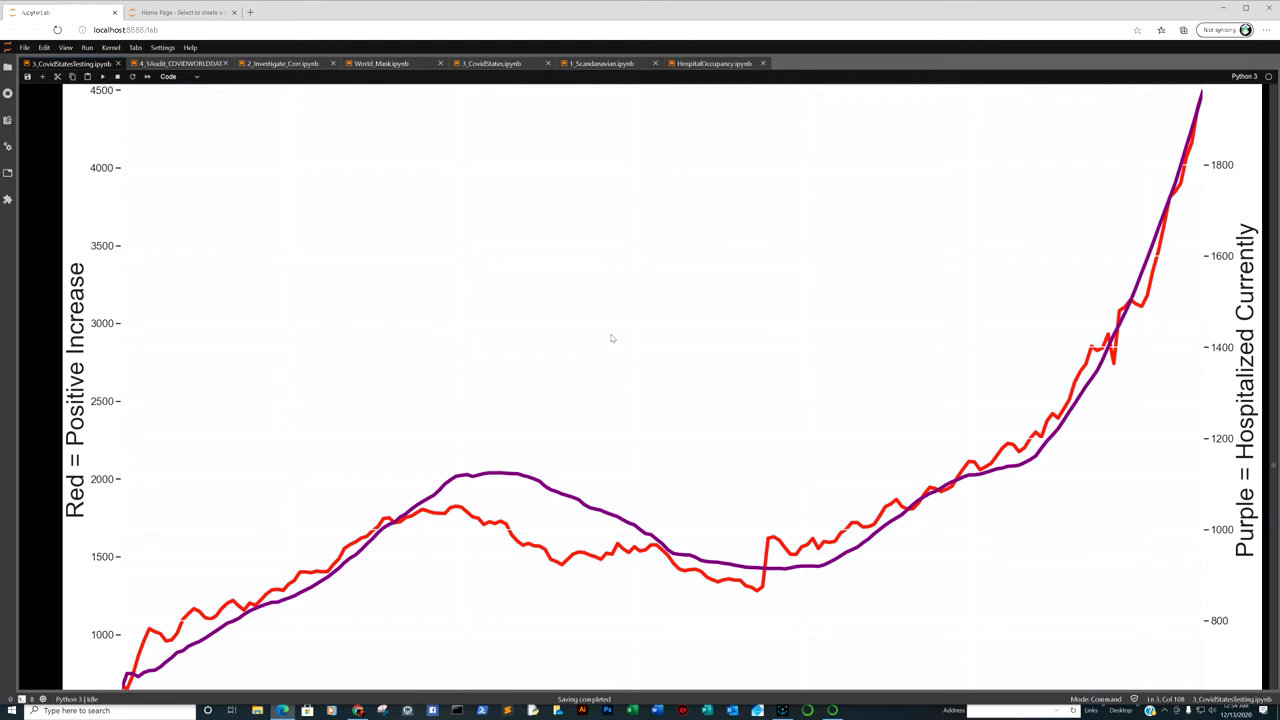
pyautogui.moveTo(675, 354)
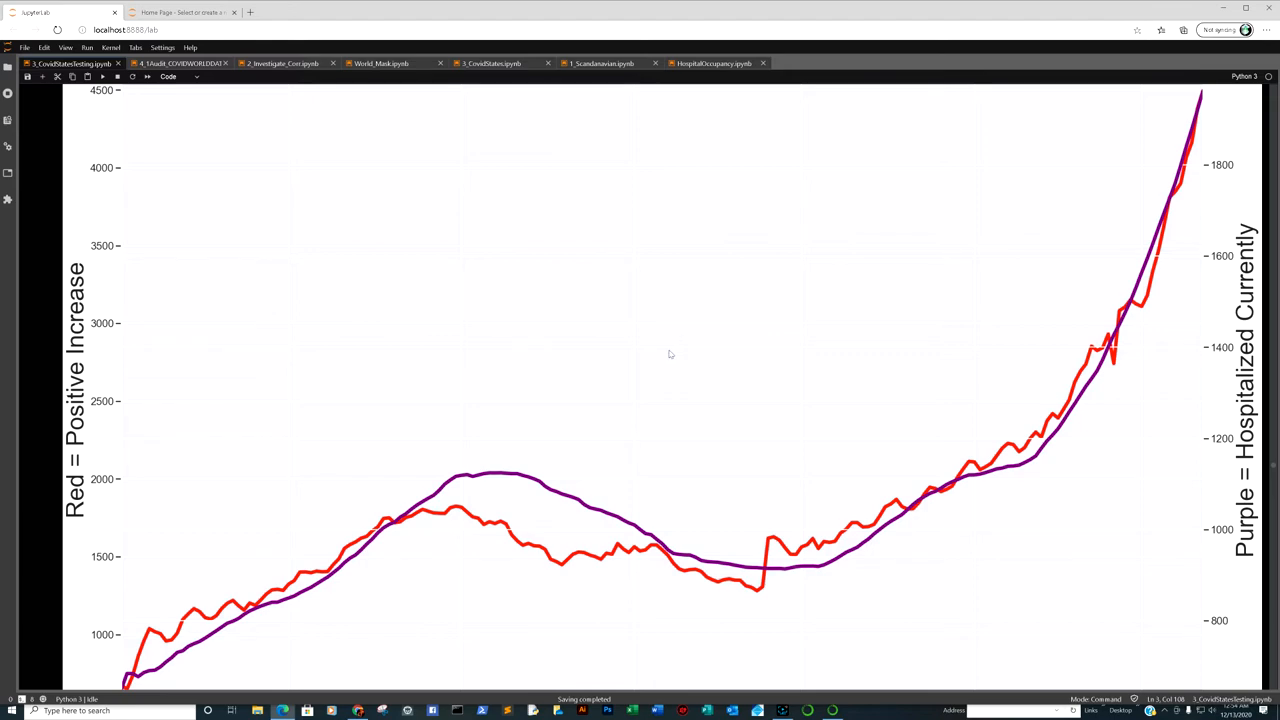
pyautogui.moveTo(680, 358)
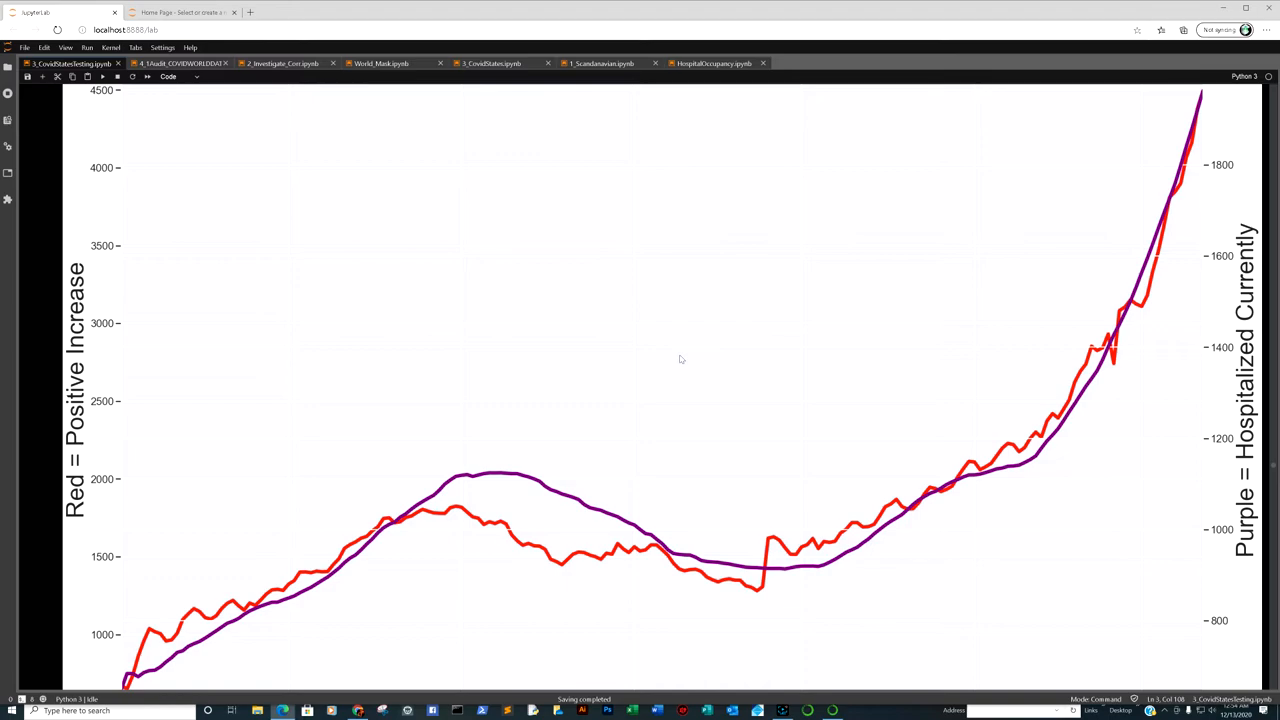
pyautogui.scroll(3)
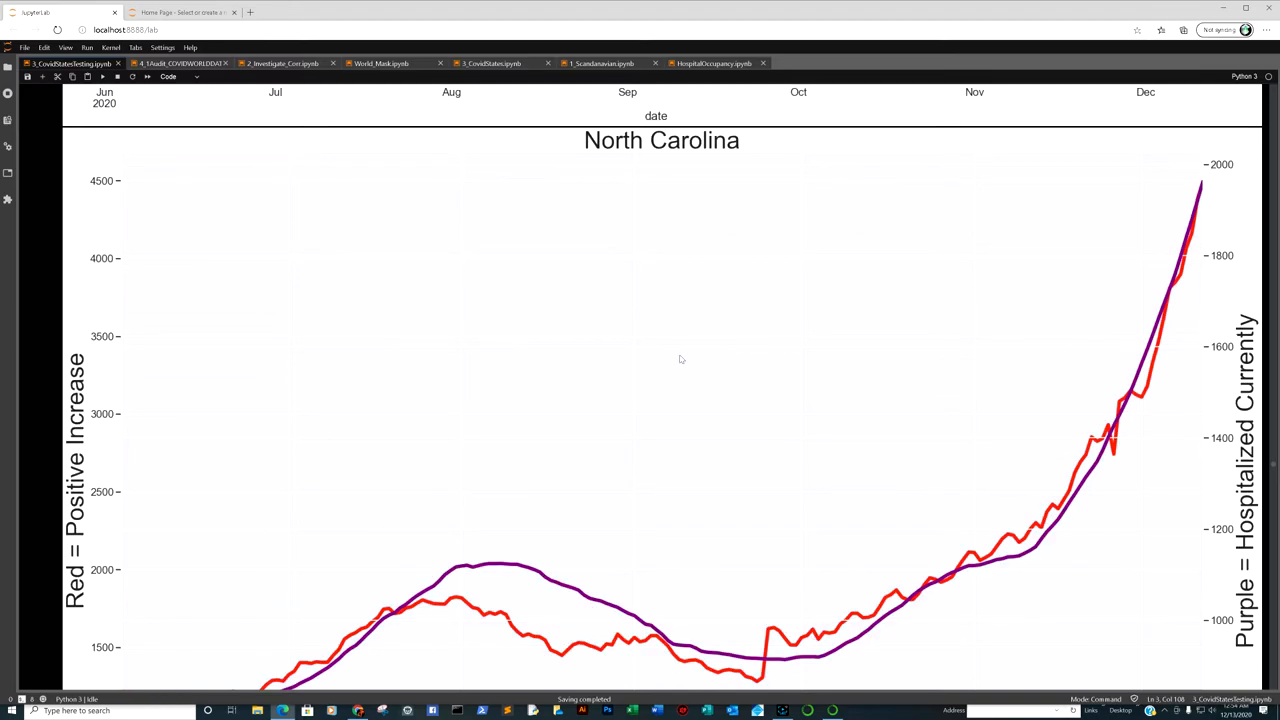
pyautogui.scroll(-3)
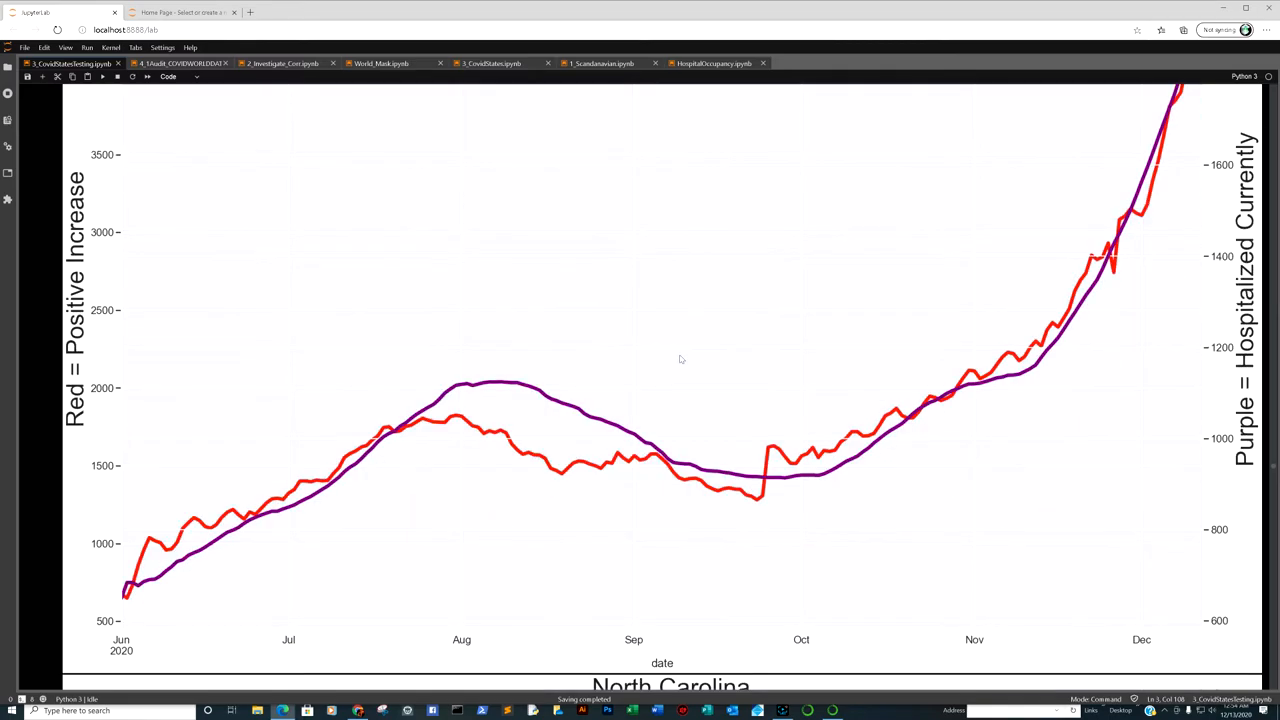
pyautogui.scroll(-3)
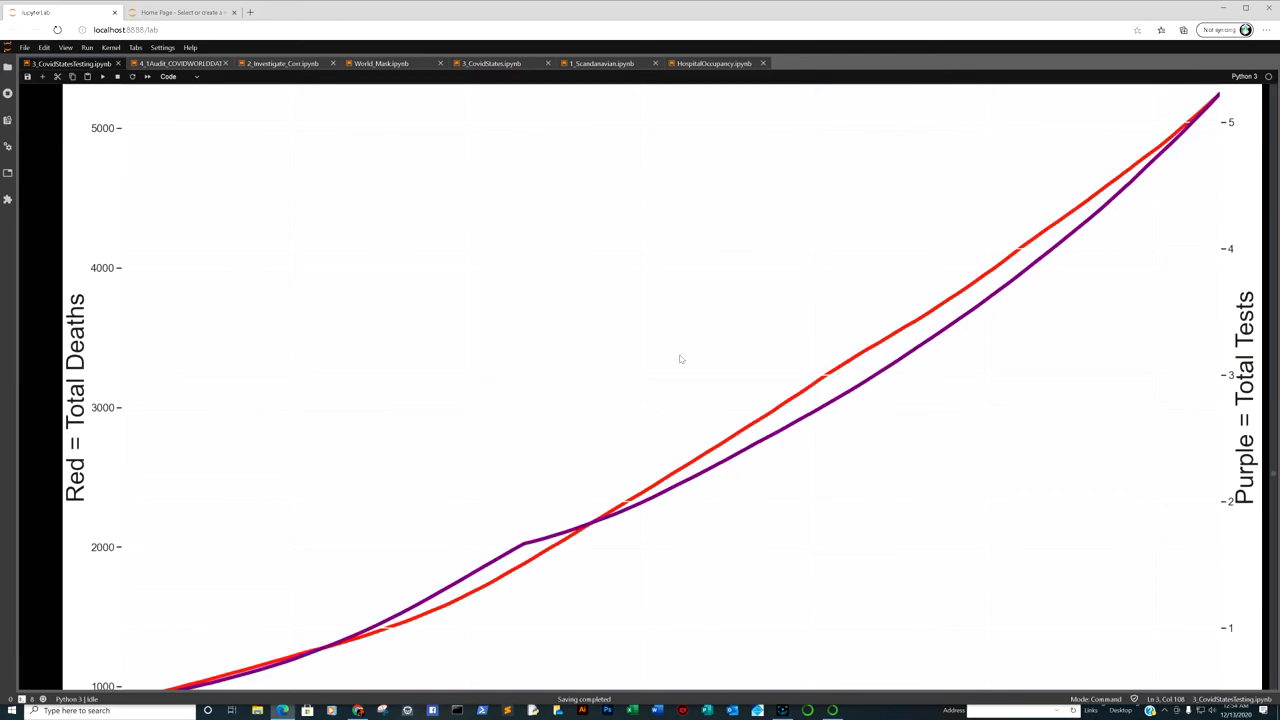
pyautogui.scroll(3)
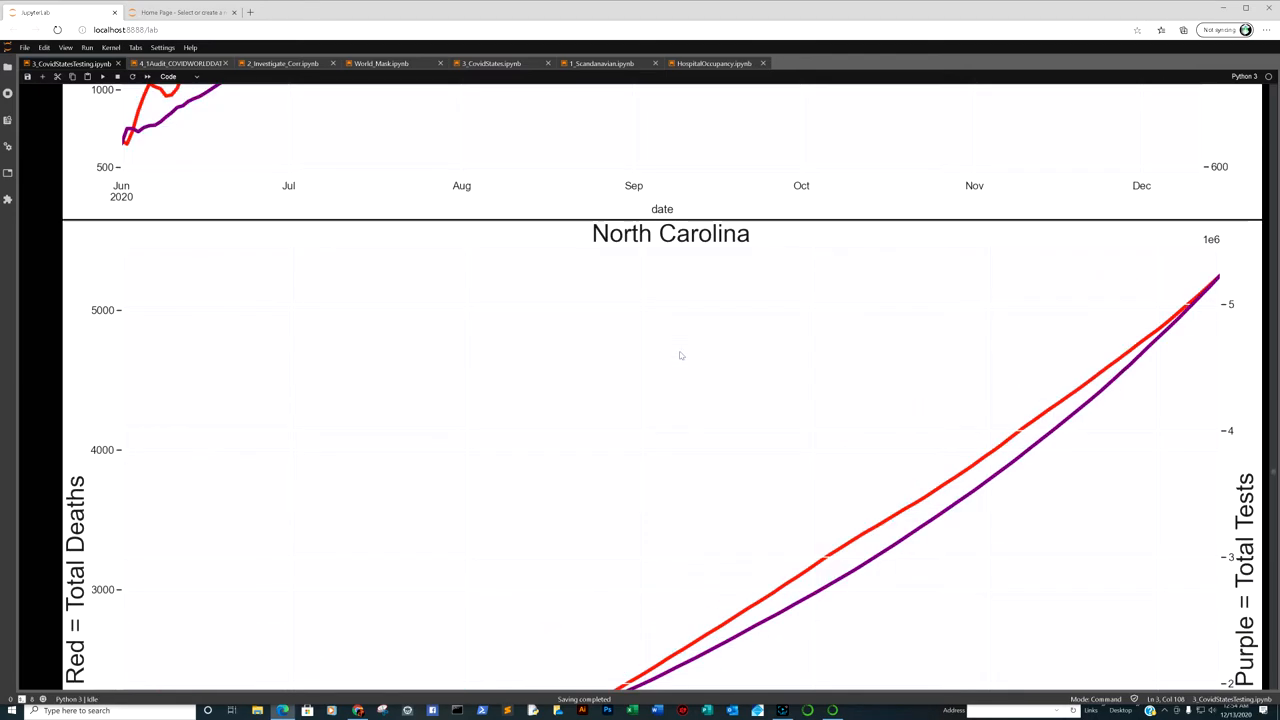
pyautogui.scroll(-3)
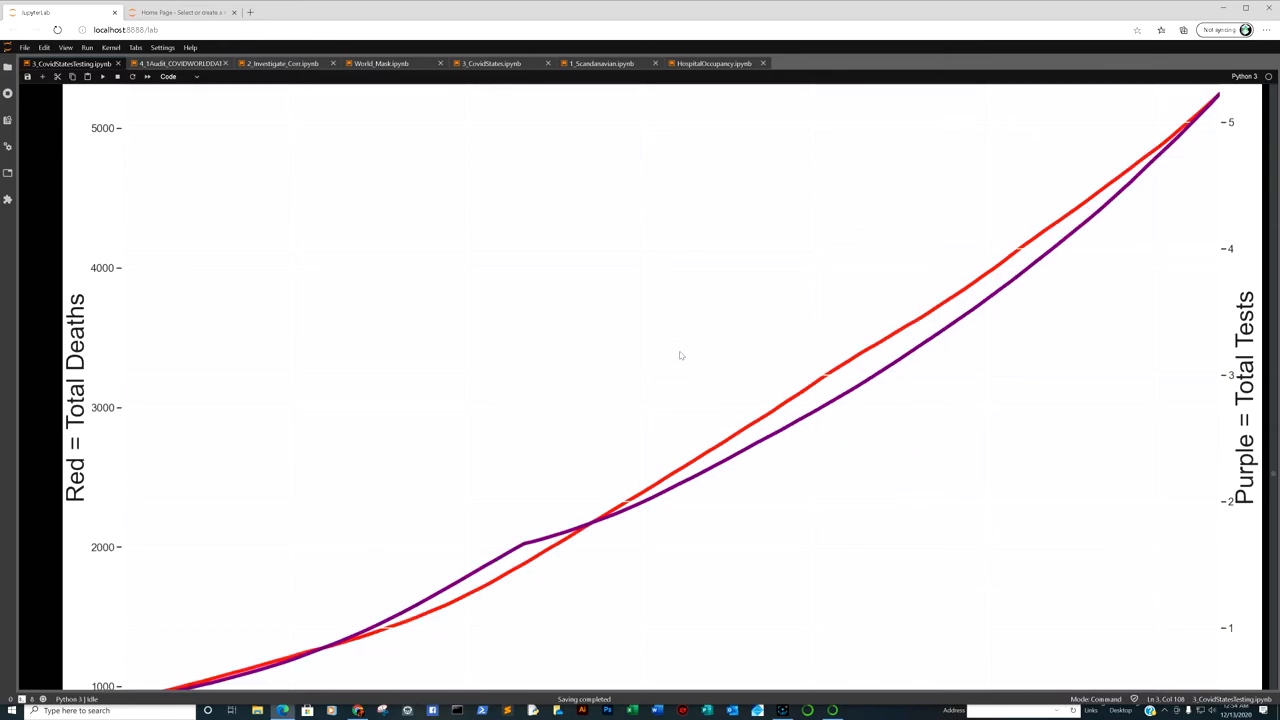
pyautogui.moveTo(690, 346)
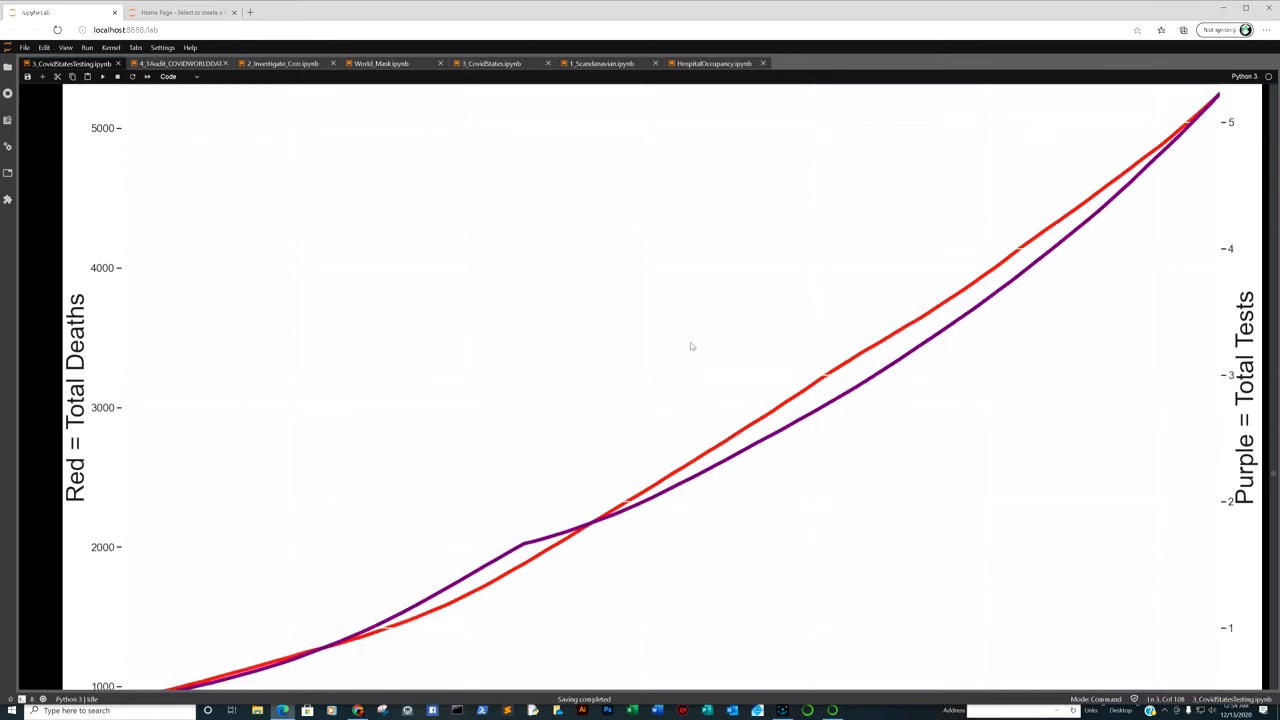
pyautogui.scroll(-3)
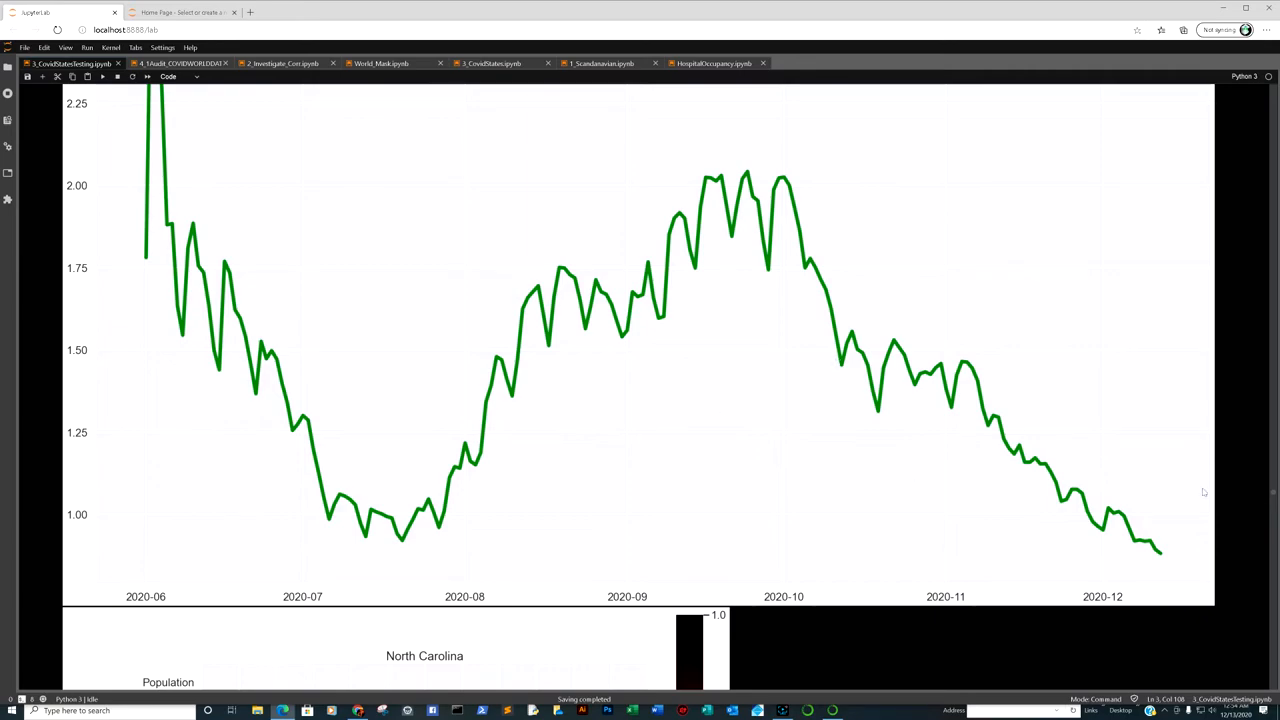
# Step: Scroll to North Carolina's correlation heatmap of positives, tests, hospitalizations, ICU and deaths
pyautogui.scroll(-3)
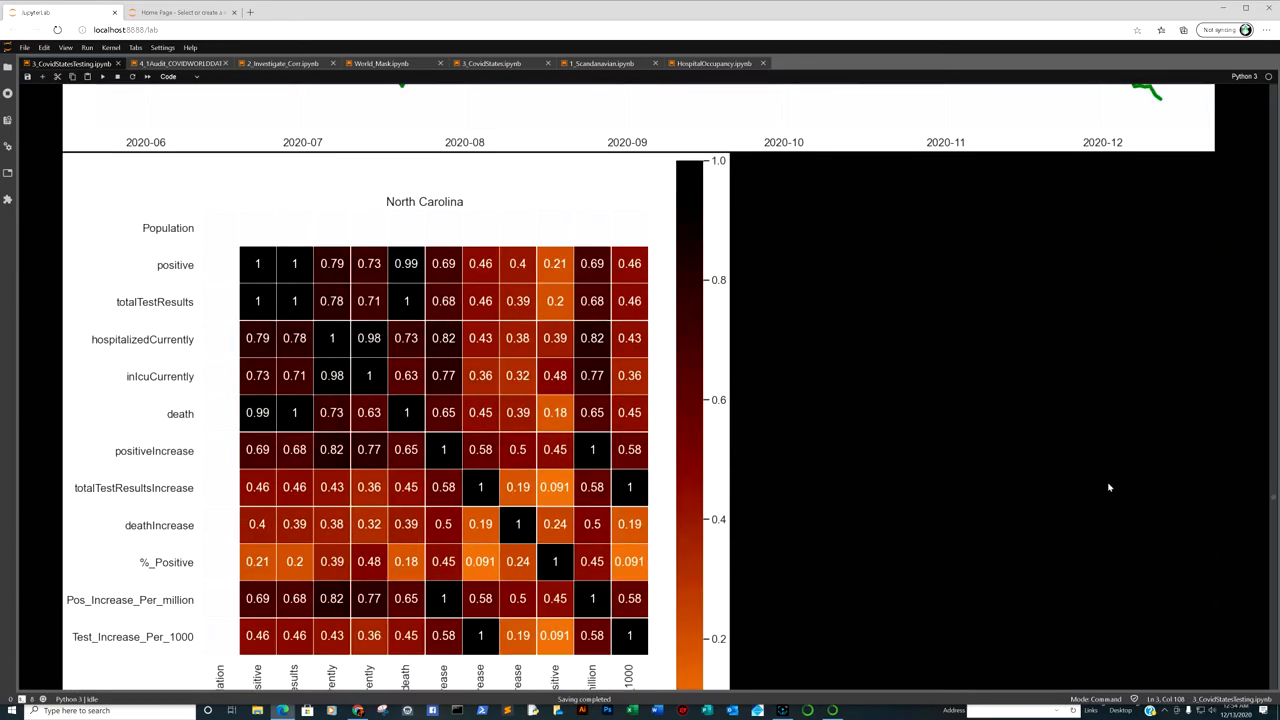
pyautogui.moveTo(162, 308)
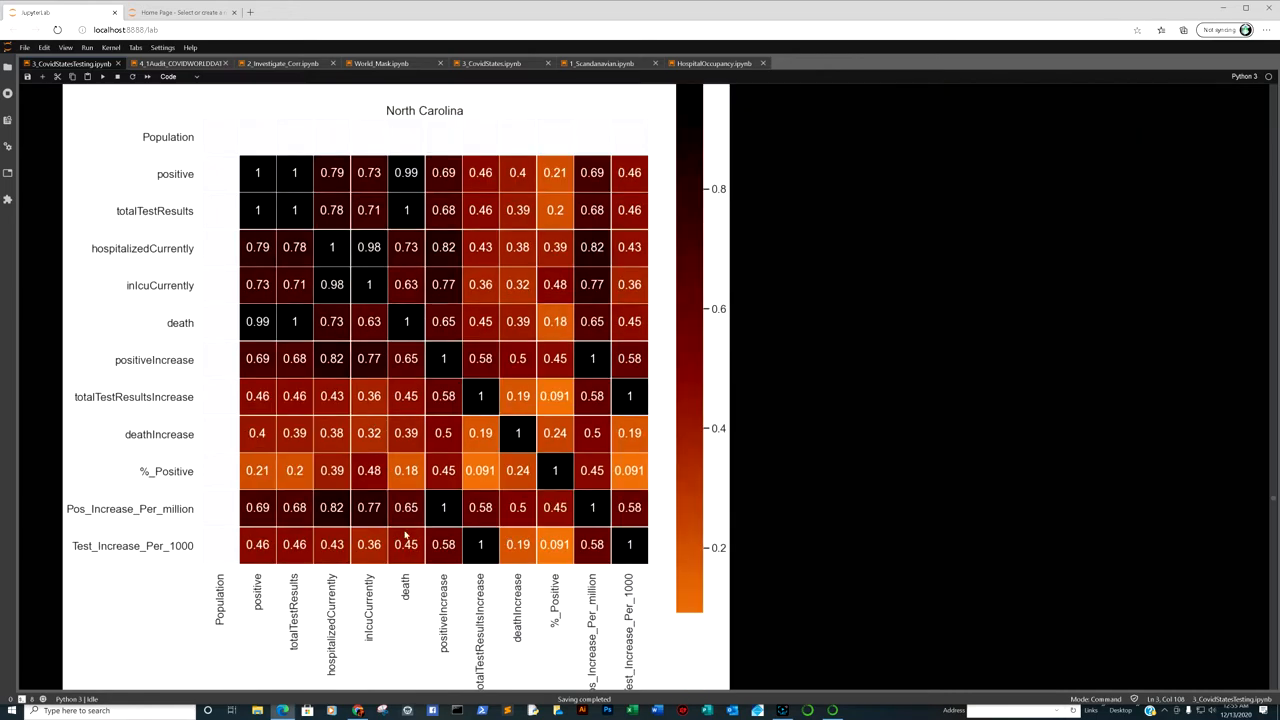
pyautogui.moveTo(410, 210)
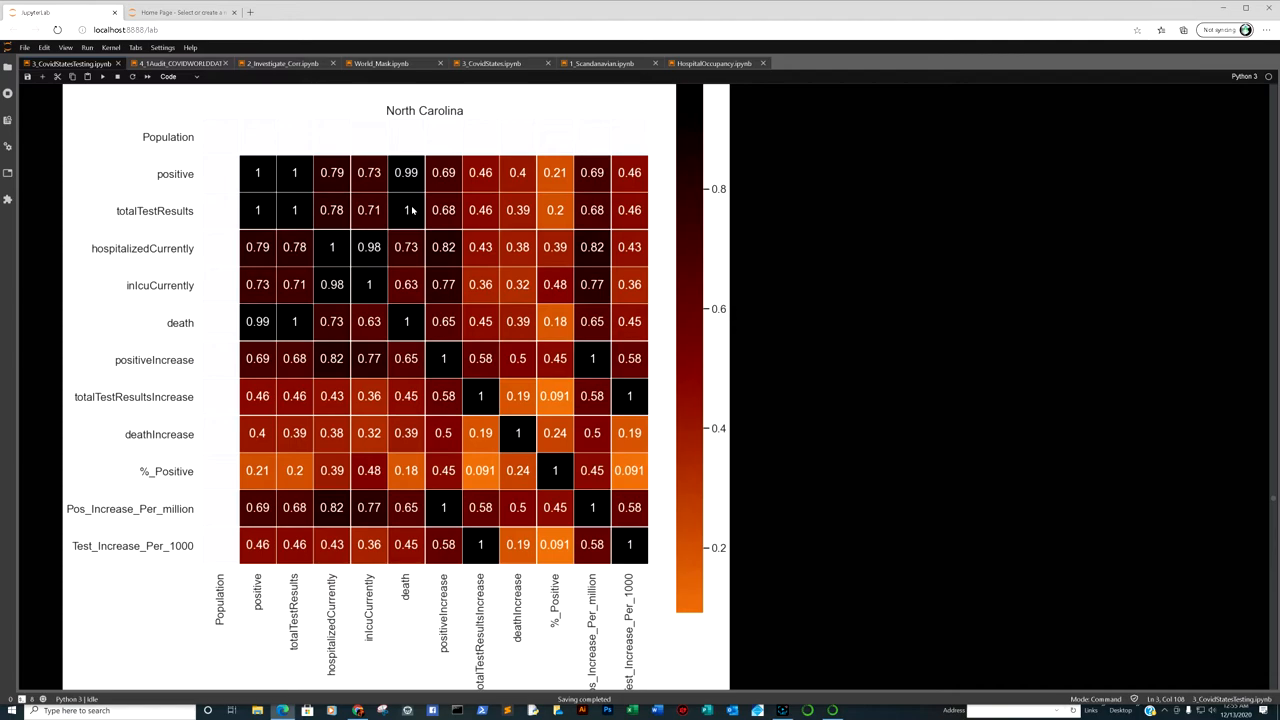
pyautogui.moveTo(320, 224)
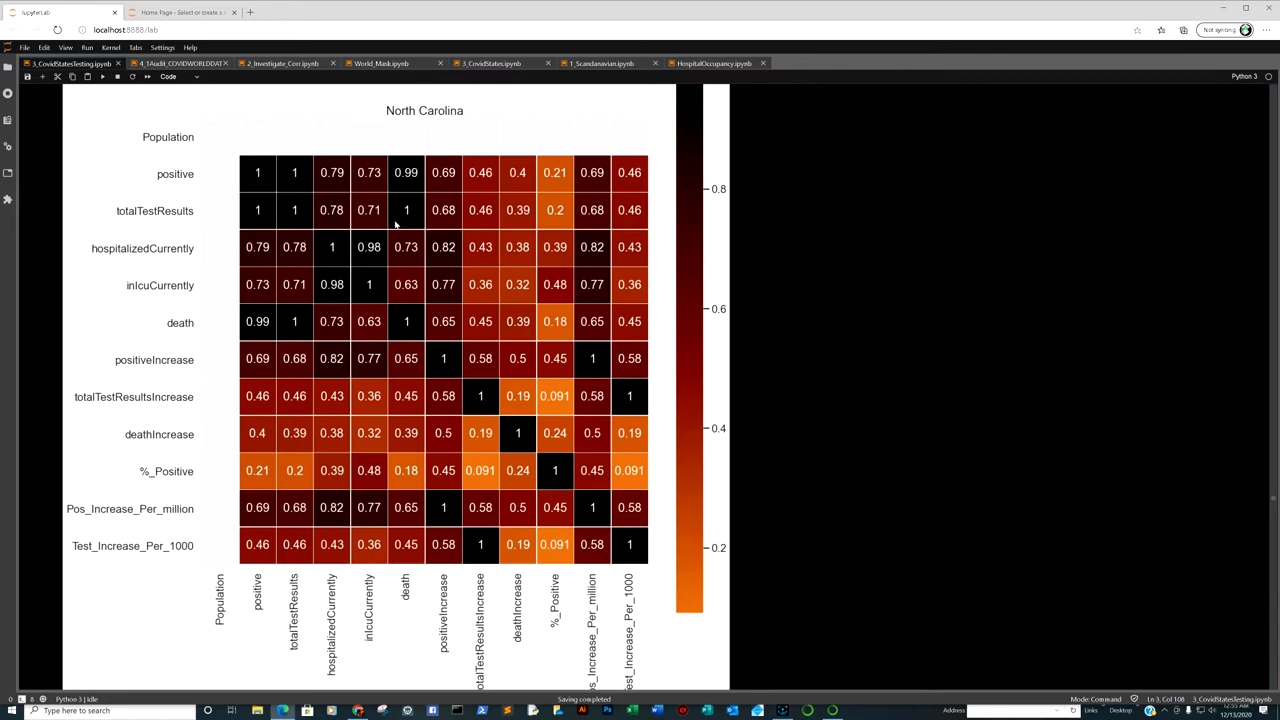
pyautogui.moveTo(405, 247)
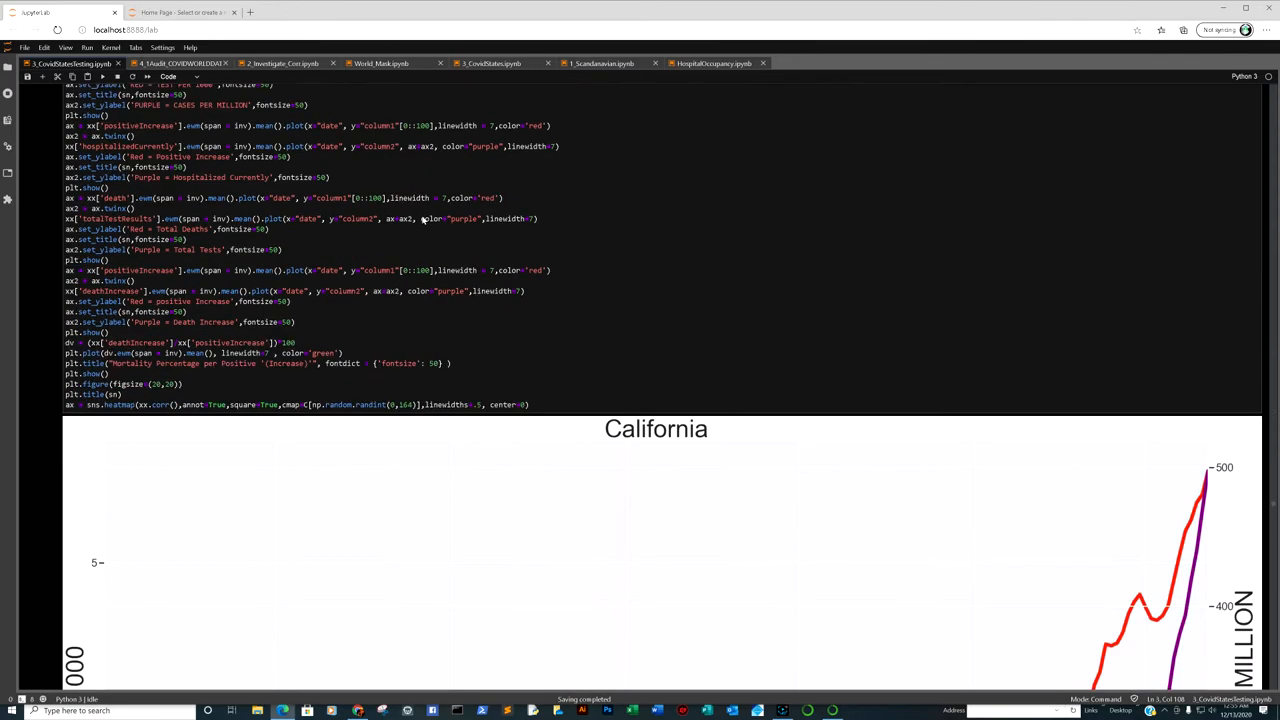
# Step: Review California's trend plots and correlation heatmap, arriving at New York's deaths-versus-tests plot
pyautogui.scroll(-3)
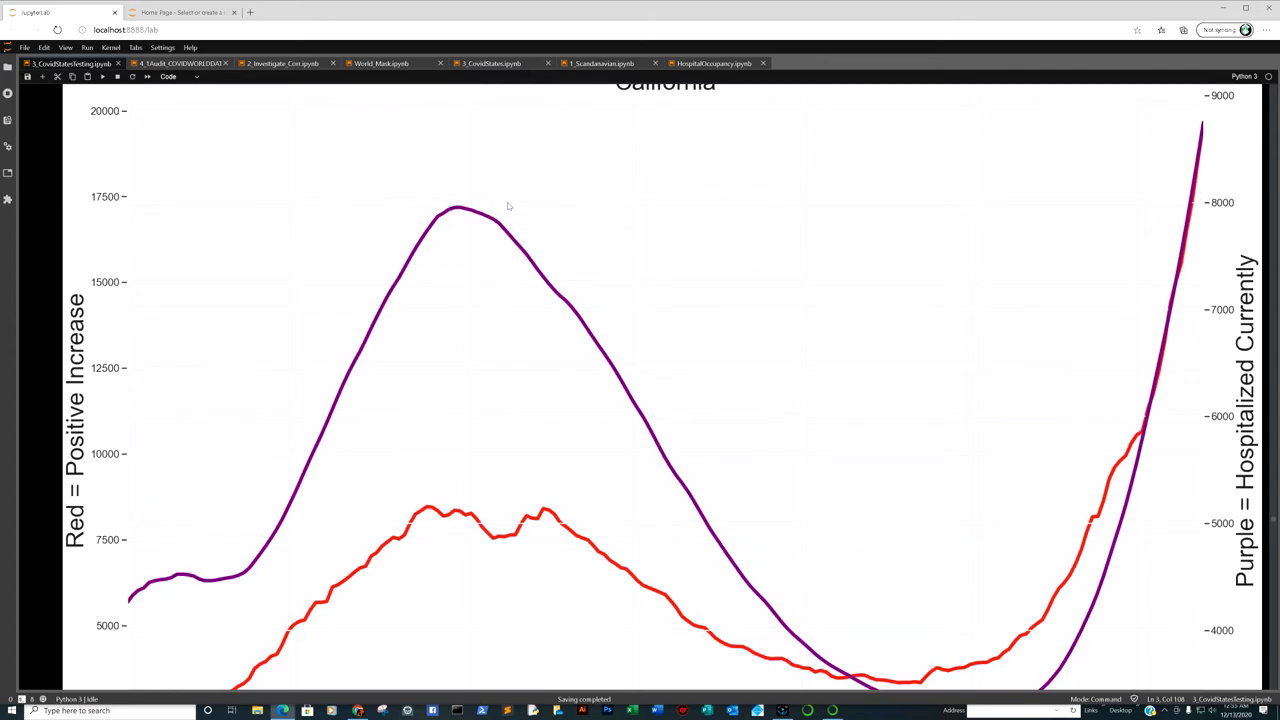
pyautogui.moveTo(1158, 393)
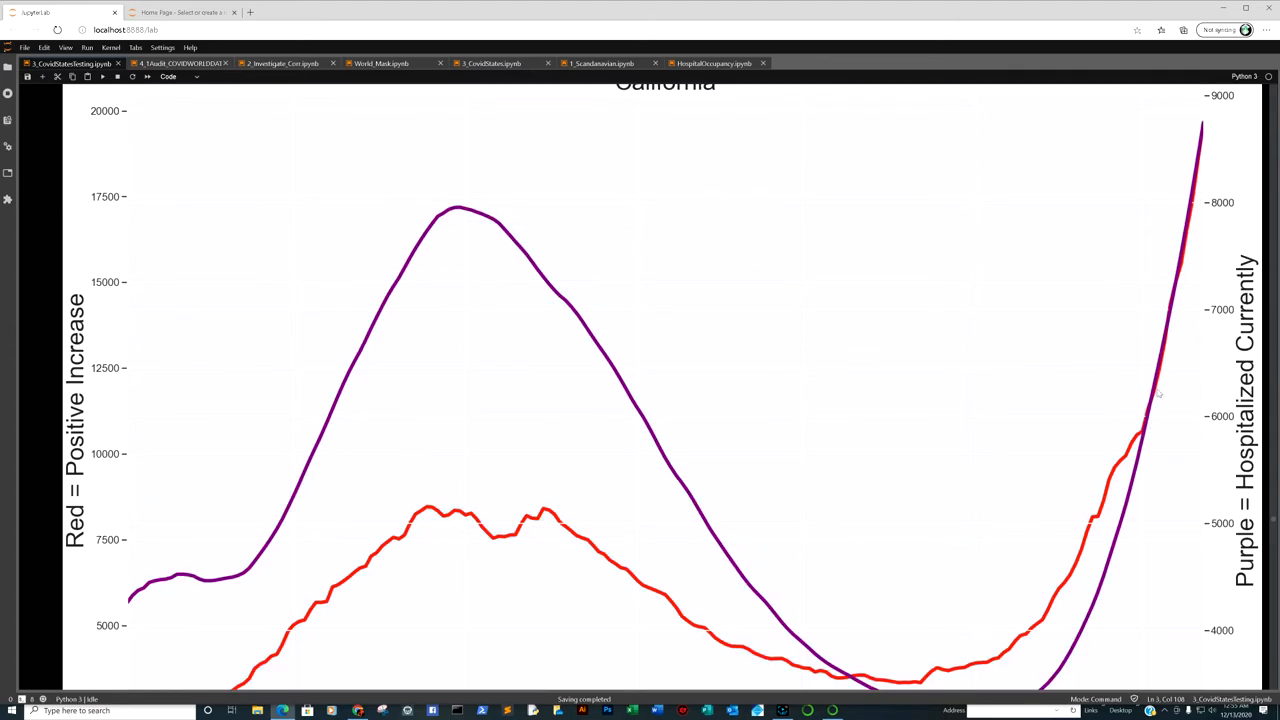
pyautogui.moveTo(1200, 145)
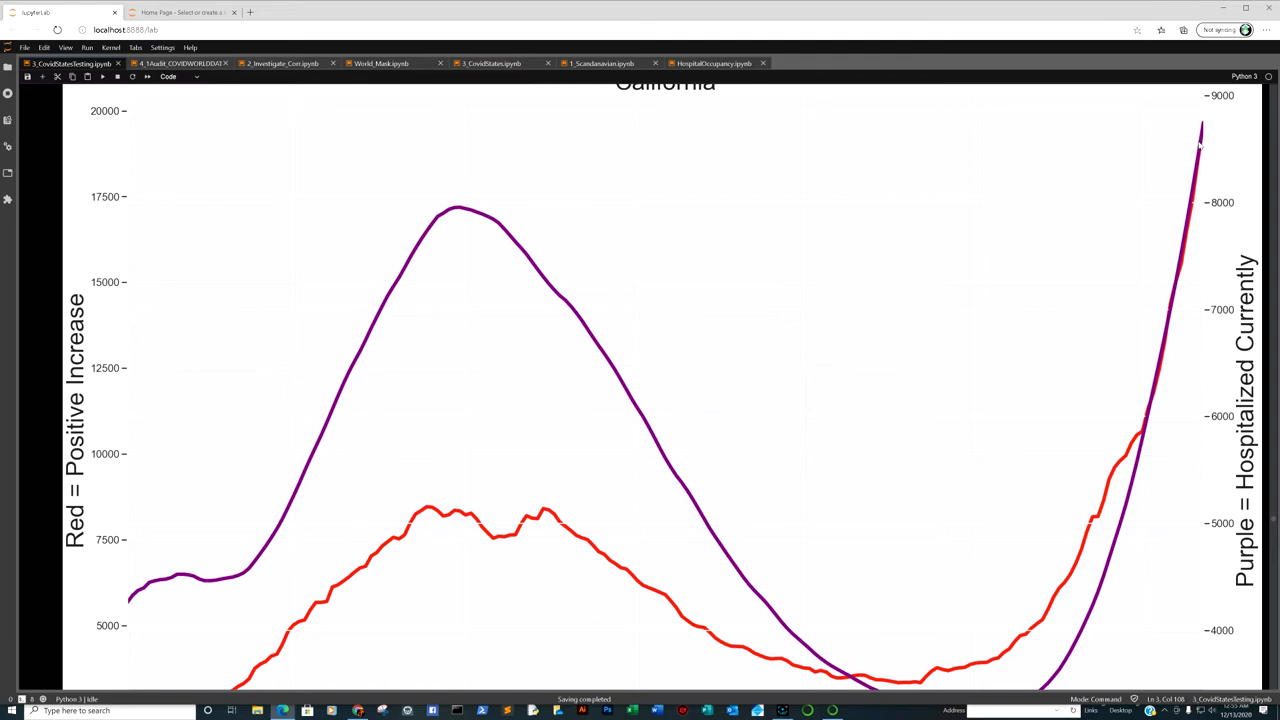
pyautogui.moveTo(1163, 152)
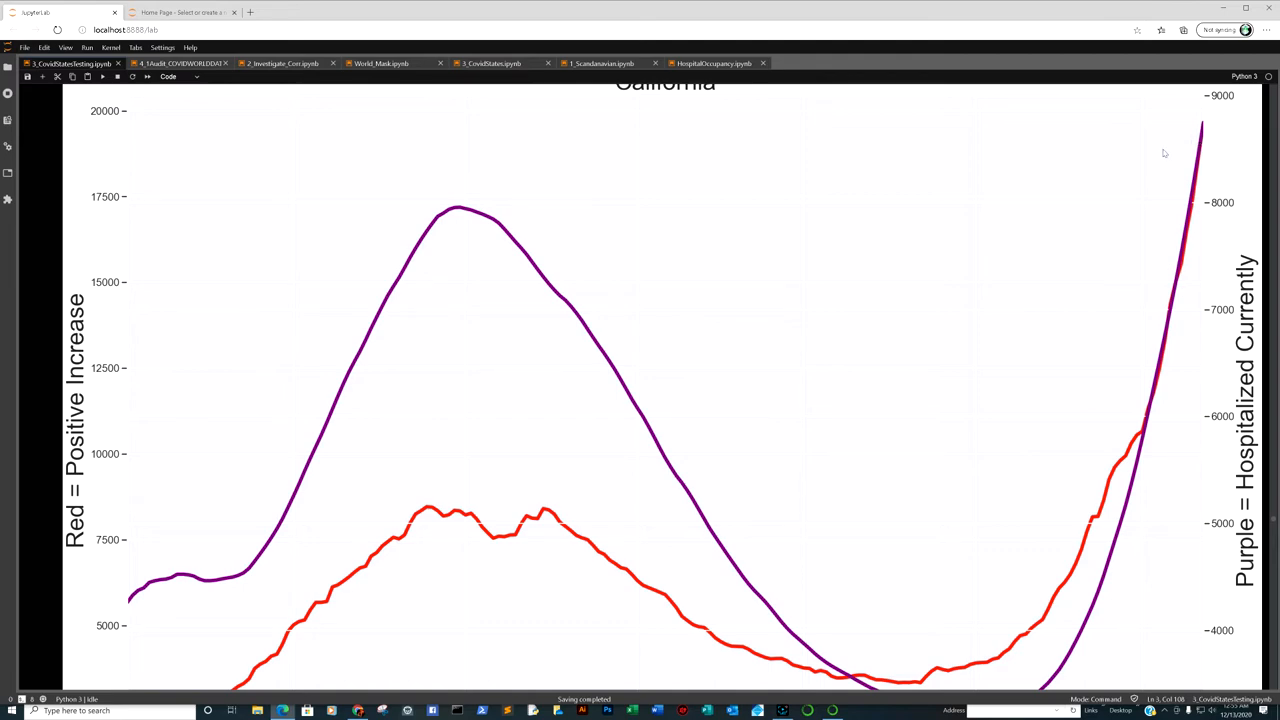
pyautogui.moveTo(1197, 163)
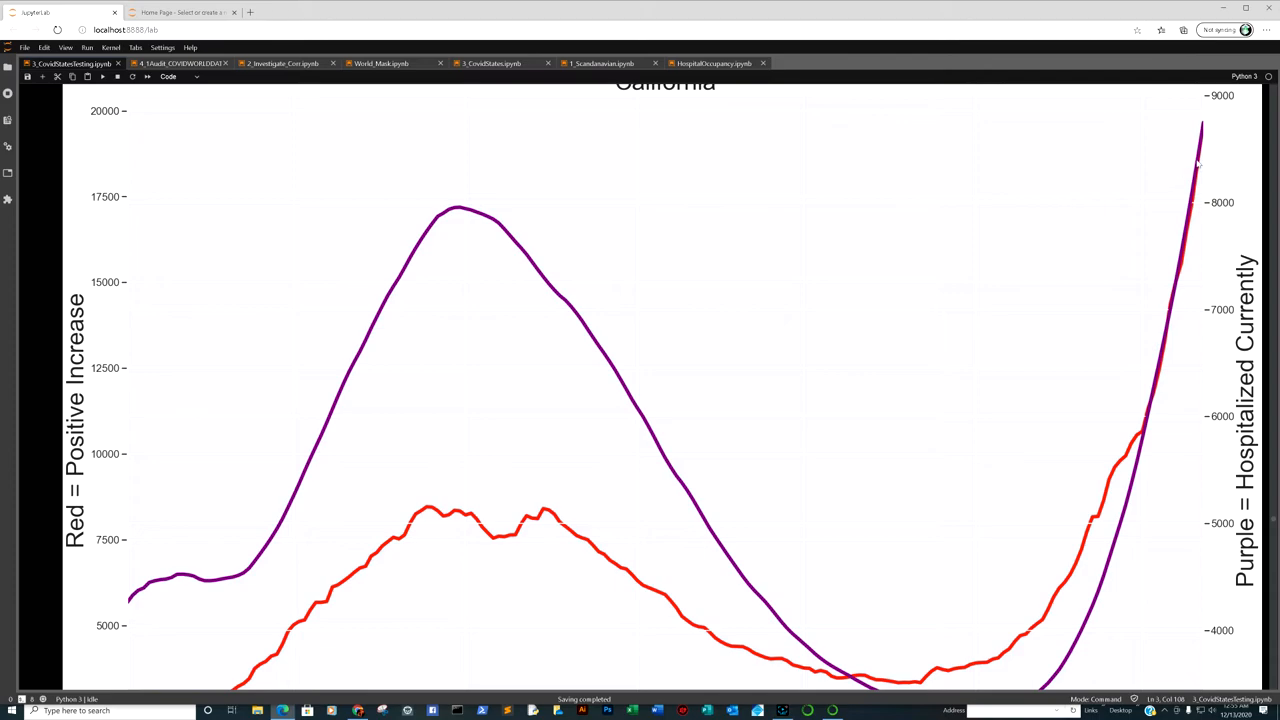
pyautogui.scroll(3)
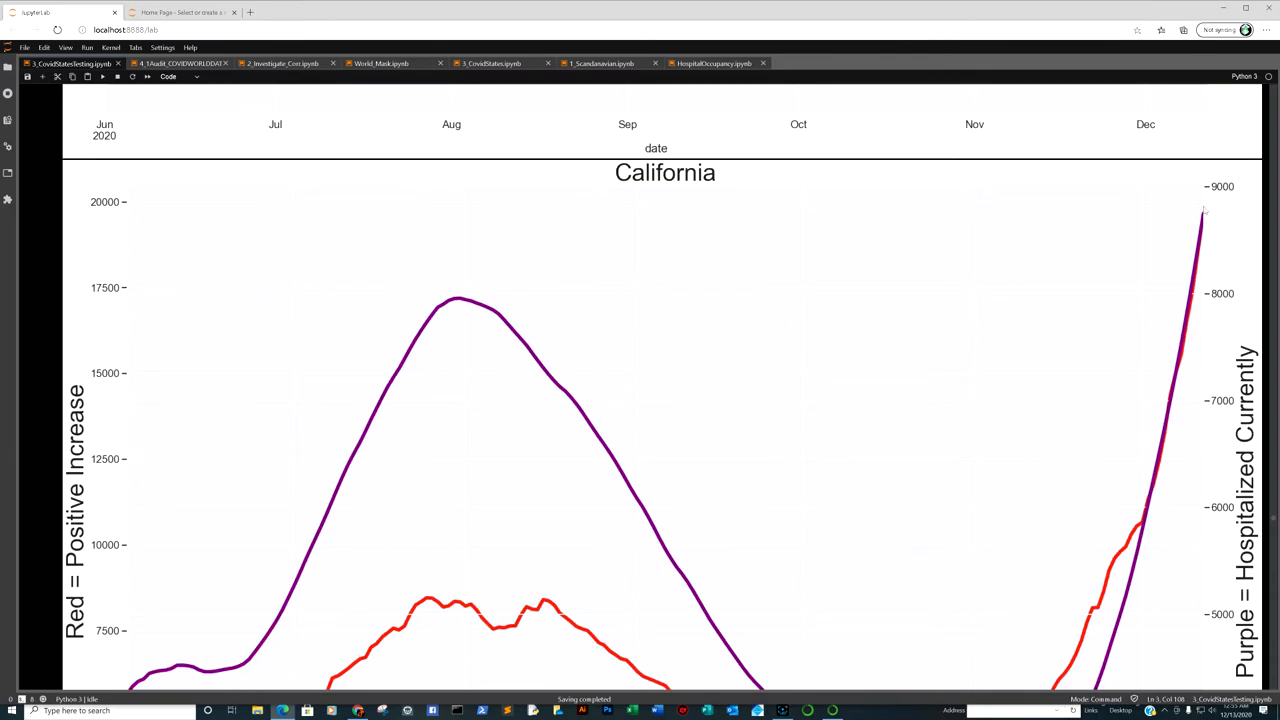
pyautogui.scroll(-3)
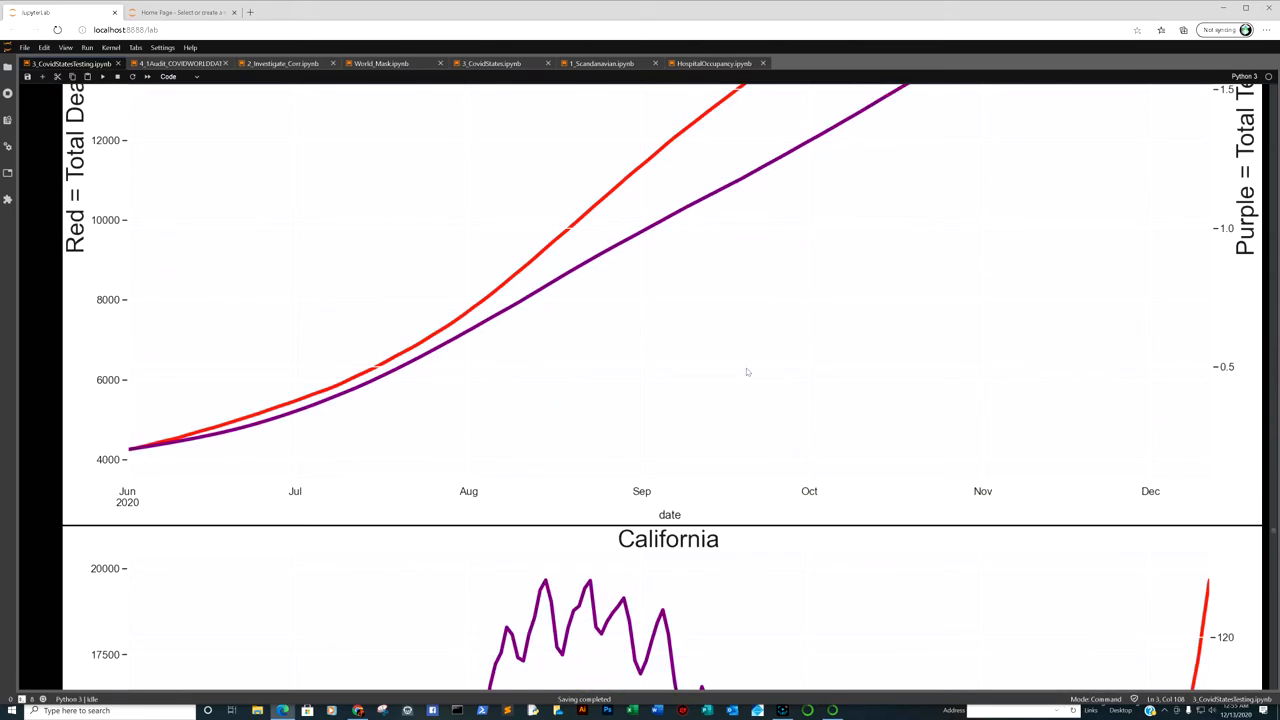
pyautogui.scroll(-3)
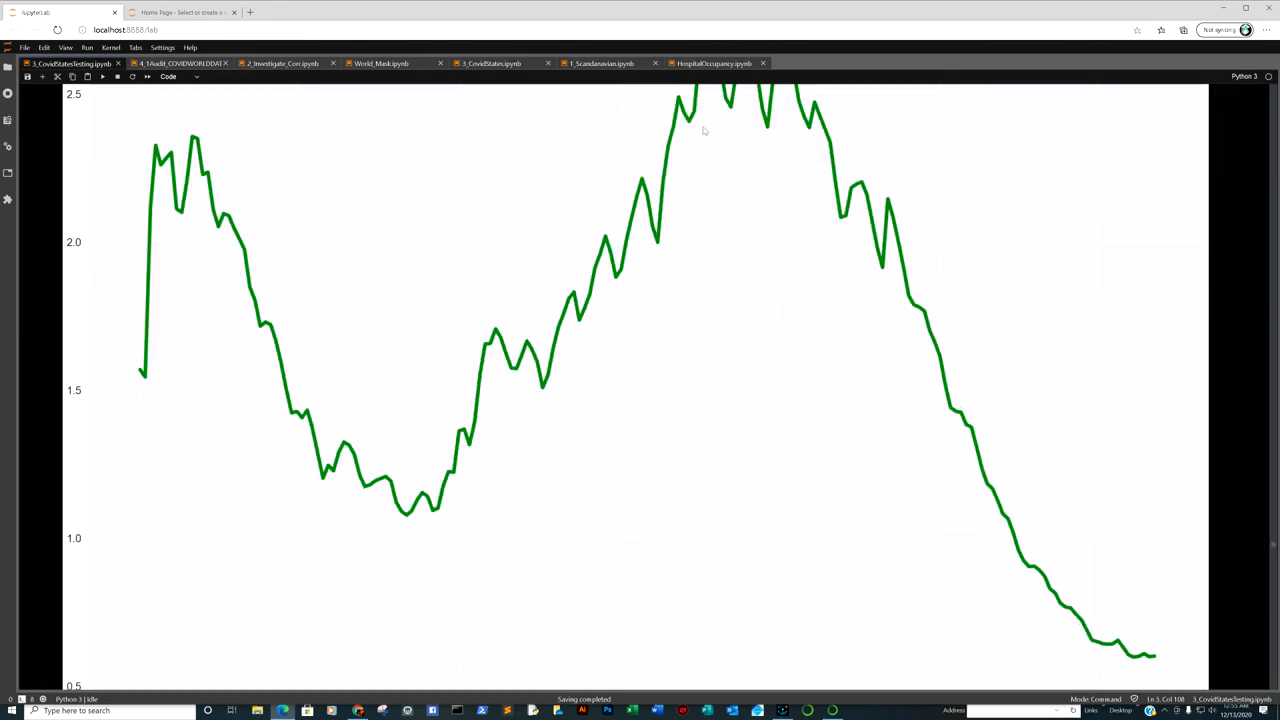
pyautogui.scroll(-3)
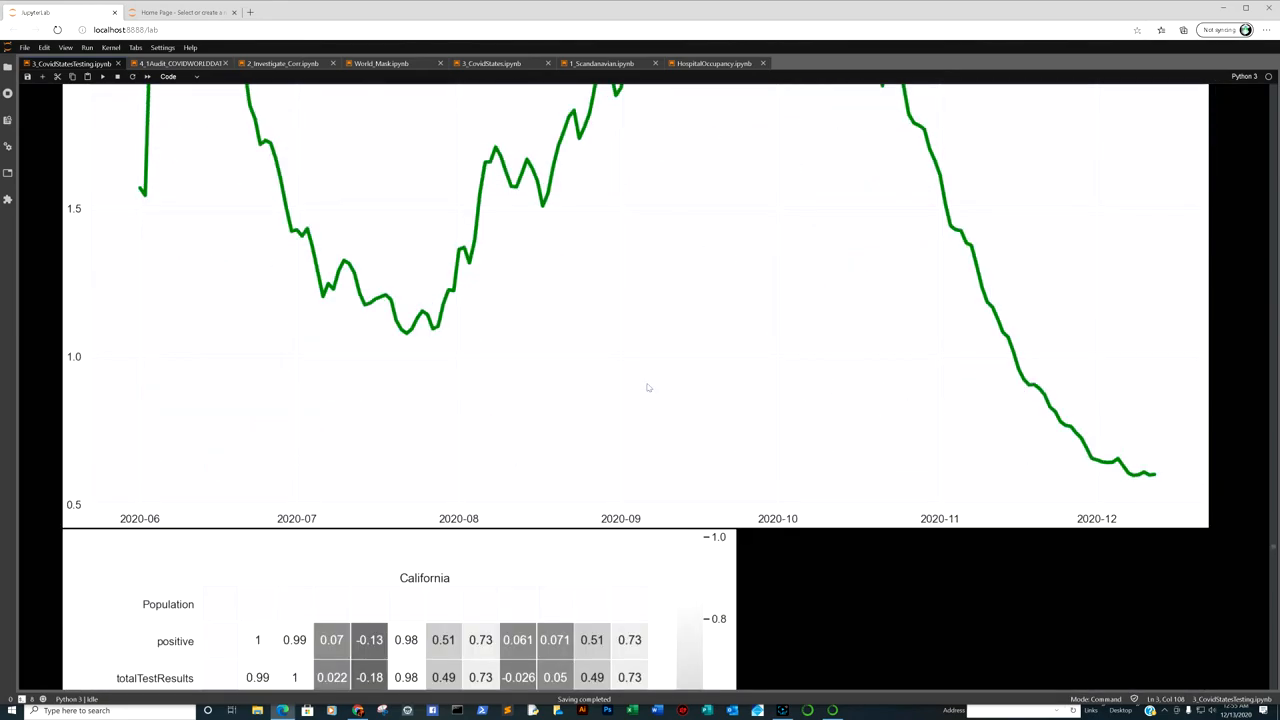
pyautogui.scroll(3)
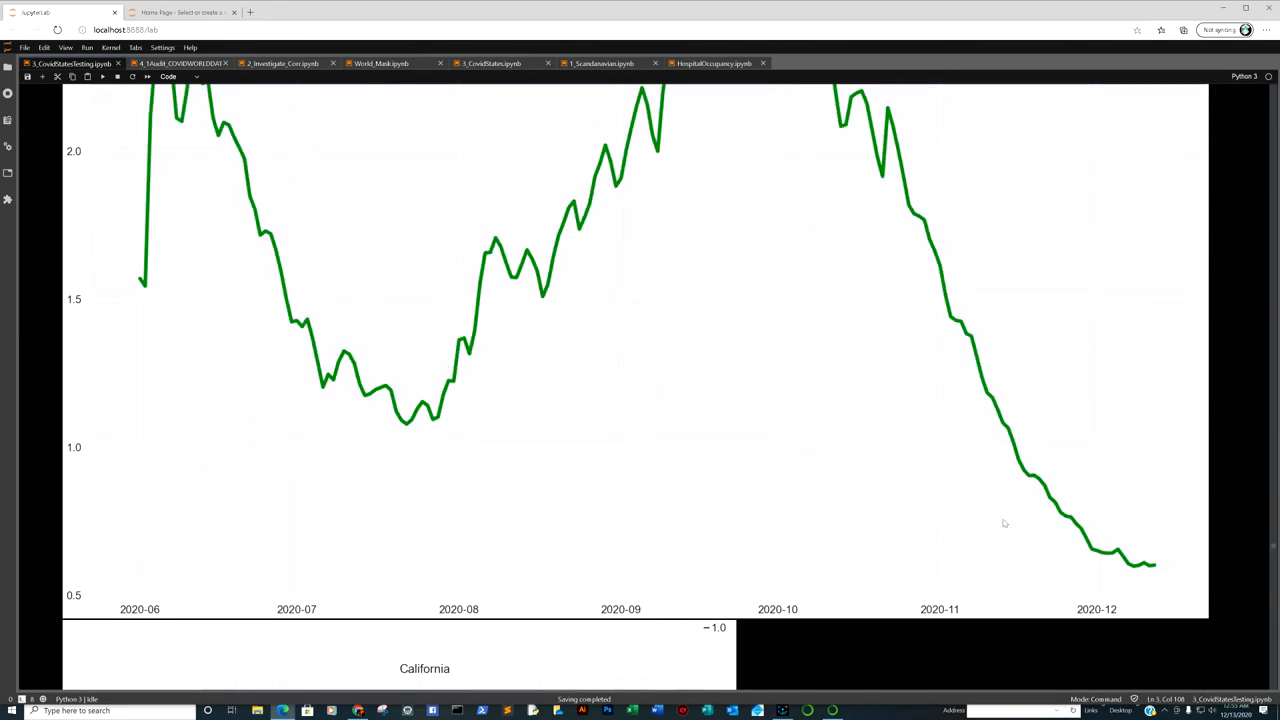
pyautogui.scroll(-3)
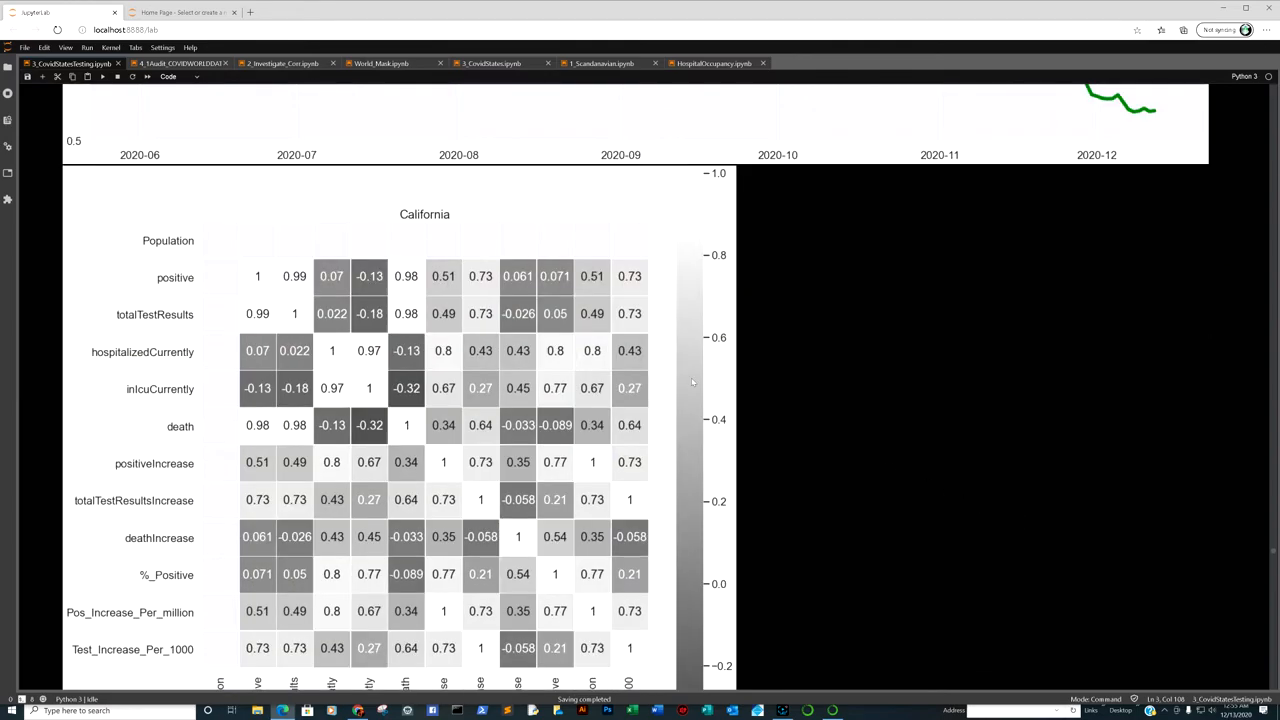
pyautogui.scroll(-3)
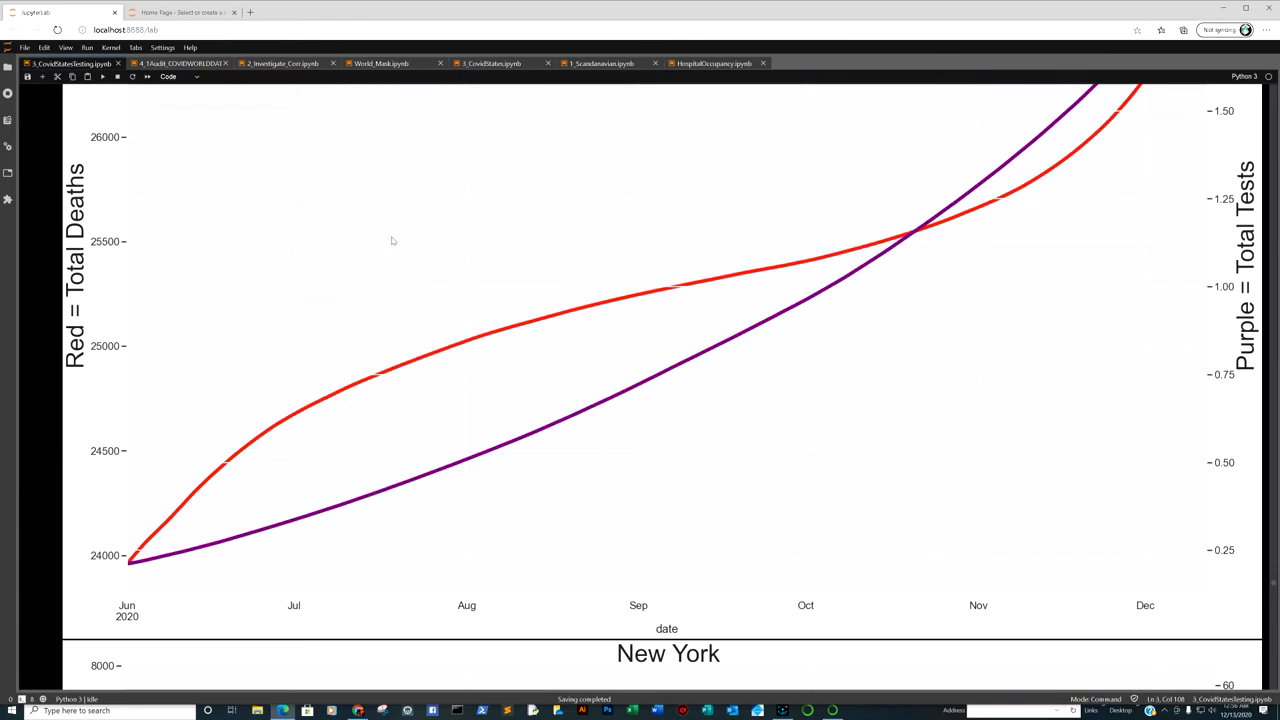
# Step: Review New York's mortality-percentage-per-positive chart and scroll to its full correlation heatmap
pyautogui.scroll(-3)
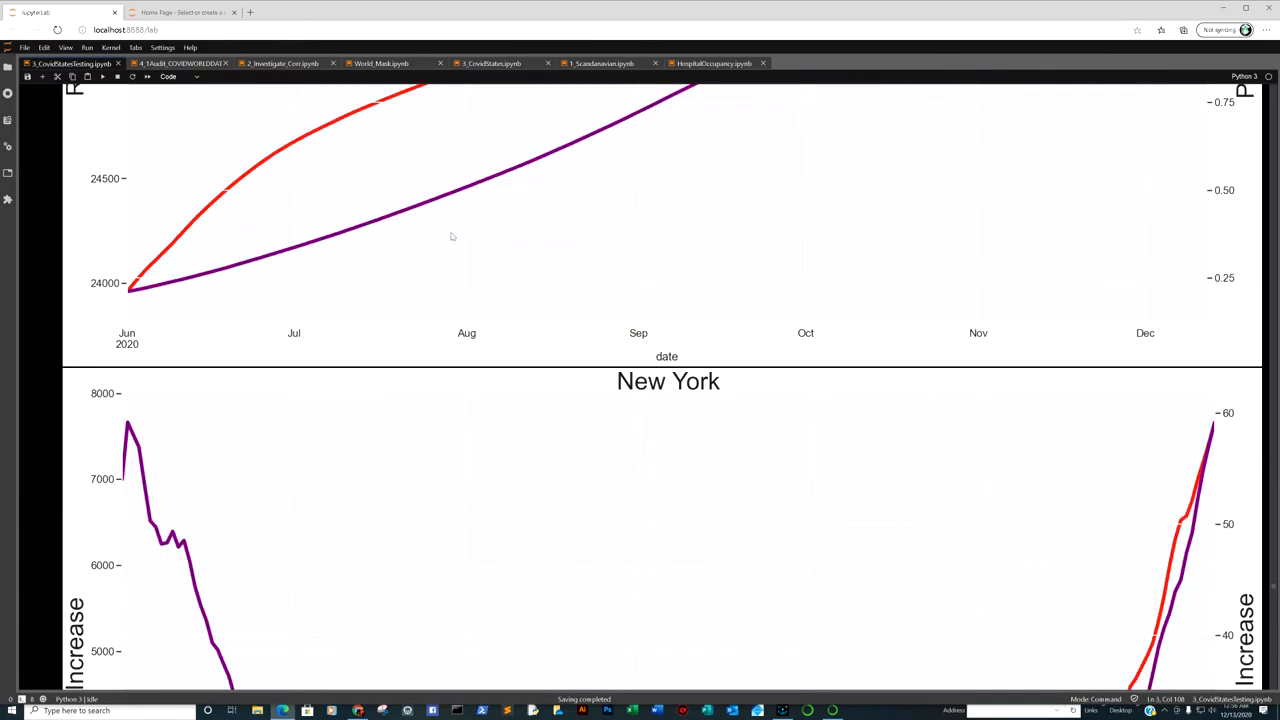
pyautogui.moveTo(421, 242)
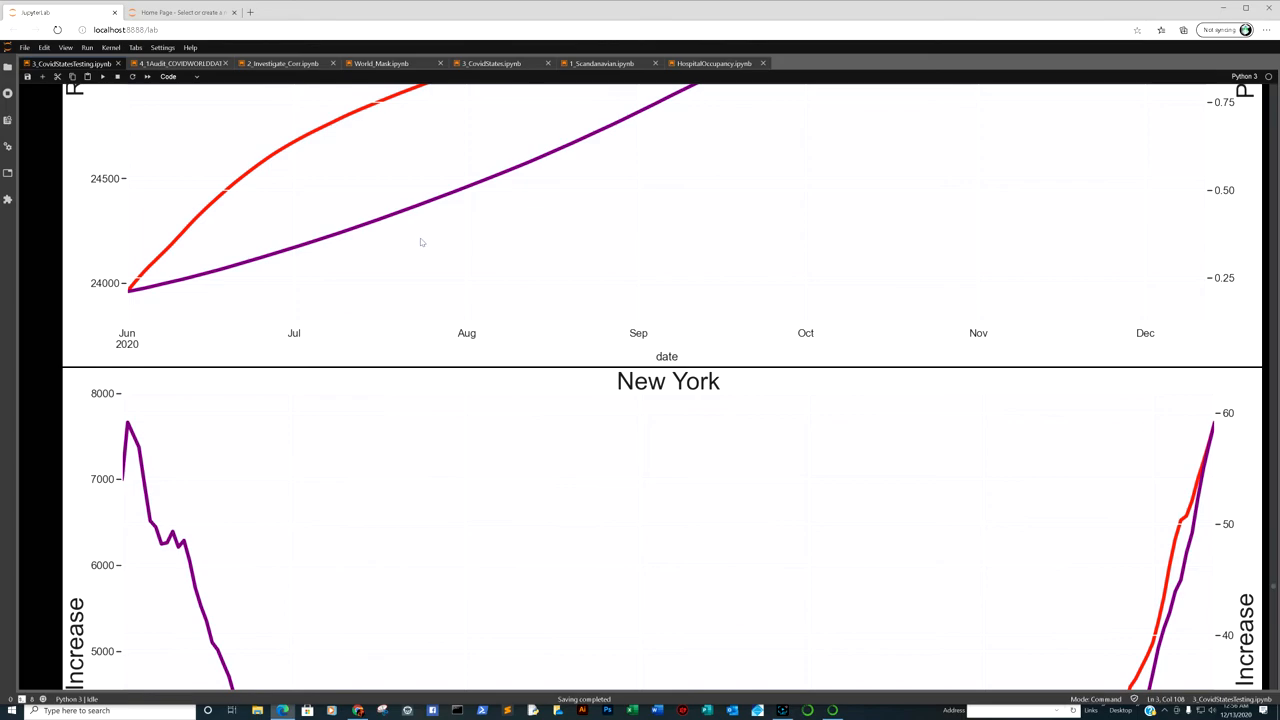
pyautogui.scroll(3)
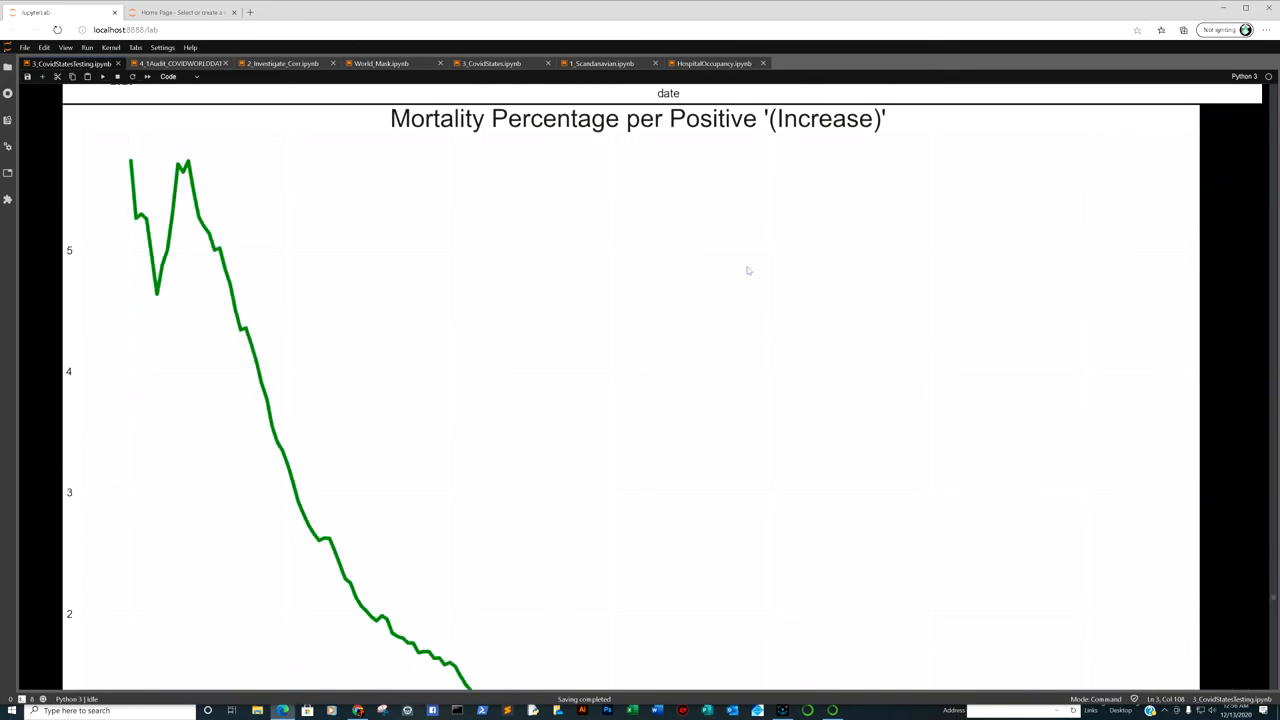
pyautogui.scroll(-3)
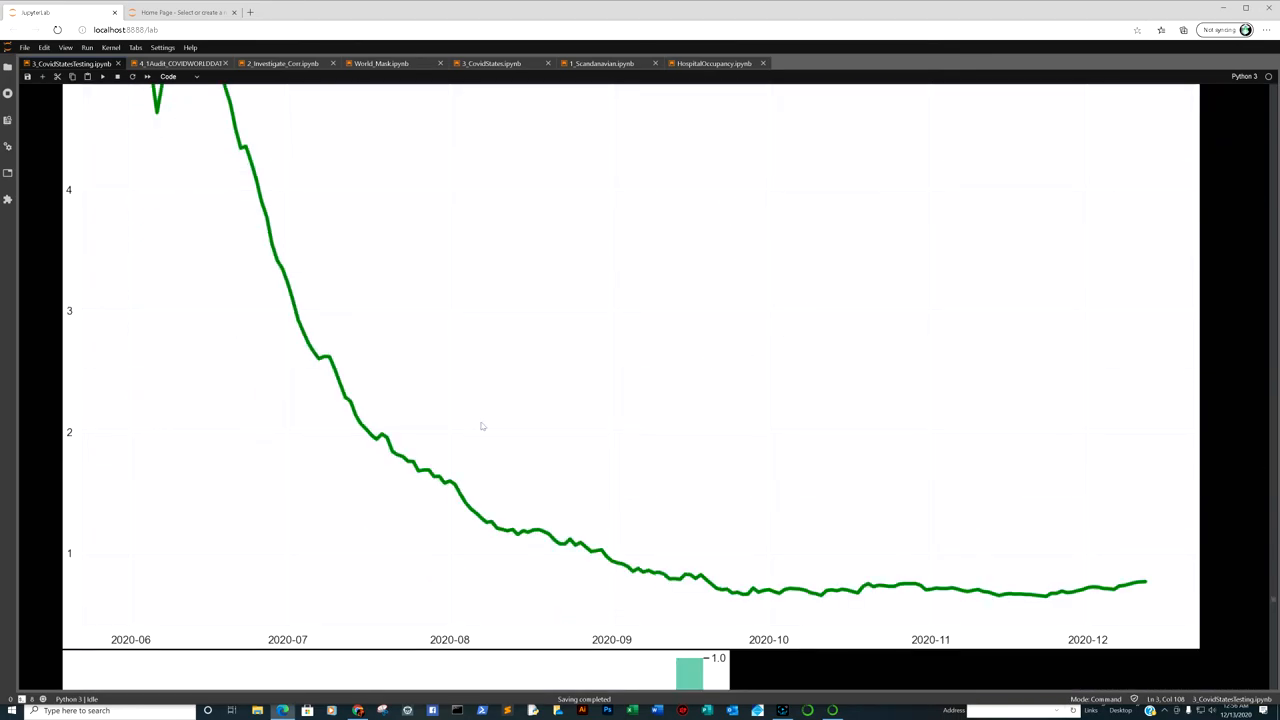
pyautogui.moveTo(604, 418)
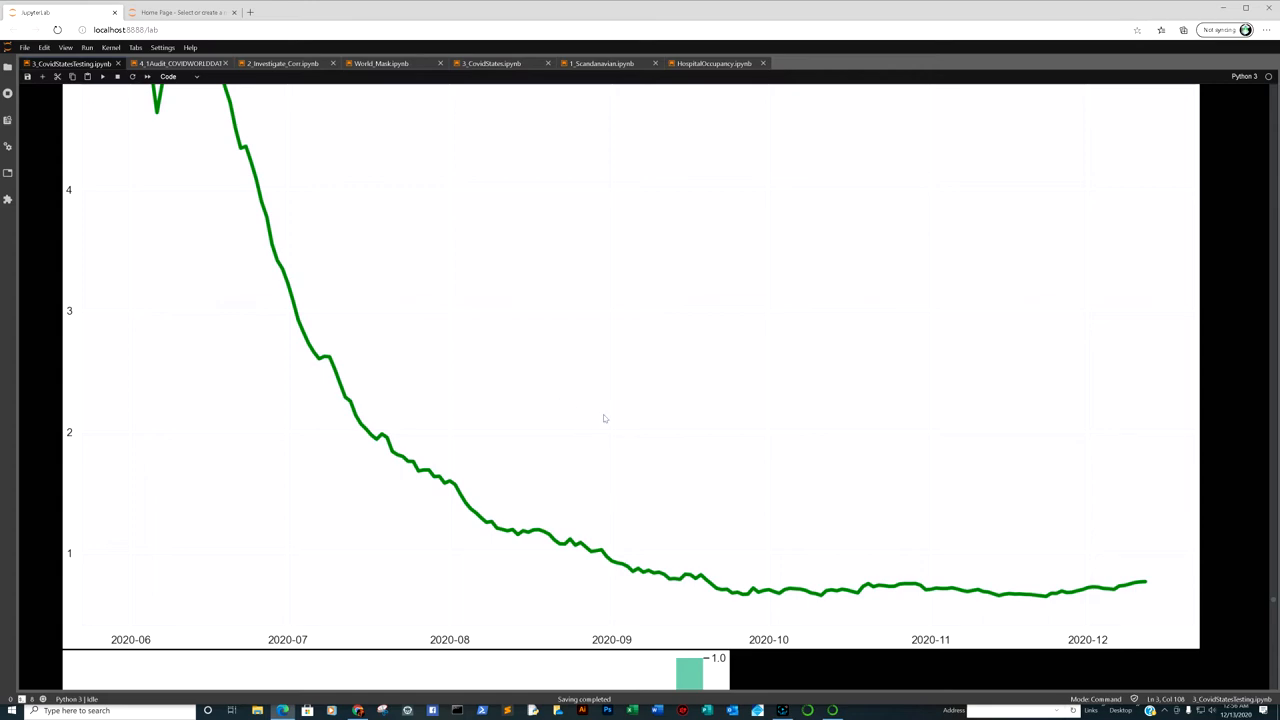
pyautogui.moveTo(314, 318)
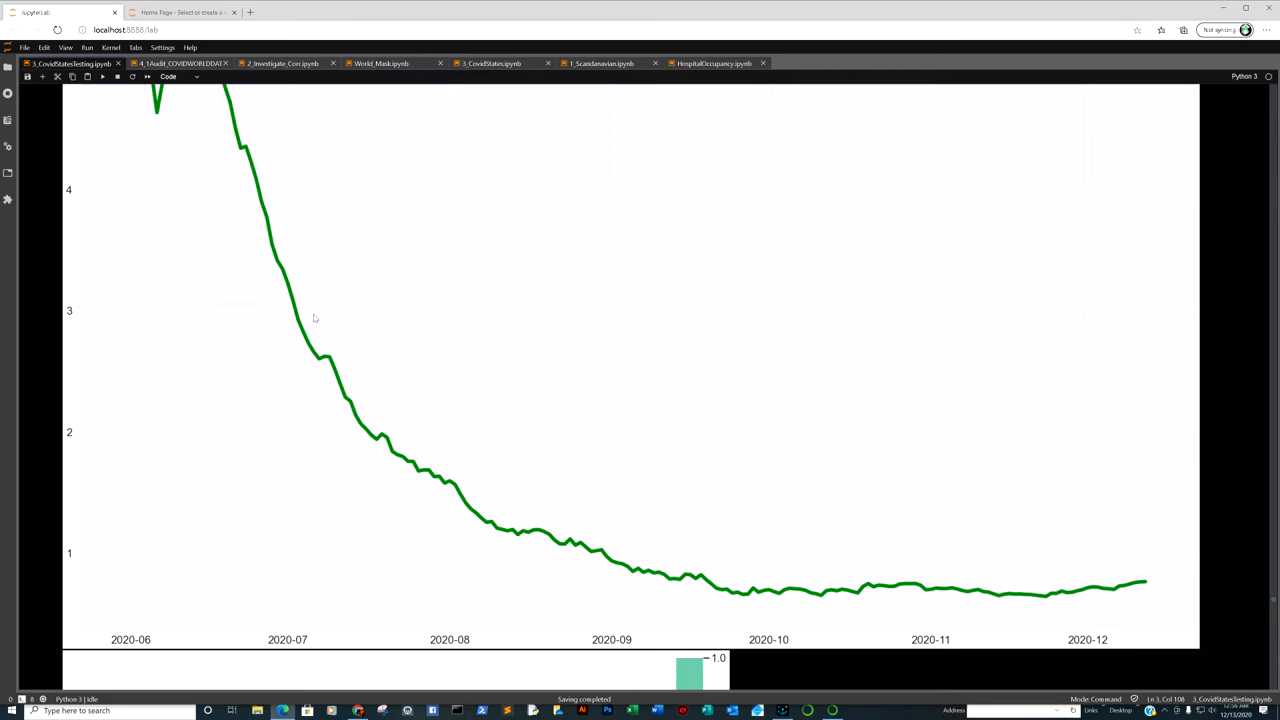
pyautogui.moveTo(1062, 600)
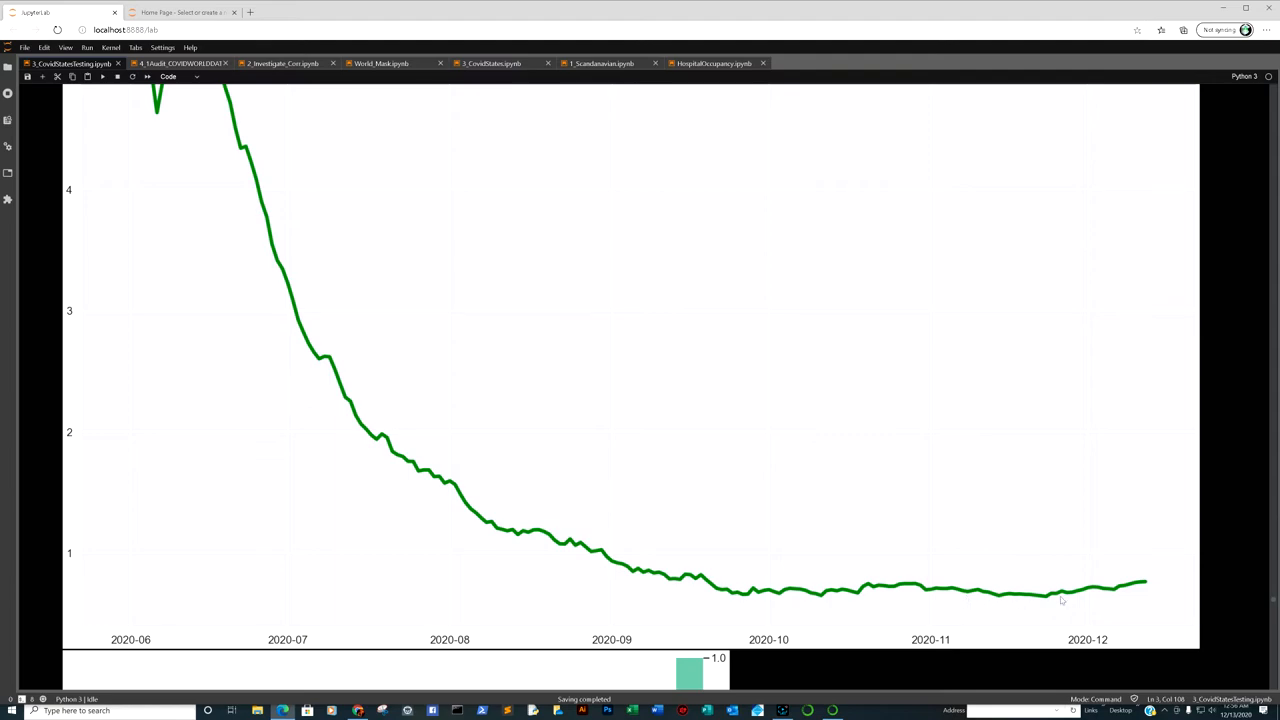
pyautogui.moveTo(1086, 602)
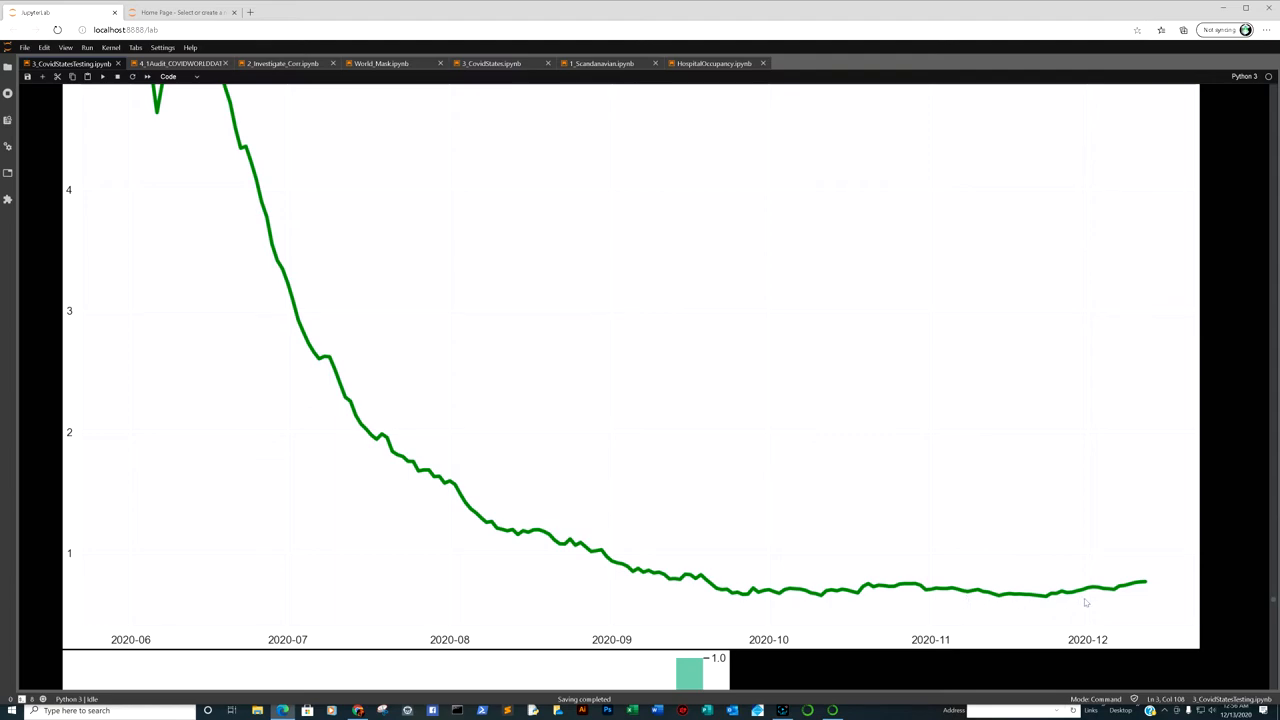
pyautogui.scroll(3)
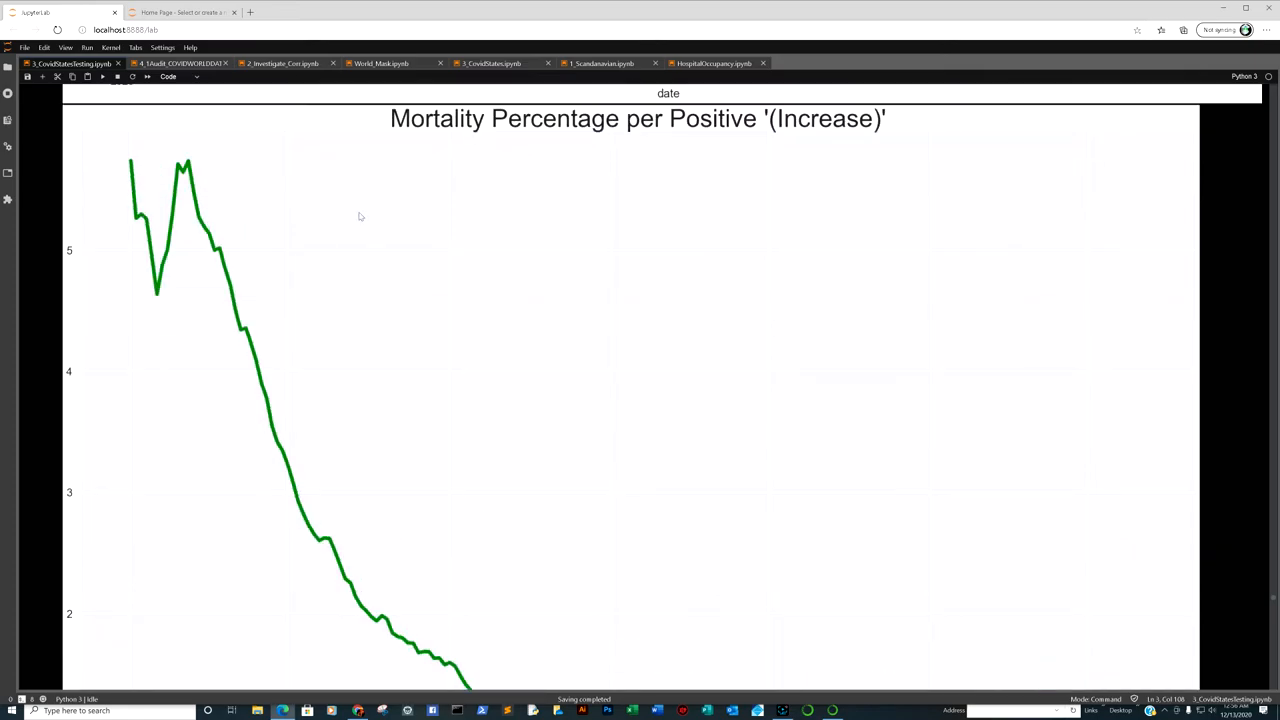
pyautogui.scroll(-3)
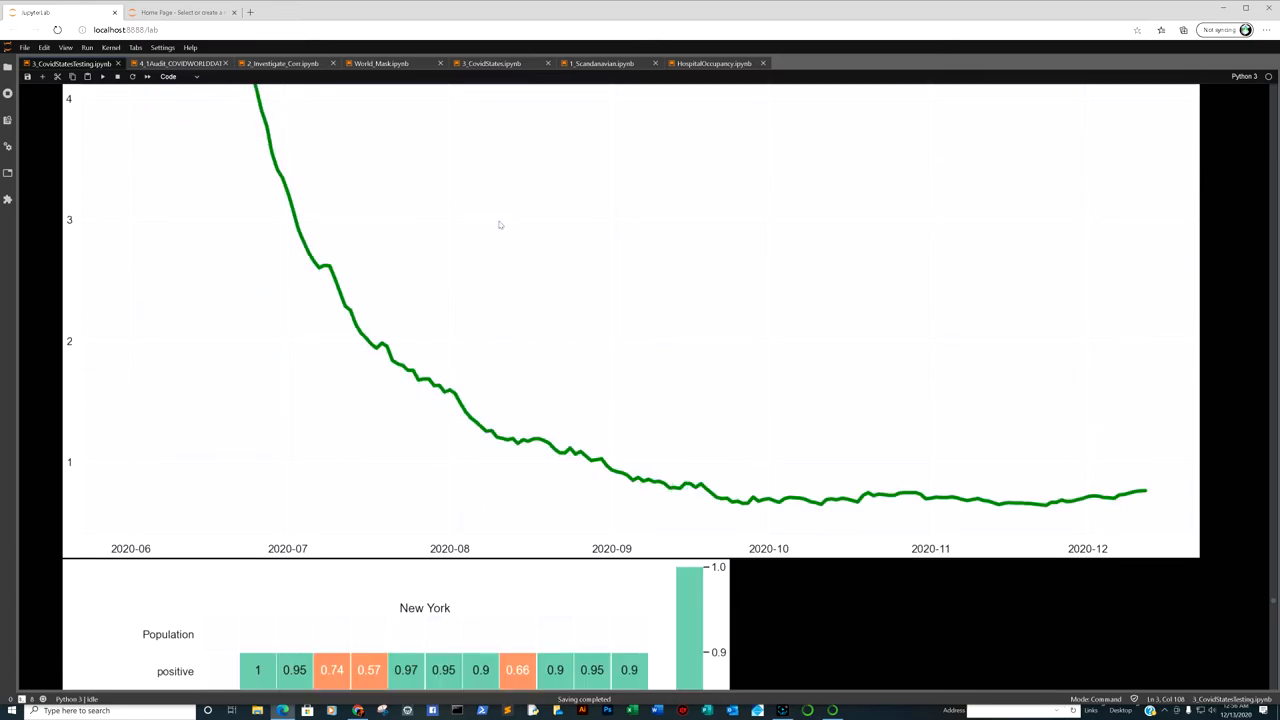
pyautogui.moveTo(998, 450)
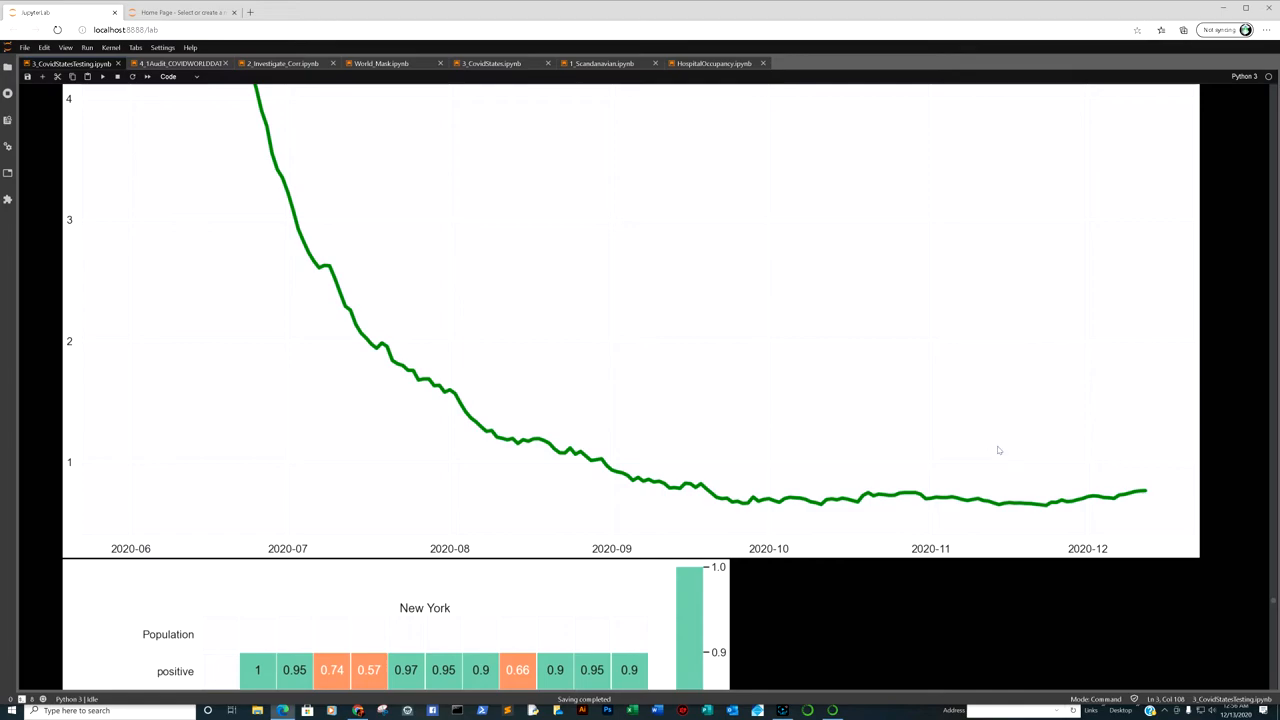
pyautogui.scroll(-3)
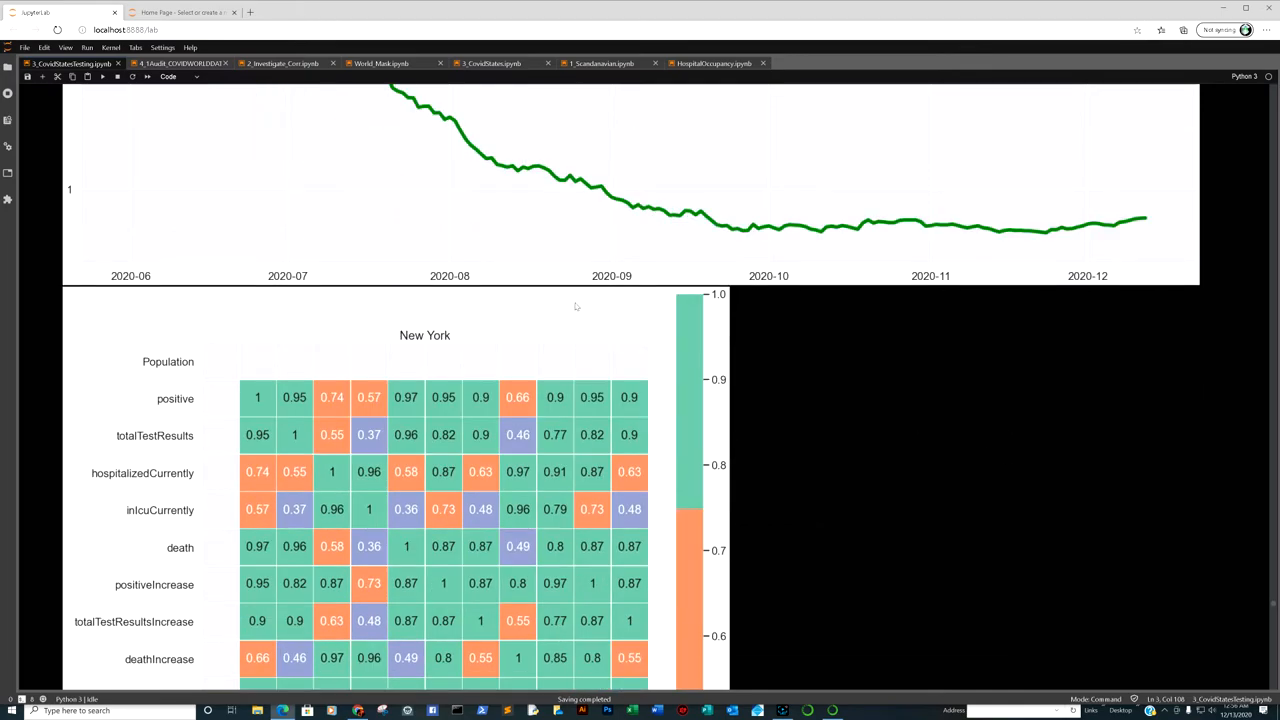
pyautogui.scroll(-3)
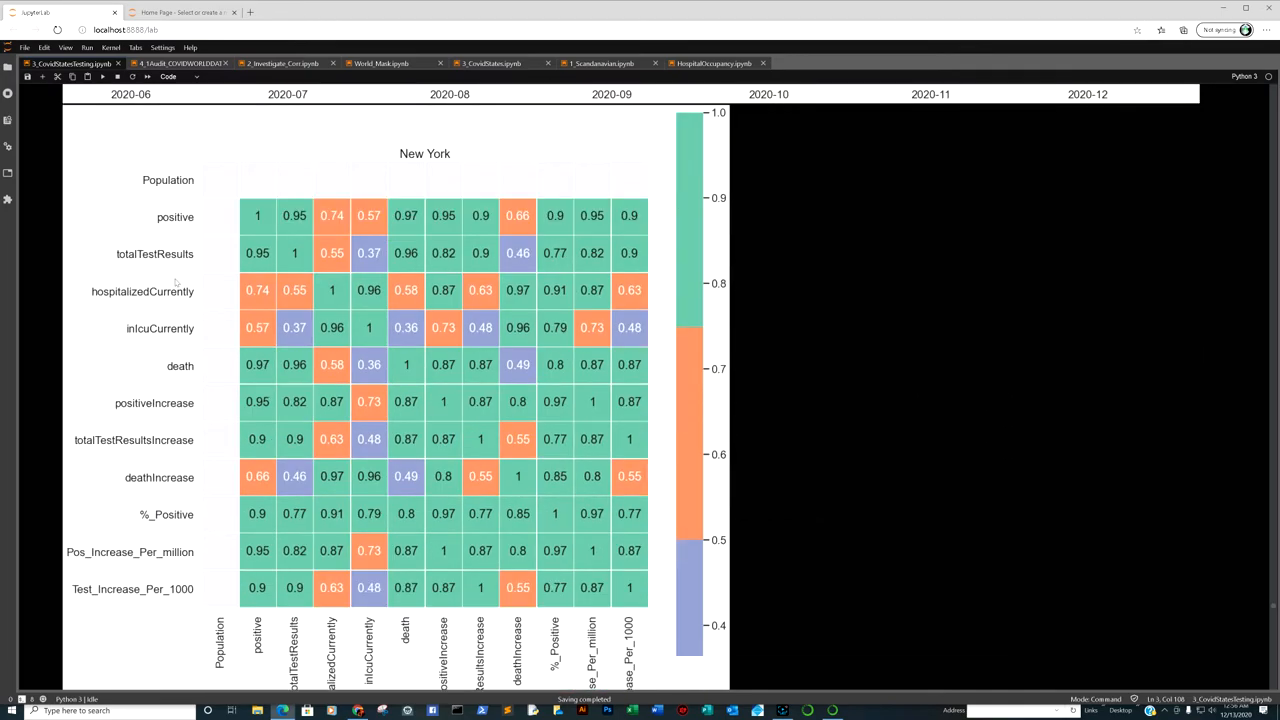
pyautogui.moveTo(425, 240)
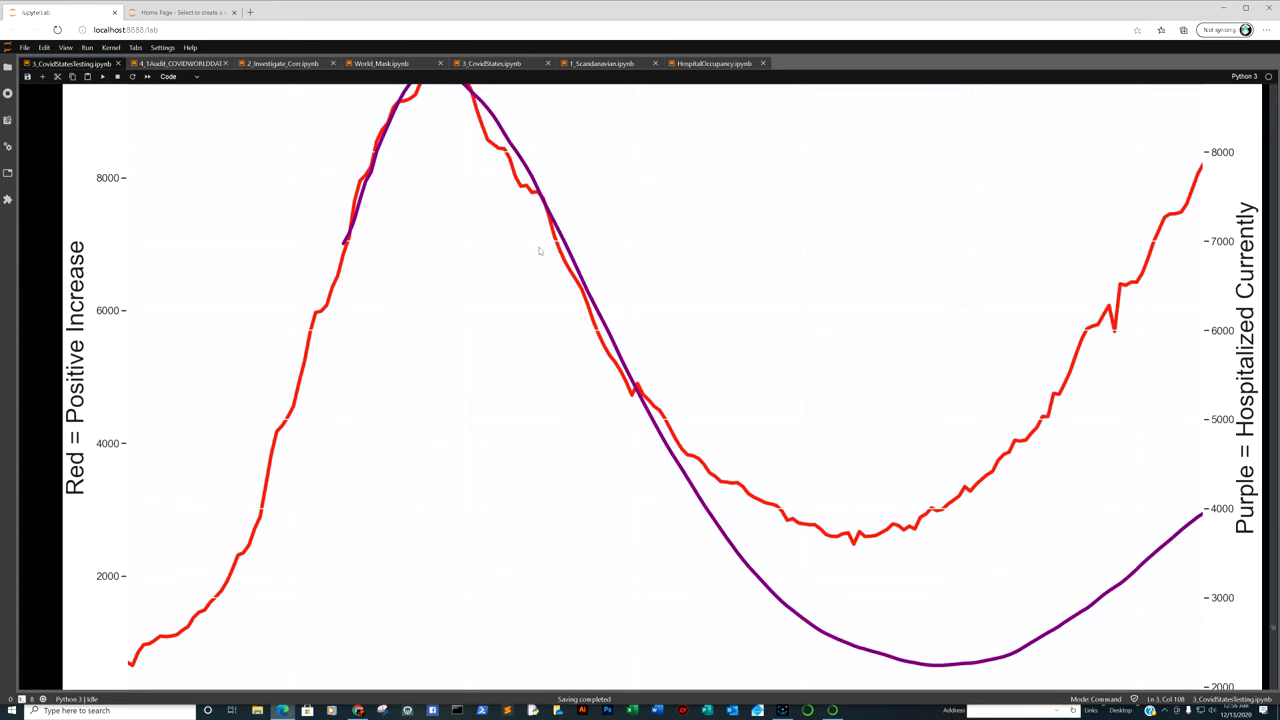
# Step: Scroll through Florida's positive/death increase and mortality-percentage charts to its correlation heatmap
pyautogui.scroll(-3)
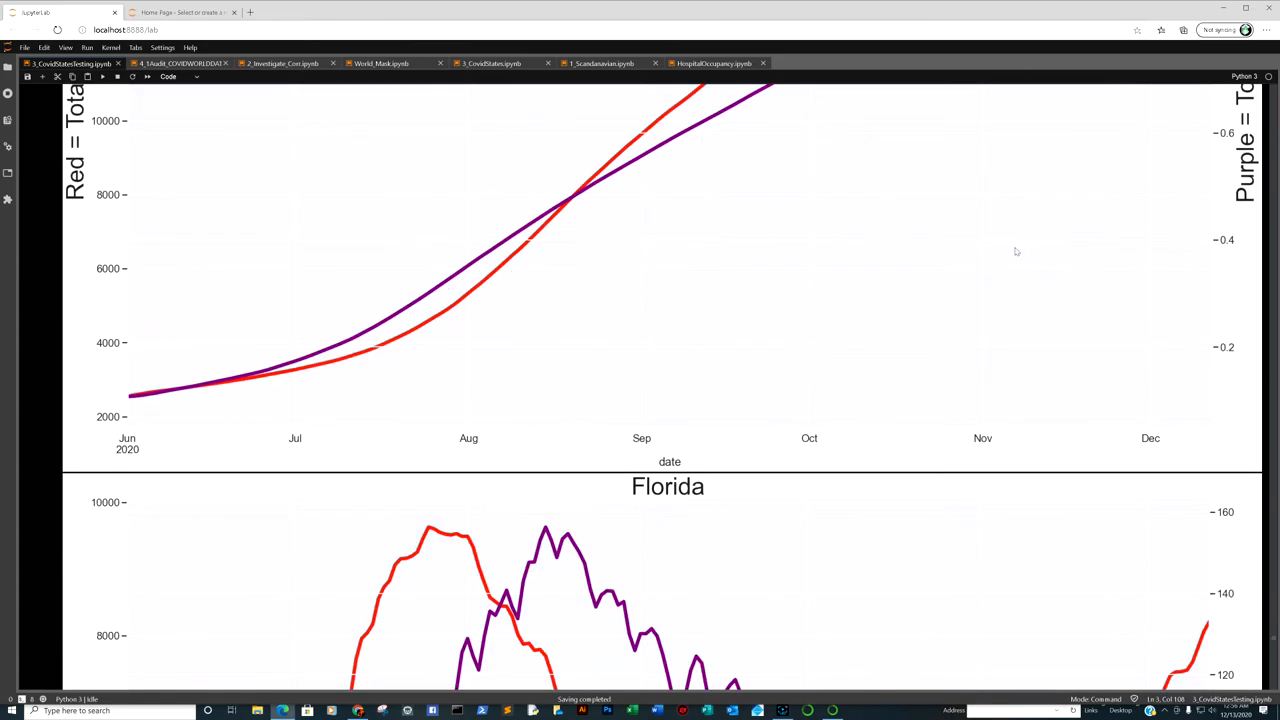
pyautogui.scroll(-3)
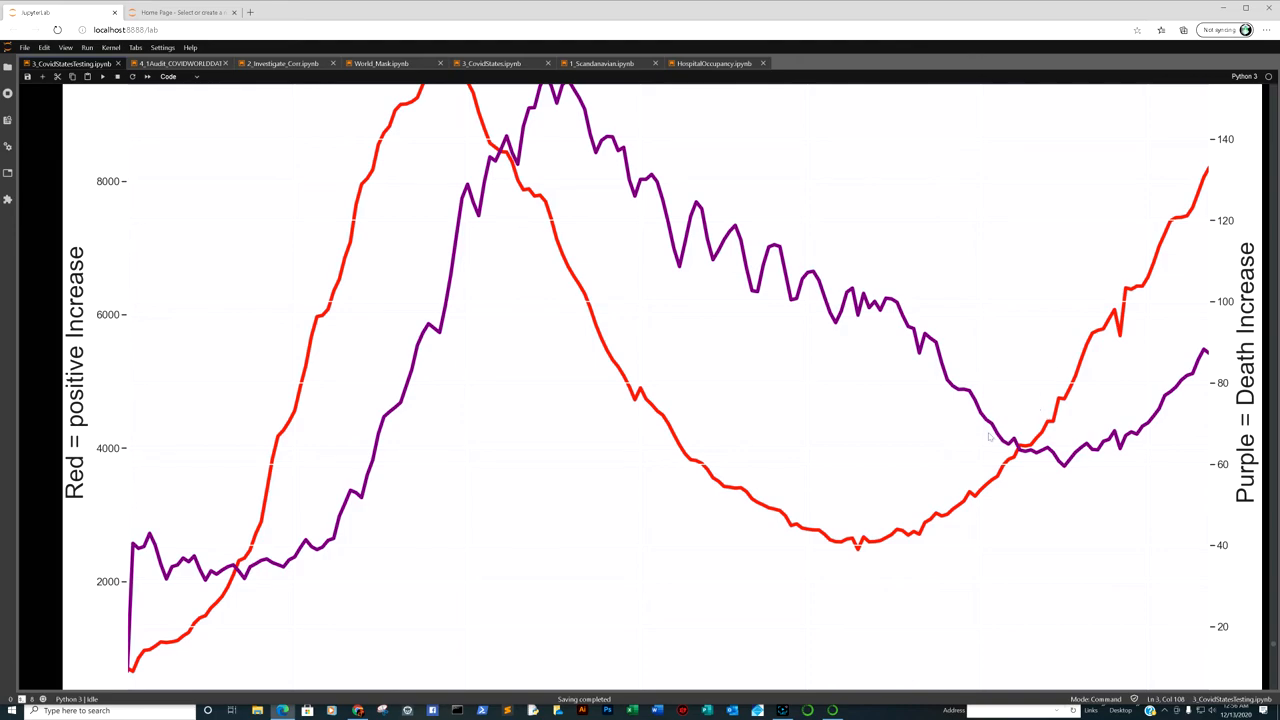
pyautogui.moveTo(1066, 420)
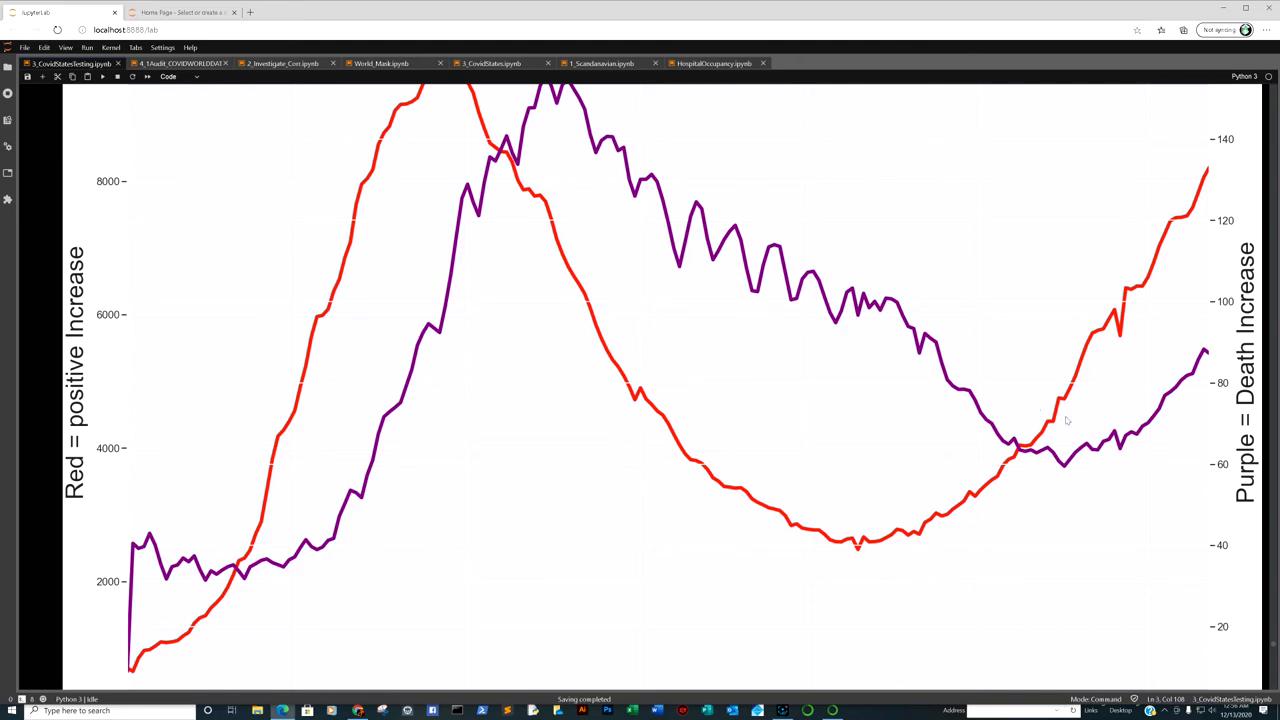
pyautogui.moveTo(1161, 420)
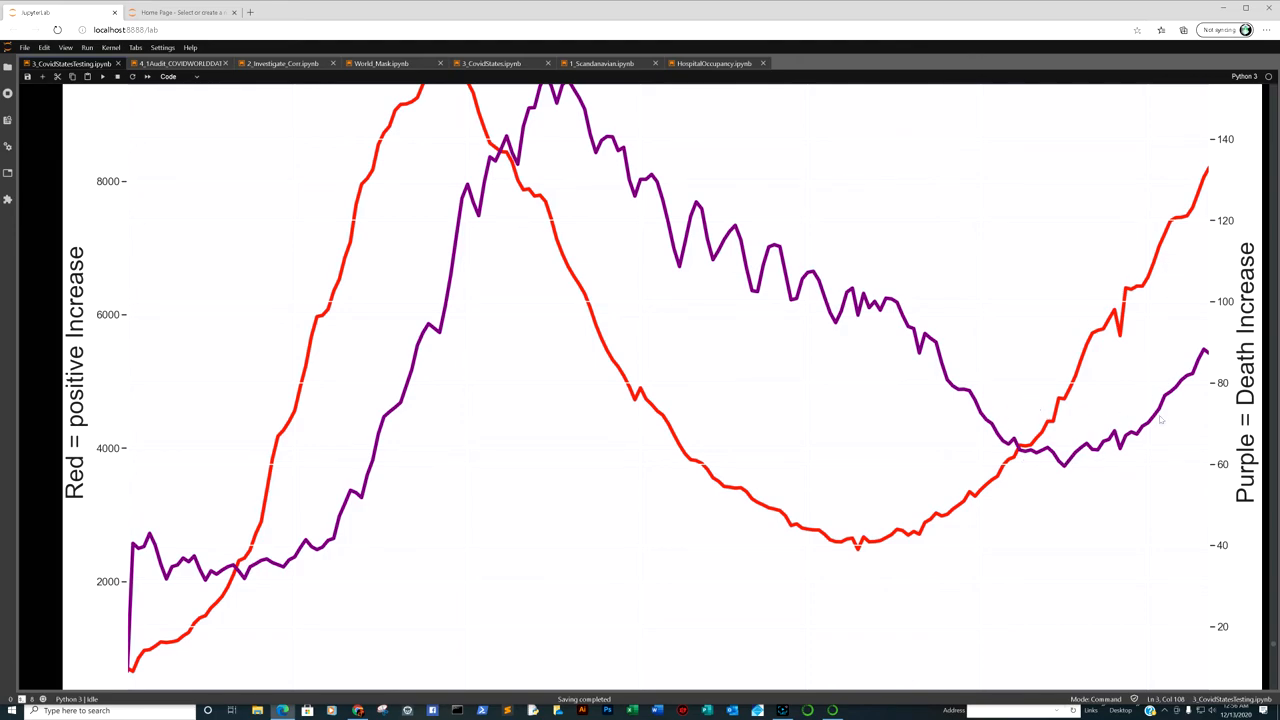
pyautogui.scroll(-3)
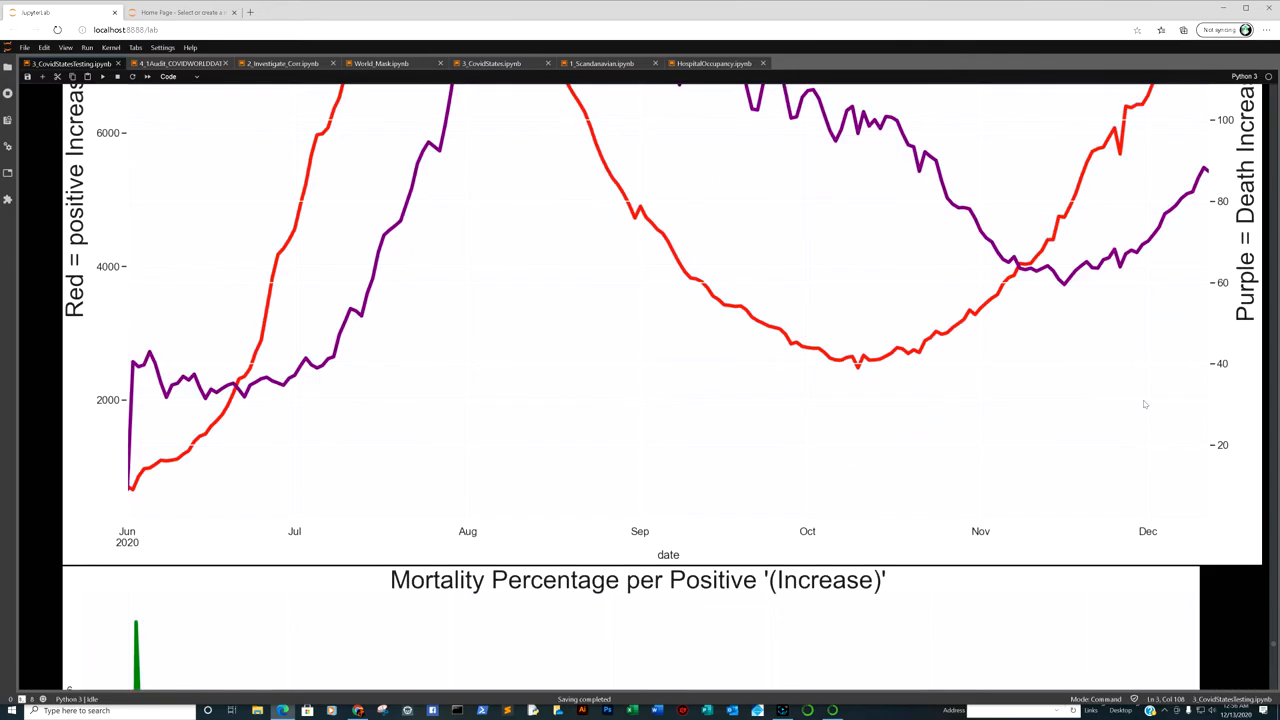
pyautogui.moveTo(1143, 142)
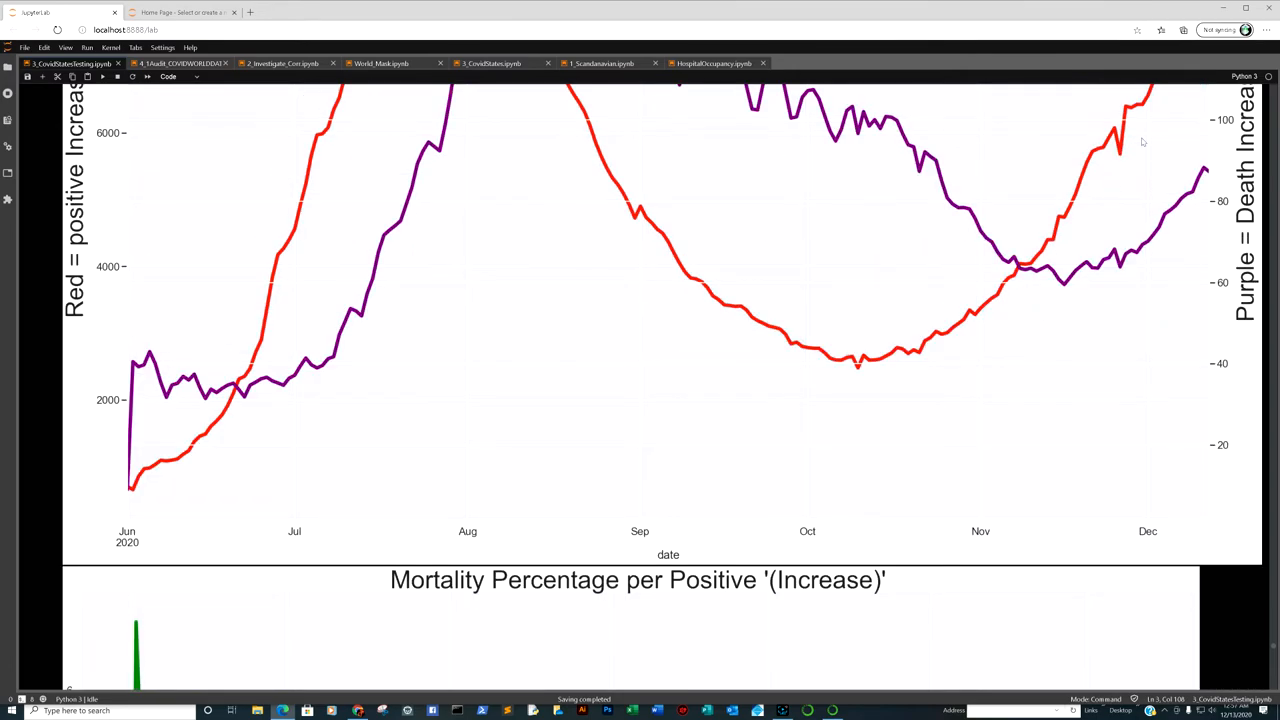
pyautogui.scroll(-3)
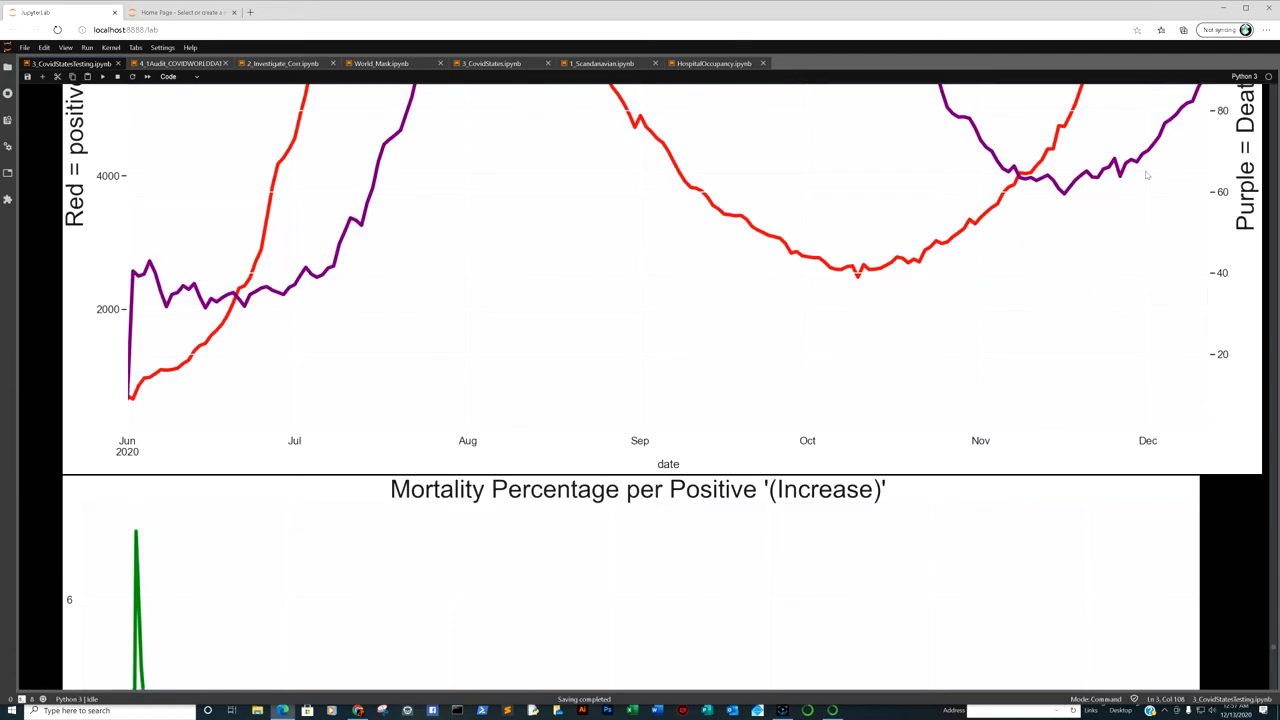
pyautogui.scroll(-3)
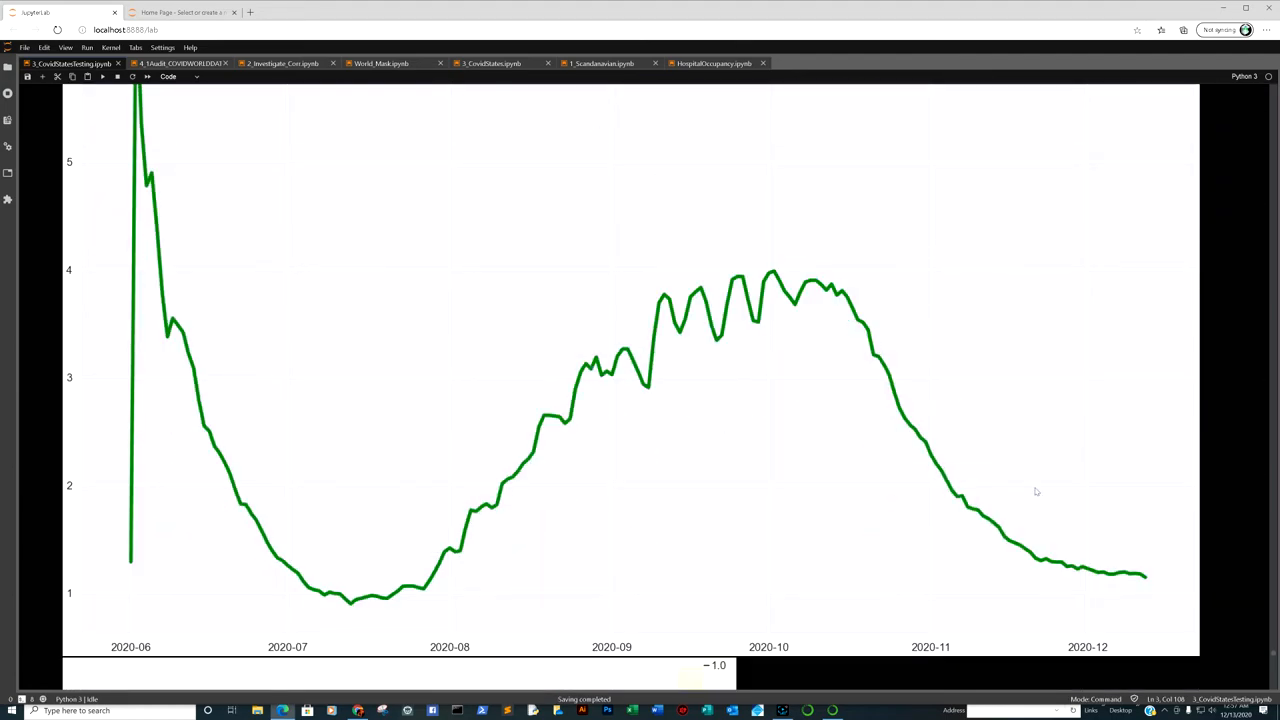
pyautogui.moveTo(1123, 571)
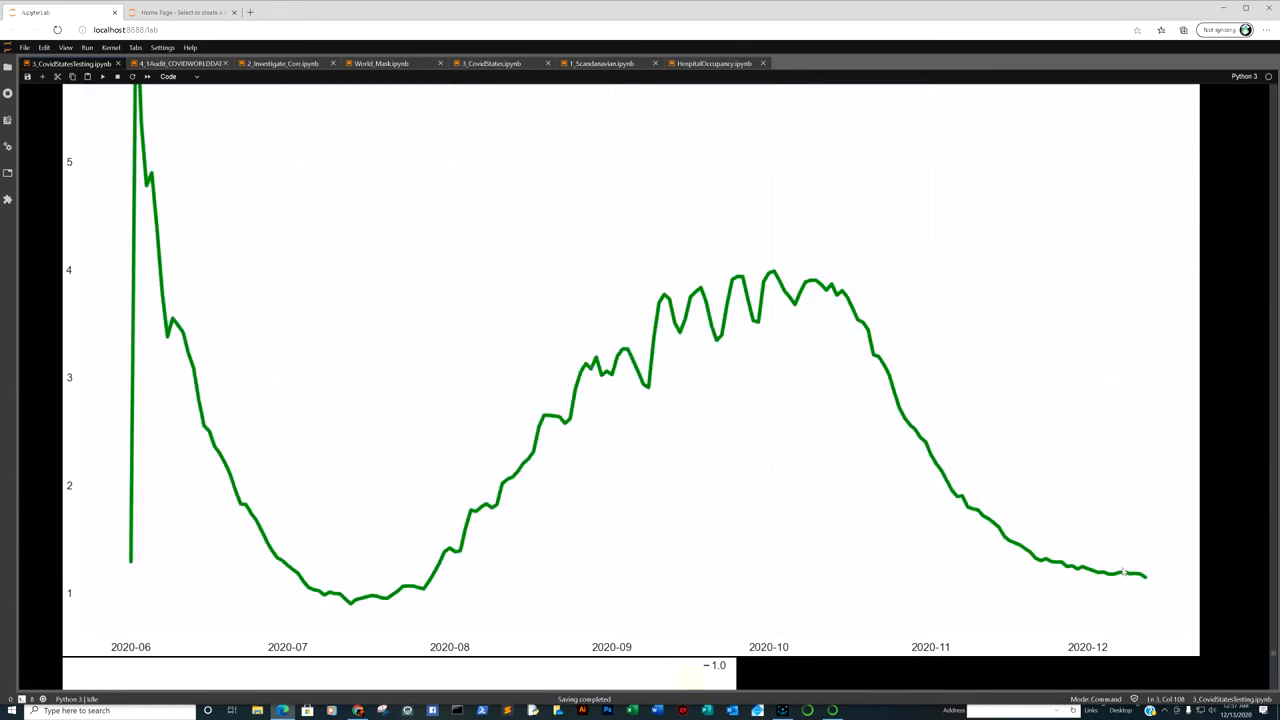
pyautogui.scroll(-3)
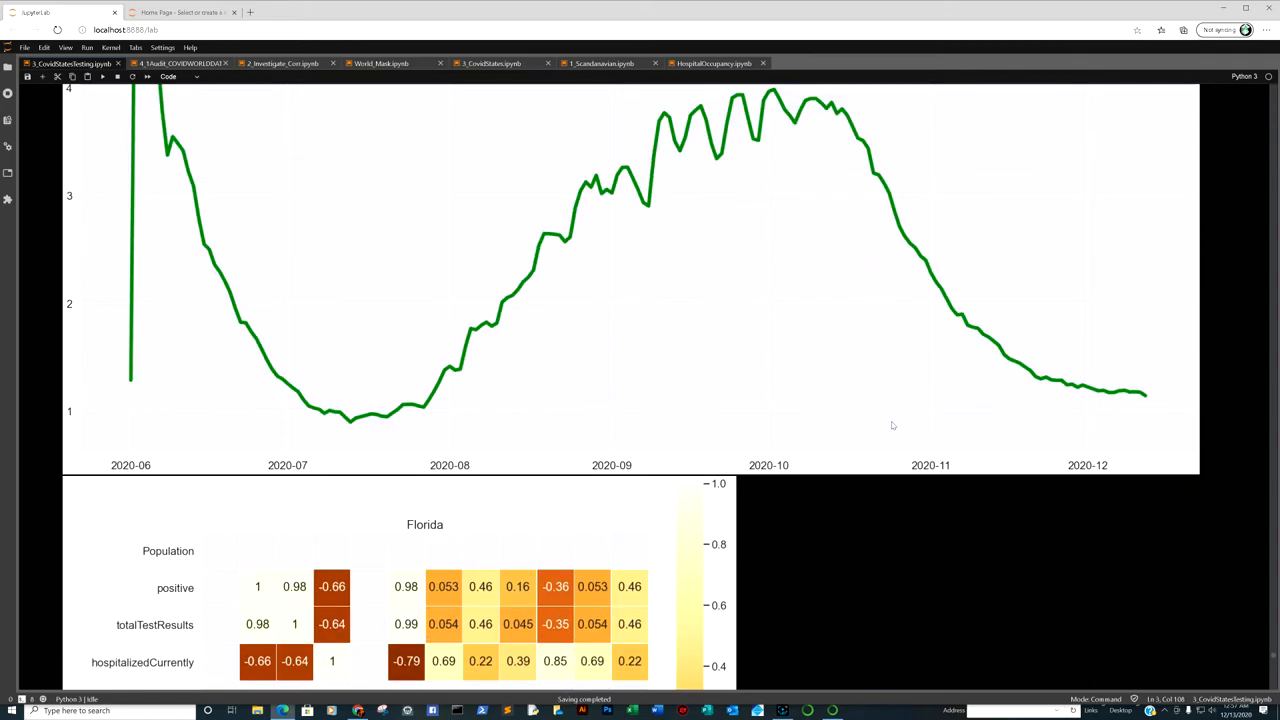
pyautogui.scroll(-3)
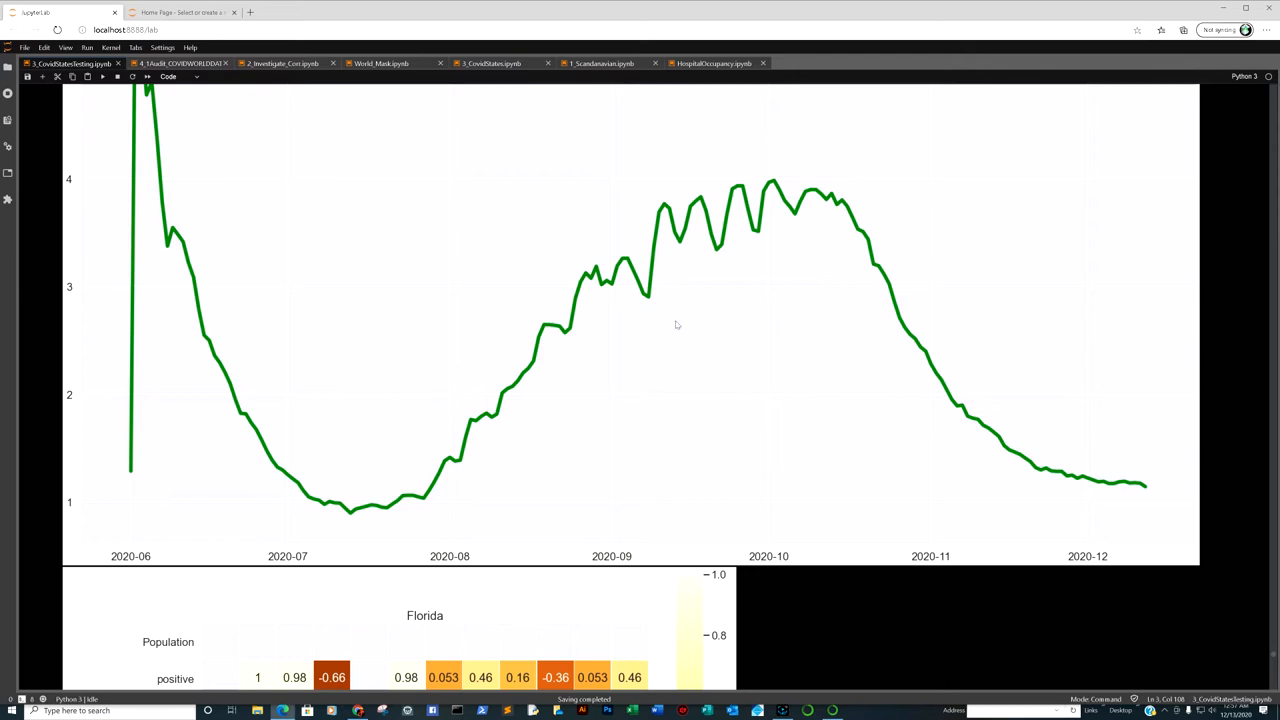
pyautogui.moveTo(385, 511)
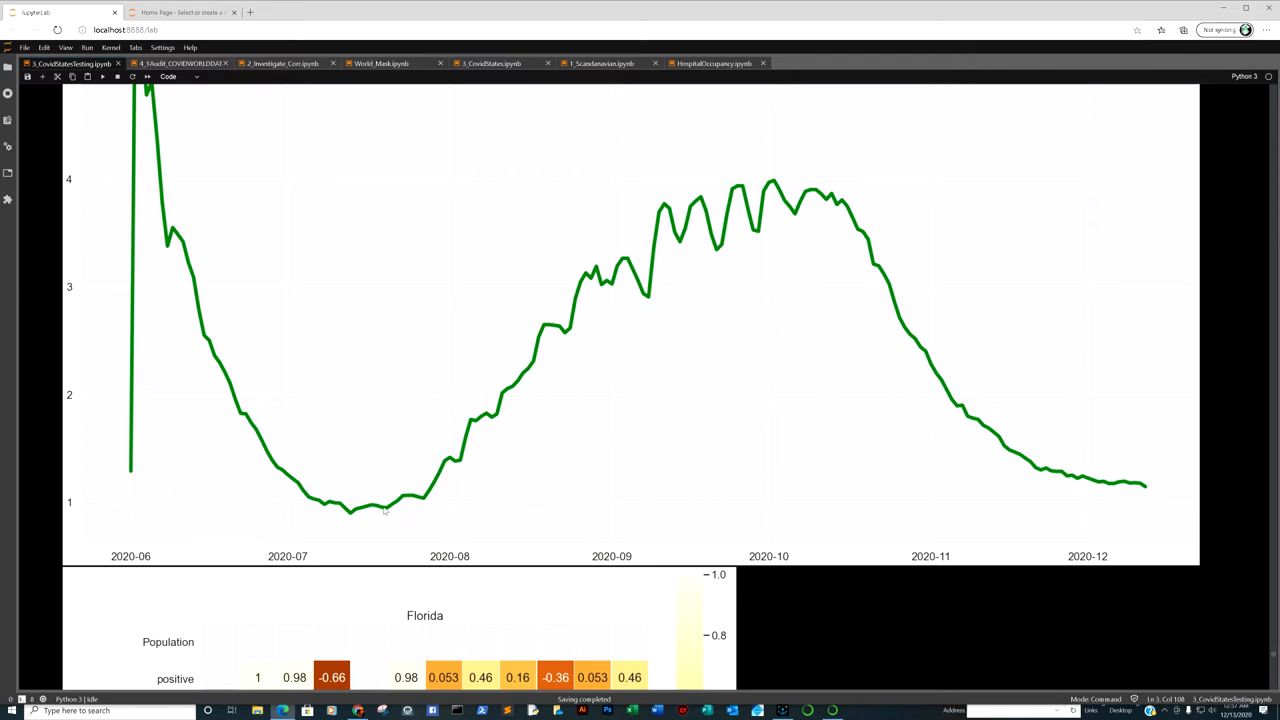
pyautogui.moveTo(368, 530)
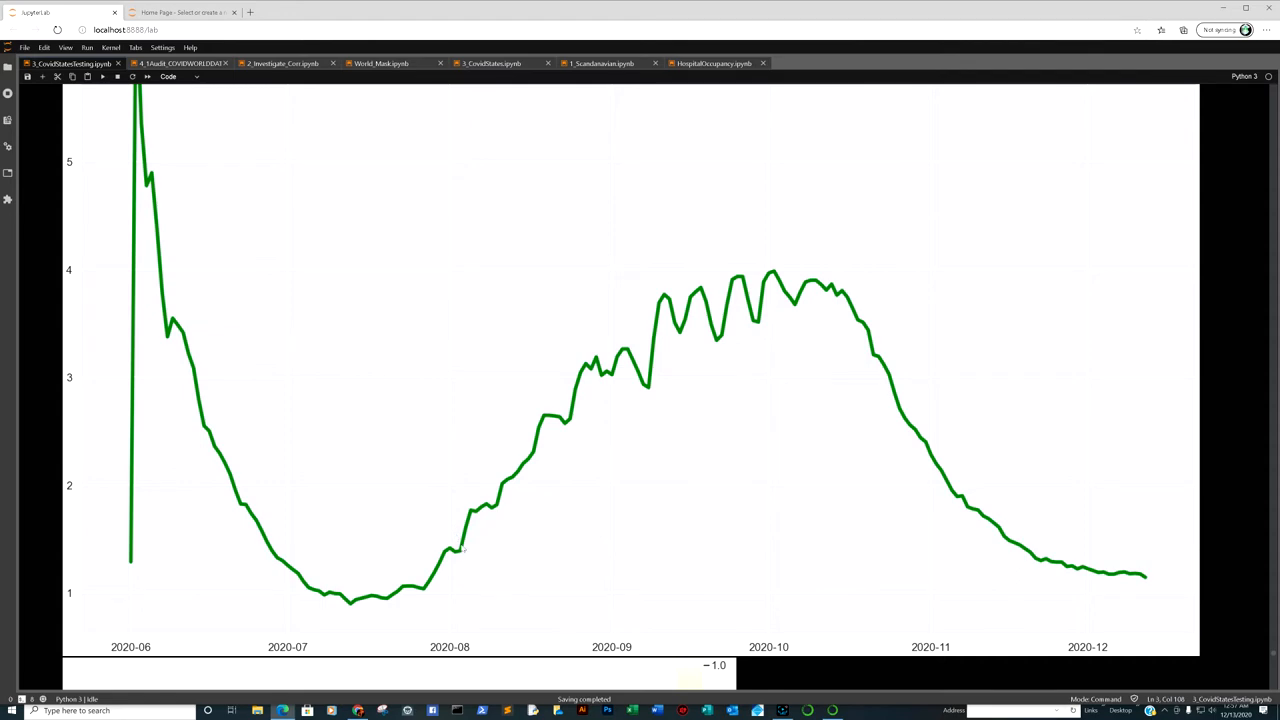
pyautogui.moveTo(1077, 589)
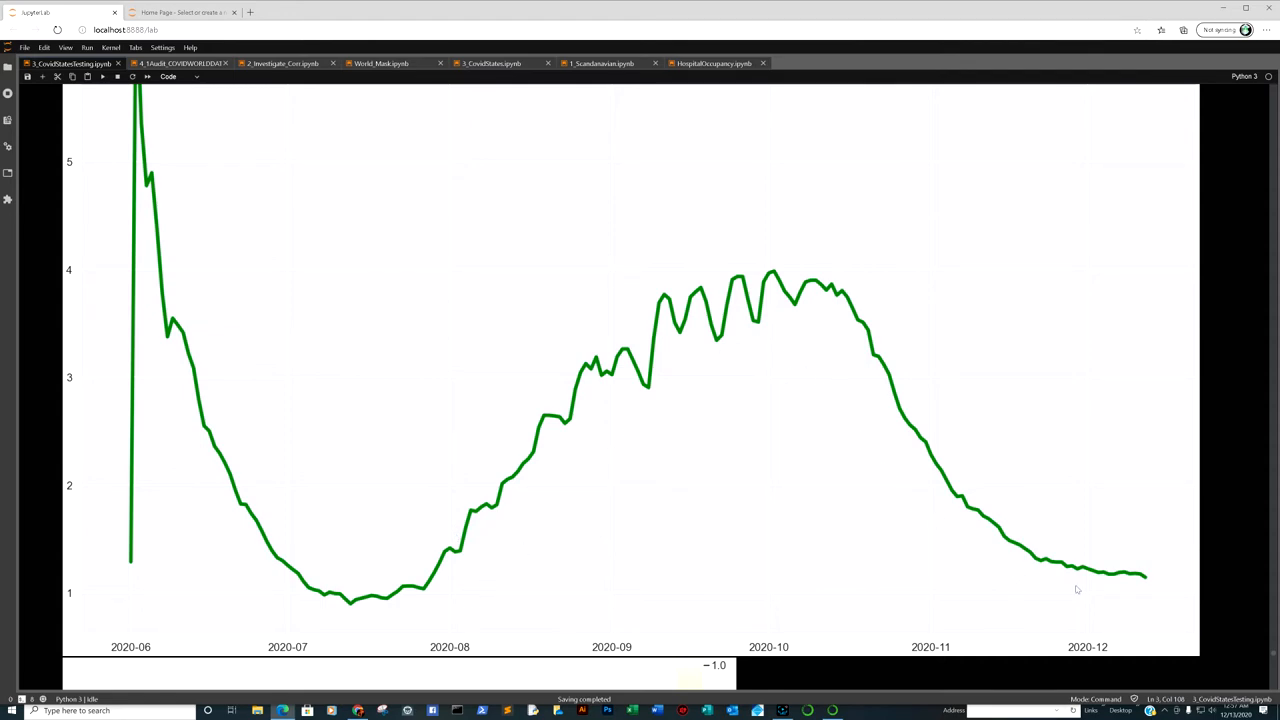
pyautogui.moveTo(1065, 366)
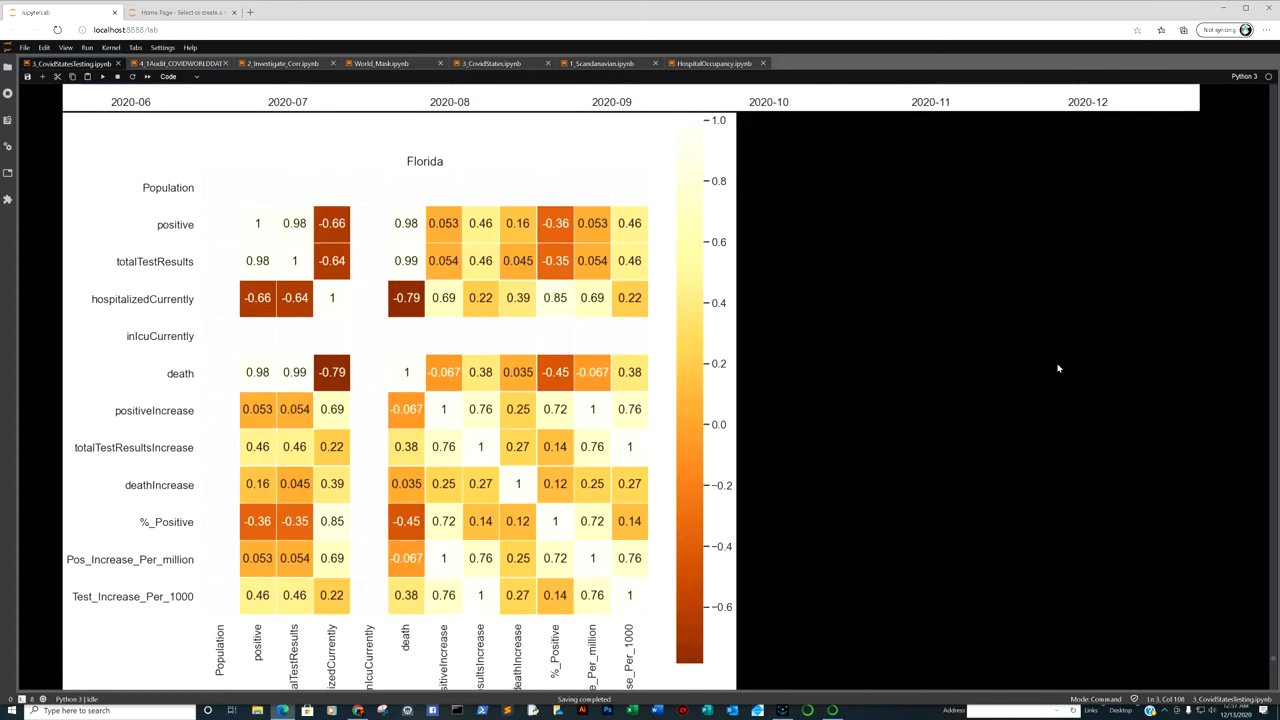
pyautogui.moveTo(280, 282)
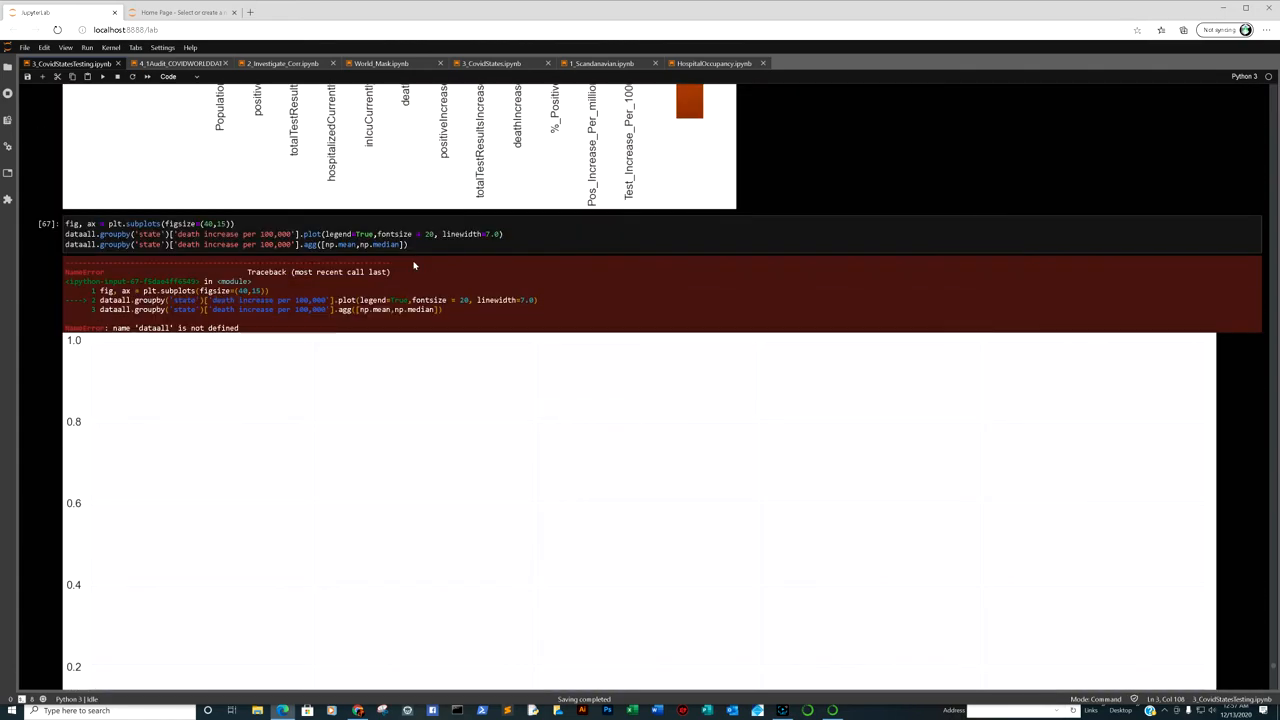
pyautogui.scroll(3)
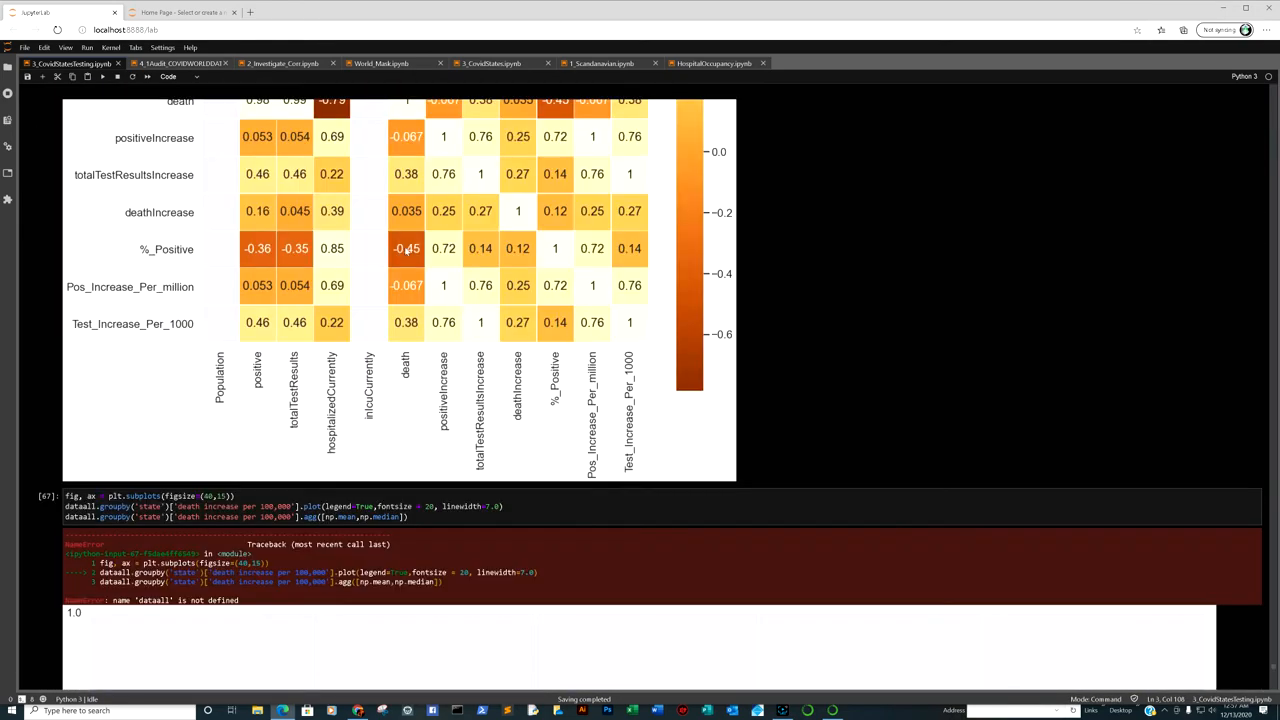
pyautogui.scroll(3)
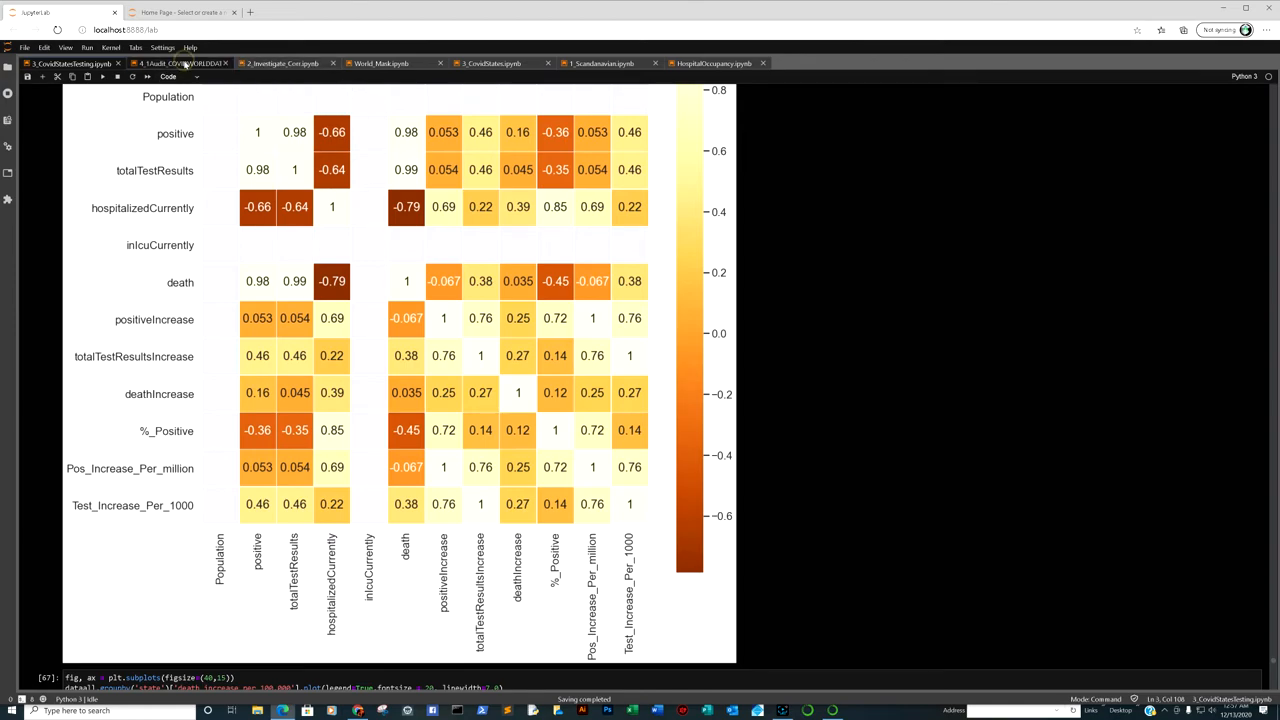
# Step: Switch to 4_1Audit_COVIDWORLDDATA.ipynb and scroll through its data table, cases and mortality plots
pyautogui.click(178, 63)
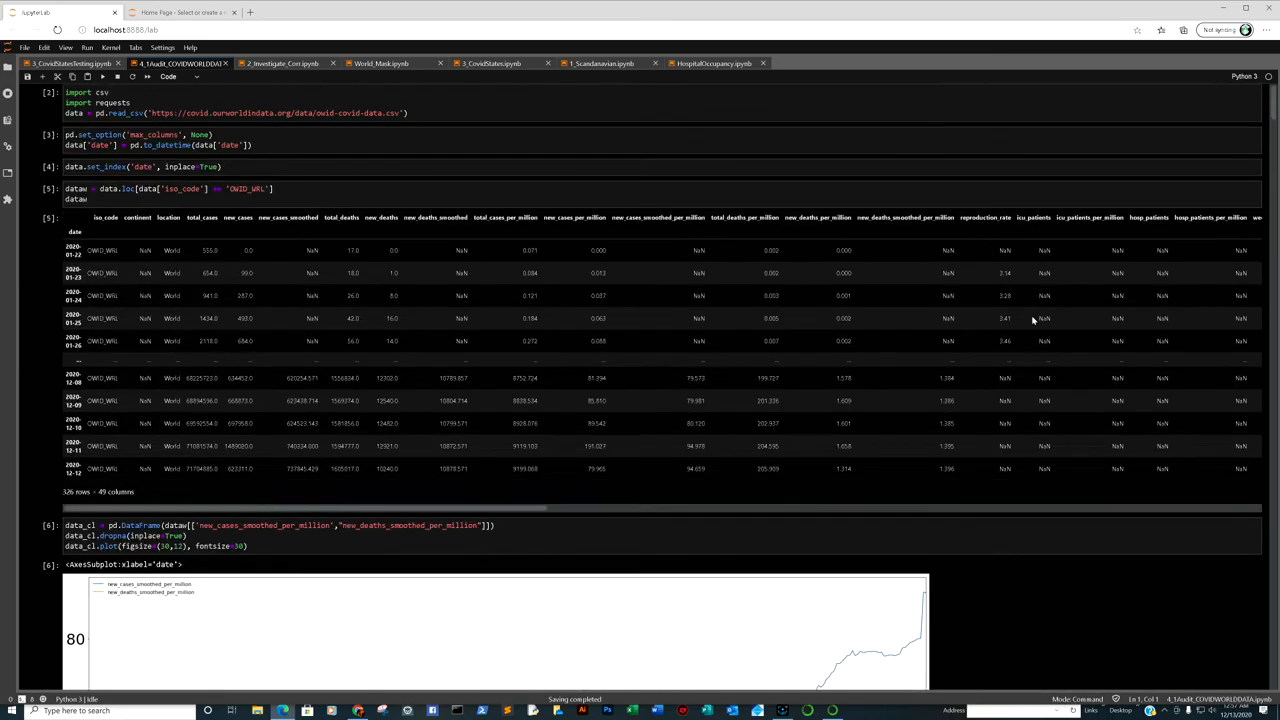
pyautogui.scroll(-3)
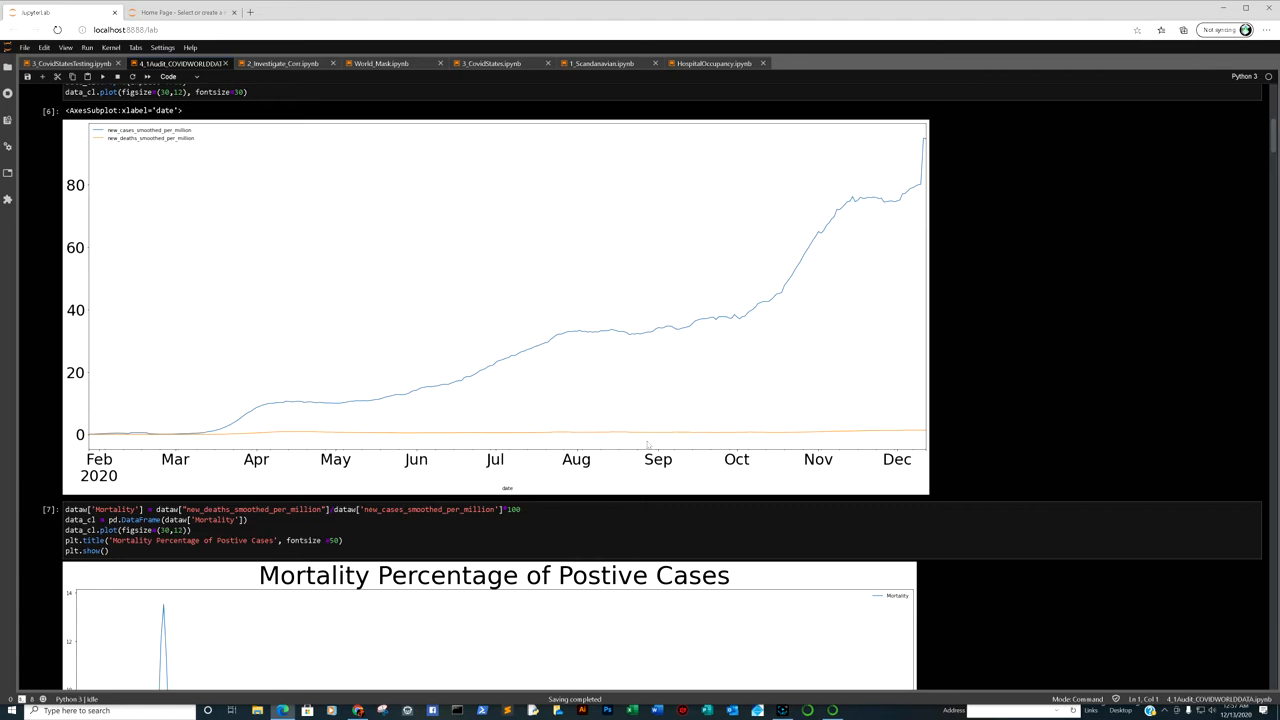
pyautogui.moveTo(891, 185)
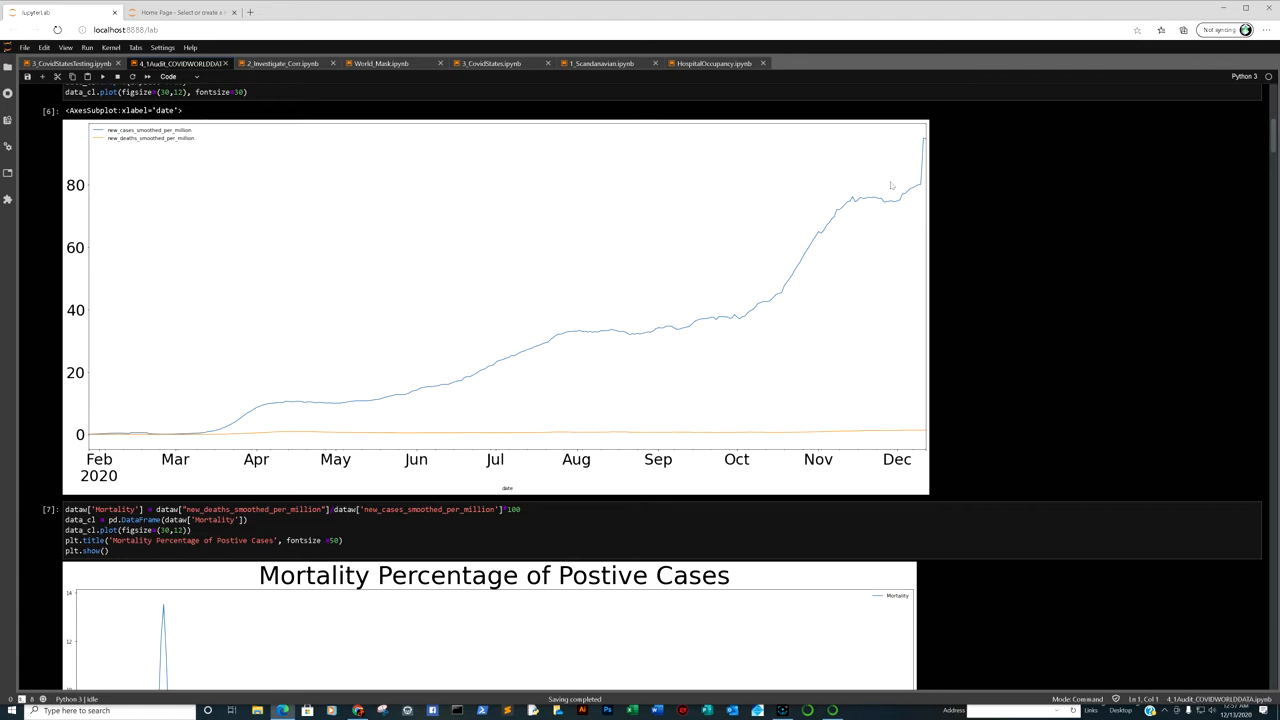
pyautogui.moveTo(928, 168)
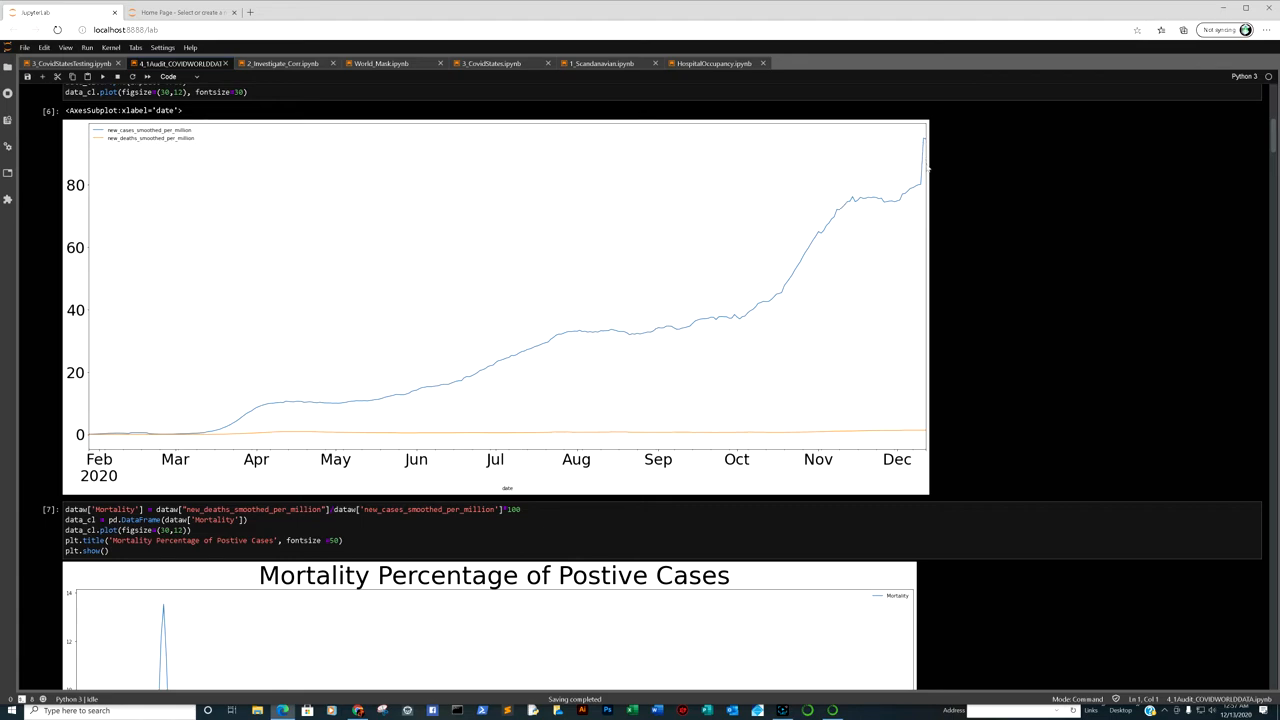
pyautogui.moveTo(920, 185)
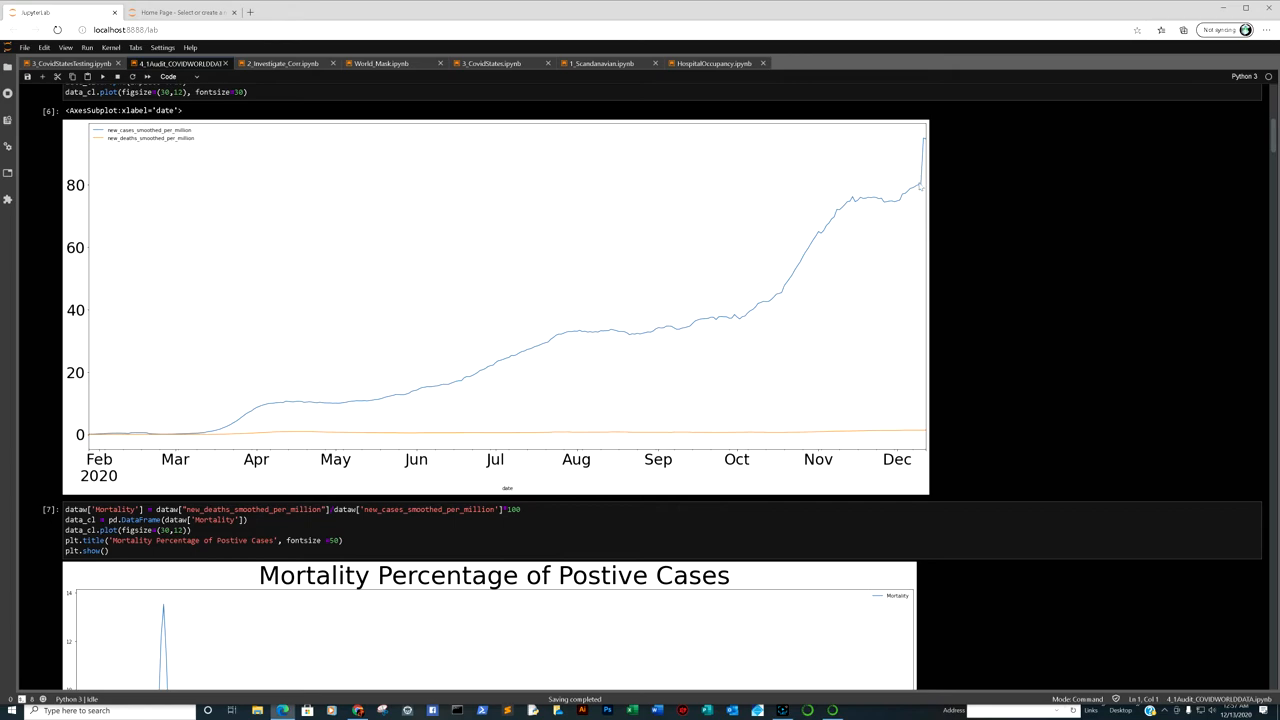
pyautogui.moveTo(938, 494)
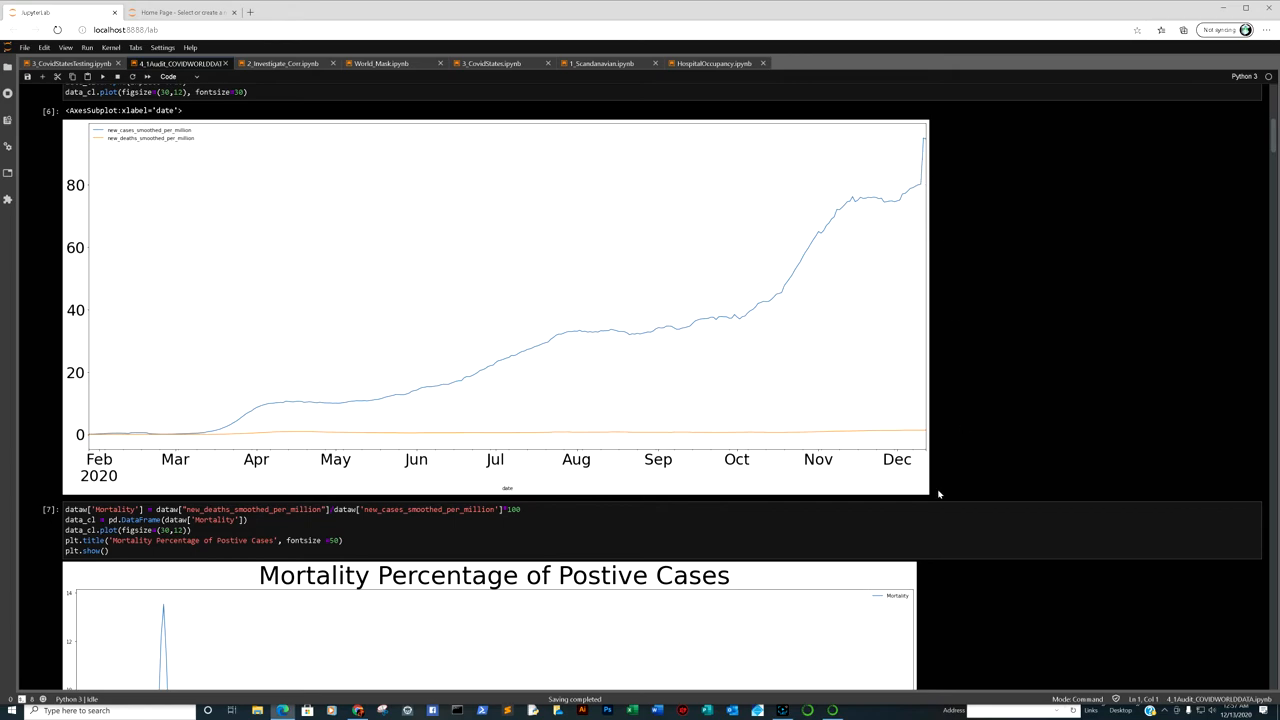
pyautogui.moveTo(794, 435)
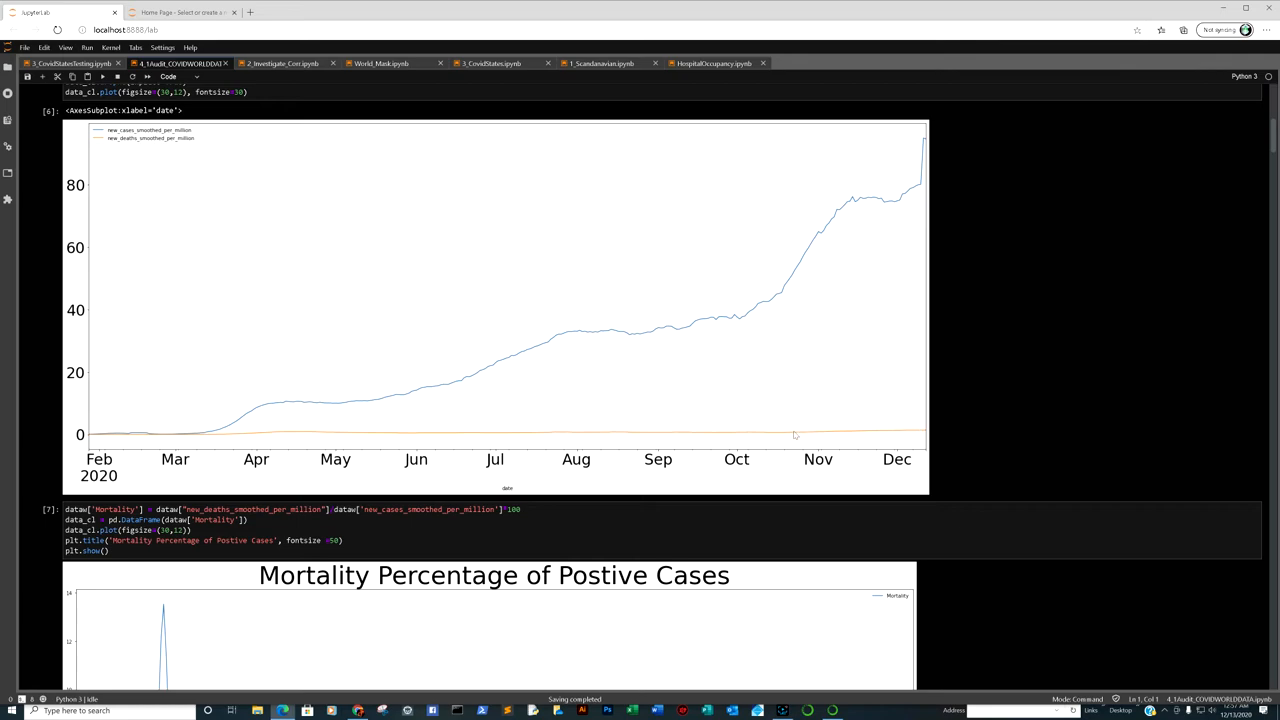
pyautogui.moveTo(894, 442)
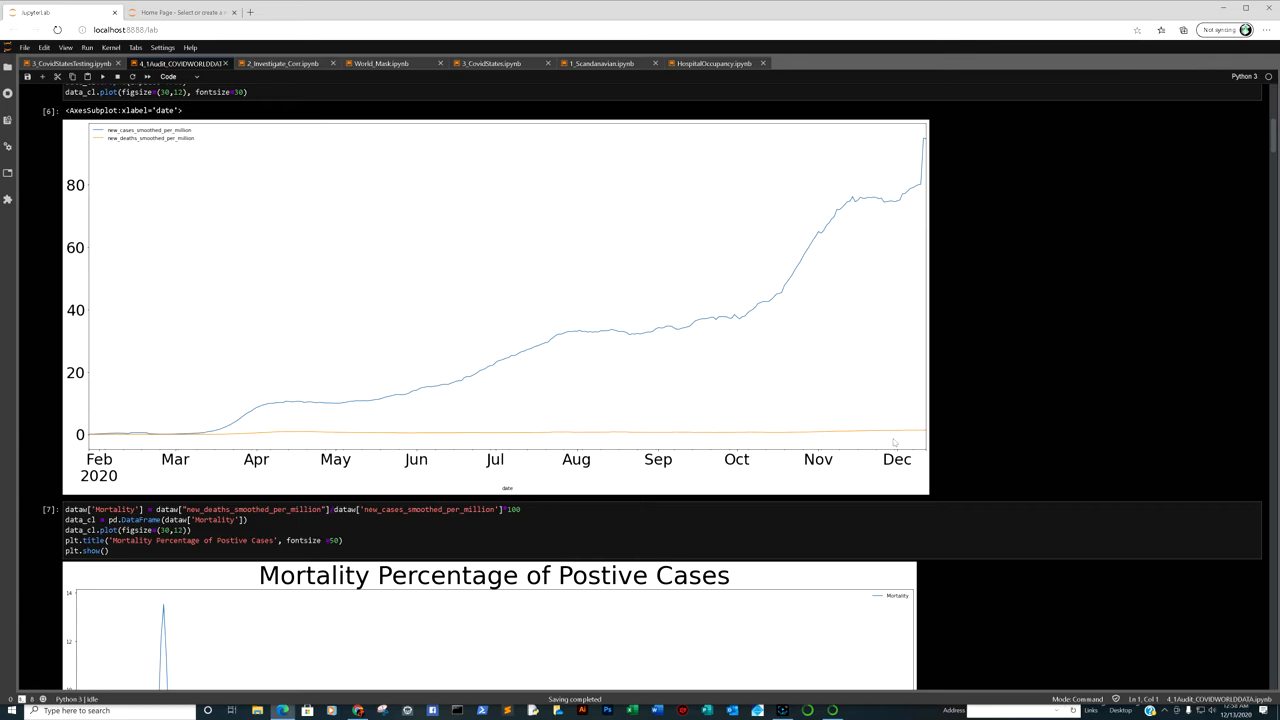
pyautogui.moveTo(925, 438)
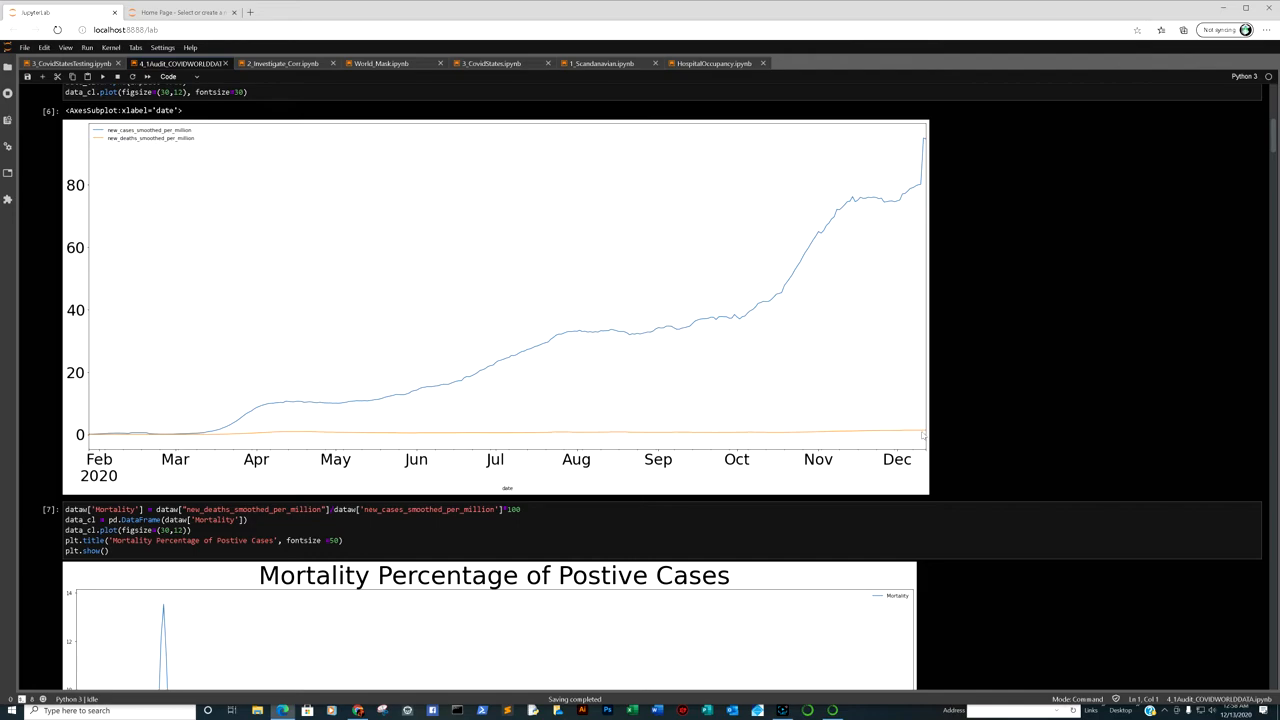
pyautogui.scroll(-3)
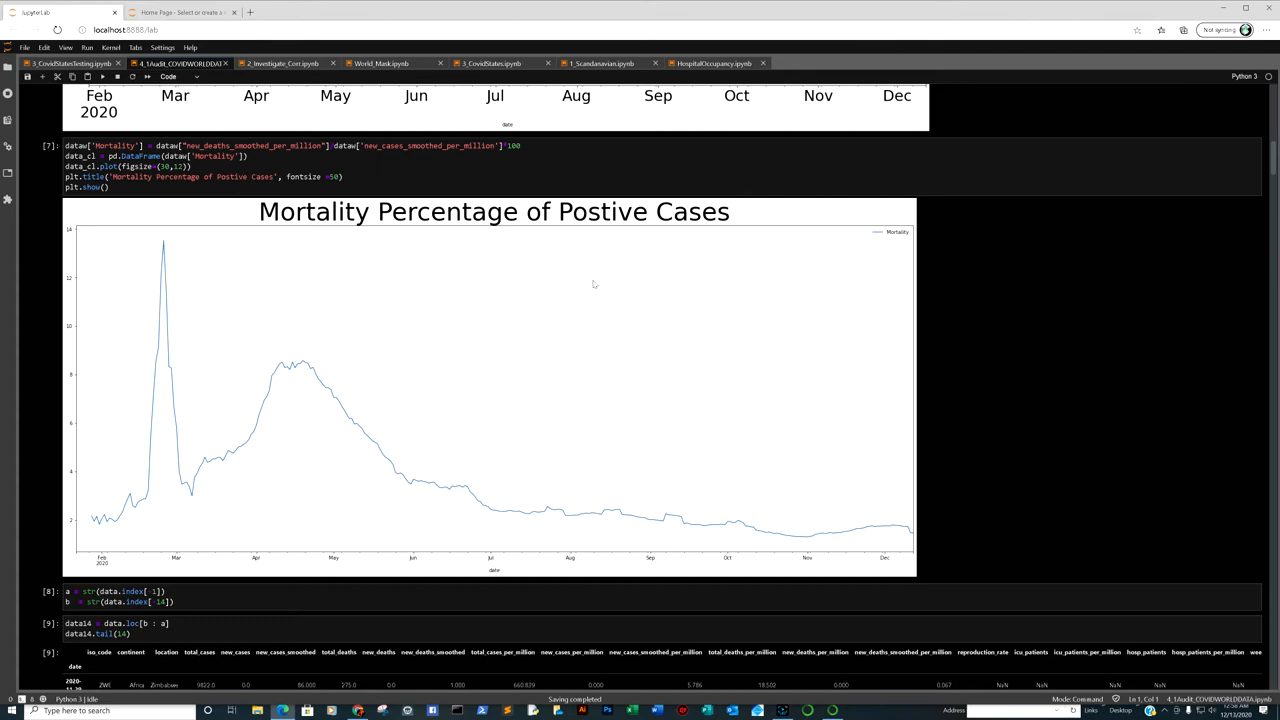
pyautogui.moveTo(909, 534)
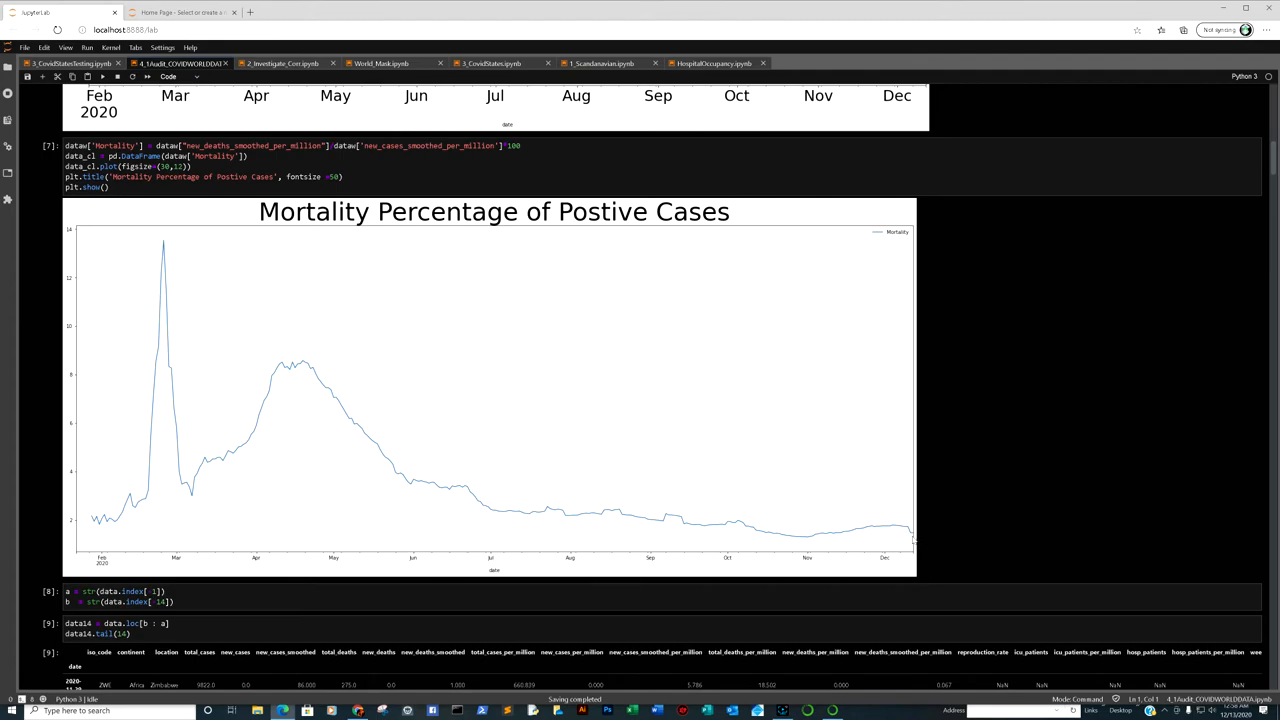
pyautogui.scroll(3)
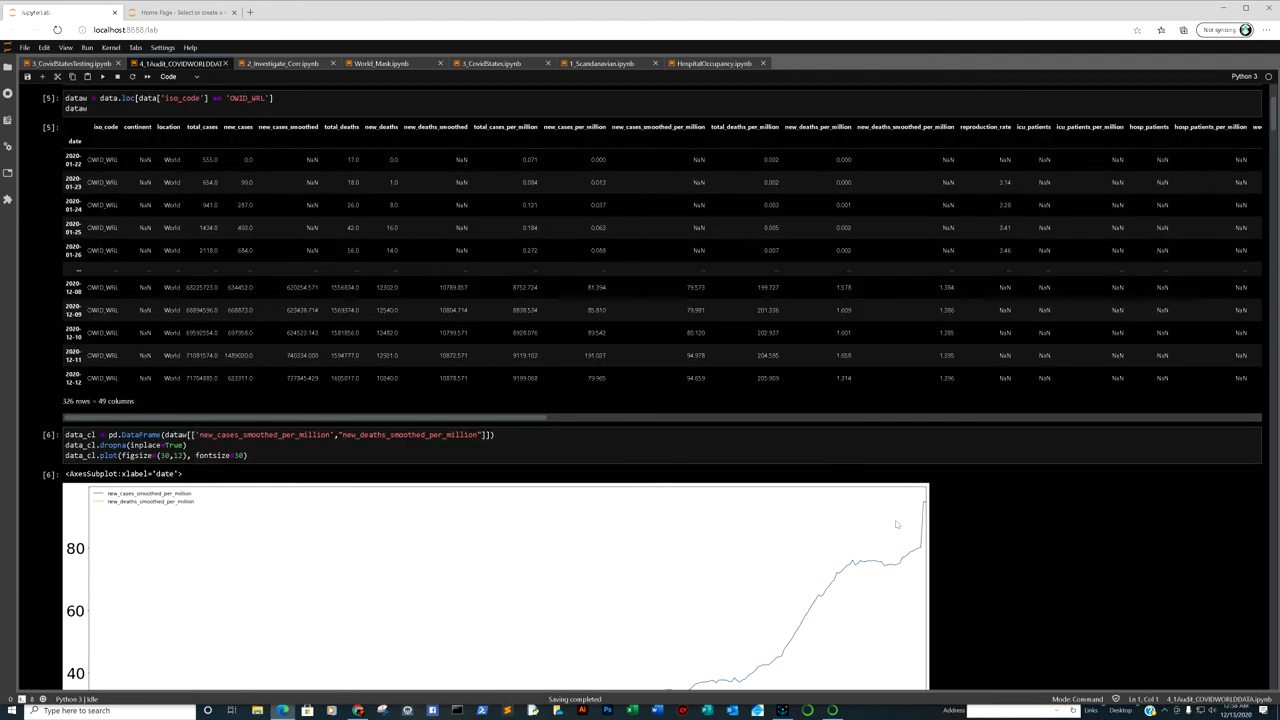
pyautogui.scroll(-3)
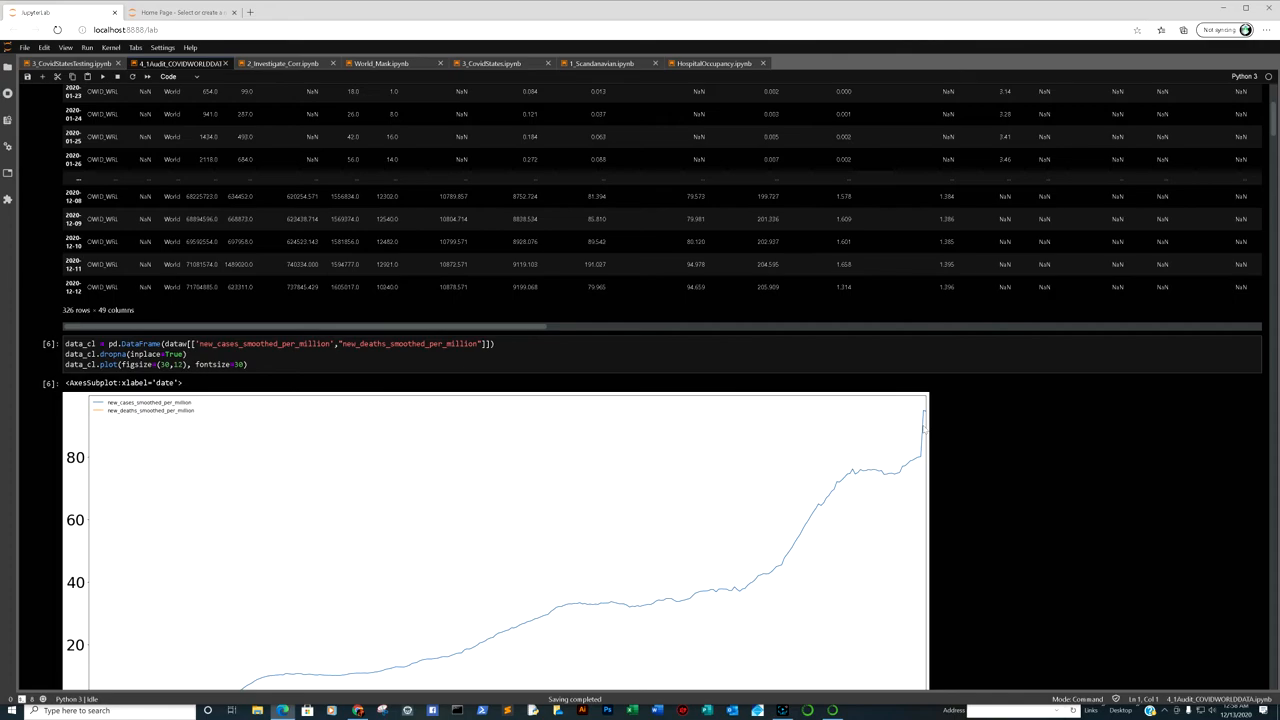
pyautogui.scroll(-3)
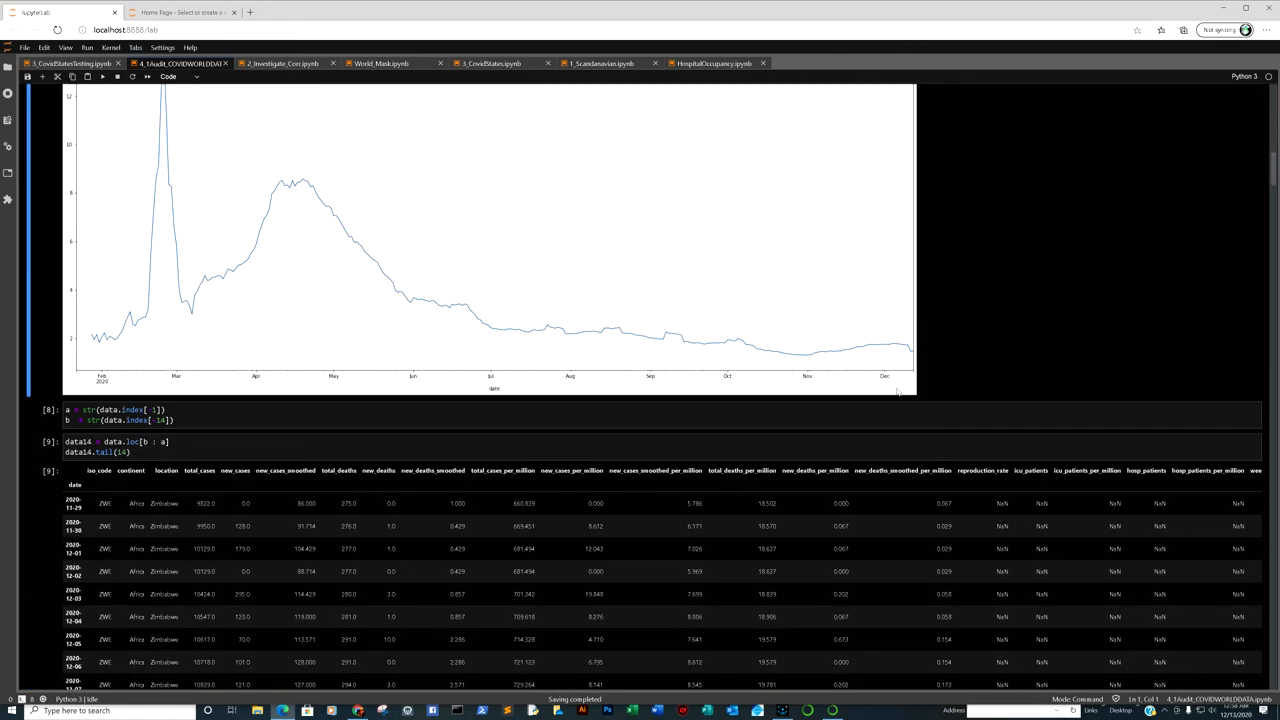
pyautogui.scroll(-3)
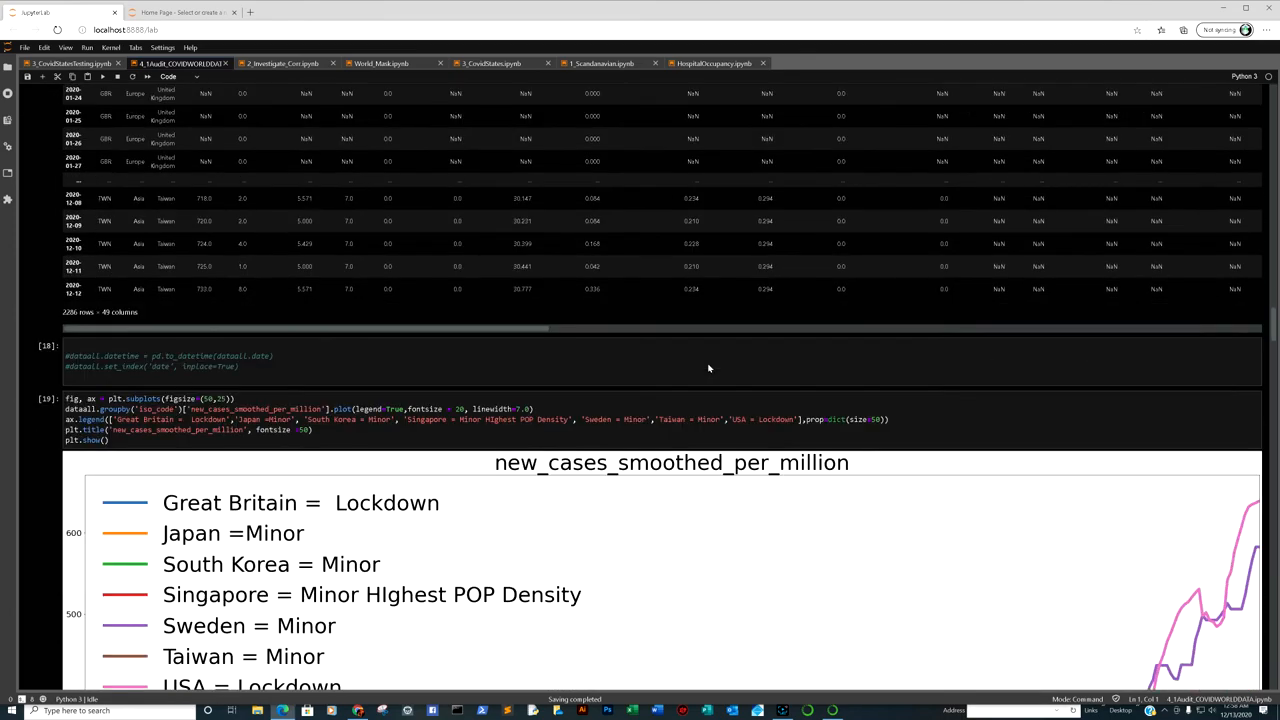
# Step: Scroll to cell [19]'s new_cases_smoothed_per_million chart showing USA and Sweden surging
pyautogui.scroll(-3)
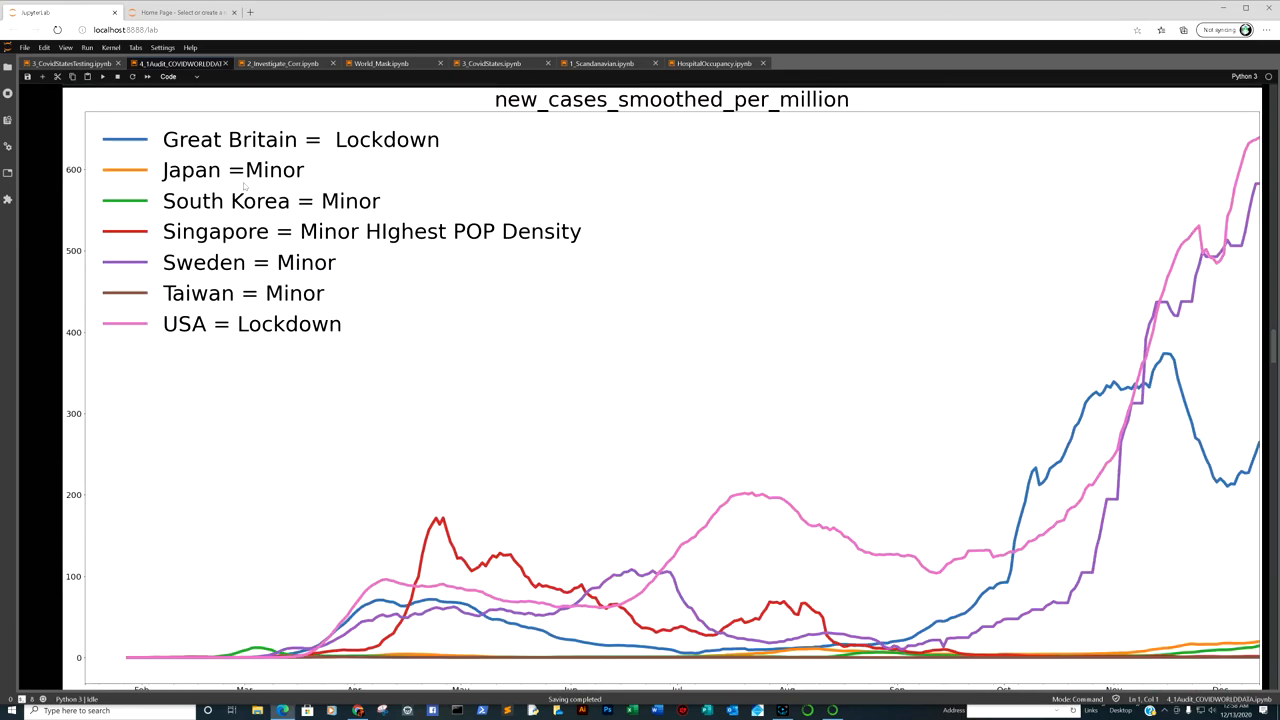
pyautogui.moveTo(590, 281)
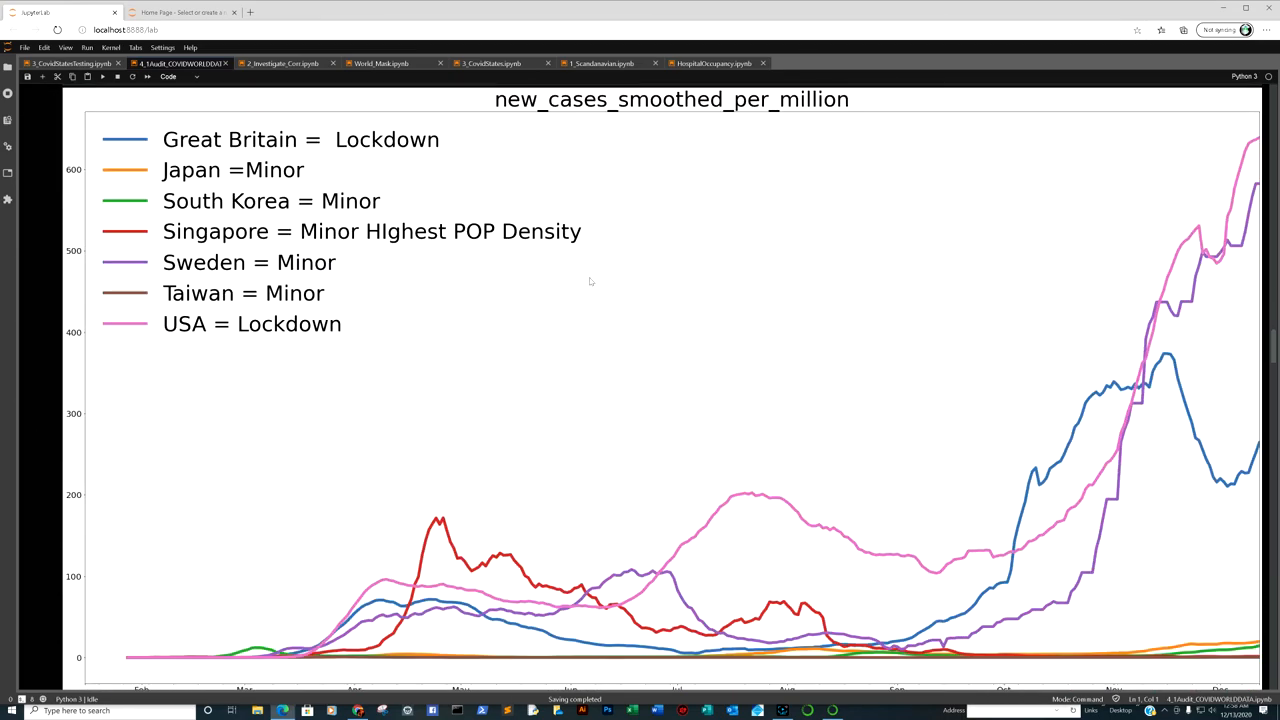
pyautogui.moveTo(1095, 386)
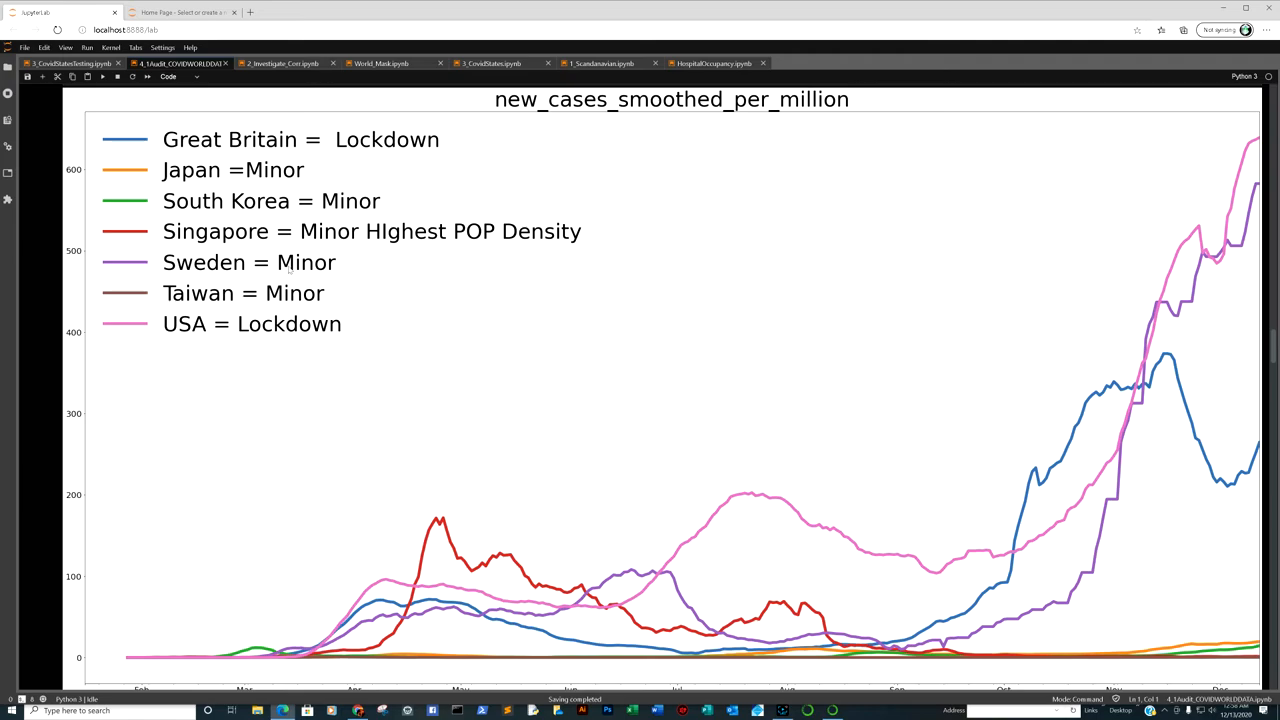
pyautogui.moveTo(415, 296)
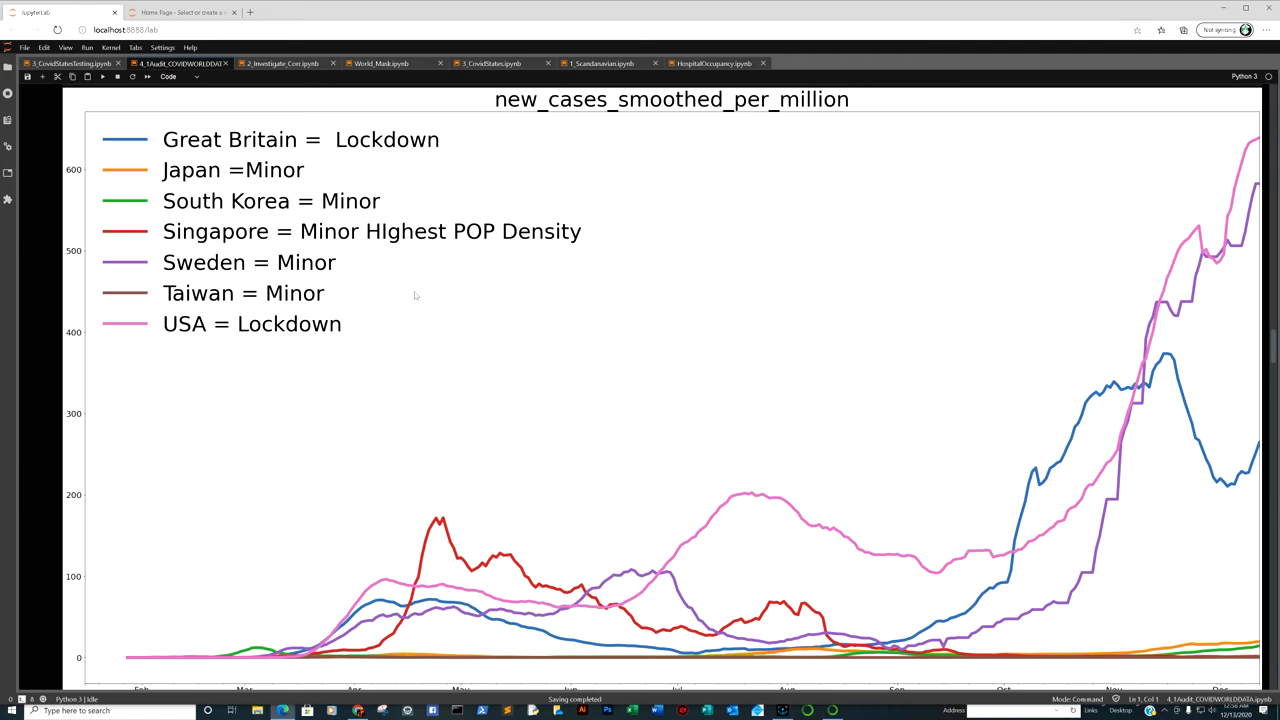
pyautogui.moveTo(518, 316)
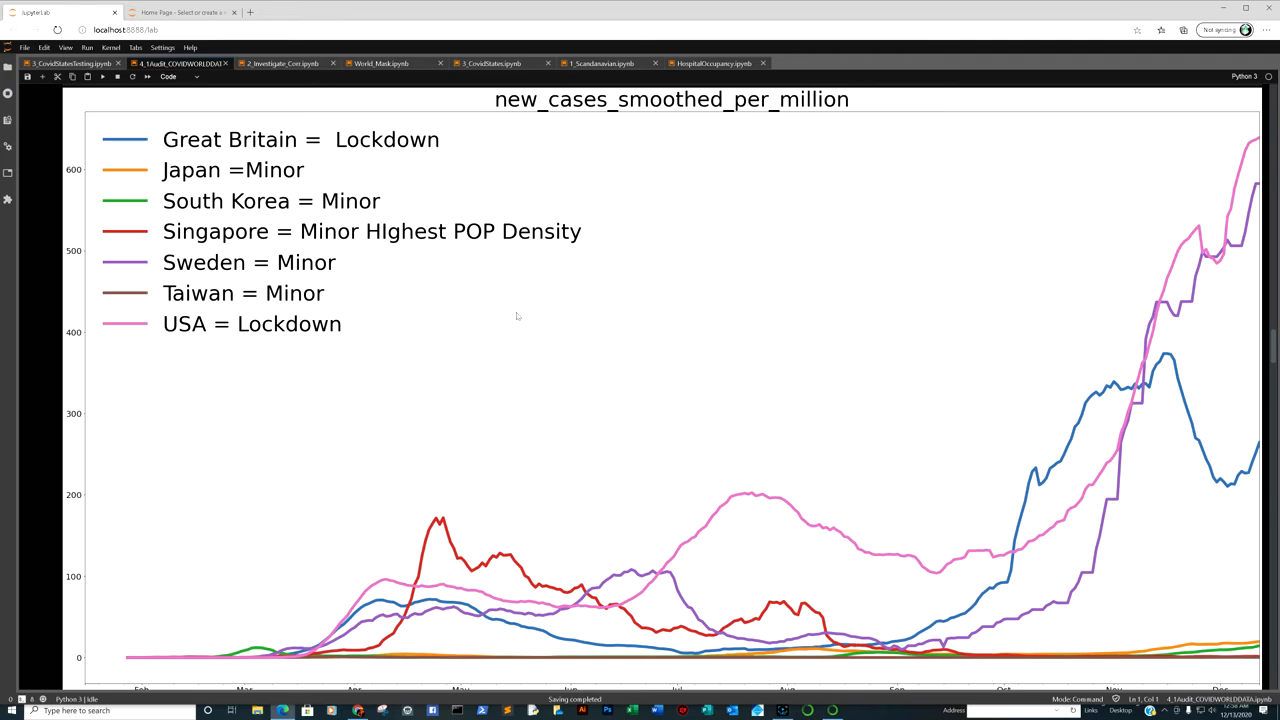
pyautogui.moveTo(619, 314)
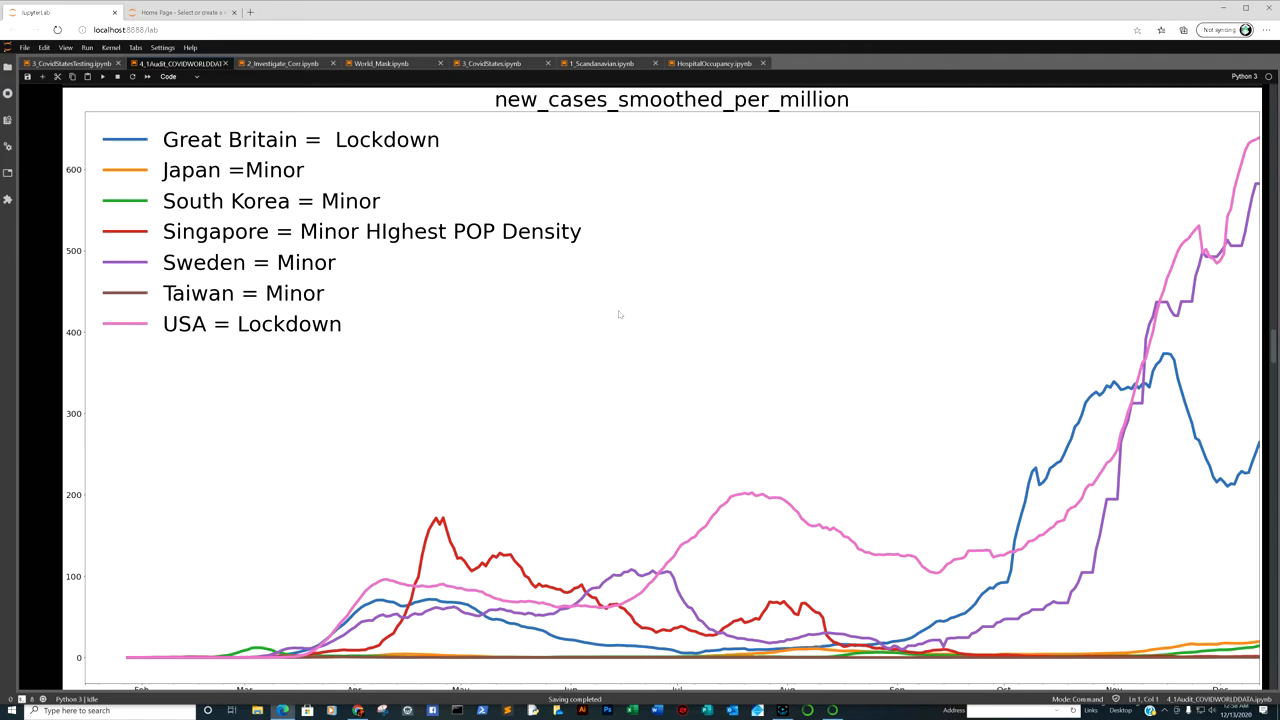
pyautogui.moveTo(740, 321)
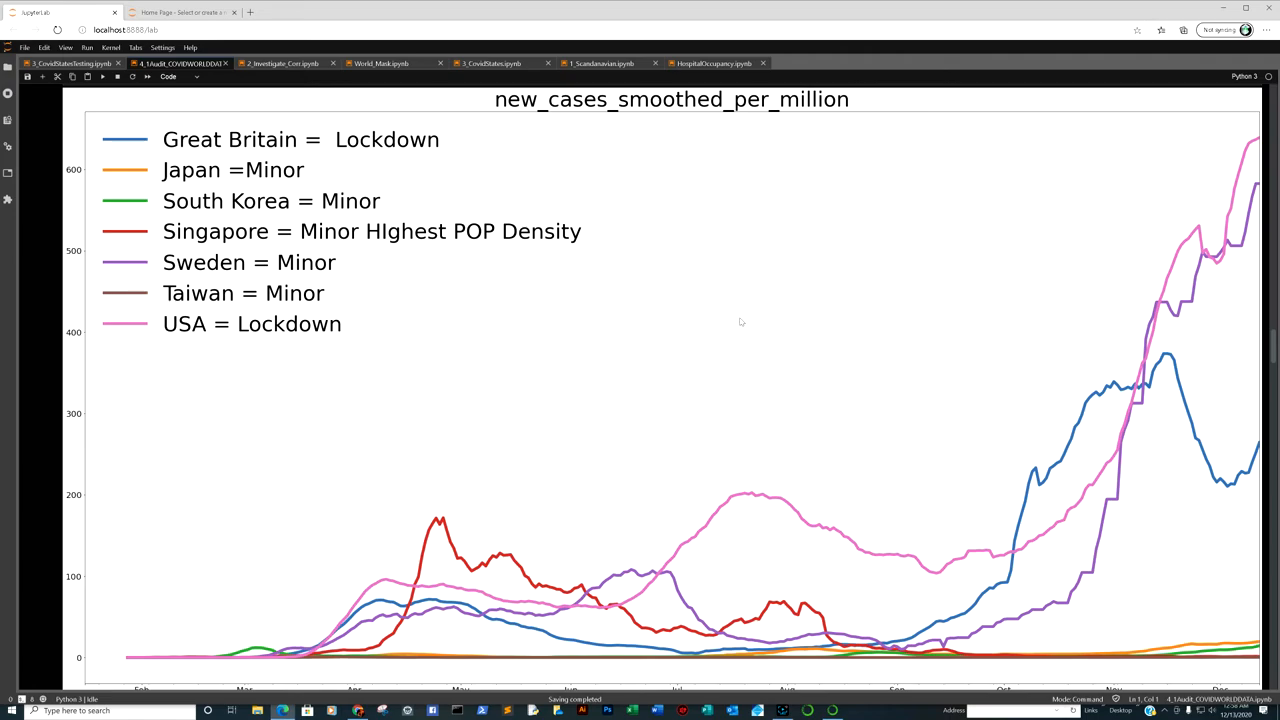
pyautogui.moveTo(424, 257)
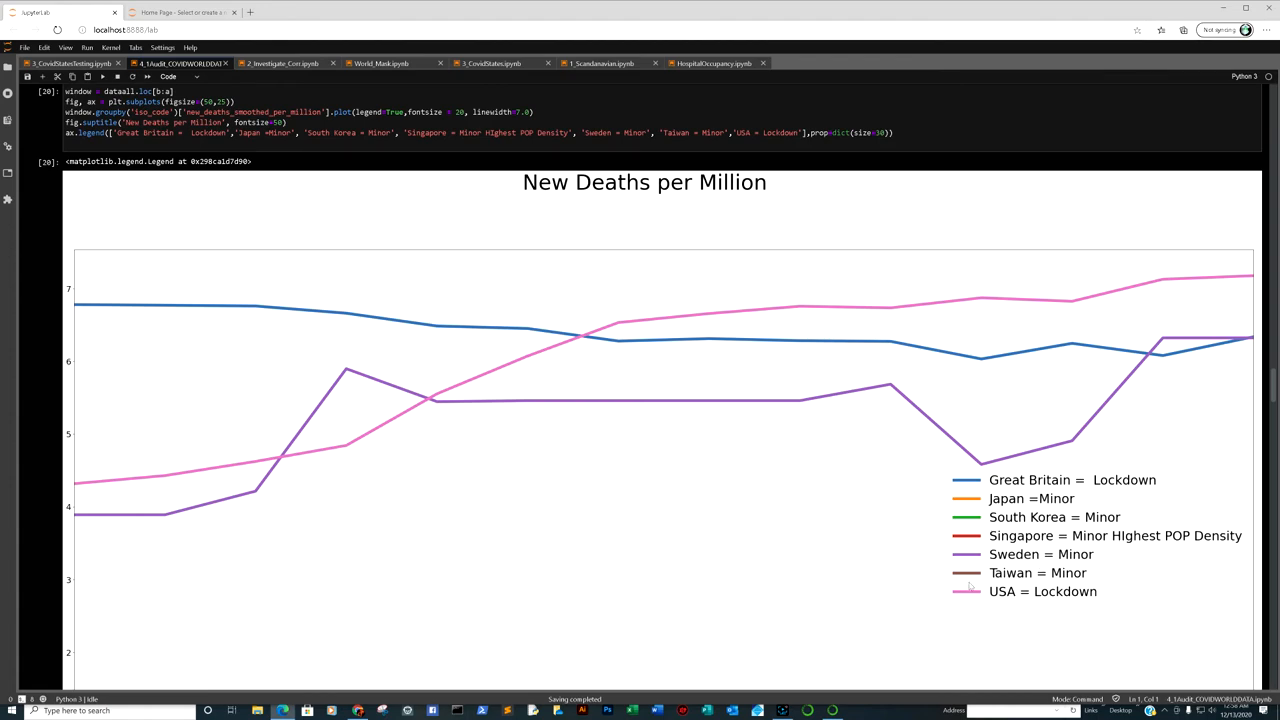
pyautogui.moveTo(1168, 340)
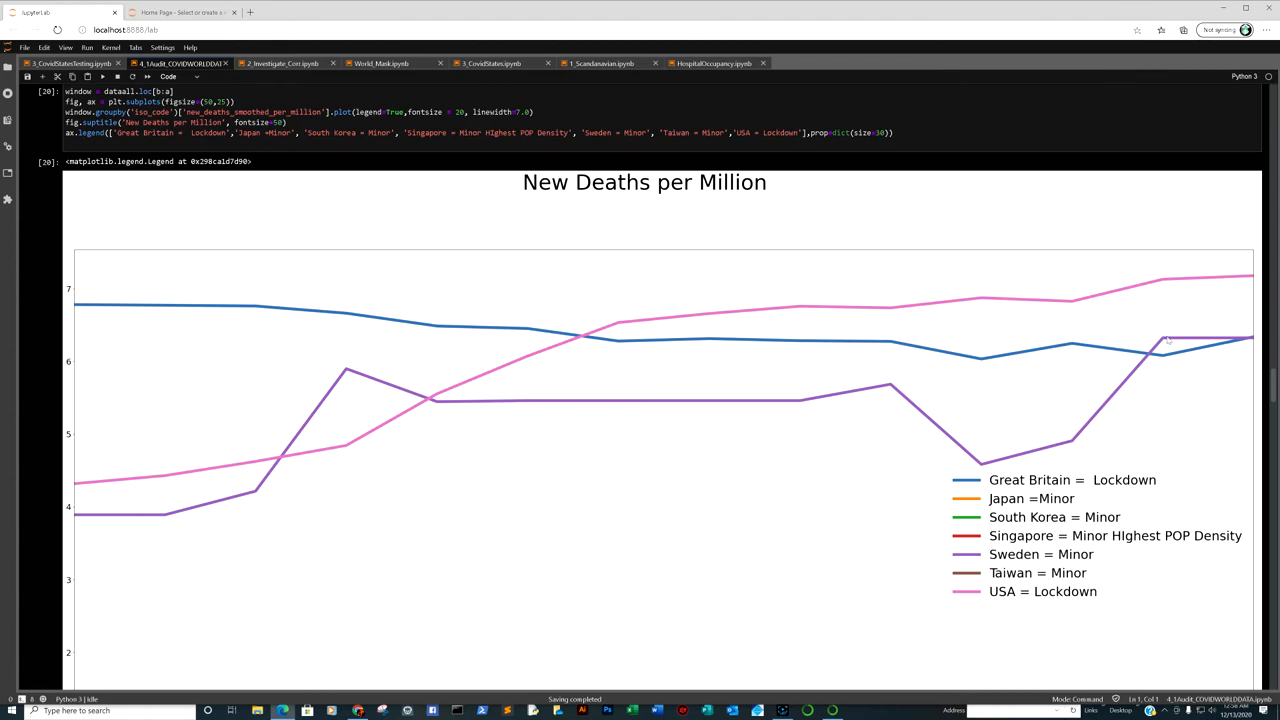
pyautogui.moveTo(1170, 336)
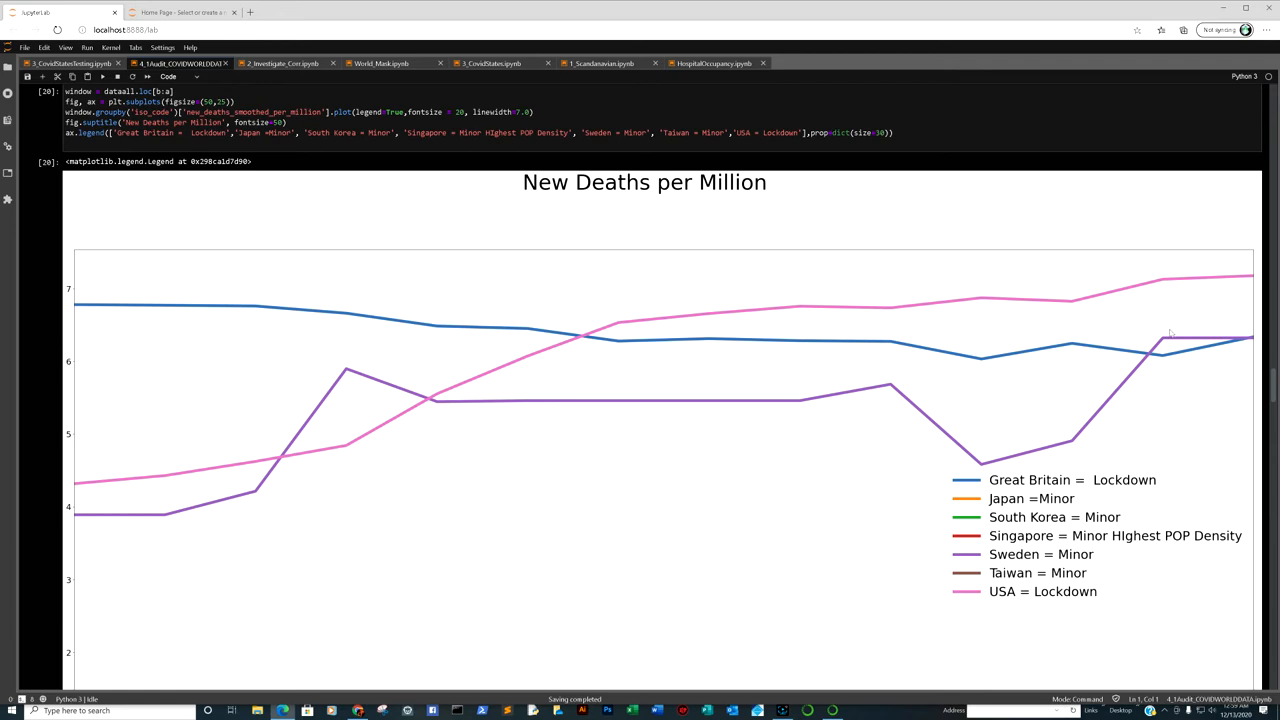
pyautogui.moveTo(1168, 337)
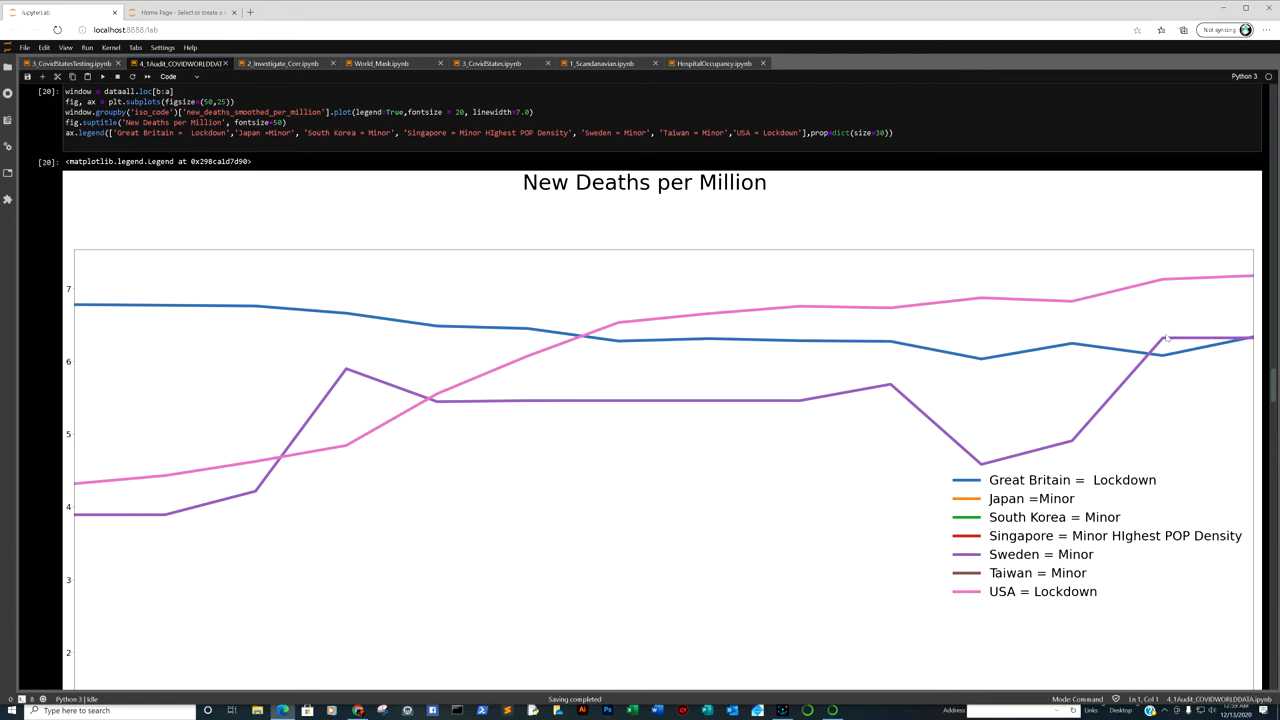
pyautogui.moveTo(1171, 363)
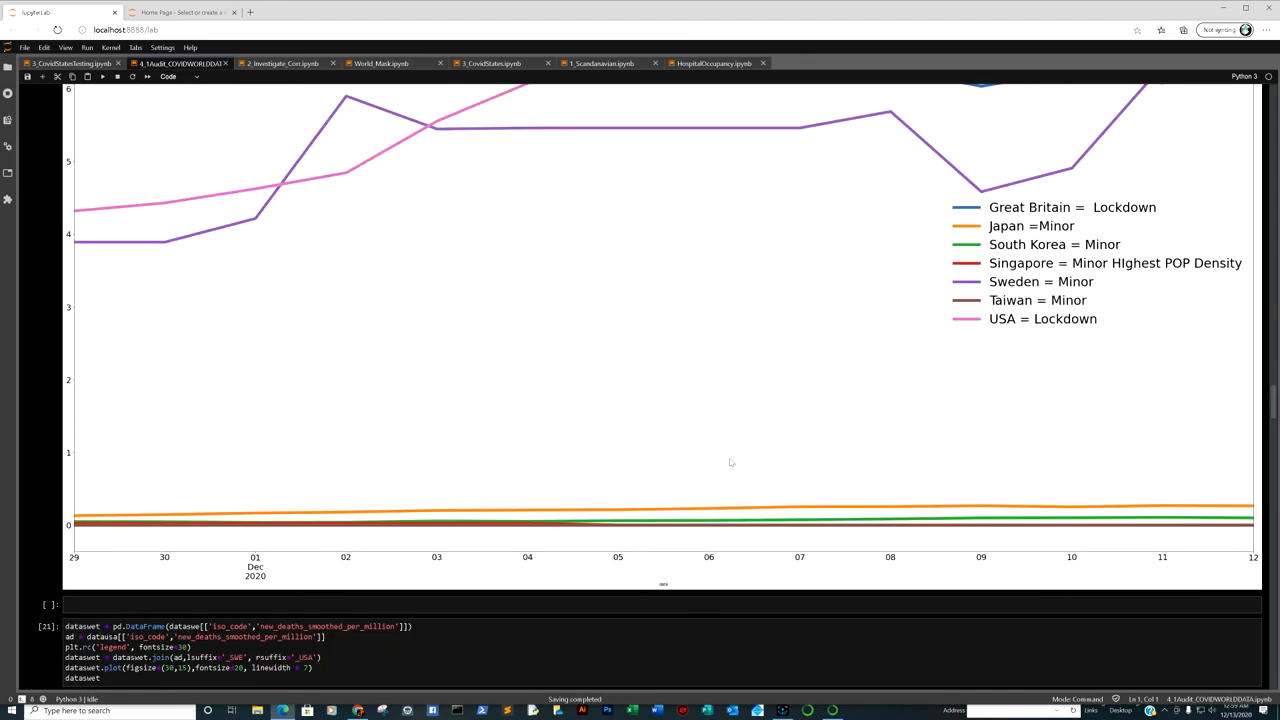
pyautogui.moveTo(1116, 524)
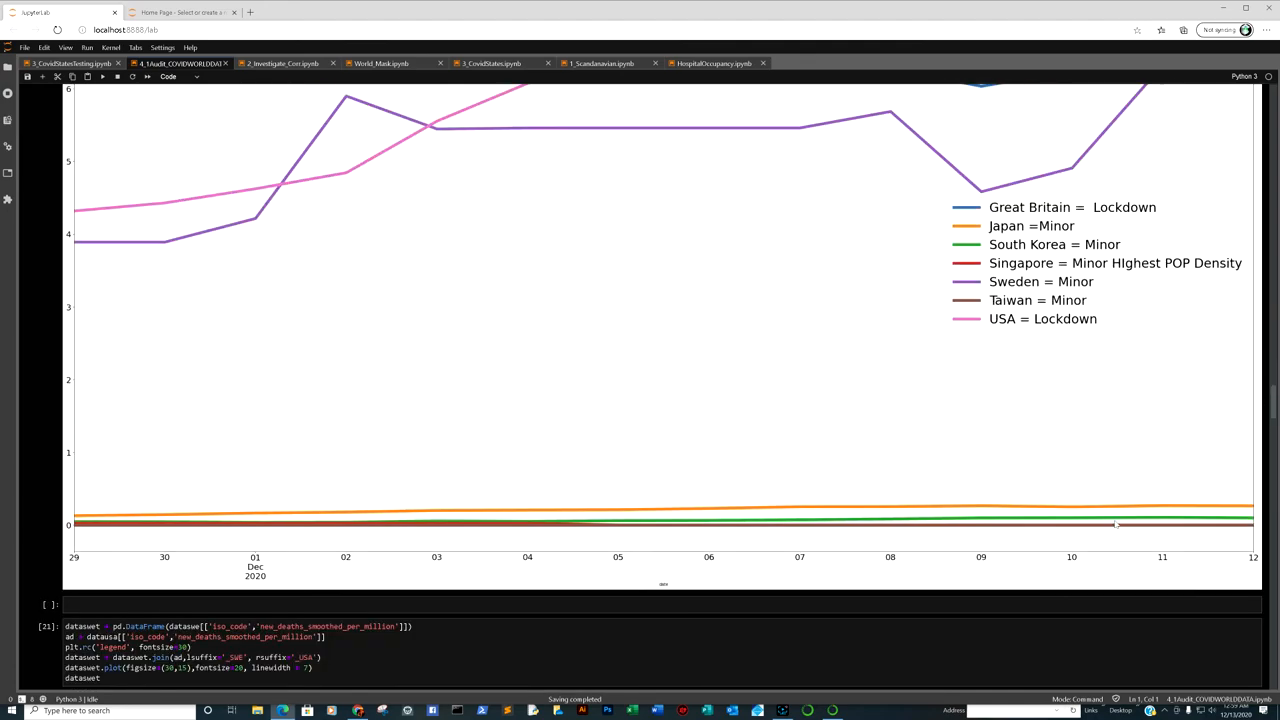
pyautogui.moveTo(1101, 509)
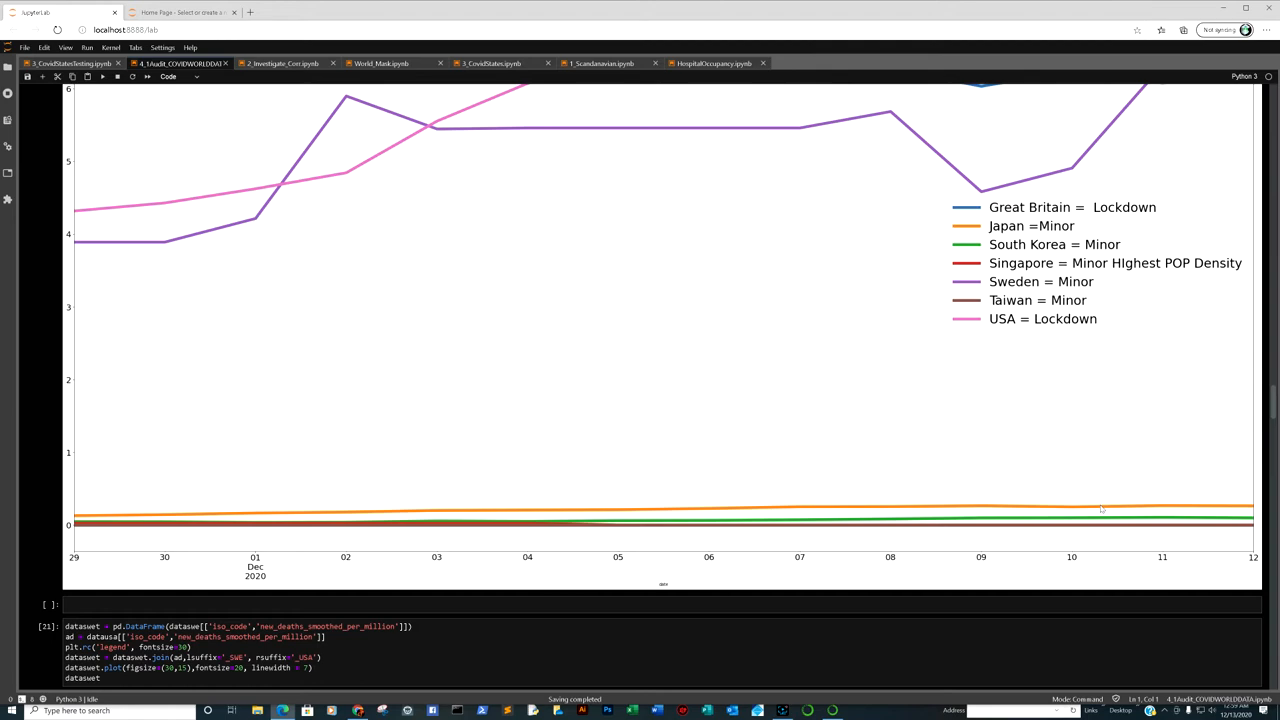
pyautogui.moveTo(1075, 507)
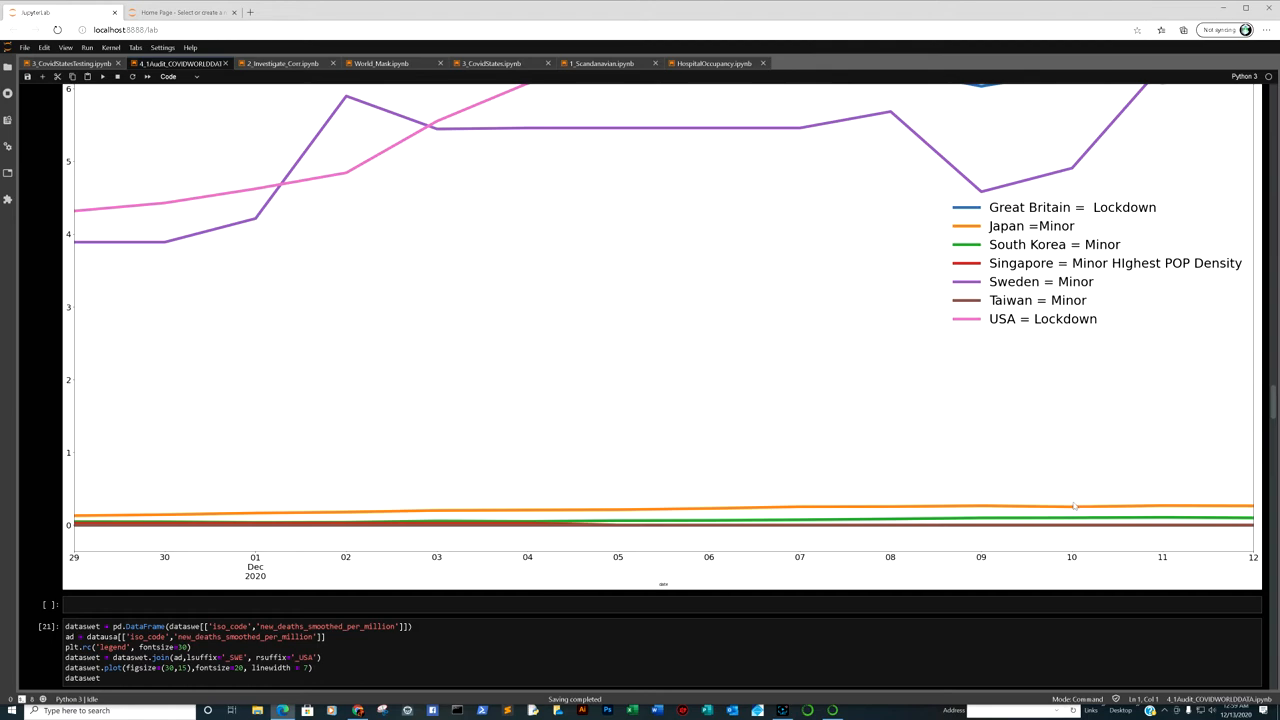
pyautogui.moveTo(1028, 476)
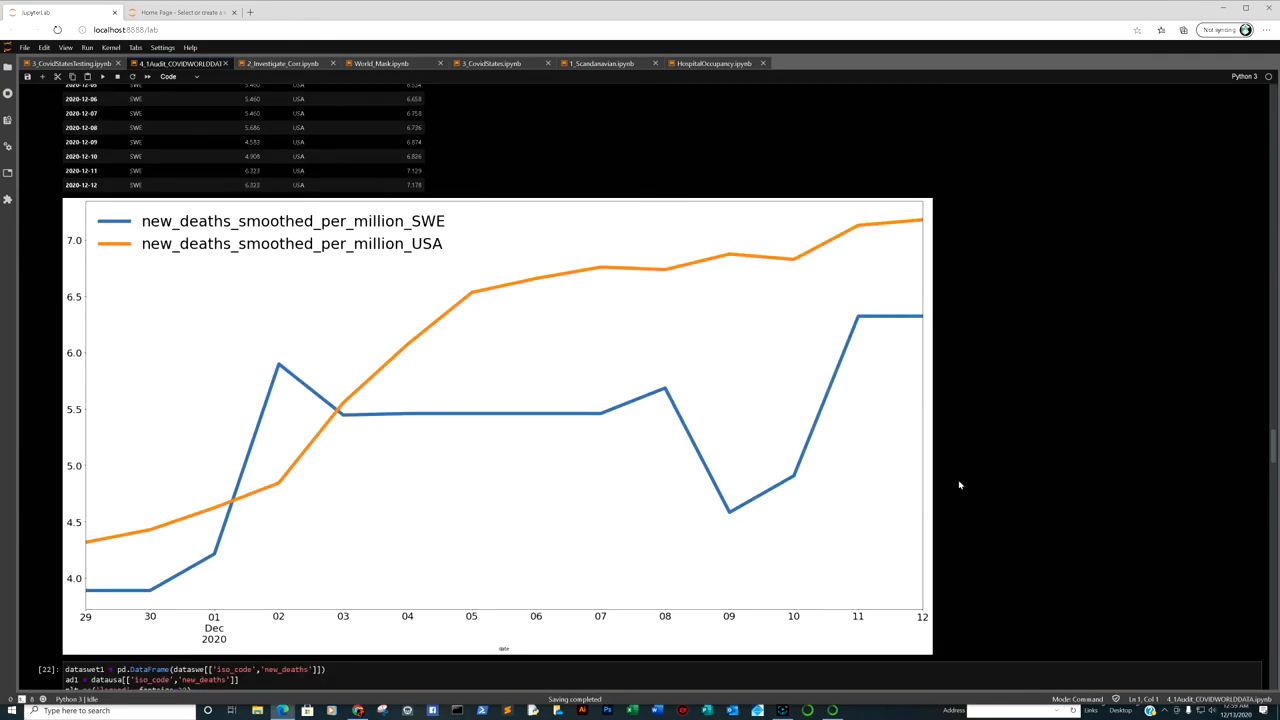
pyautogui.moveTo(255, 277)
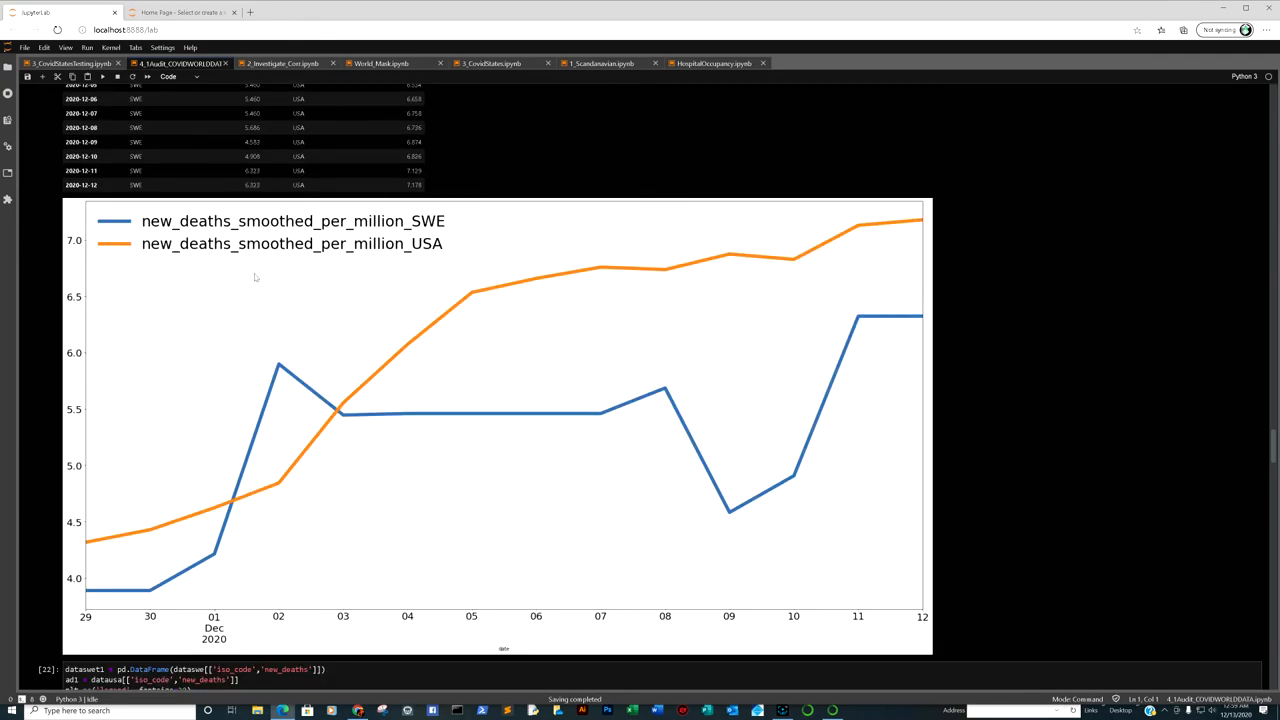
pyautogui.moveTo(349, 338)
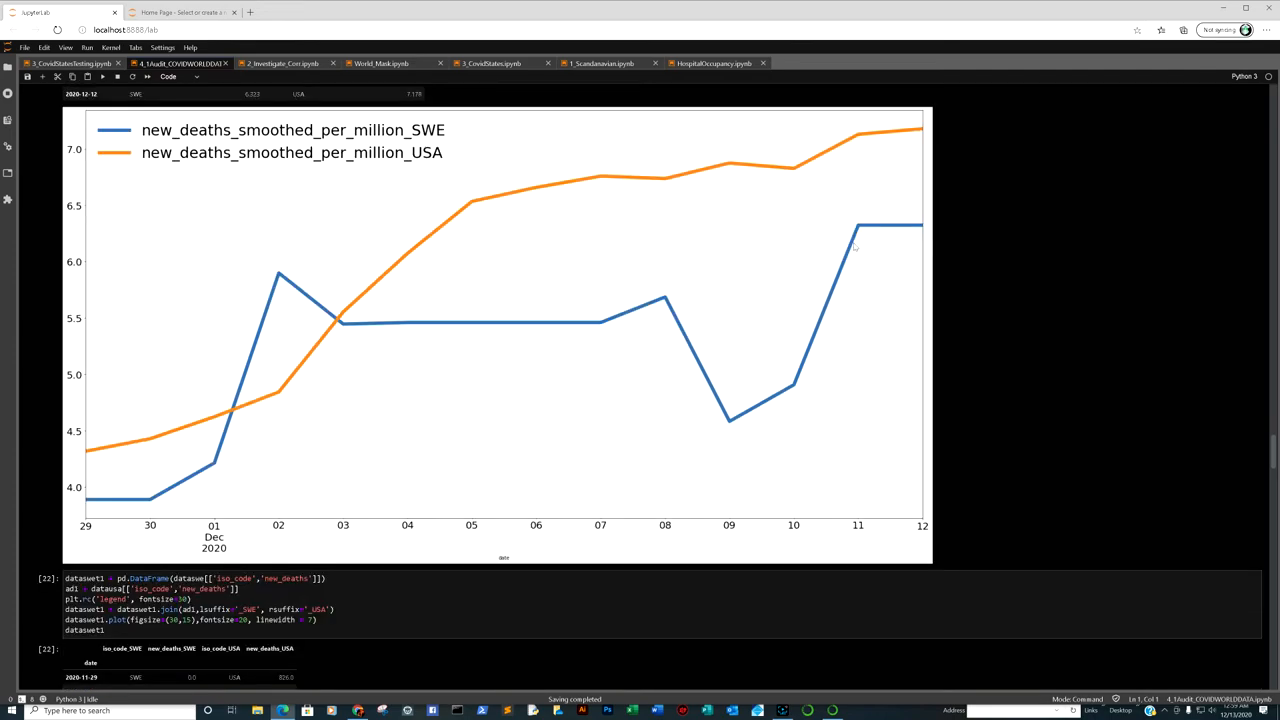
pyautogui.scroll(-3)
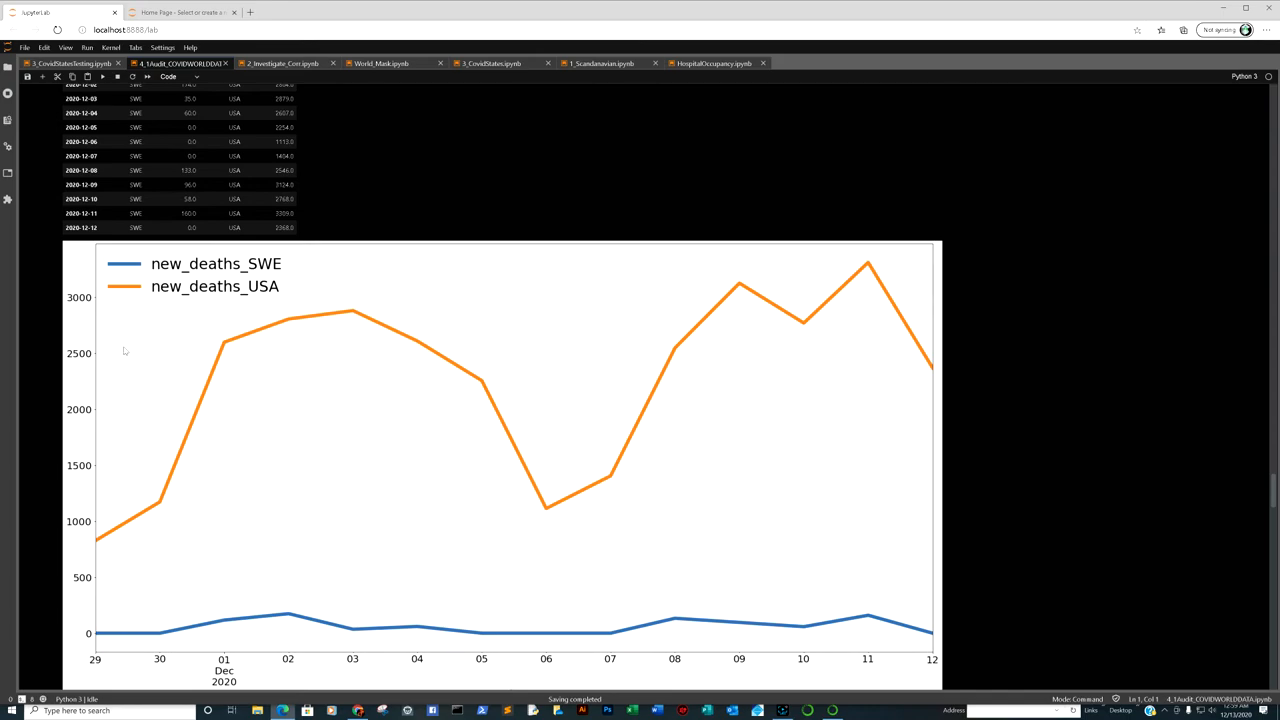
pyautogui.moveTo(610, 483)
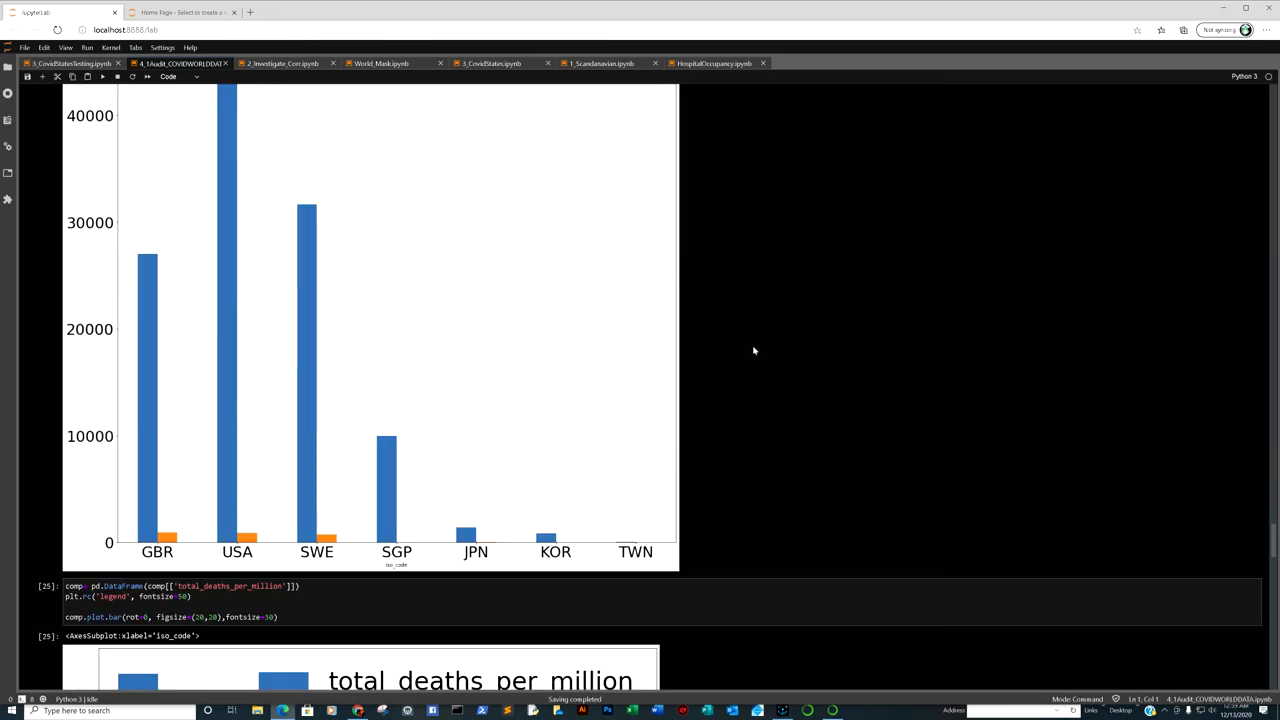
pyautogui.scroll(-3)
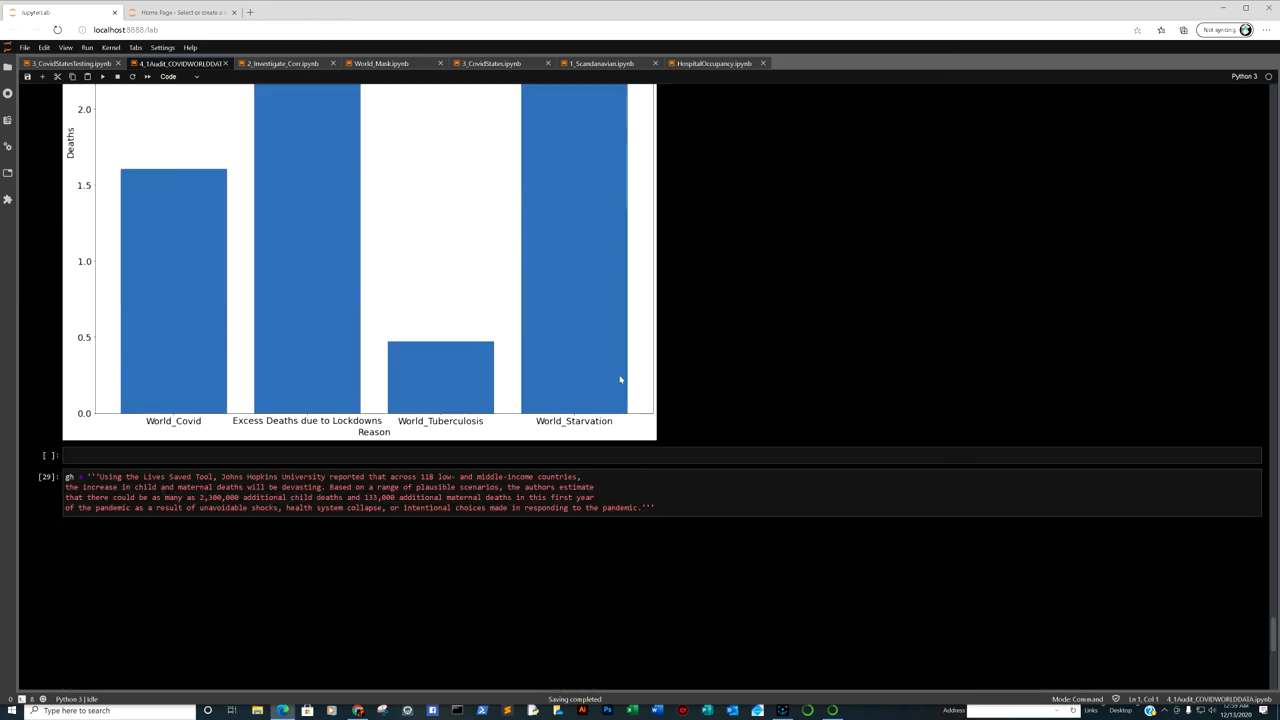
pyautogui.scroll(-3)
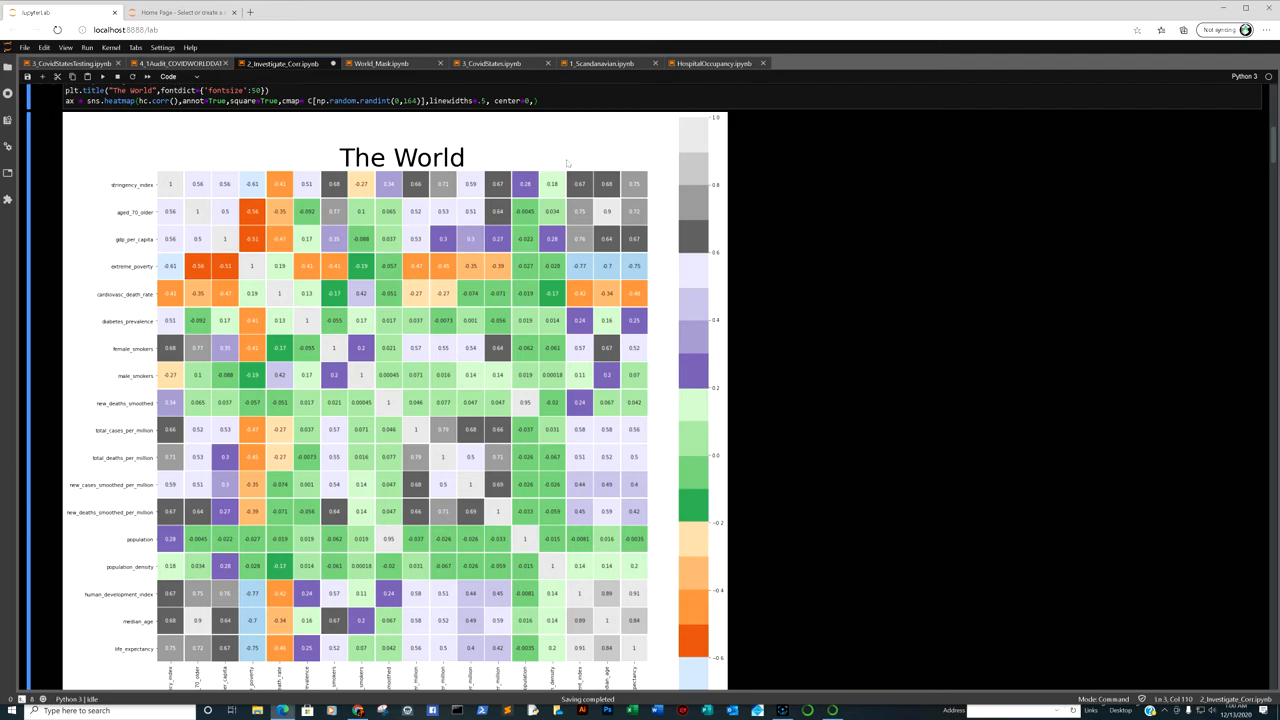
pyautogui.moveTo(437, 198)
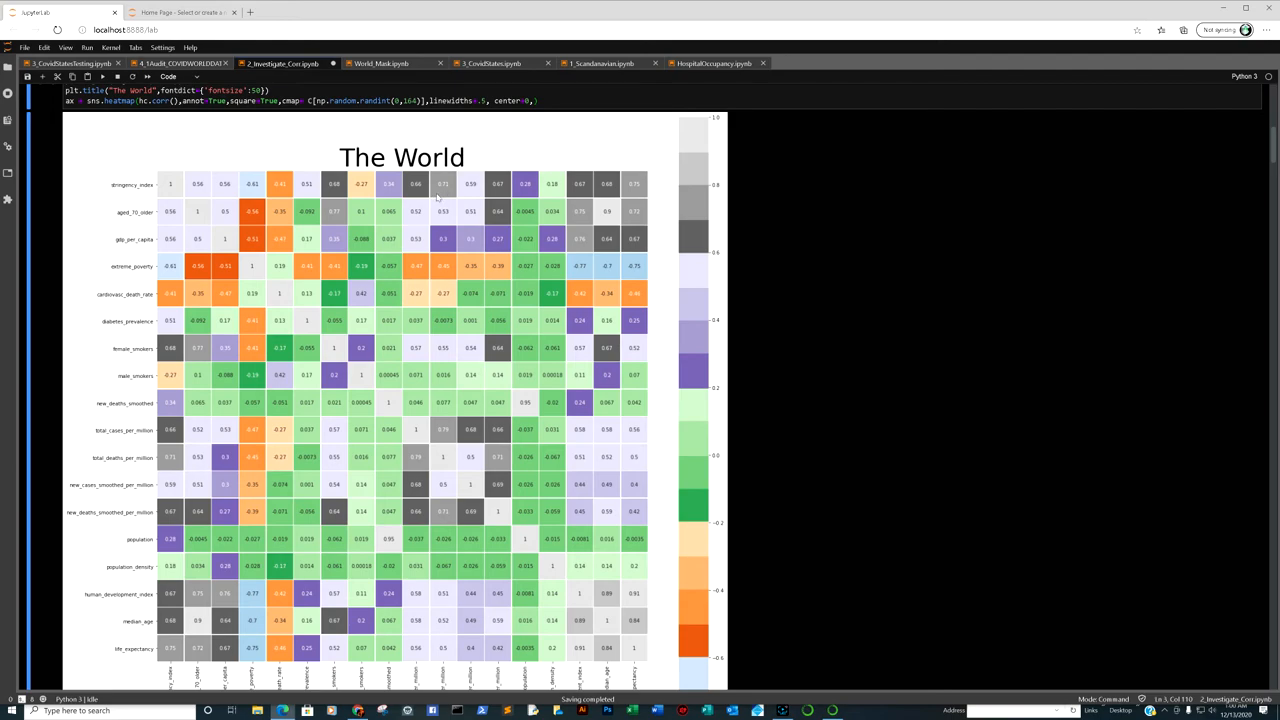
# Step: Scroll 2_Investigate_Corr to show the full 'The World' correlation heatmap with its bottom labels
pyautogui.scroll(-3)
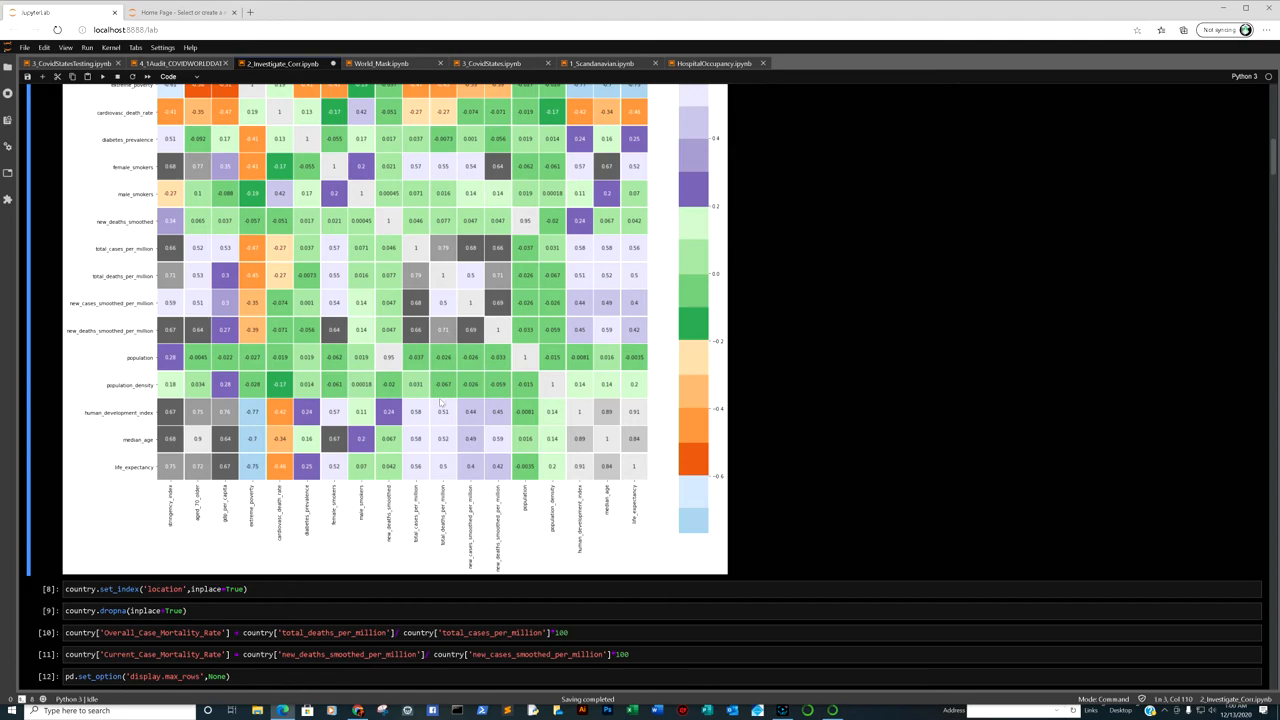
pyautogui.scroll(3)
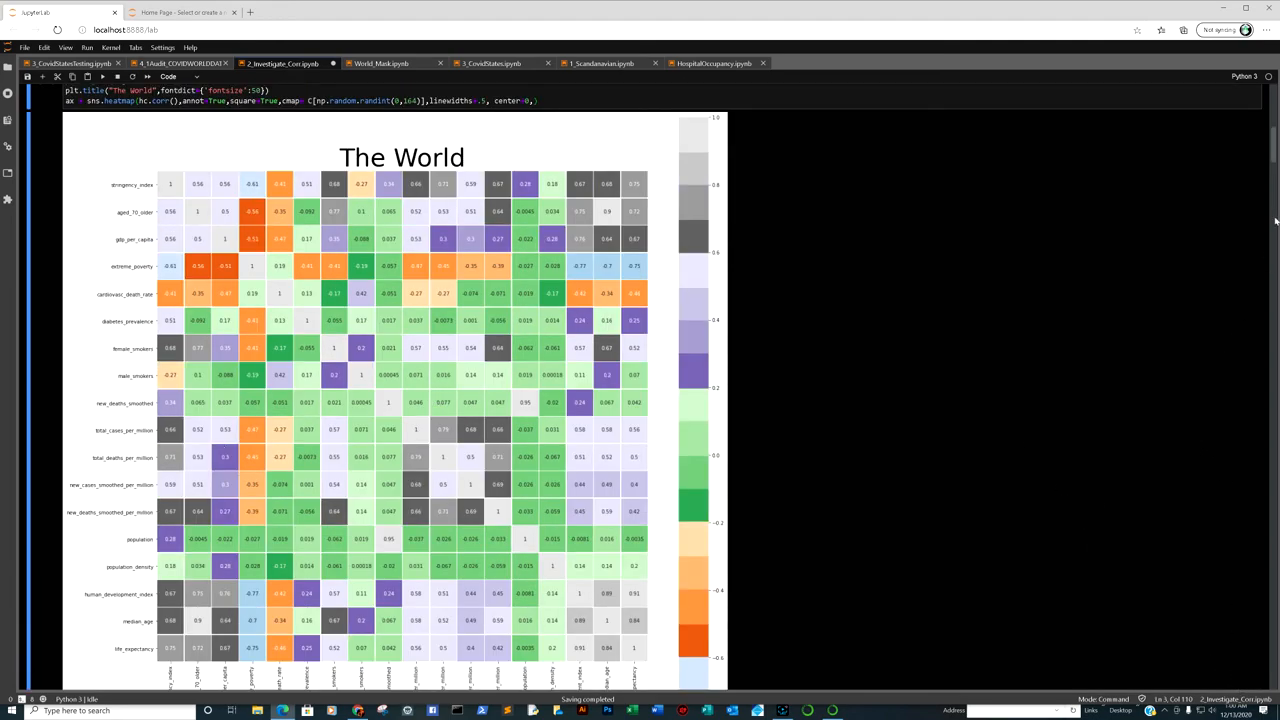
pyautogui.scroll(3)
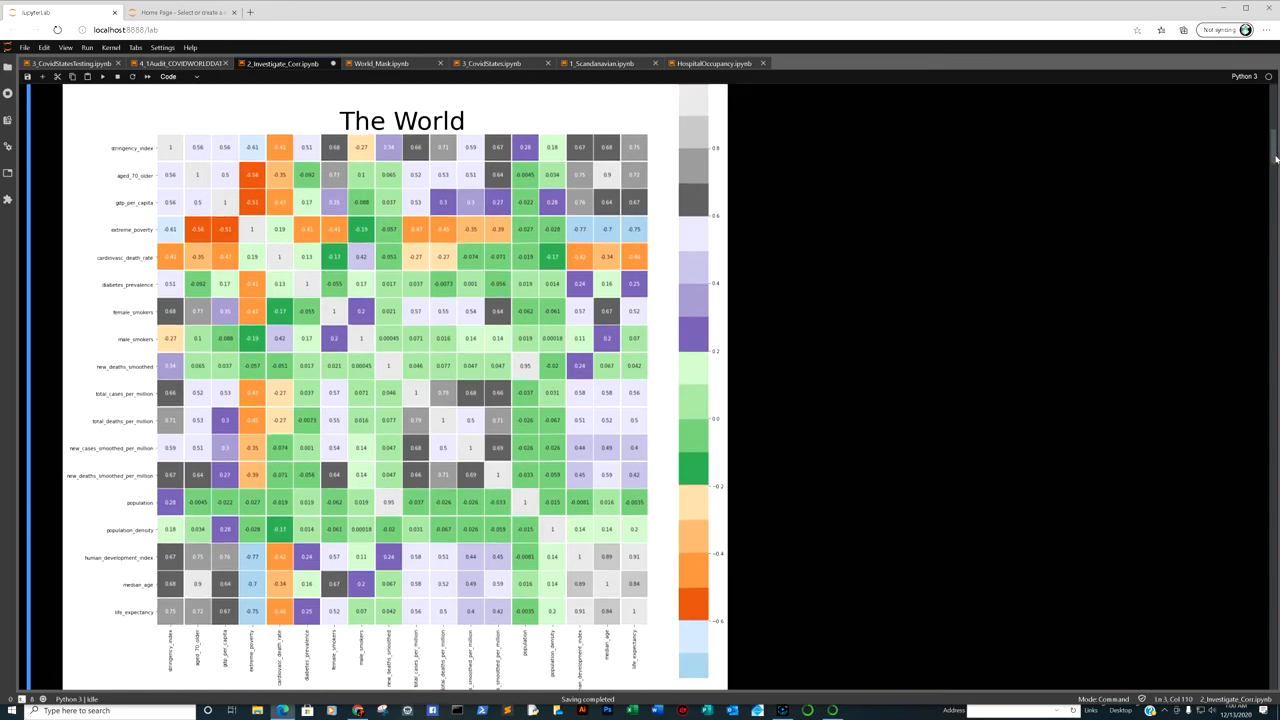
pyautogui.scroll(3)
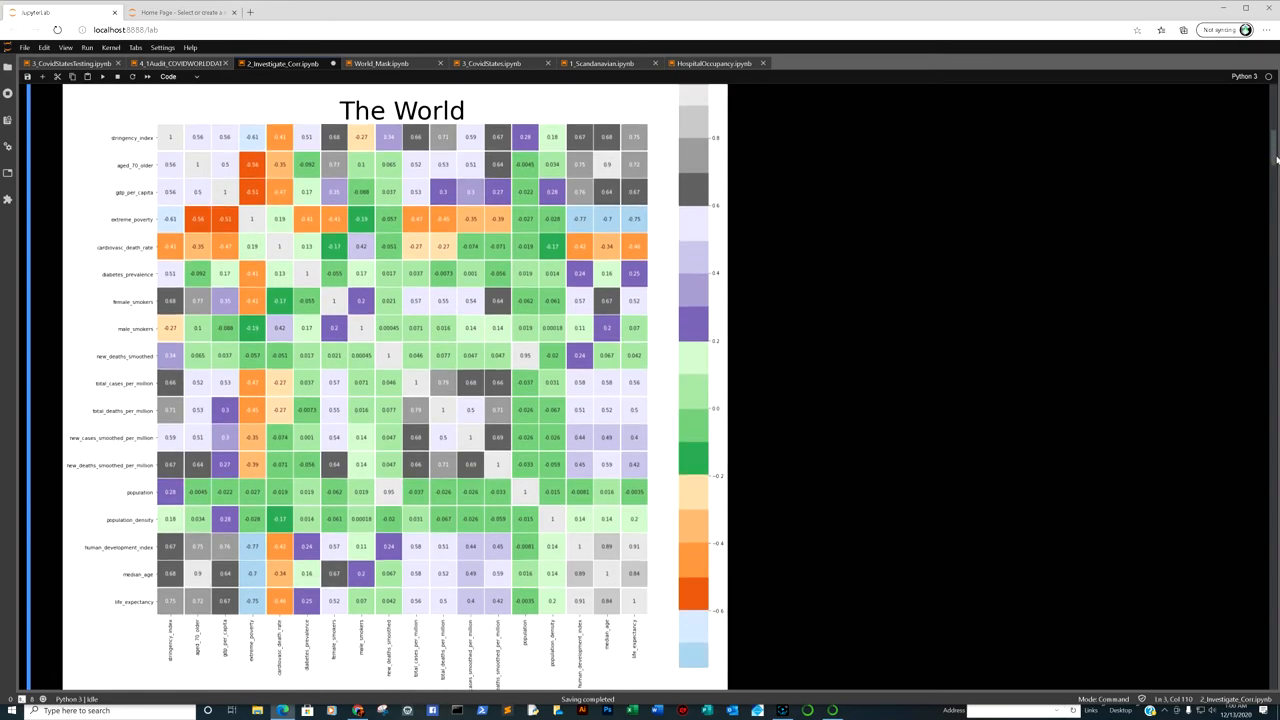
pyautogui.scroll(3)
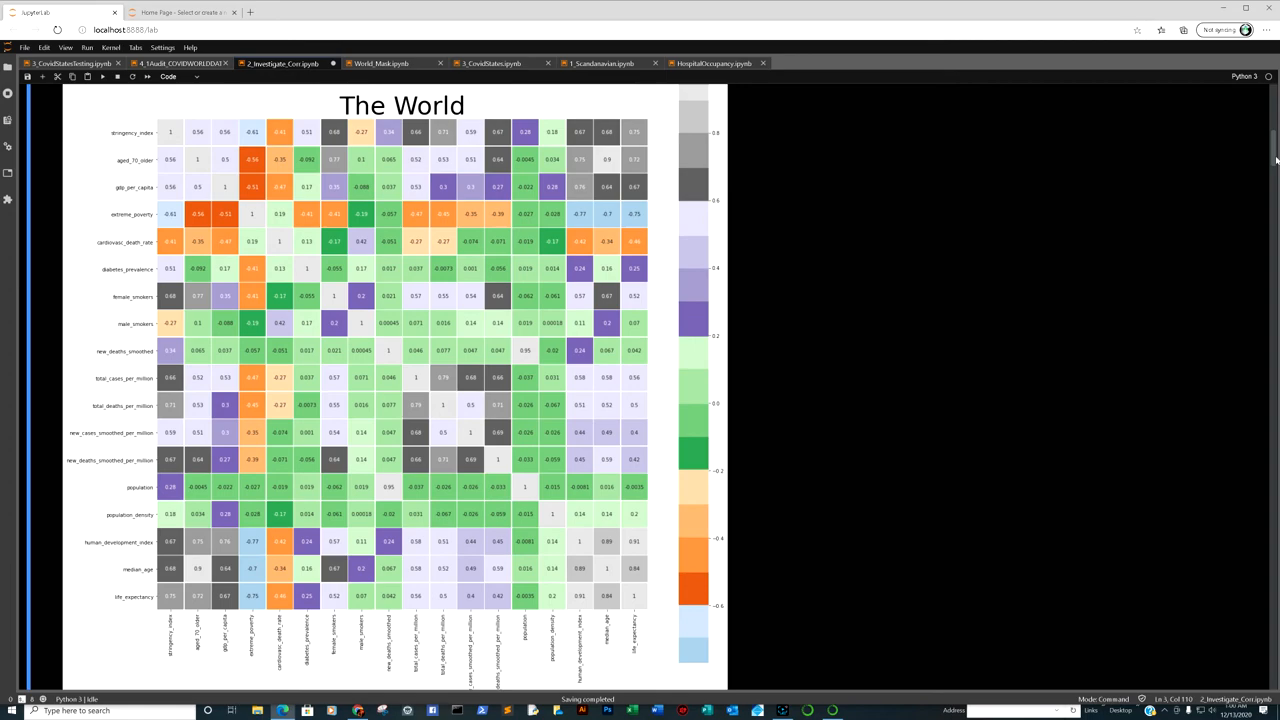
pyautogui.moveTo(254, 326)
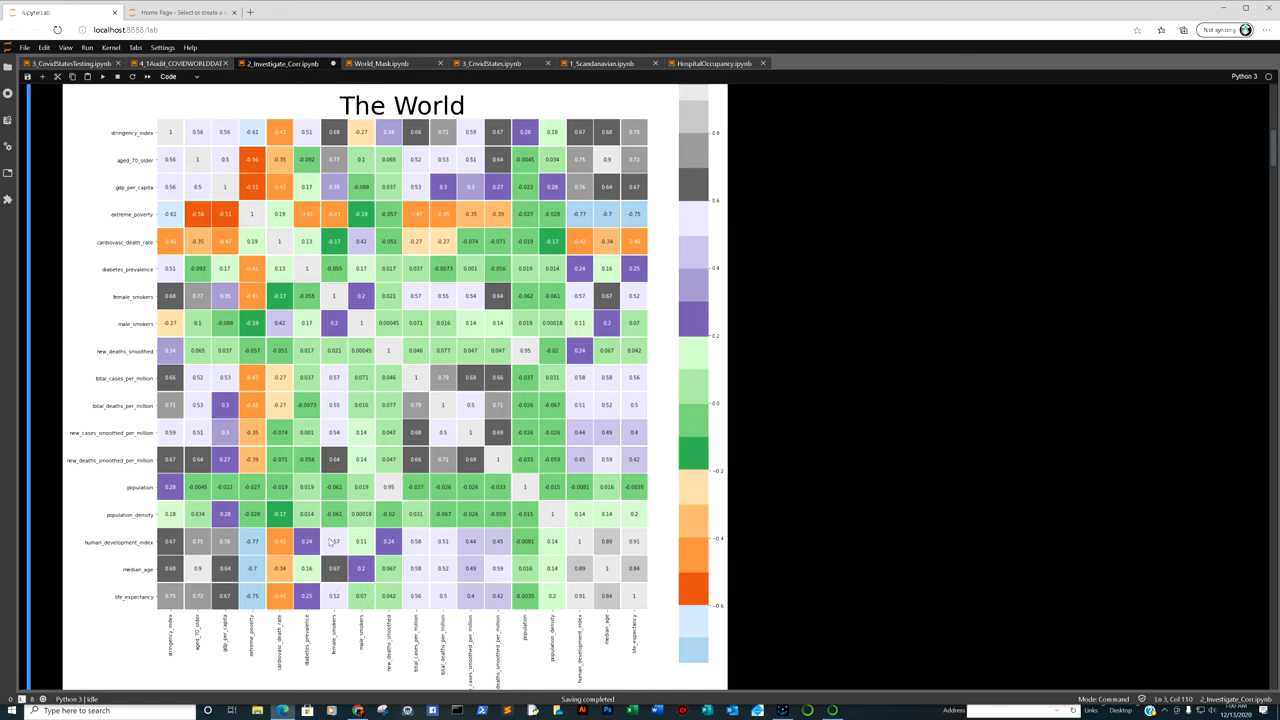
pyautogui.moveTo(333, 163)
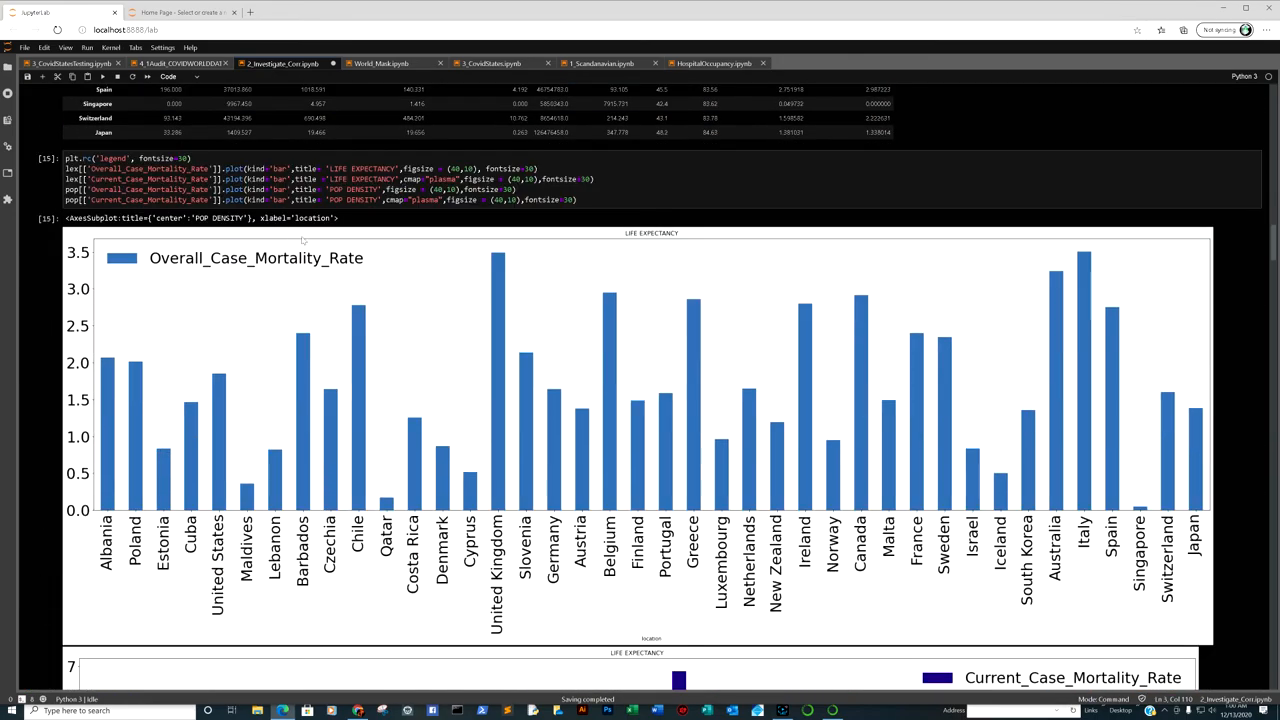
pyautogui.scroll(-3)
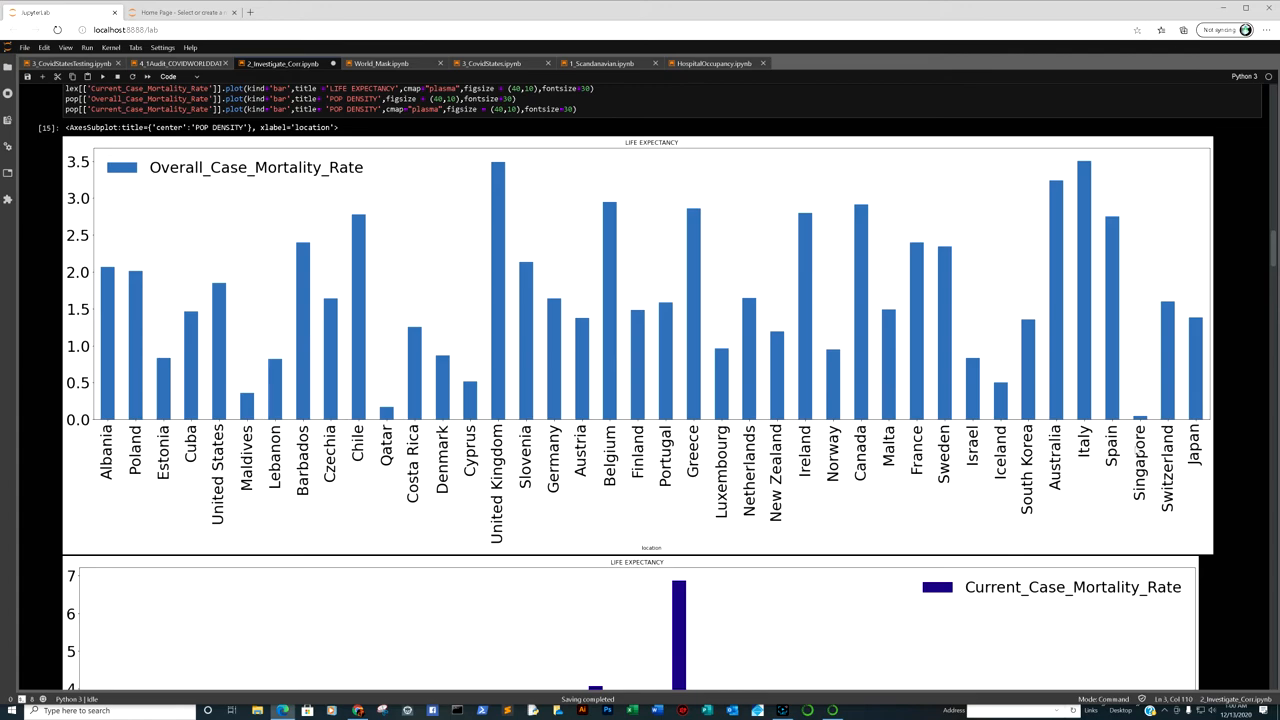
pyautogui.moveTo(390, 330)
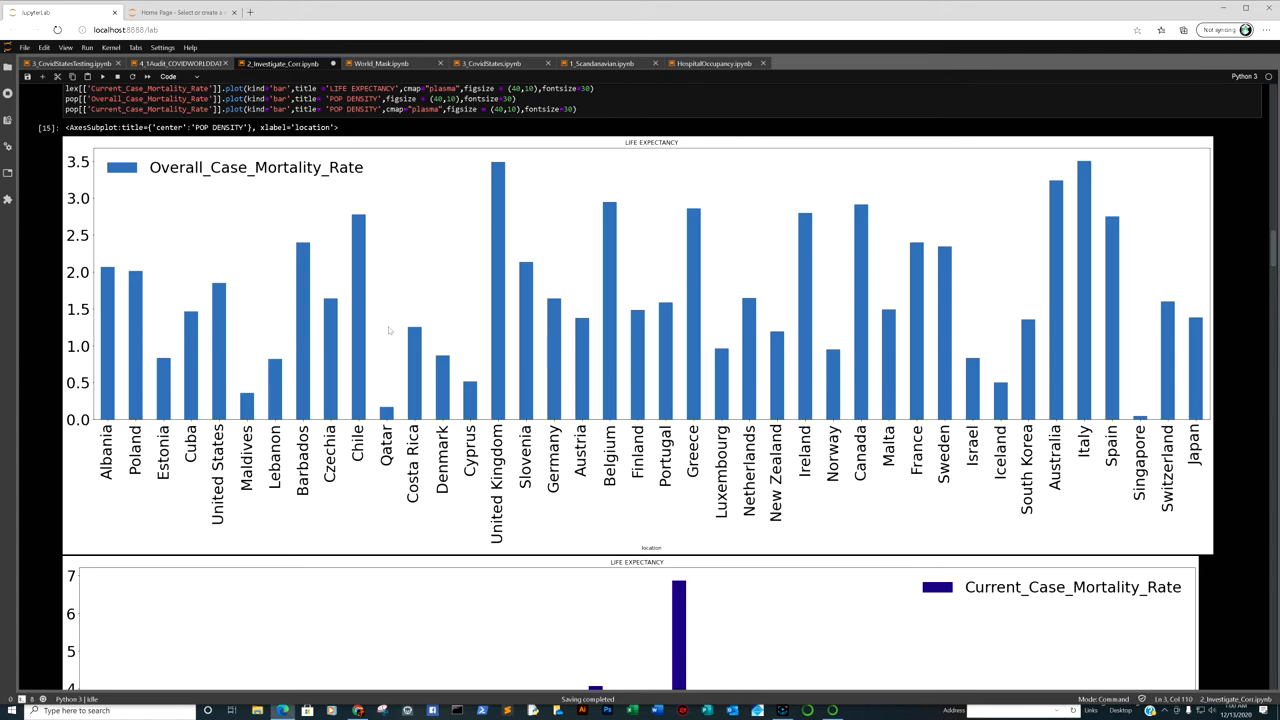
pyautogui.scroll(-3)
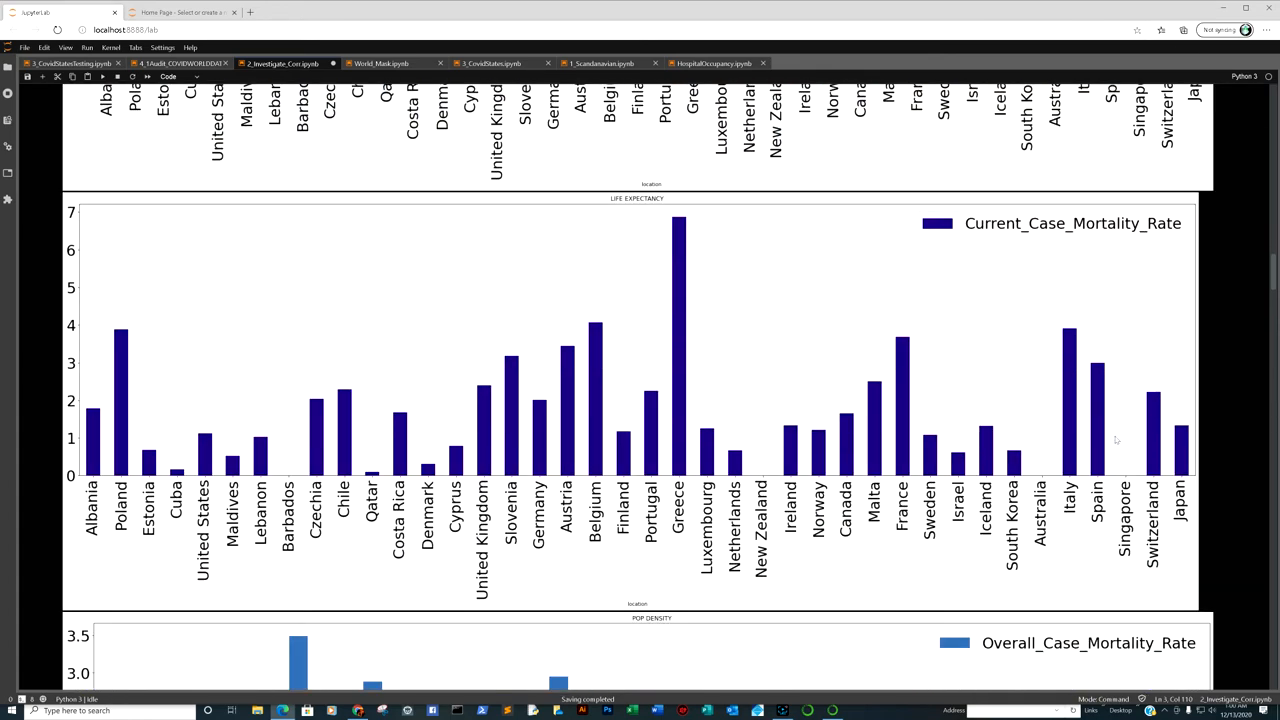
pyautogui.moveTo(668, 400)
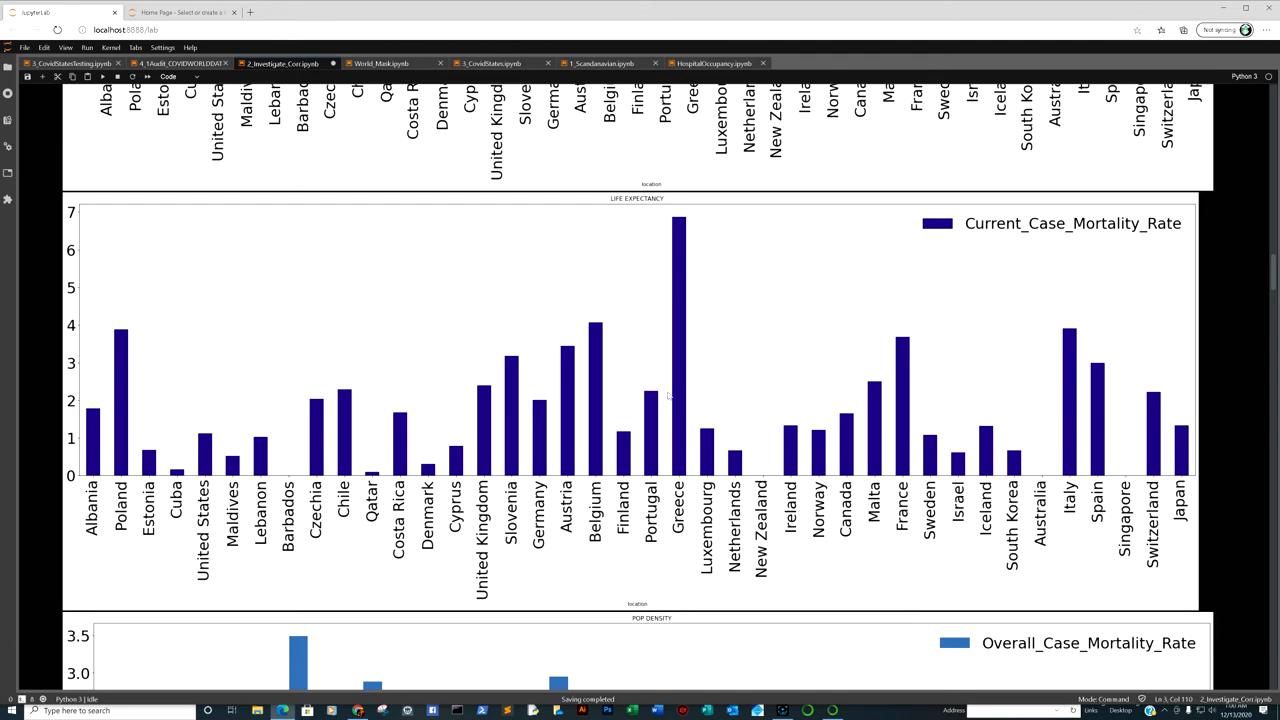
pyautogui.scroll(-3)
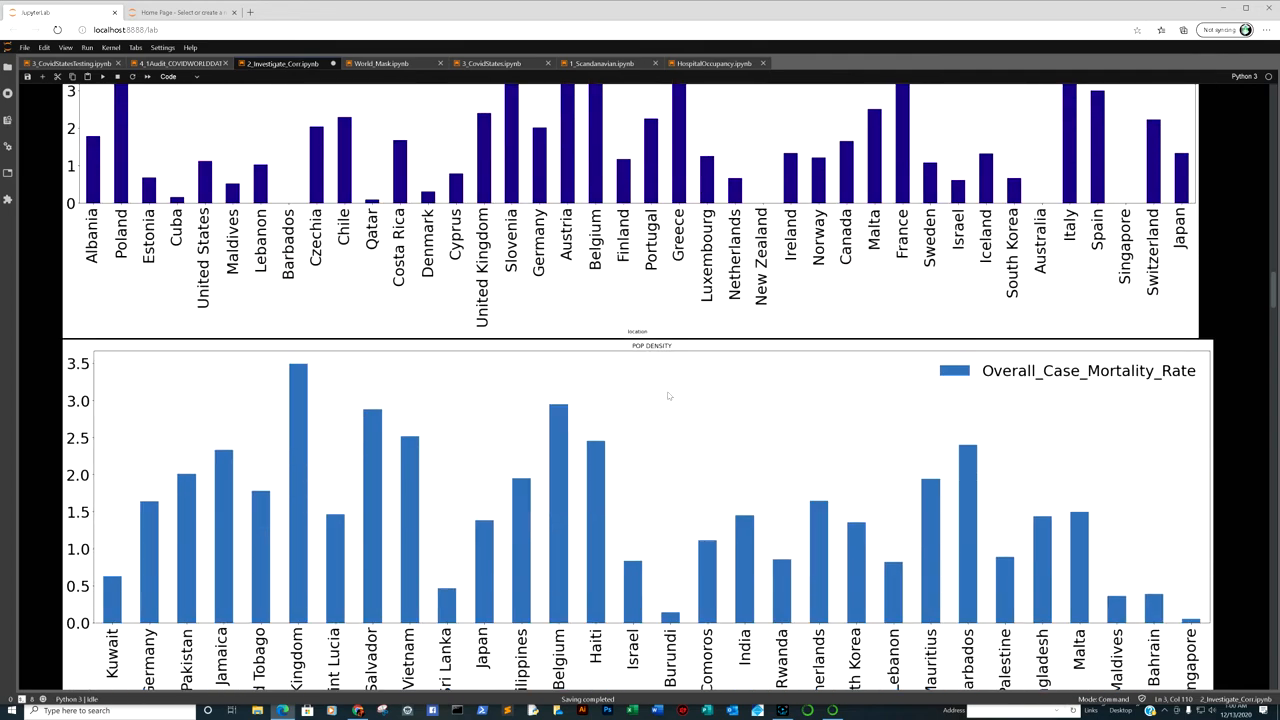
pyautogui.scroll(-3)
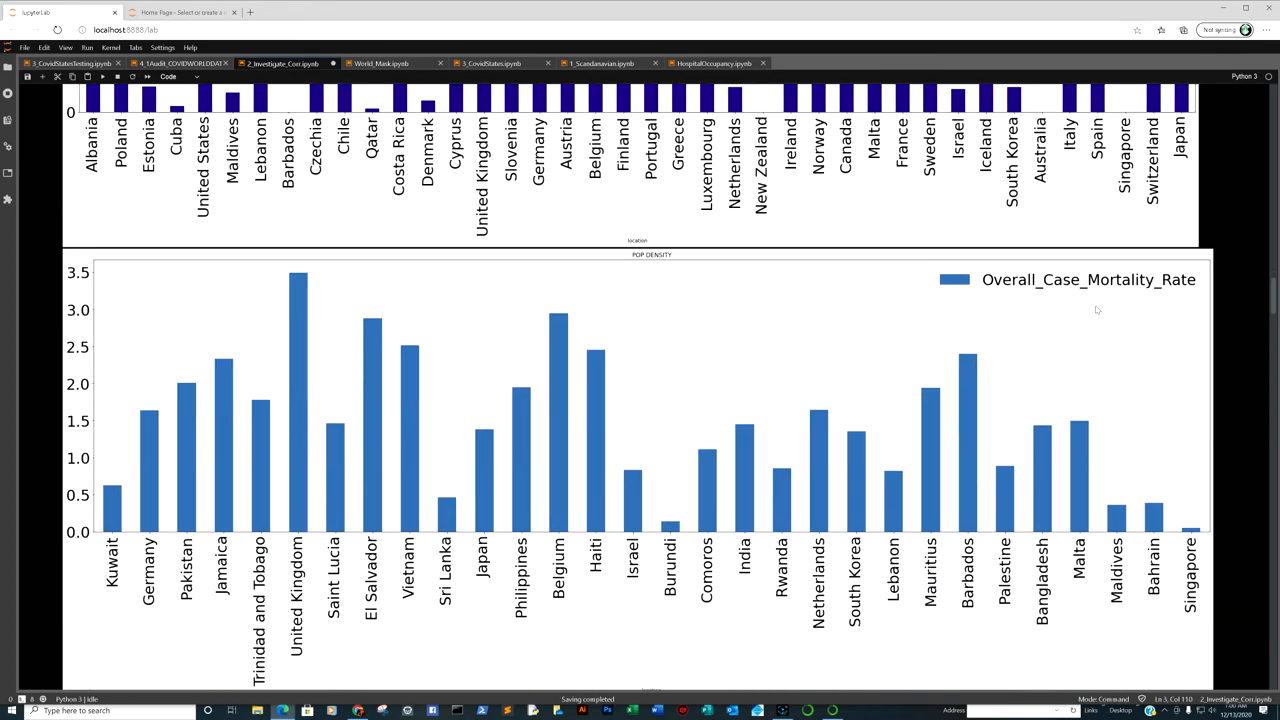
pyautogui.moveTo(712, 232)
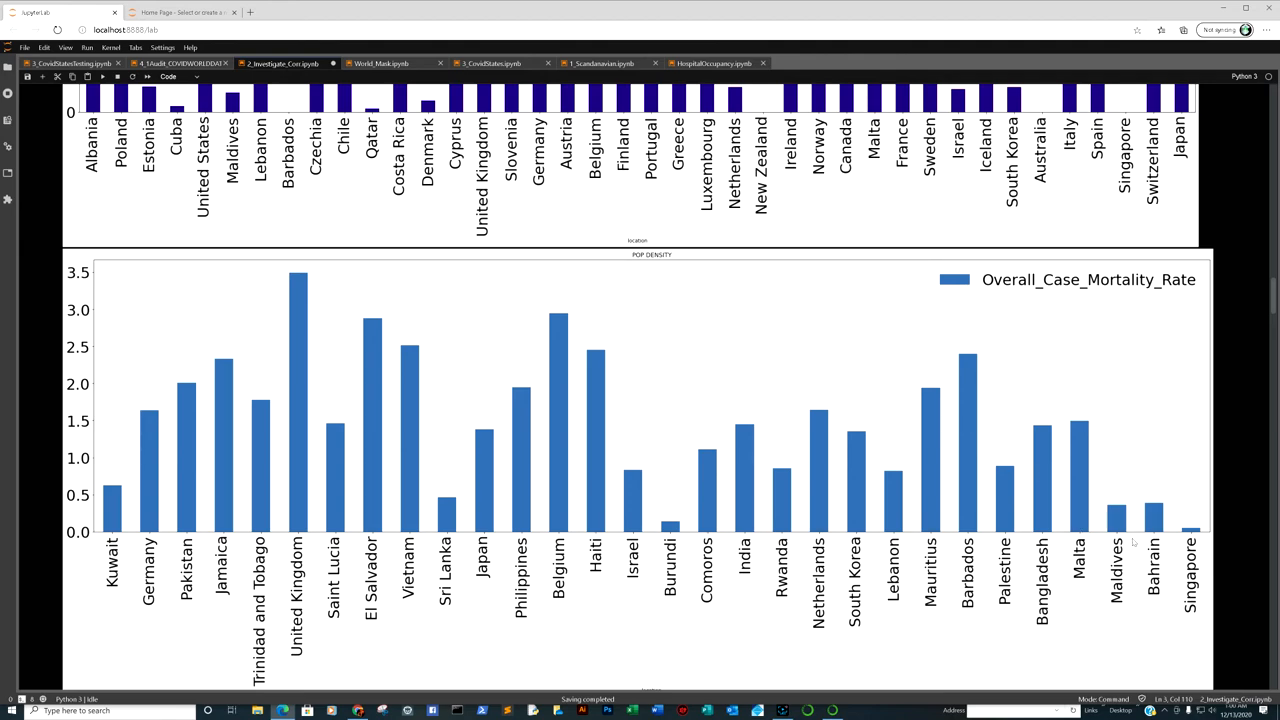
pyautogui.scroll(-3)
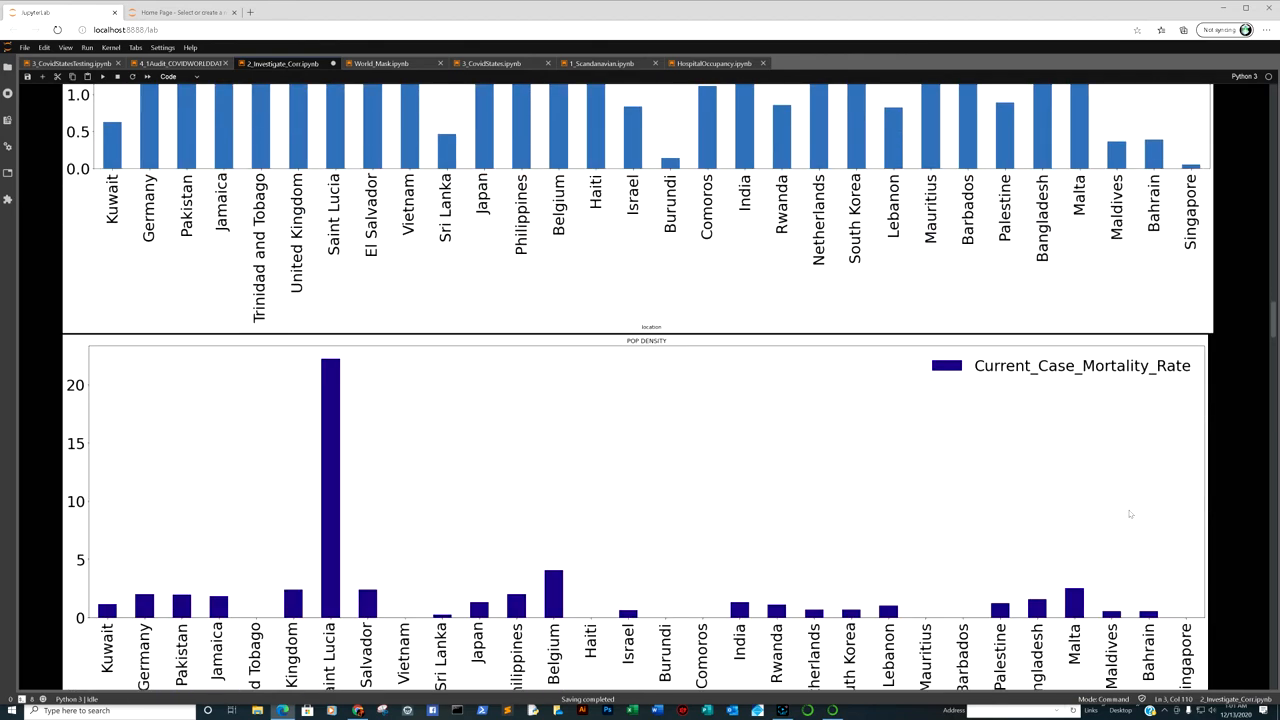
pyautogui.scroll(-3)
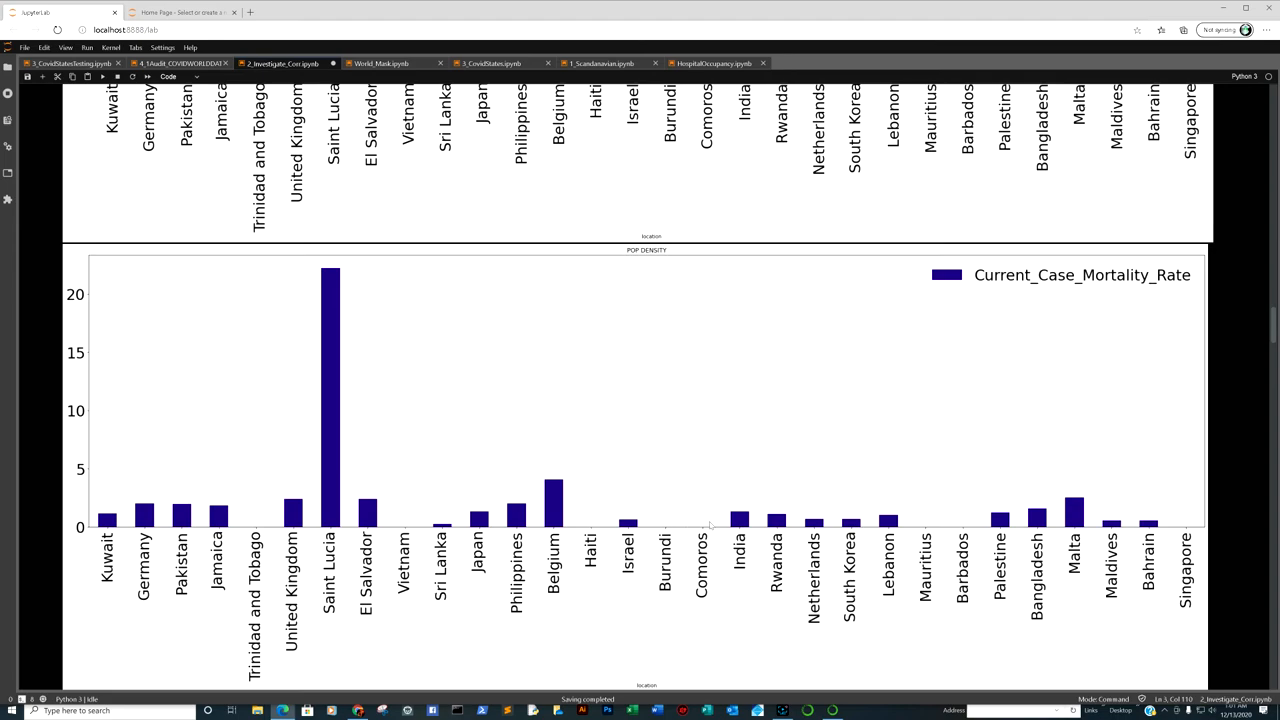
pyautogui.moveTo(460, 463)
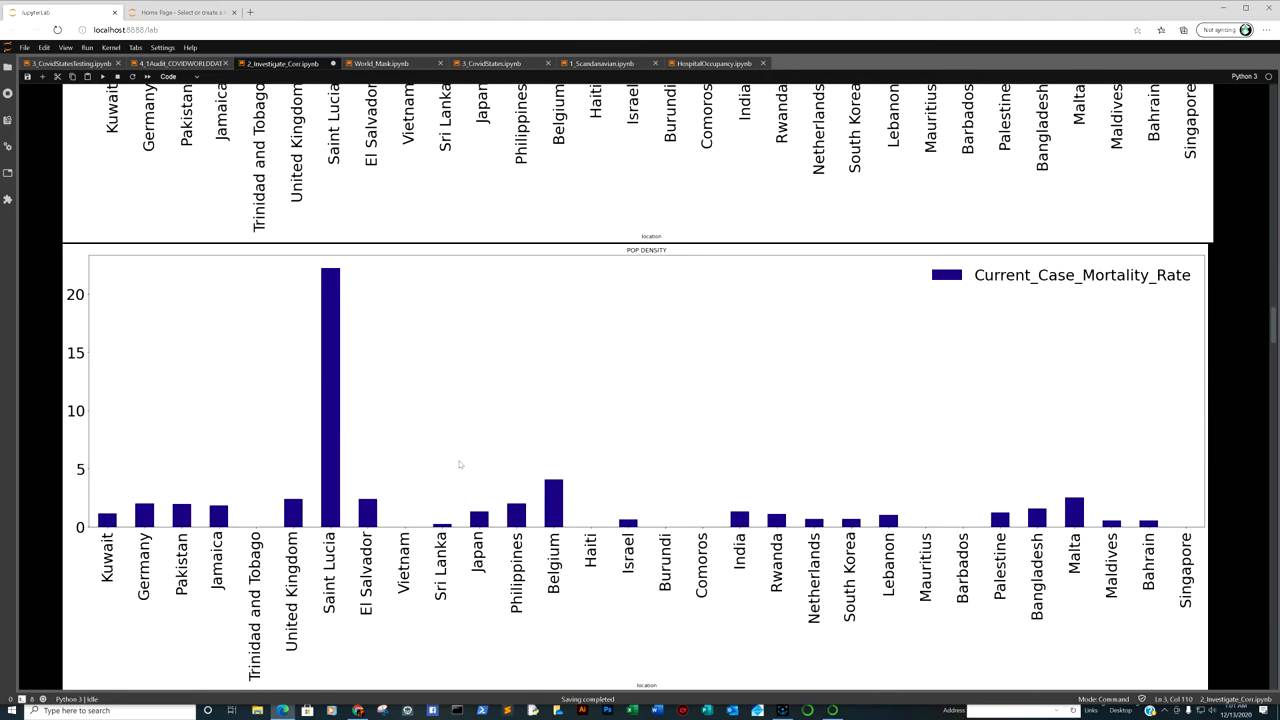
pyautogui.scroll(3)
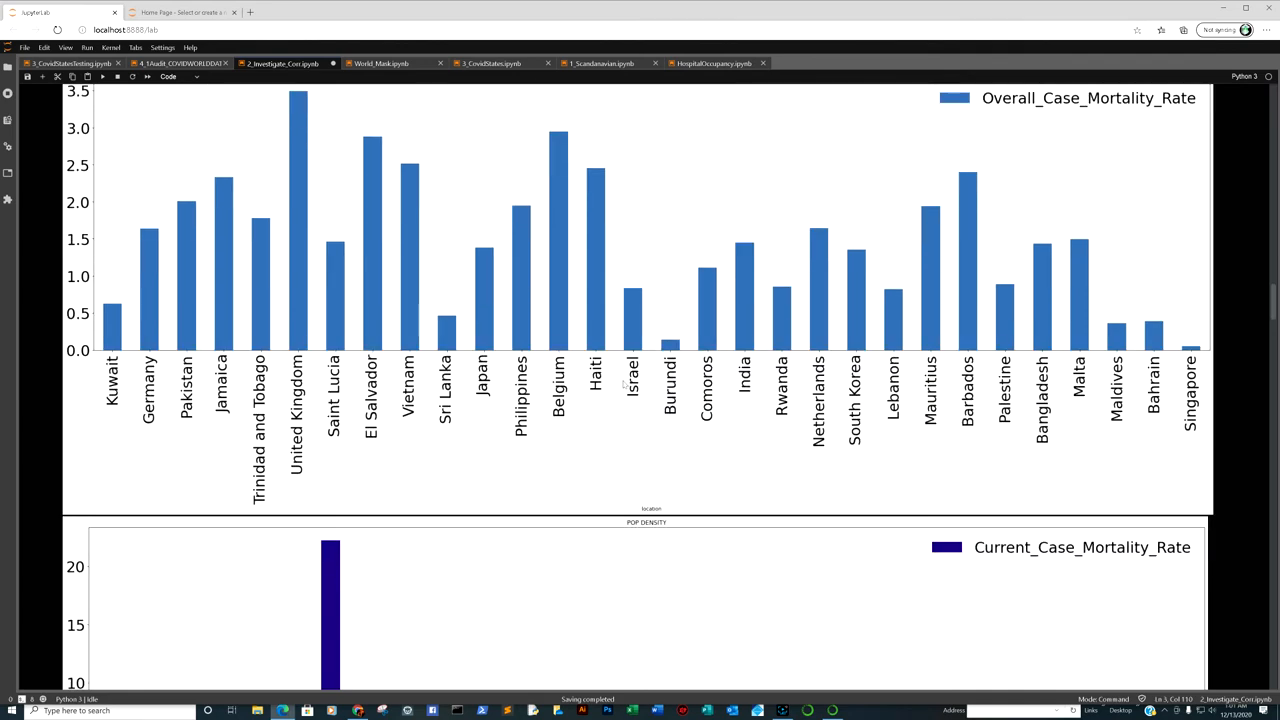
pyautogui.scroll(-3)
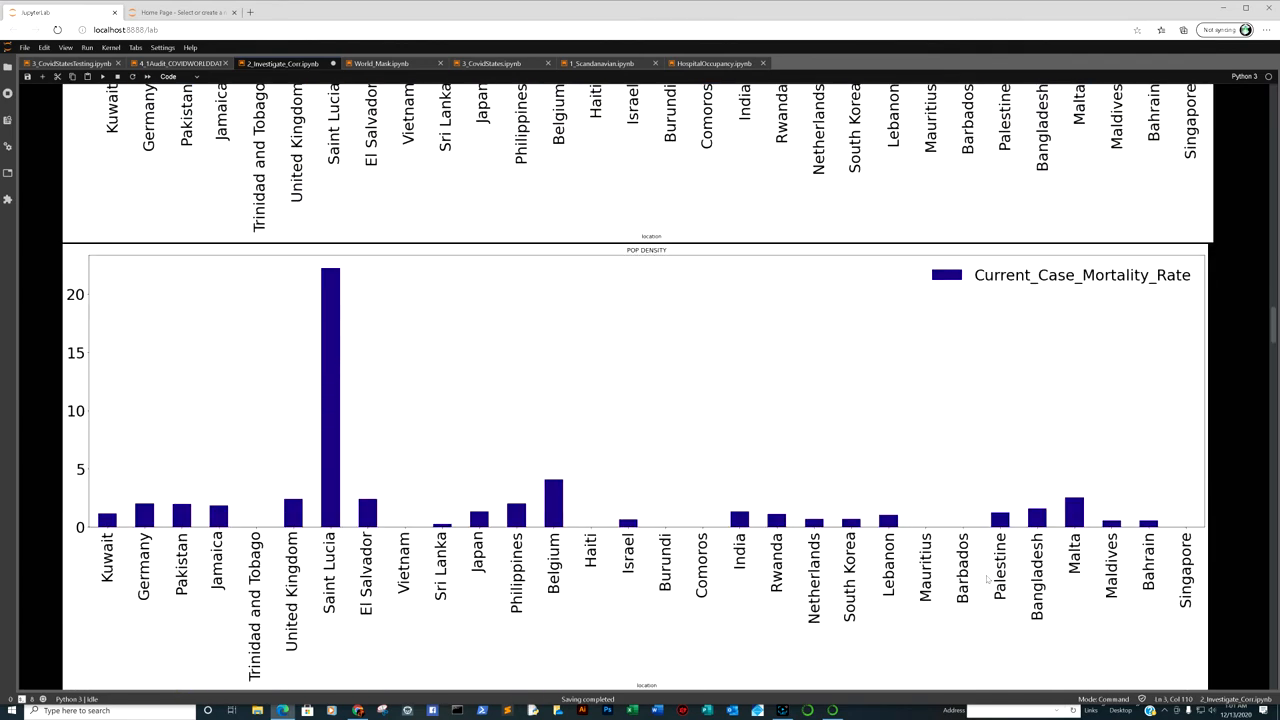
pyautogui.moveTo(655, 265)
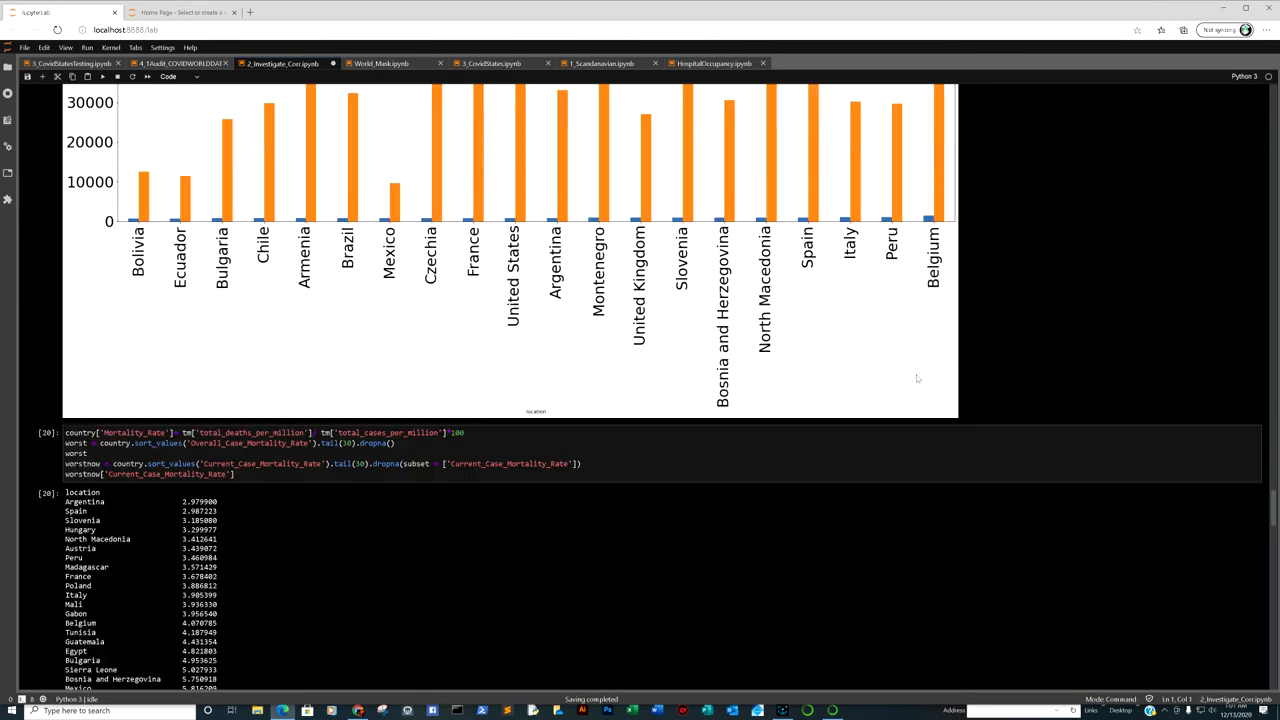
pyautogui.scroll(-3)
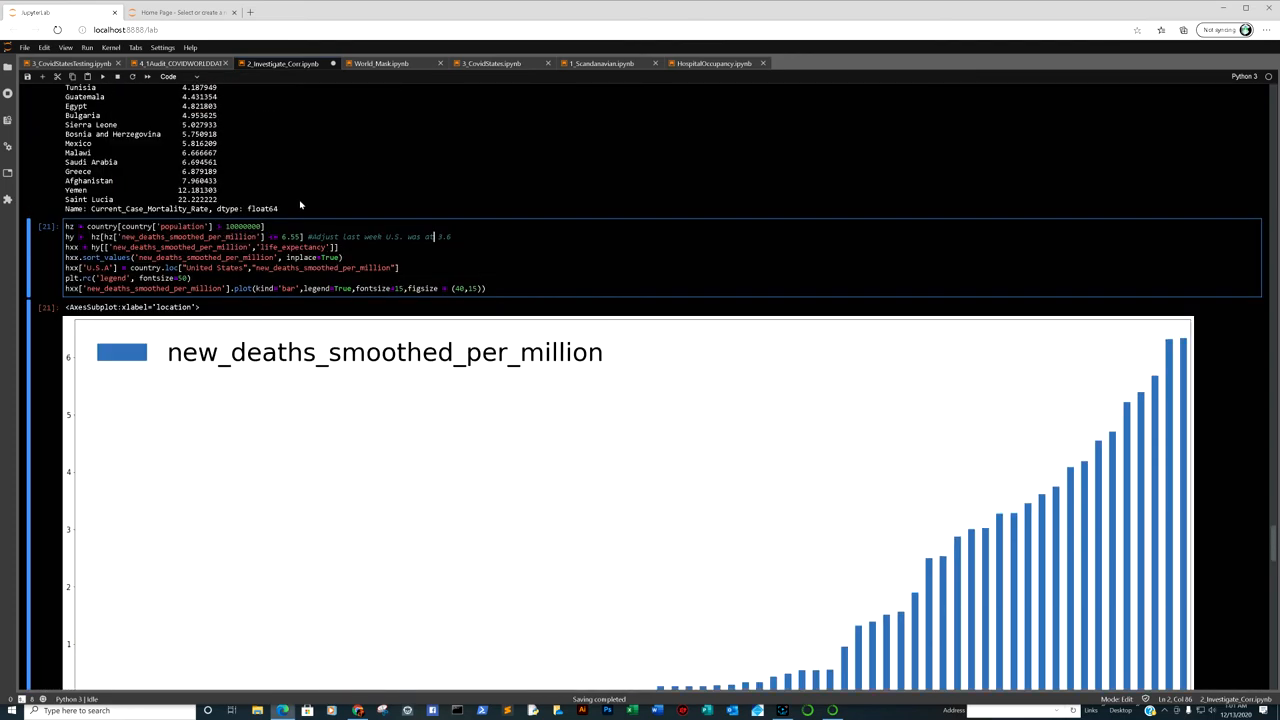
pyautogui.scroll(-3)
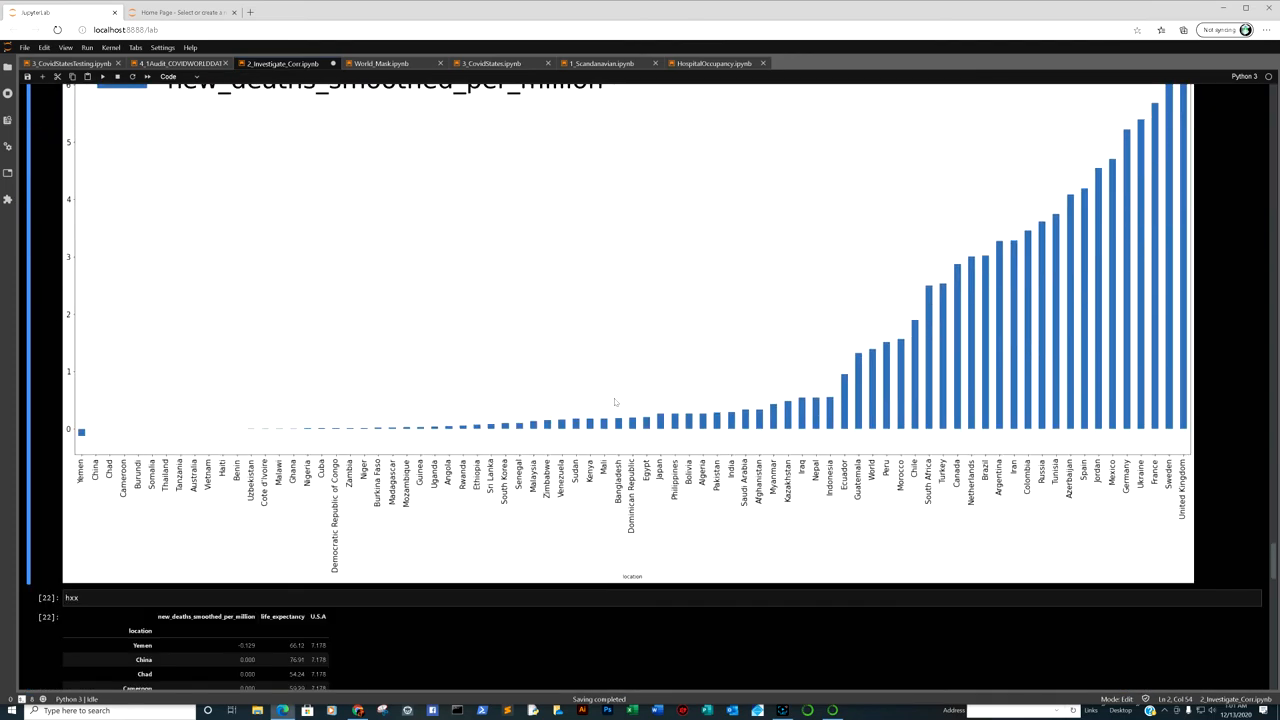
pyautogui.scroll(-3)
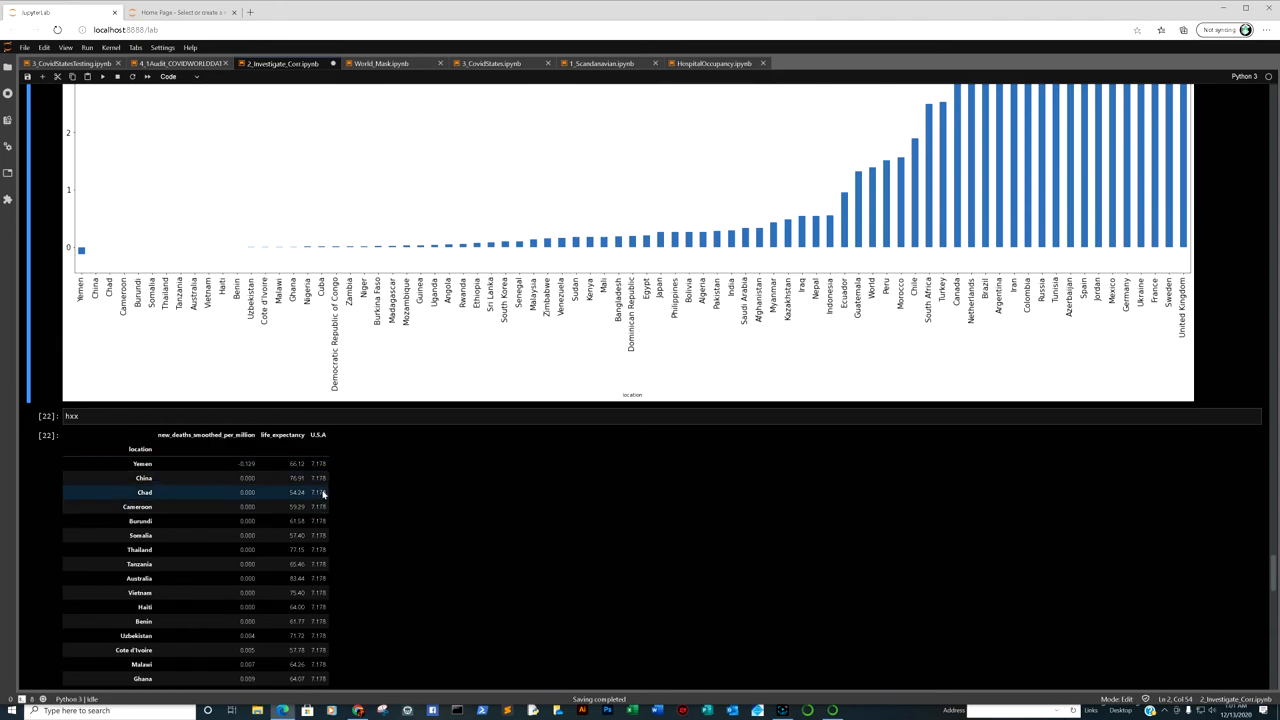
pyautogui.scroll(3)
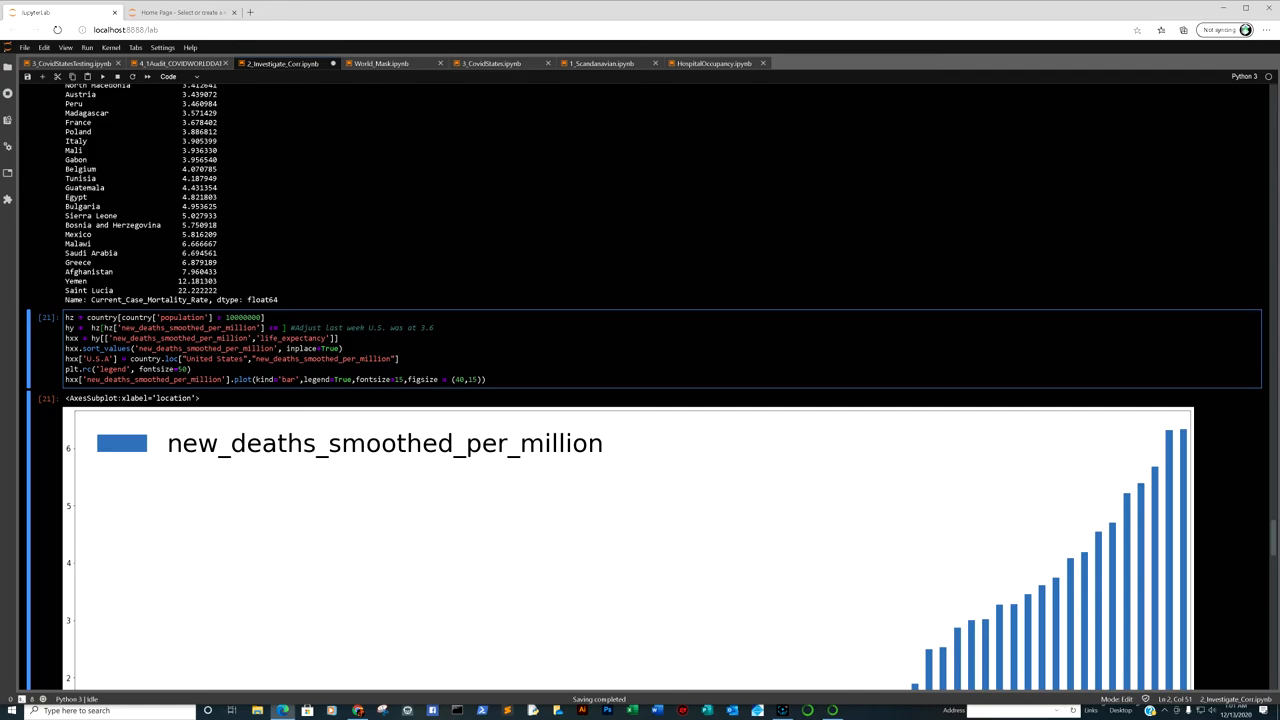
# Step: Rerun cell 21 with a 7.2 deaths-per-million filter and view the chart ending at the United States
pyautogui.write('7.2')
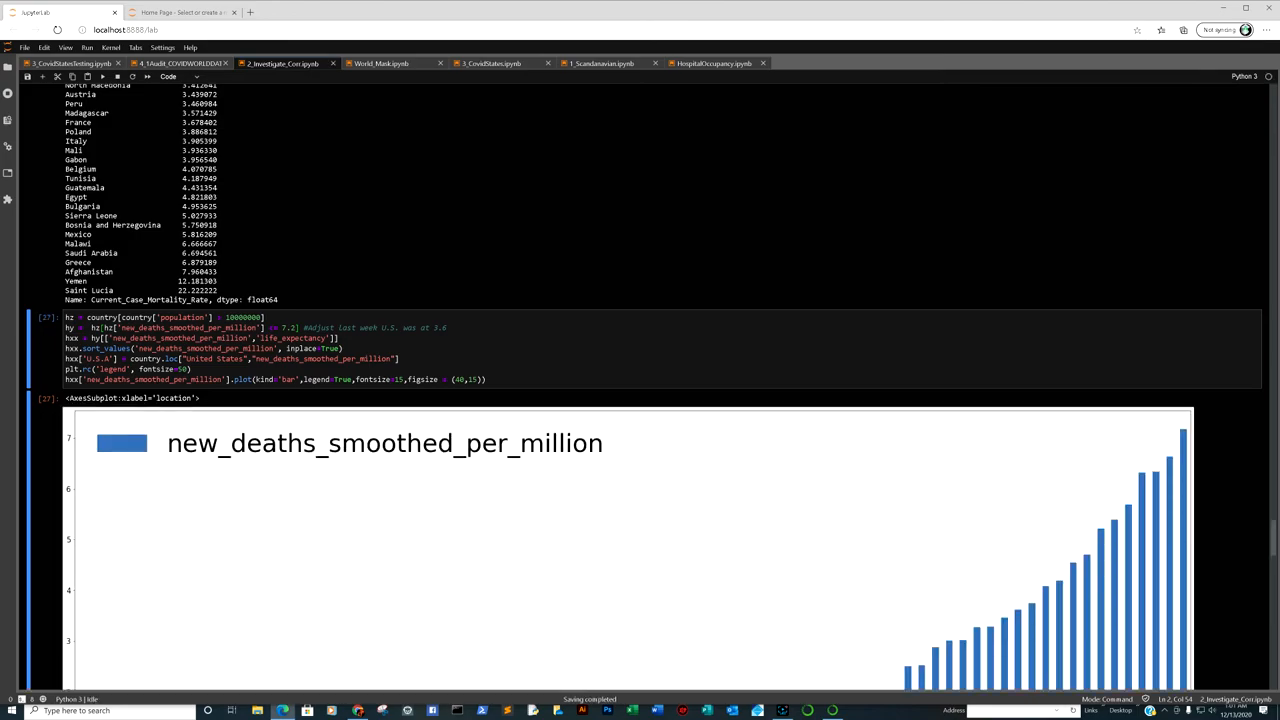
pyautogui.scroll(-3)
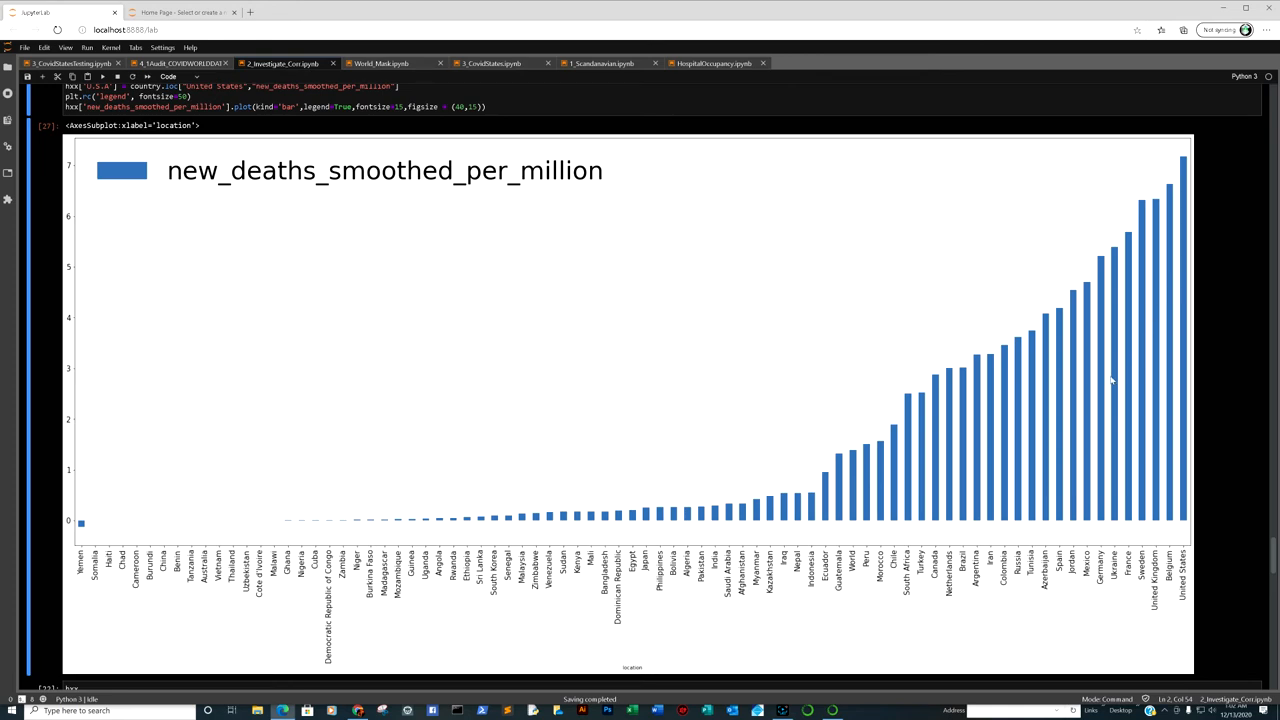
pyautogui.moveTo(1053, 427)
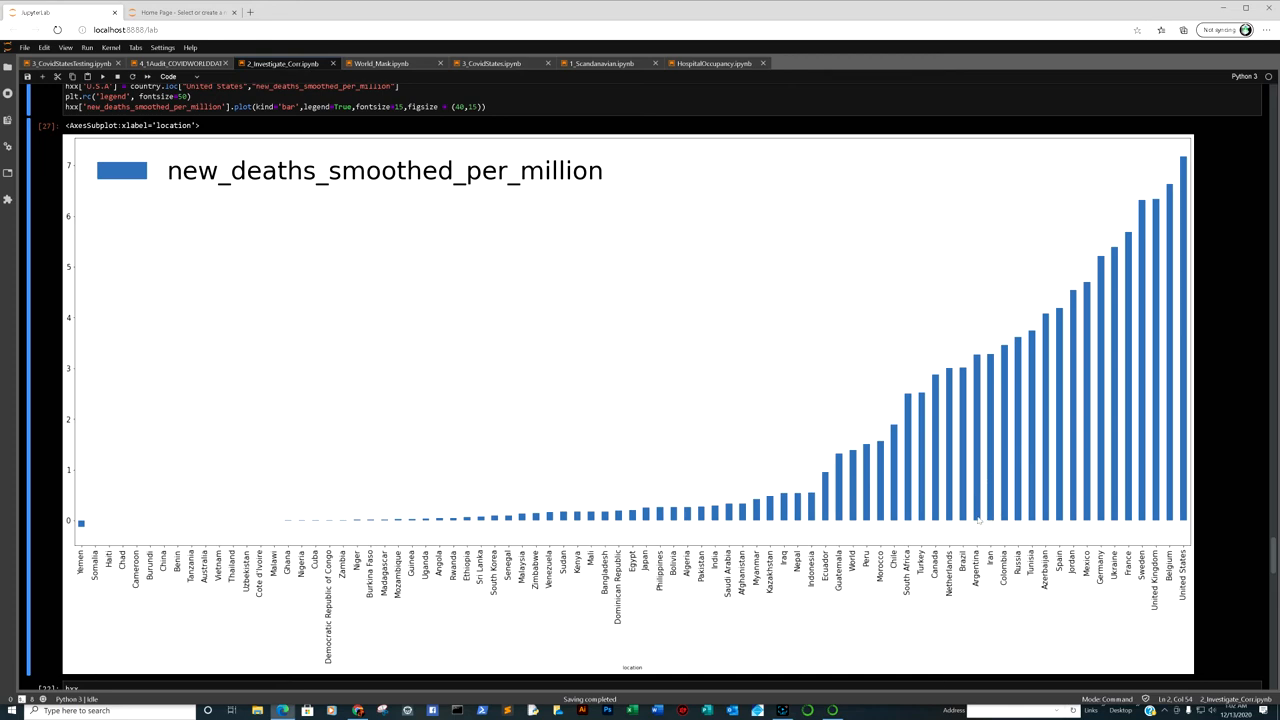
pyautogui.moveTo(779, 522)
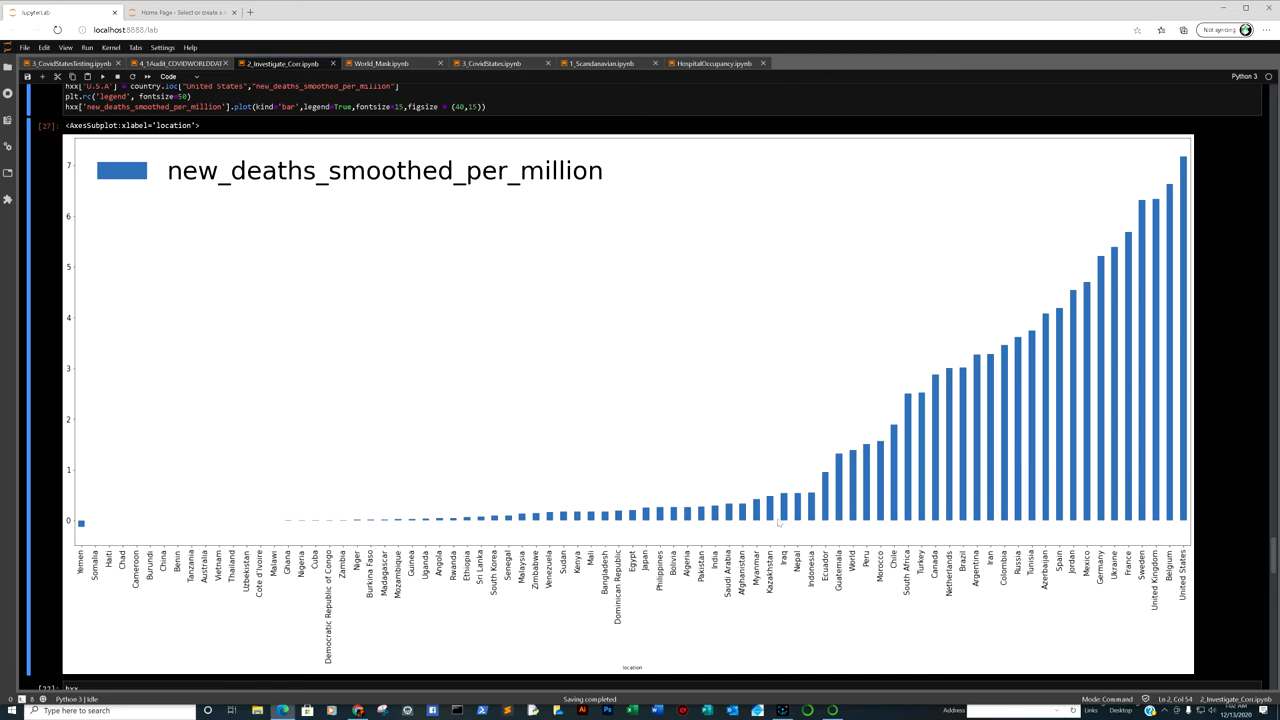
pyautogui.moveTo(107, 533)
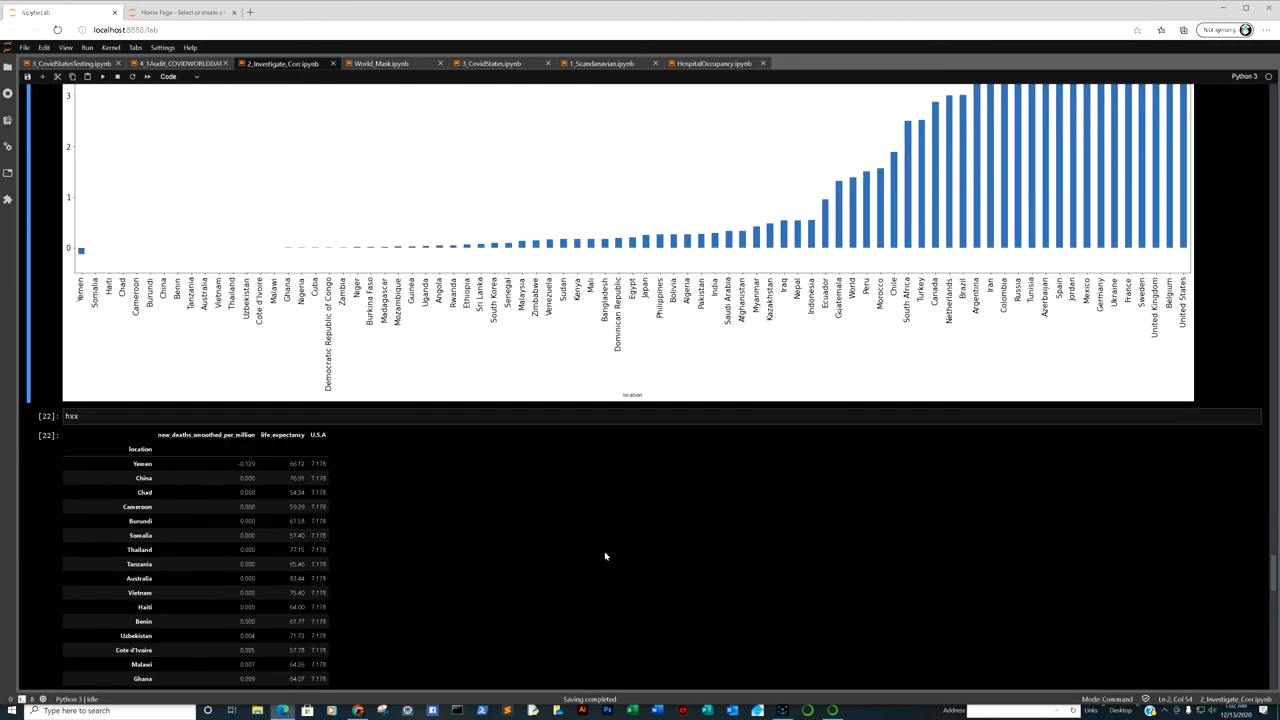
pyautogui.scroll(-3)
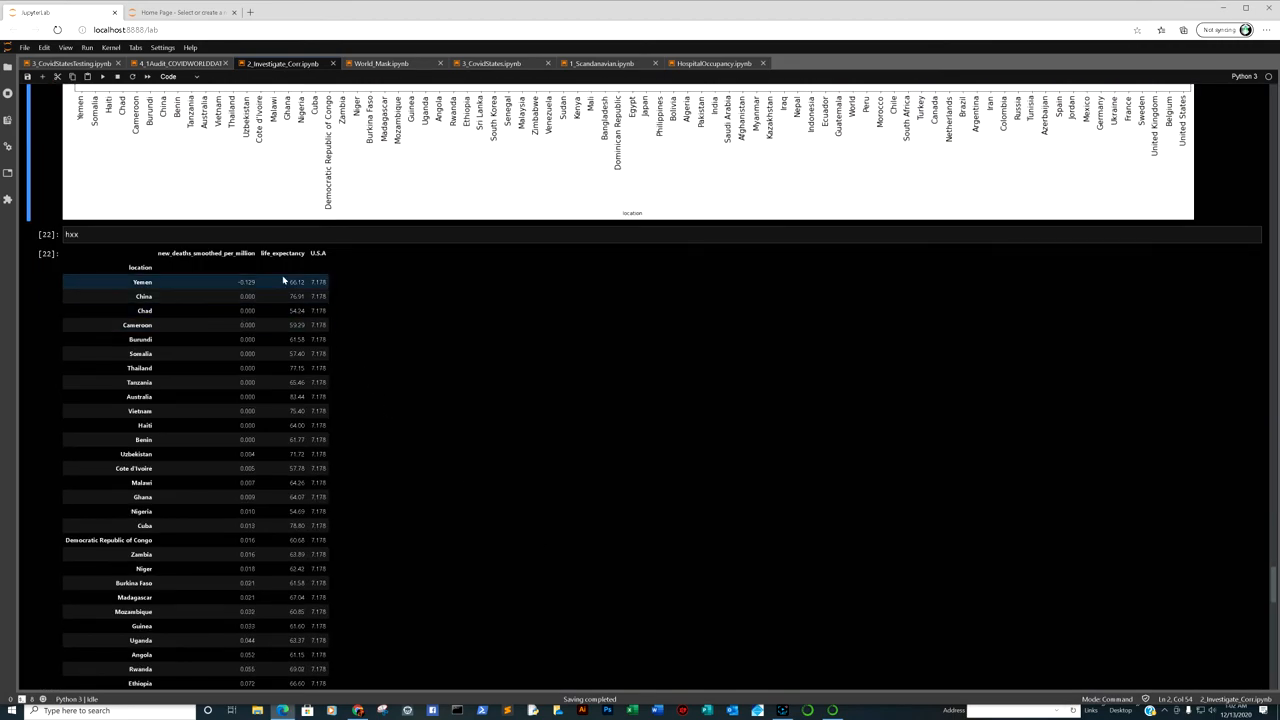
pyautogui.scroll(-3)
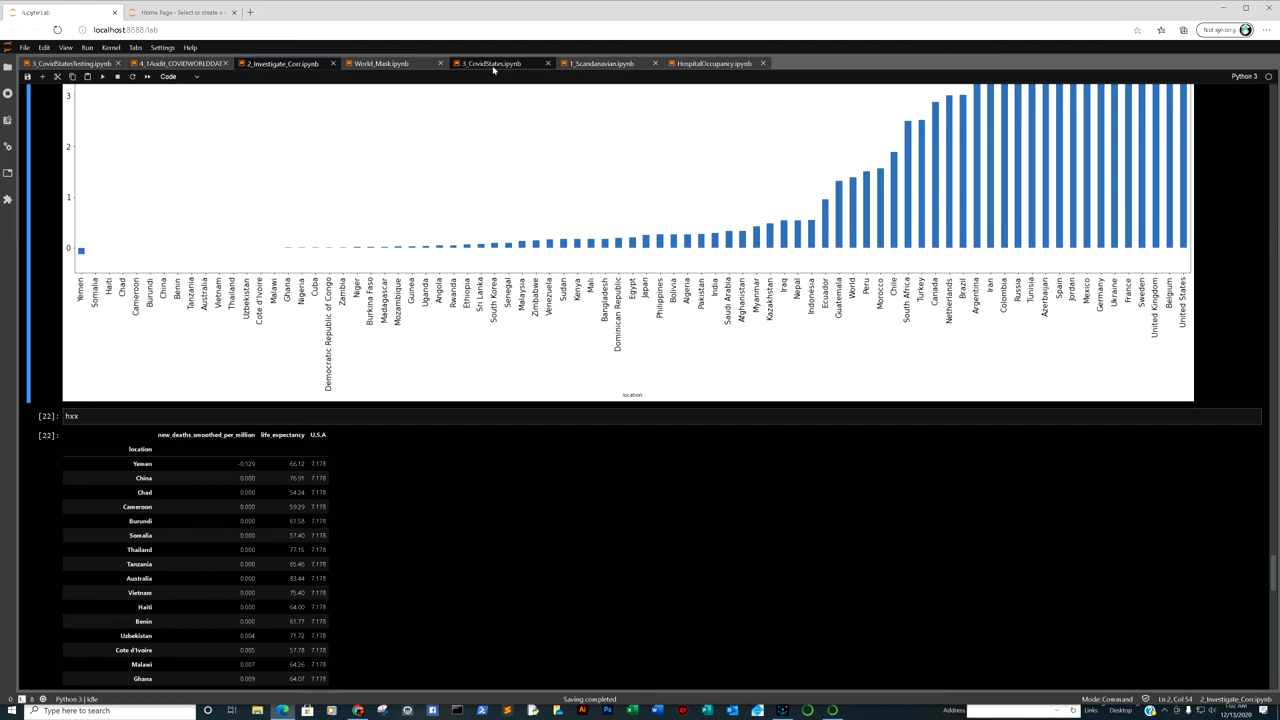
# Step: View 3_CovidStates' death increase per 100,000 chart for CA, FL, GA, NY and SD
pyautogui.click(489, 63)
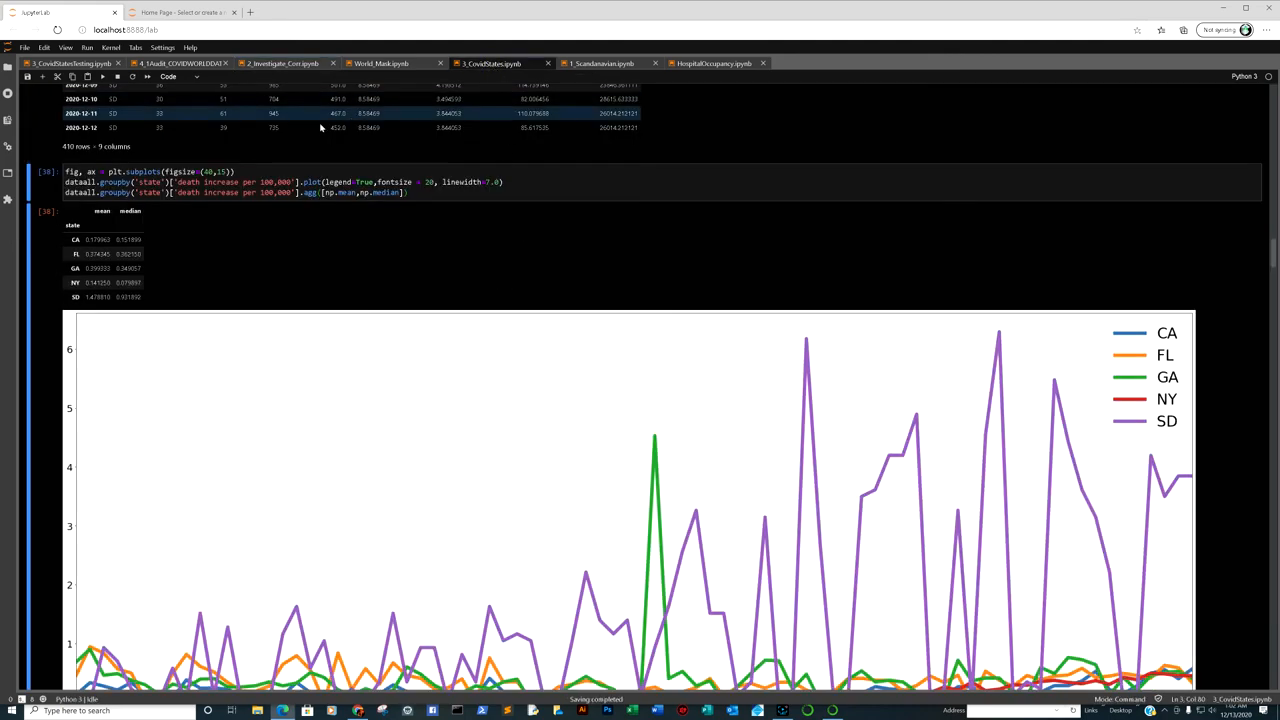
pyautogui.scroll(3)
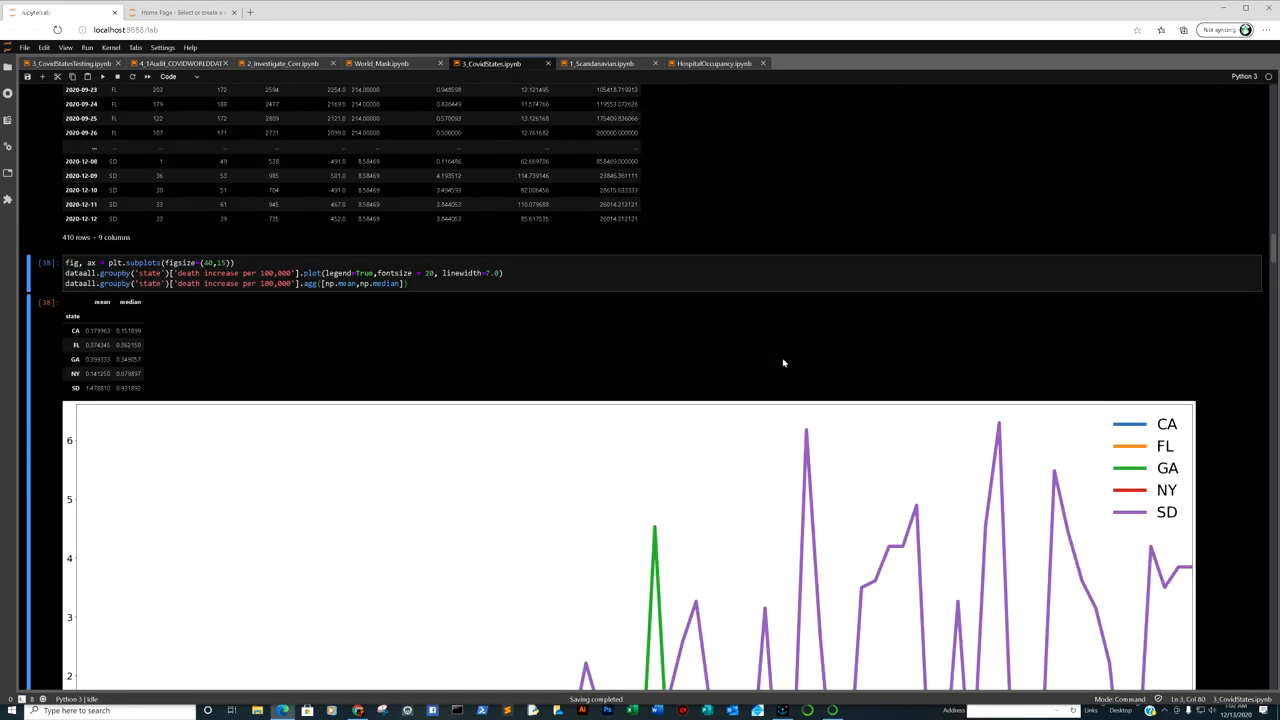
pyautogui.scroll(-3)
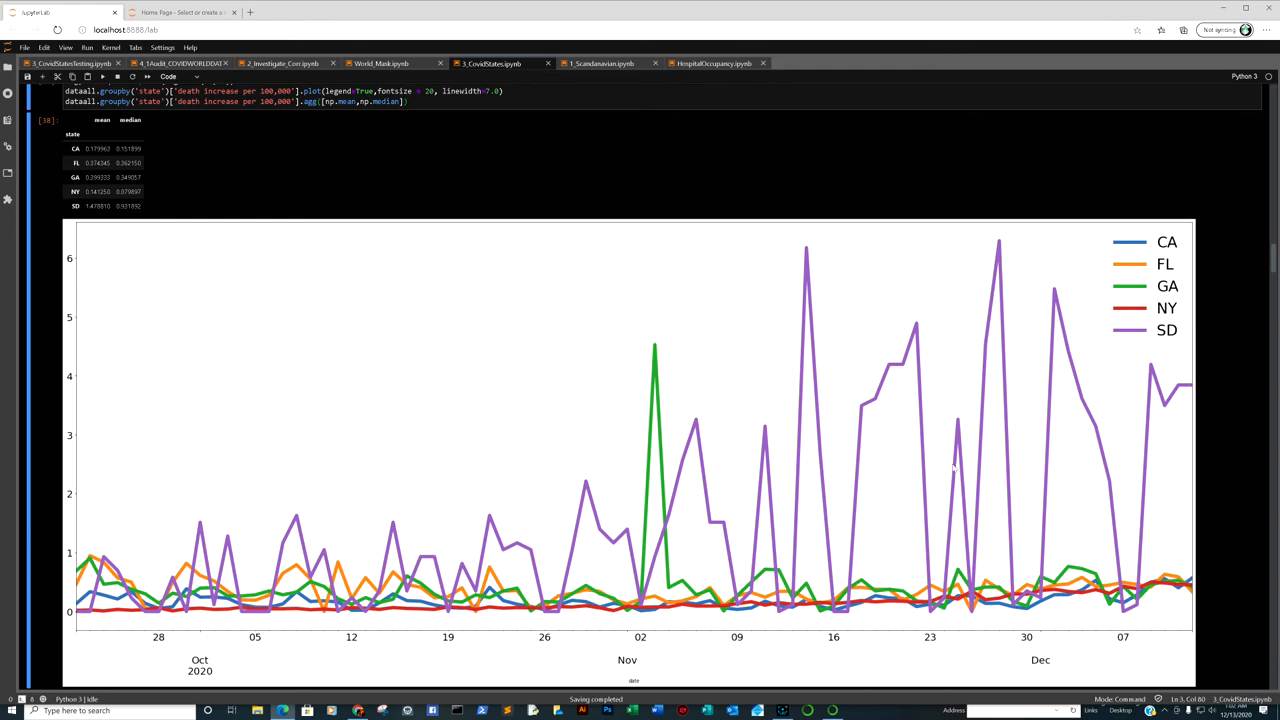
pyautogui.moveTo(1163, 356)
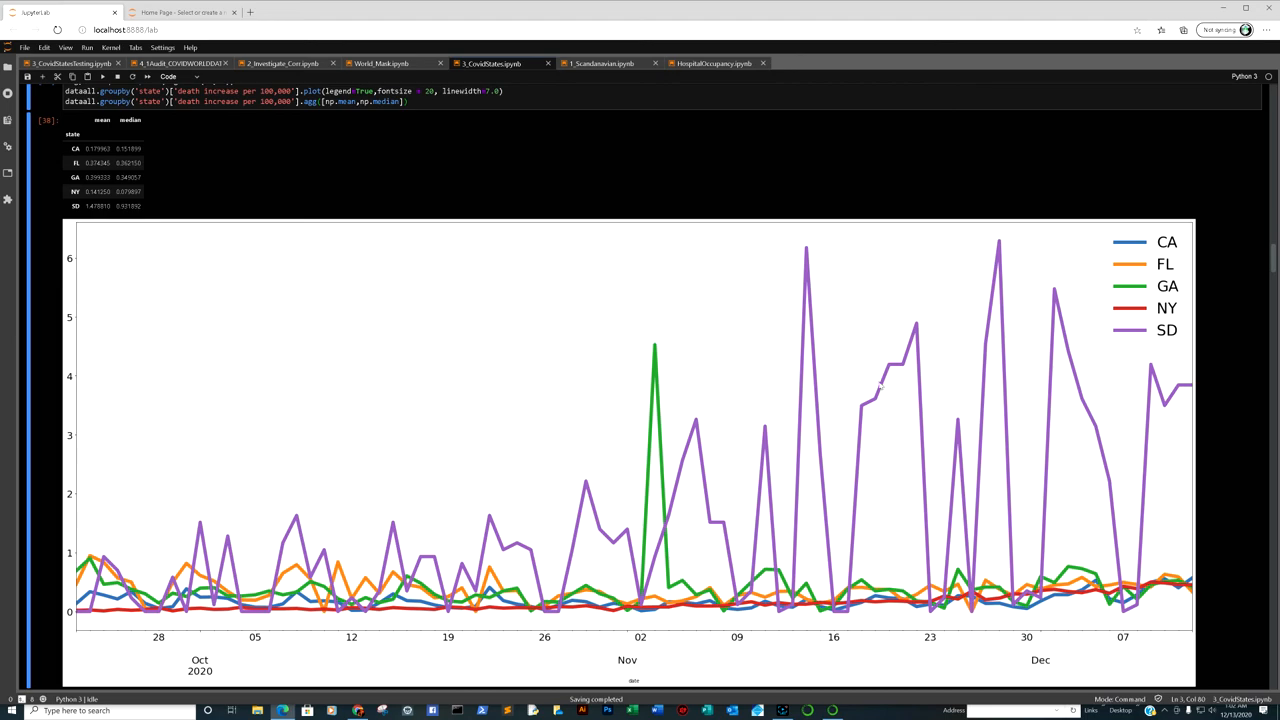
pyautogui.moveTo(453, 527)
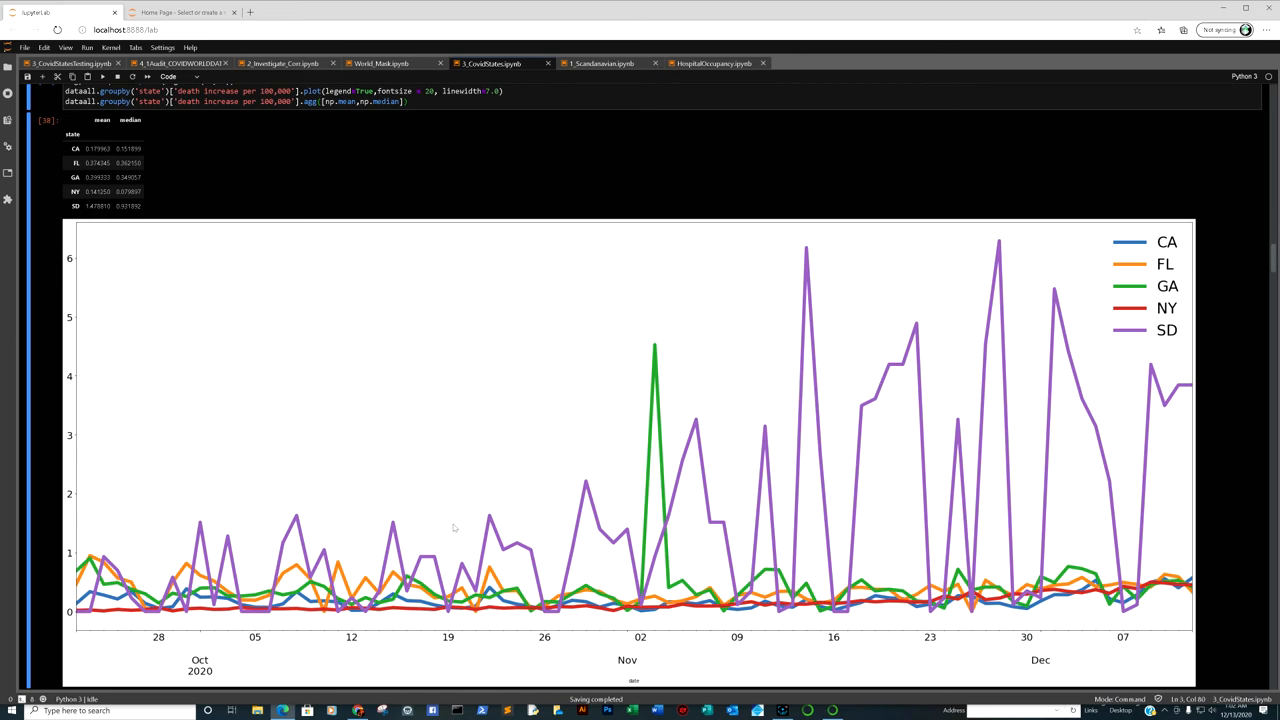
pyautogui.moveTo(1031, 286)
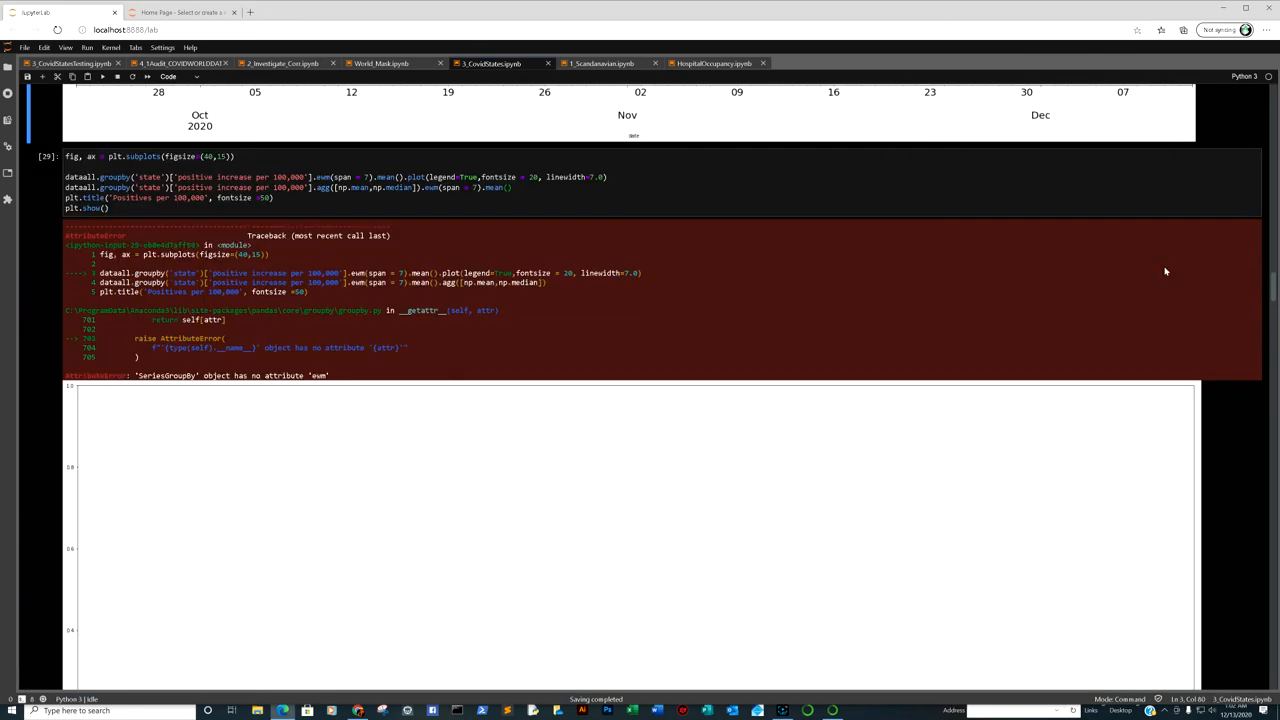
# Step: Locate the cell raising the 'ewm' AttributeError and start editing its positives plot code
pyautogui.scroll(-3)
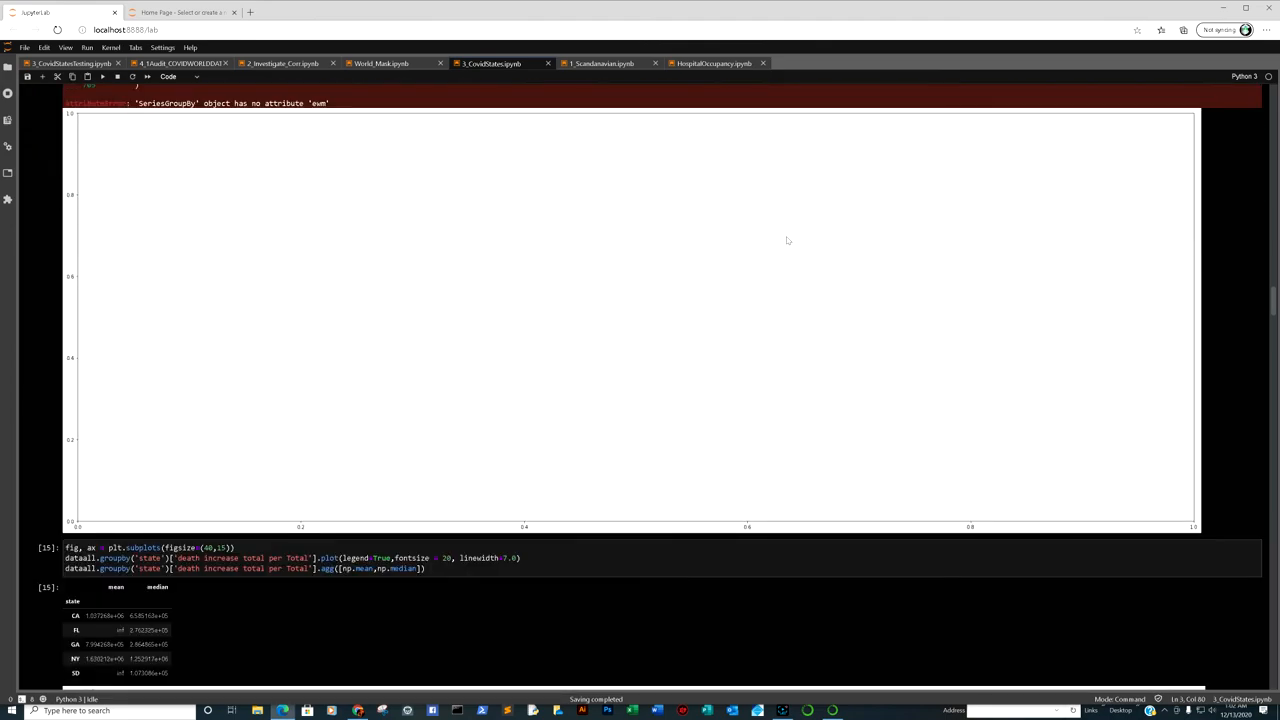
pyautogui.scroll(3)
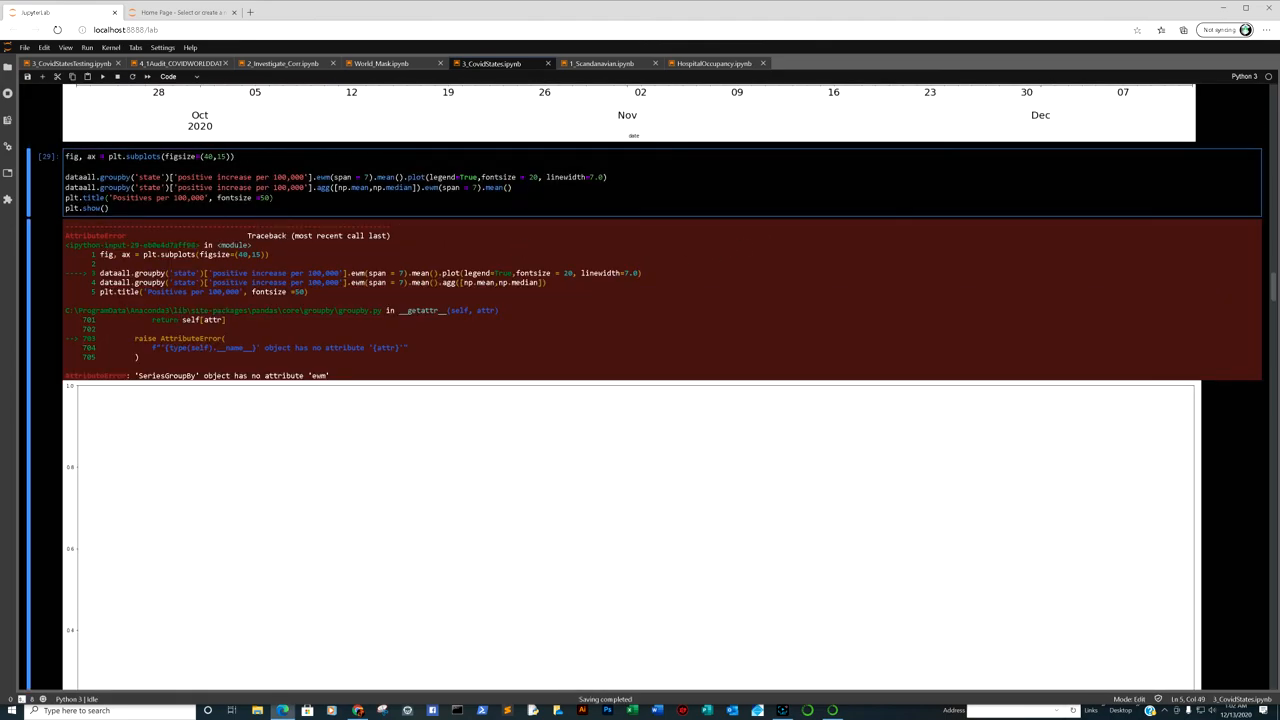
pyautogui.click(515, 188)
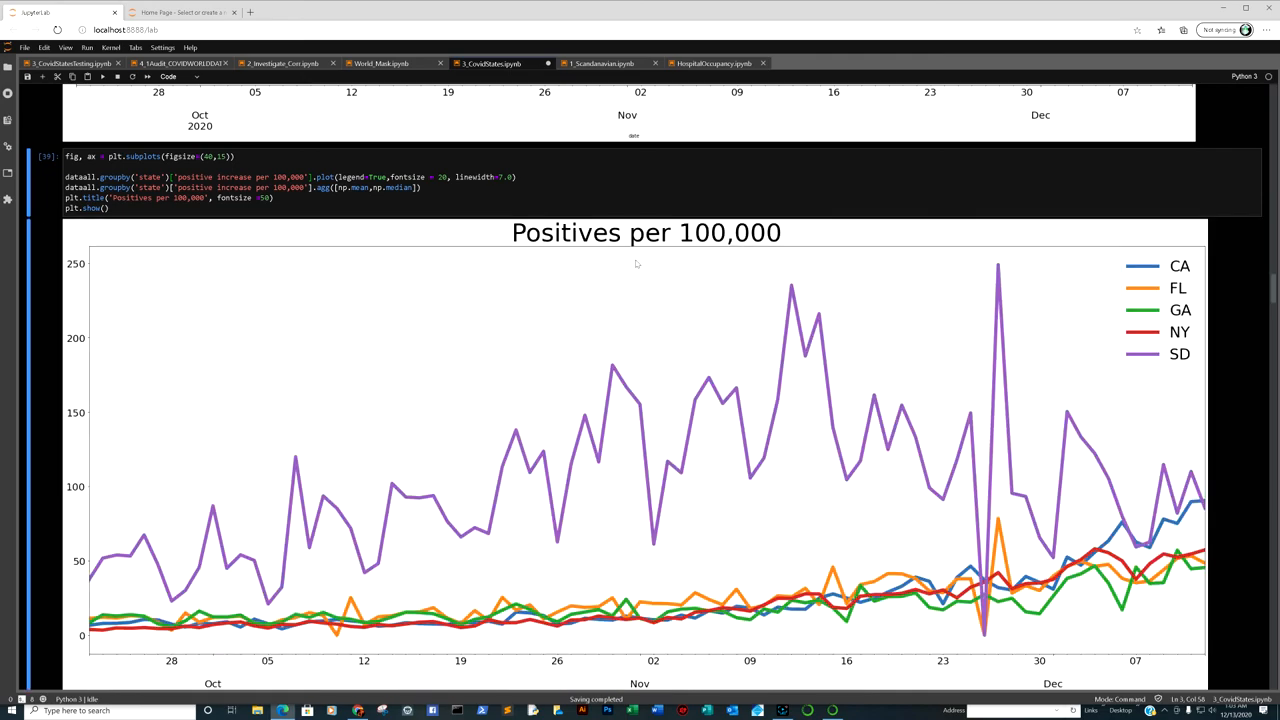
pyautogui.moveTo(1160, 341)
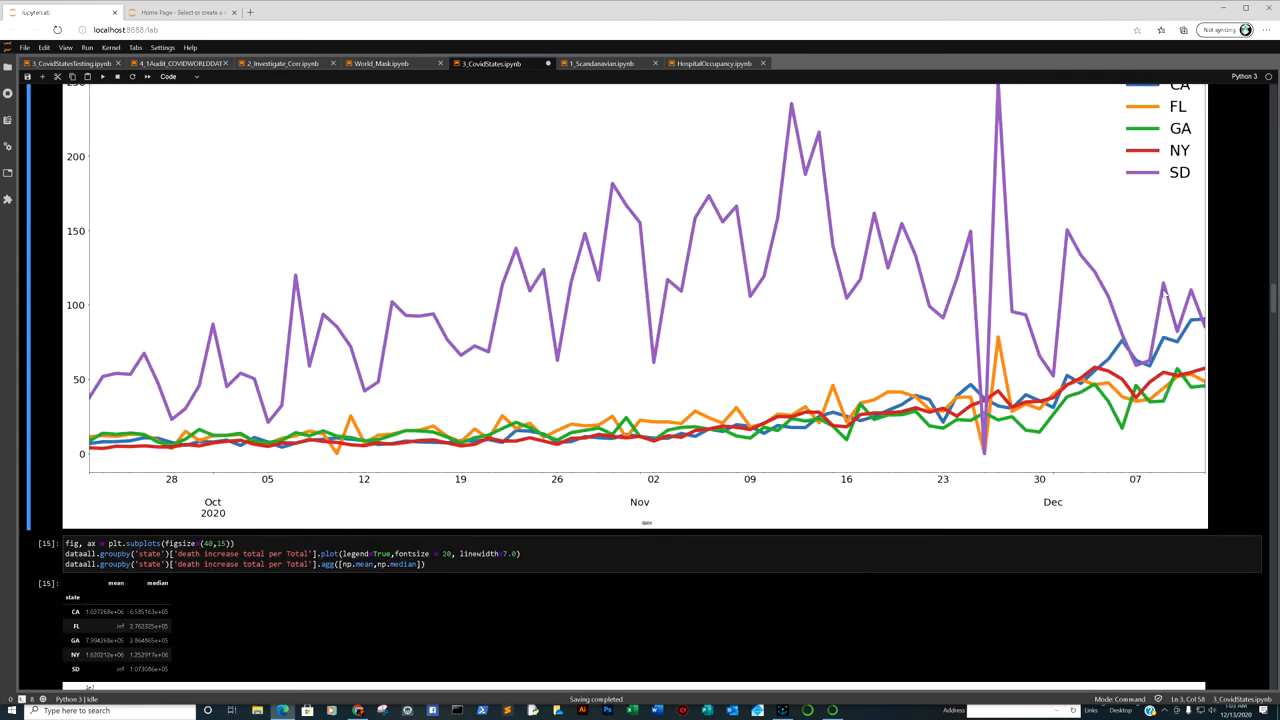
pyautogui.scroll(-3)
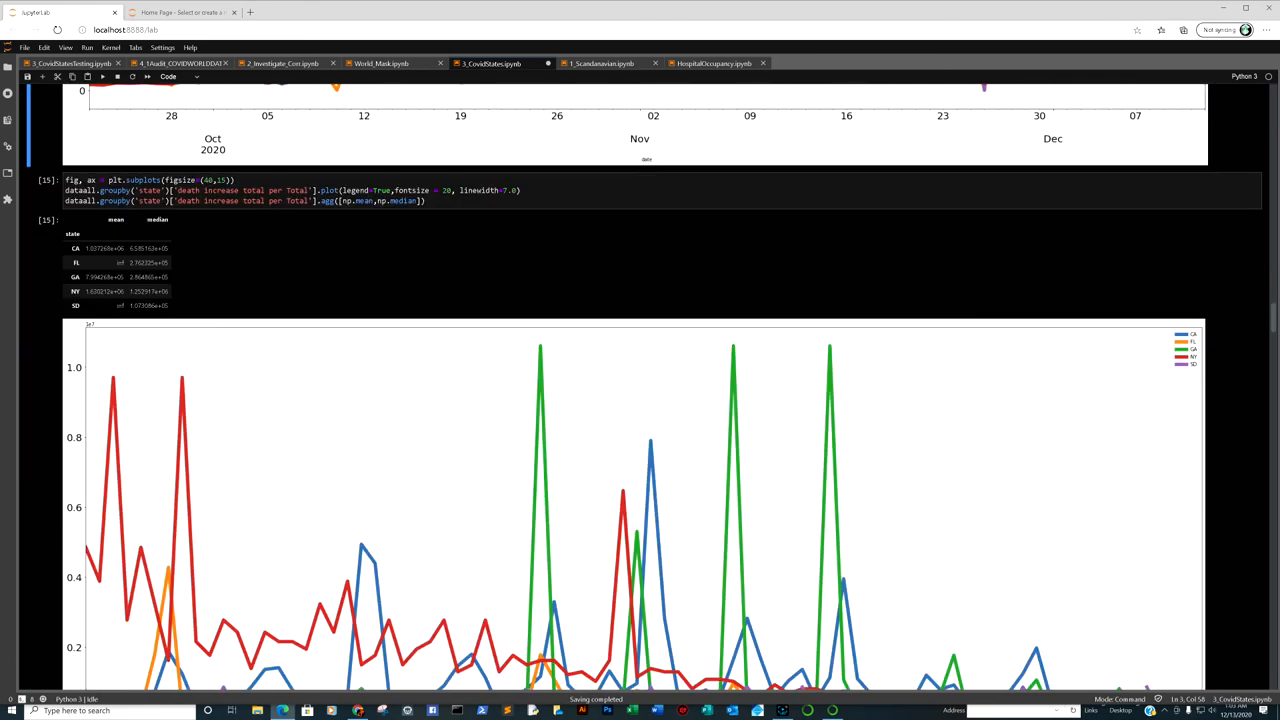
pyautogui.scroll(-3)
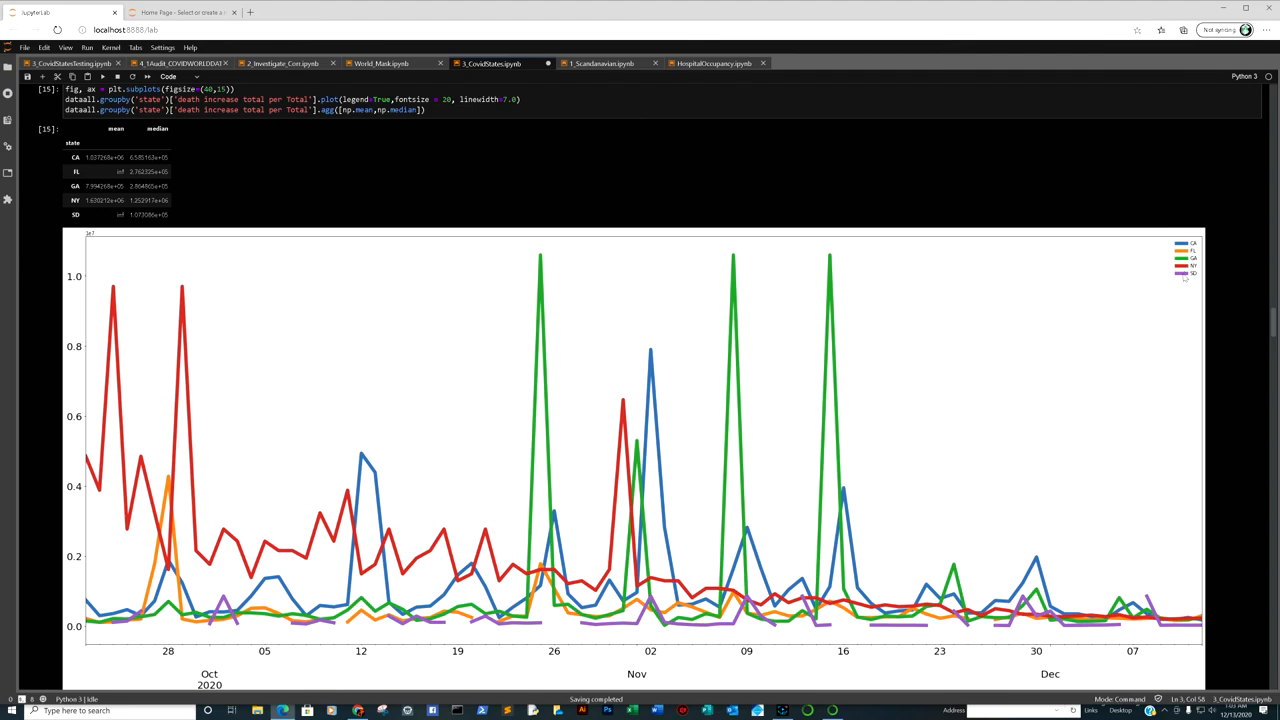
pyautogui.moveTo(1147, 483)
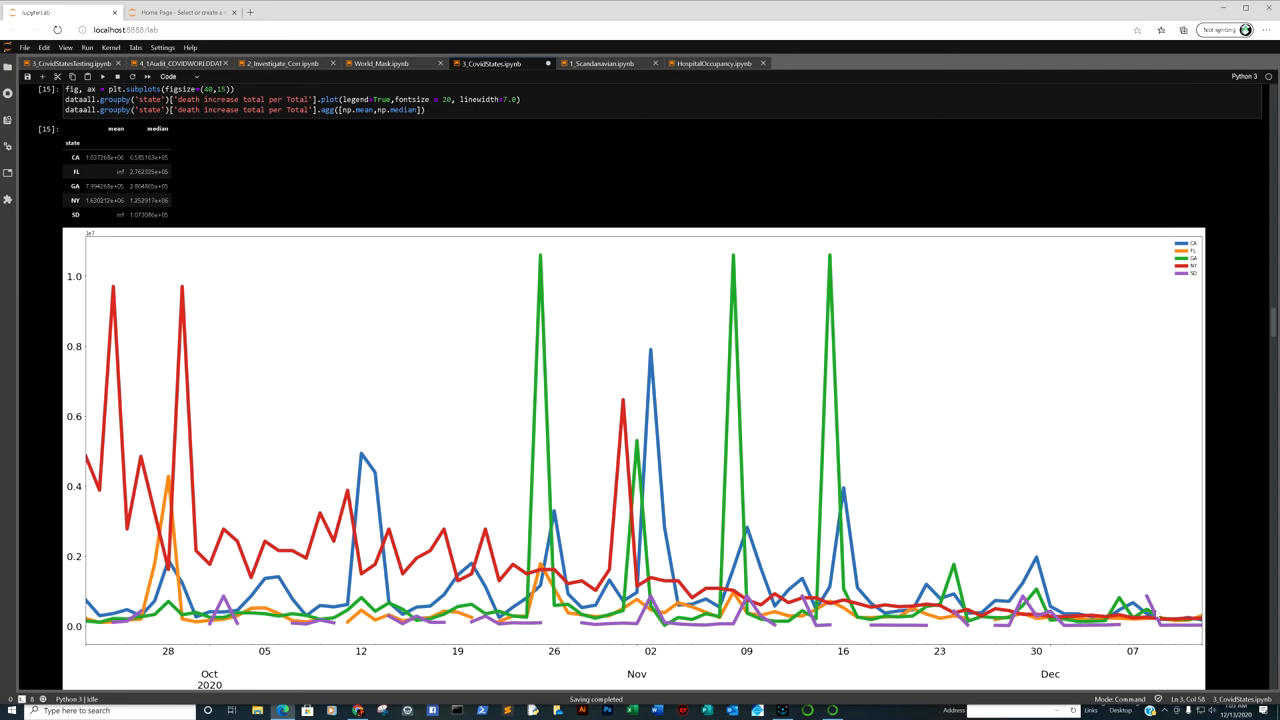
pyautogui.moveTo(1160, 548)
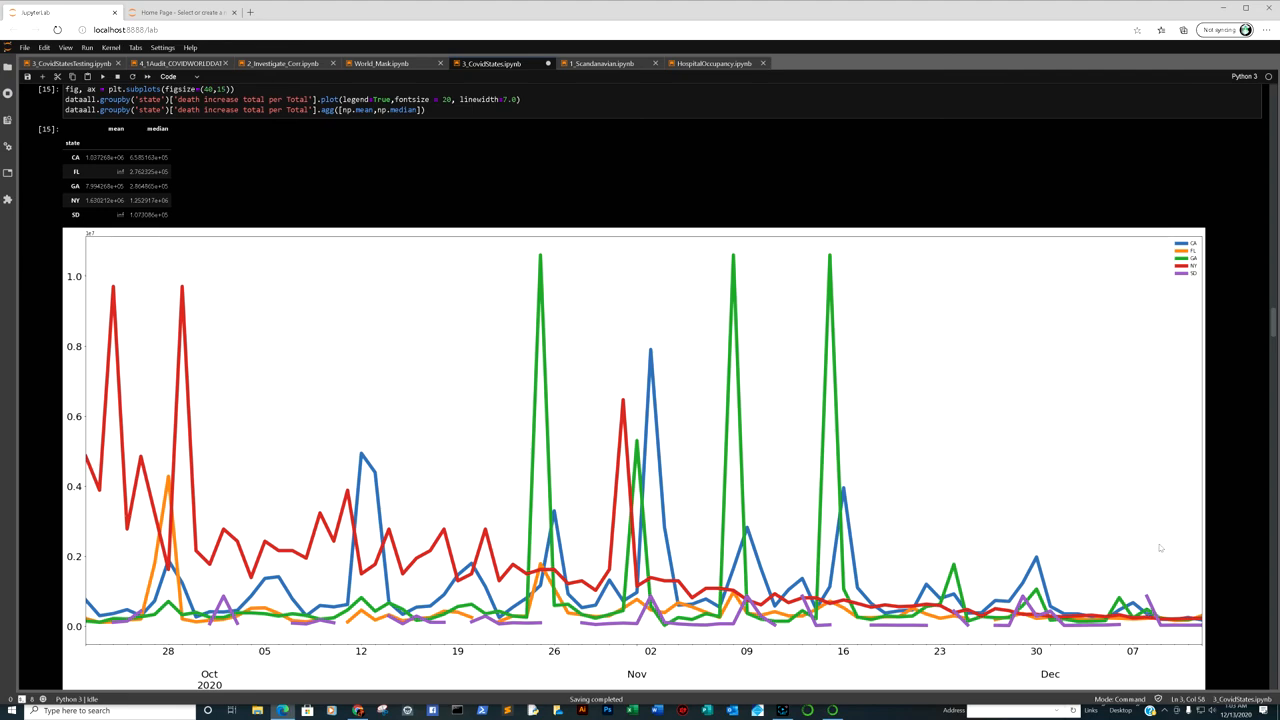
pyautogui.moveTo(1150, 527)
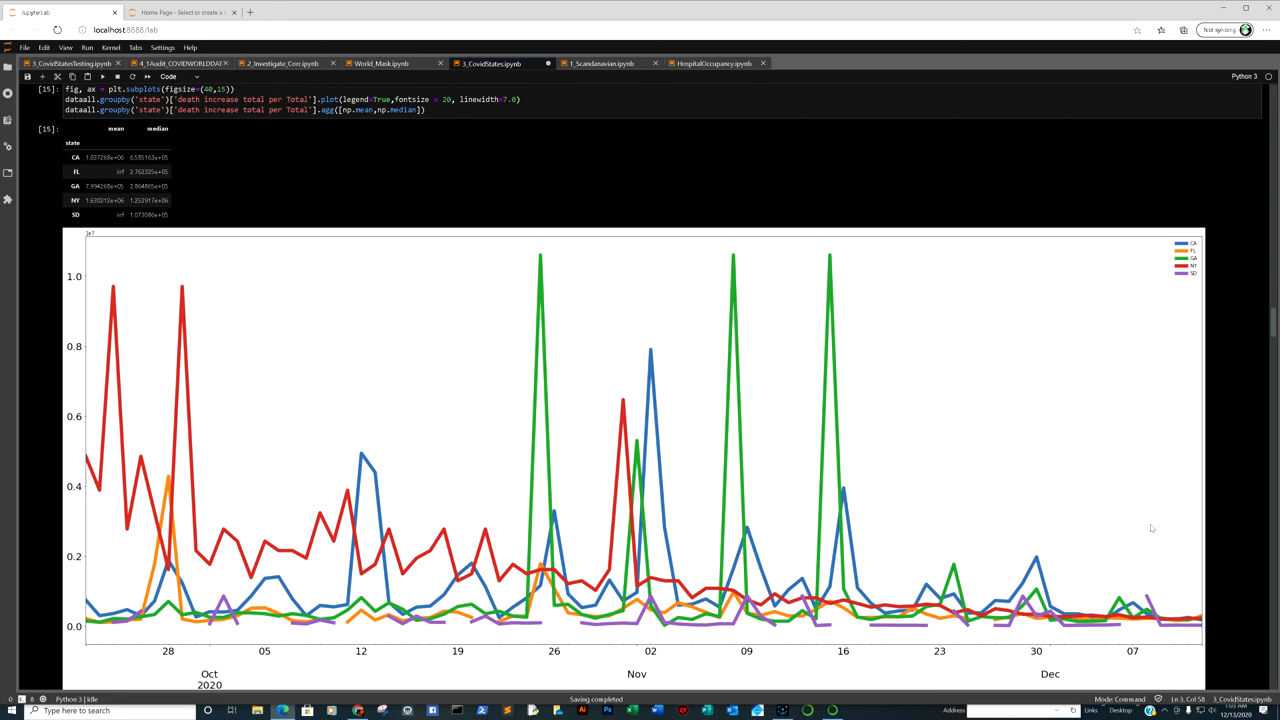
pyautogui.moveTo(529, 448)
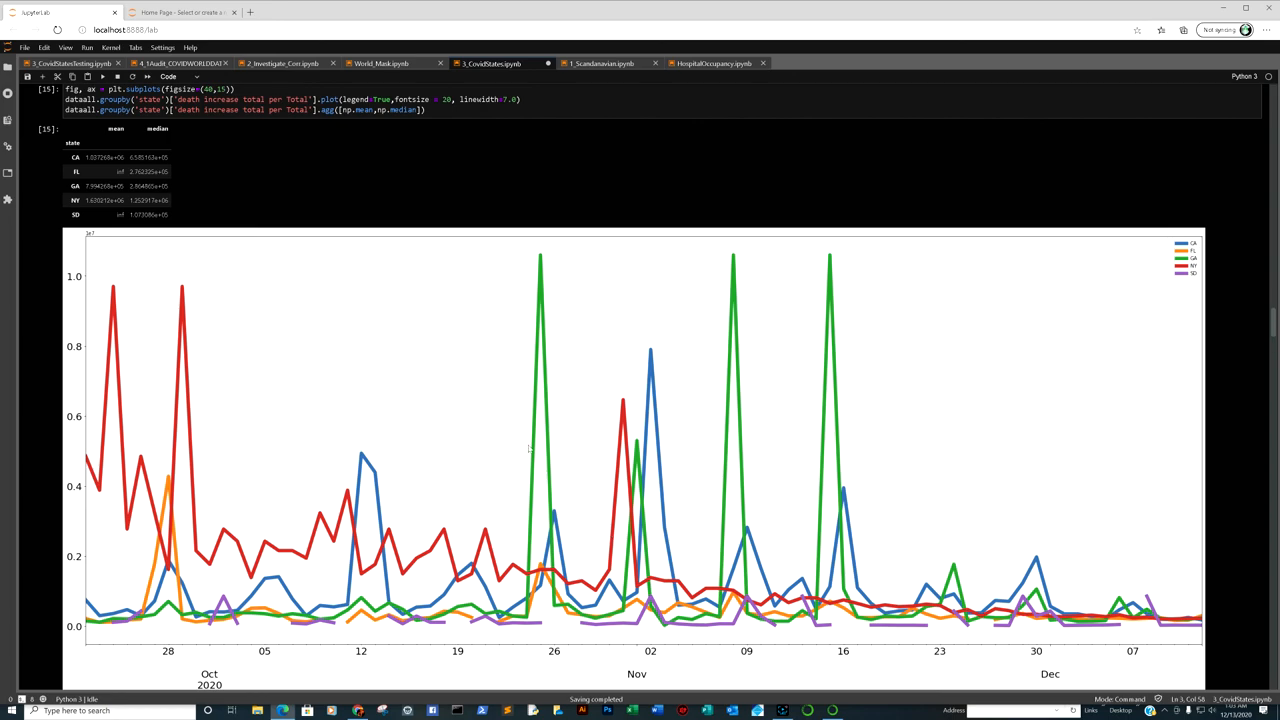
pyautogui.scroll(-3)
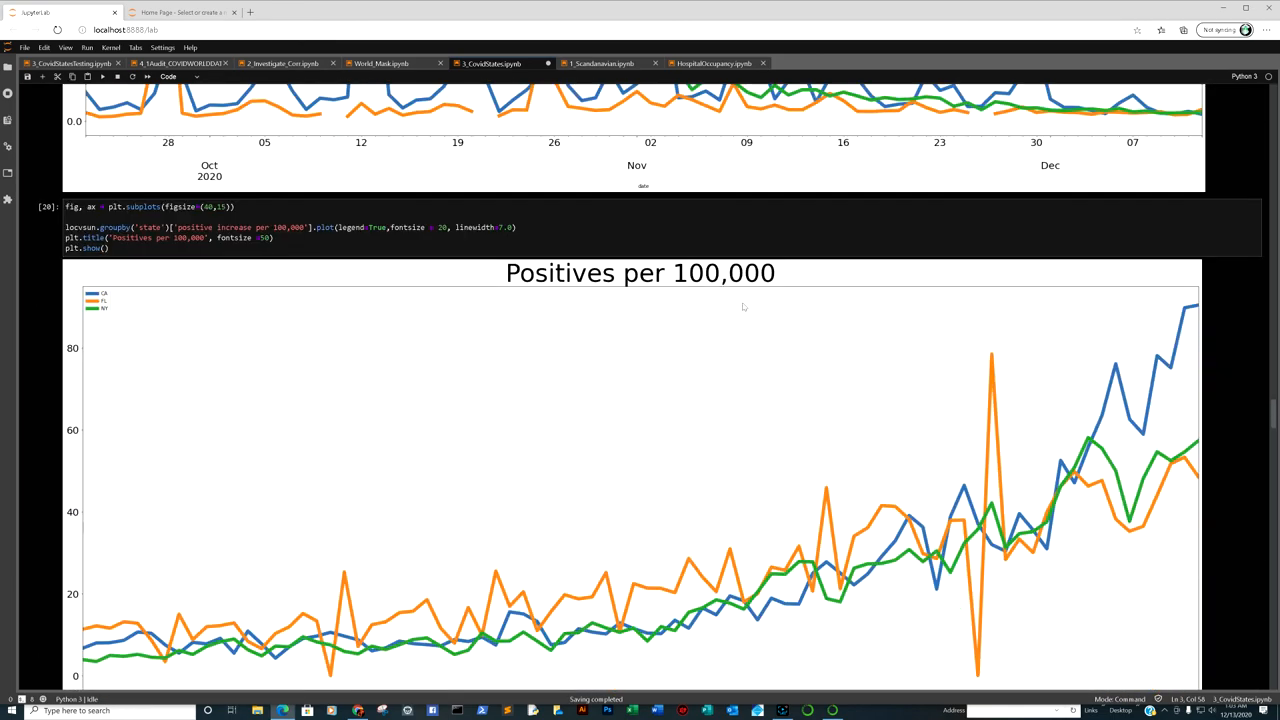
pyautogui.scroll(-3)
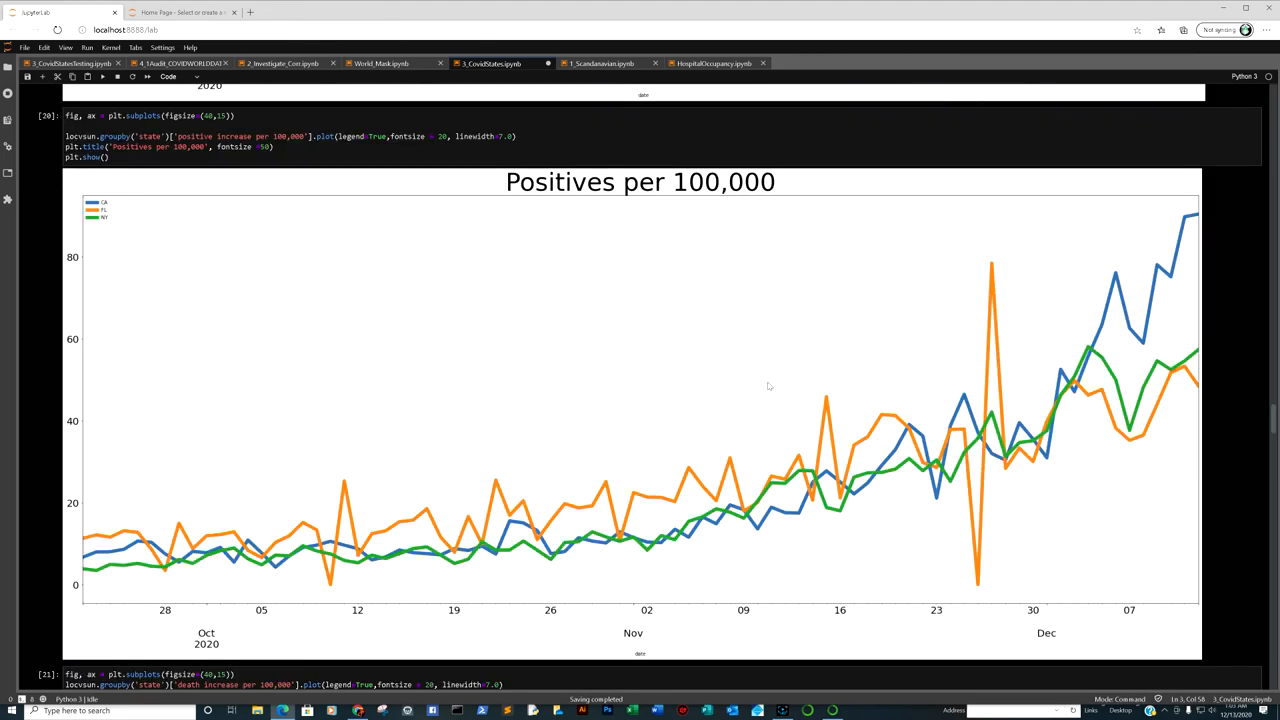
pyautogui.moveTo(766, 390)
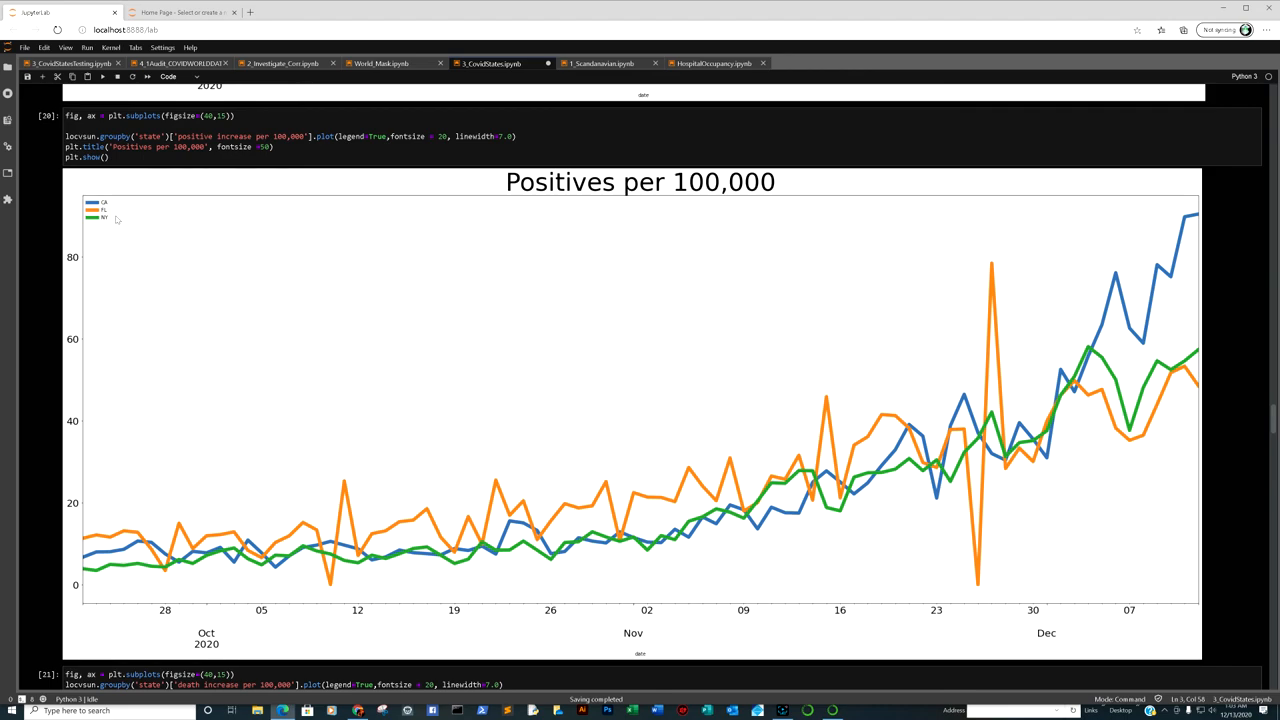
pyautogui.moveTo(800, 518)
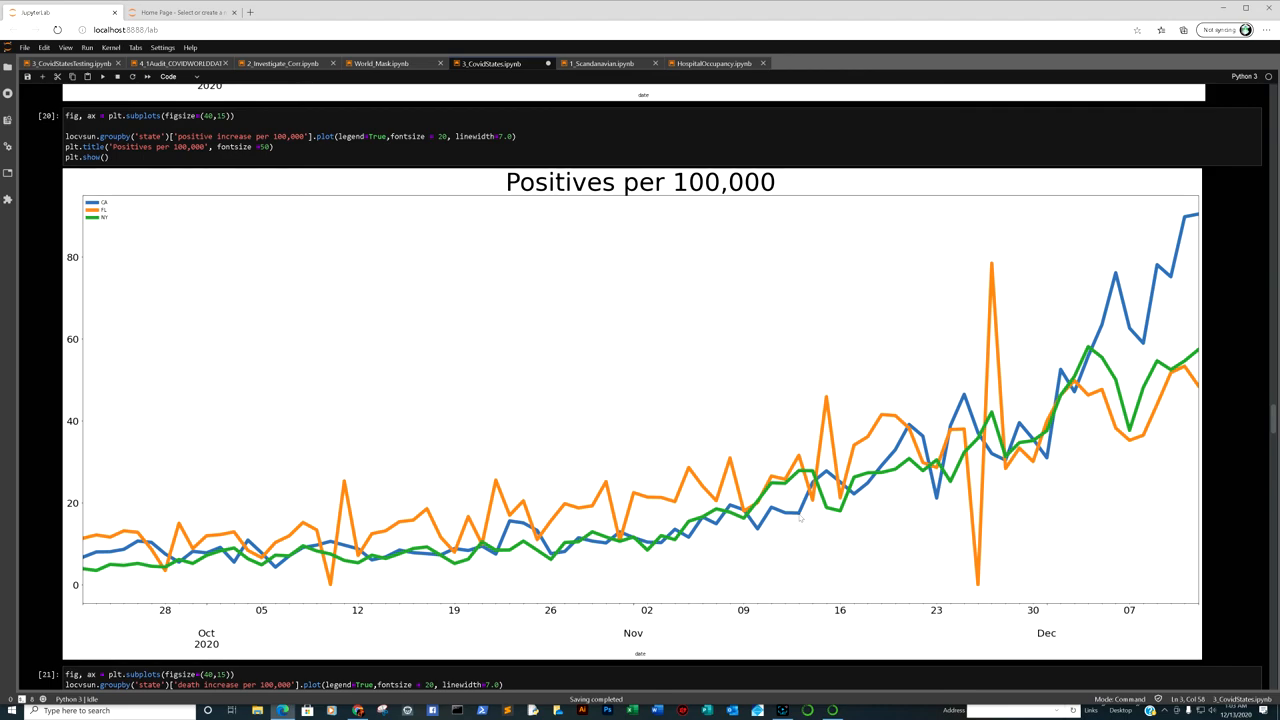
pyautogui.moveTo(1160, 444)
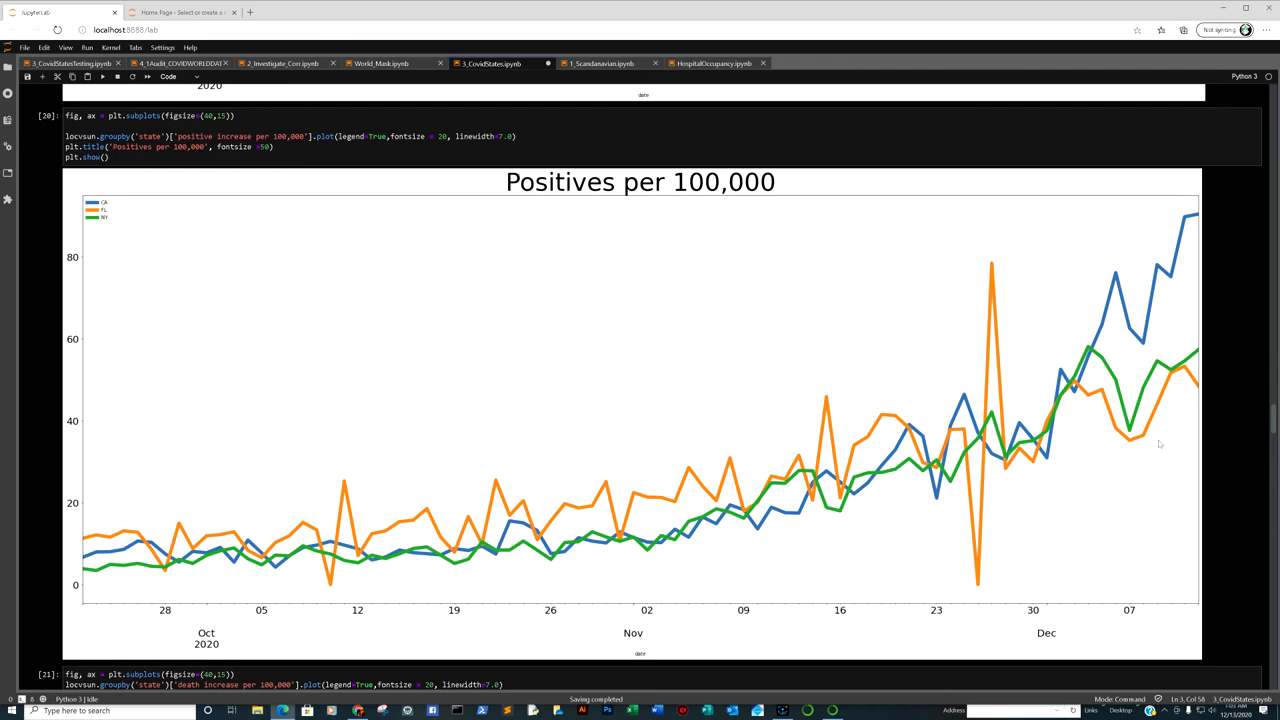
pyautogui.moveTo(1182, 406)
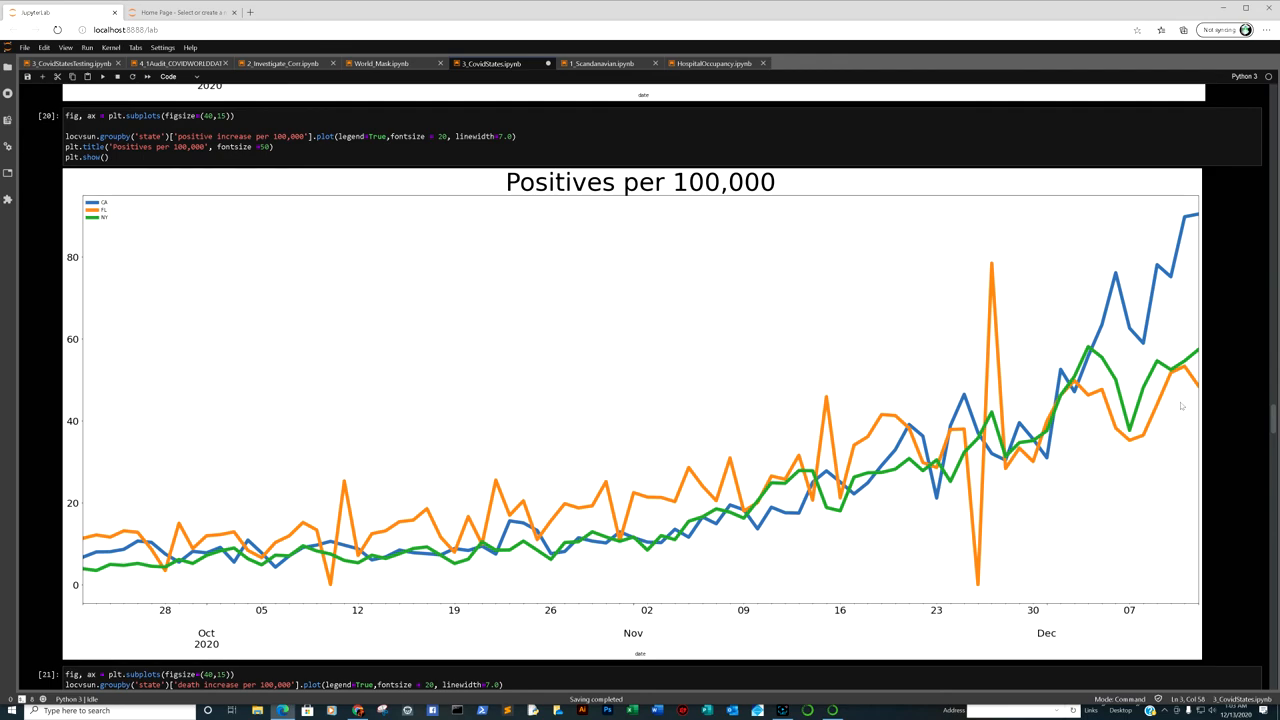
pyautogui.moveTo(1168, 410)
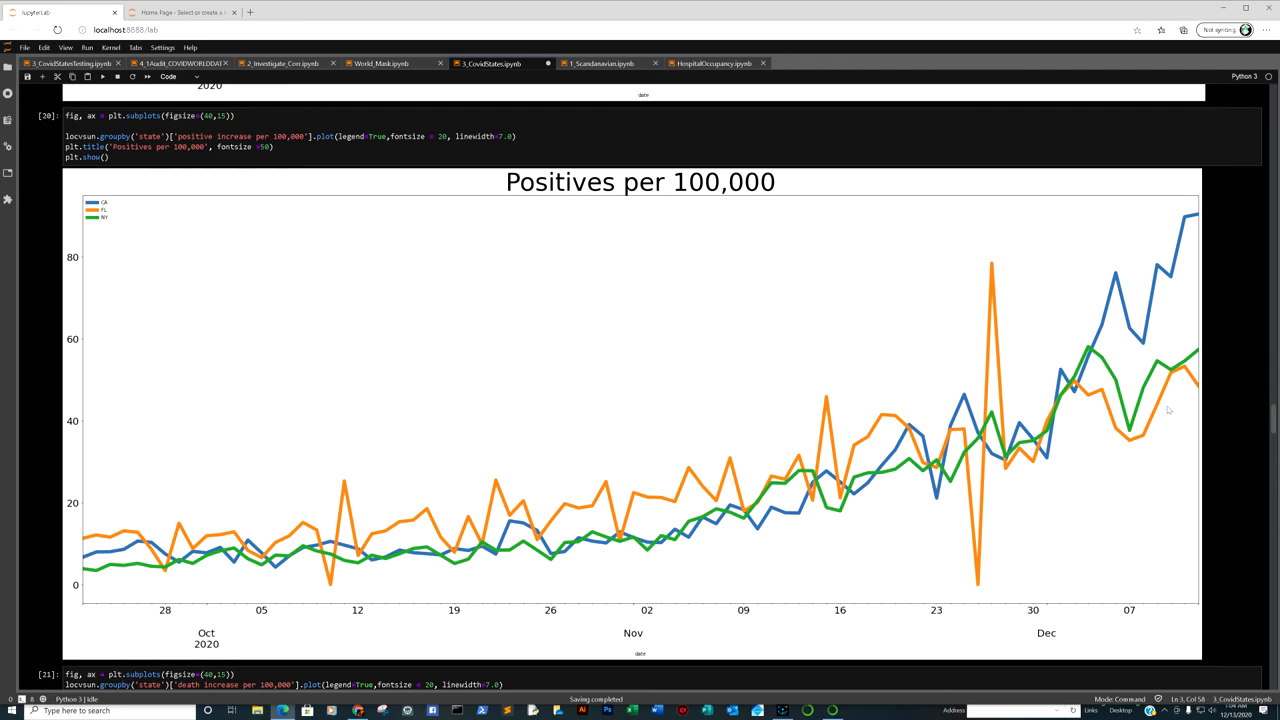
pyautogui.moveTo(1155, 418)
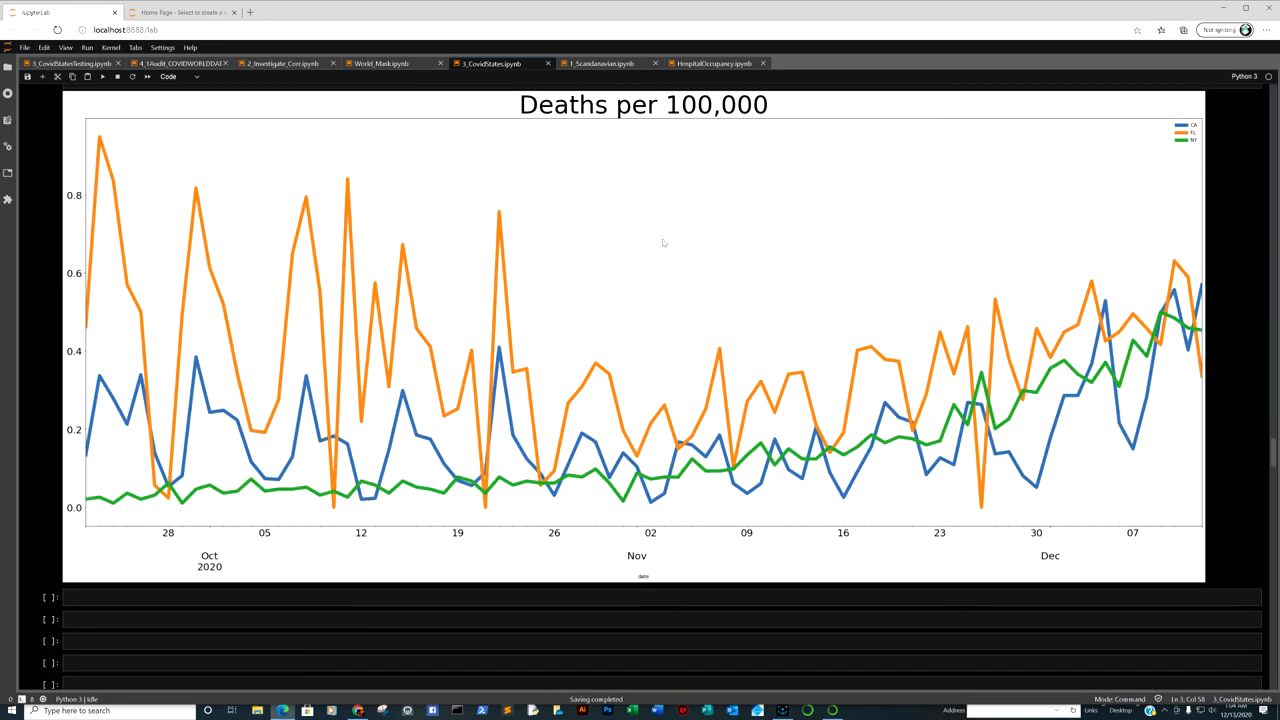
pyautogui.moveTo(1222, 330)
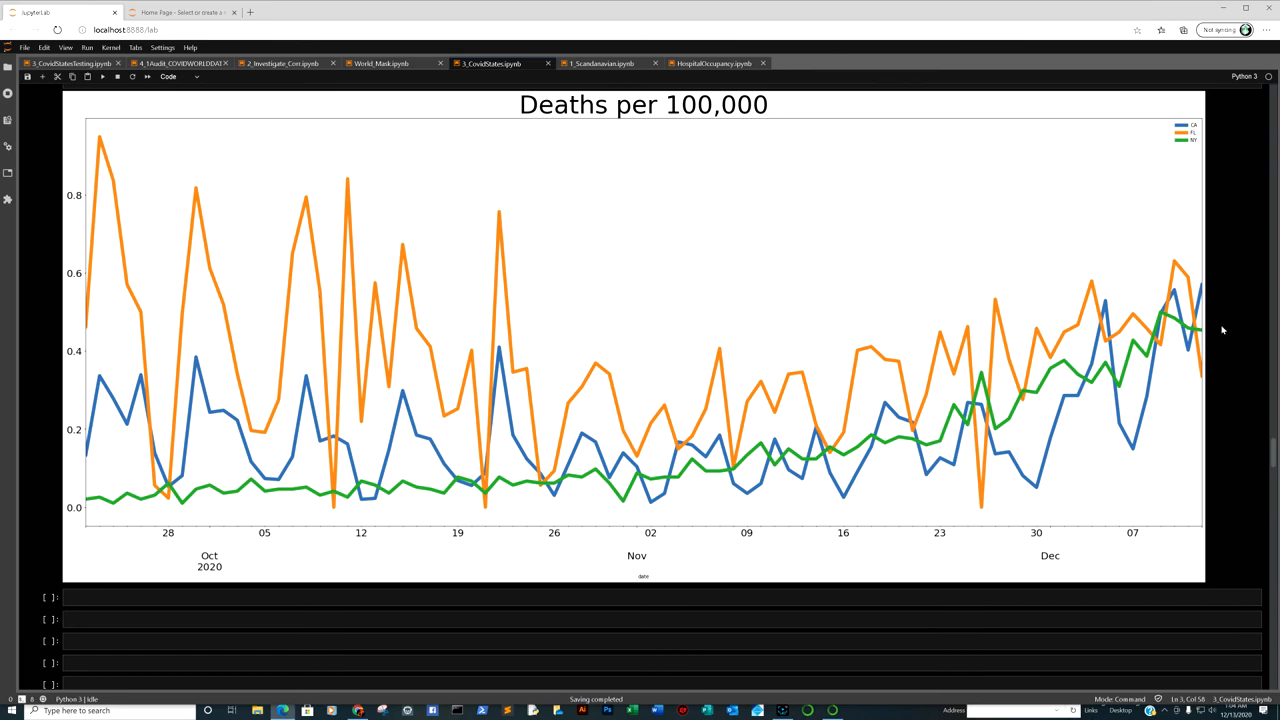
# Step: Scroll past the Deaths per 100,000 state plots toward the deathIncrease bar chart
pyautogui.scroll(-3)
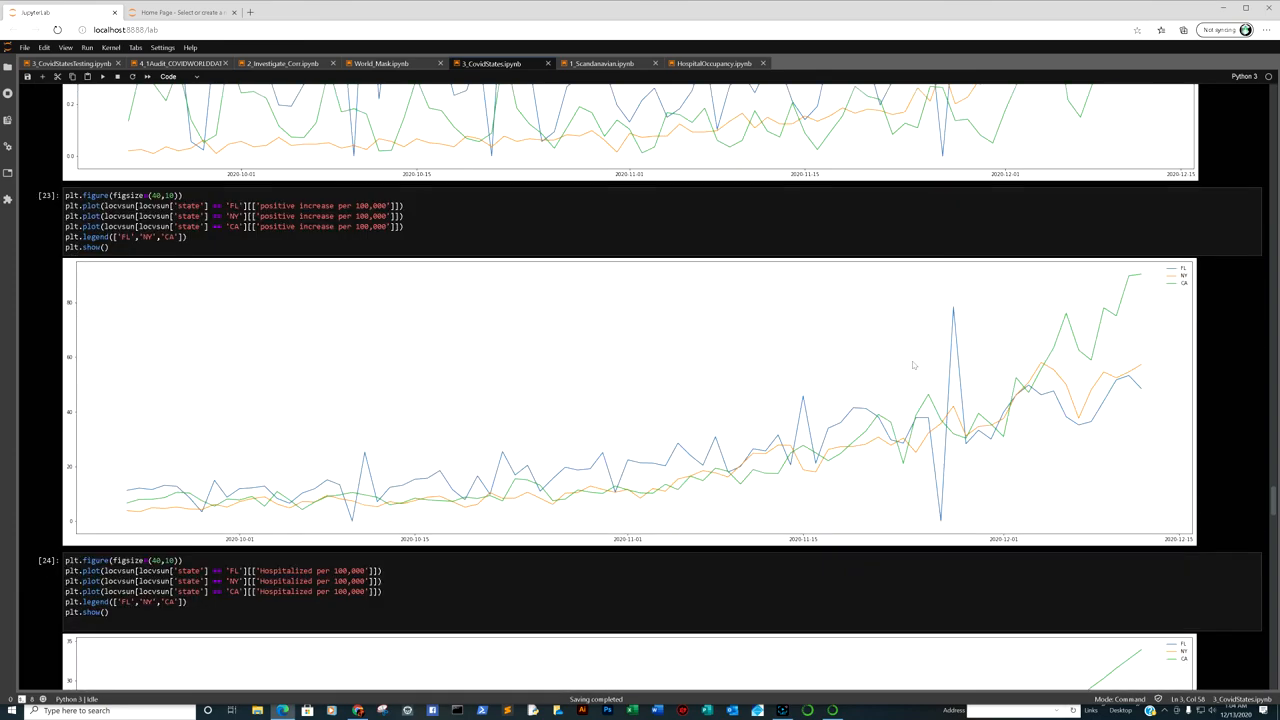
pyautogui.scroll(-3)
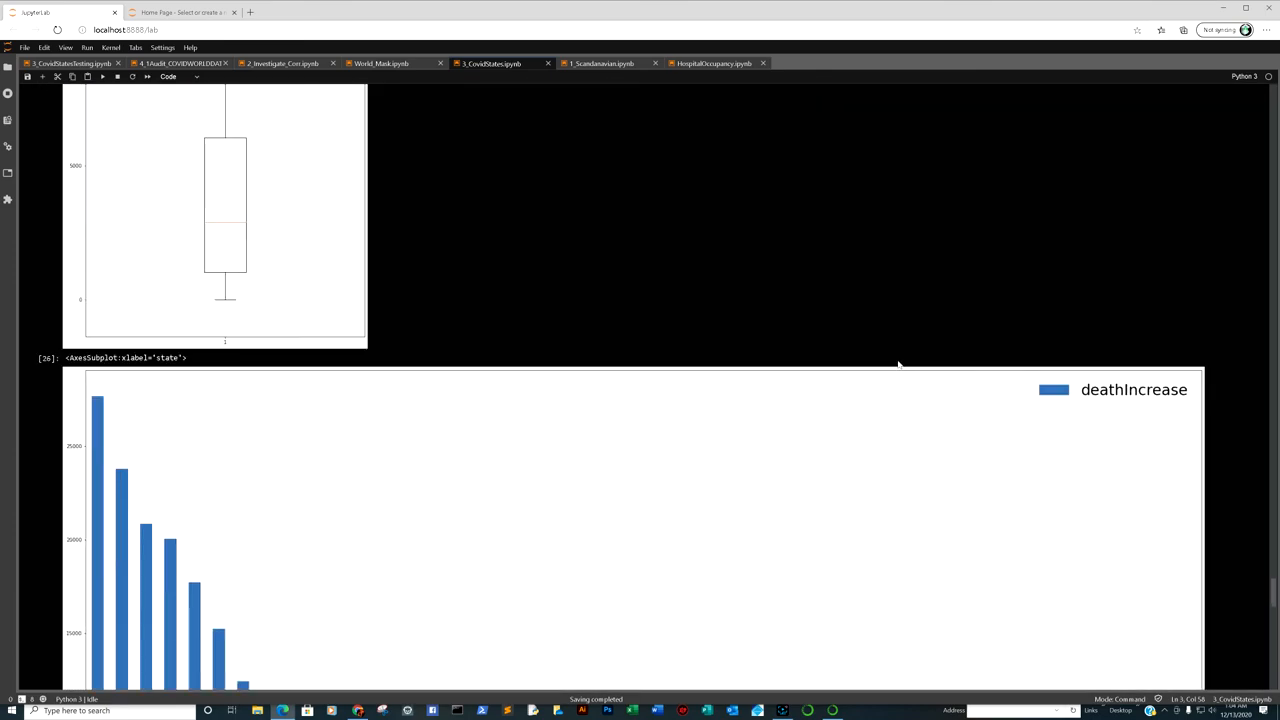
pyautogui.scroll(-3)
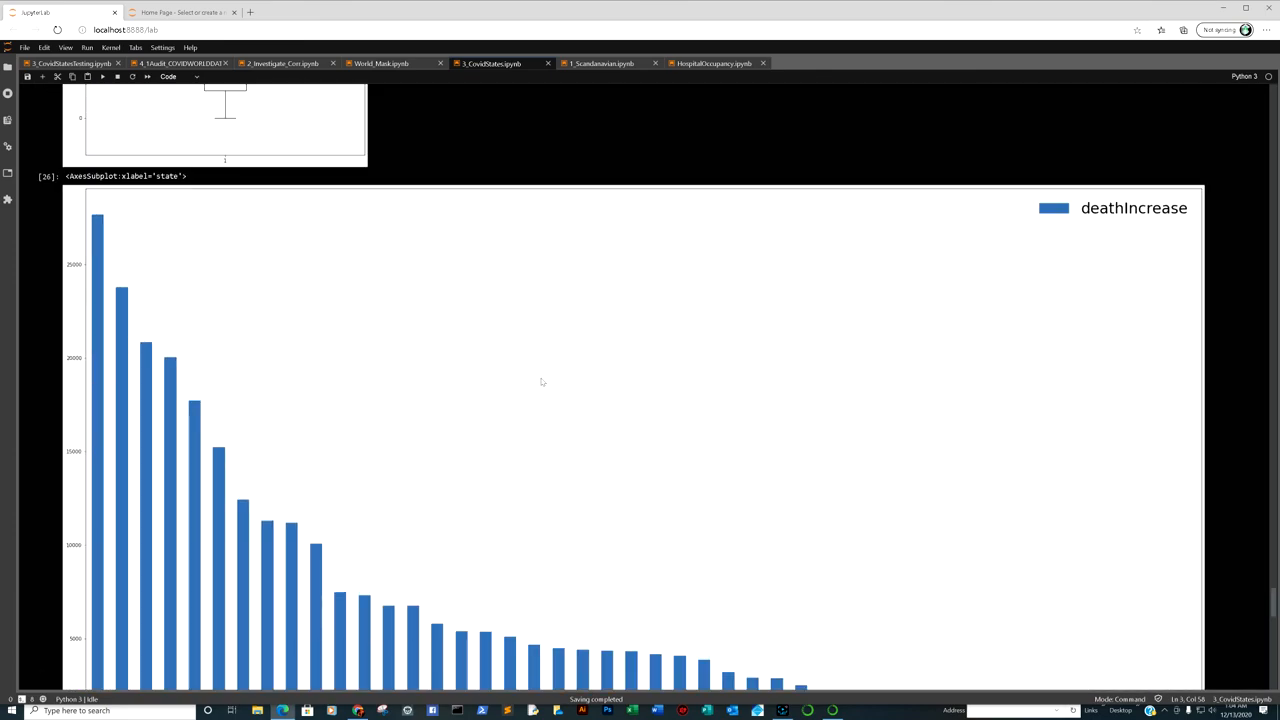
pyautogui.scroll(-3)
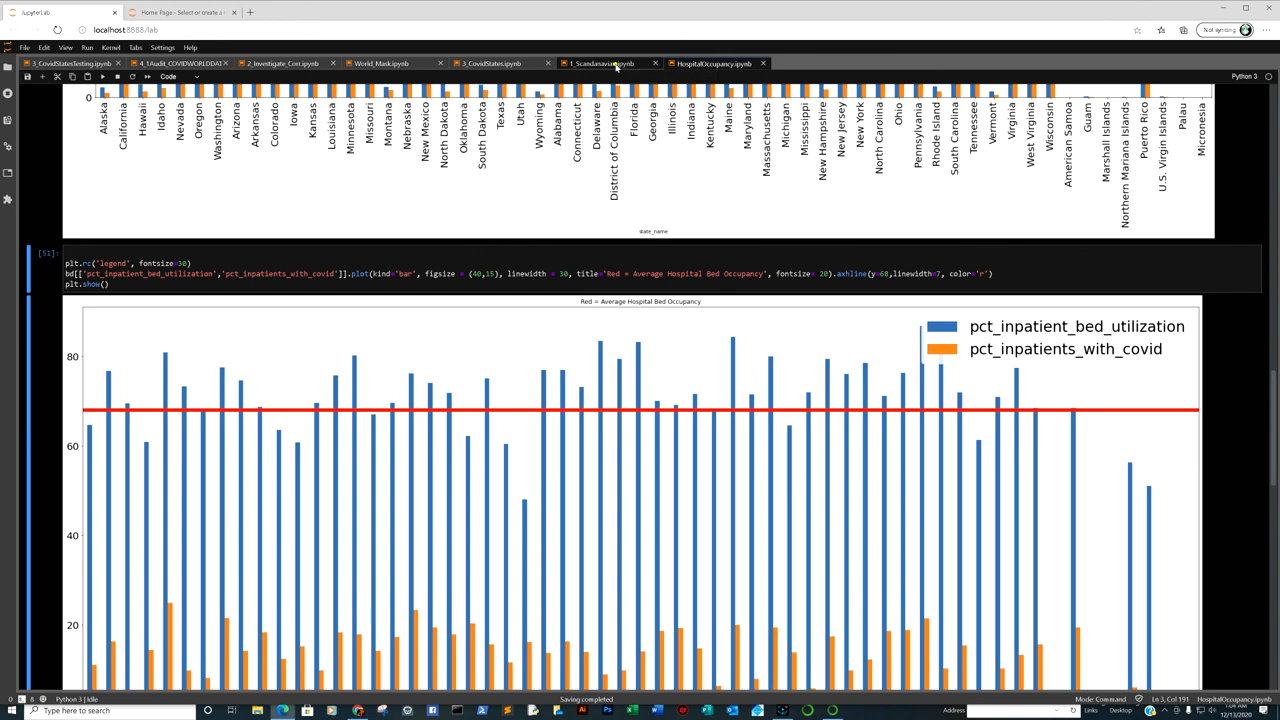
# Step: Pass through 2_Investigate_Corr to HospitalOccupancy and view the whole bed utilization chart
pyautogui.click(490, 63)
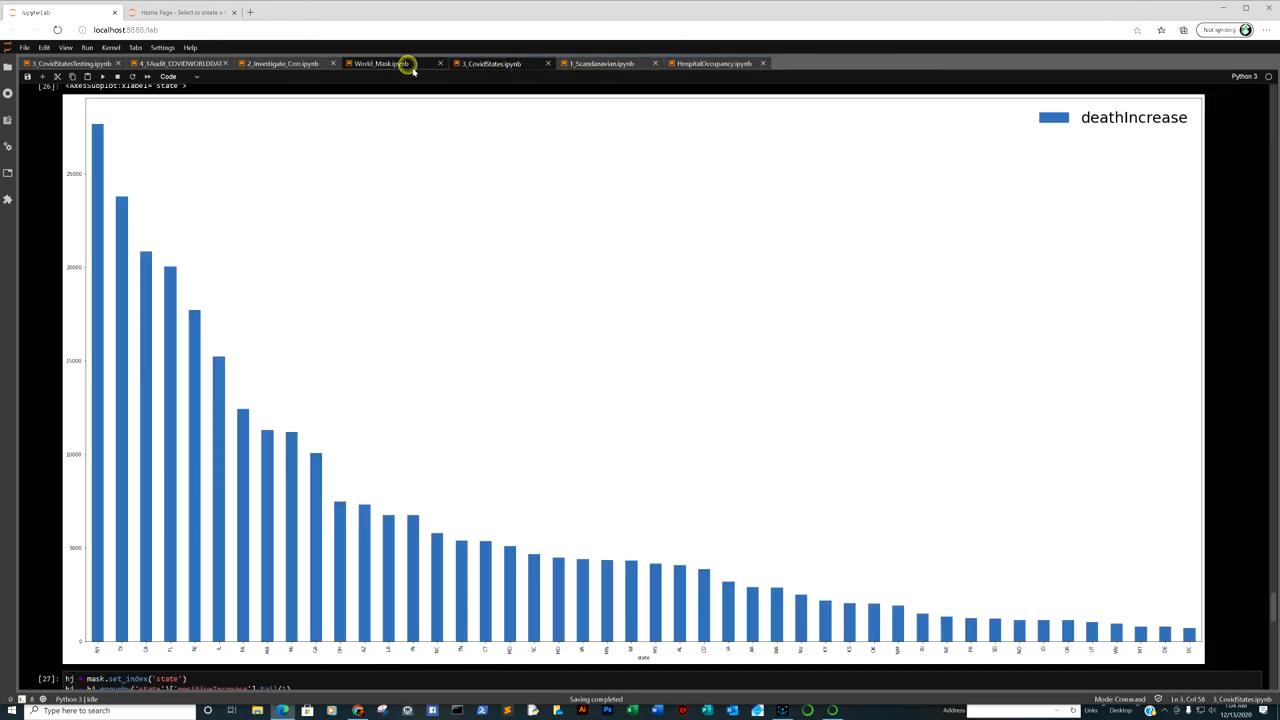
pyautogui.click(281, 63)
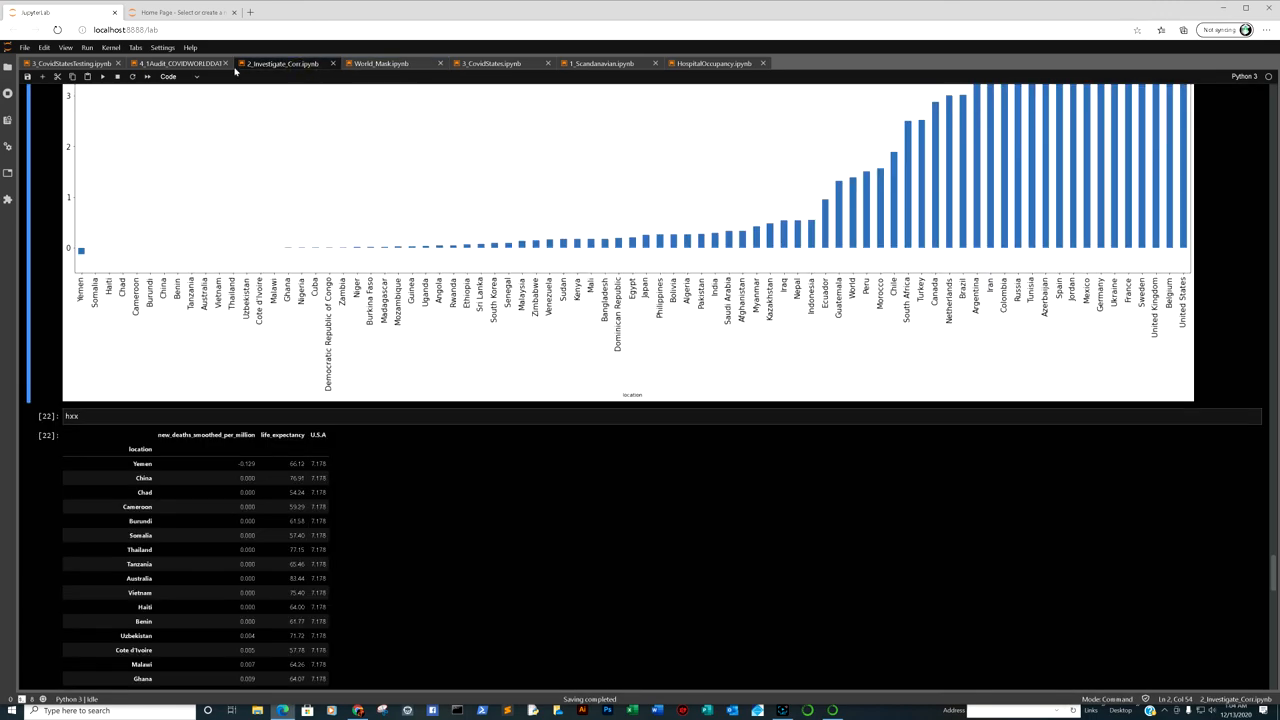
pyautogui.click(183, 63)
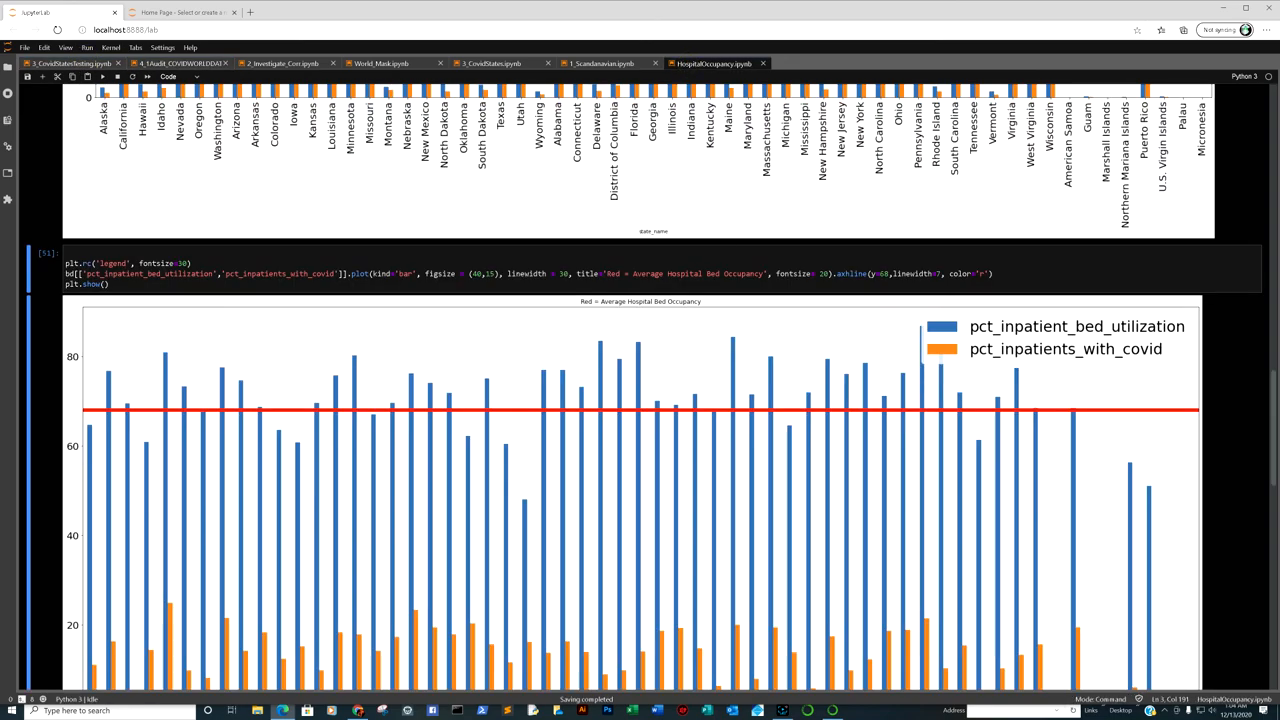
pyautogui.scroll(-3)
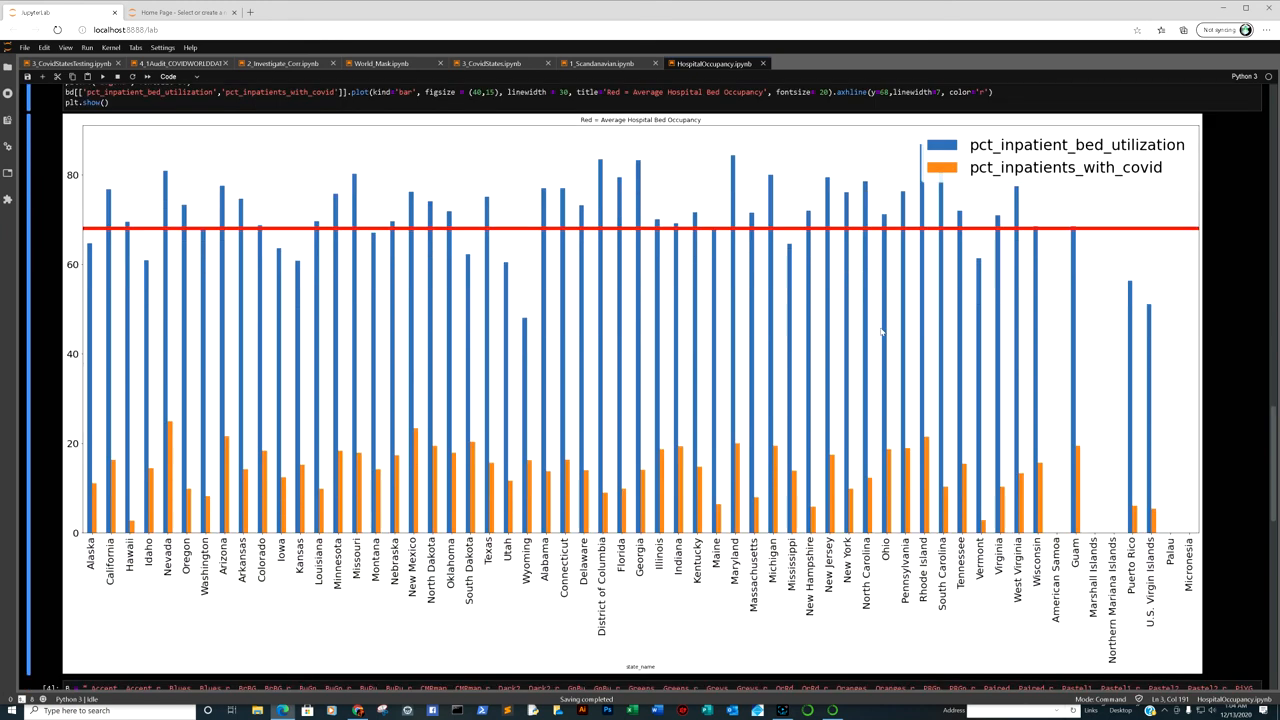
pyautogui.moveTo(920, 368)
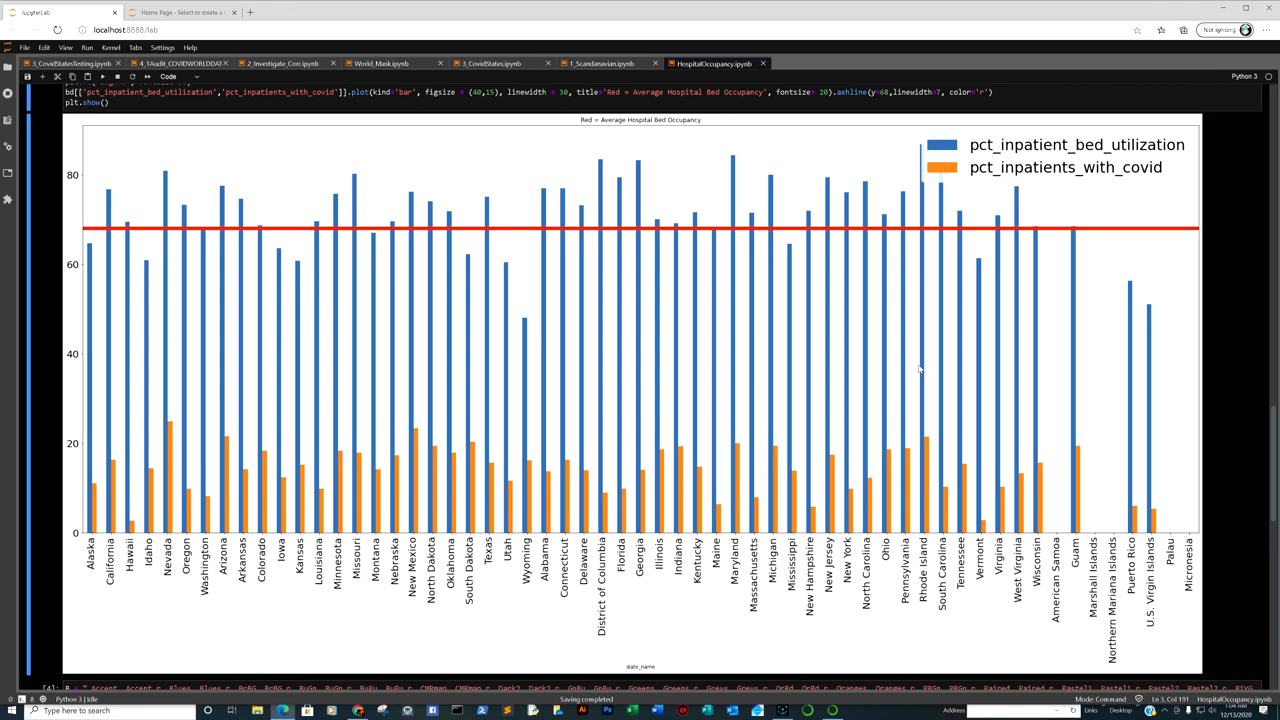
pyautogui.moveTo(357, 710)
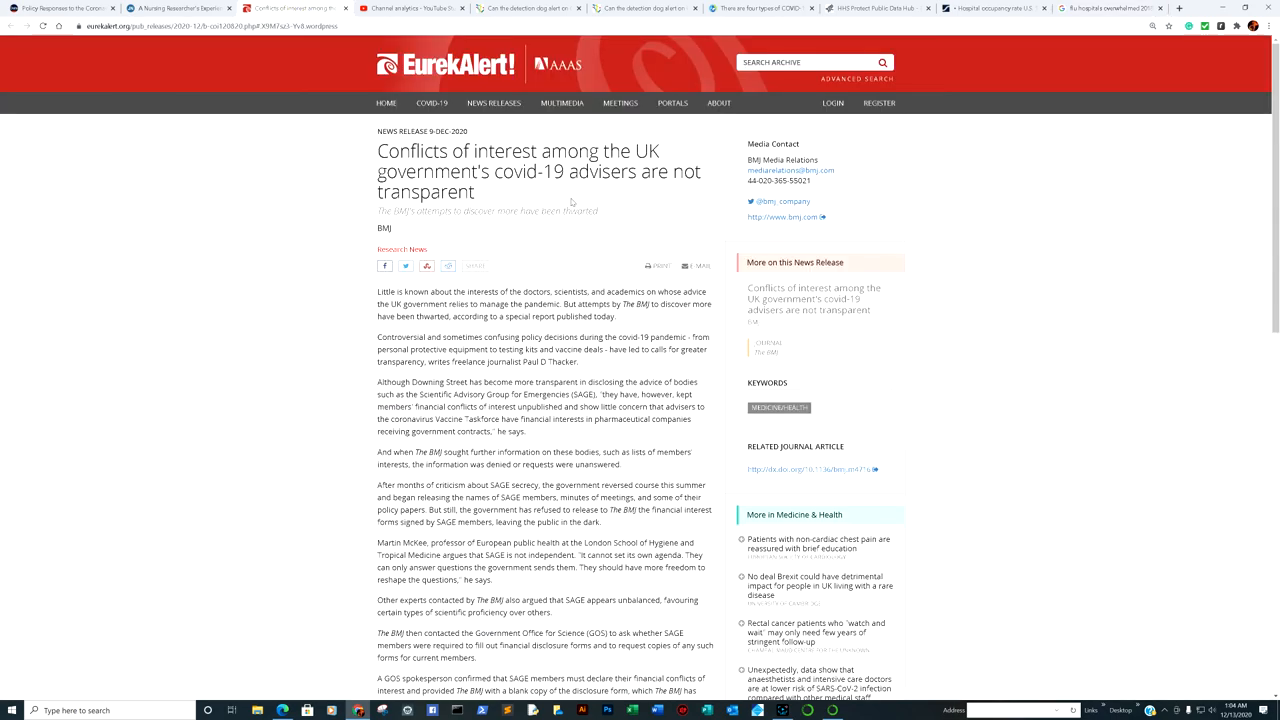
# Step: Read further into EurekAlert!'s UK covid-19 advisers conflicts release, then return to the JAMA article
pyautogui.scroll(-3)
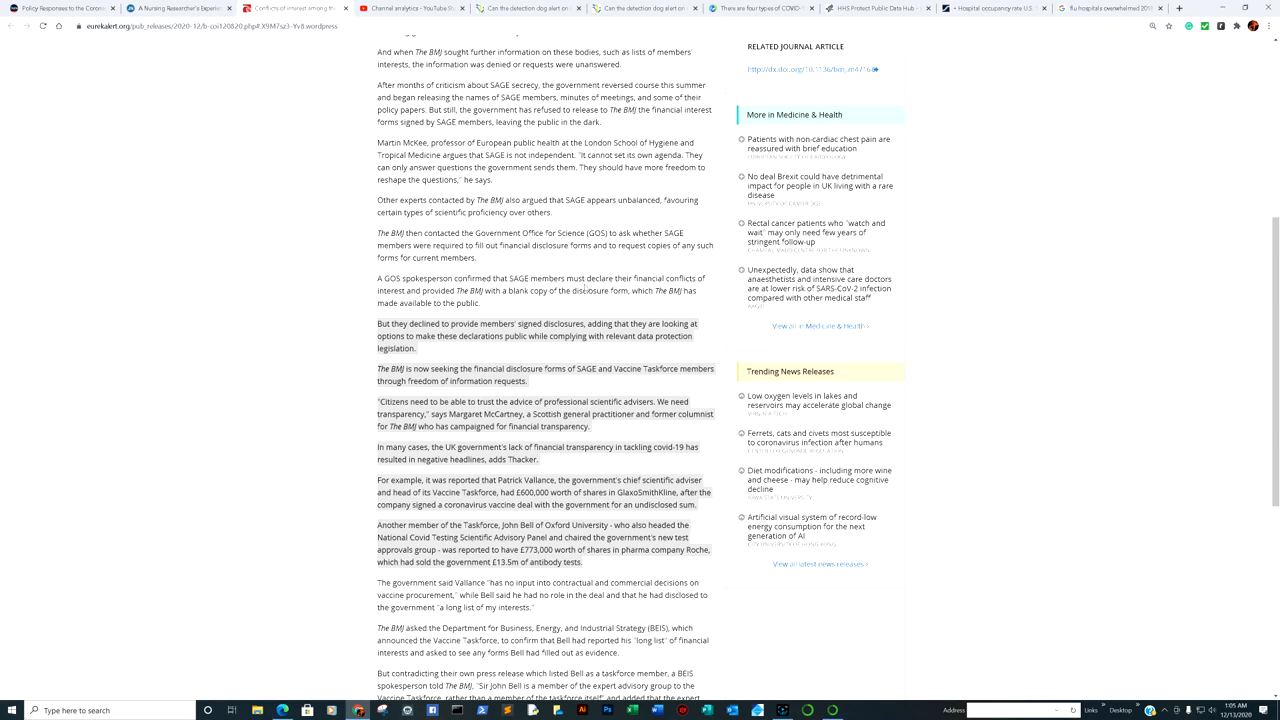
pyautogui.click(175, 8)
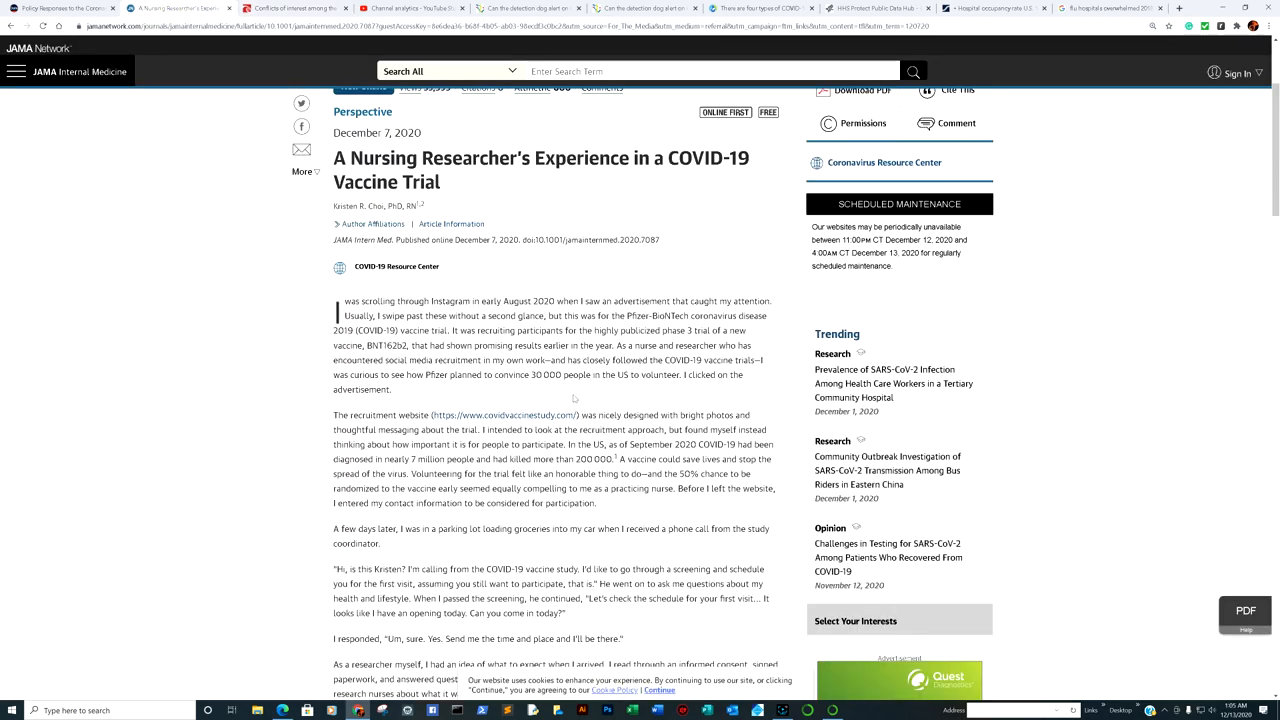
# Step: Read the nursing researcher's vaccine trial article down to her post-injection fever, then reach Gavi's page
pyautogui.scroll(-3)
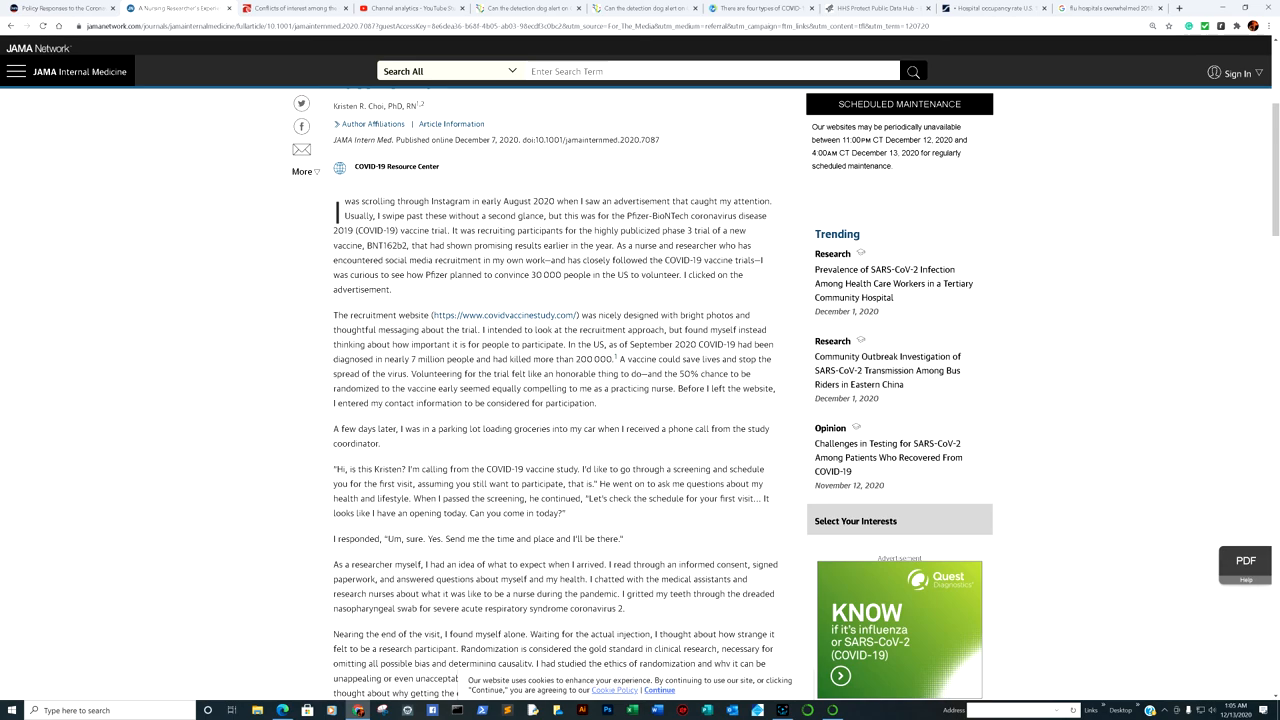
pyautogui.scroll(-3)
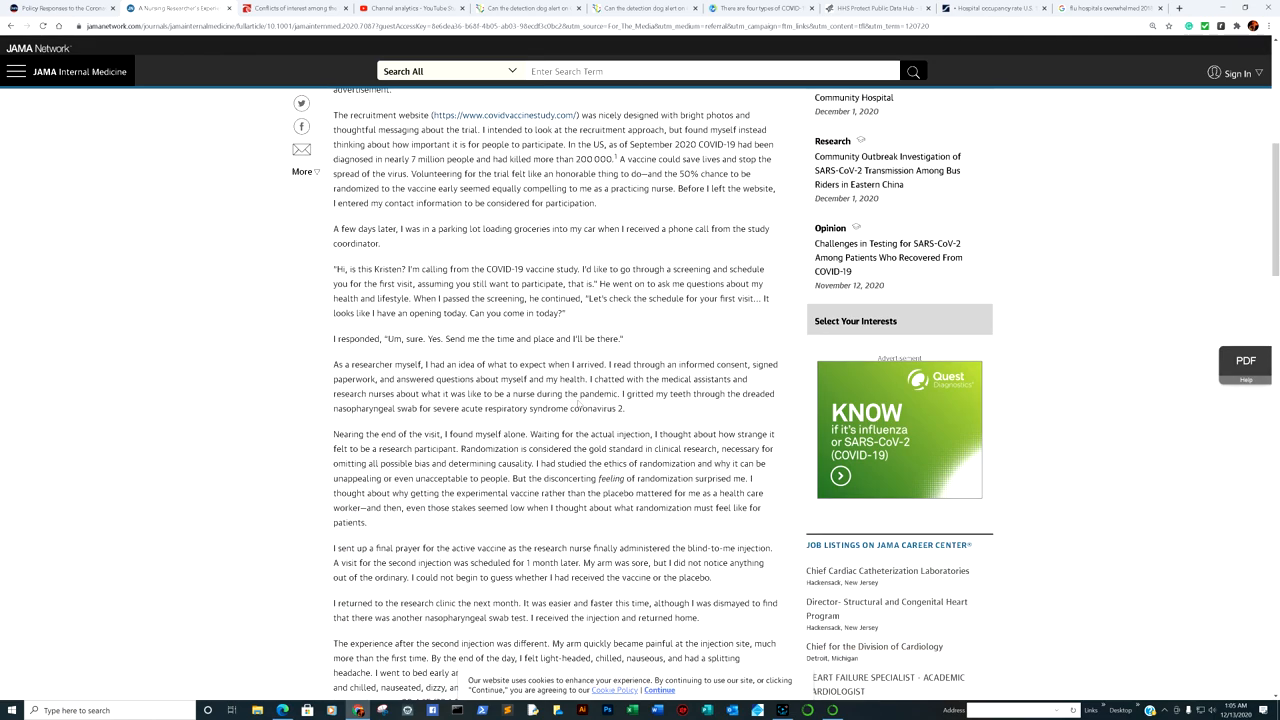
pyautogui.scroll(-3)
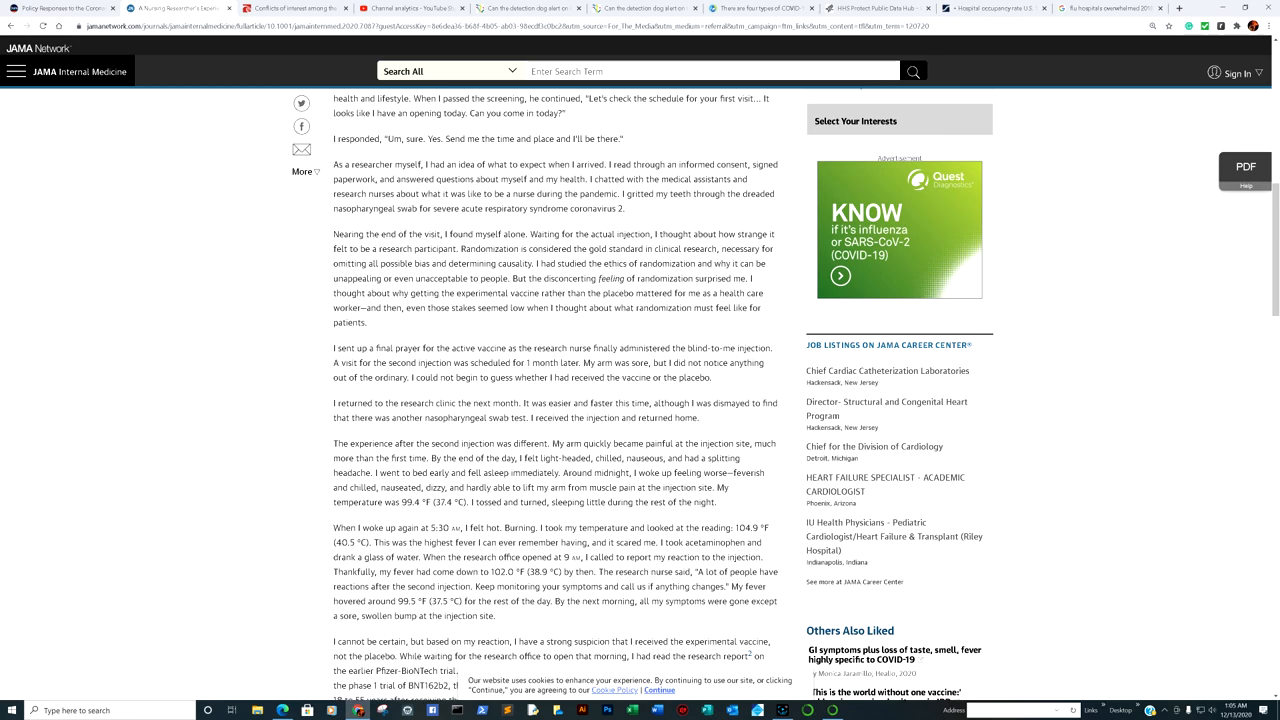
pyautogui.moveTo(749, 14)
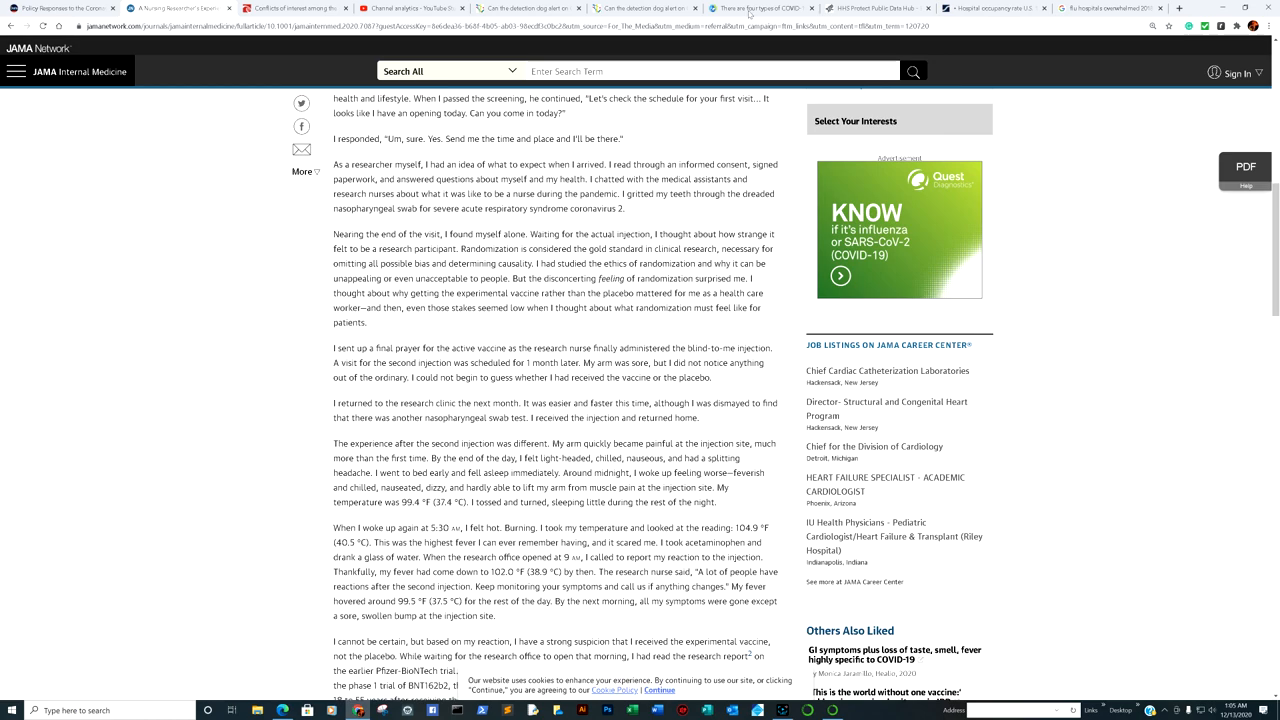
pyautogui.click(758, 8)
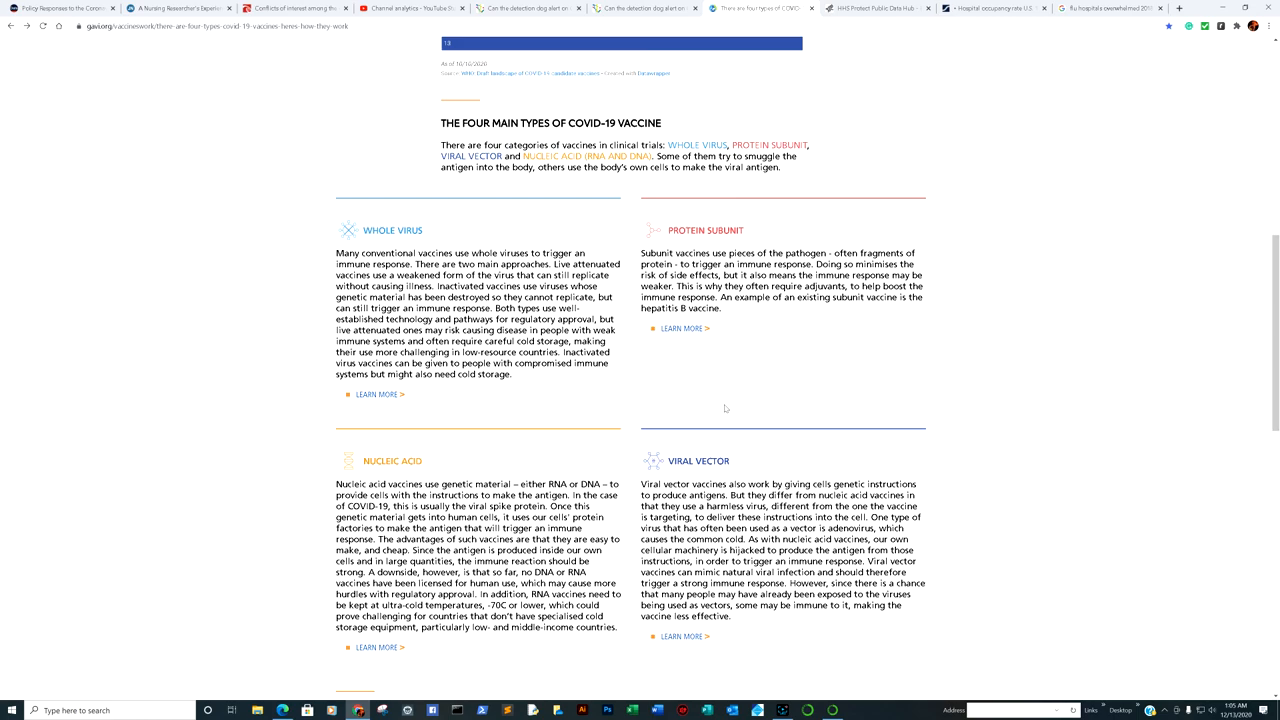
pyautogui.moveTo(725, 408)
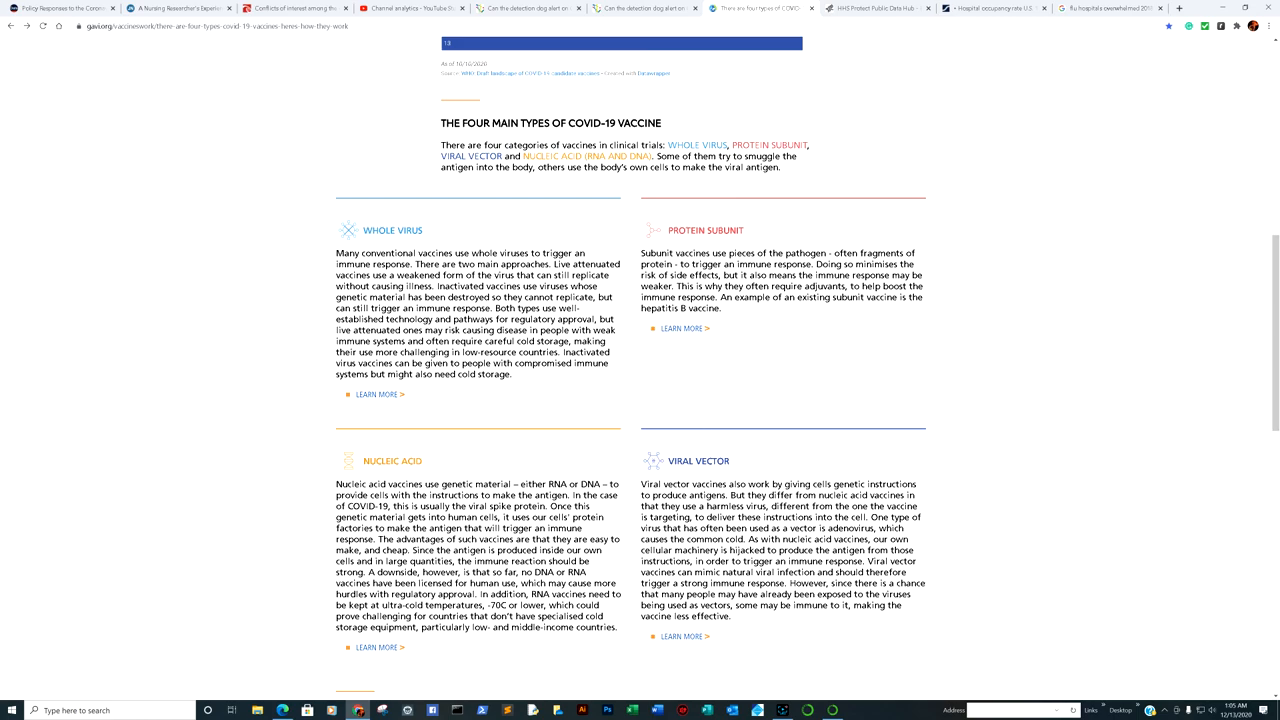
# Step: Review Gavi's 'COVID-19 vaccine types in development' chart and the four vaccine type sections
pyautogui.scroll(3)
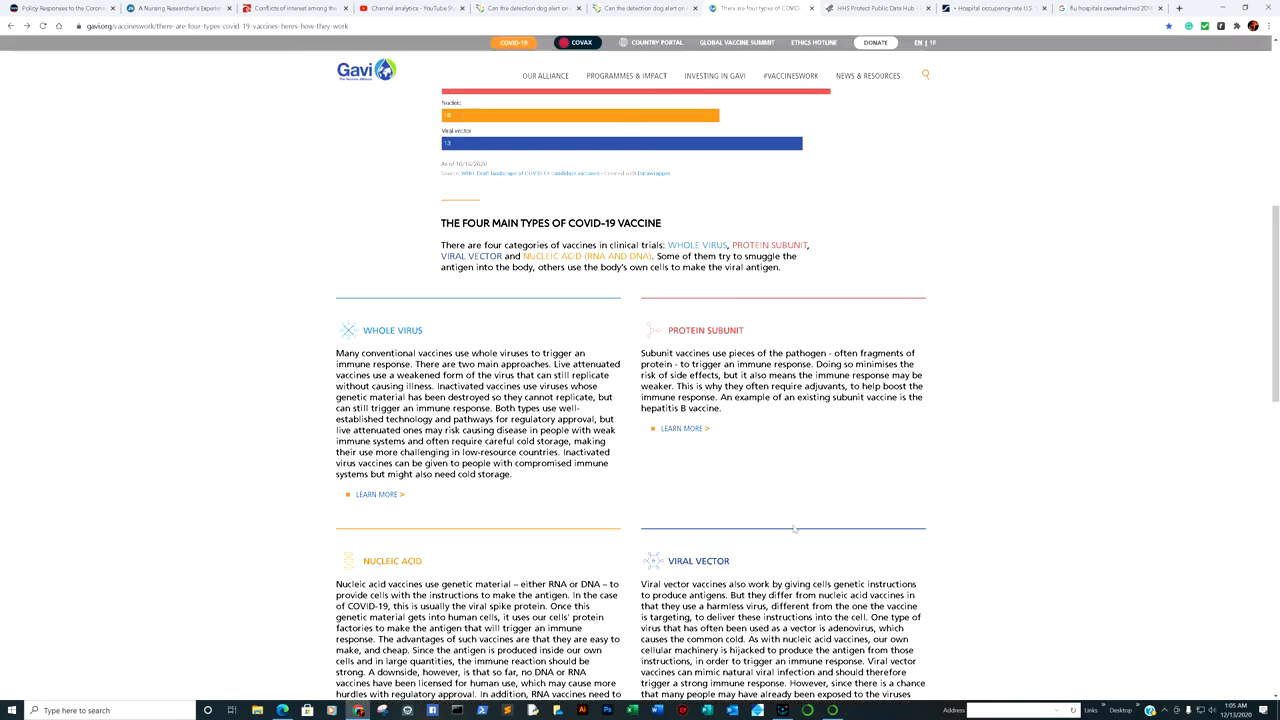
pyautogui.scroll(3)
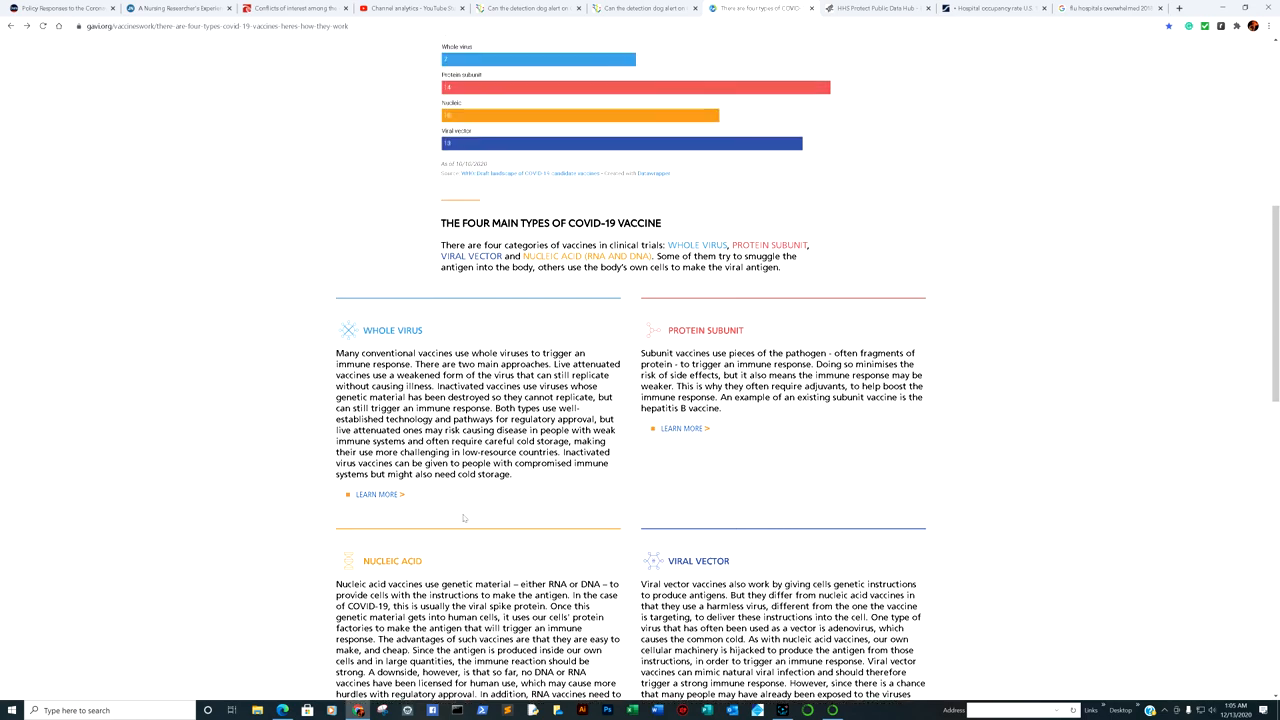
pyautogui.scroll(3)
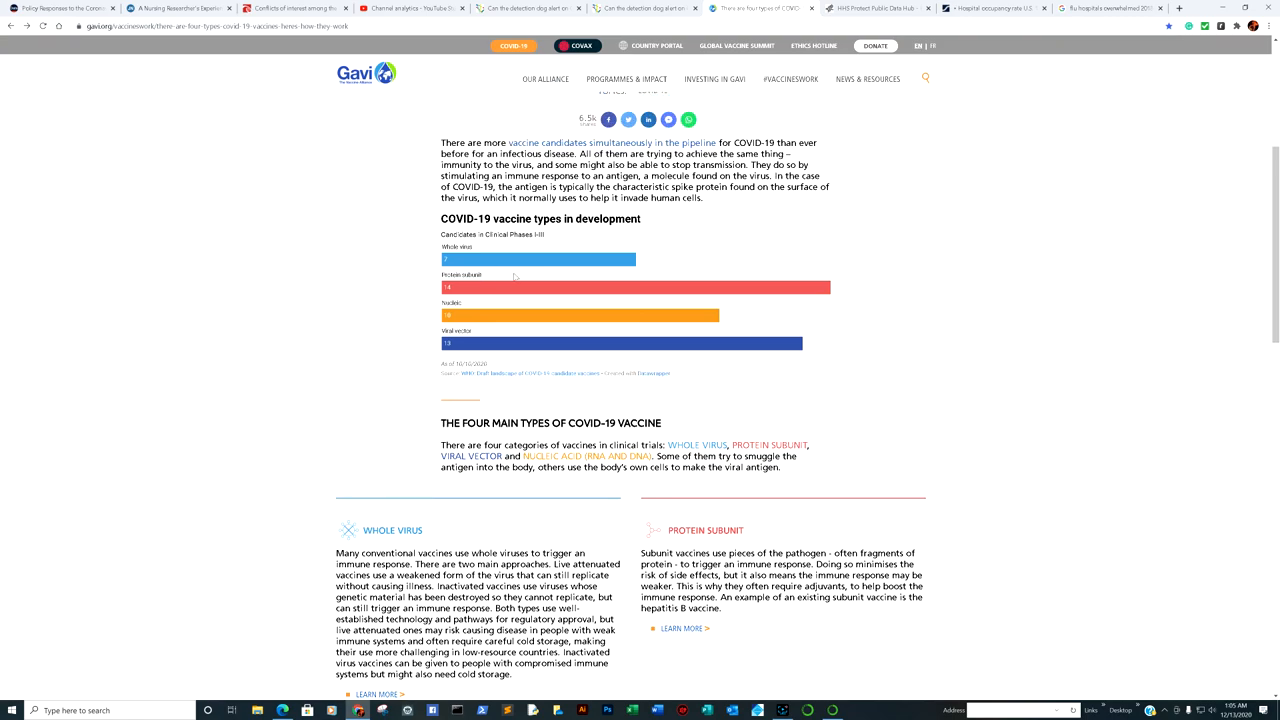
pyautogui.scroll(-3)
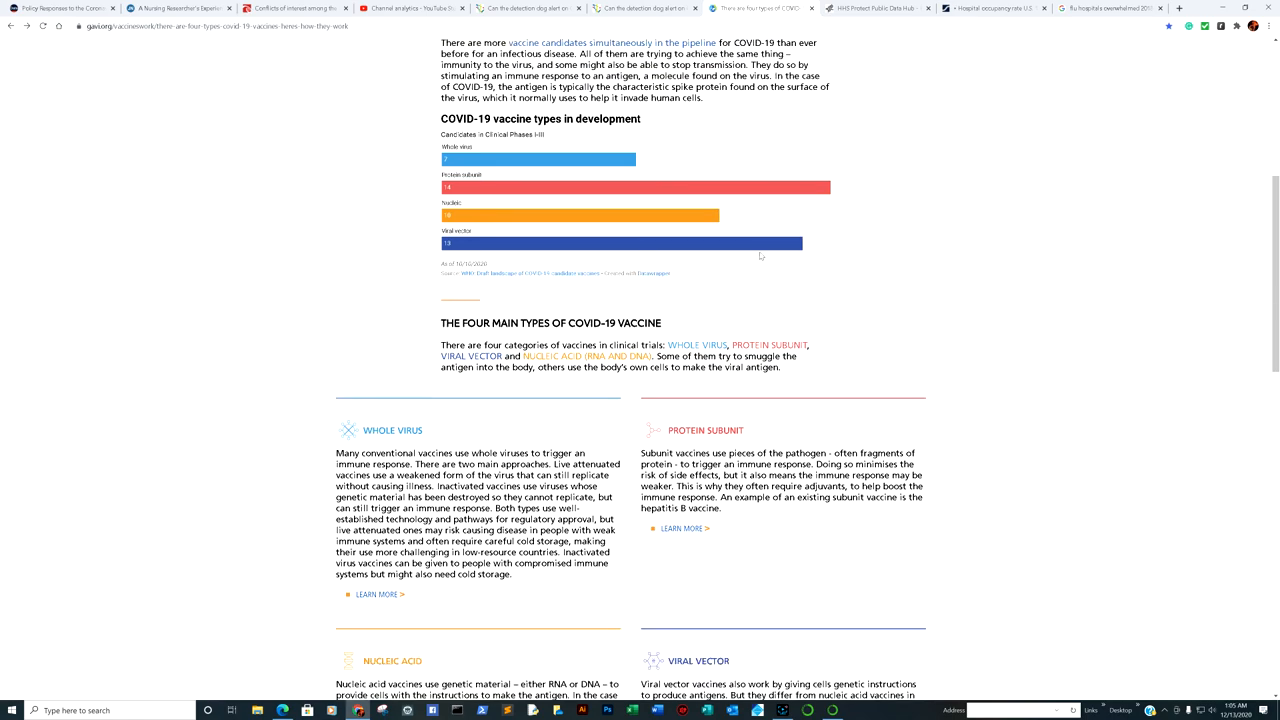
pyautogui.scroll(-3)
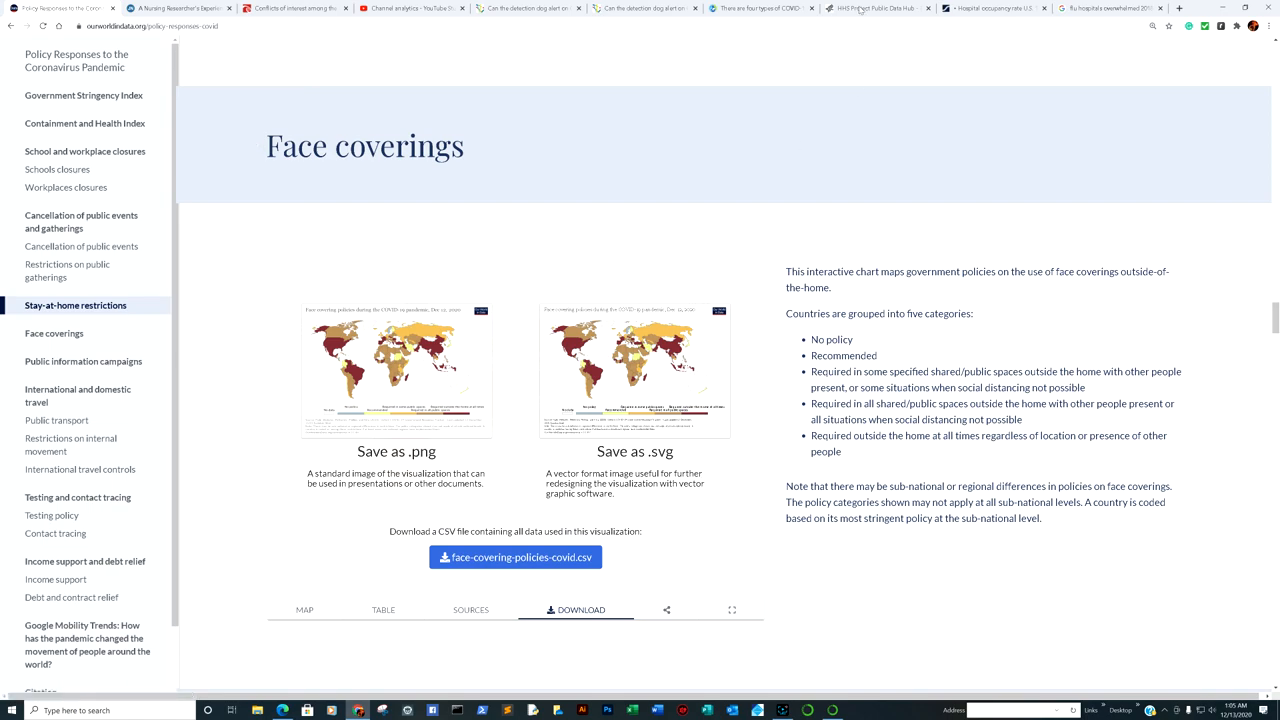
# Step: Leave Our World in Data for Gavi and show the whole virus, protein subunit, nucleic acid and viral vector descriptions
pyautogui.click(760, 8)
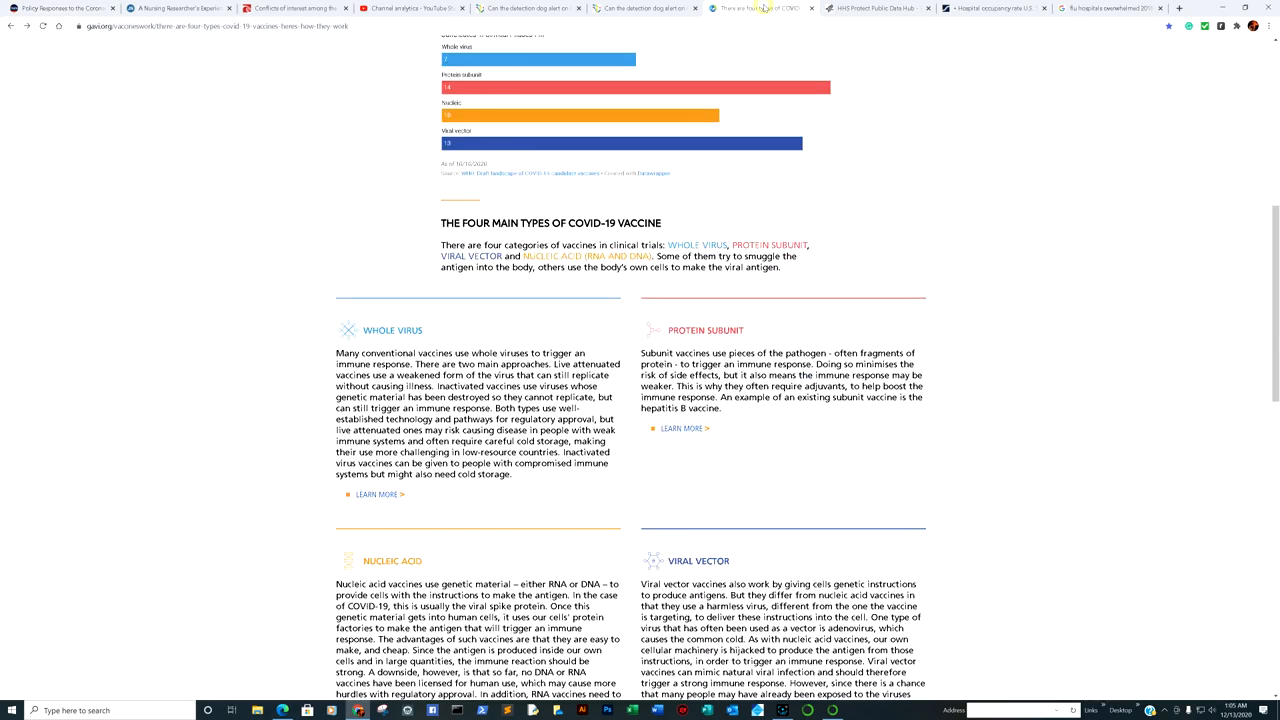
pyautogui.scroll(-3)
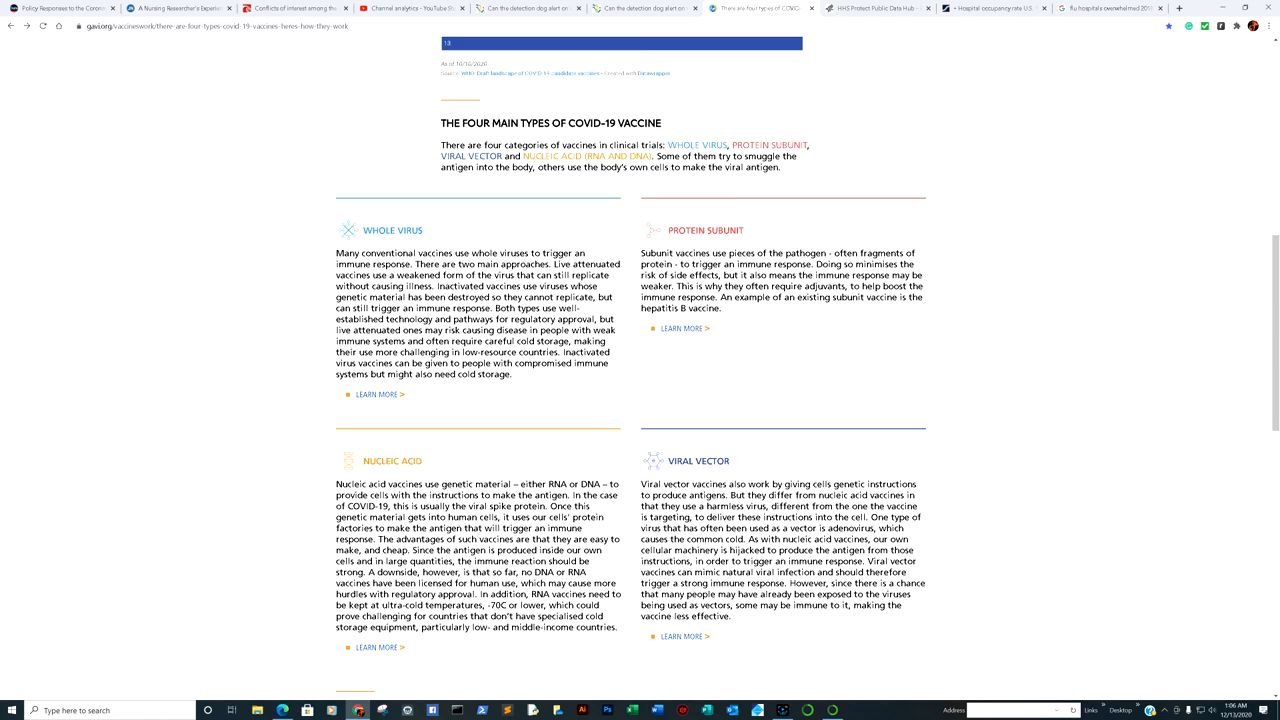
pyautogui.moveTo(759, 311)
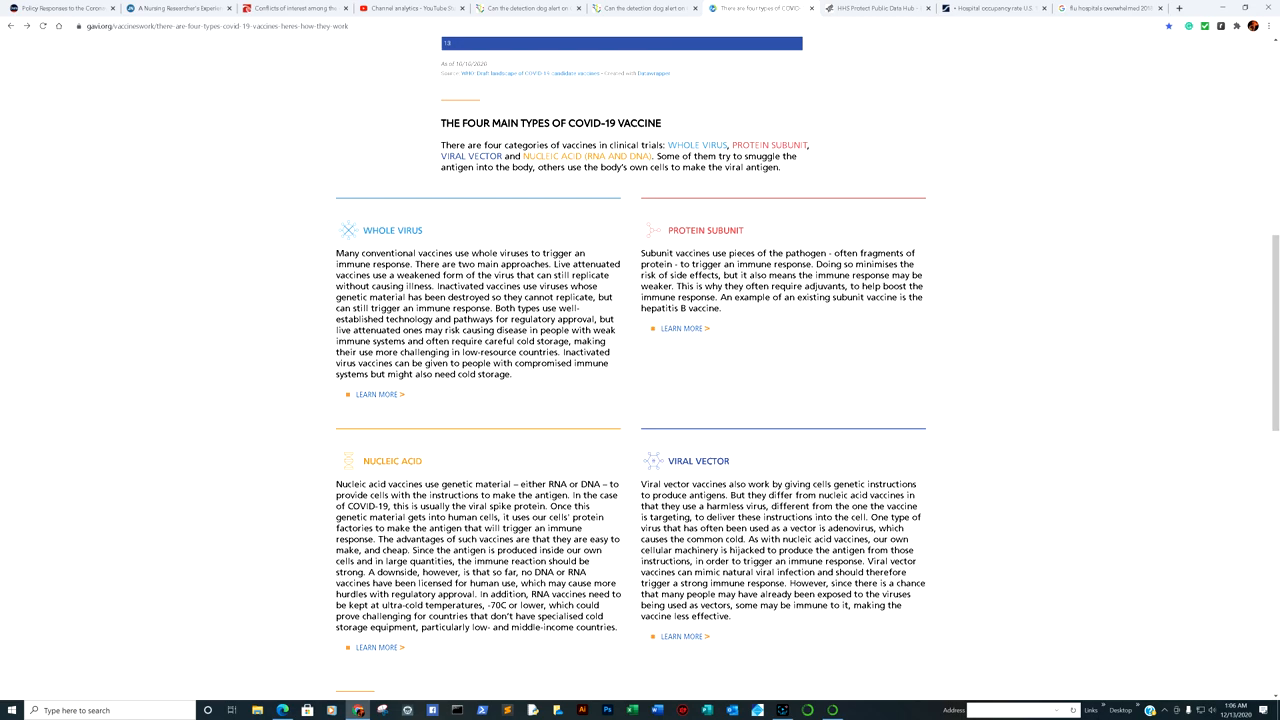
pyautogui.moveTo(810, 675)
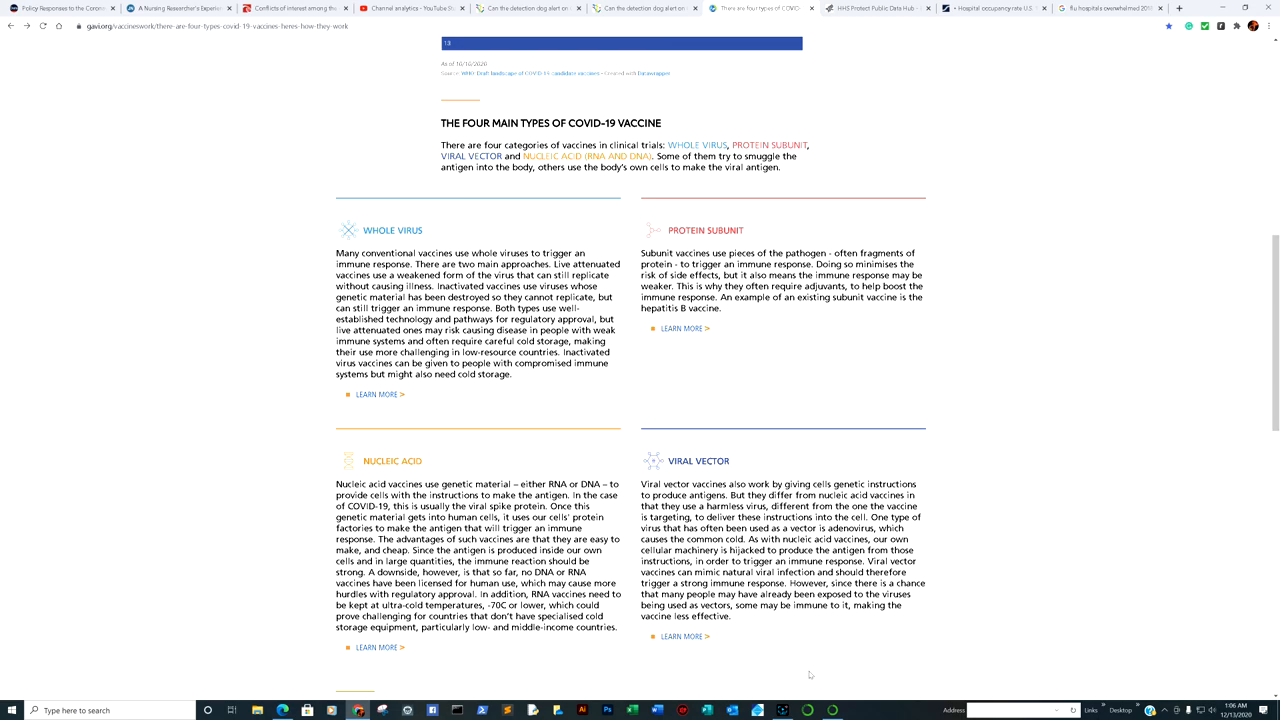